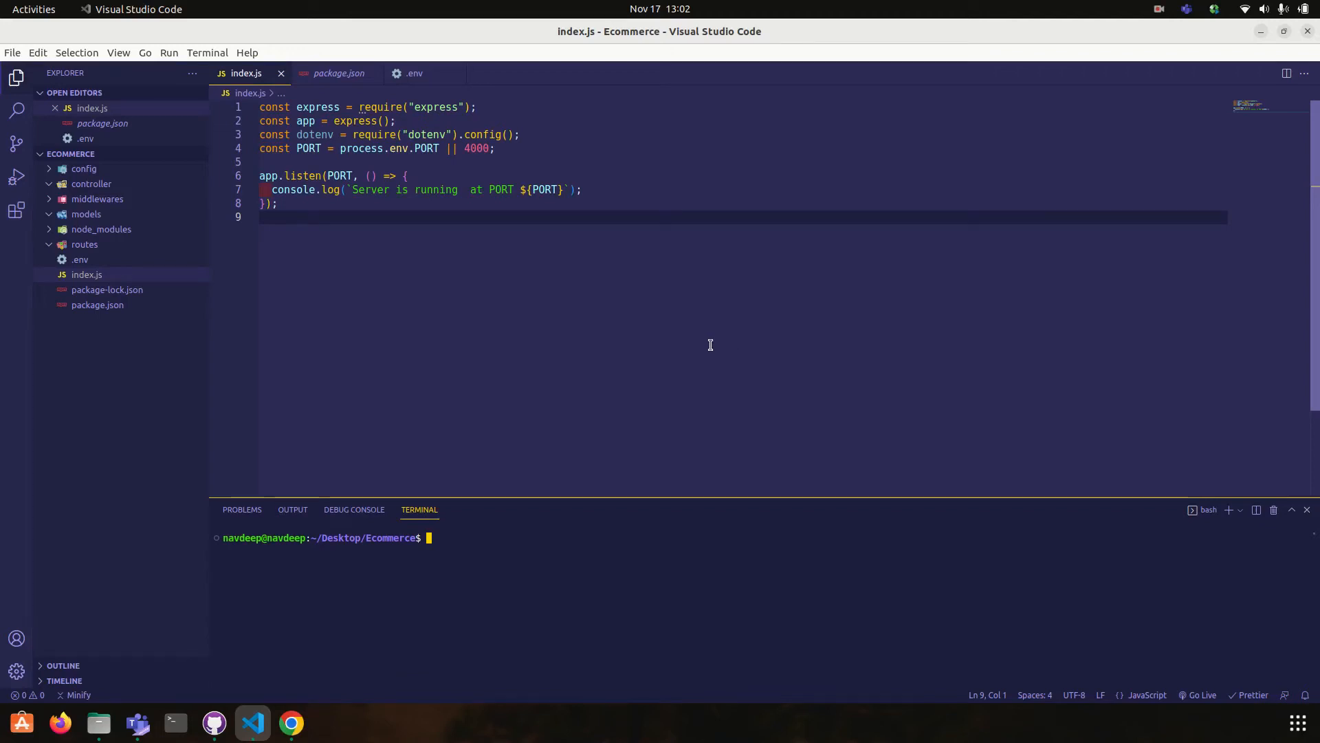
pyautogui.moveTo(677, 371)
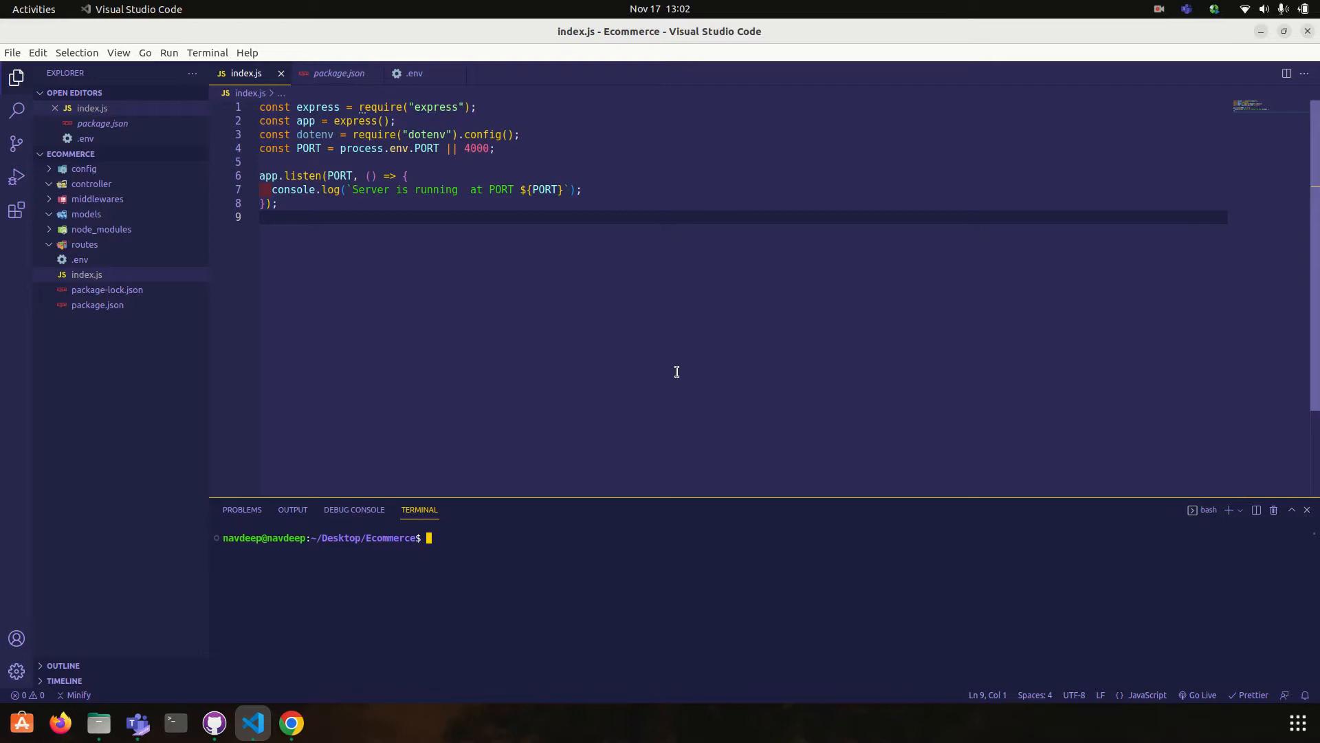
pyautogui.moveTo(532, 309)
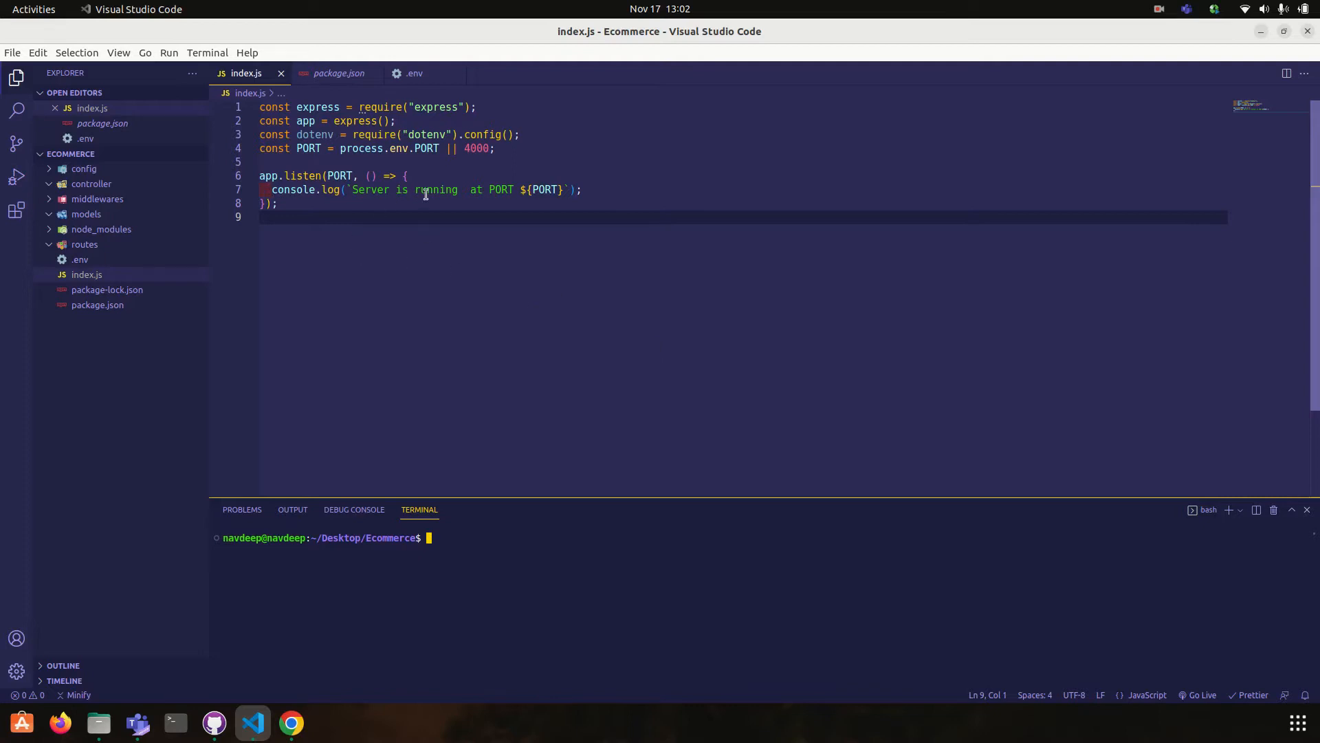
# - Insert app.use('/') above app.listen in index.js, replying 'Hello from server side'
pyautogui.press('Enter')
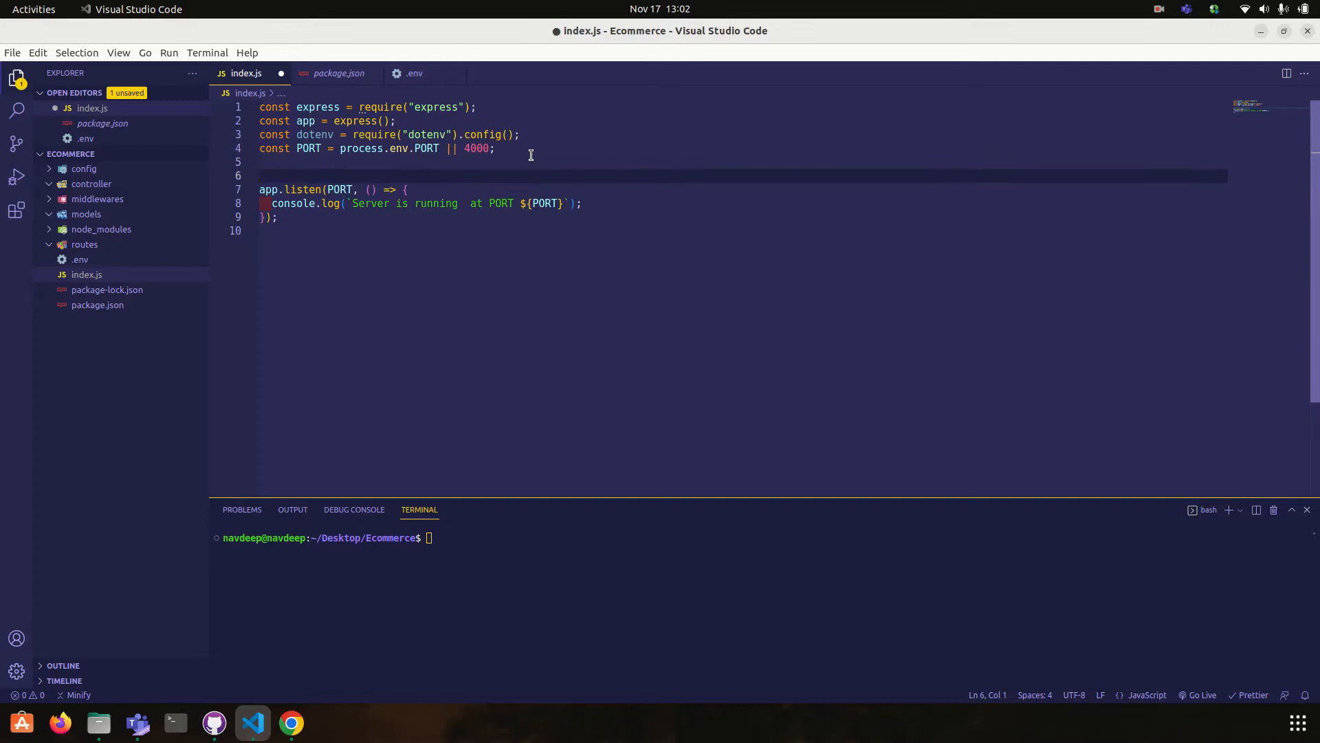
pyautogui.write('app.use')
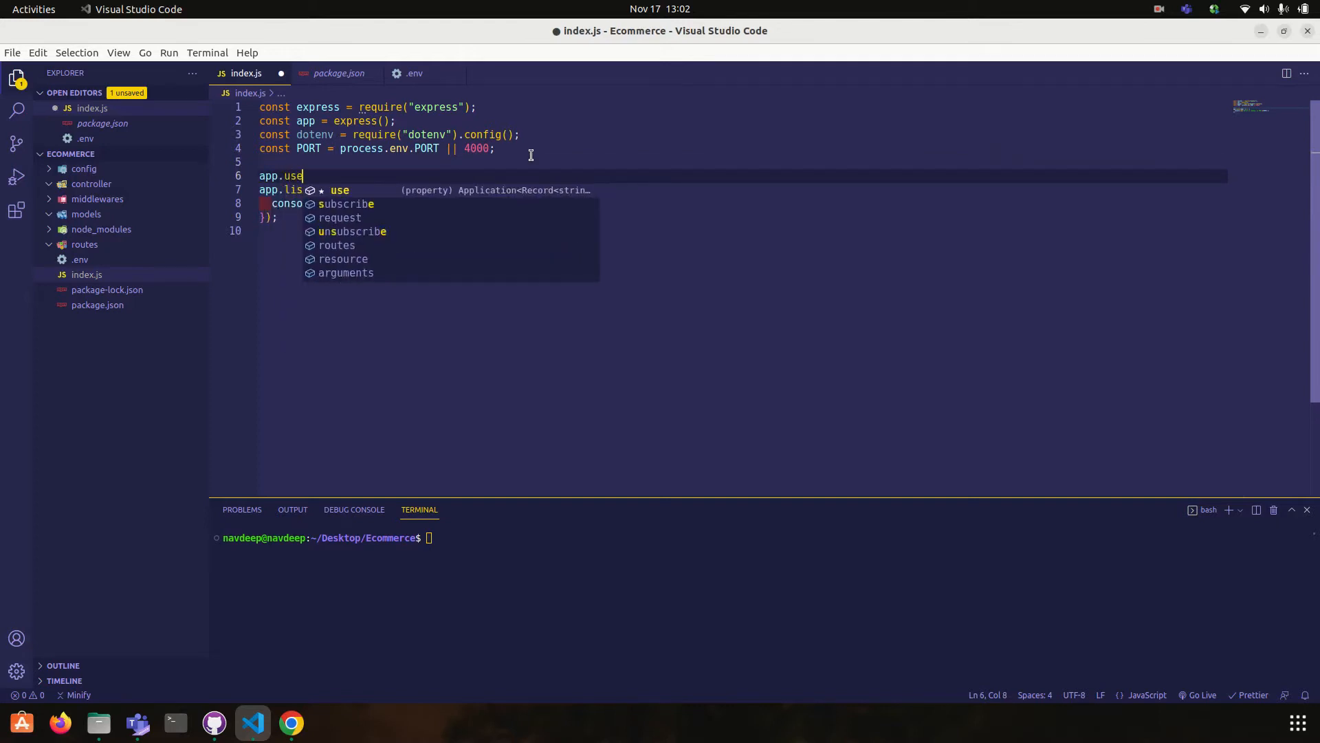
pyautogui.write("('')")
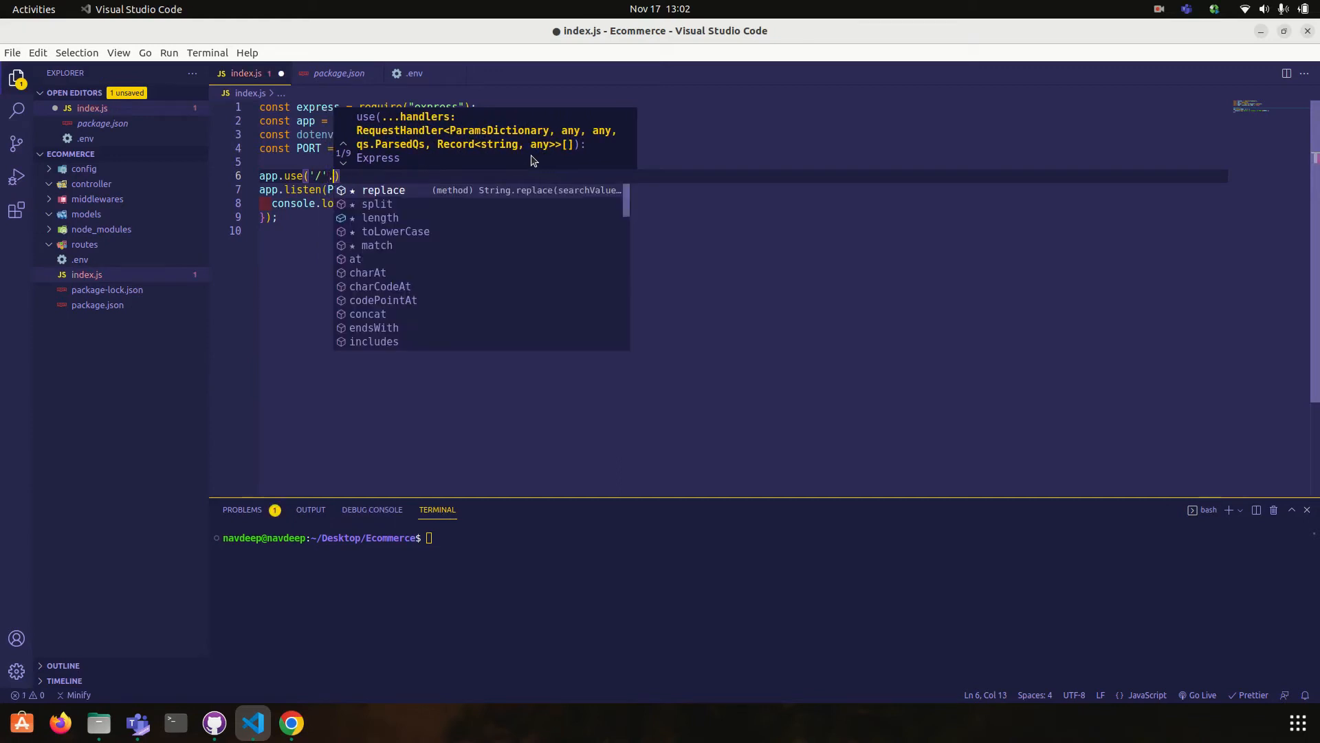
pyautogui.write('(re')
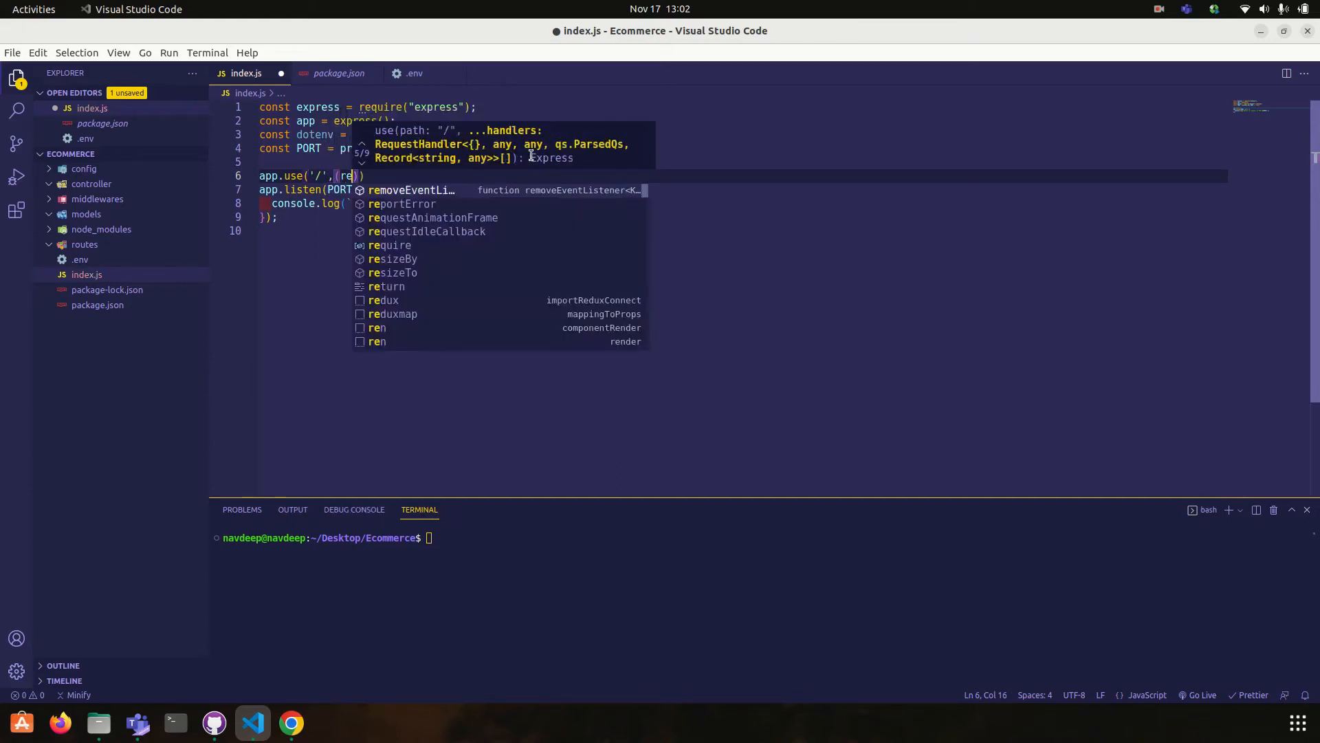
pyautogui.write('q,res')
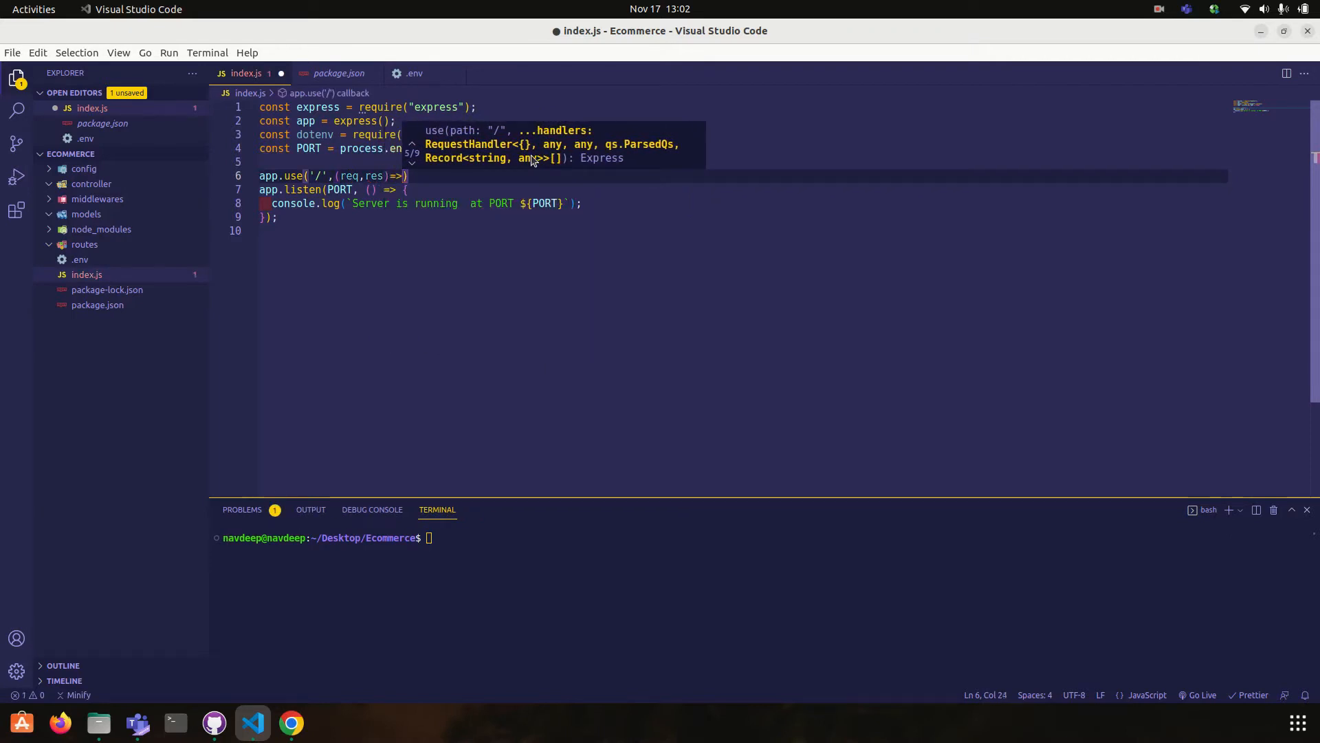
pyautogui.write('log')
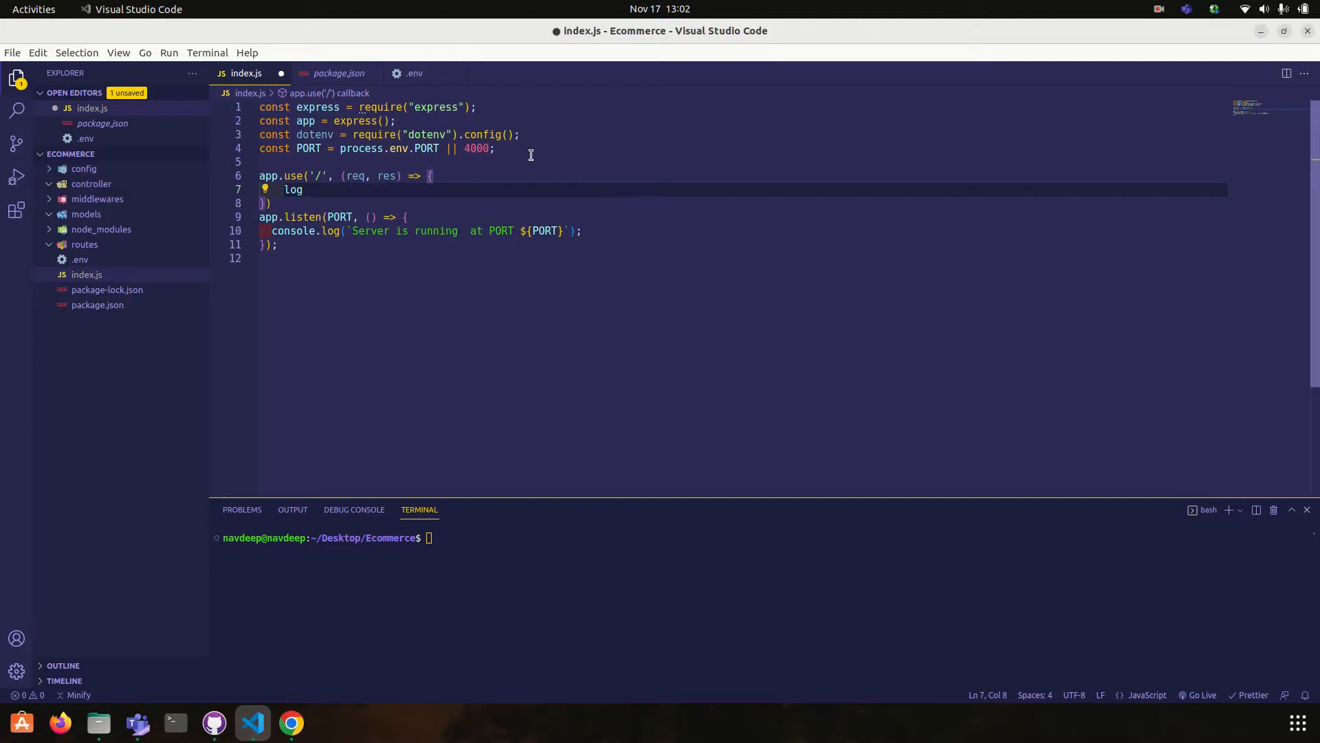
pyautogui.write("res.send('")
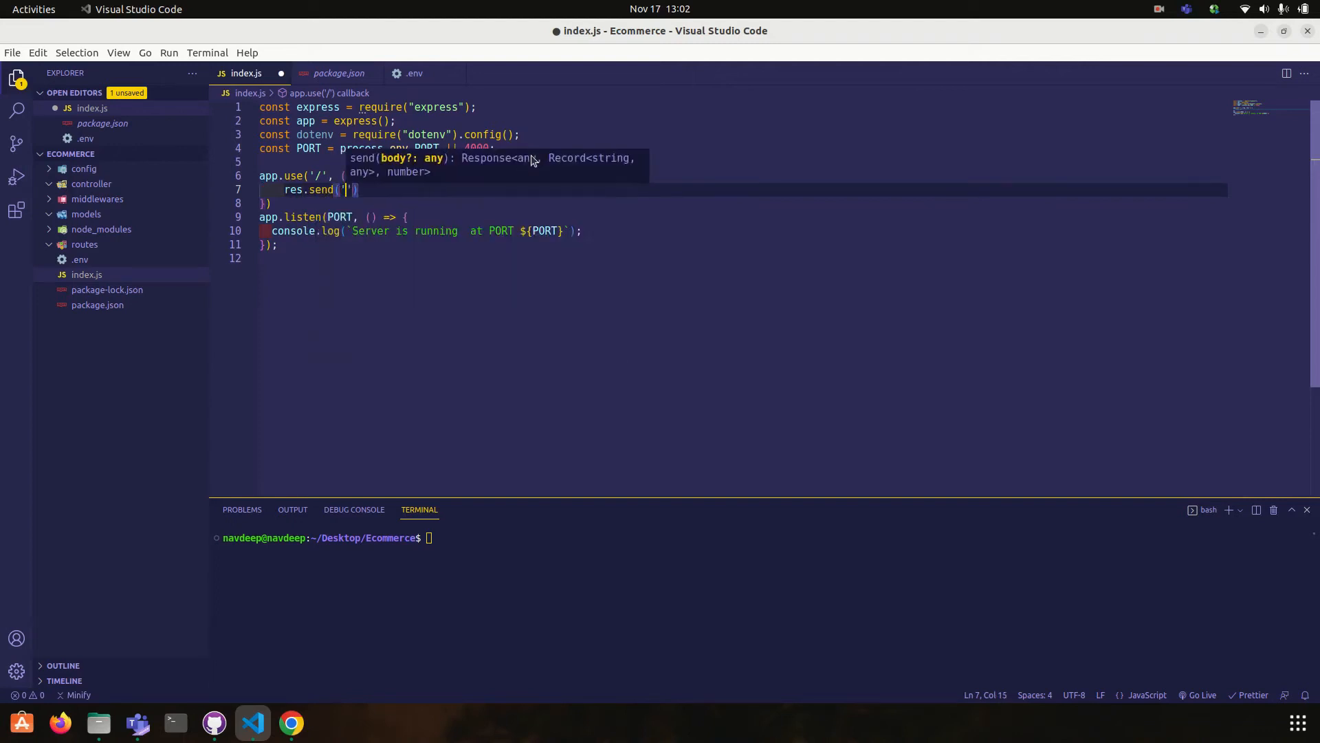
pyautogui.write('Hello from server side"')
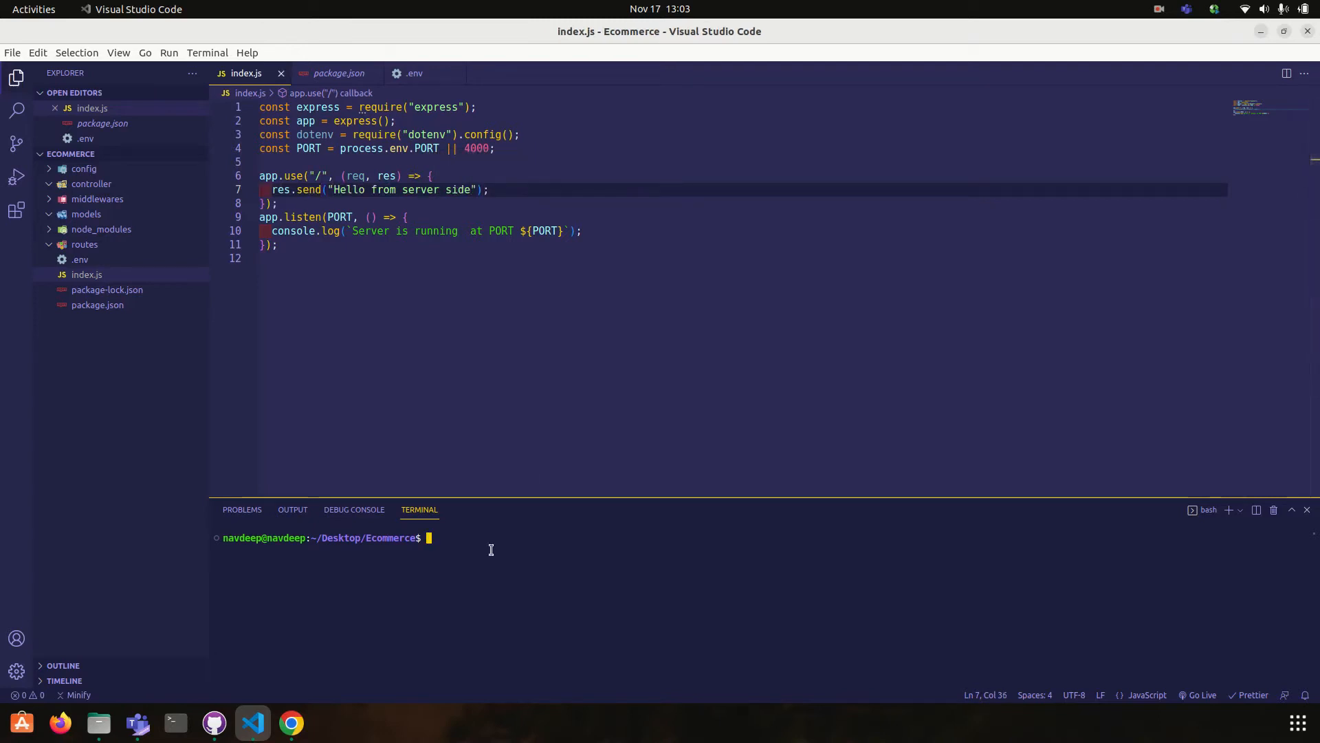
pyautogui.write('npm ru')
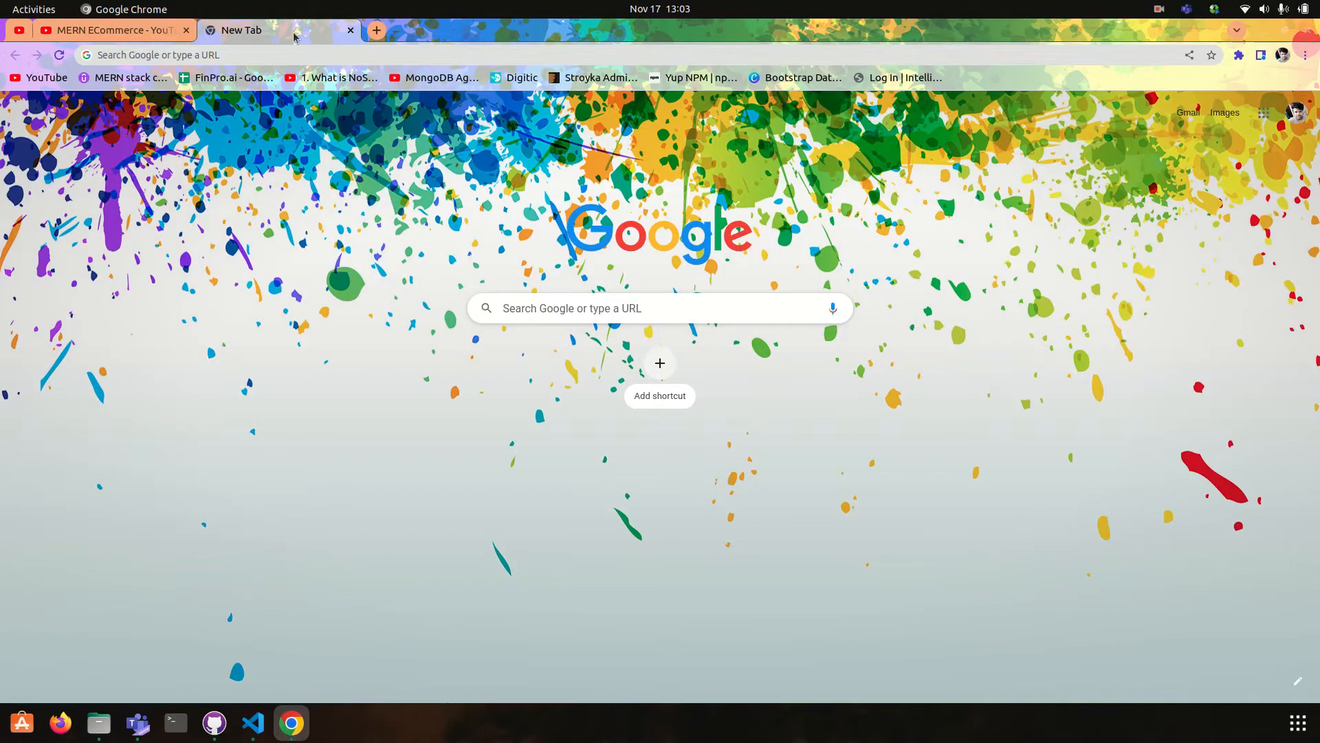
# - Run npm run server so nodemon reports the server running on port 5000
pyautogui.click(254, 722)
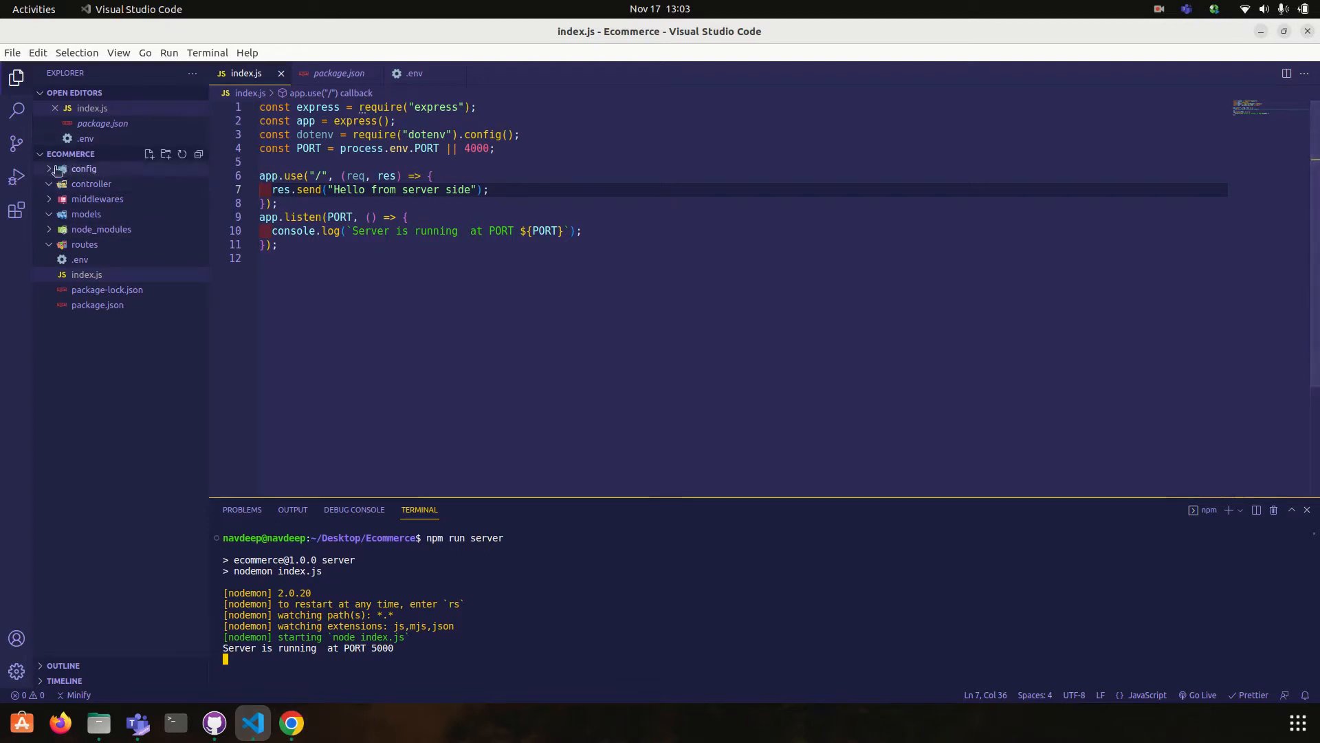
# - Create config/dbConnect.js and declare an async dcConnect arrow function
pyautogui.click(149, 154)
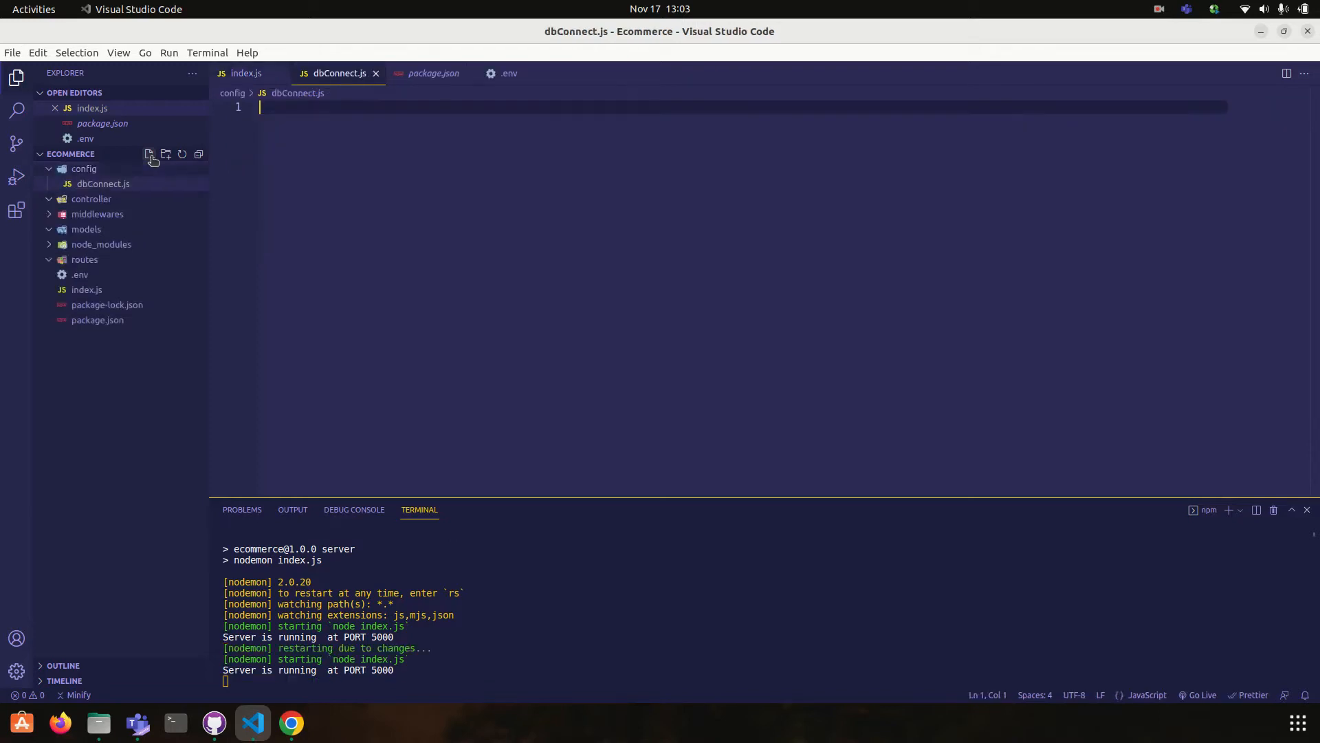
pyautogui.write('c')
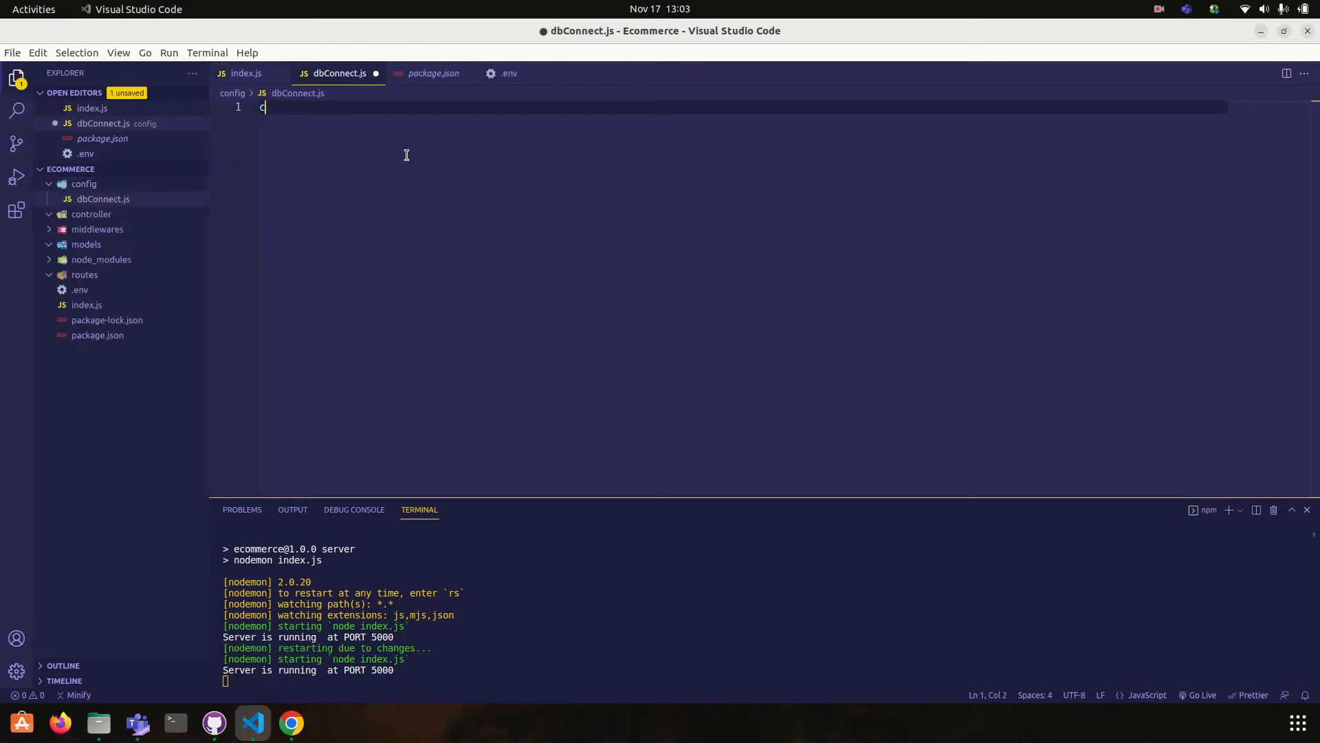
pyautogui.write('onst d')
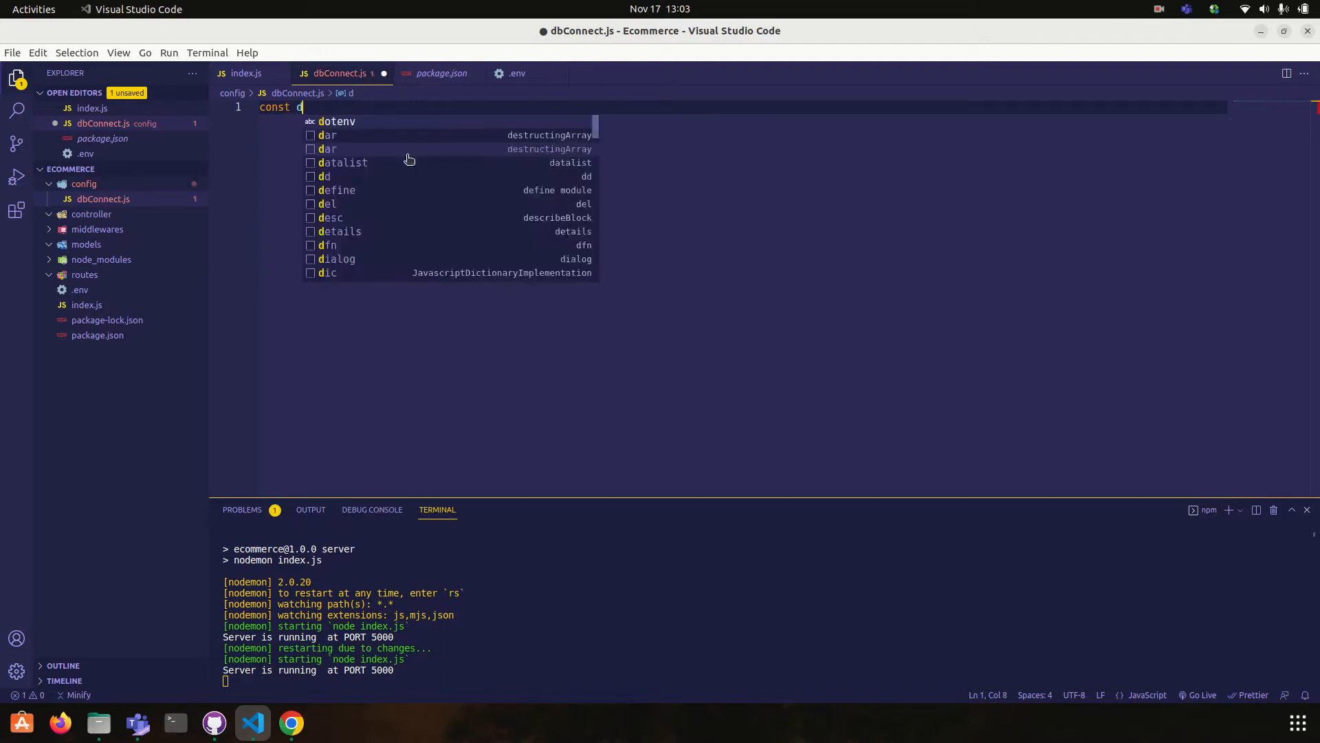
pyautogui.write('cCon')
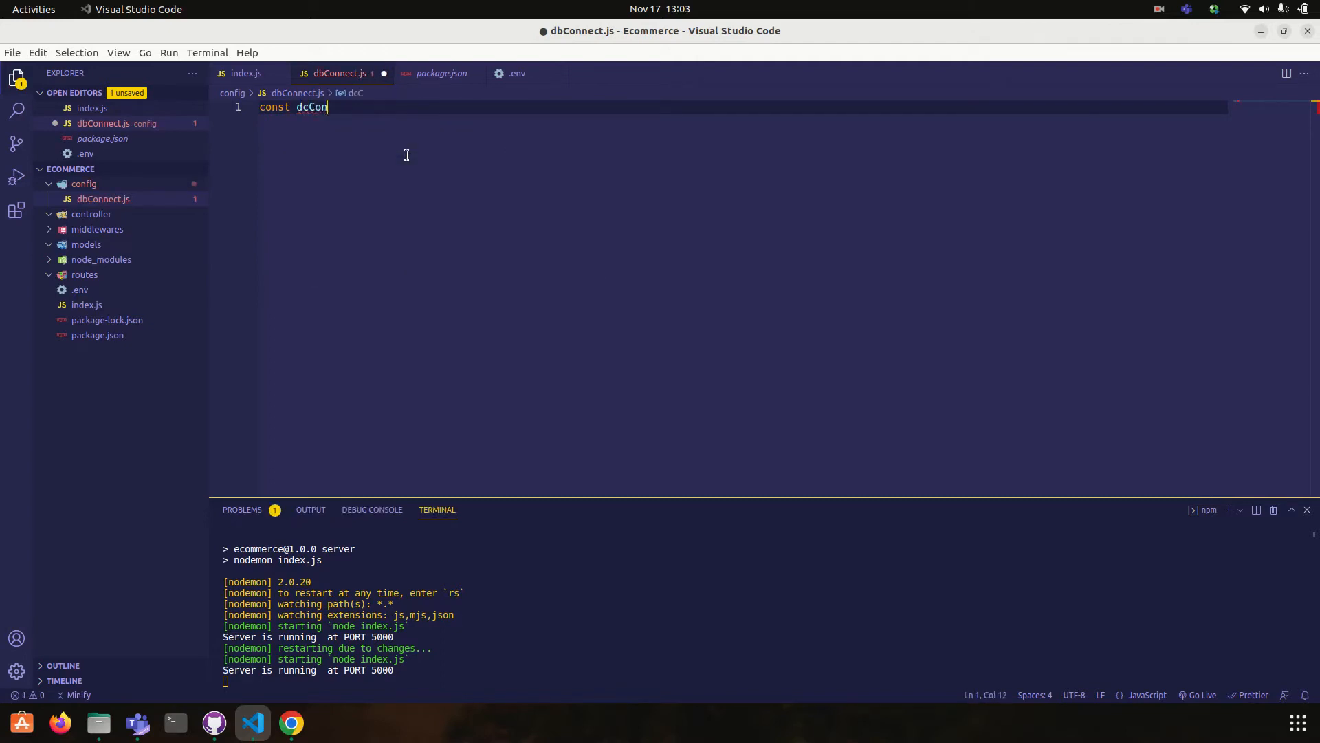
pyautogui.write('nect')
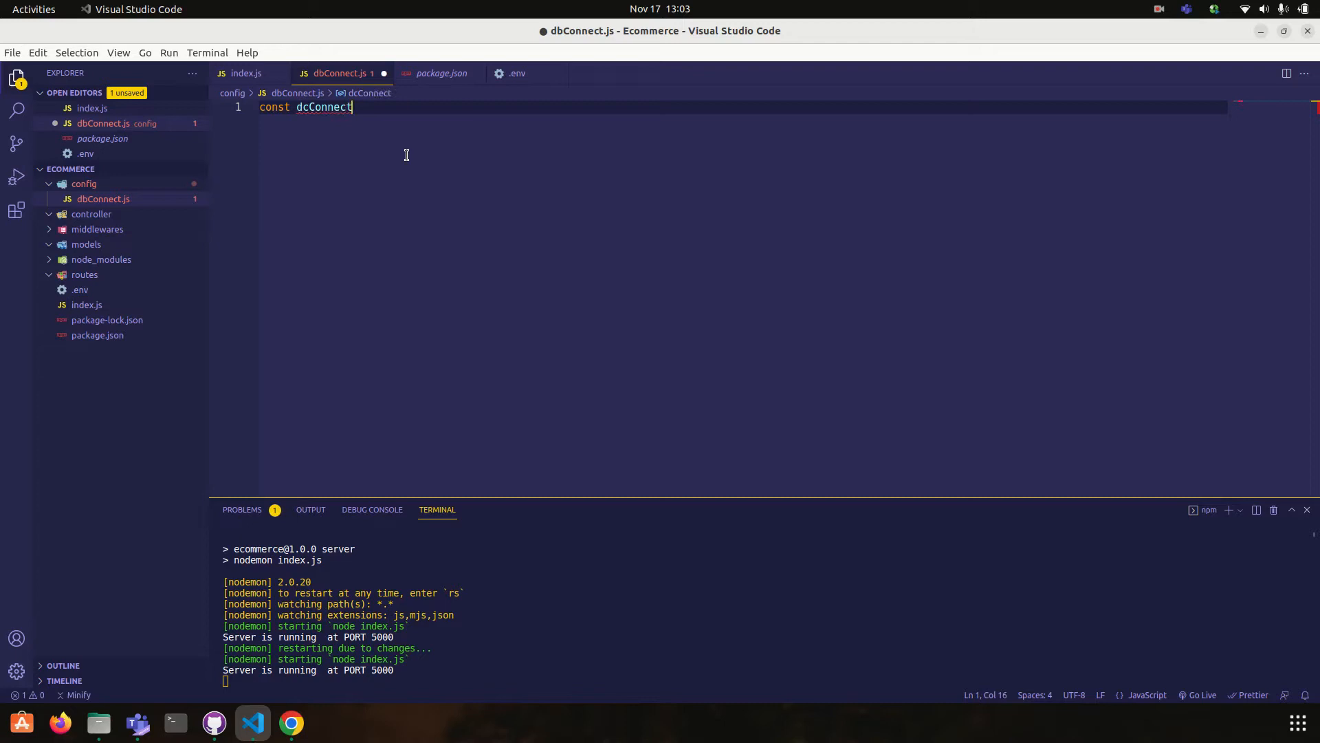
pyautogui.write('= asyn')
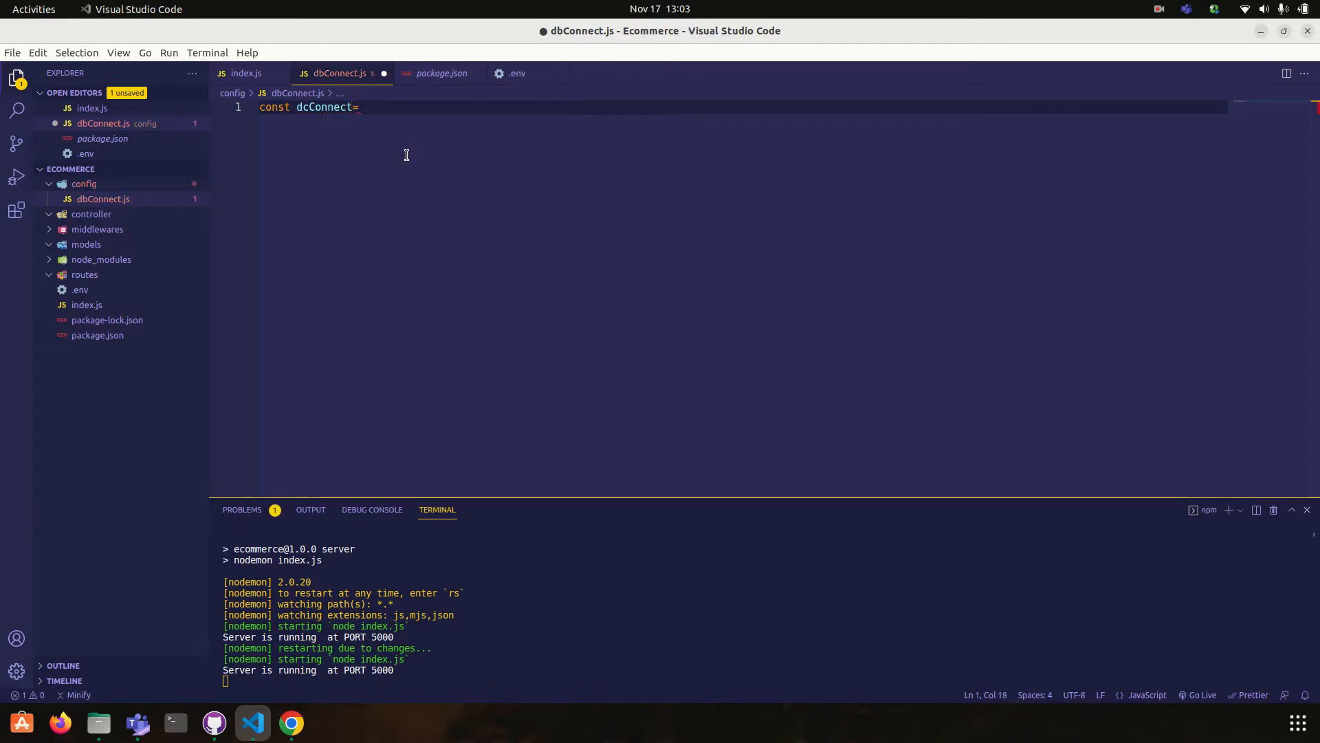
pyautogui.write('()=>')
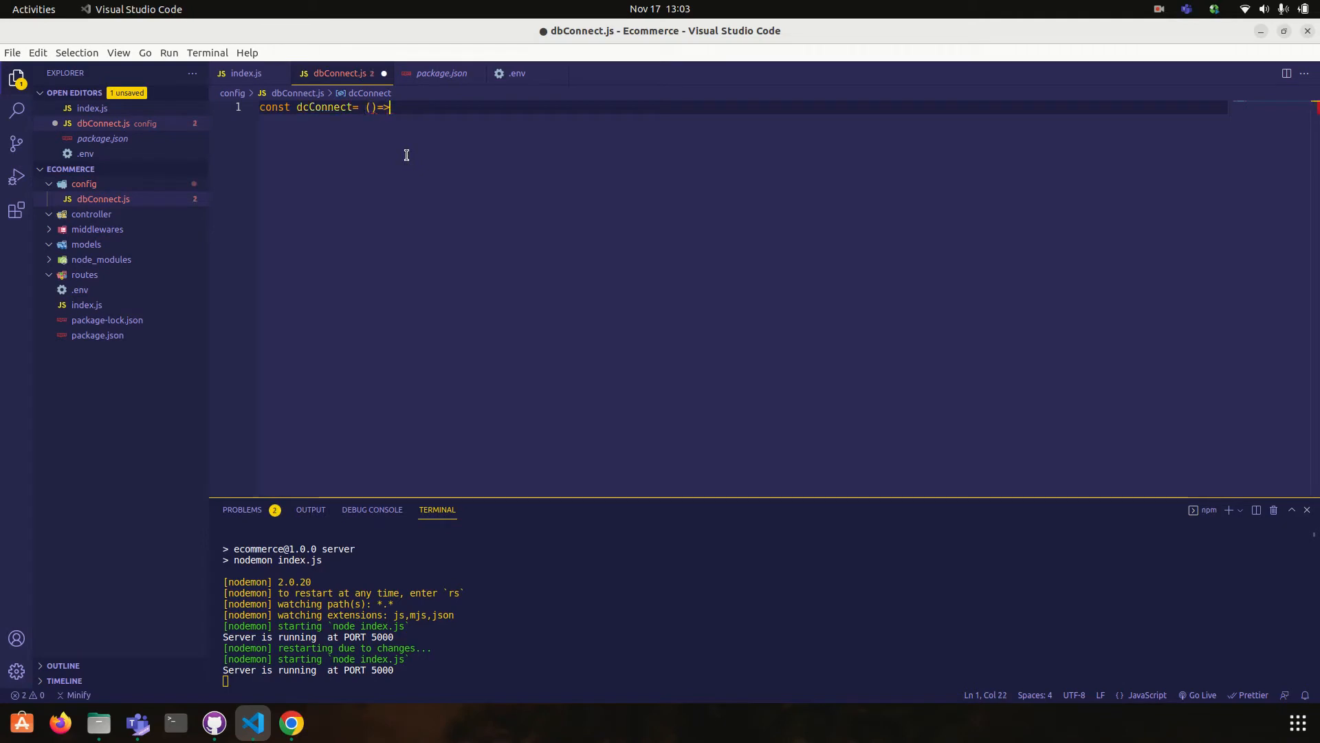
pyautogui.write('{')
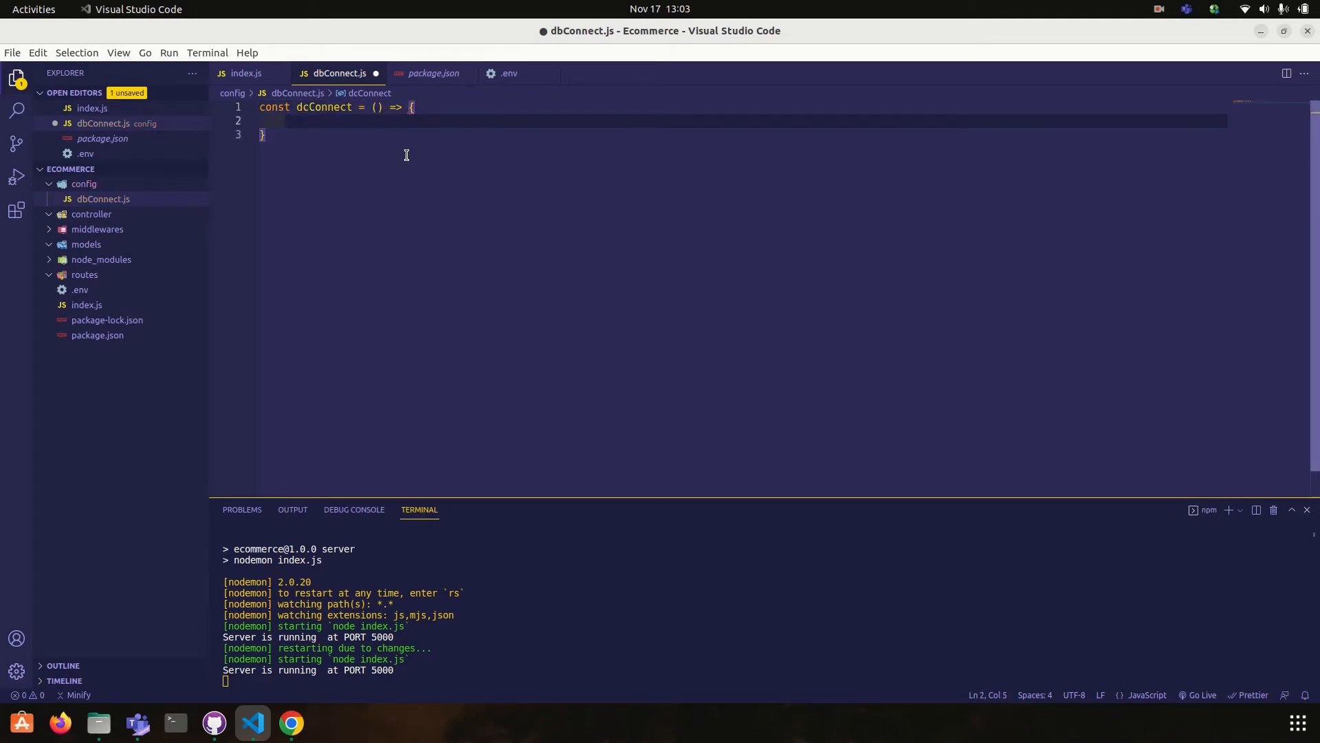
# - Begin the function body with const conn = mongoose.connect('')
pyautogui.write('const co')
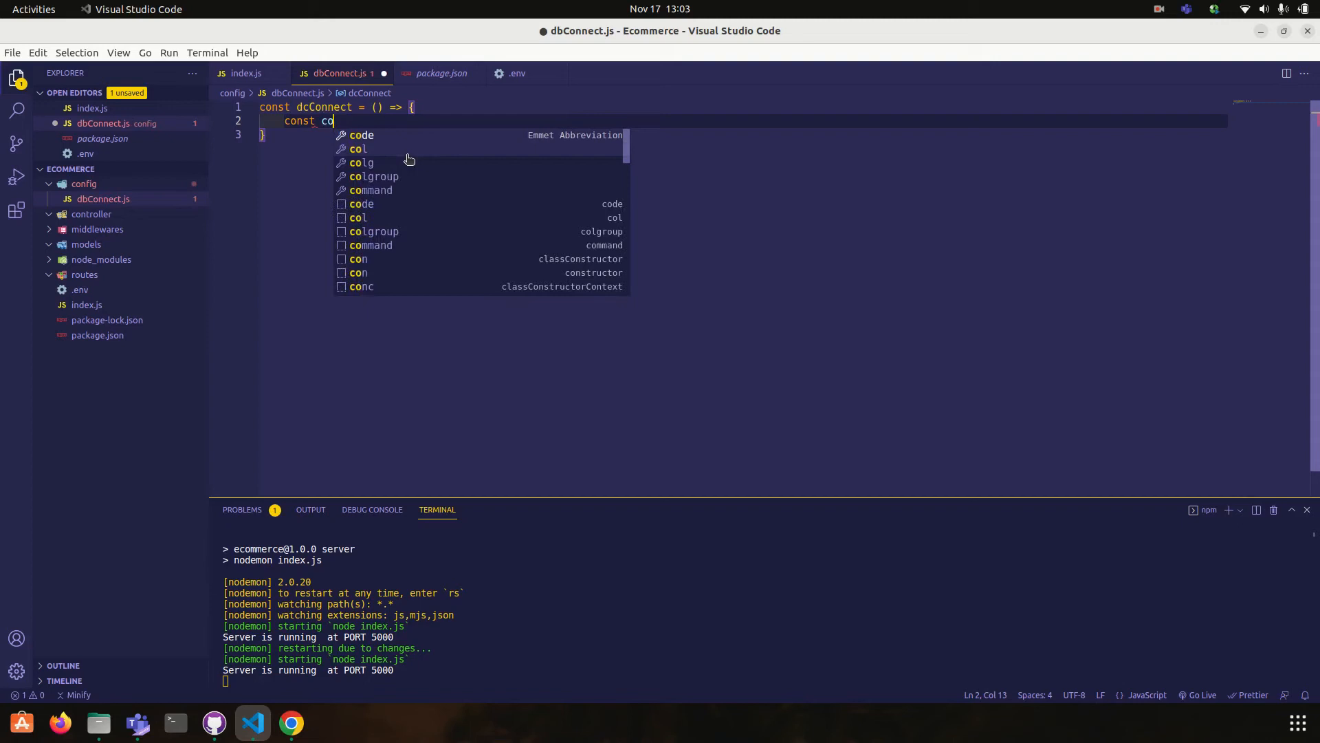
pyautogui.write('nn')
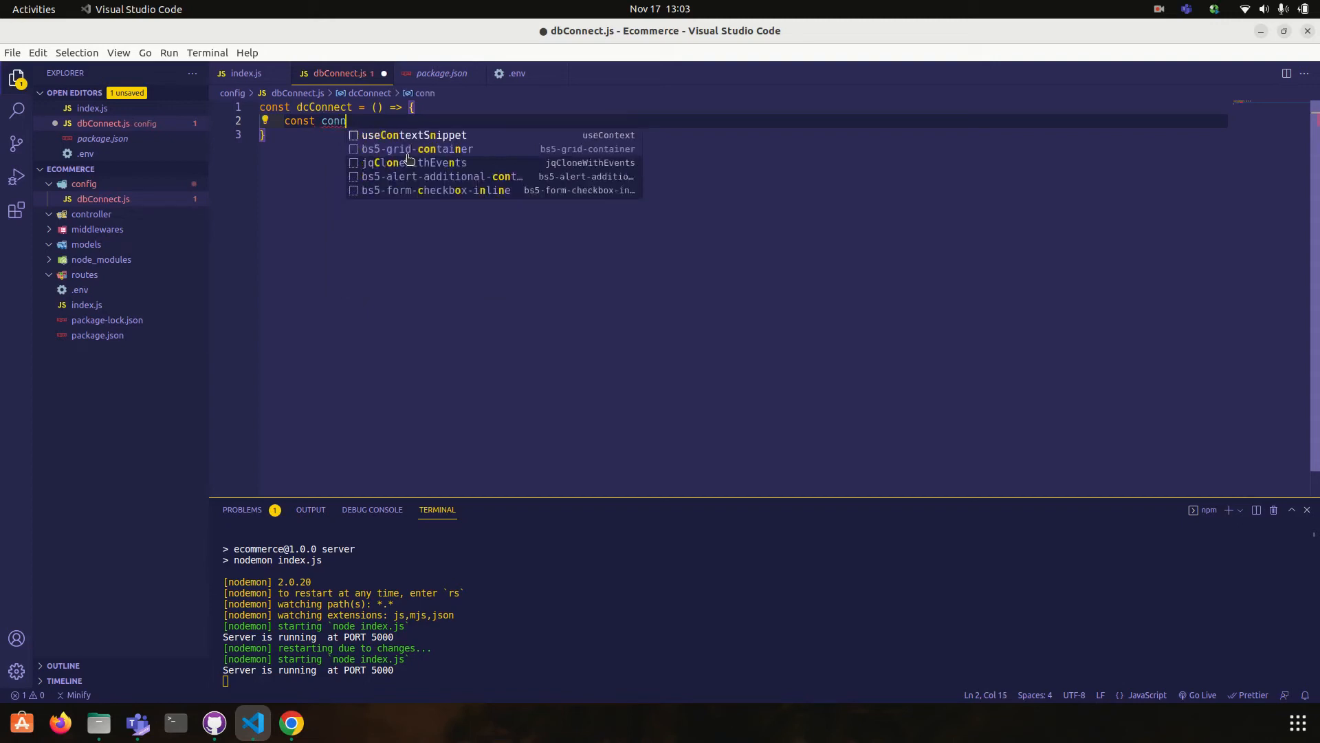
pyautogui.write('= mongoose.c')
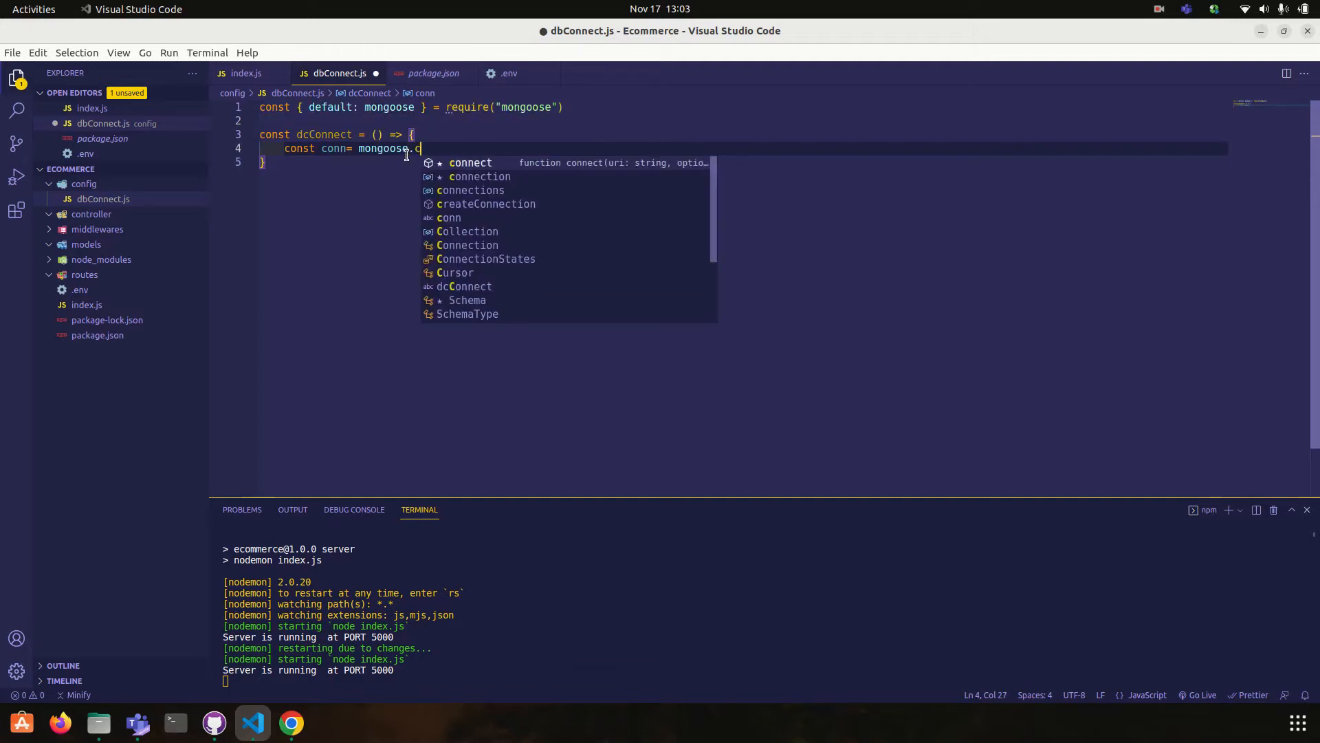
pyautogui.write('onnect')
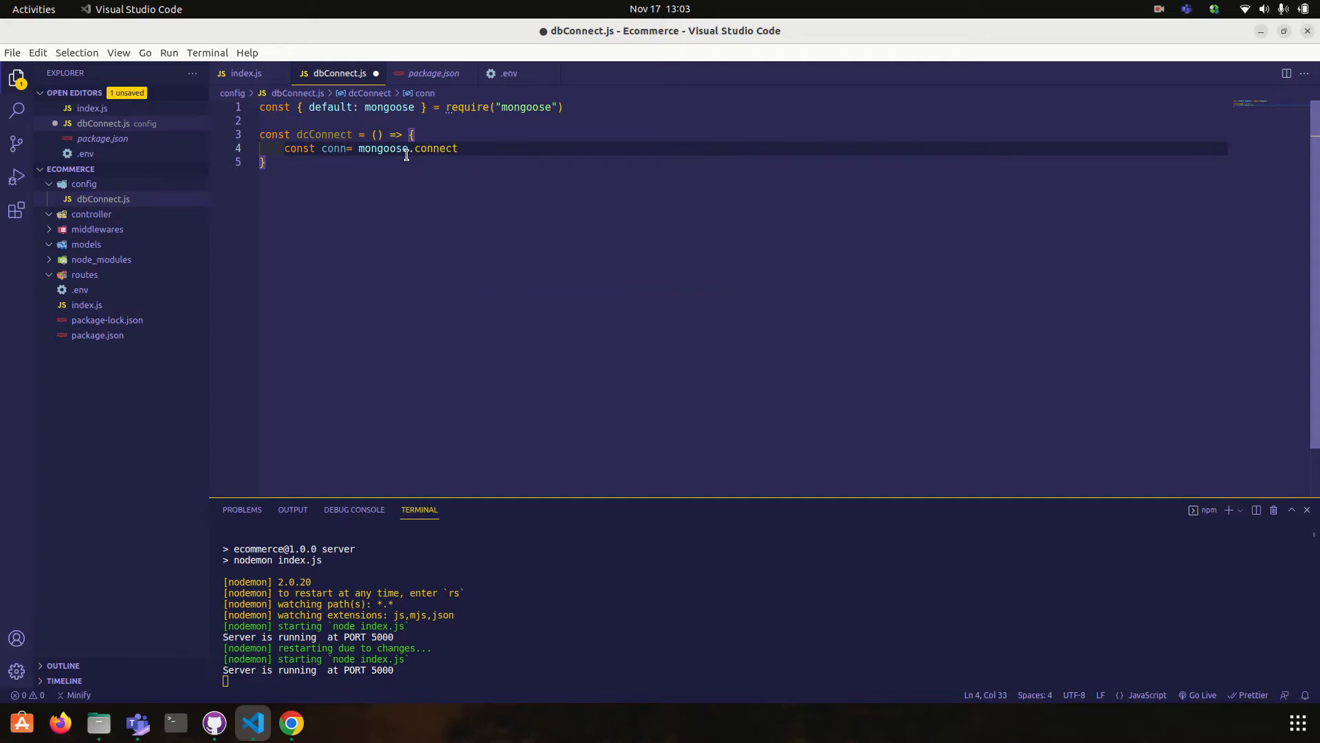
pyautogui.write('*')
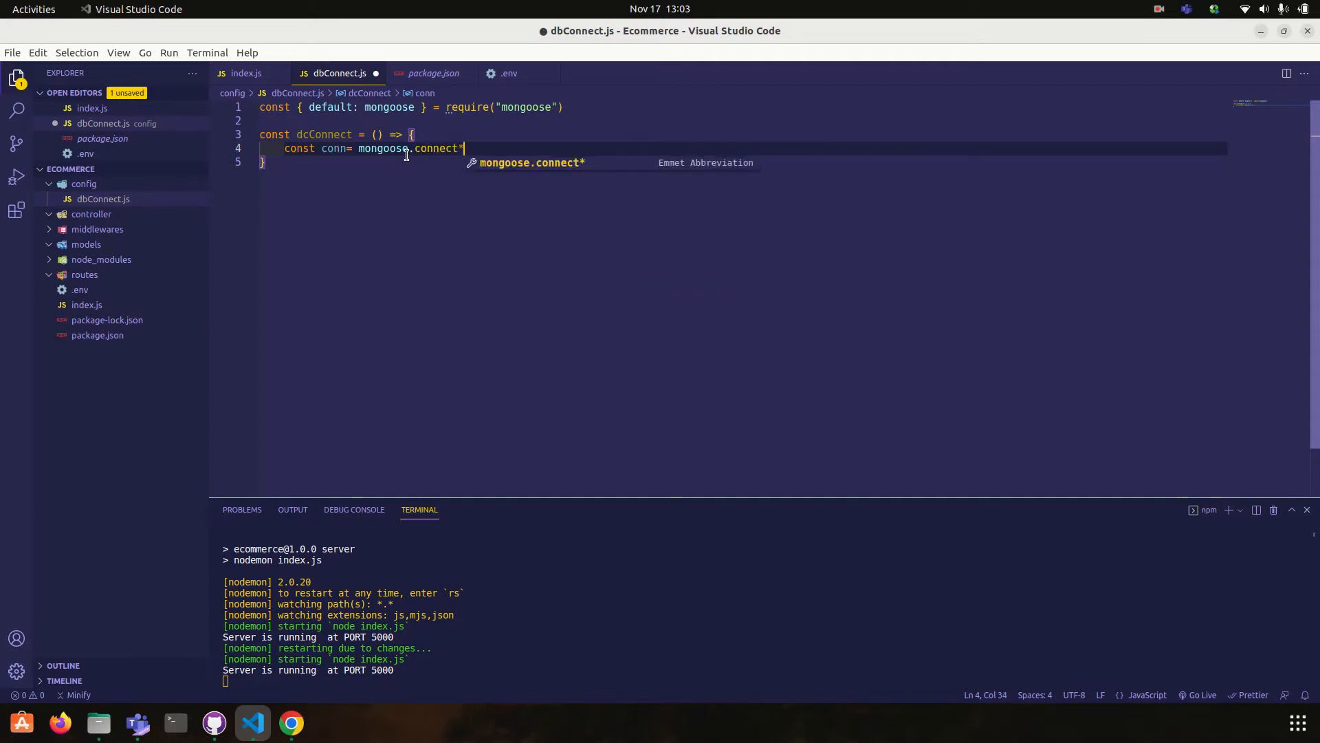
pyautogui.press('BackSpace')
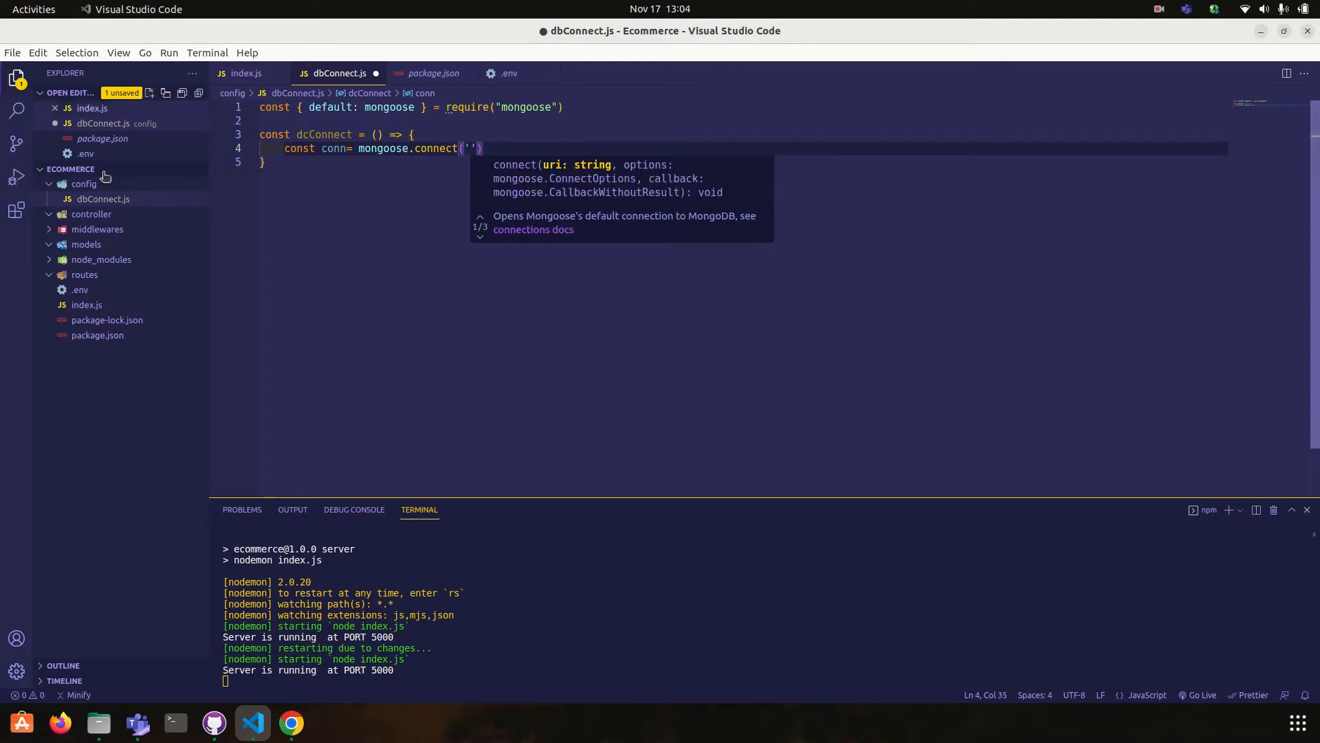
# - Search Activities for 'mon' and launch MongoDB Compass
pyautogui.write('mon')
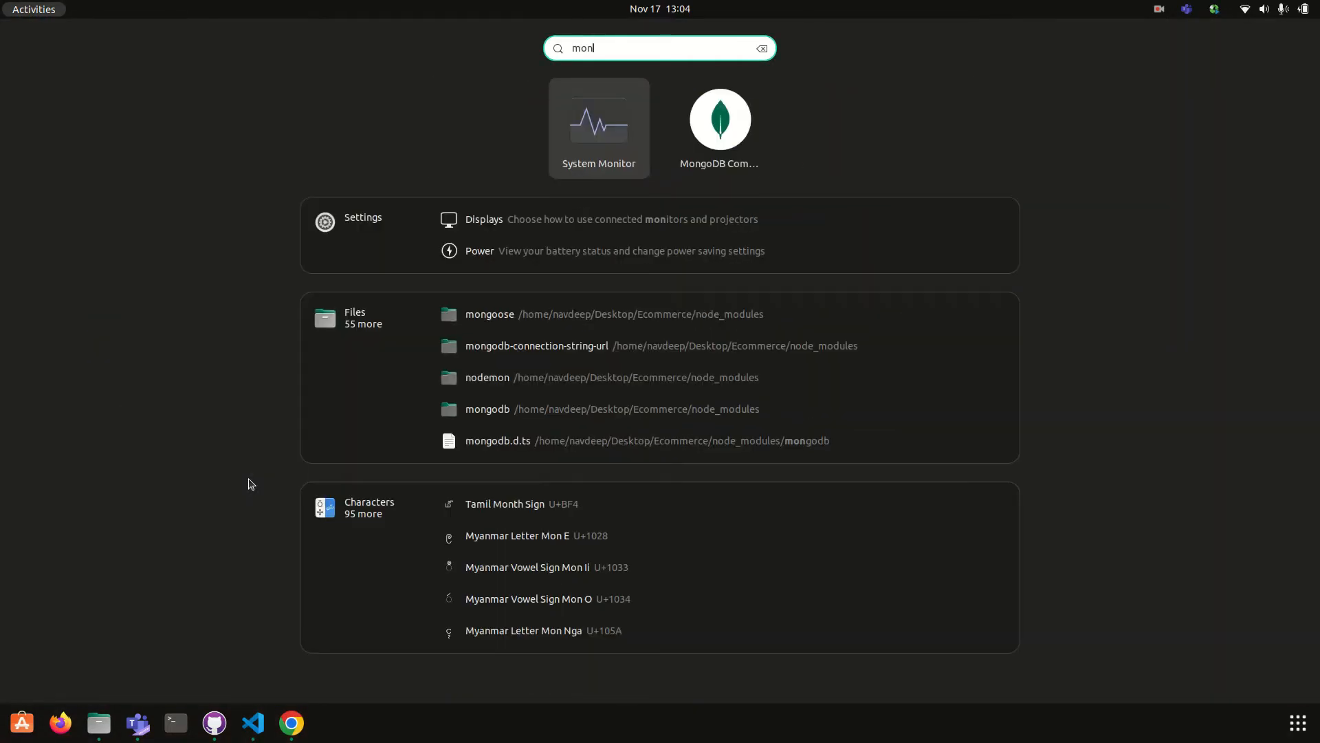
pyautogui.click(598, 127)
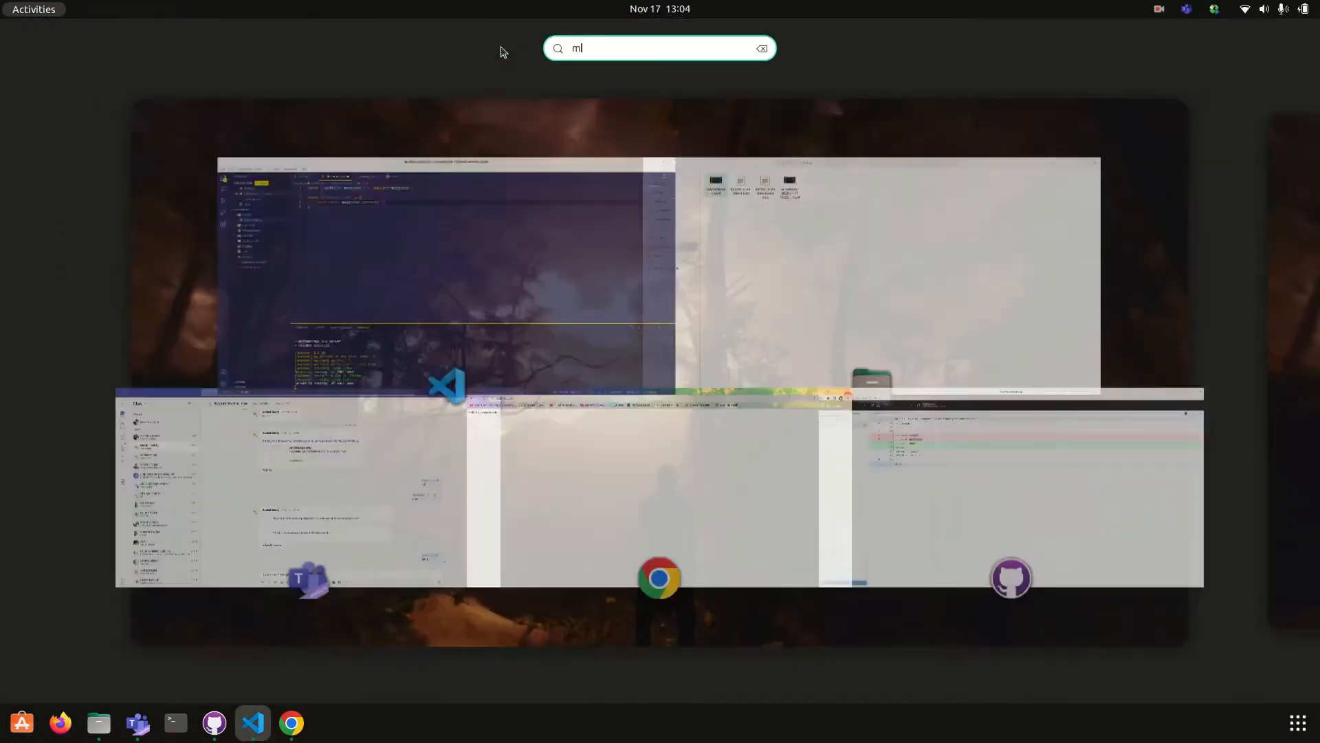
pyautogui.write('on\\')
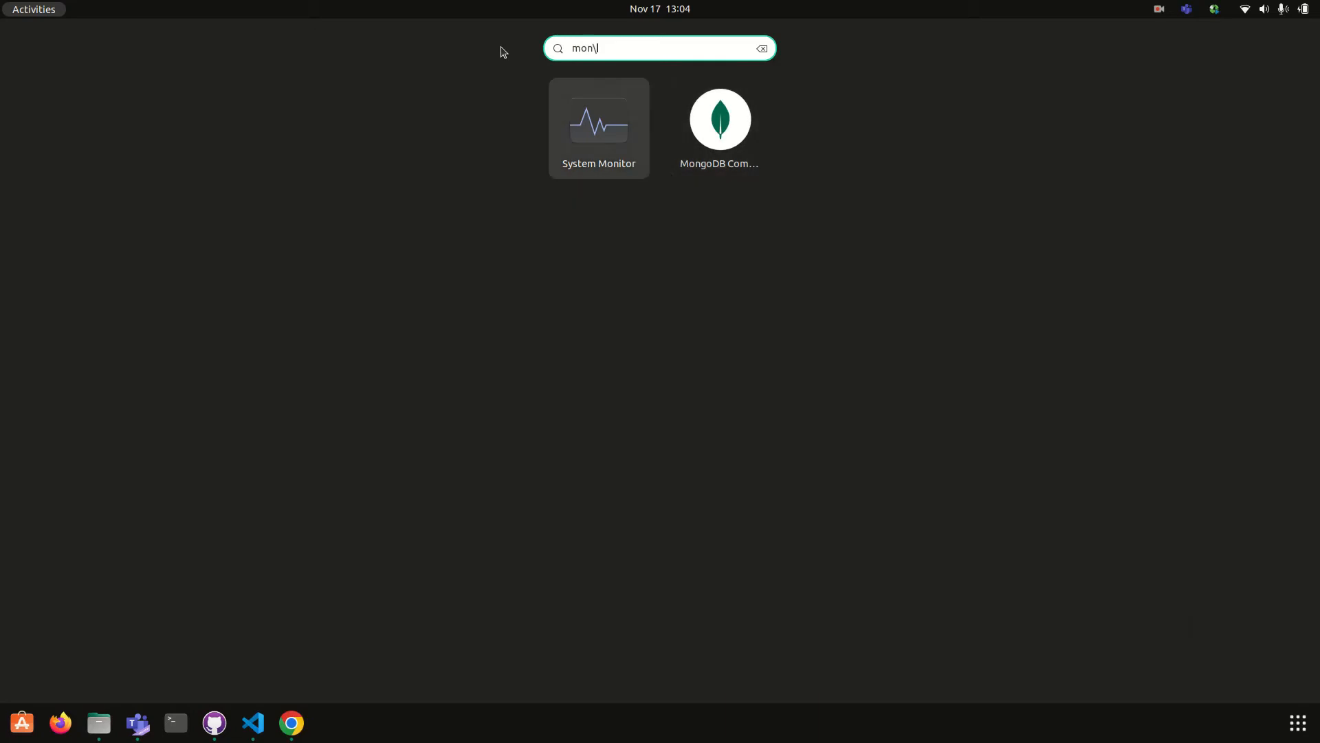
pyautogui.click(251, 722)
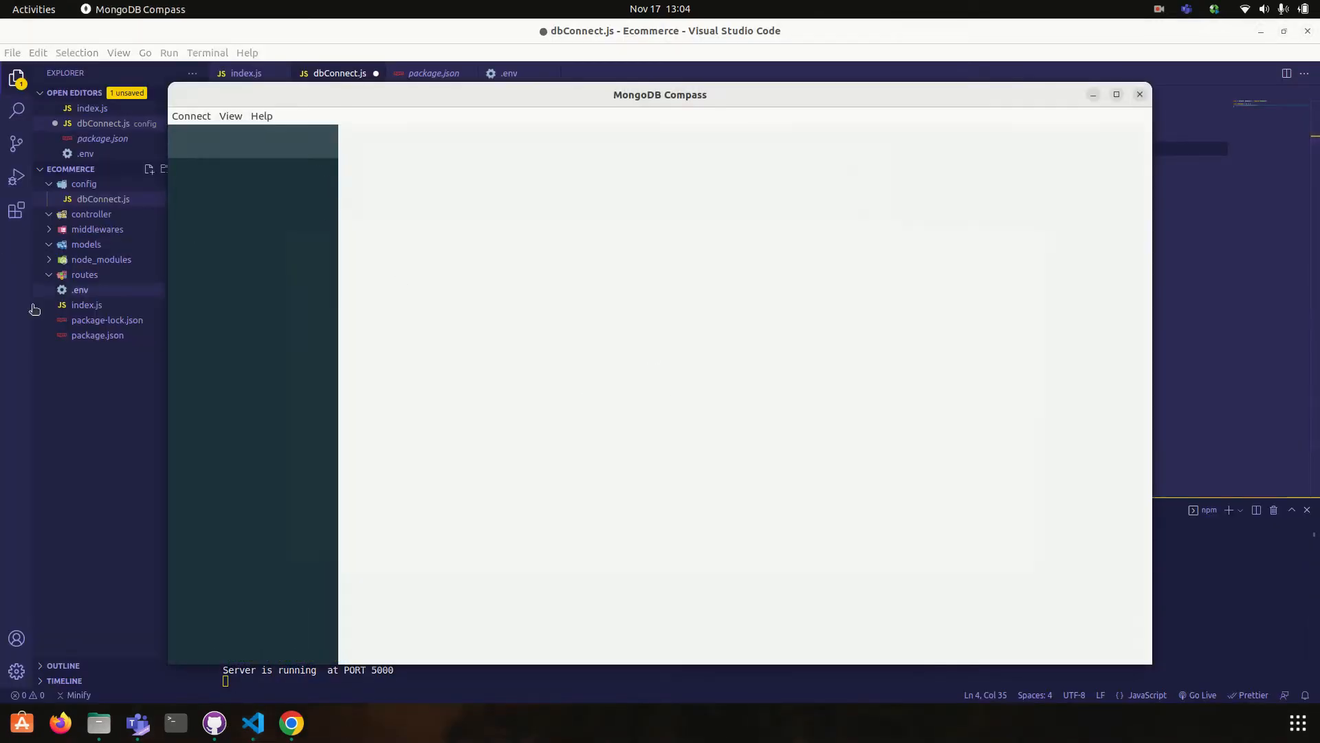
# - Skip the Compass welcome tour and connect to localhost:27017, which gets ECONNREFUSED
pyautogui.click(984, 359)
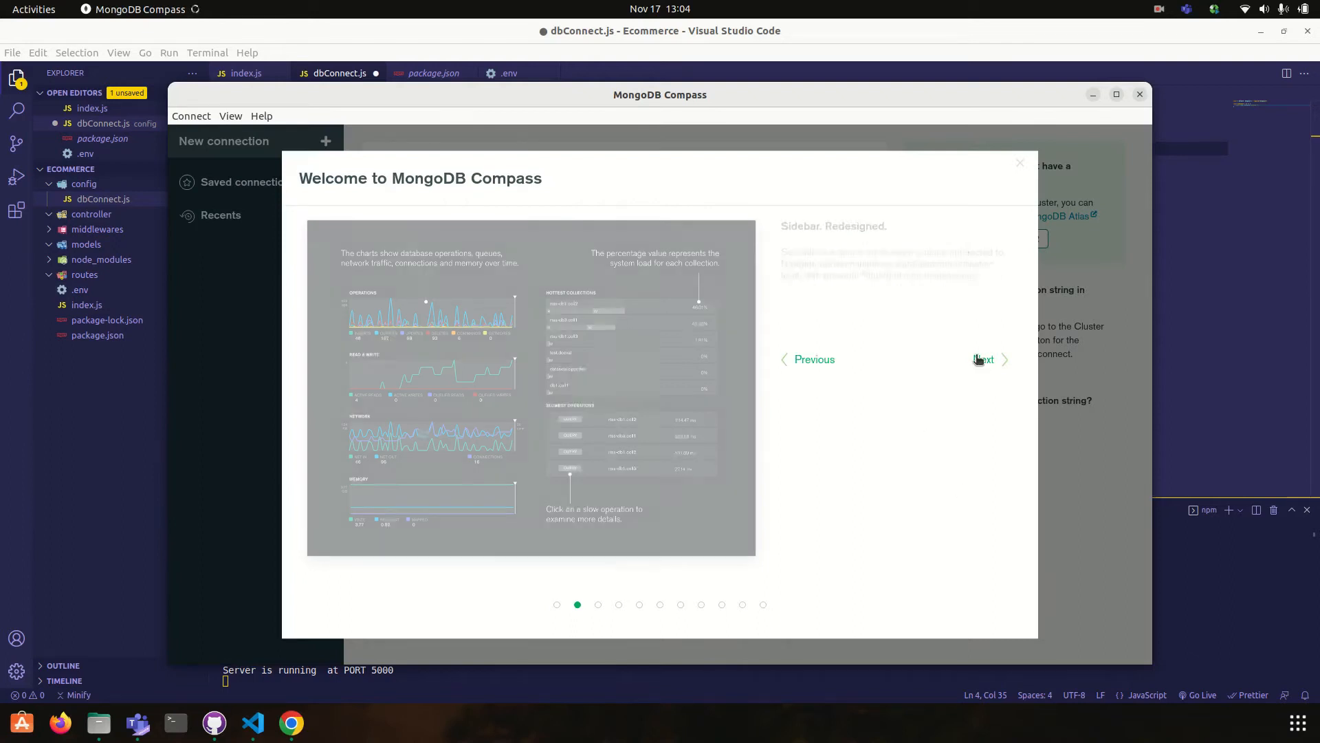
pyautogui.click(983, 359)
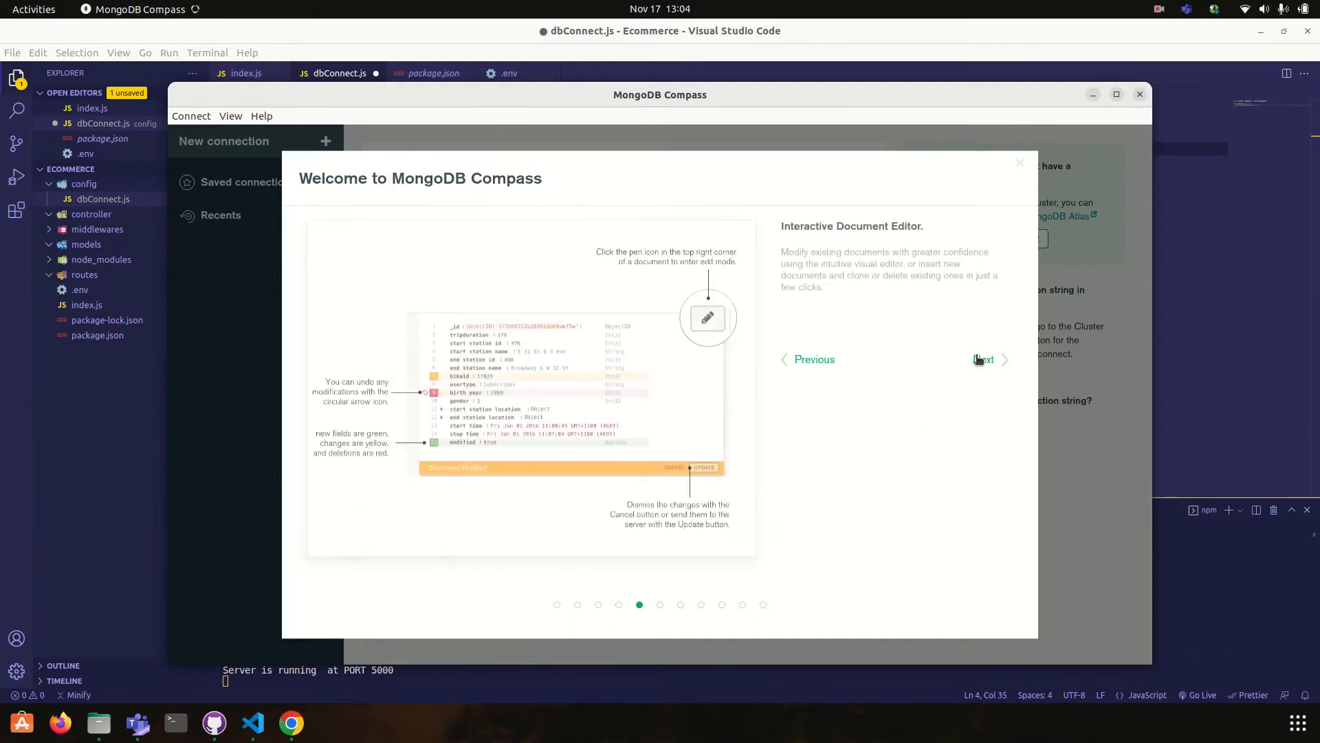
pyautogui.click(983, 359)
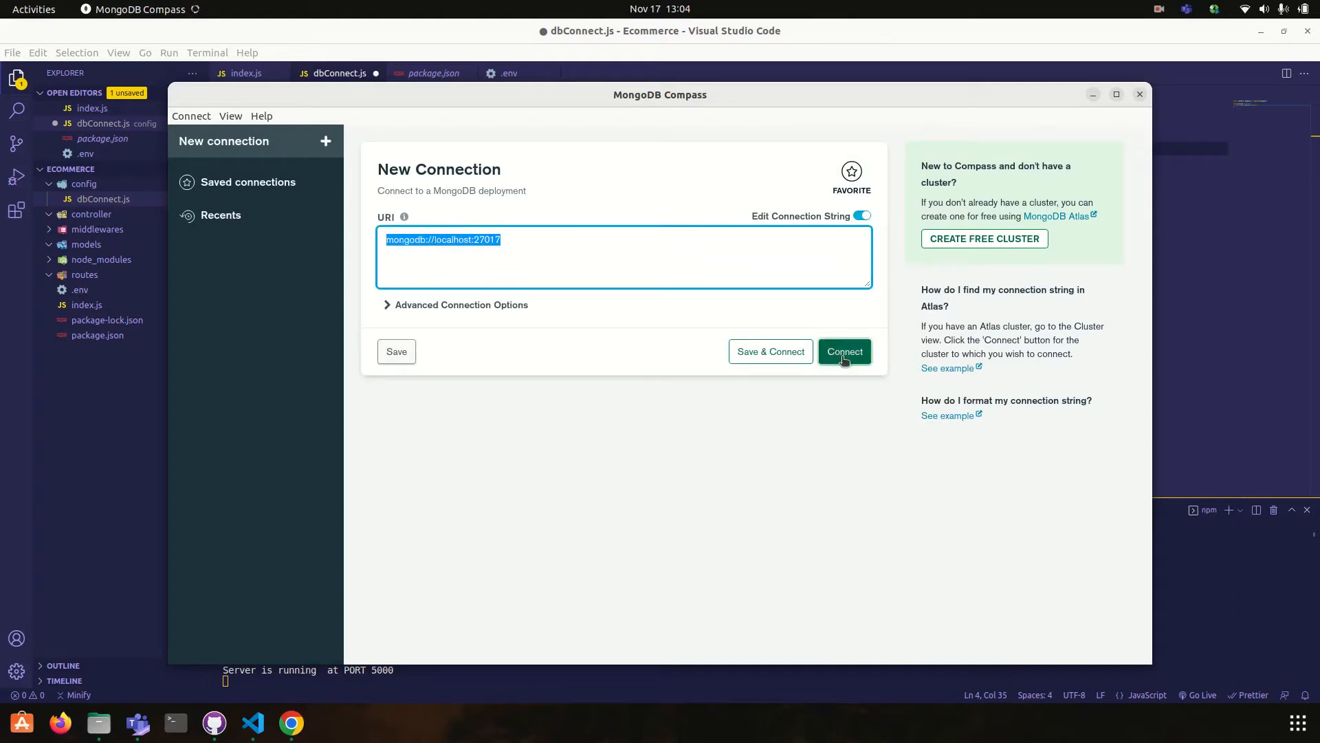
pyautogui.click(844, 351)
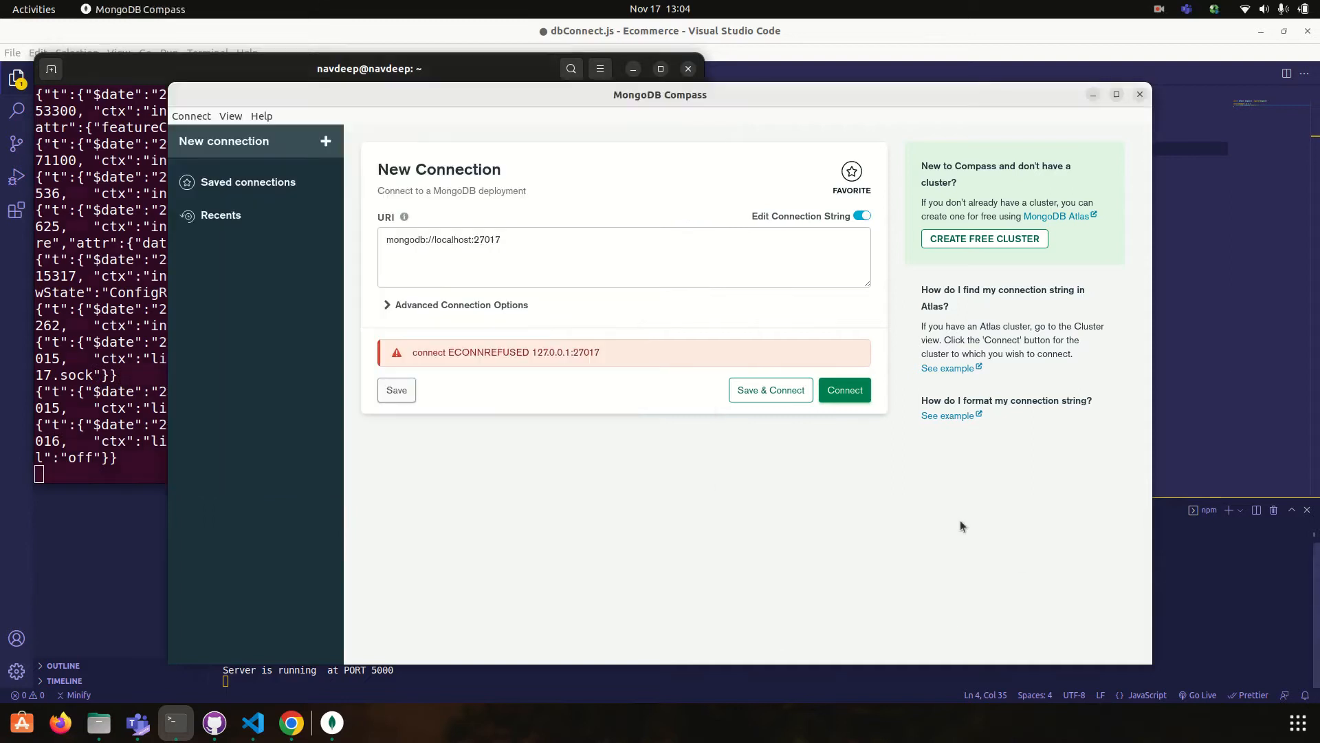
pyautogui.click(843, 389)
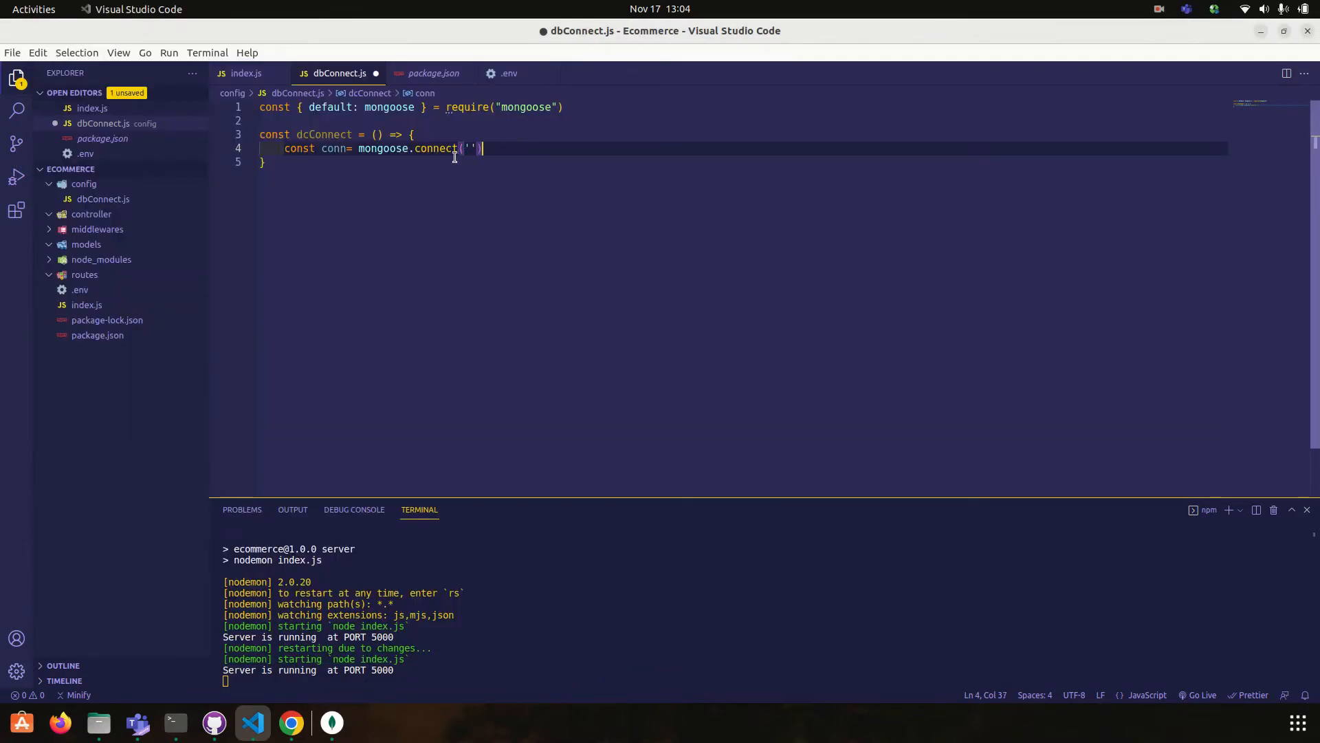
# - Pass mongodb://localhost:27017/digitic to mongoose.connect and save
pyautogui.write('mongodb://localhost:27017/"')
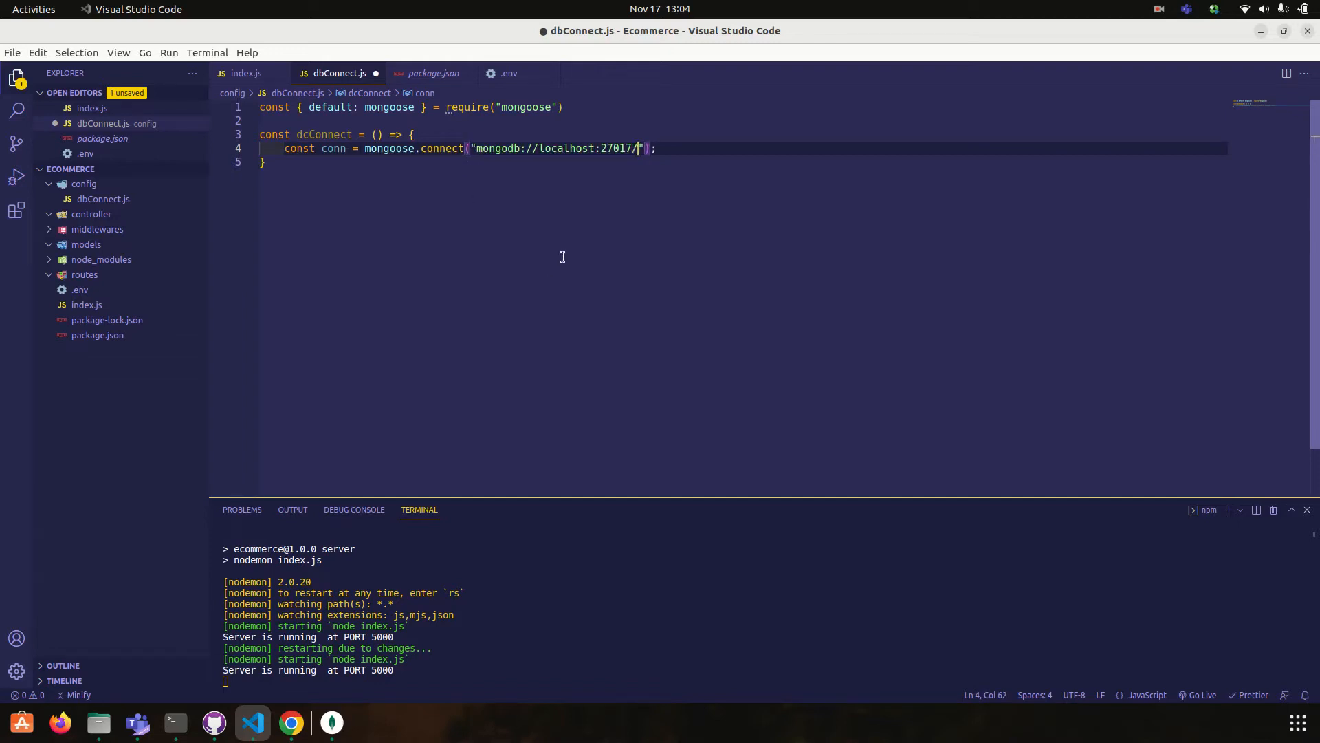
pyautogui.write('d')
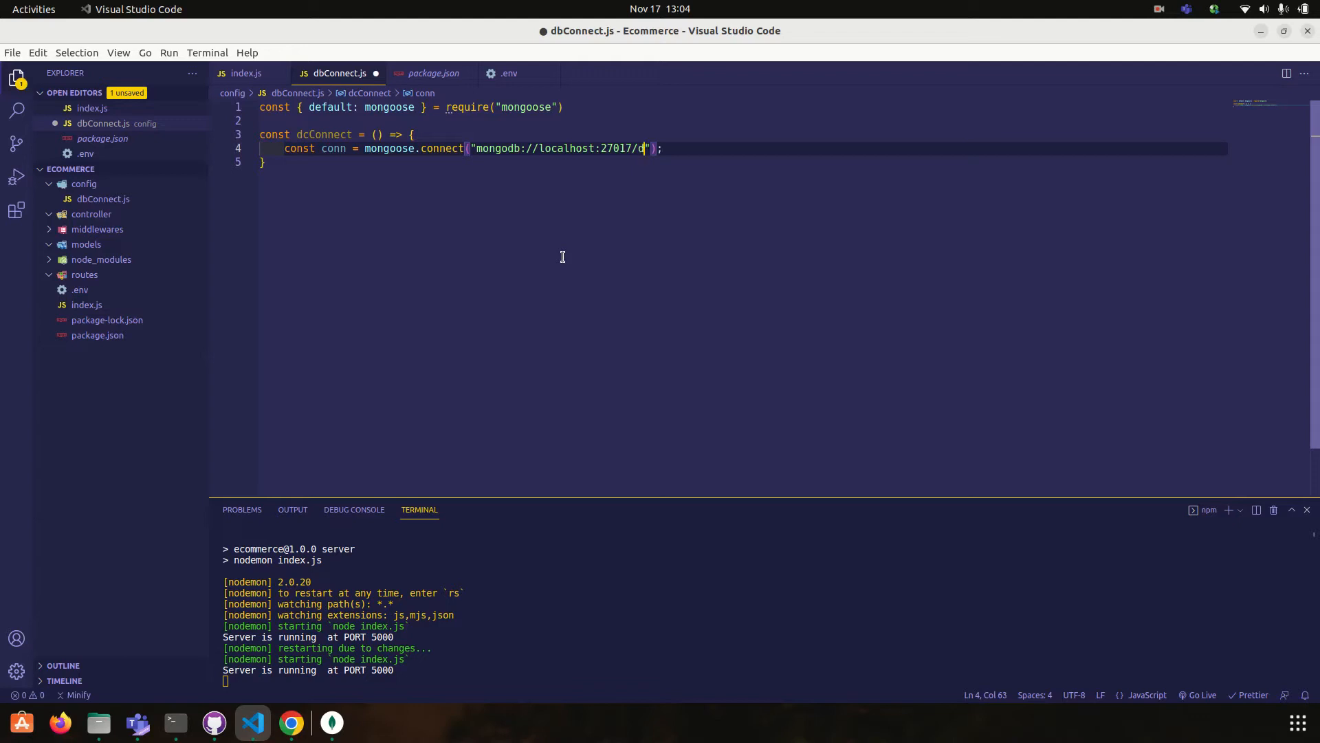
pyautogui.write('igitid')
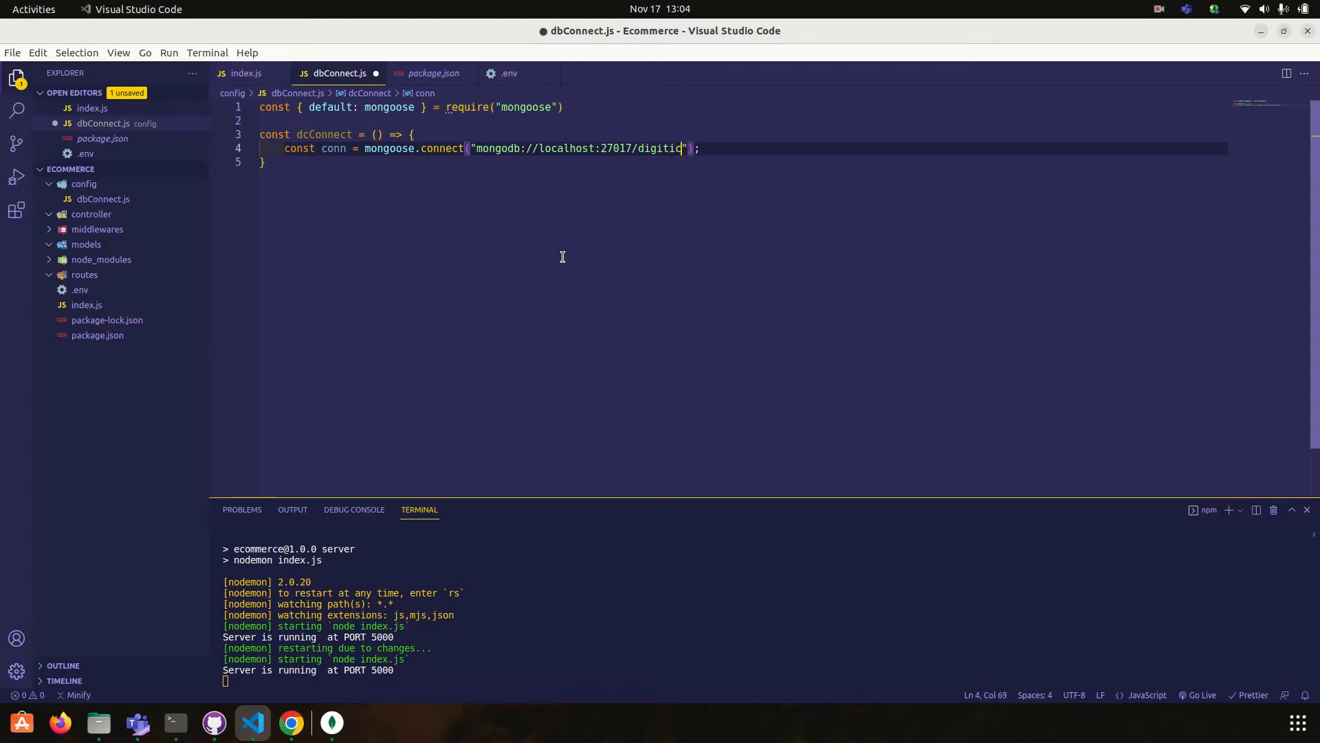
pyautogui.press('ctrl+s')
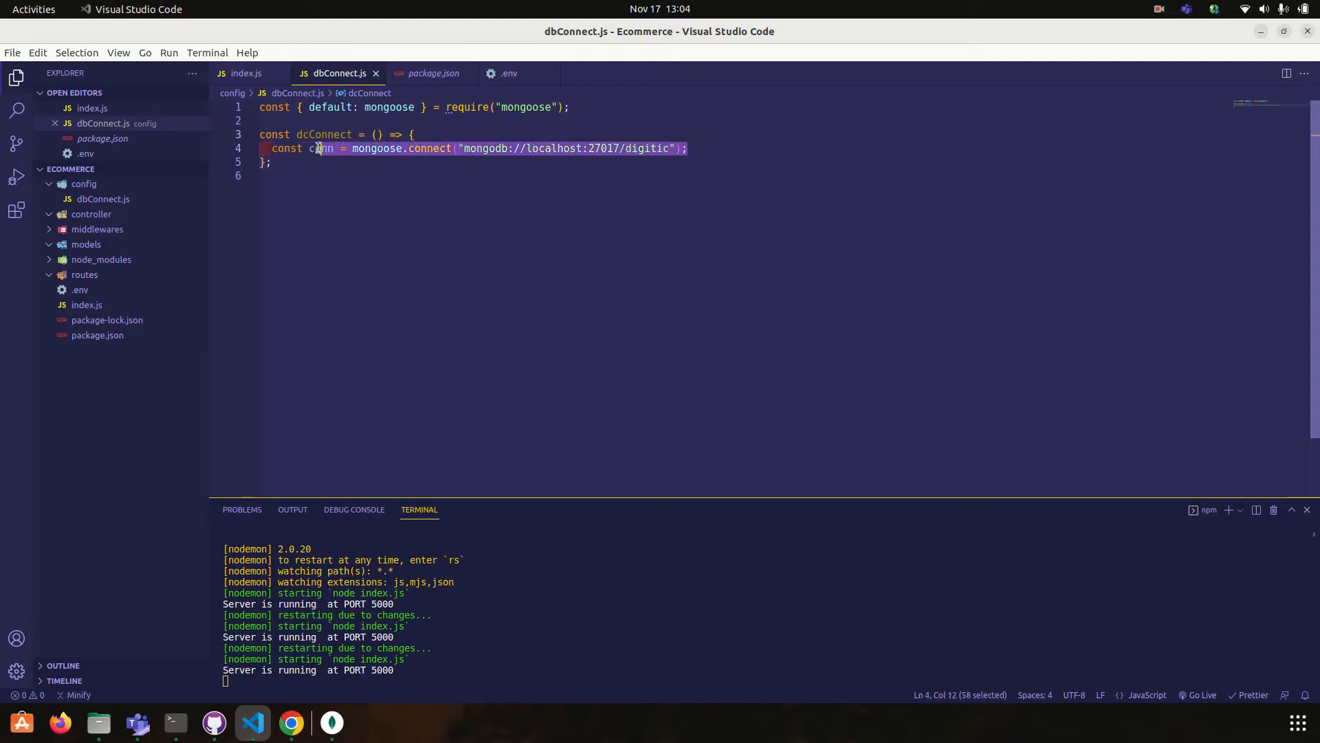
# - Wrap the connection in try/catch that throws new Error(err), and save
pyautogui.write('r')
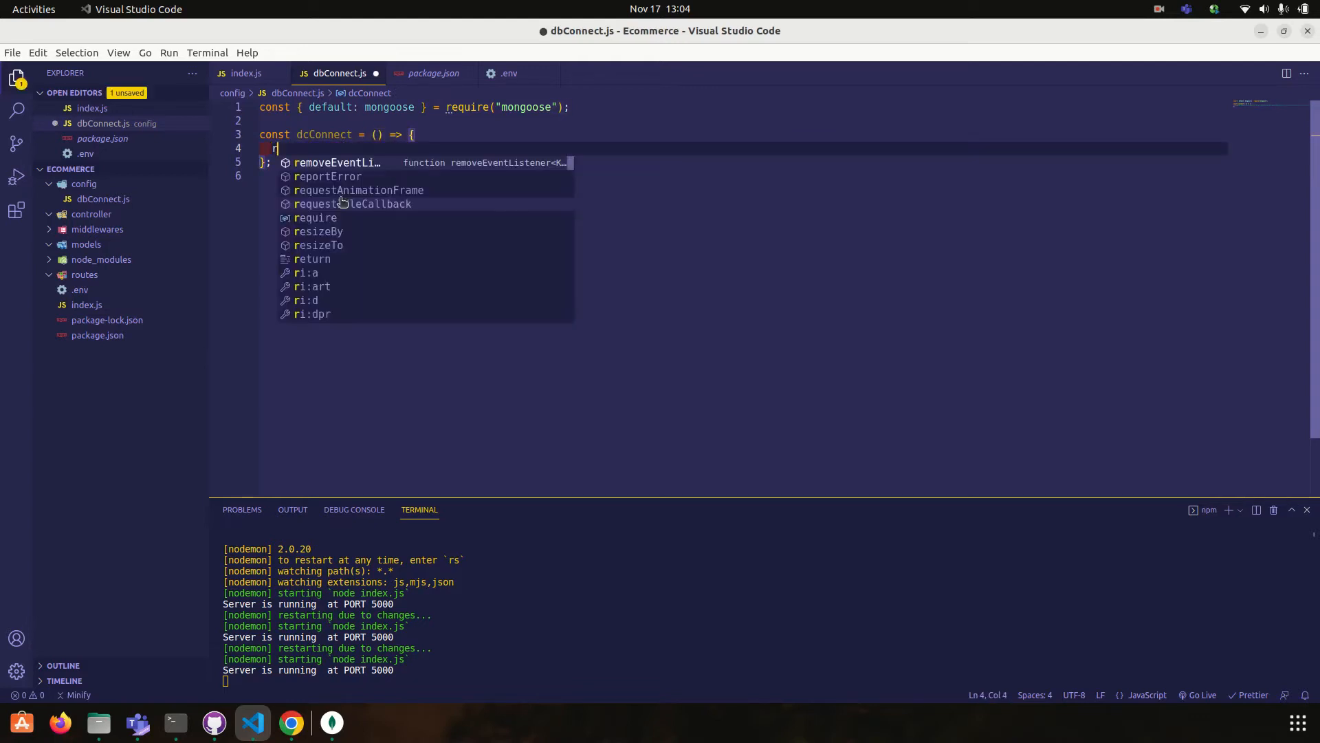
pyautogui.write('ty')
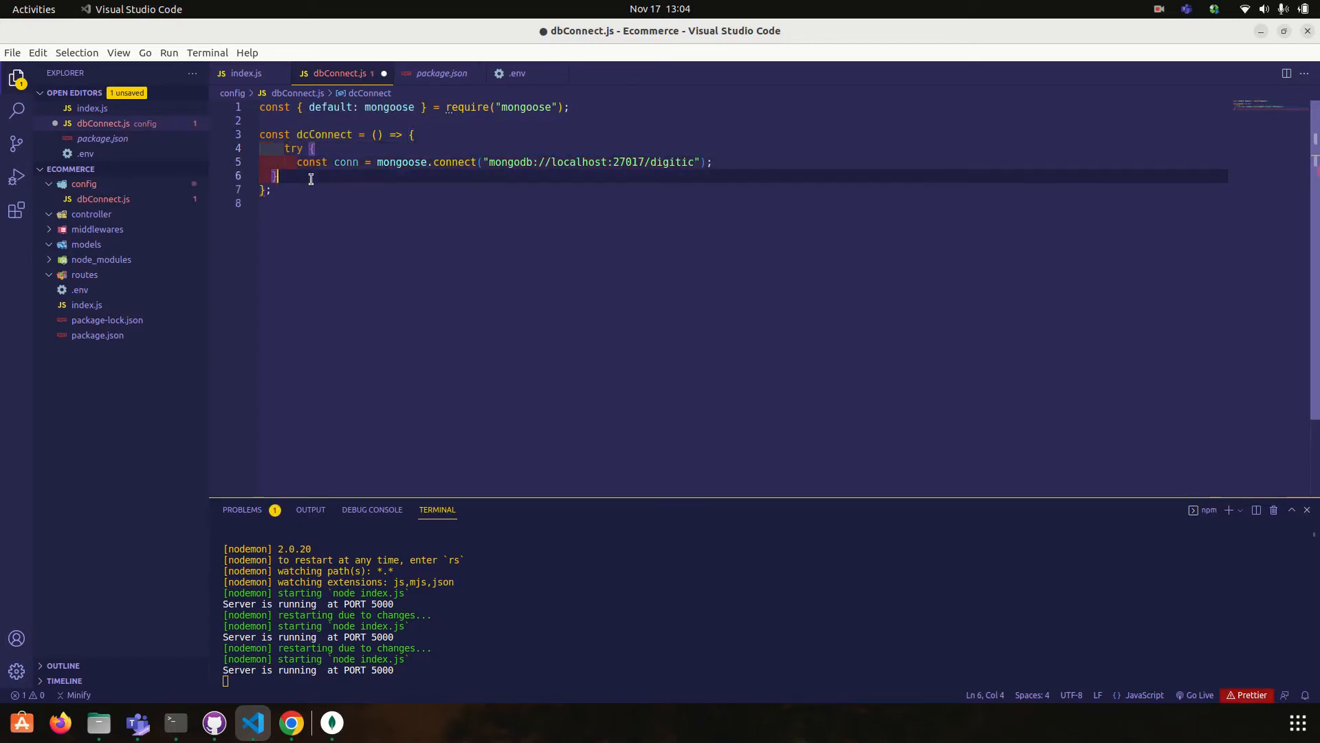
pyautogui.write('catch')
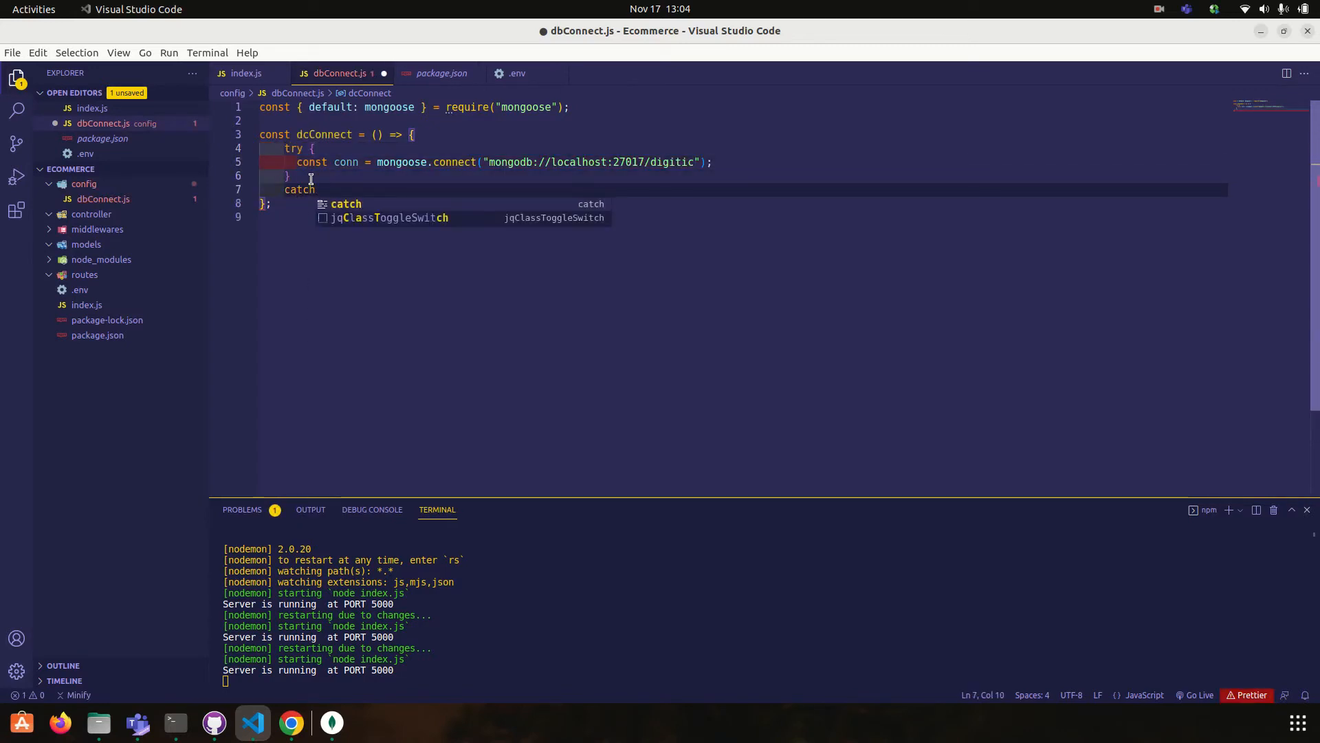
pyautogui.write('(error')
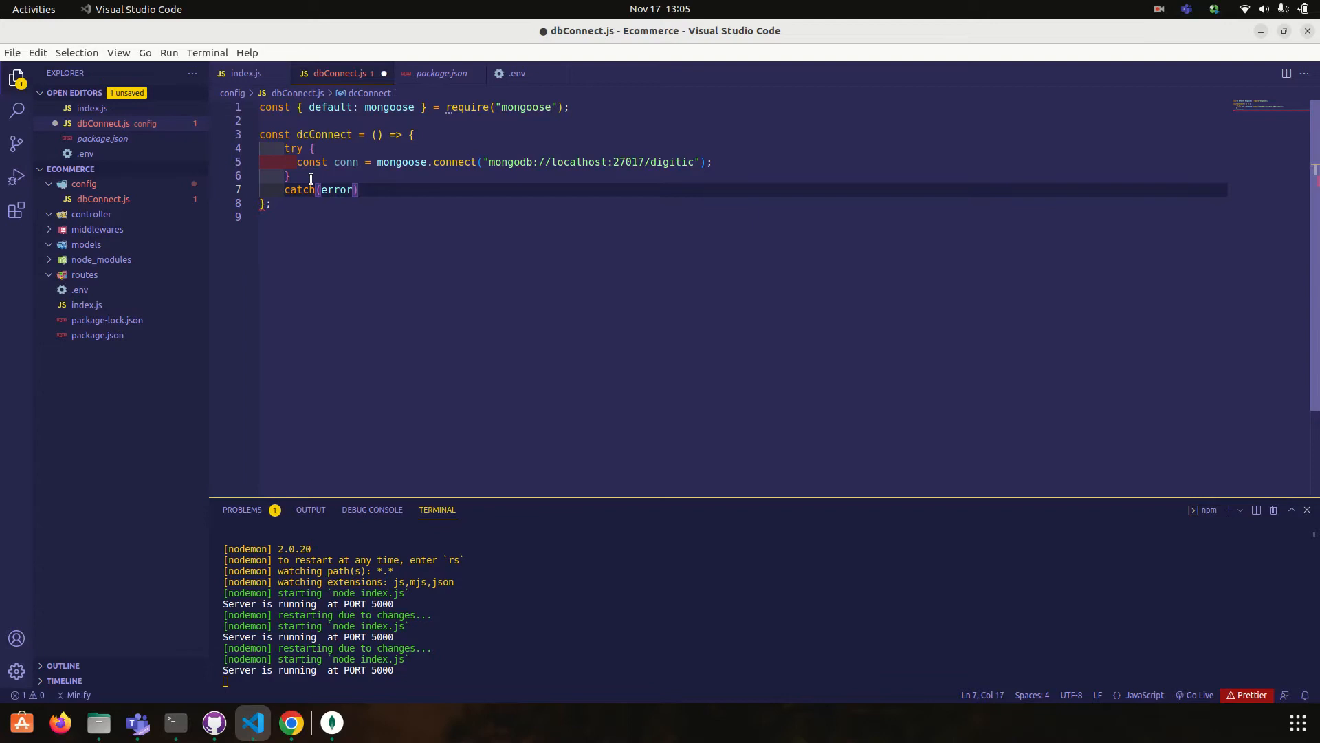
pyautogui.write('{')
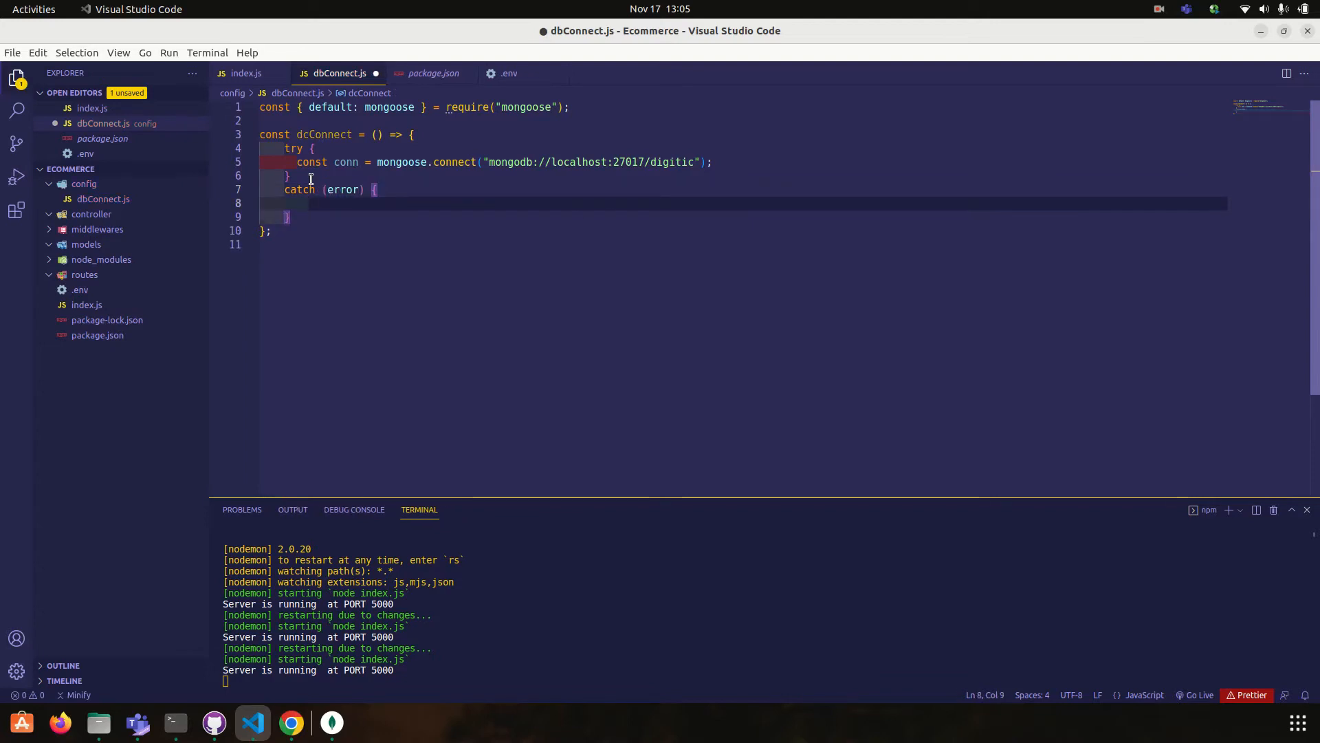
pyautogui.write('throw new')
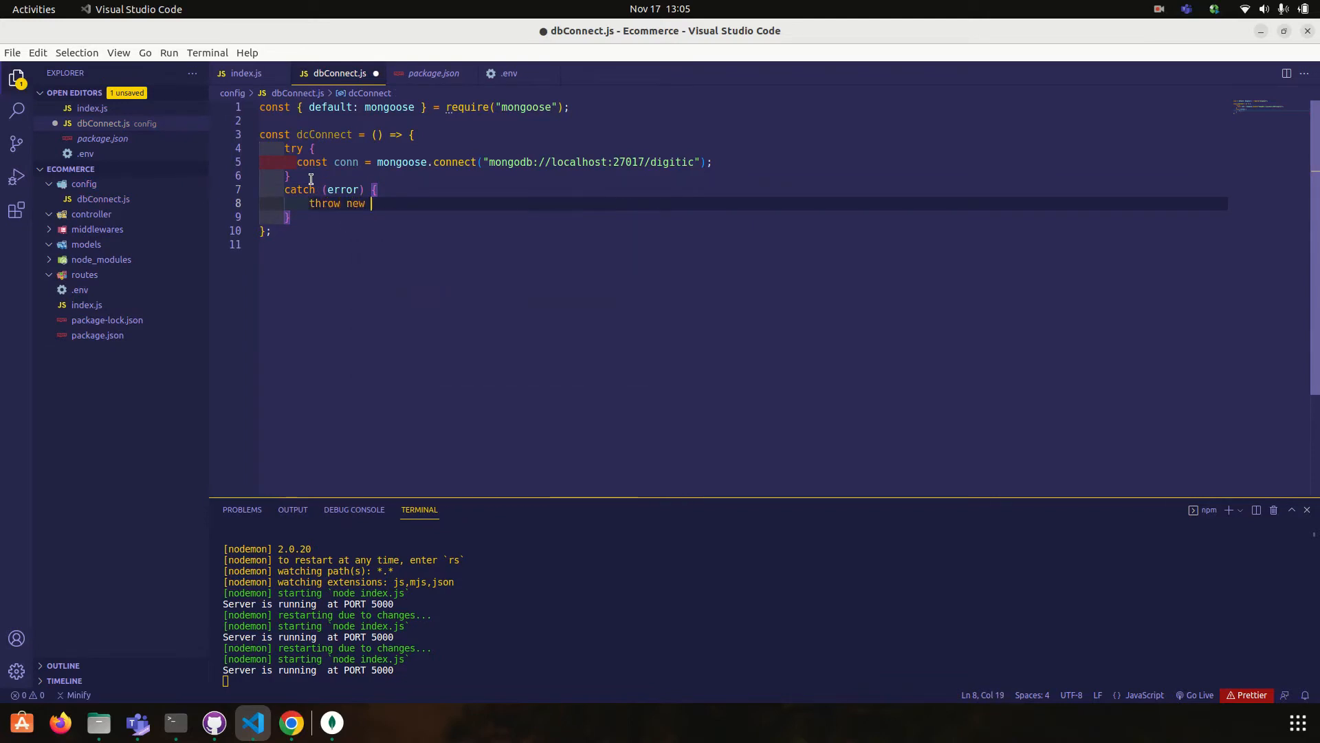
pyautogui.write('Error')
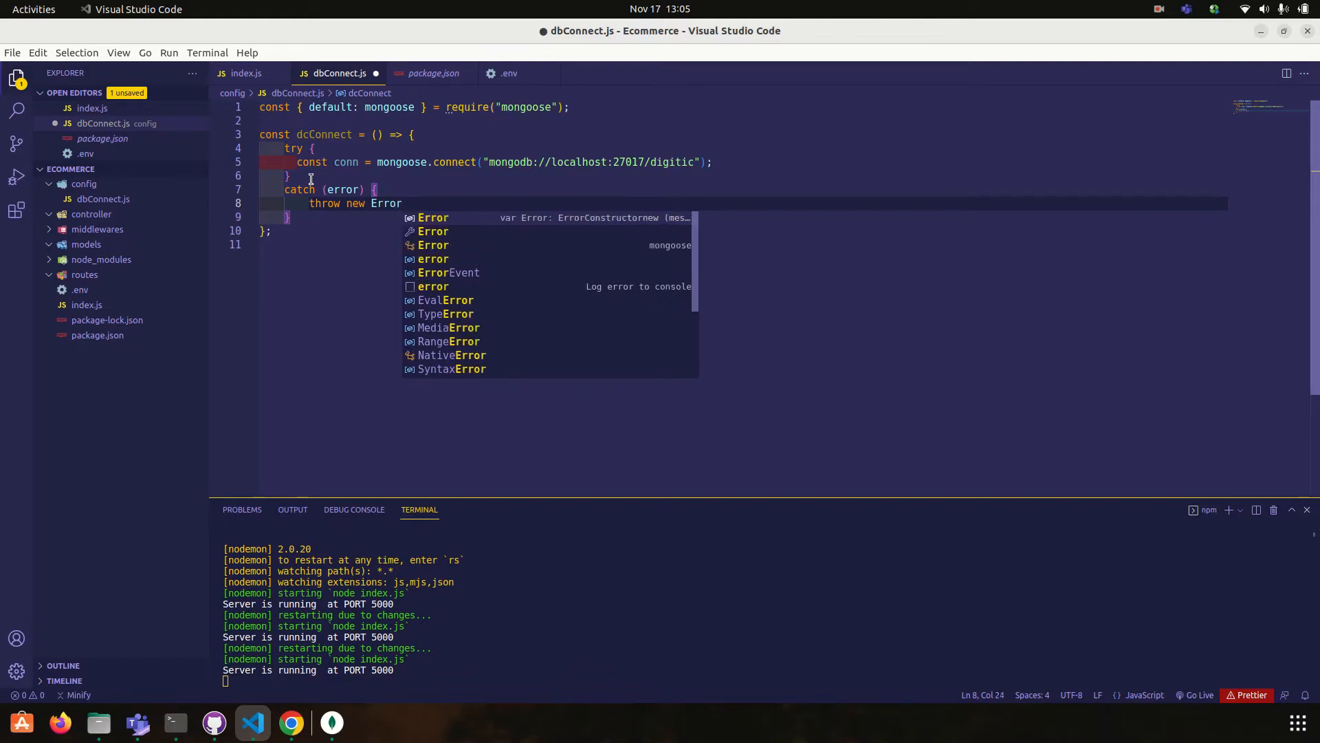
pyautogui.write("('')")
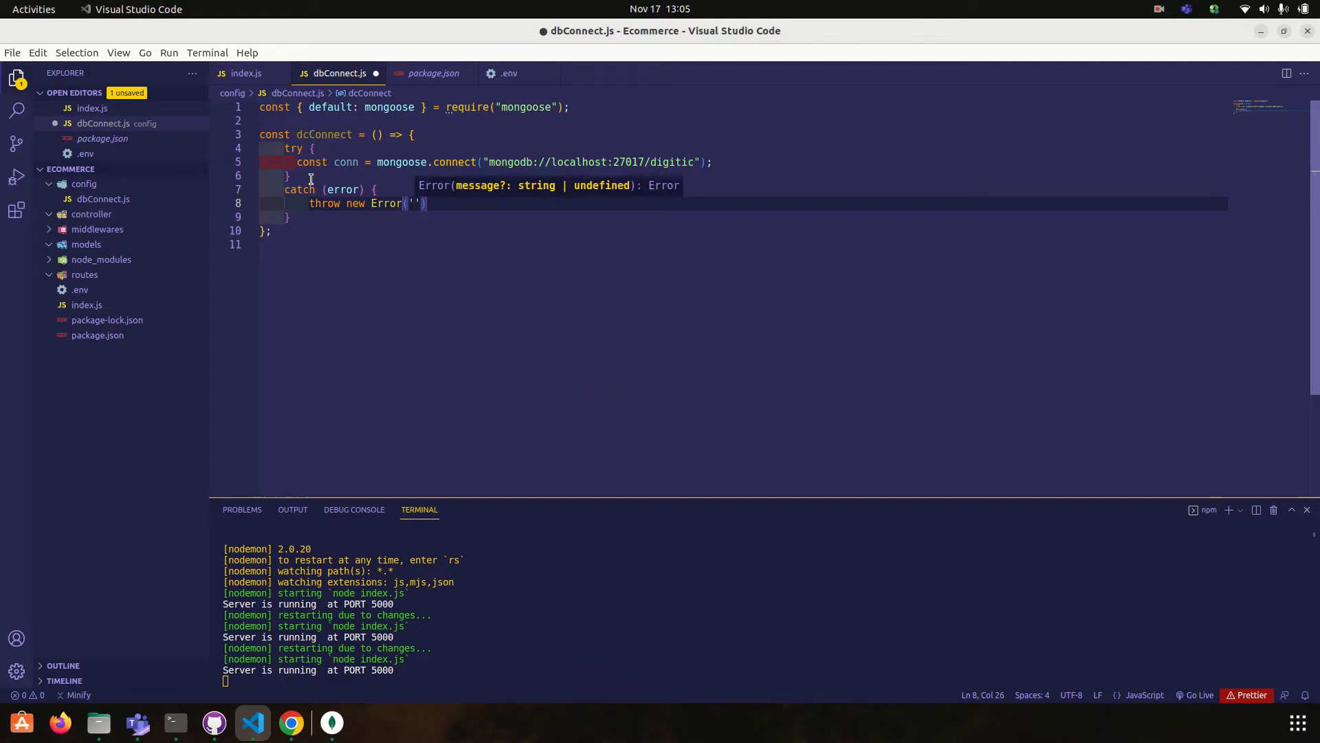
pyautogui.write('e')
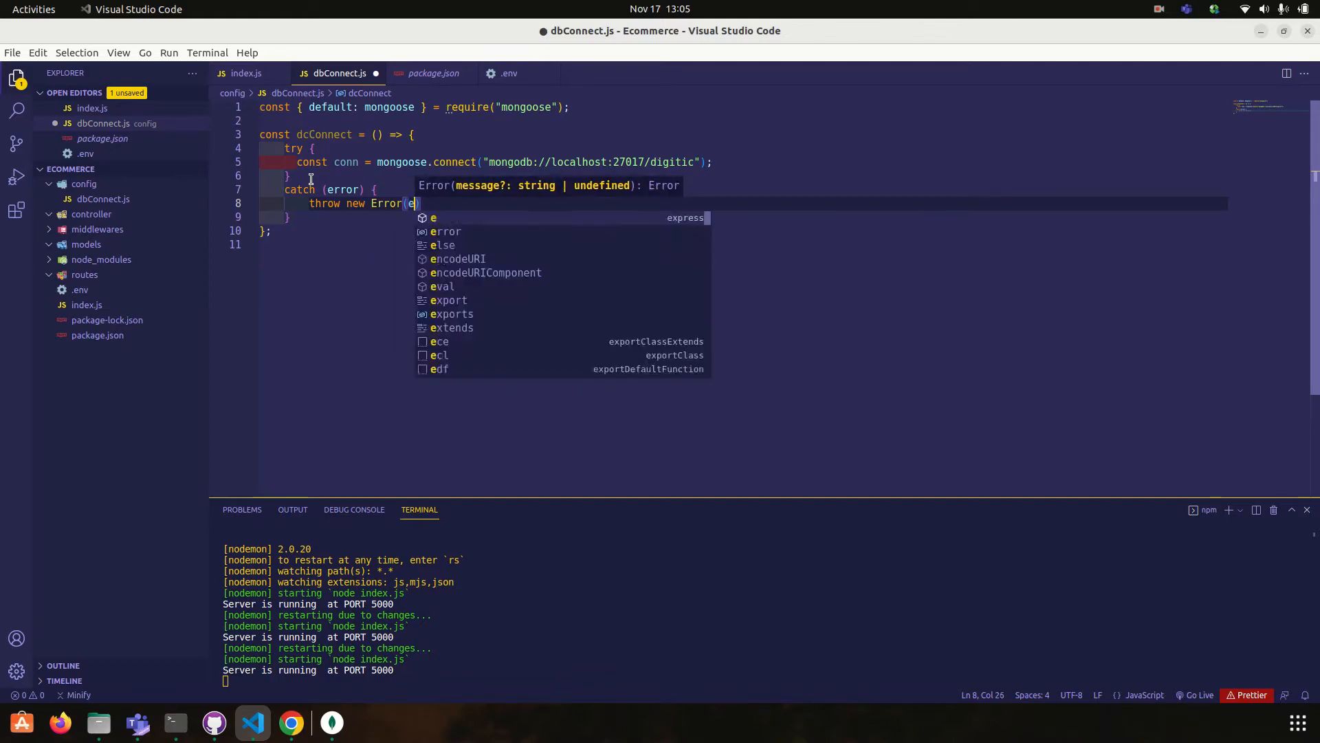
pyautogui.write('rror')
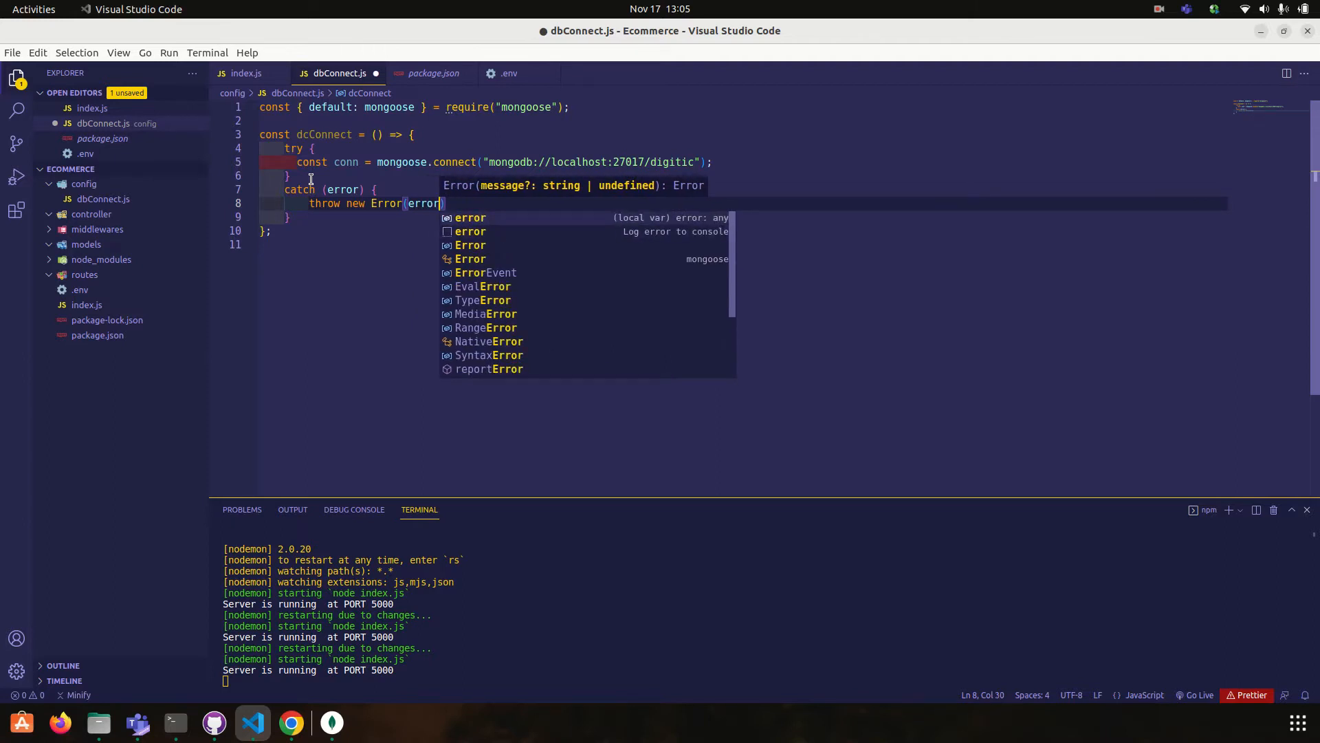
pyautogui.press('ctrl+s')
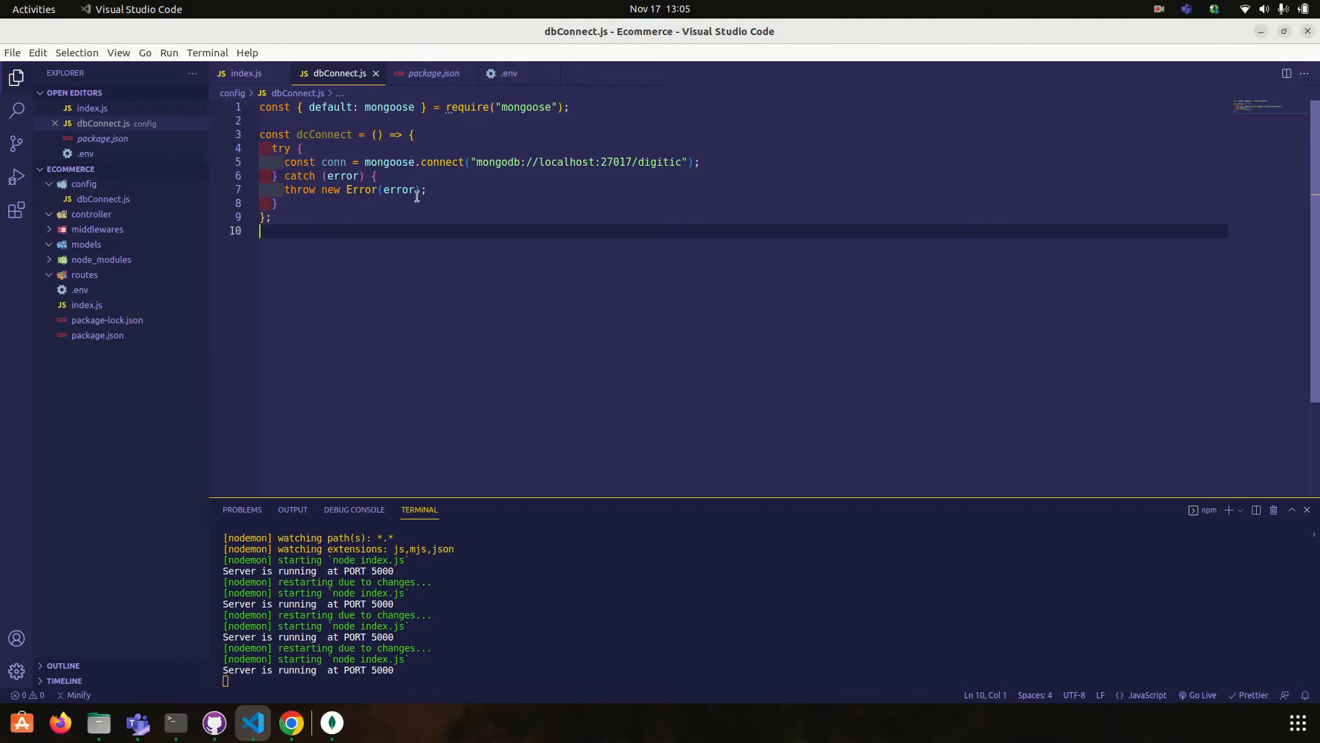
# - Add console.log messages for successful connection and 'Database error'
pyautogui.write('log("");')
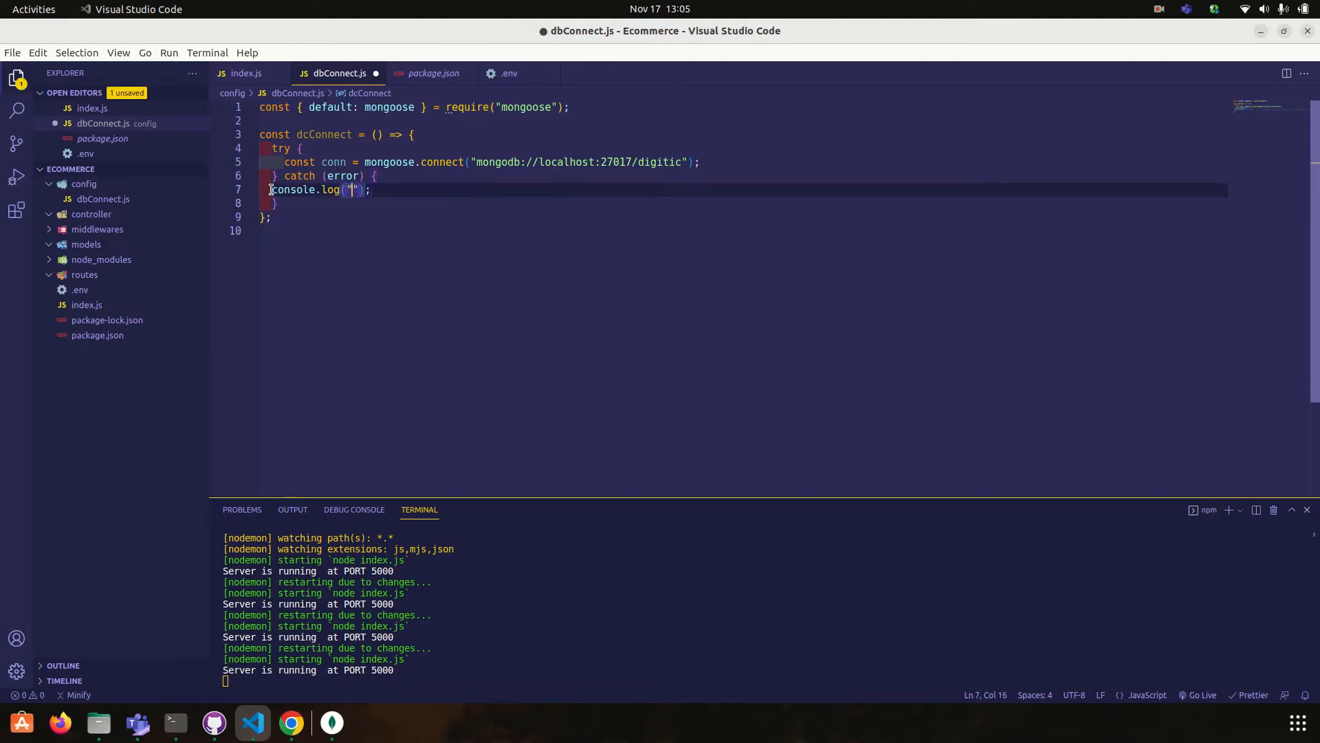
pyautogui.write('DAta')
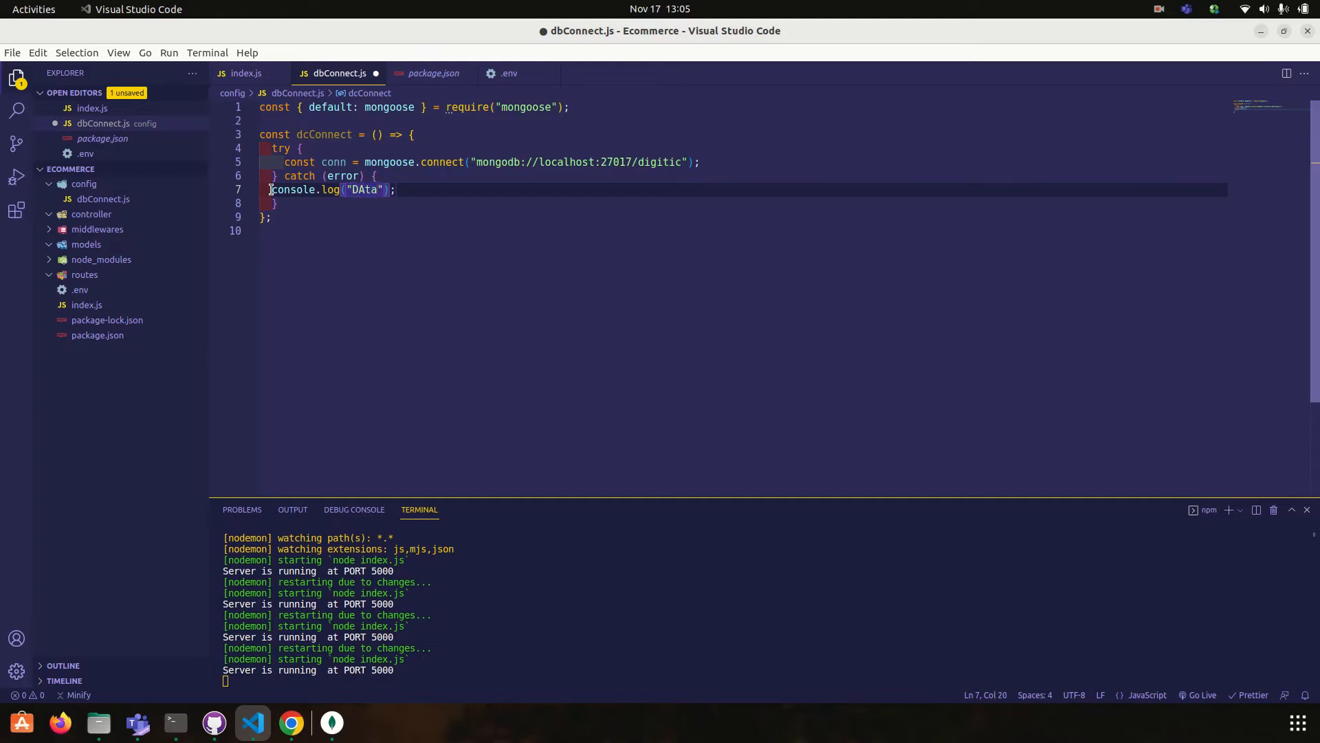
pyautogui.write('base error')
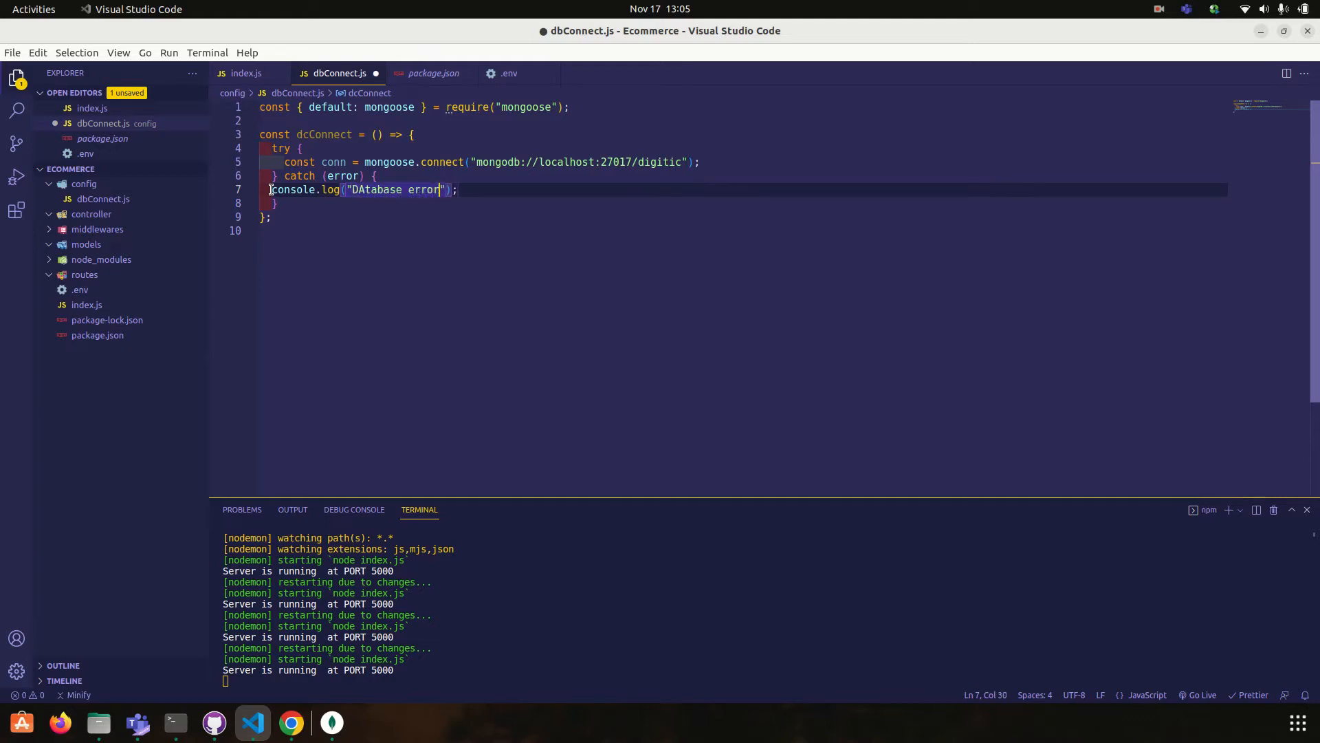
pyautogui.write('log')
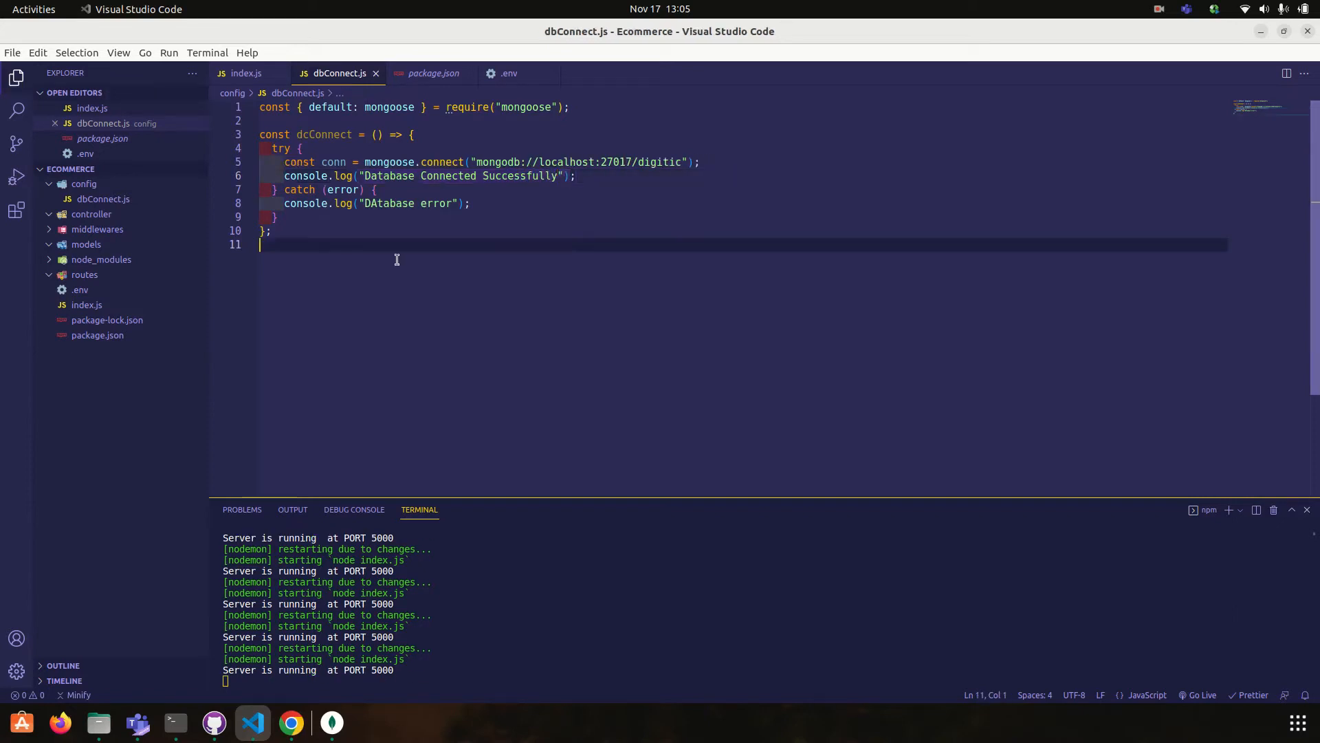
# - Export the function with module.exports = dbConnect
pyautogui.write('module')
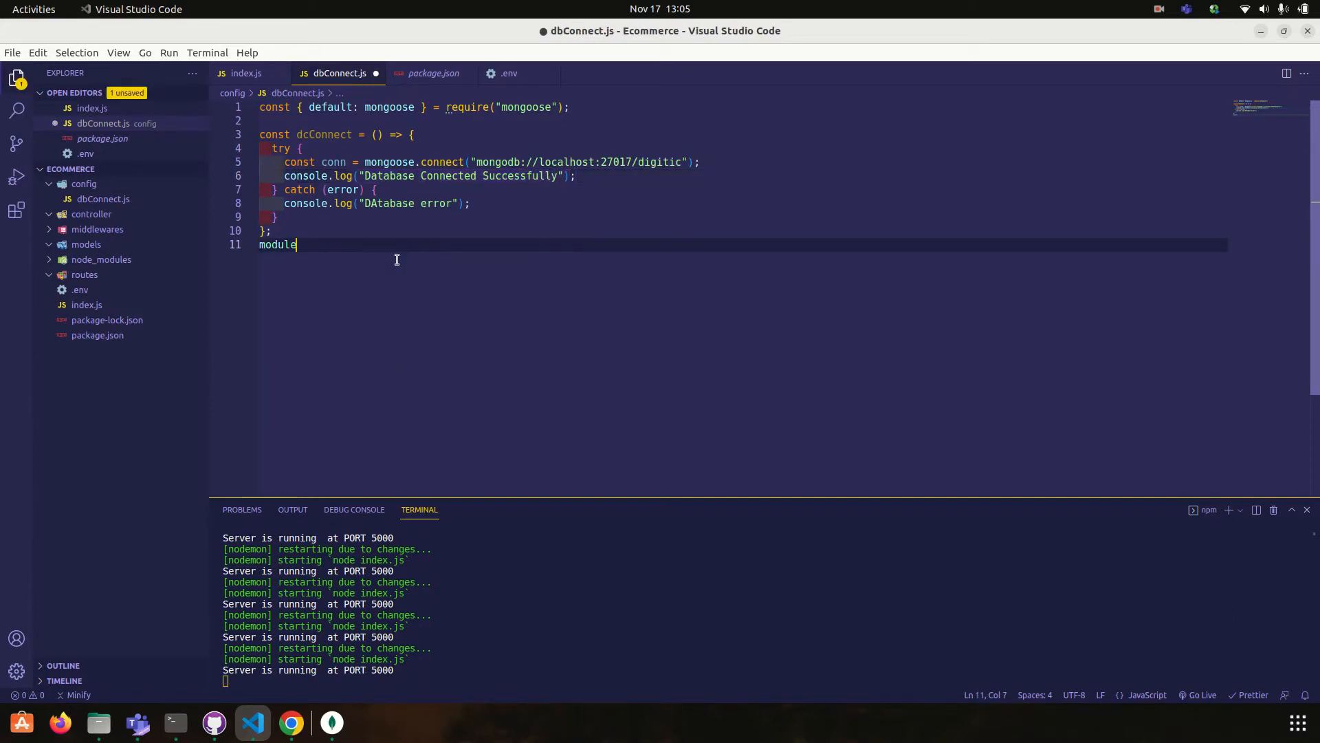
pyautogui.write('.exports')
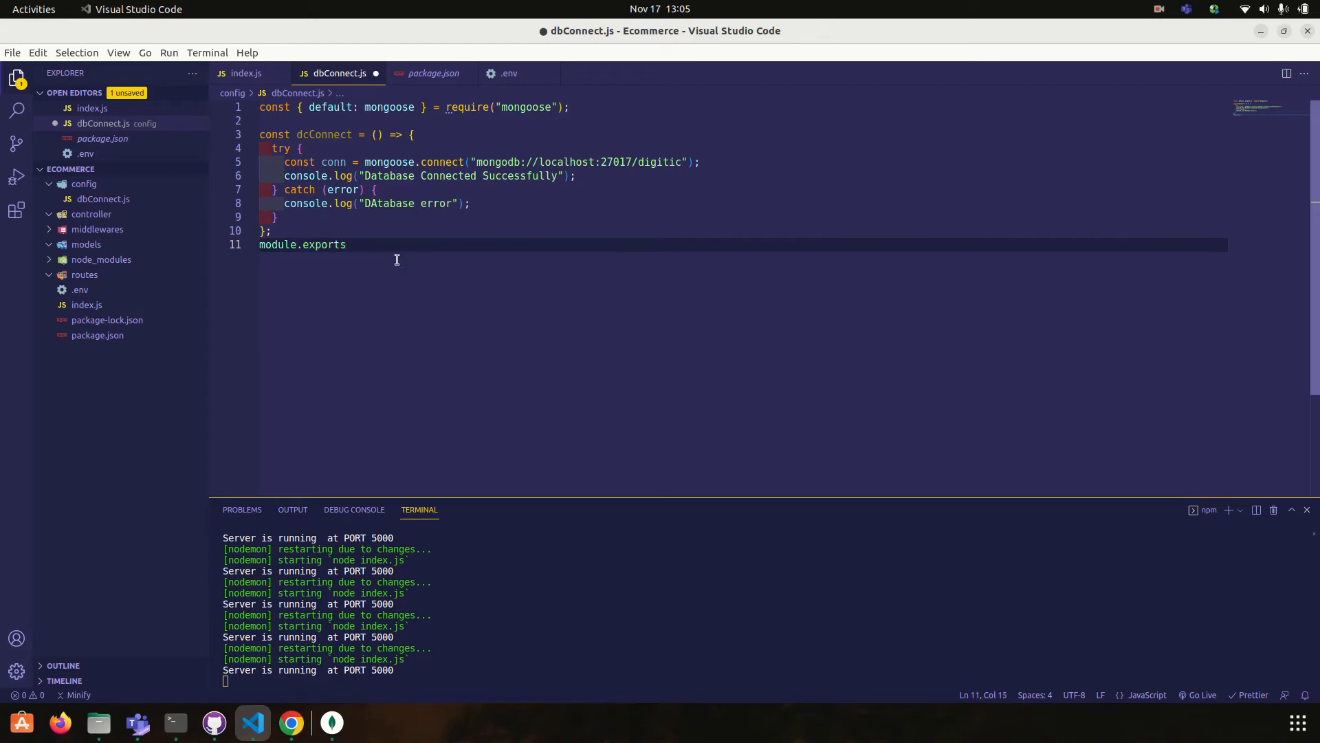
pyautogui.write('=db')
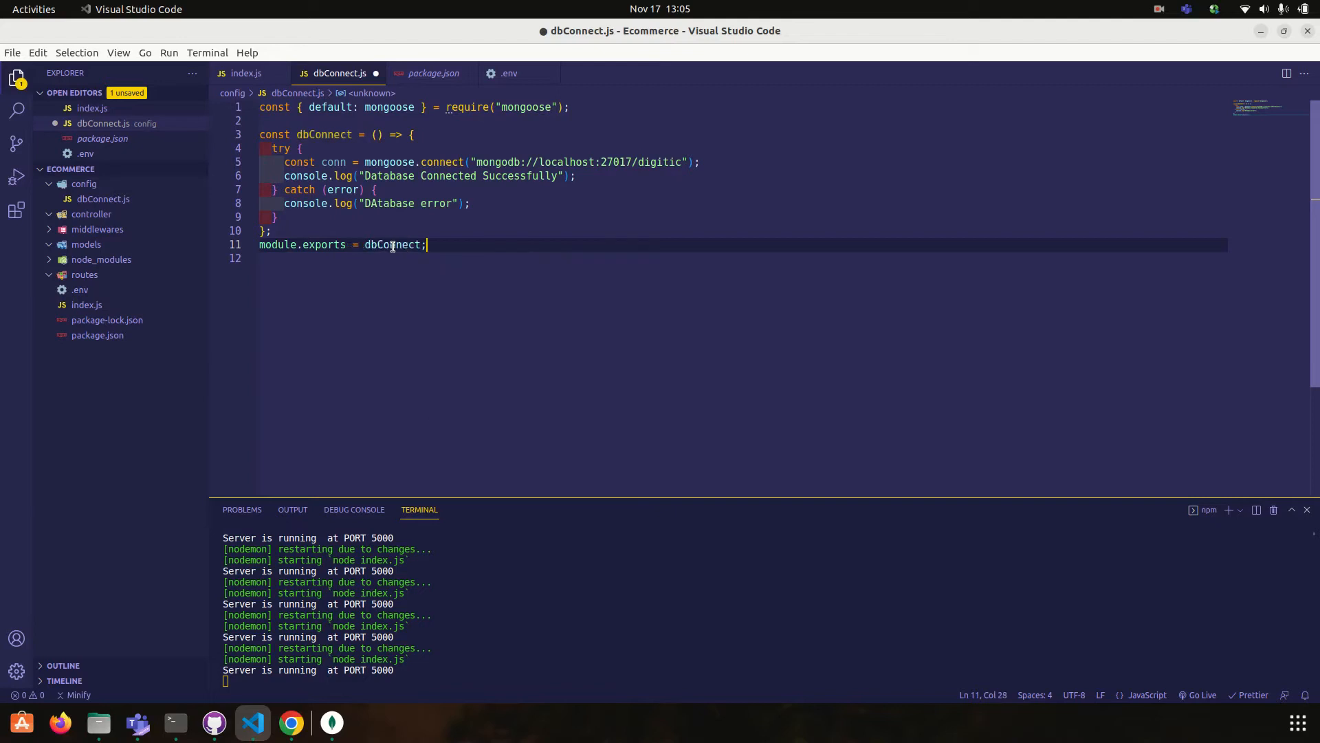
# - Require ./config/dbConnect in index.js and call dbConnect()
pyautogui.click(243, 74)
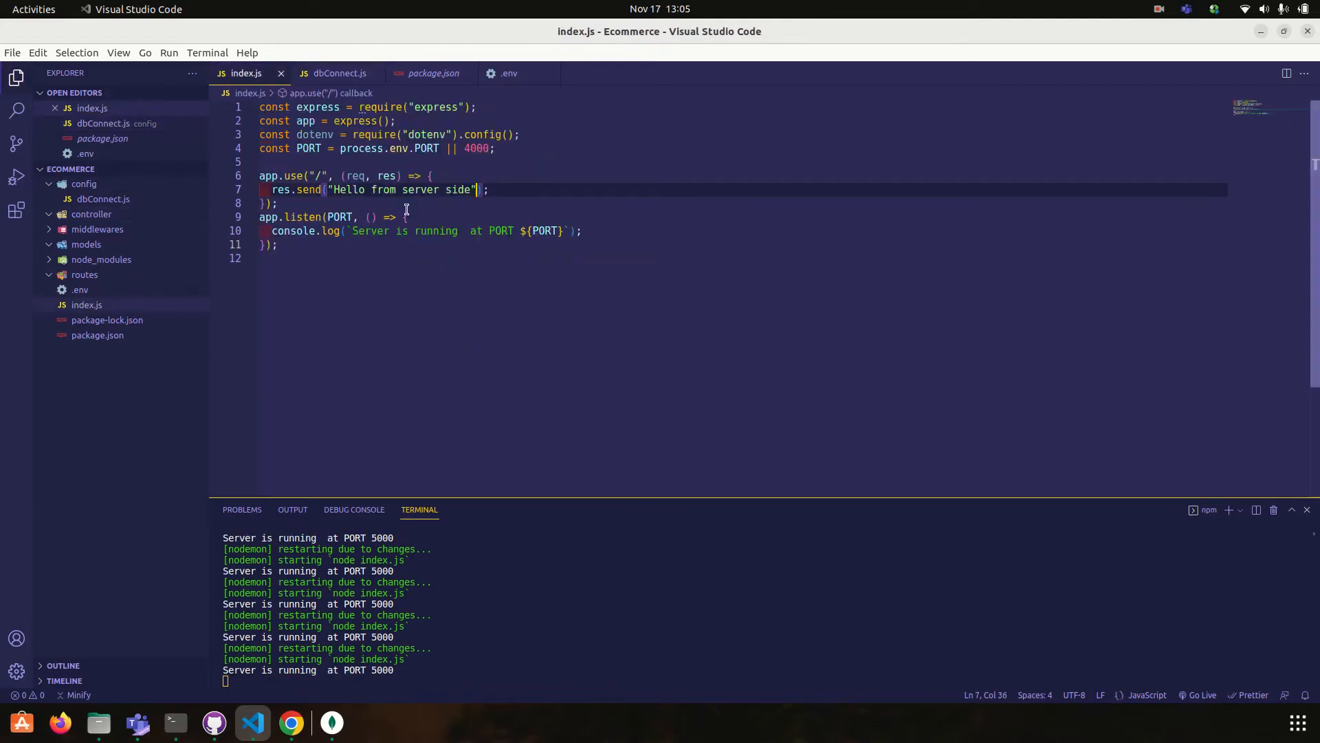
pyautogui.write('dbConnect();')
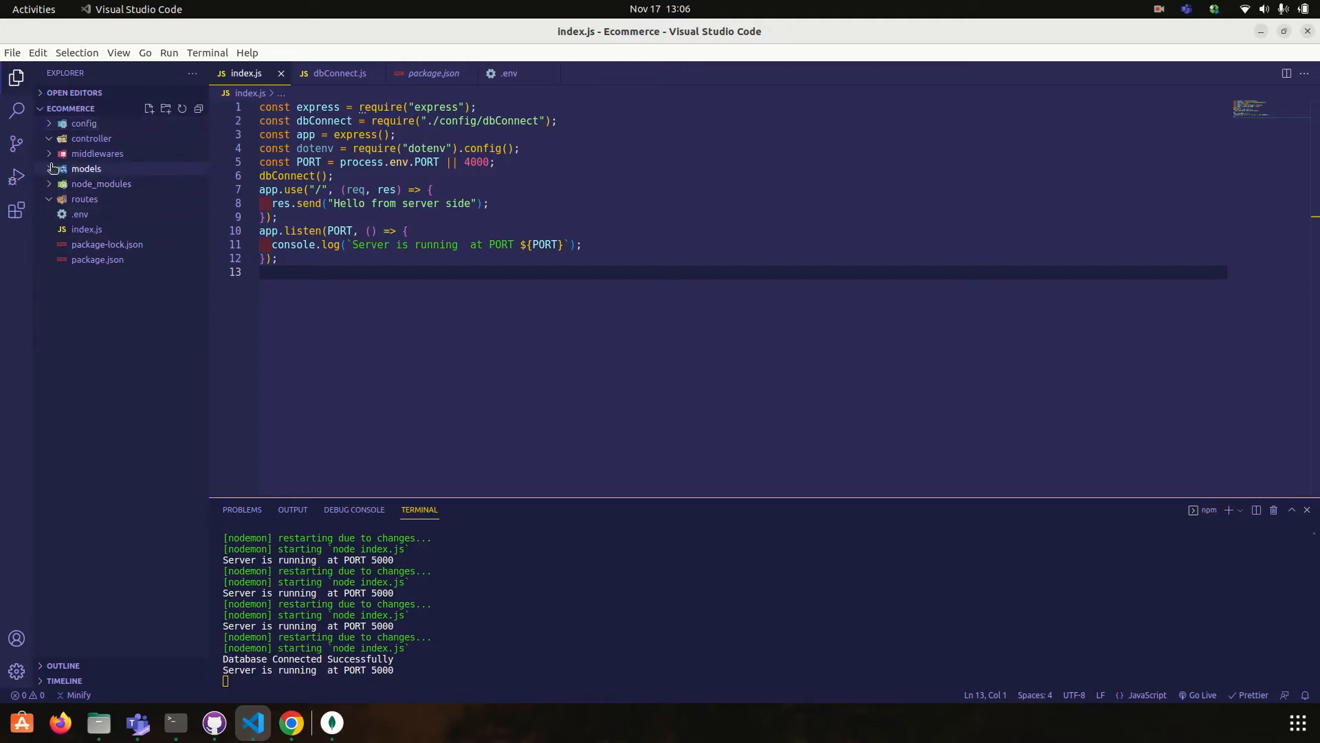
# - Add empty userModel.js in models, userCtrl.js in controller, and authRoute.js in routes
pyautogui.click(149, 110)
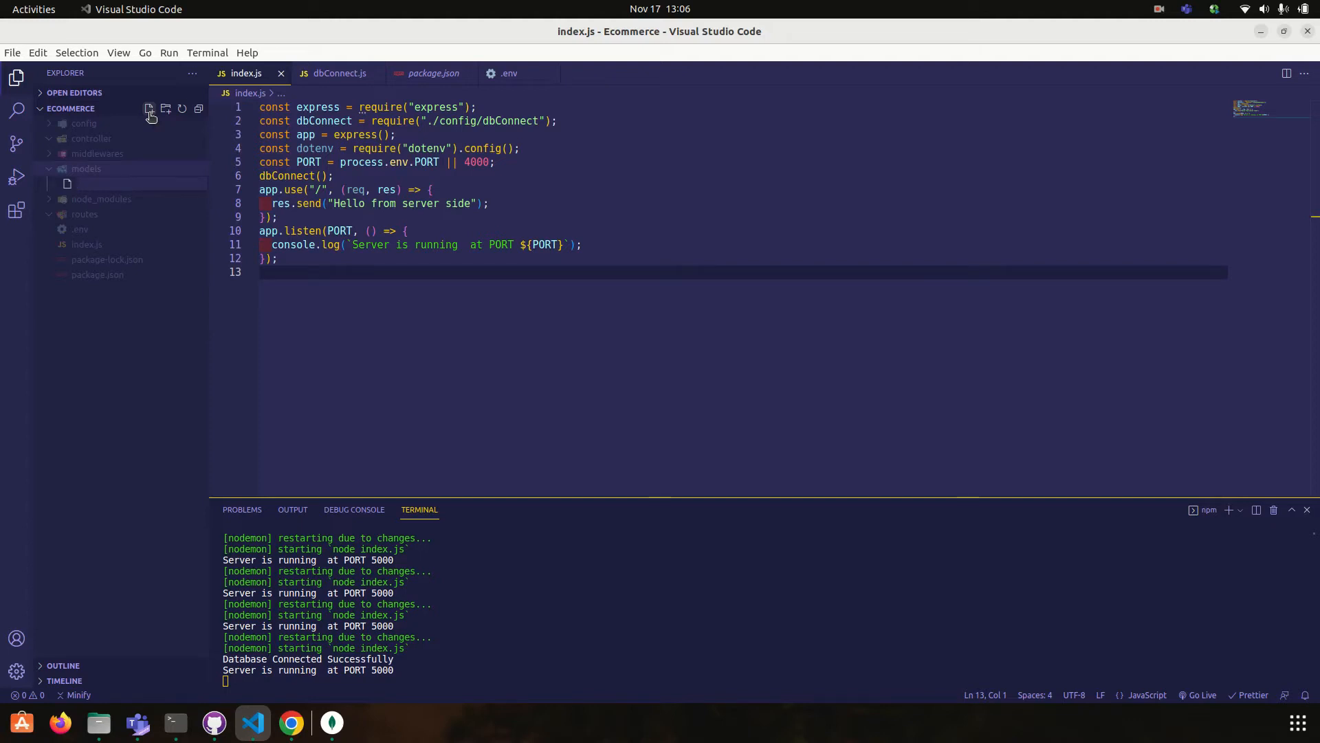
pyautogui.write('userModel')
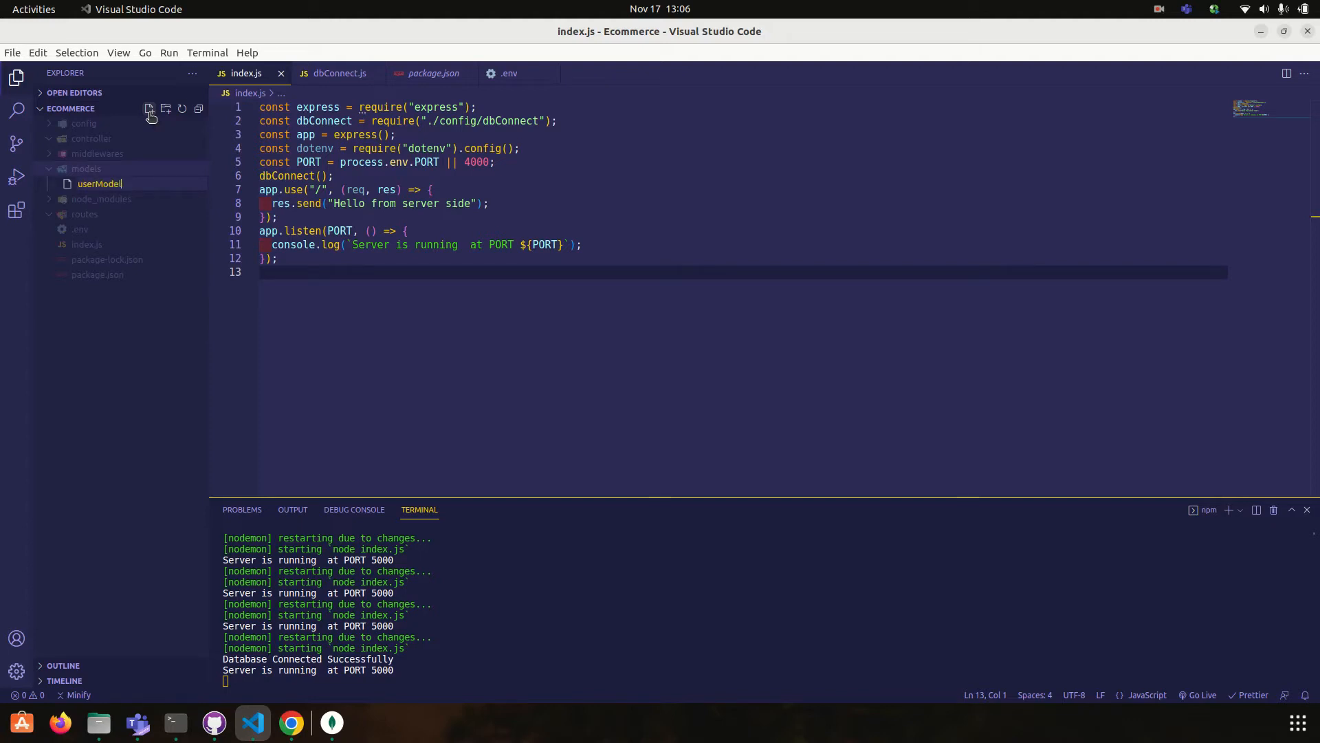
pyautogui.write('.js')
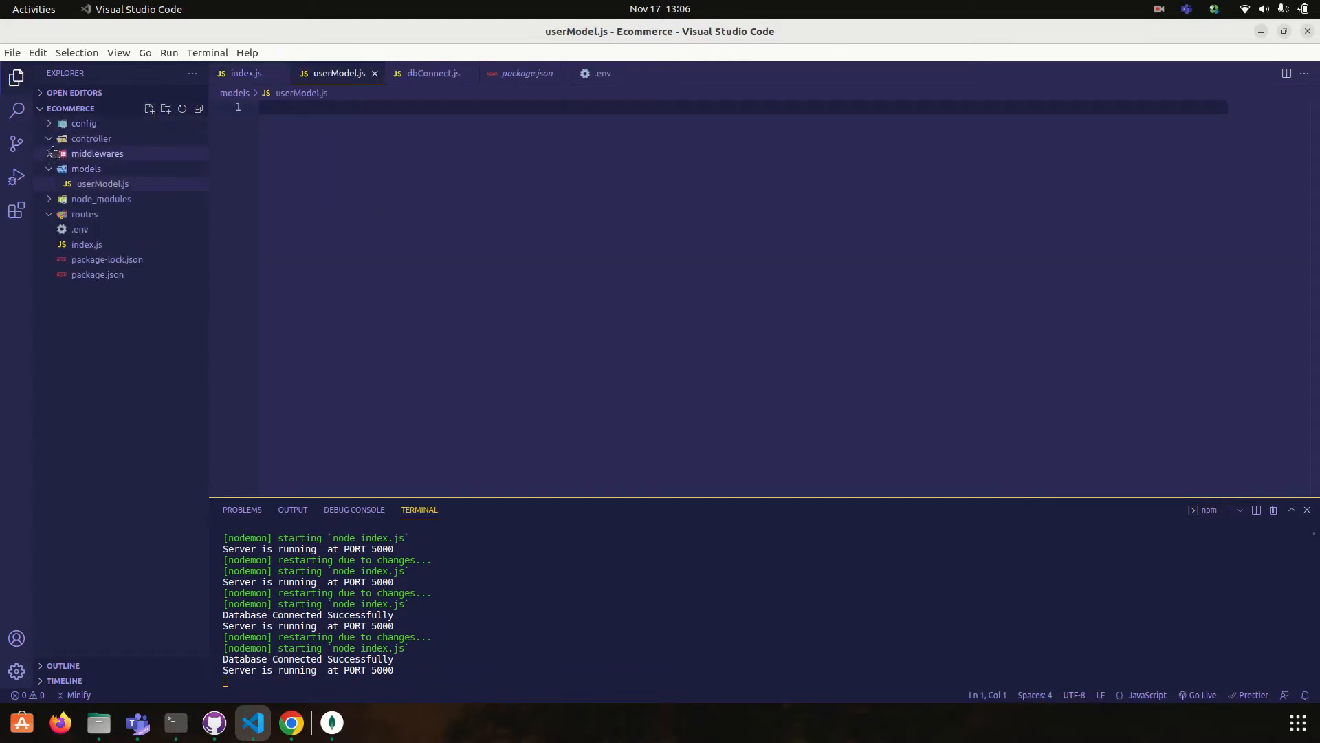
pyautogui.click(149, 110)
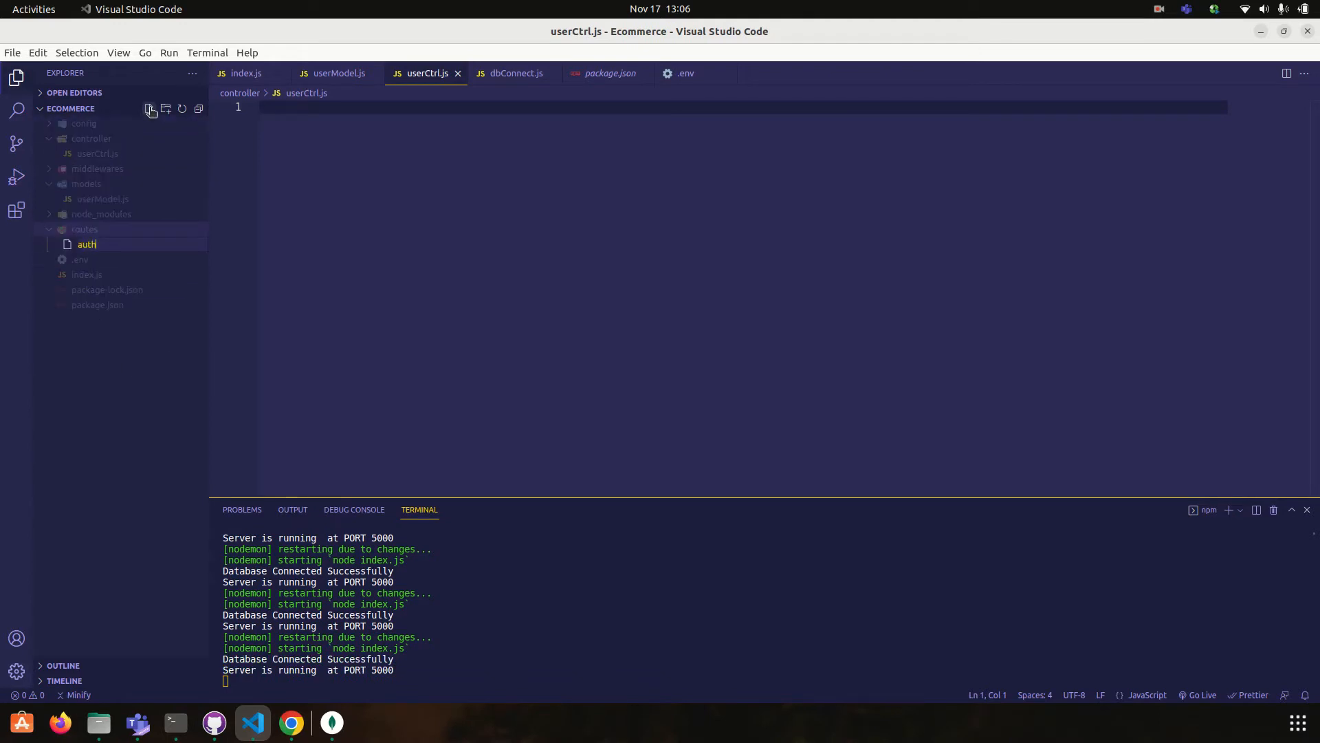
pyautogui.write('Roiyt')
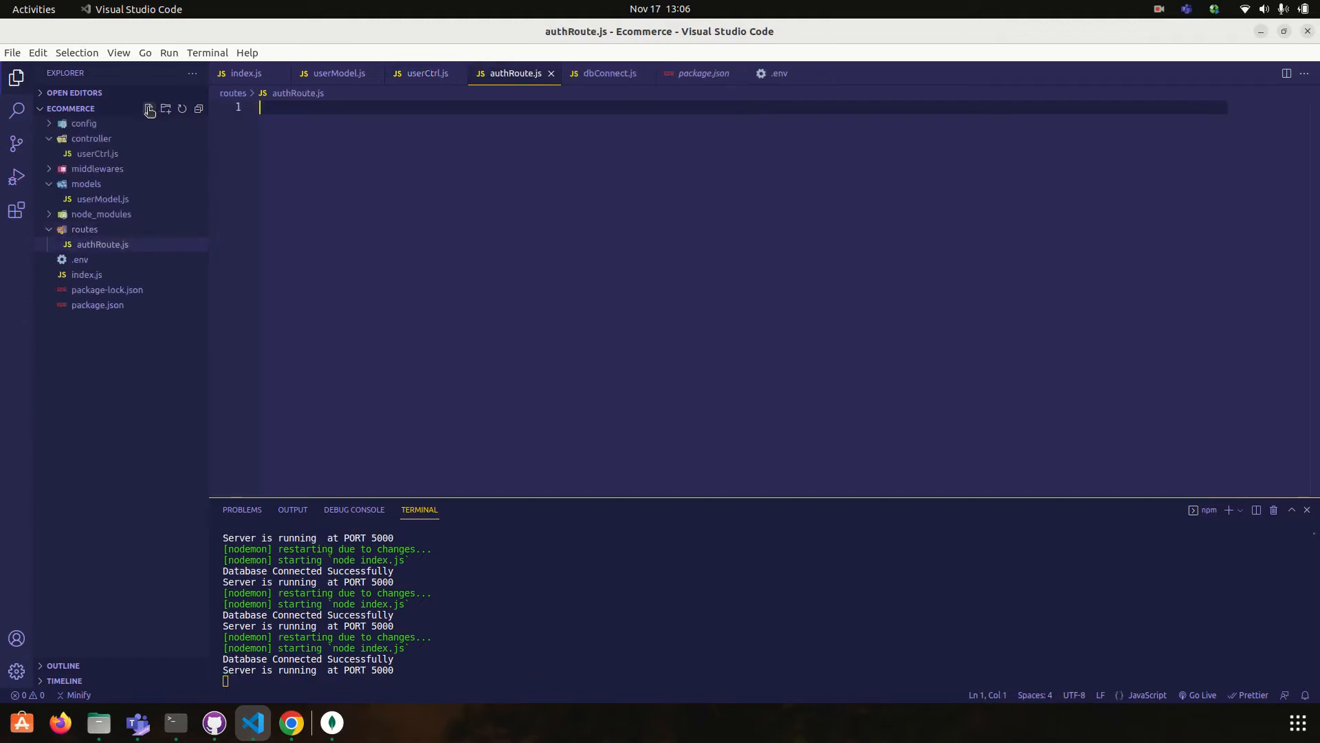
pyautogui.click(101, 214)
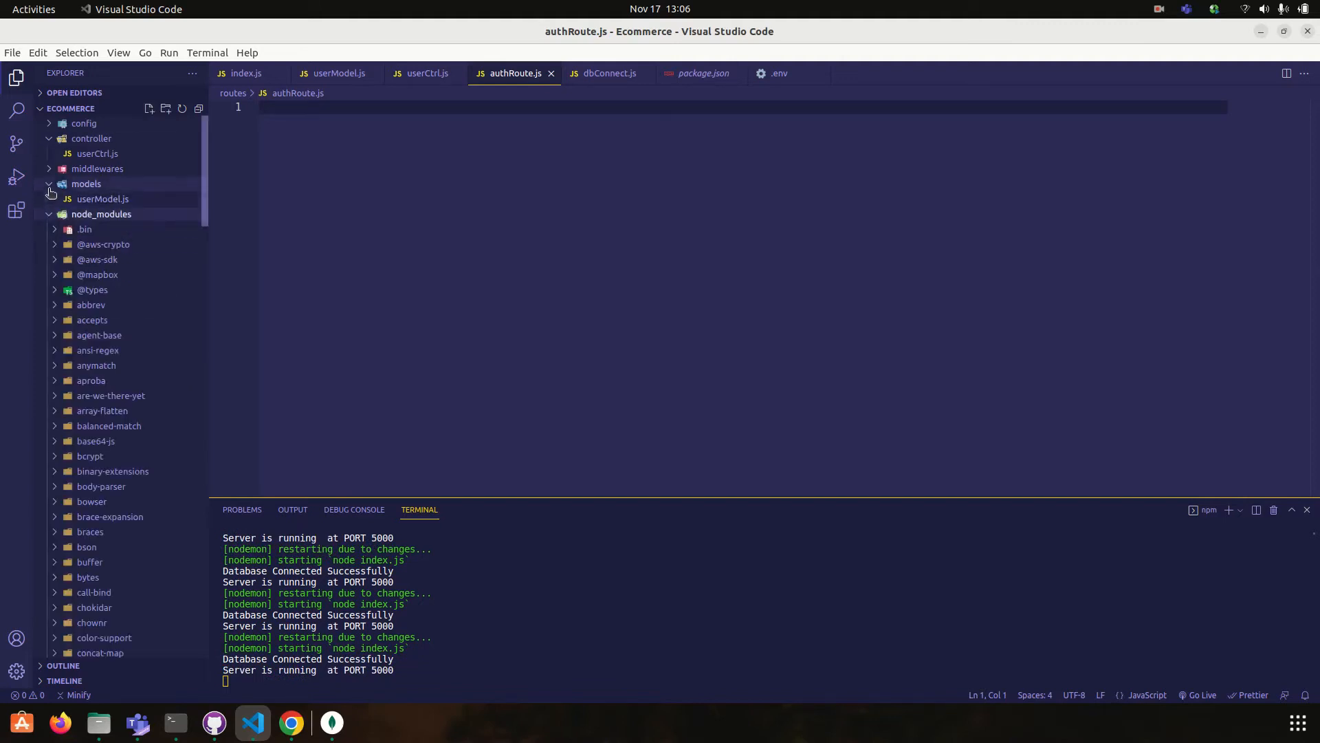
pyautogui.click(49, 214)
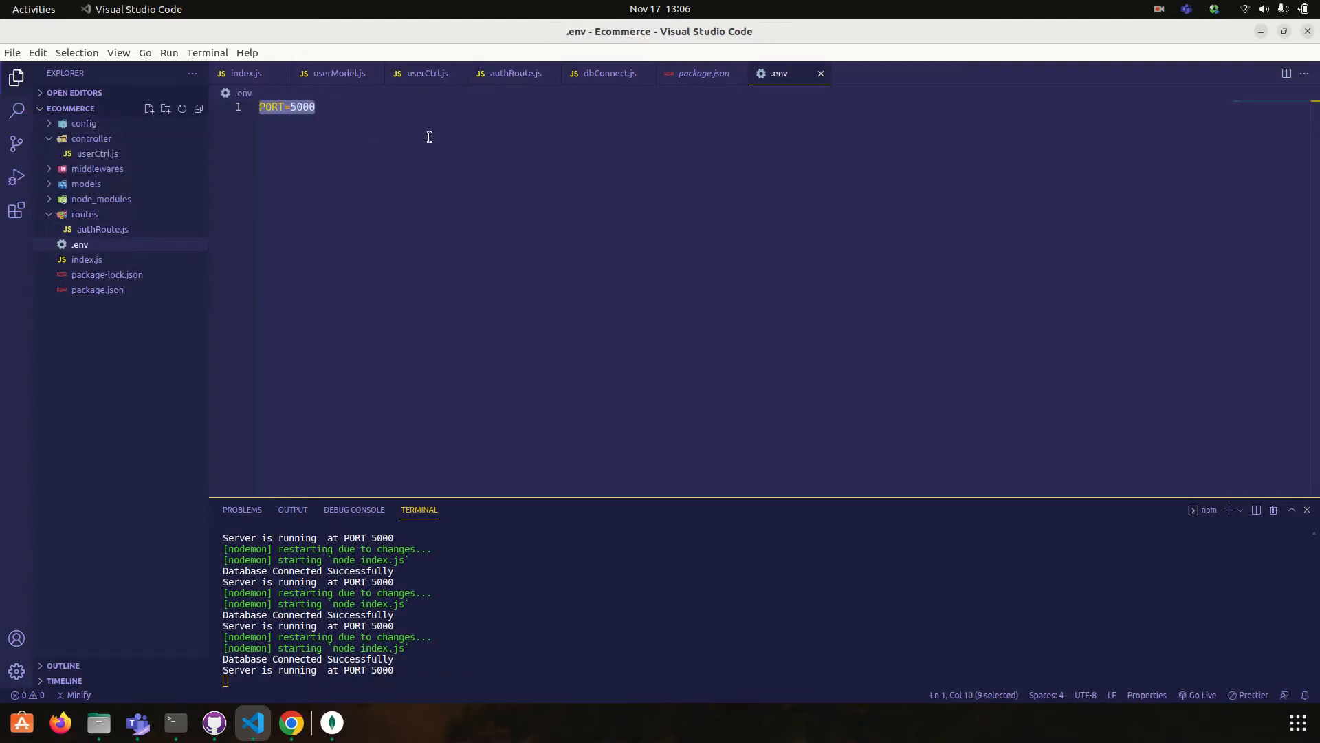
# - Move the connection string from dbConnect.js into .env as MONGODB_URL
pyautogui.write('MON')
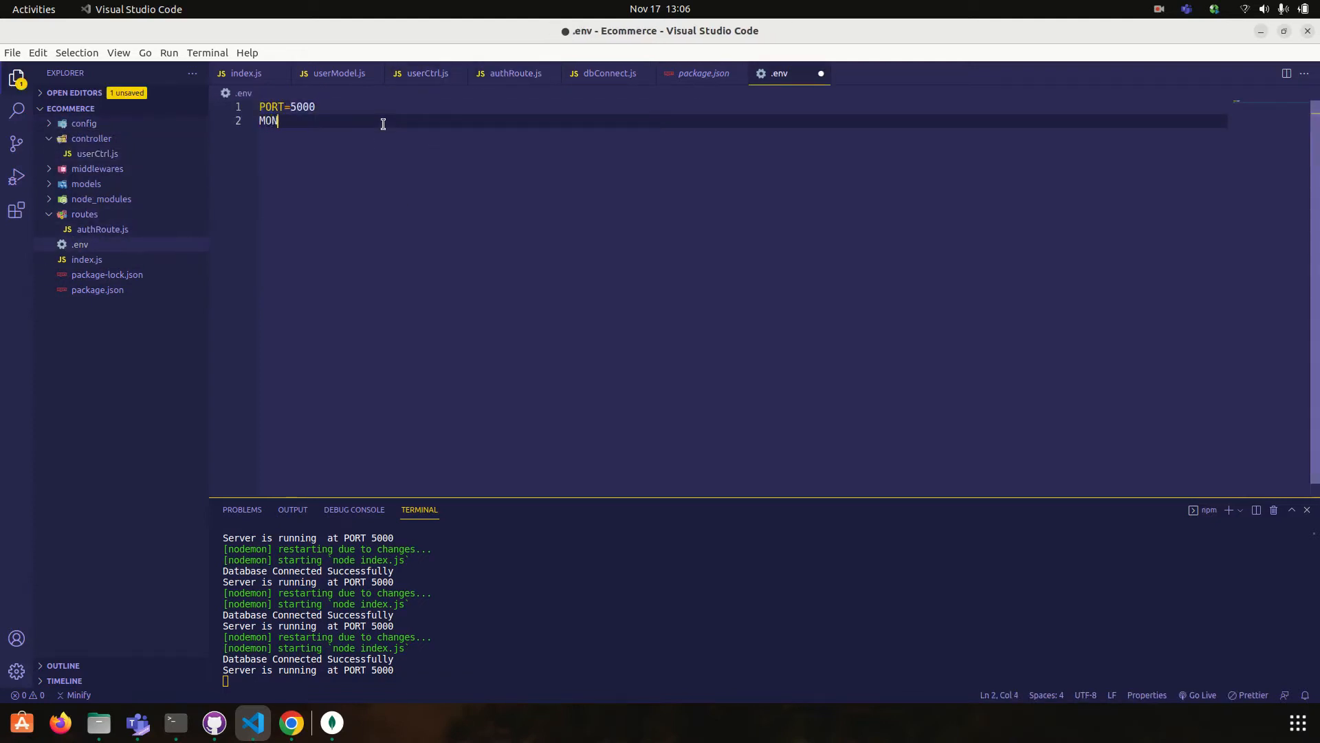
pyautogui.write('GODB_')
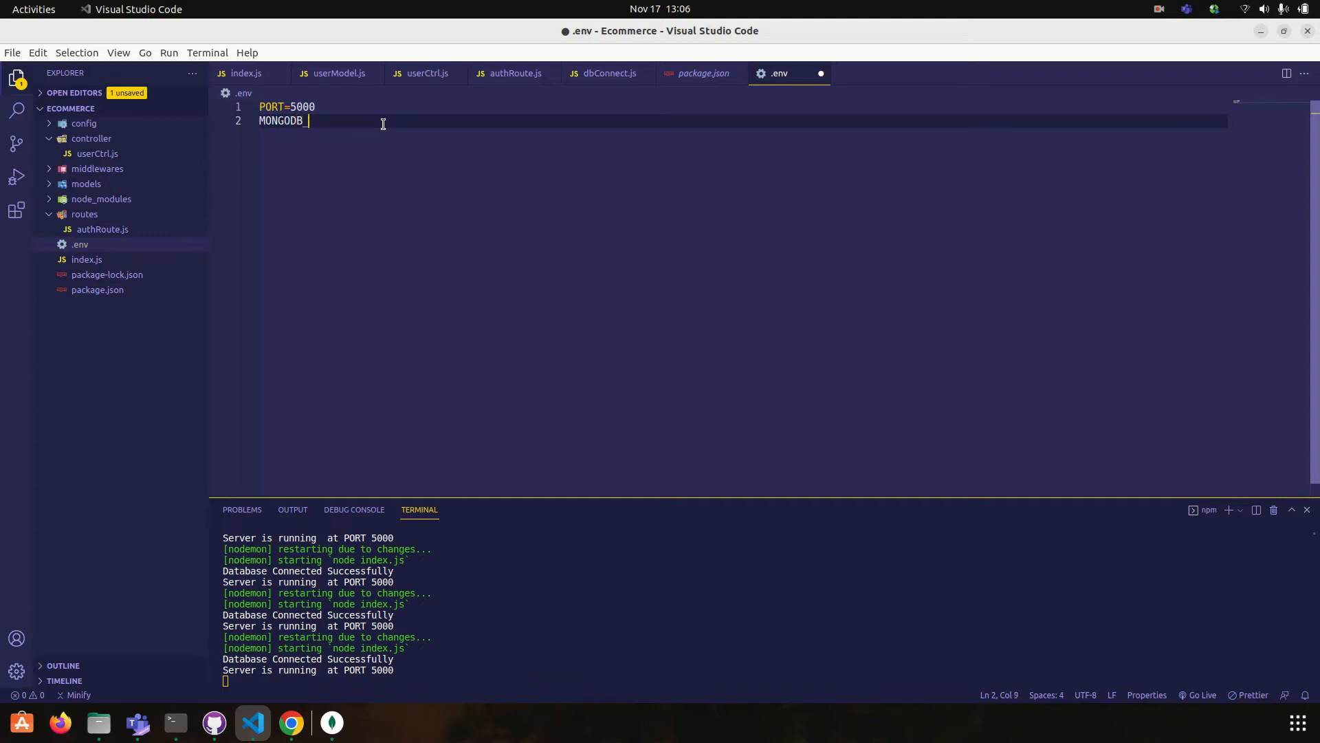
pyautogui.write('UR')
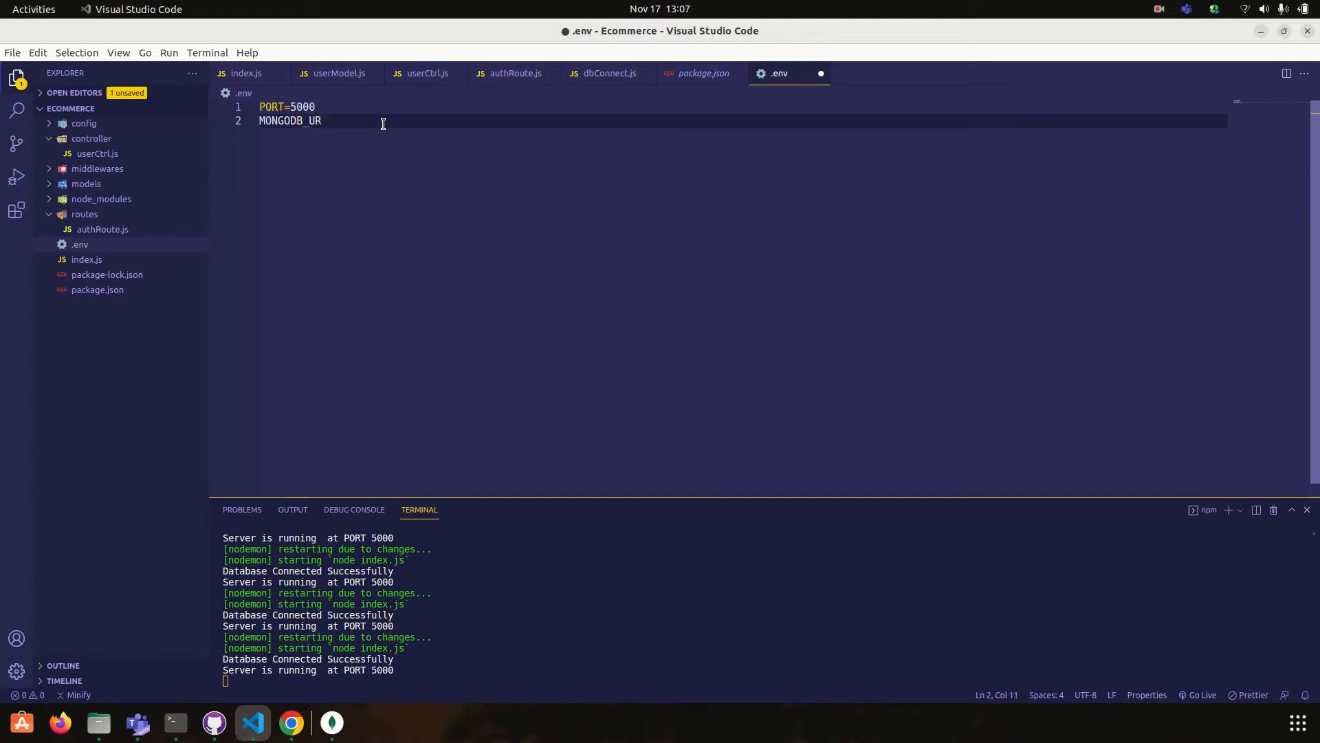
pyautogui.click(425, 74)
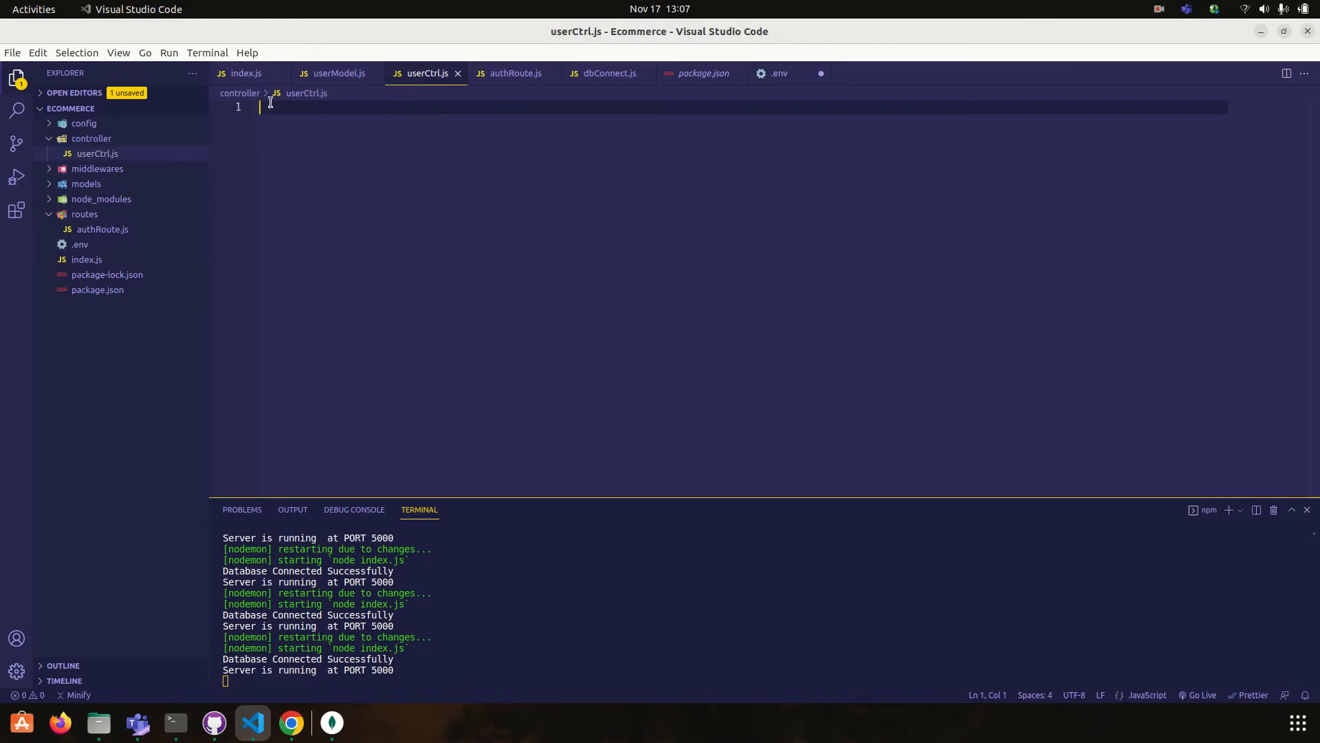
pyautogui.click(244, 74)
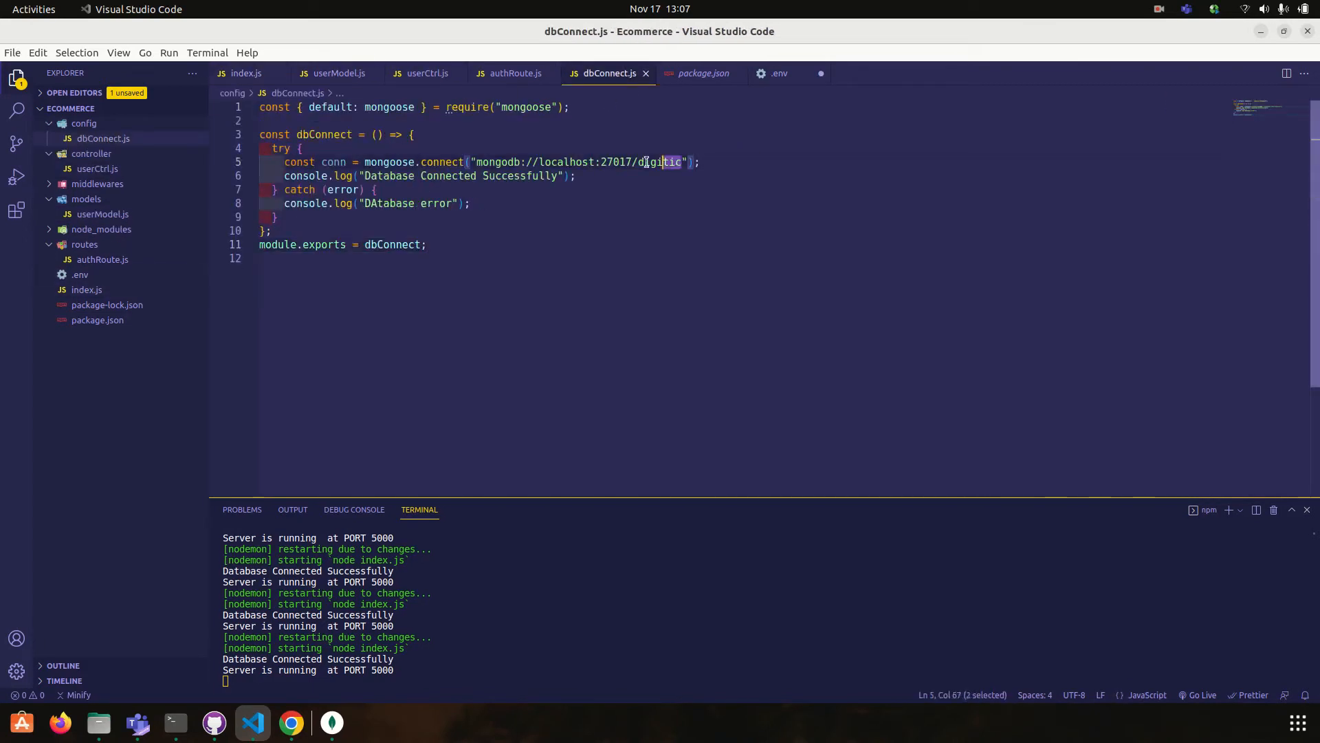
pyautogui.press('Delete')
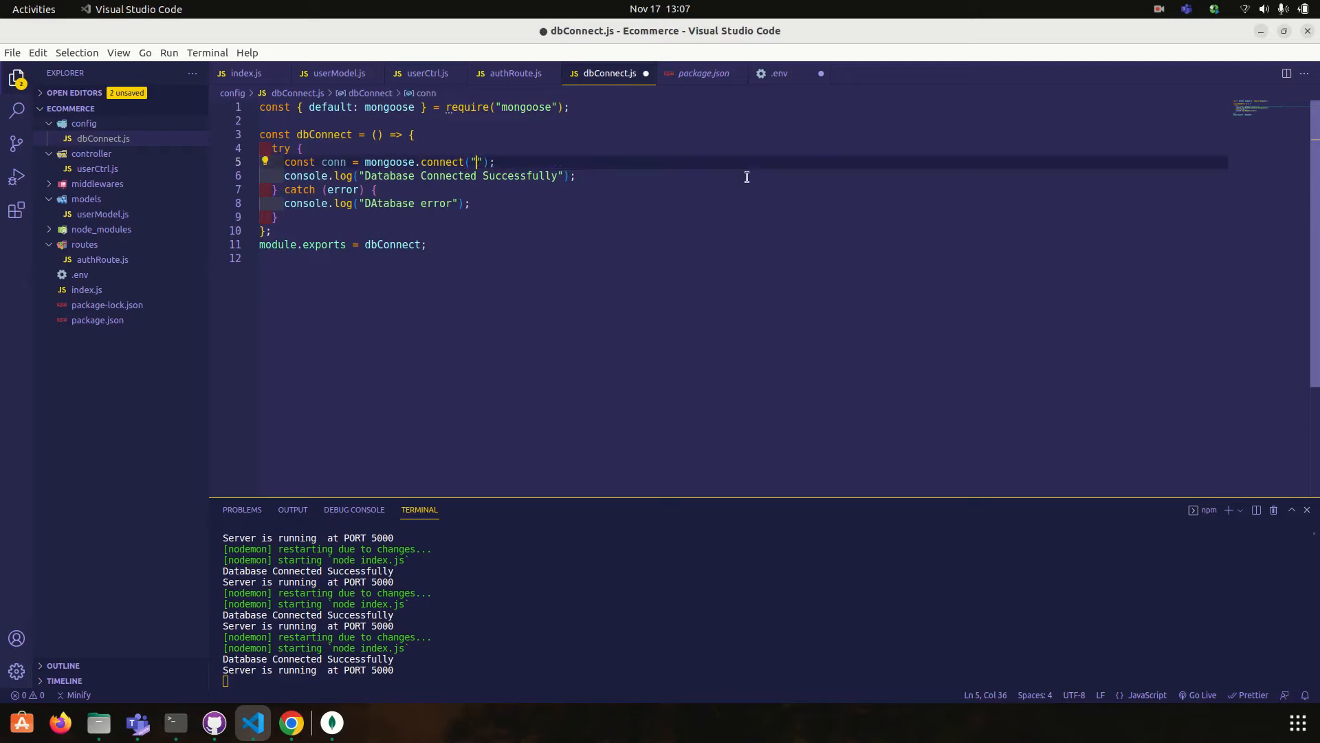
pyautogui.click(778, 73)
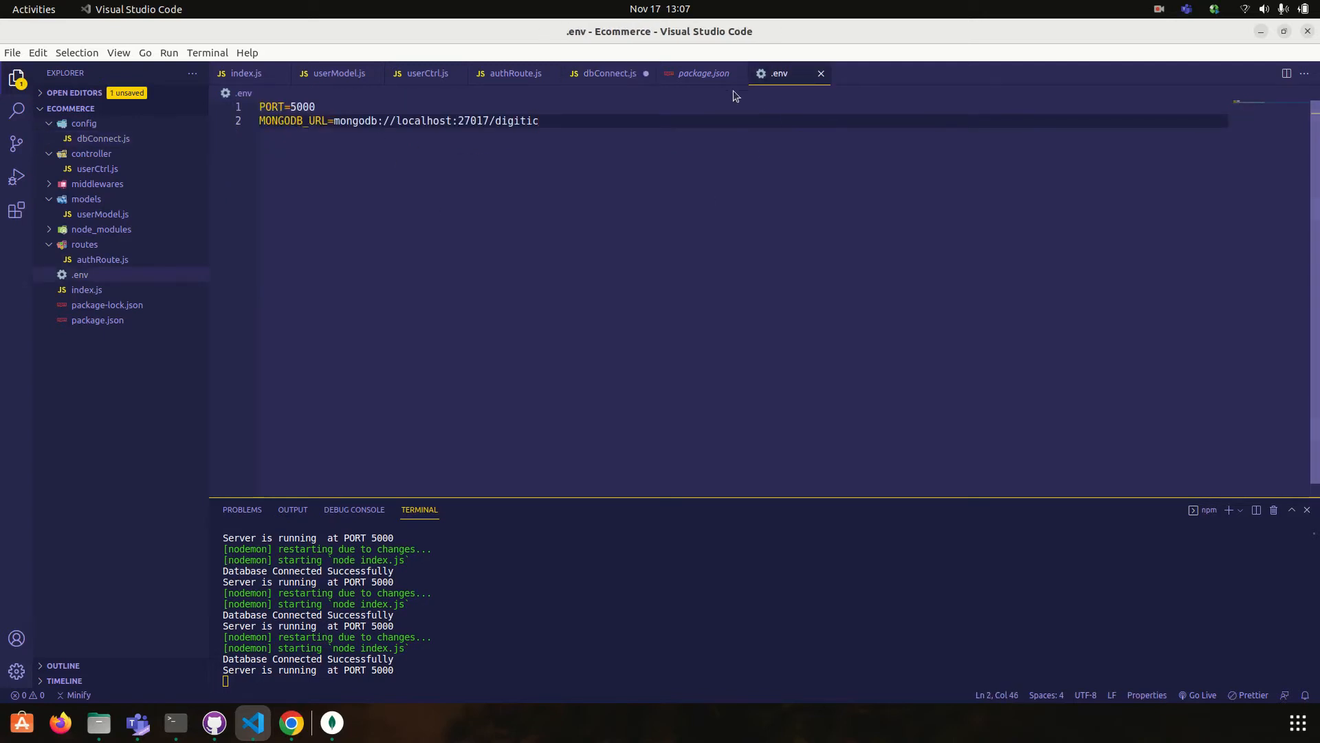
pyautogui.click(608, 73)
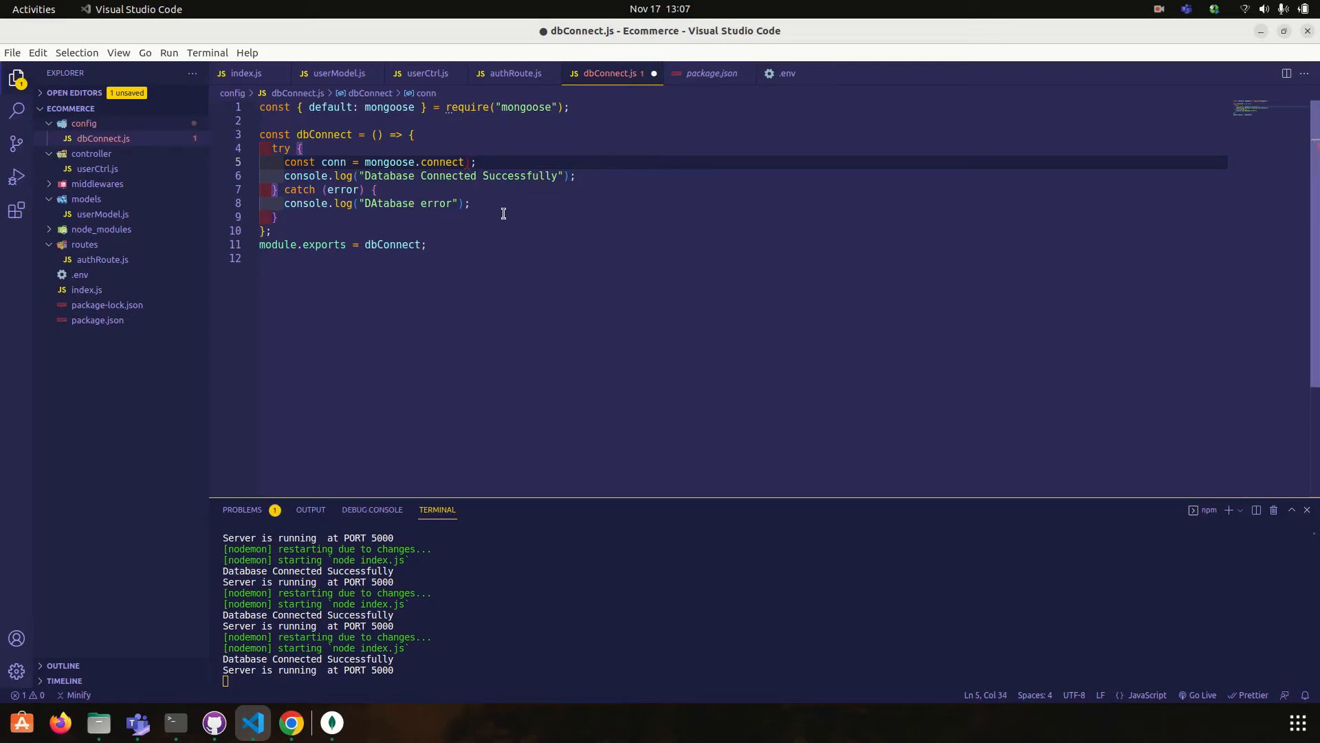
# - Make dbConnect.js call mongoose.connect(process.env.MONGODB_URL)
pyautogui.write('()')
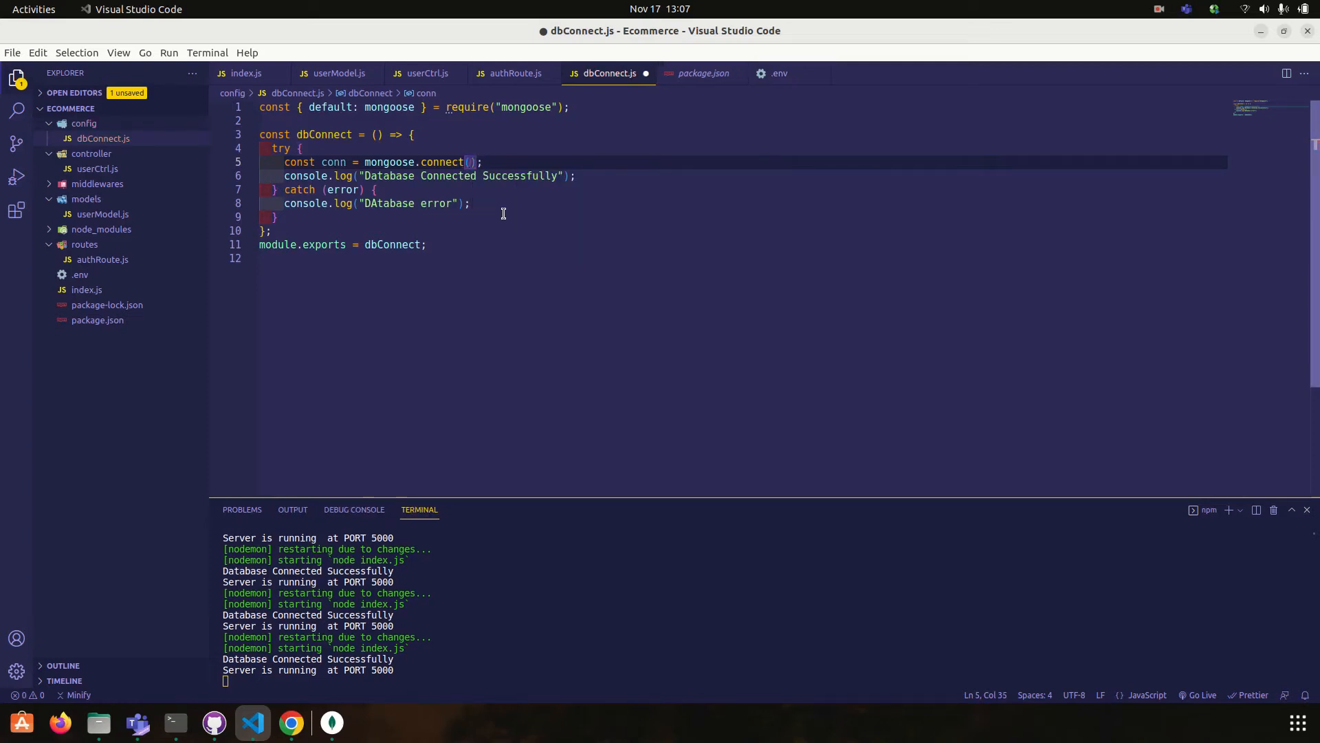
pyautogui.write('process')
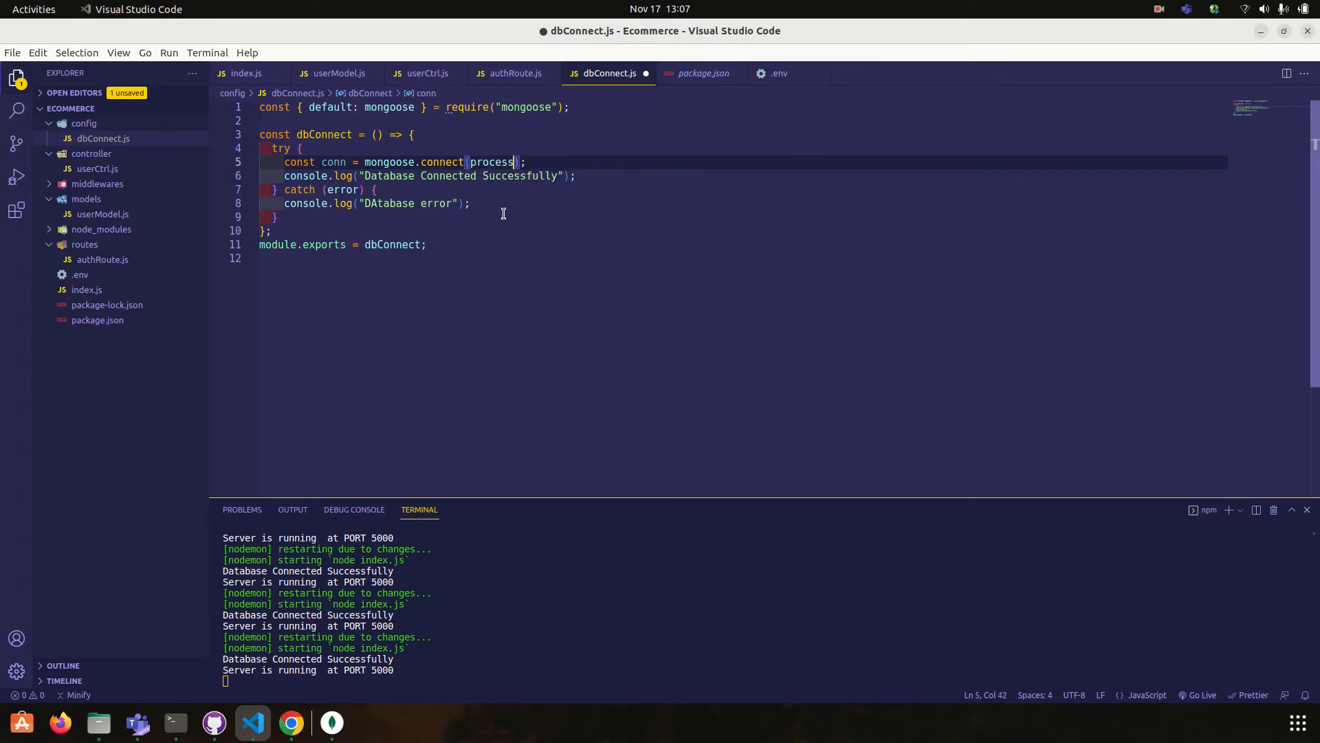
pyautogui.write('.env.')
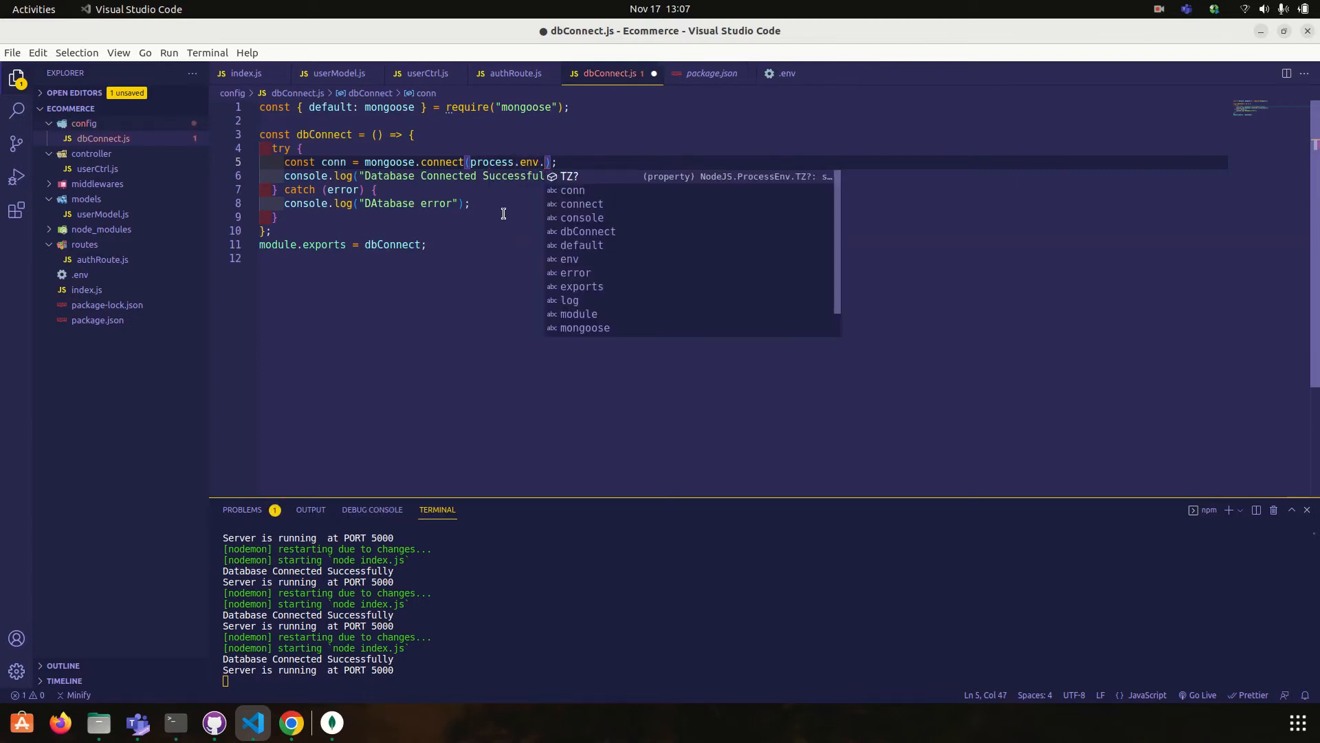
pyautogui.write('MONGODB')
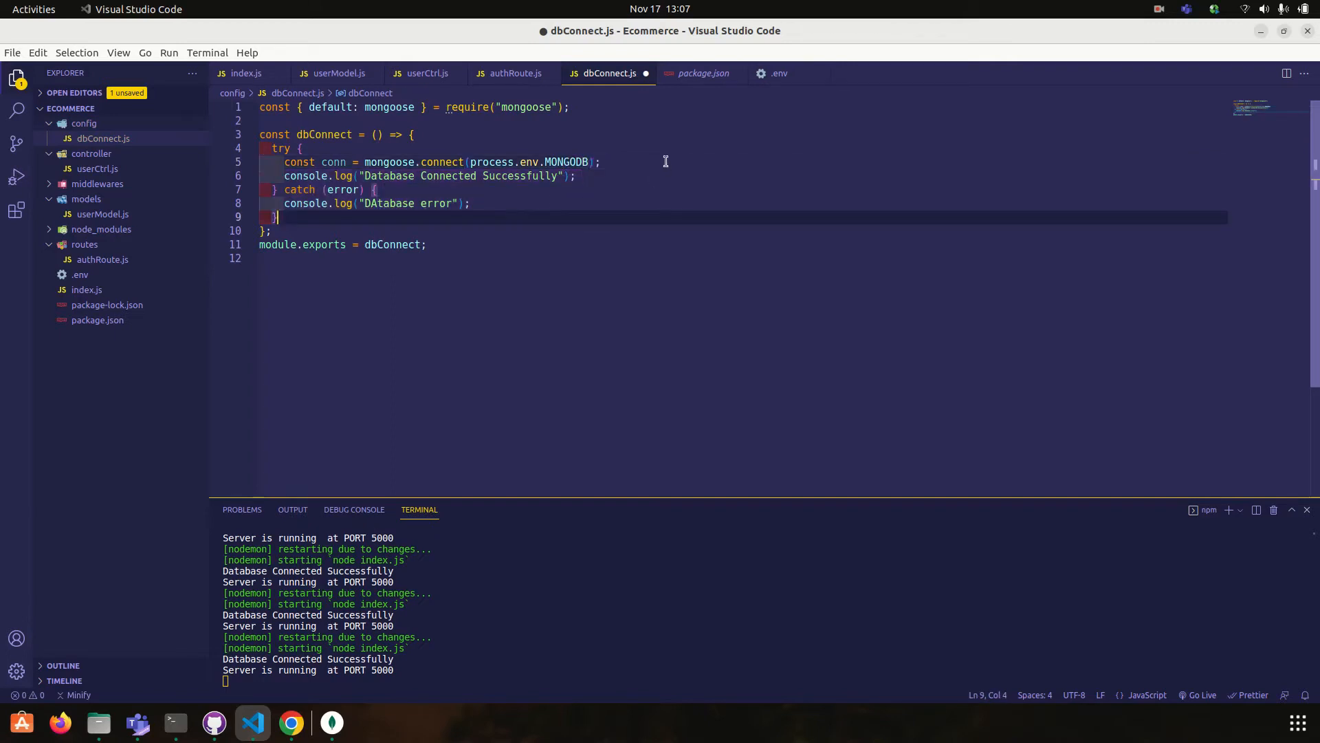
pyautogui.write('_U')
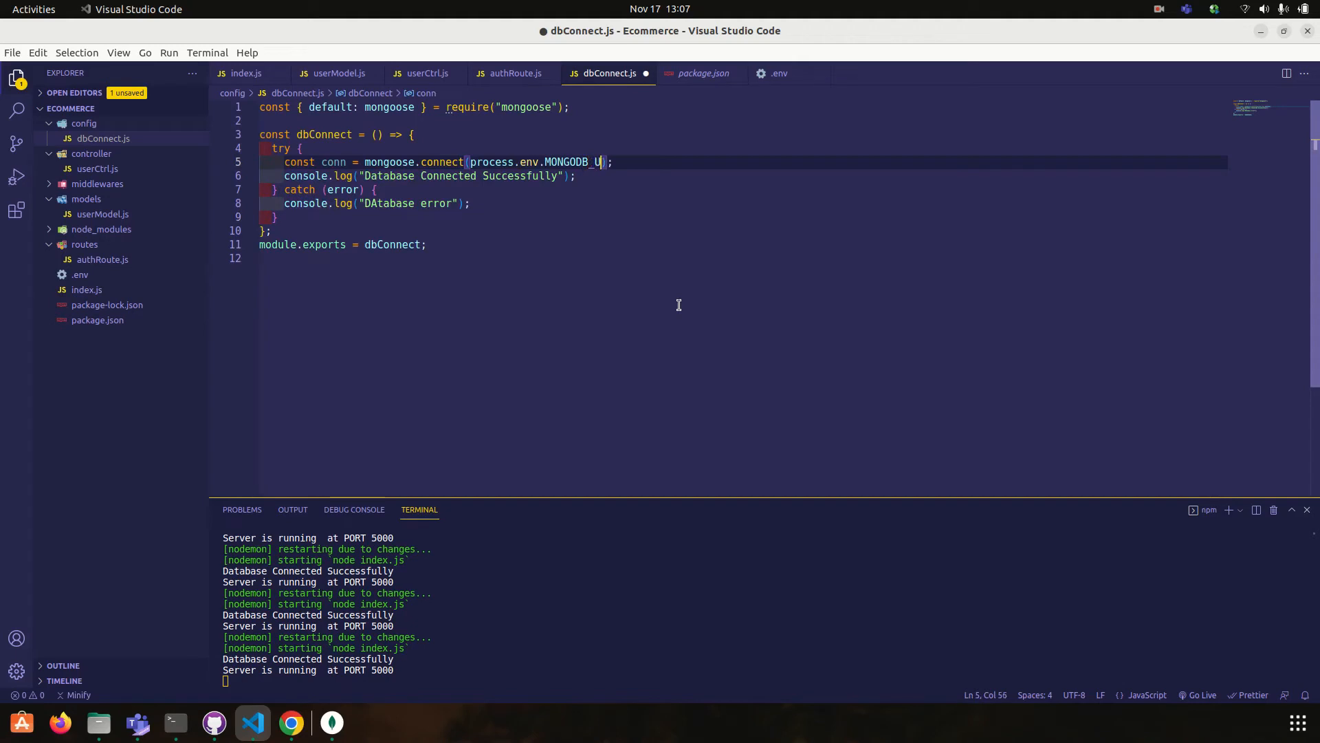
pyautogui.write('RL')
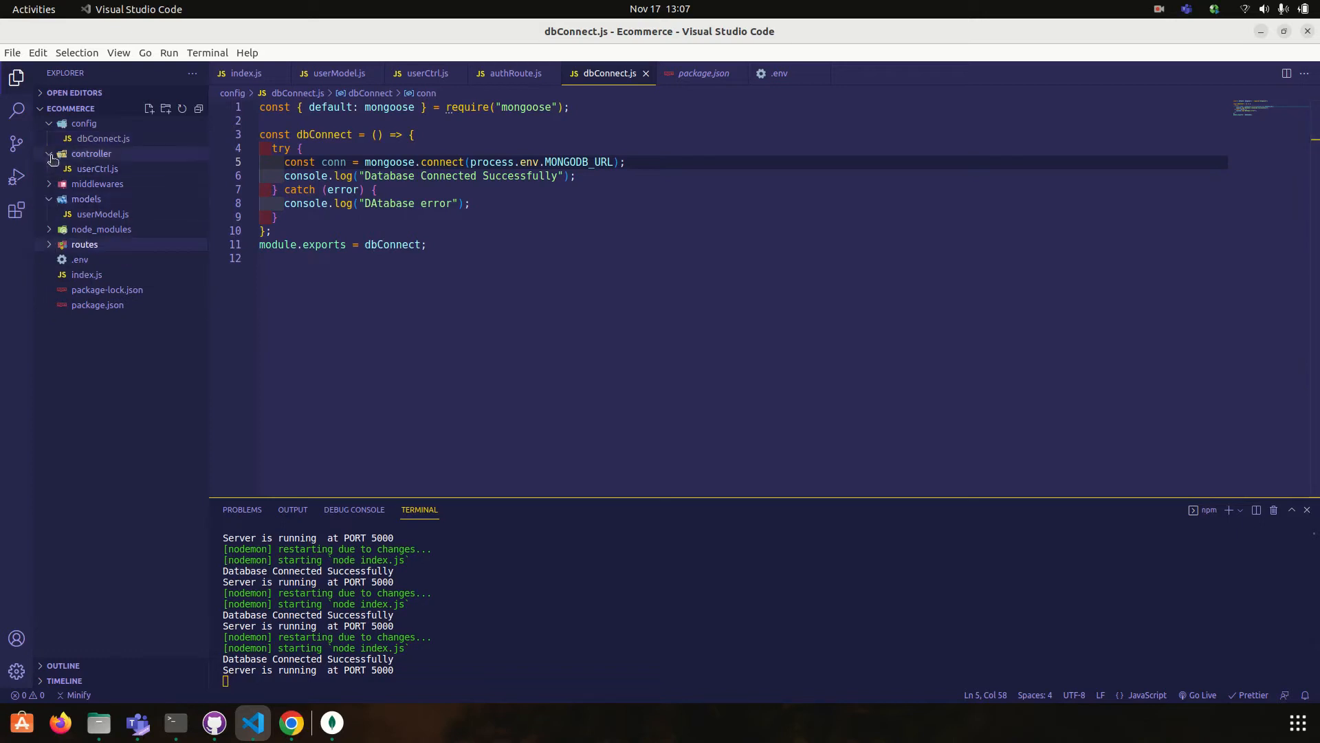
# - Open models/userModel.js and try the !mdb snippet prefix, clearing the mistyped text
pyautogui.click(102, 214)
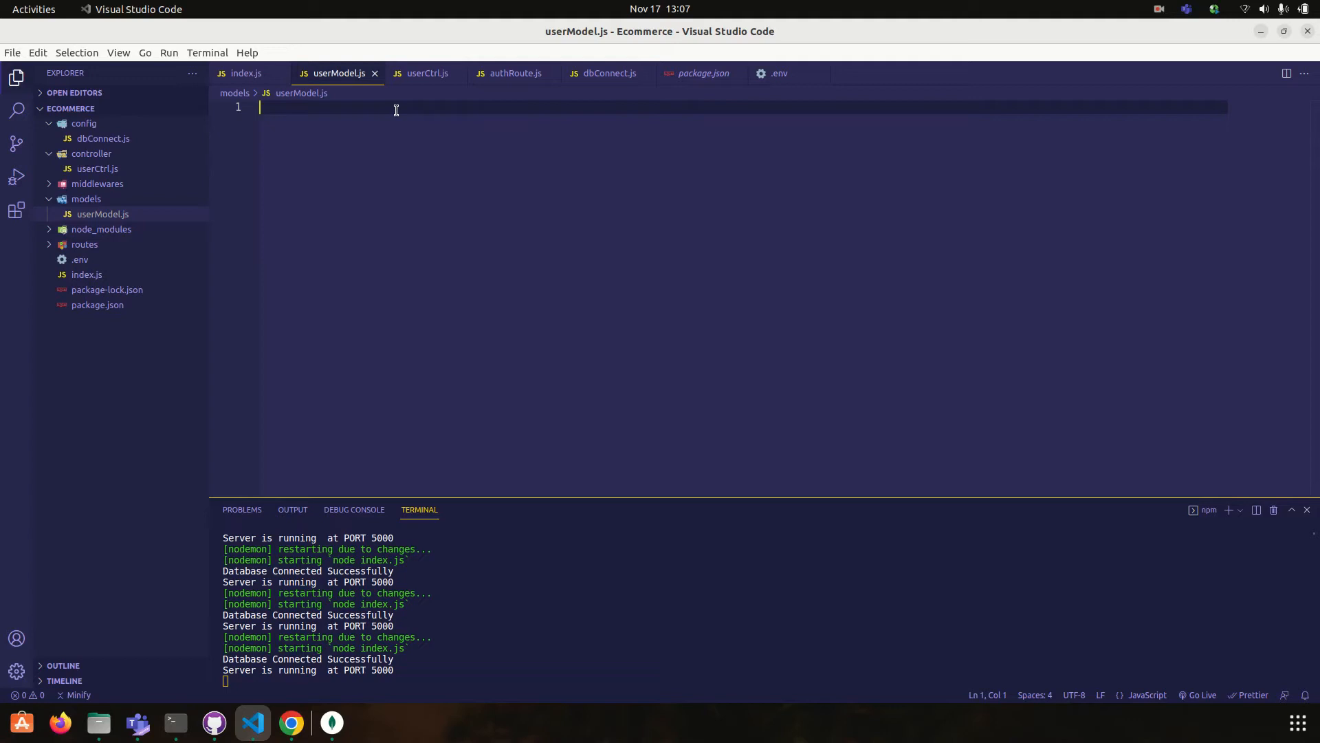
pyautogui.write('!mdb')
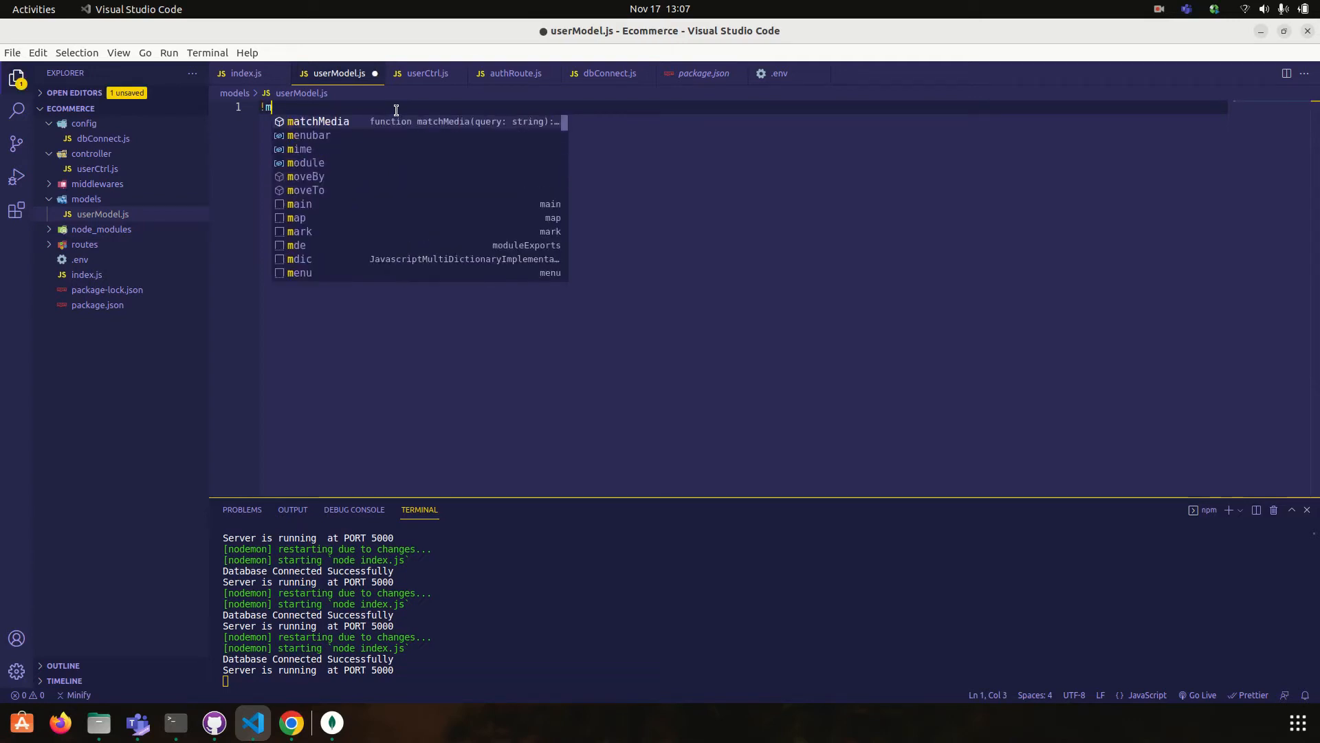
pyautogui.write('d')
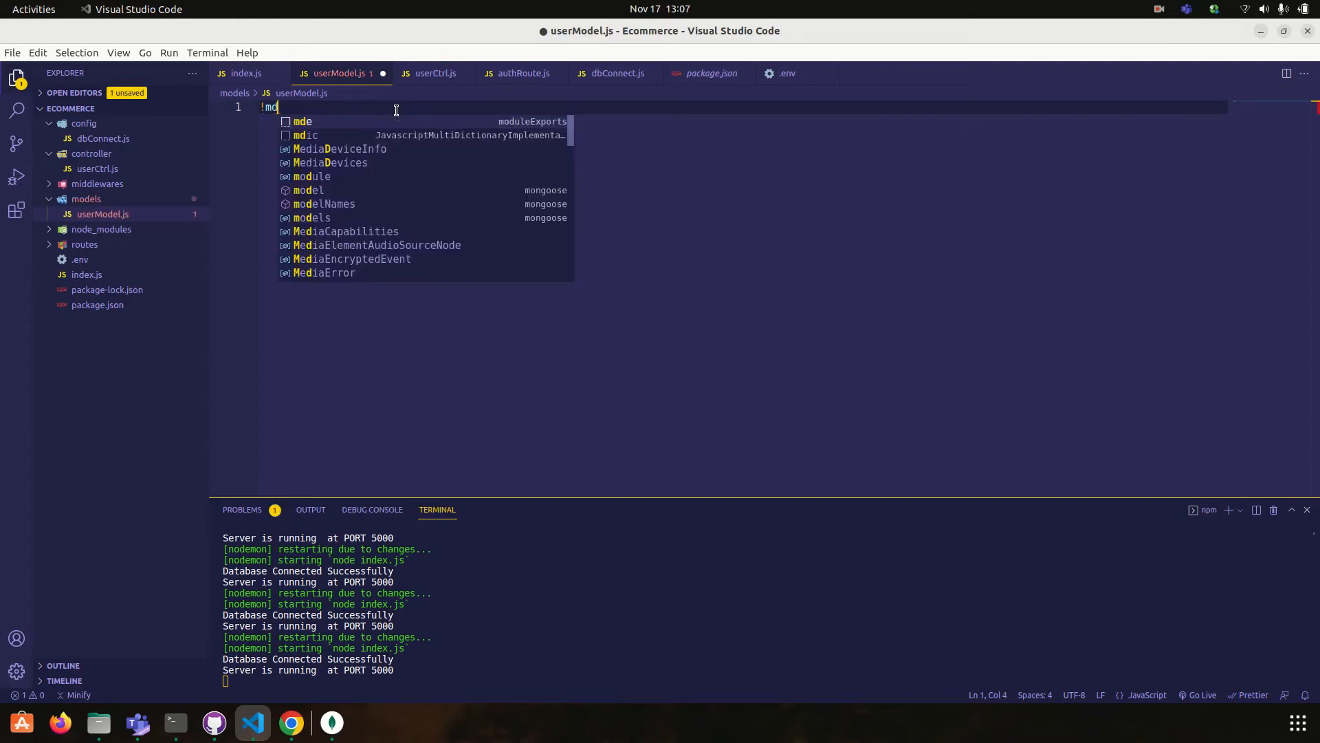
pyautogui.press('BackSpace')
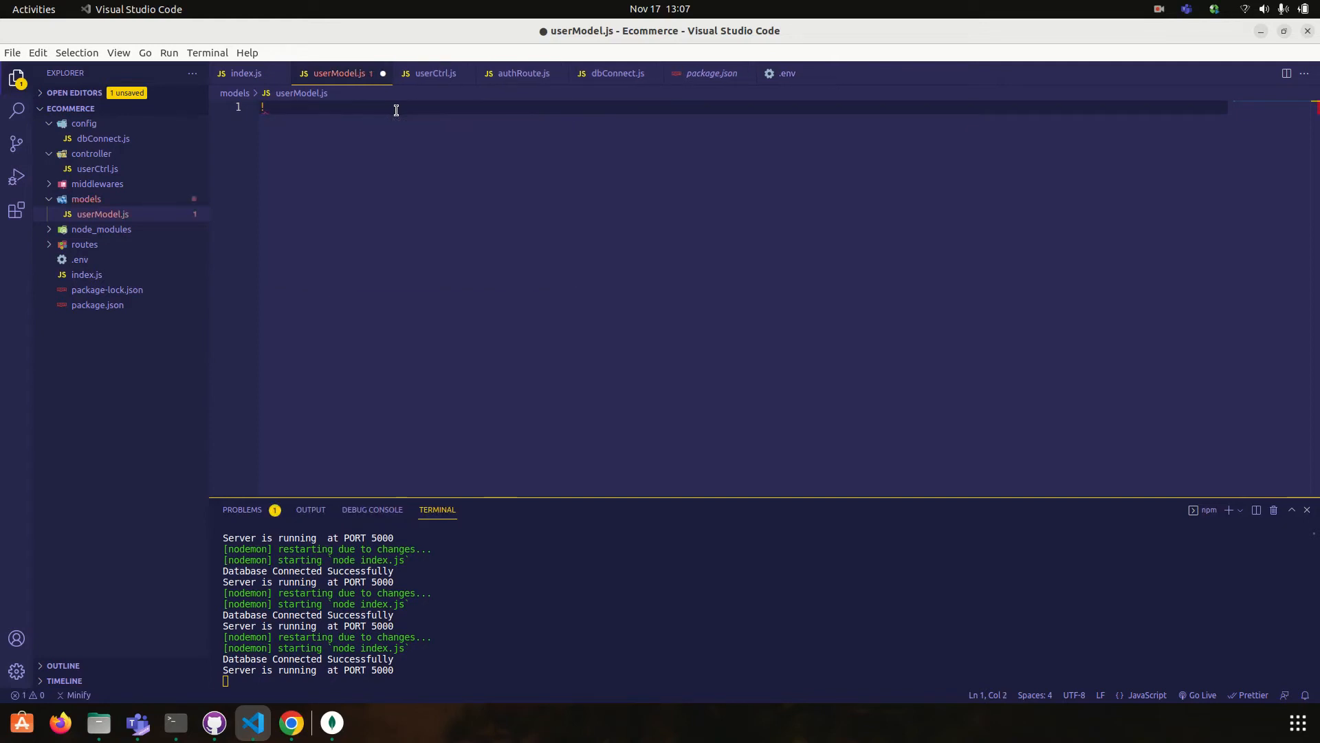
pyautogui.write('m')
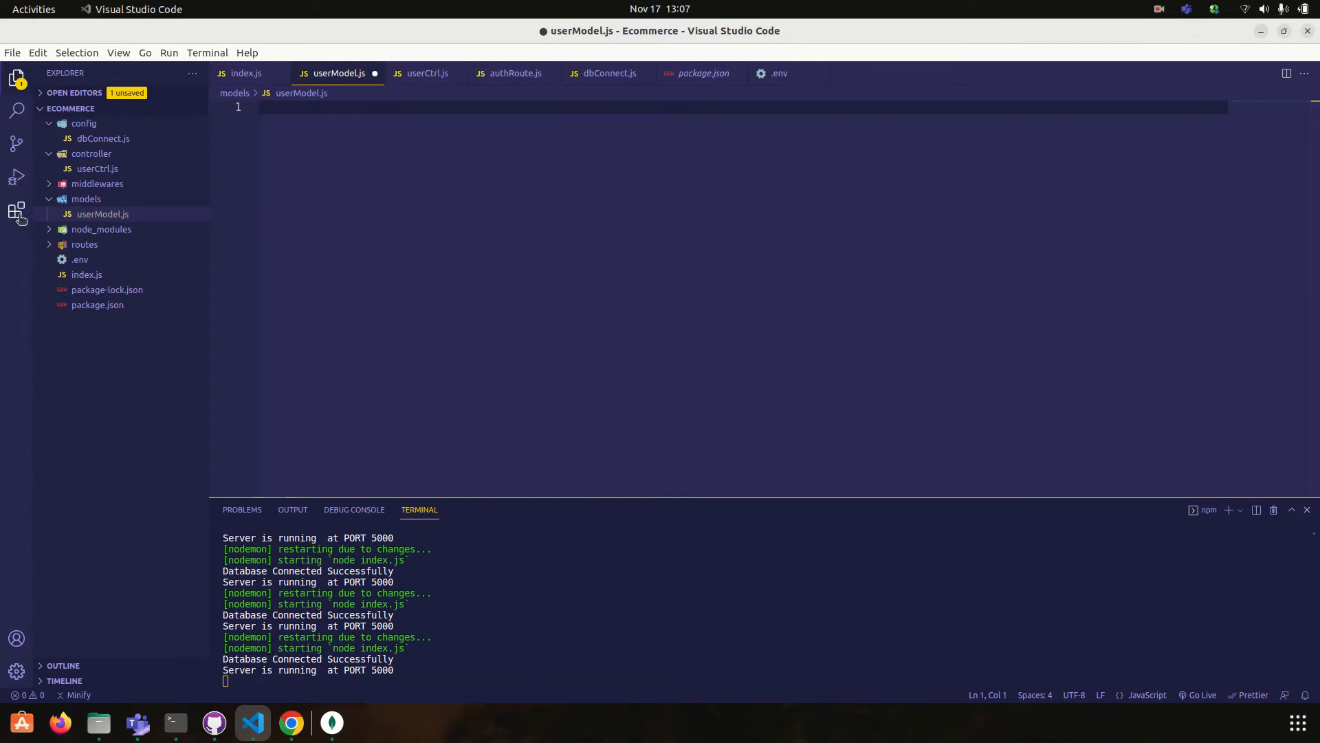
# - Search extensions for 'mon', compare snippet packs, and install Mongo Snippets for Node-js
pyautogui.write('mongodb')
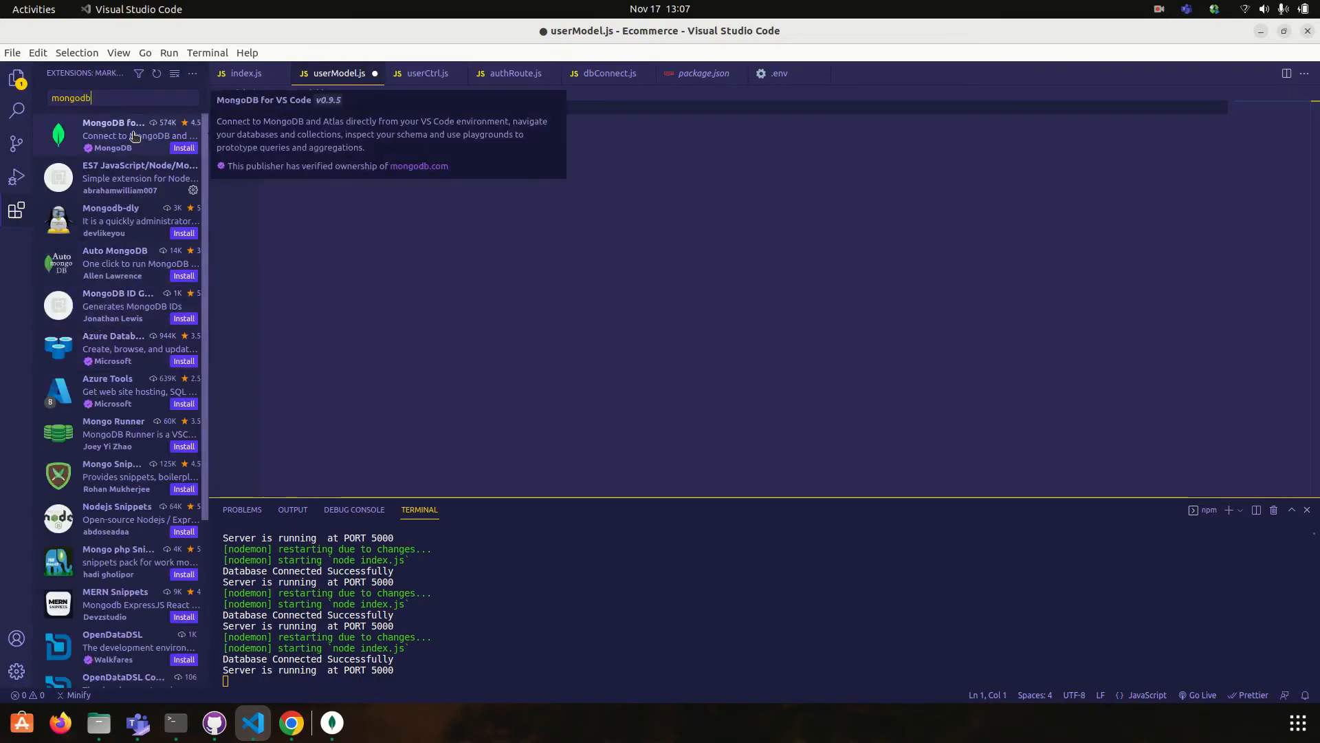
pyautogui.click(113, 176)
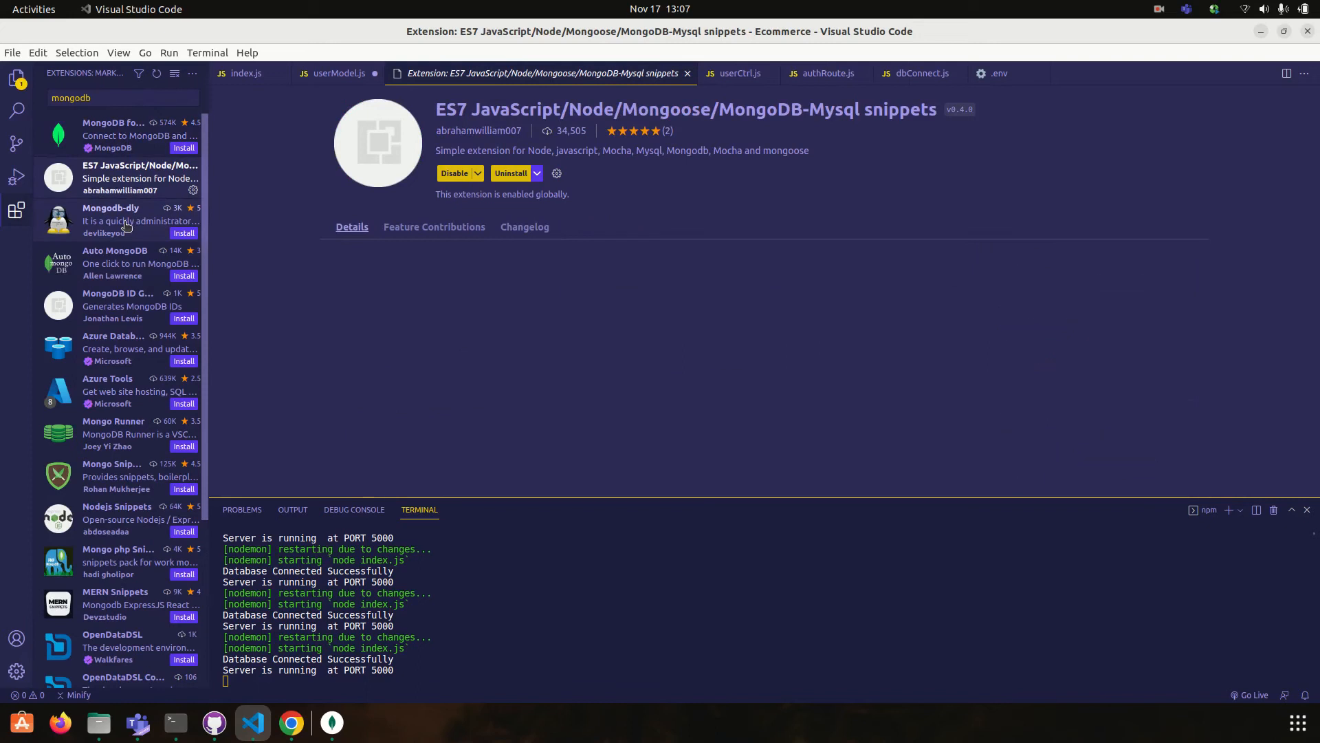
pyautogui.scroll(-3)
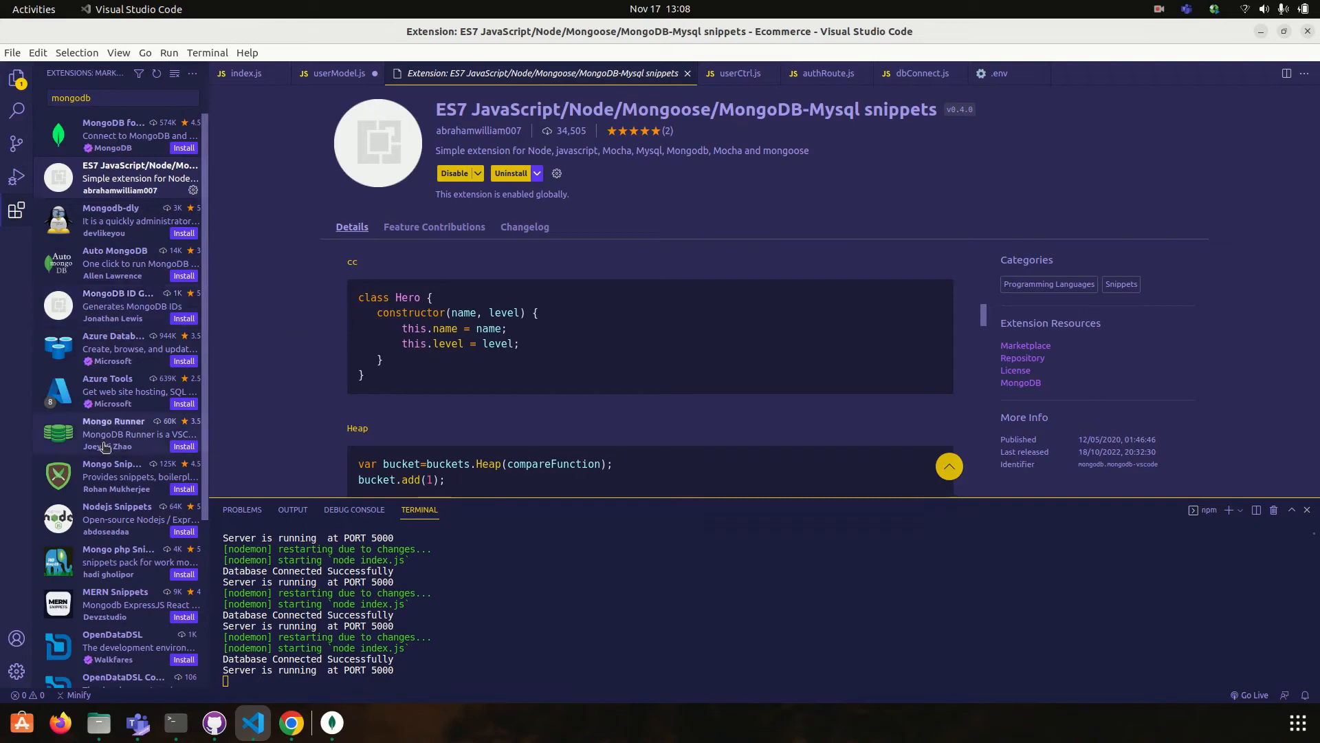
pyautogui.click(112, 476)
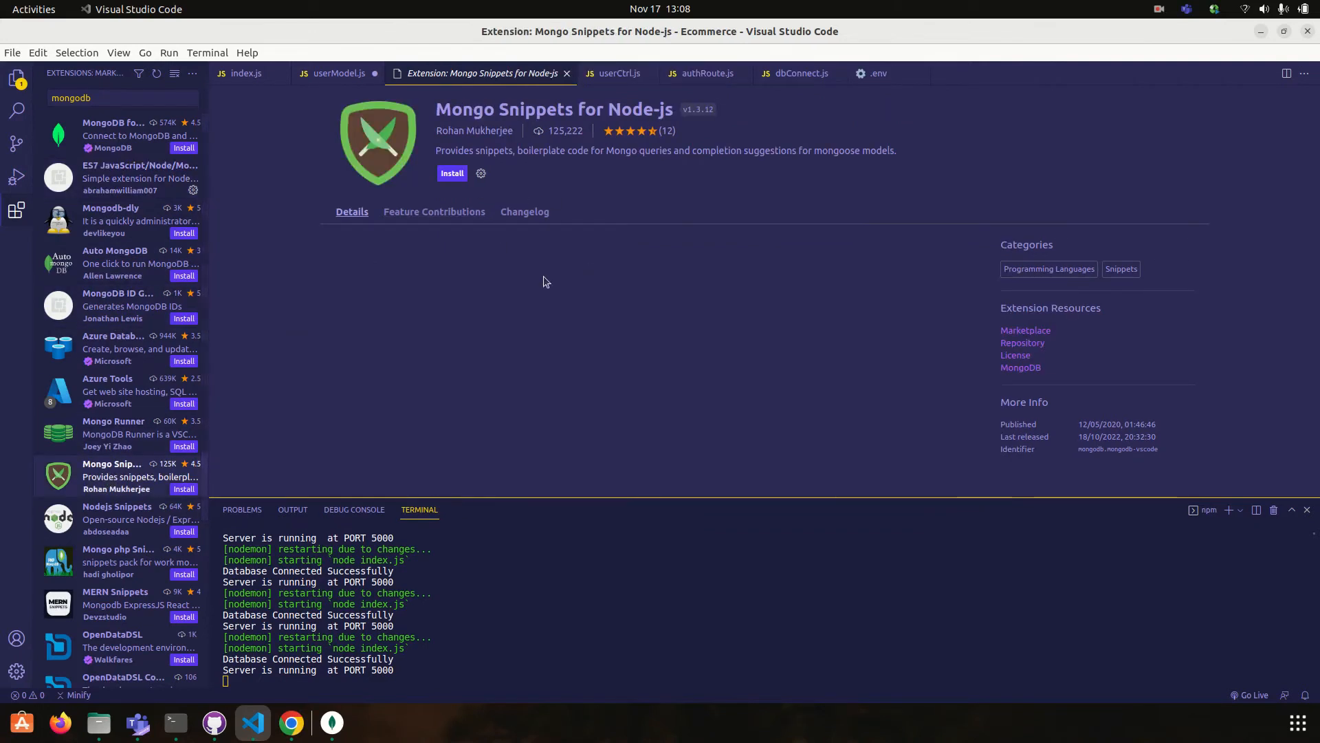
pyautogui.scroll(-3)
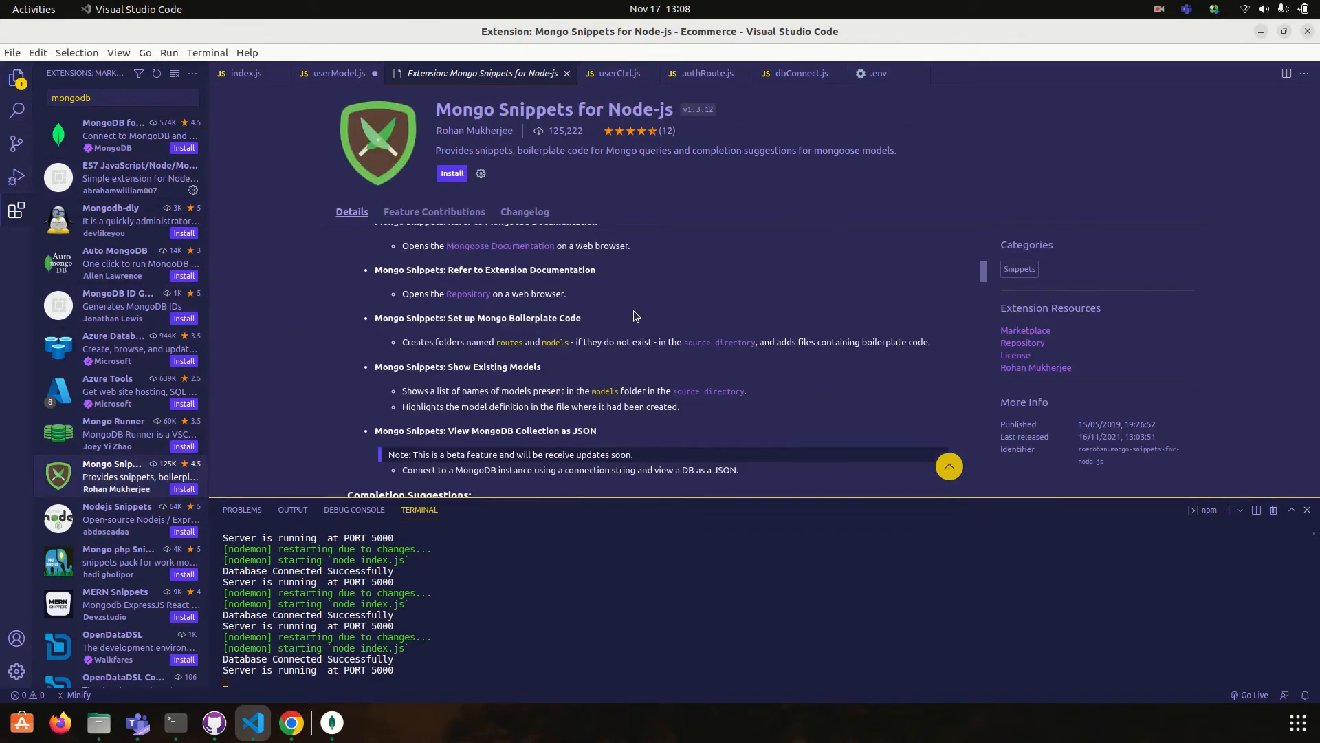
pyautogui.scroll(-3)
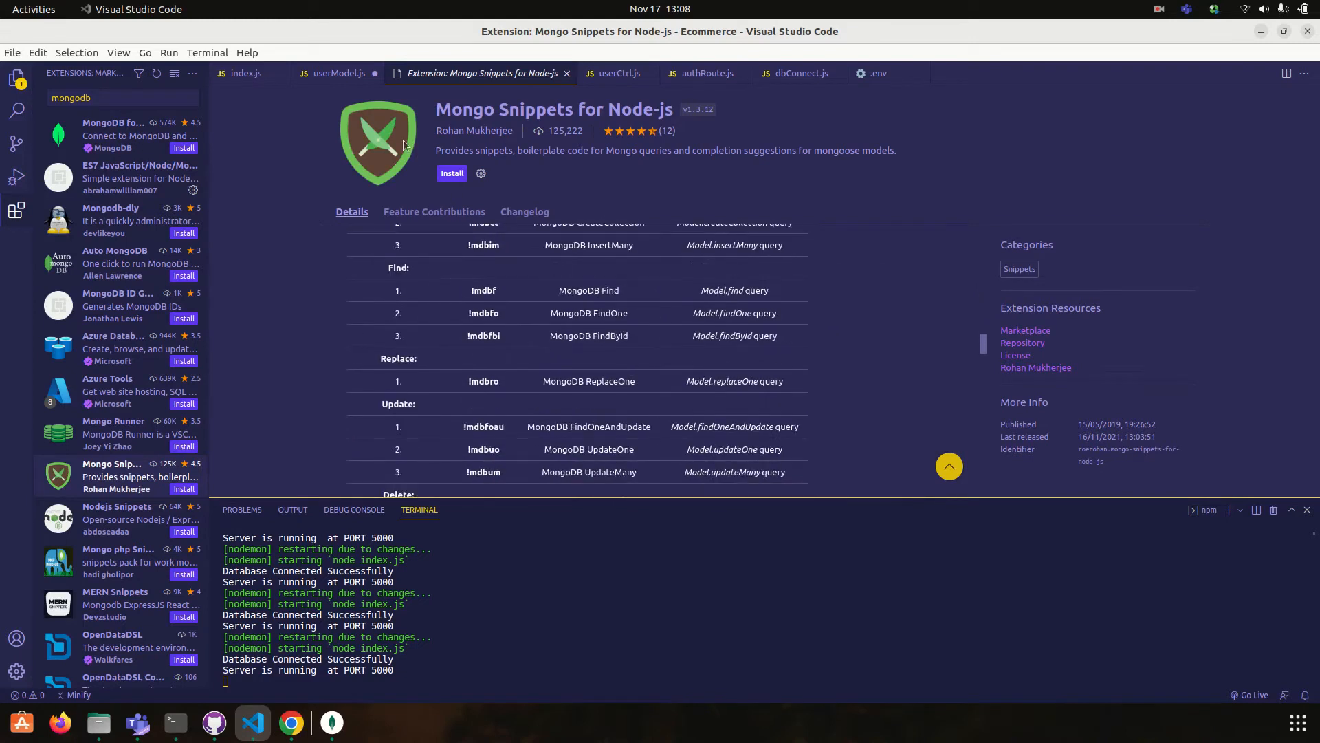
pyautogui.click(453, 173)
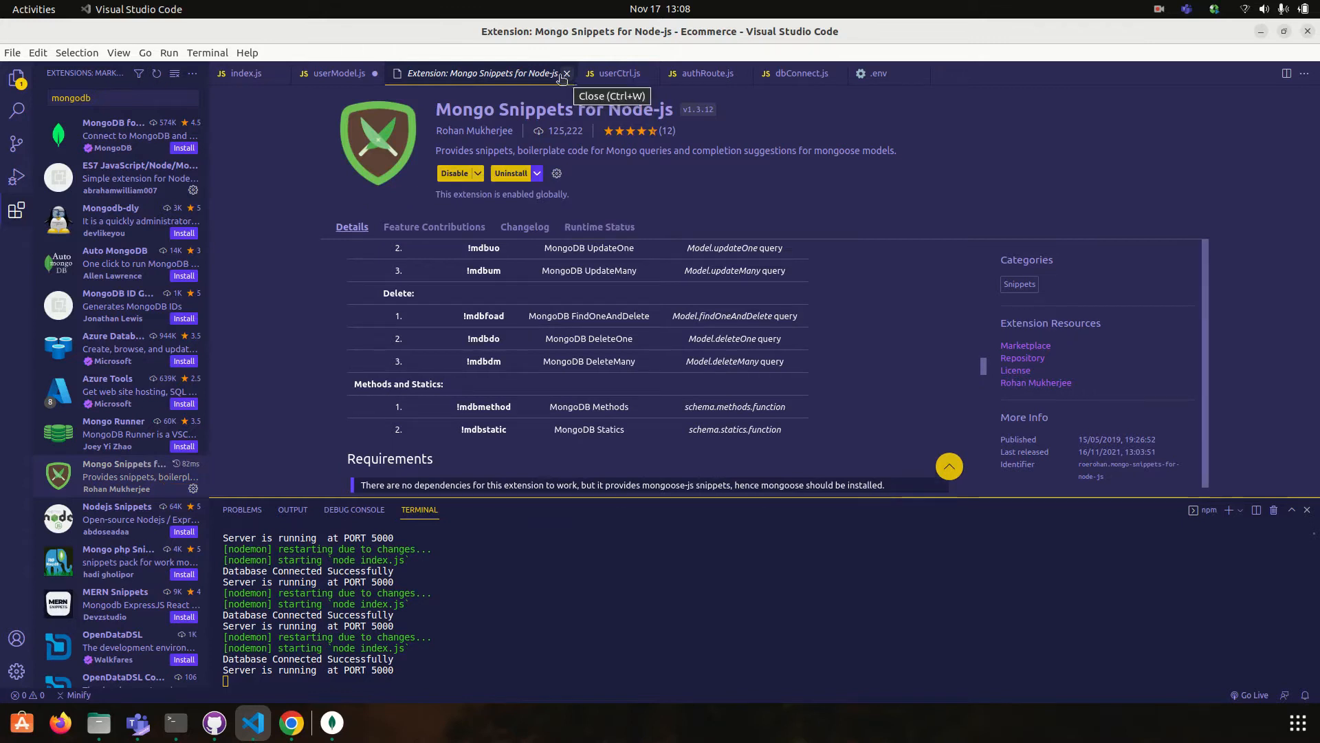
pyautogui.click(566, 74)
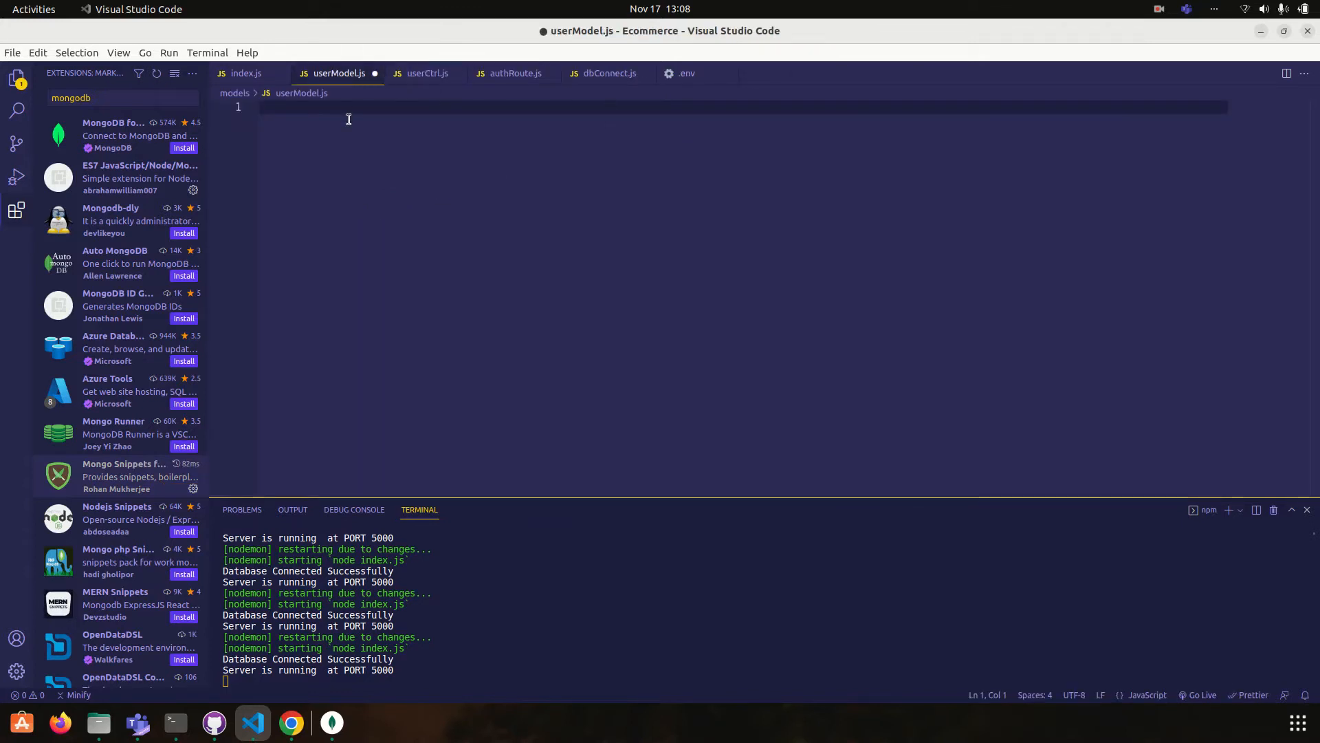
# - Insert the 'md' Mongoose model snippet into userModel.js and reformat the code
pyautogui.write('!')
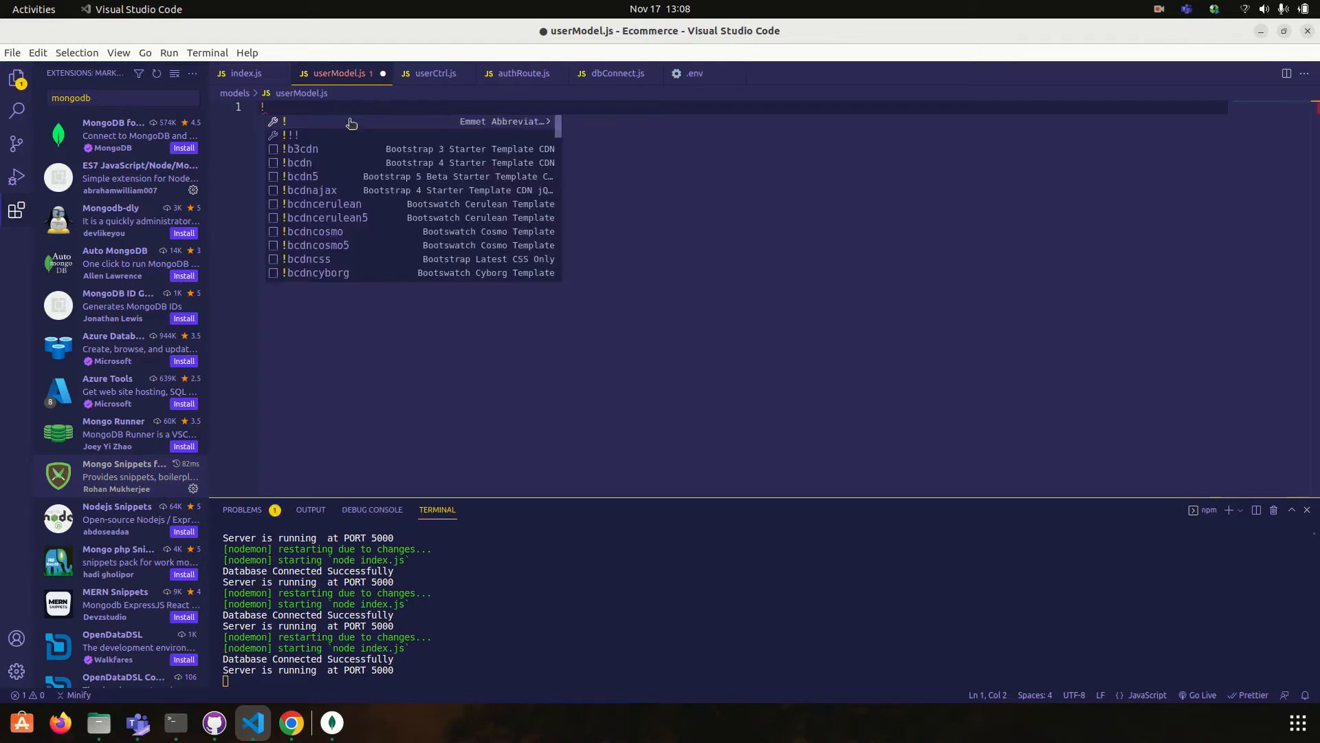
pyautogui.write('md')
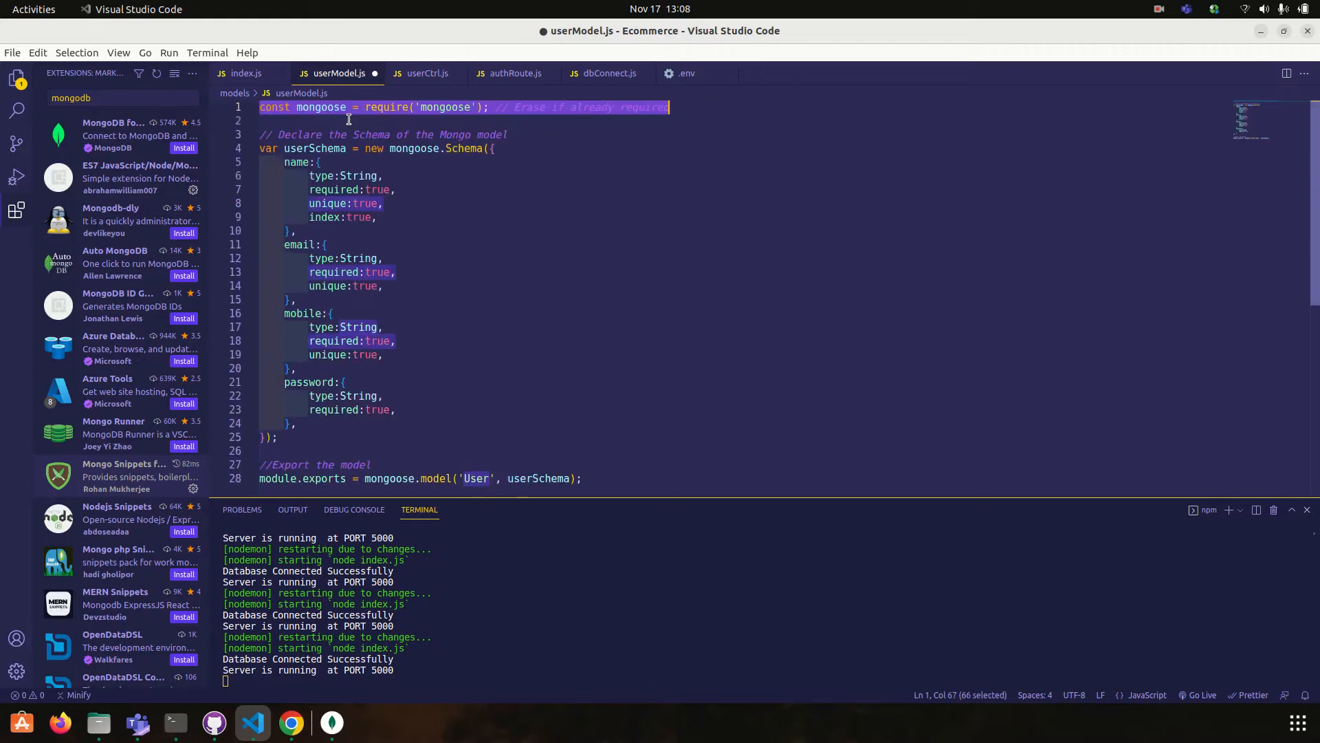
pyautogui.press('ctrl+s')
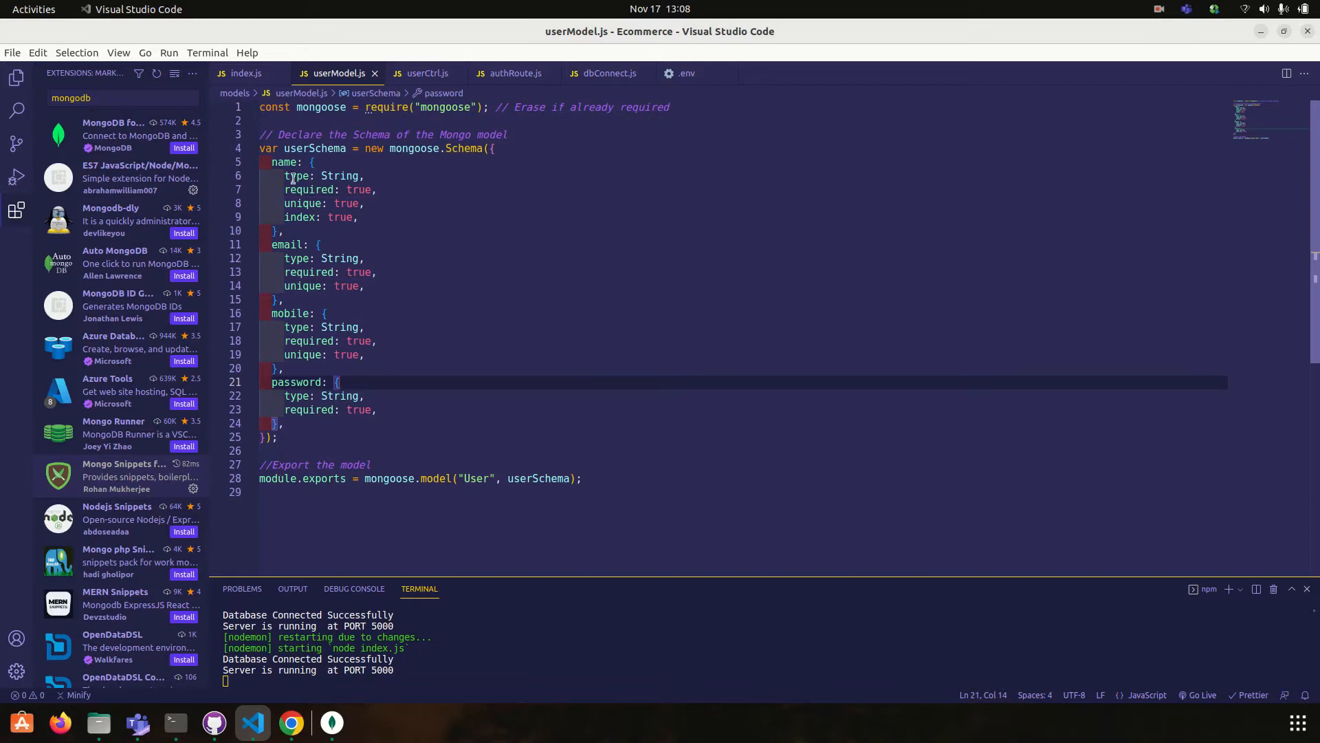
pyautogui.moveTo(290, 722)
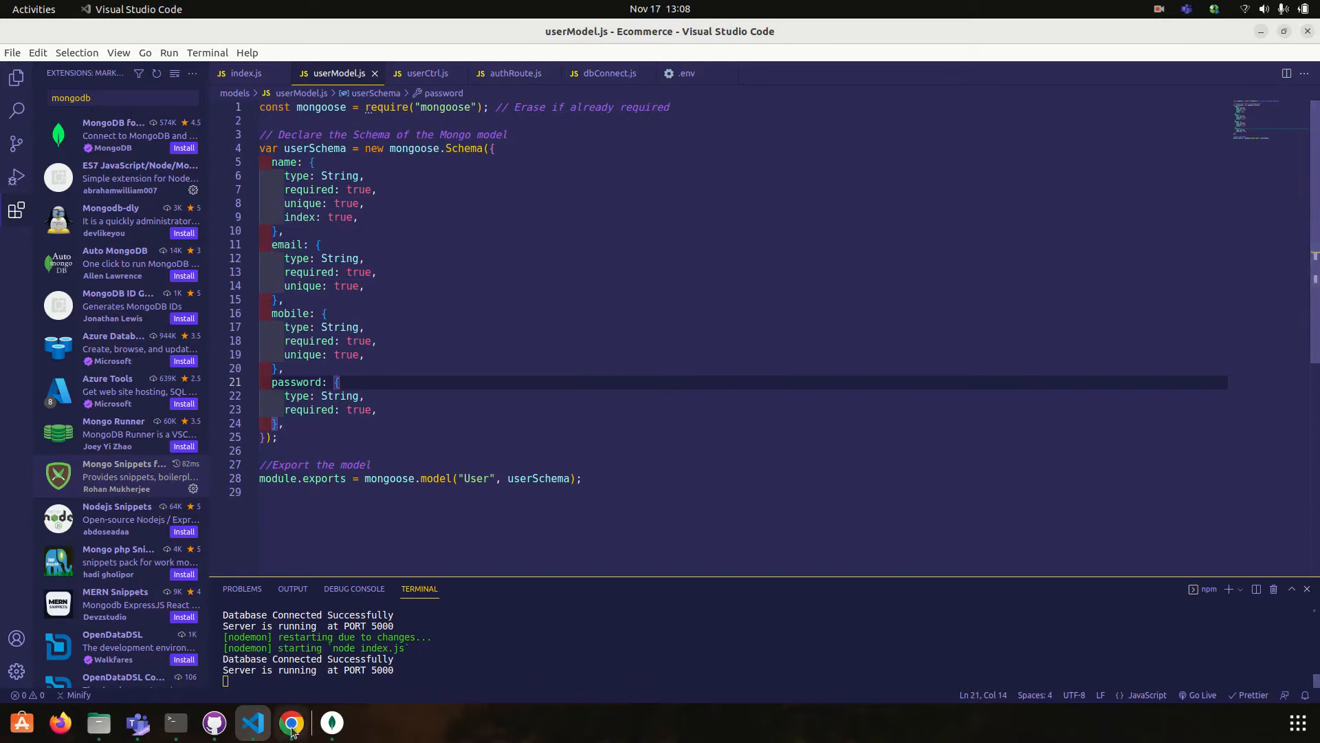
# - Unlock the Digitic demo store with its password, view the signup form, then return to VS Code
pyautogui.click(290, 722)
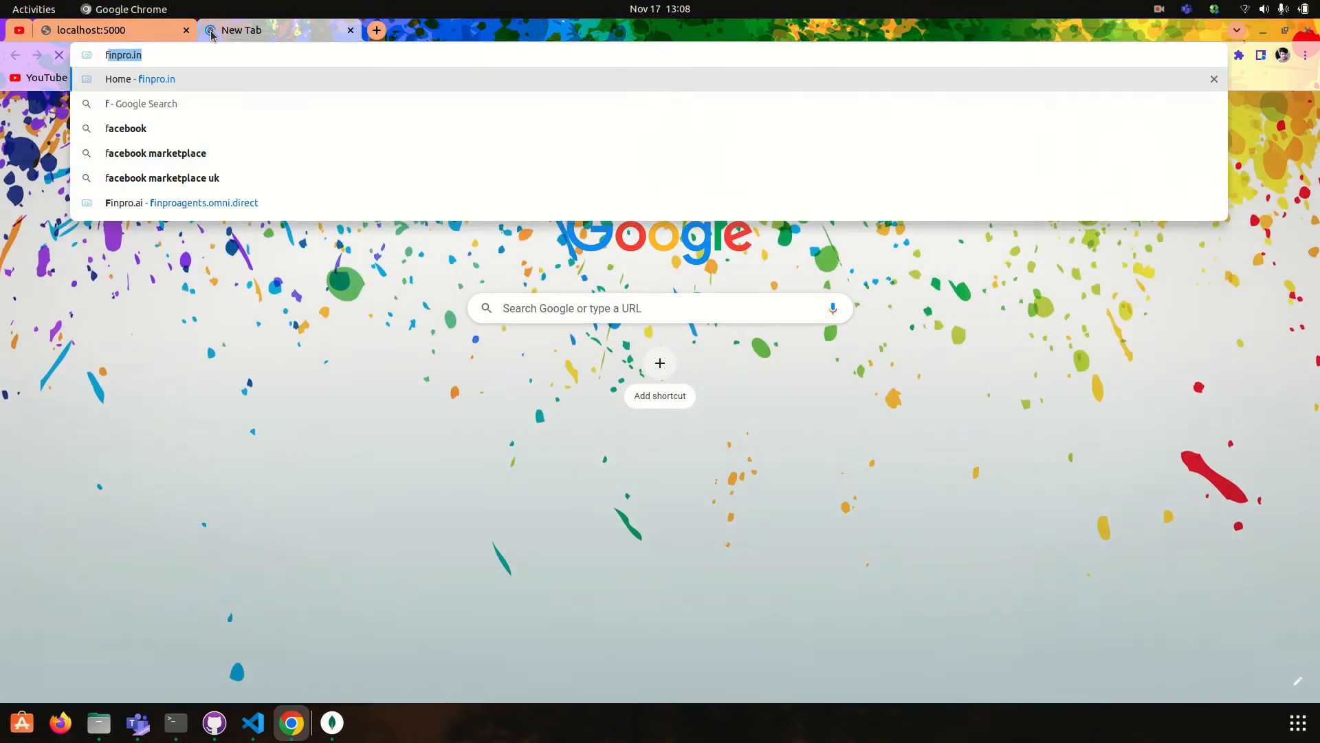
pyautogui.write('figi')
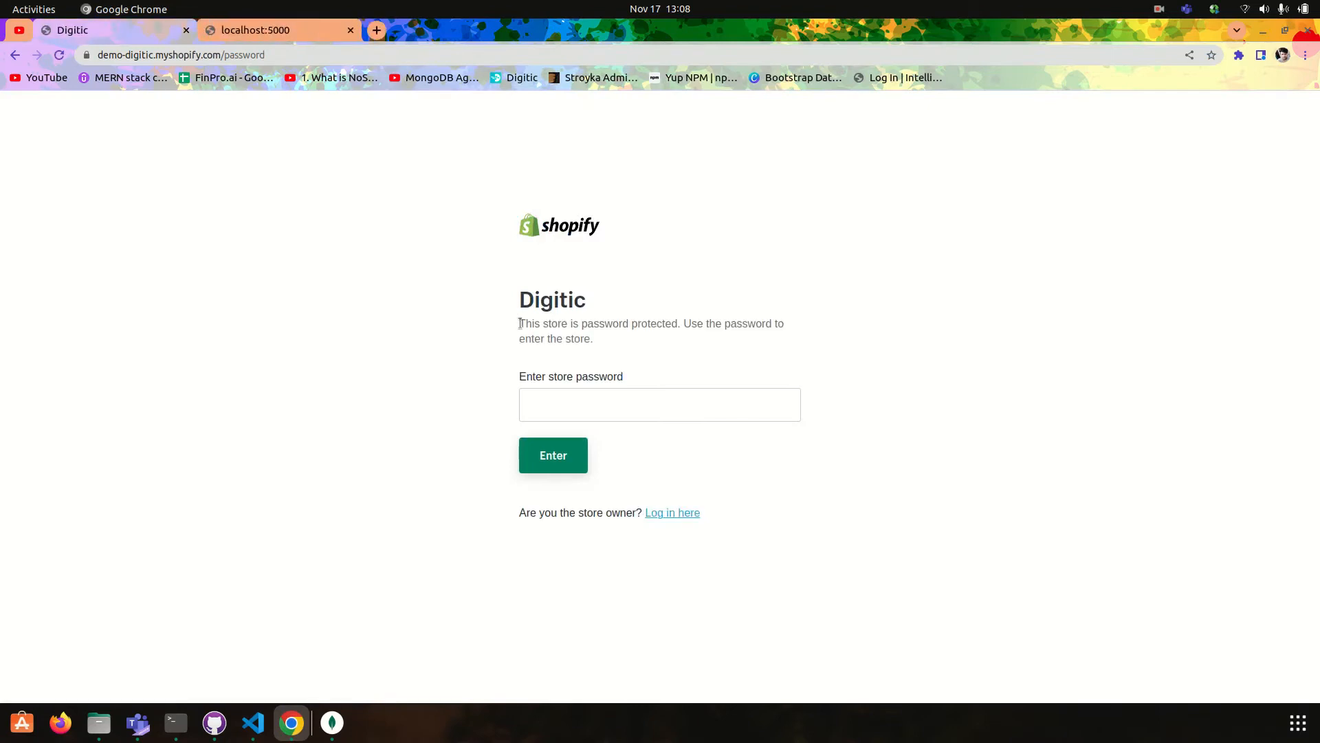
pyautogui.write('••••')
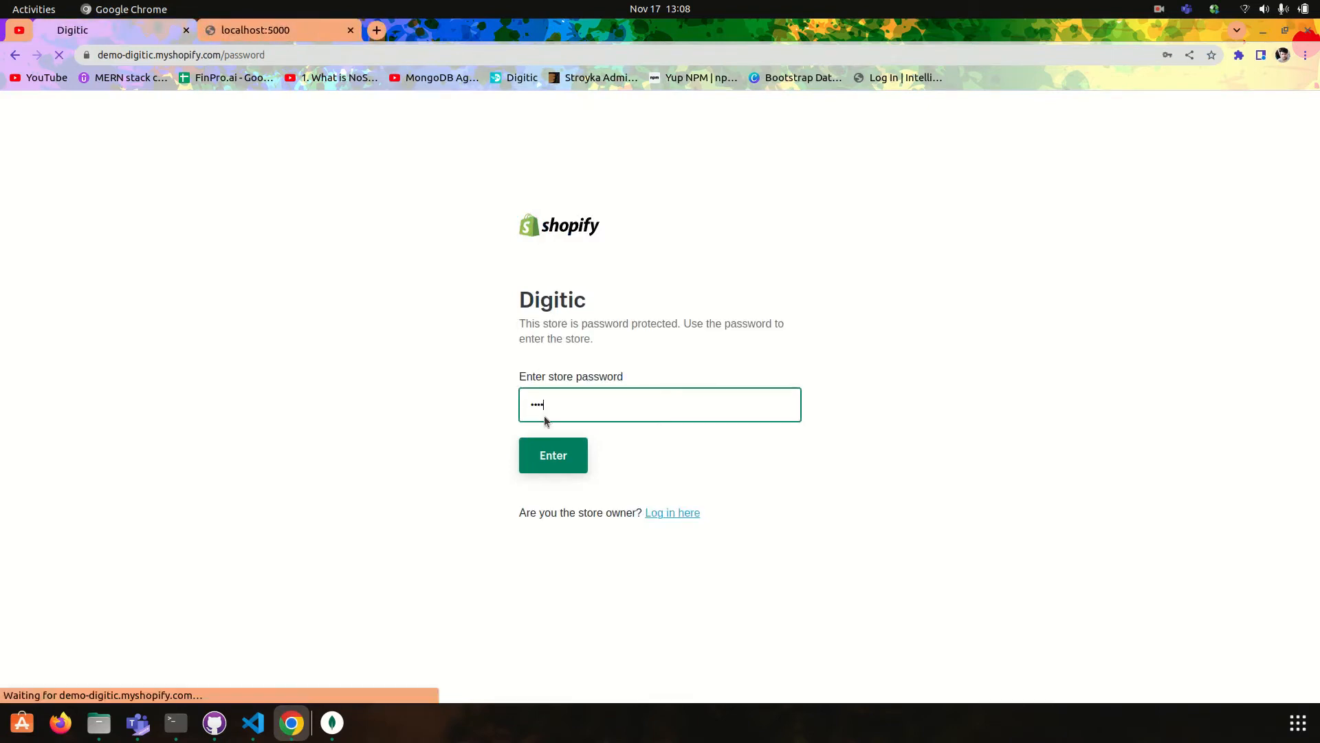
pyautogui.click(552, 455)
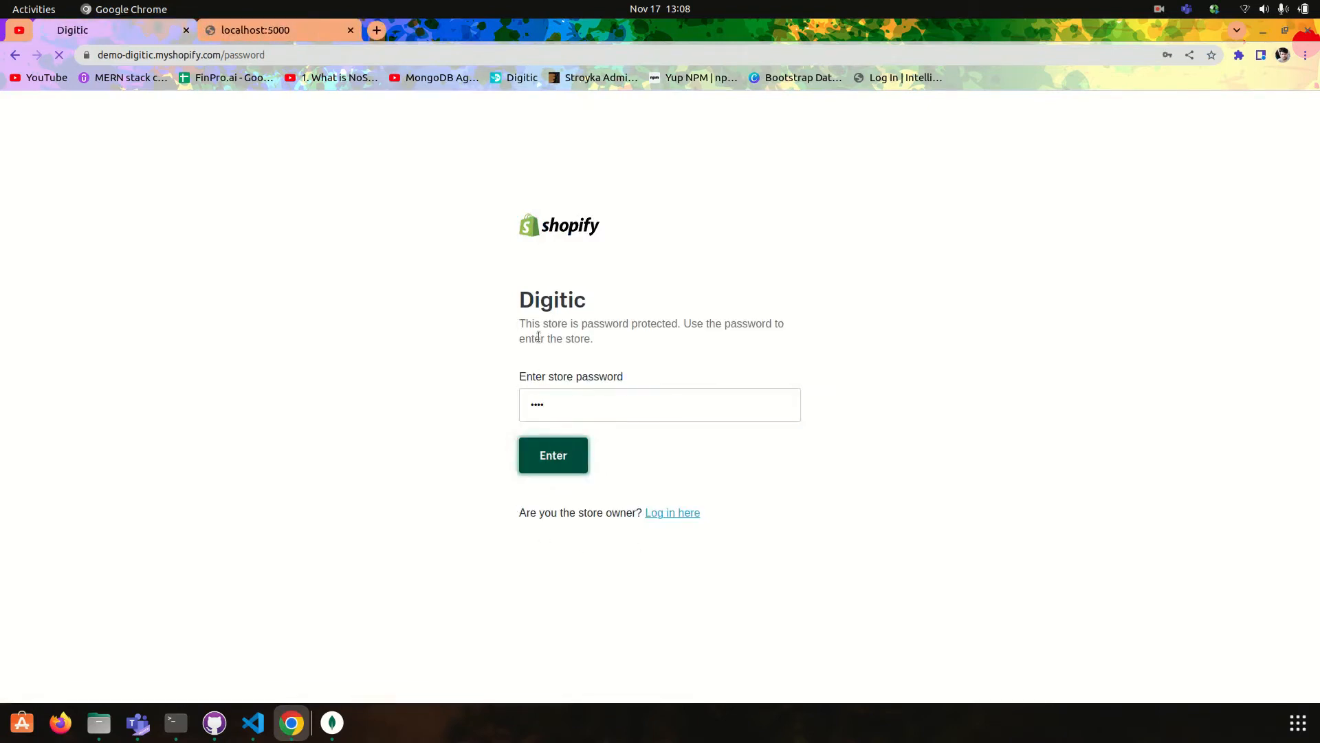
pyautogui.click(552, 455)
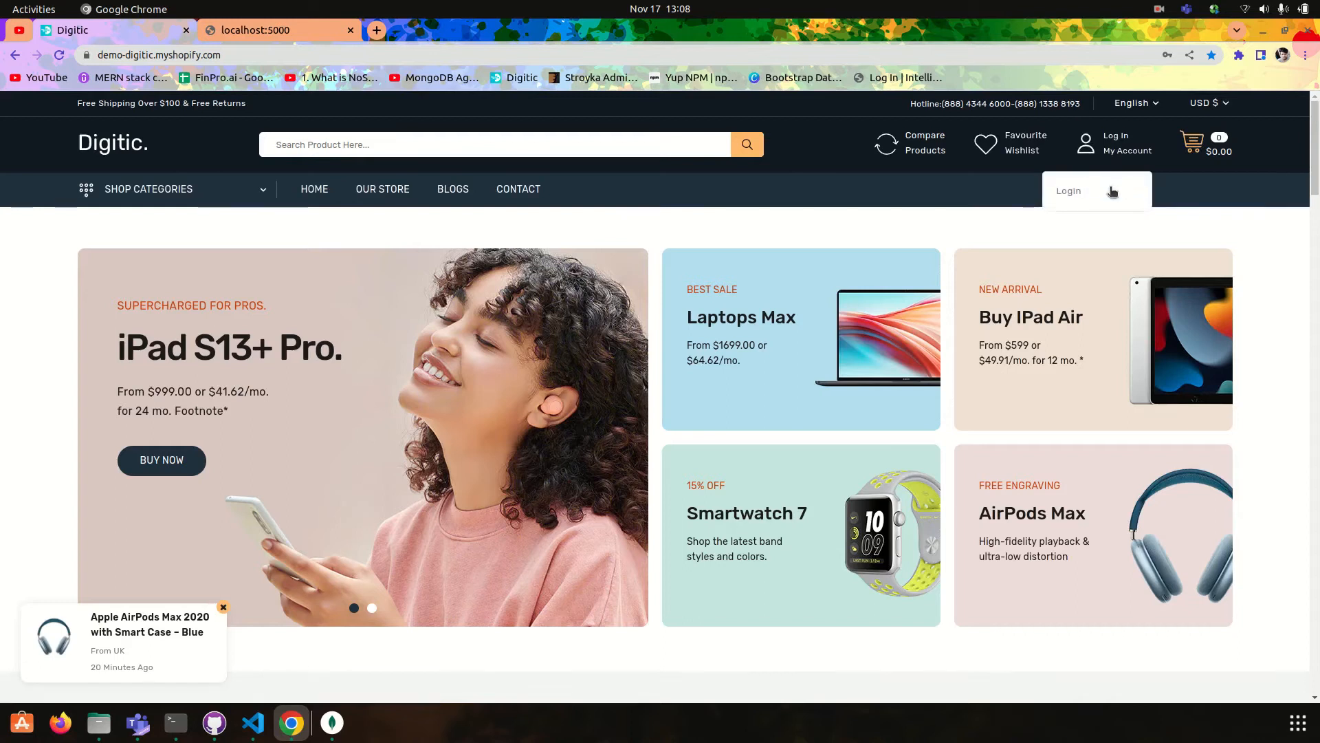
pyautogui.click(1068, 191)
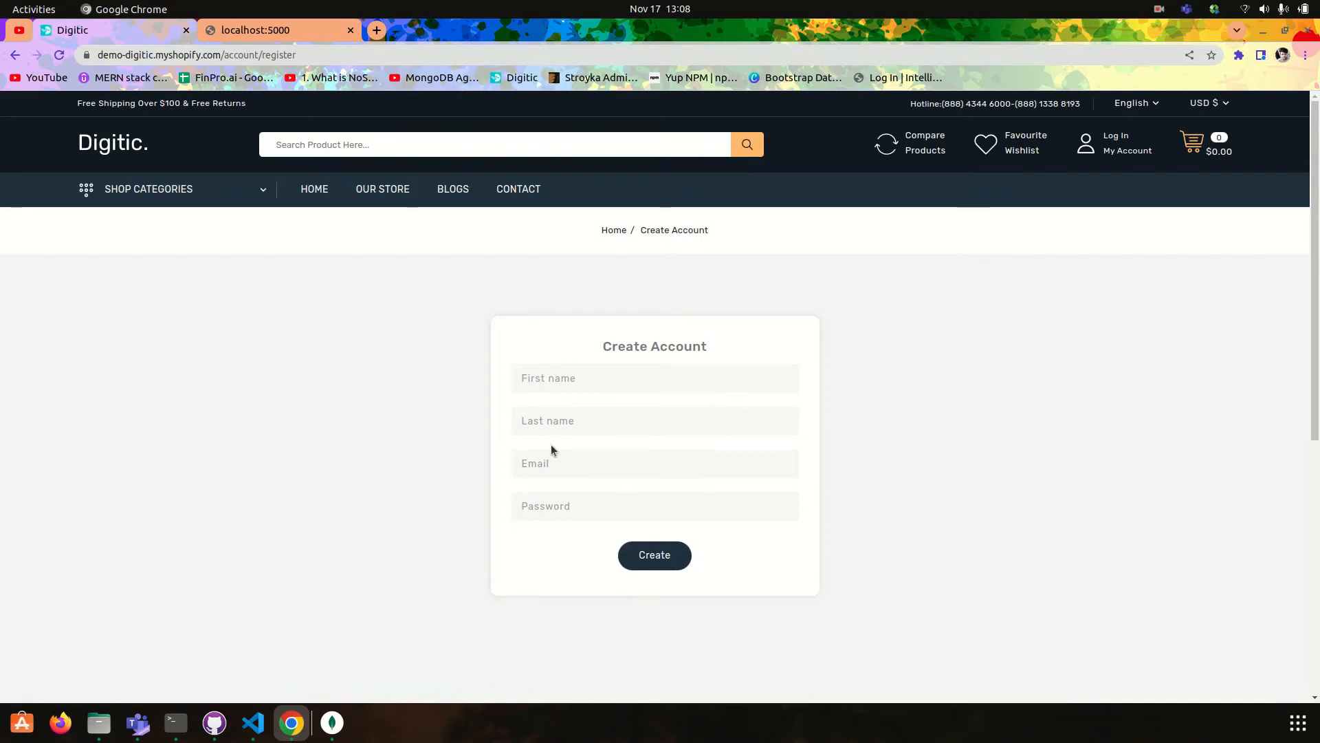
pyautogui.click(253, 727)
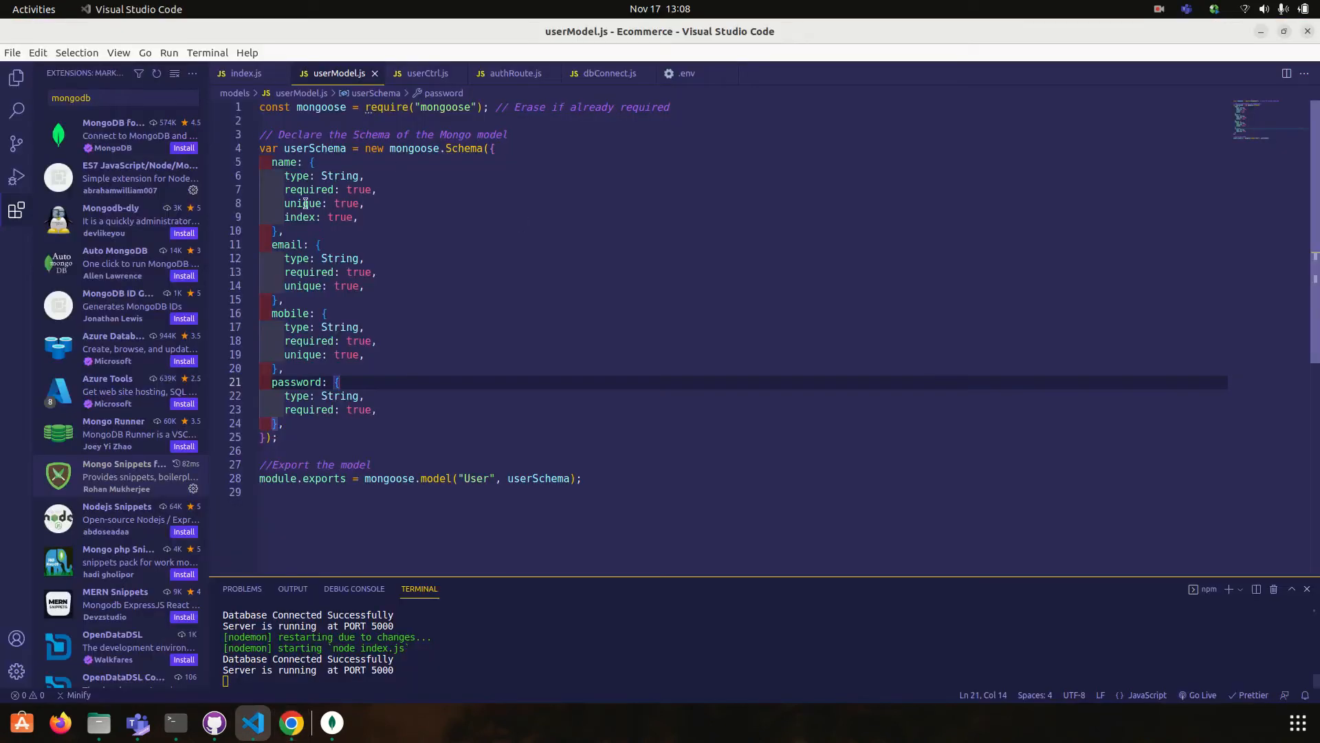
# - Replace the name field with required firstname and lastname string fields, without unique or index
pyautogui.write('first')
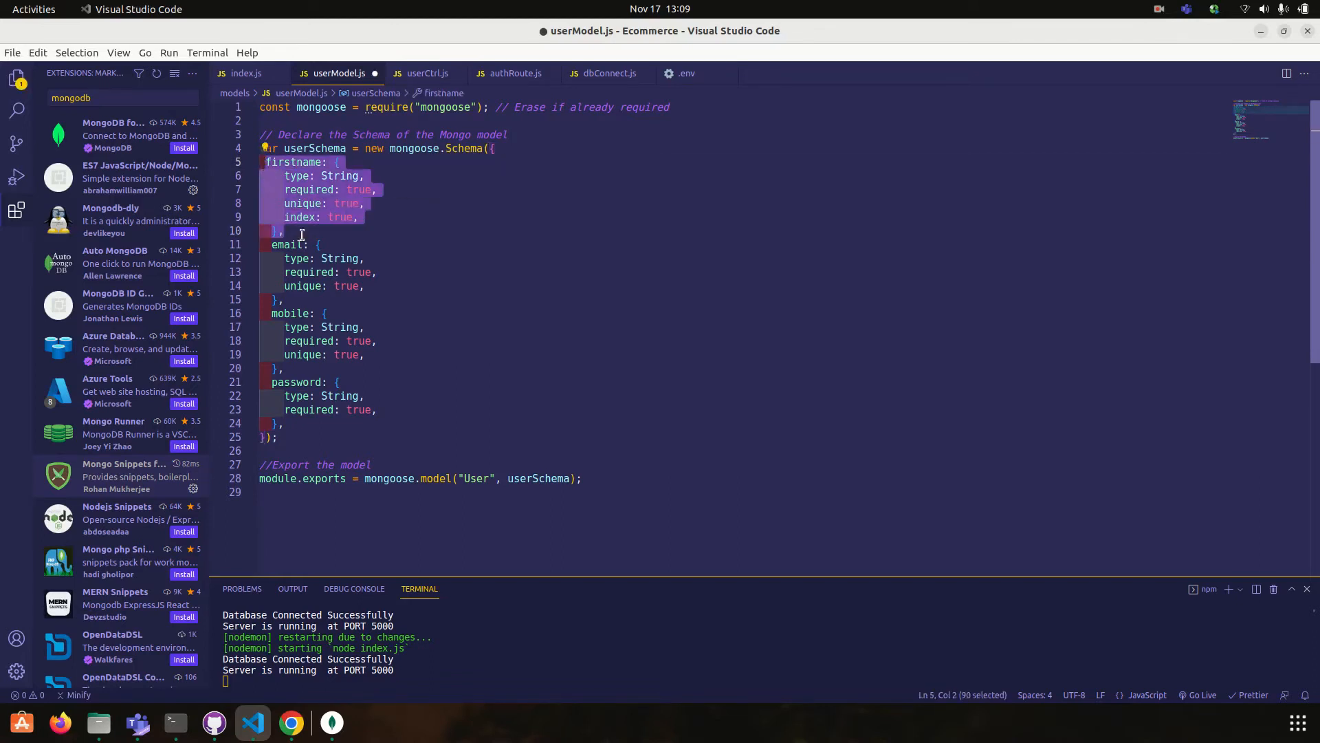
pyautogui.press('ctrl+v')
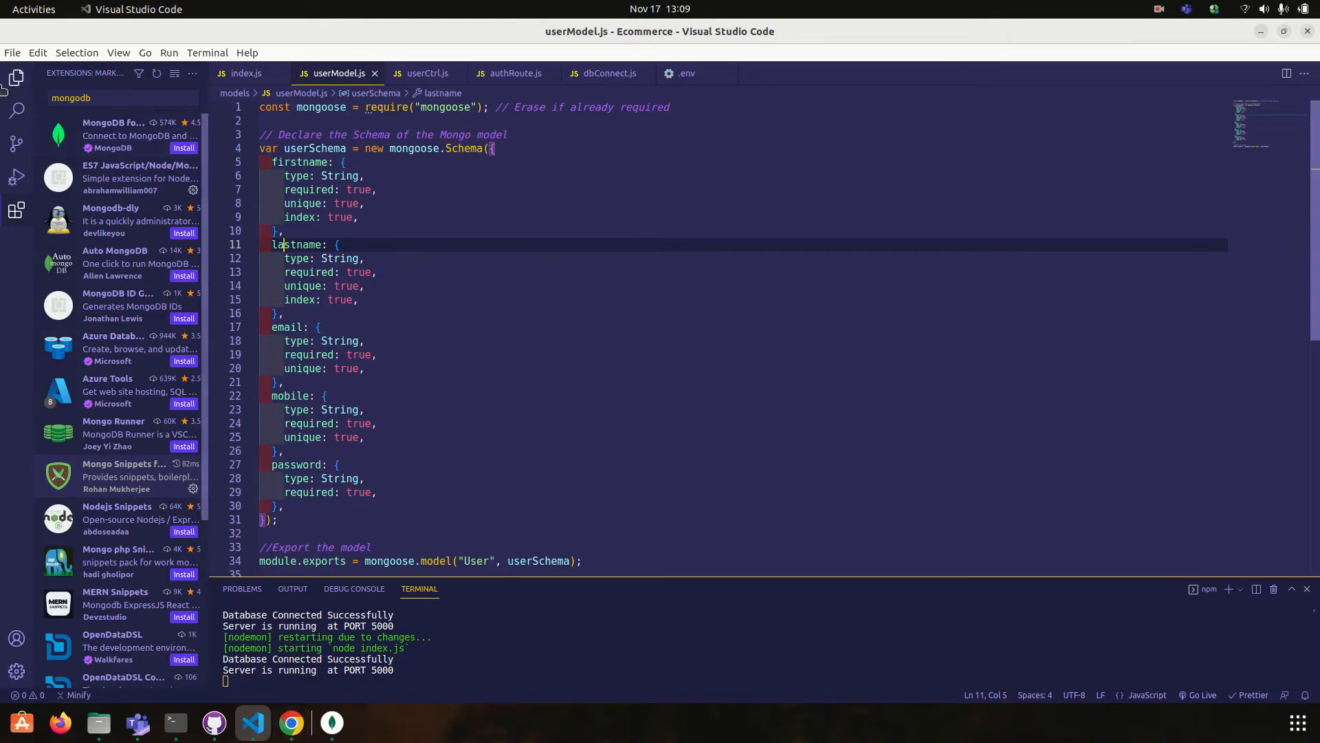
pyautogui.click(17, 78)
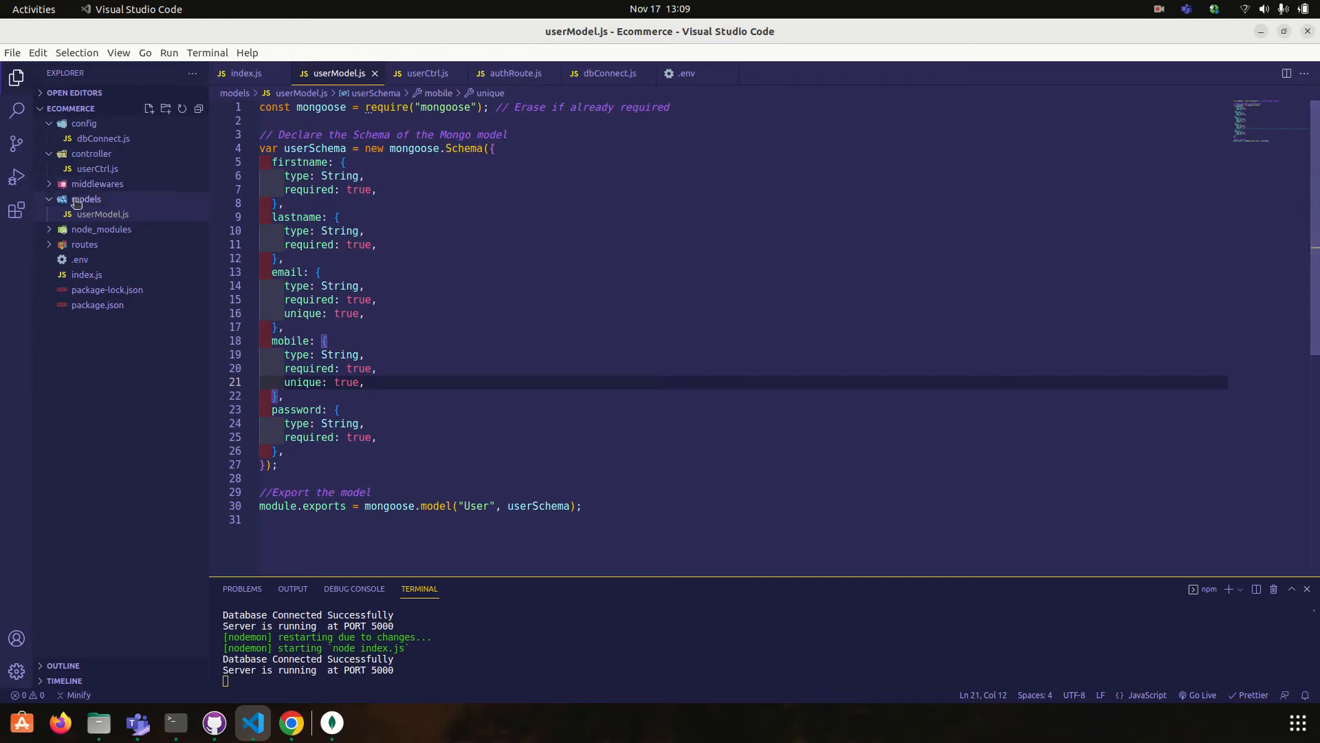
pyautogui.click(17, 210)
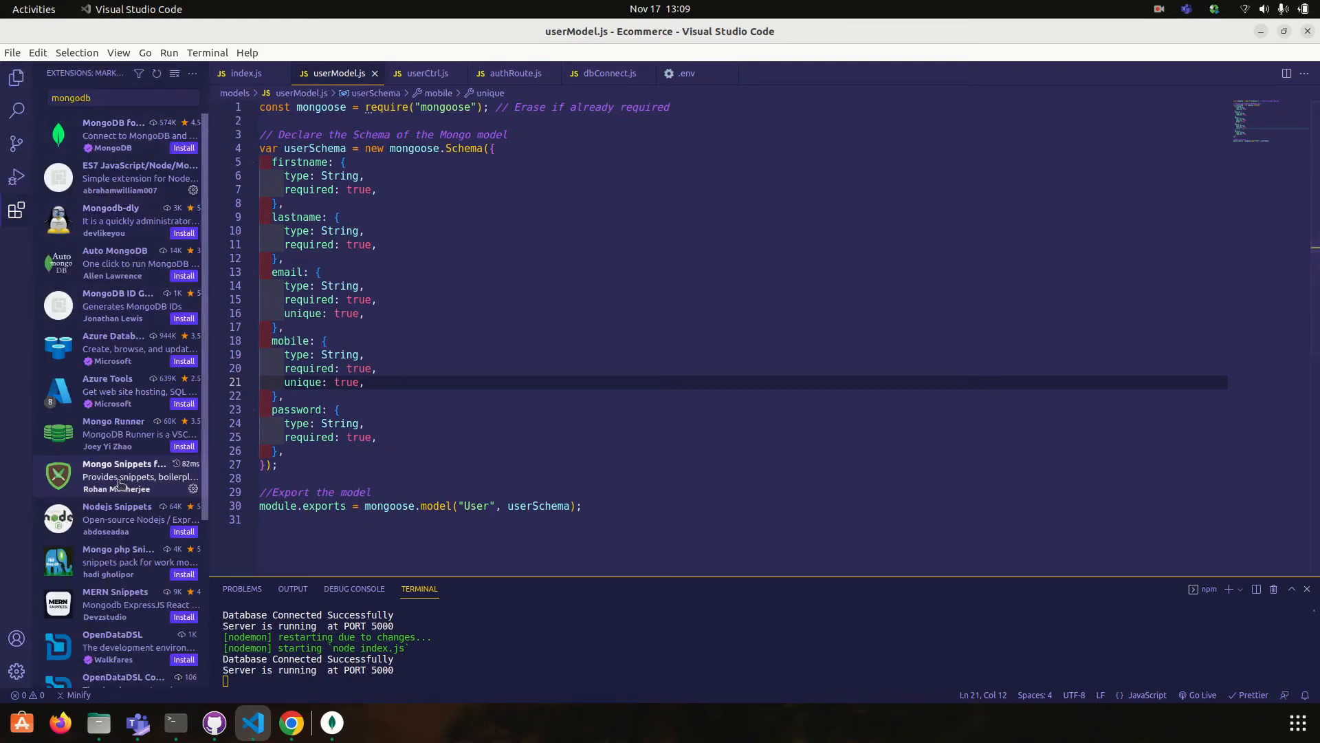
# - Review the Mongo Snippets details, close that tab, and open routes/authRoute.js
pyautogui.click(123, 472)
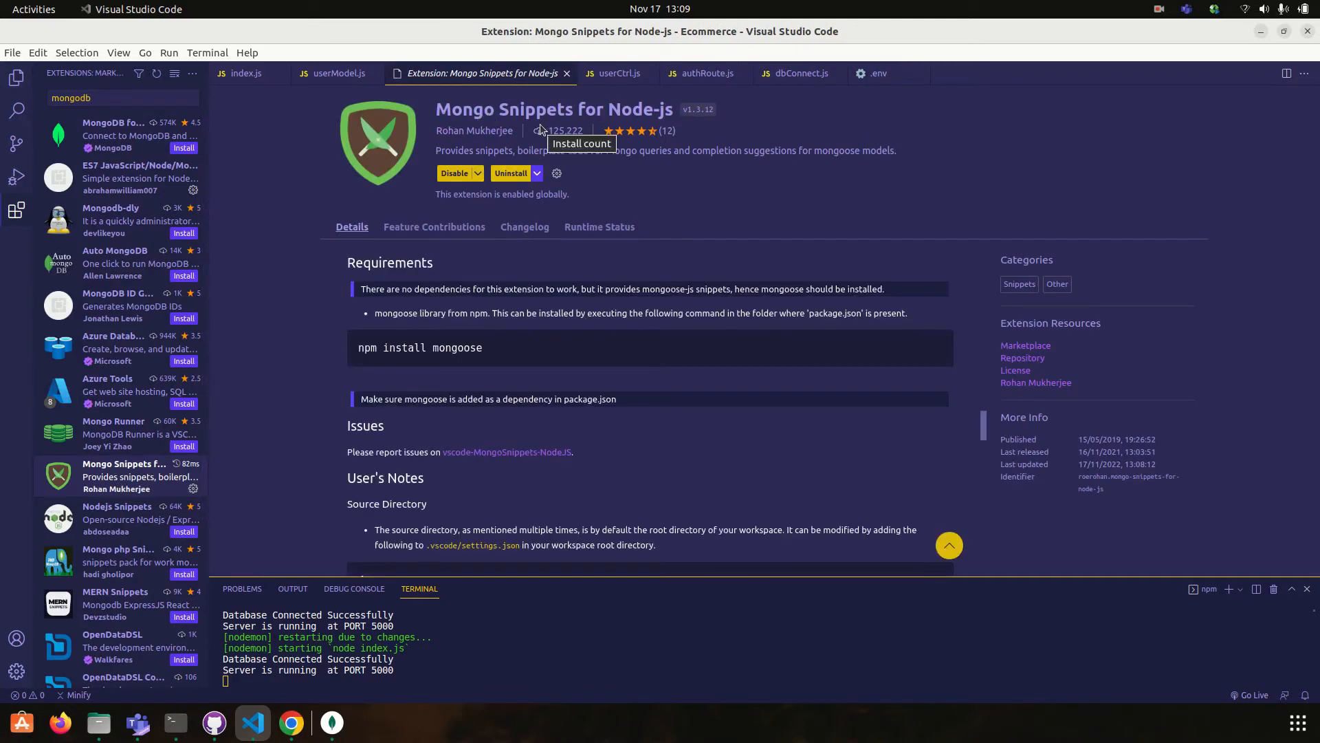
pyautogui.moveTo(605, 109)
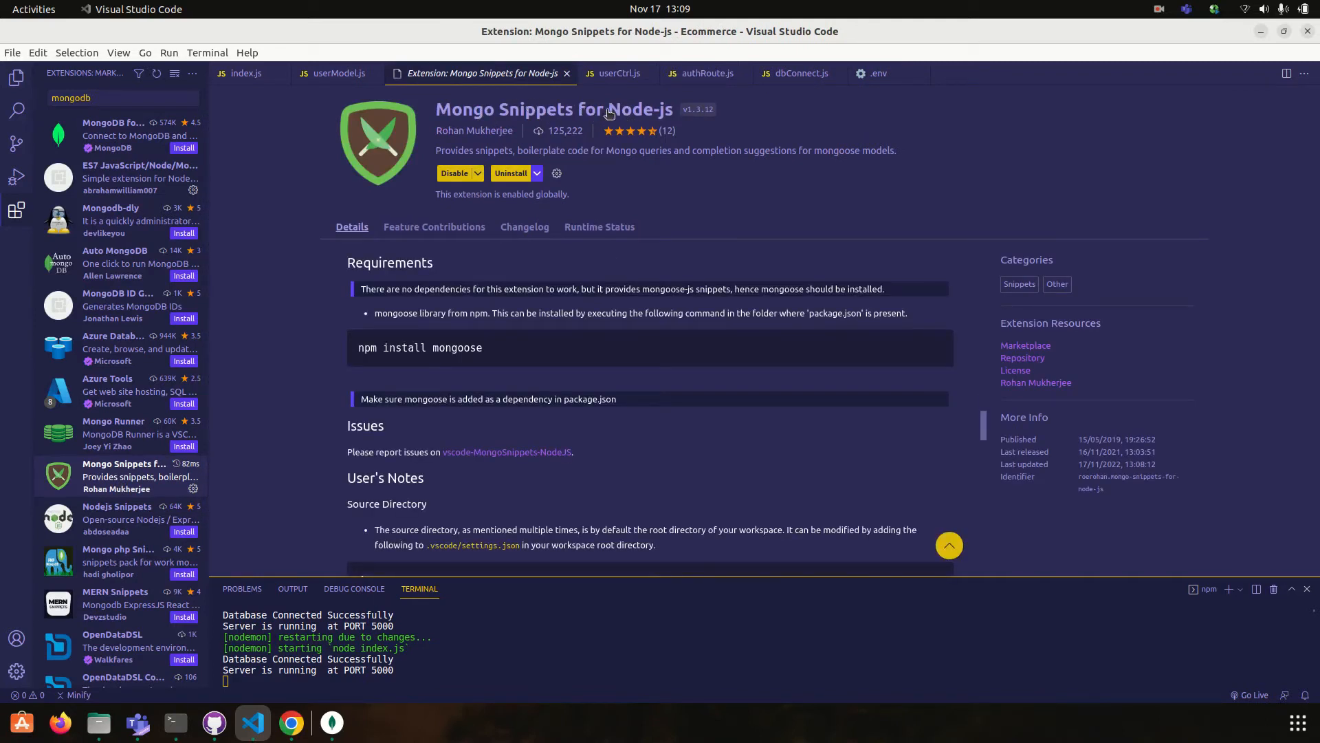
pyautogui.click(339, 73)
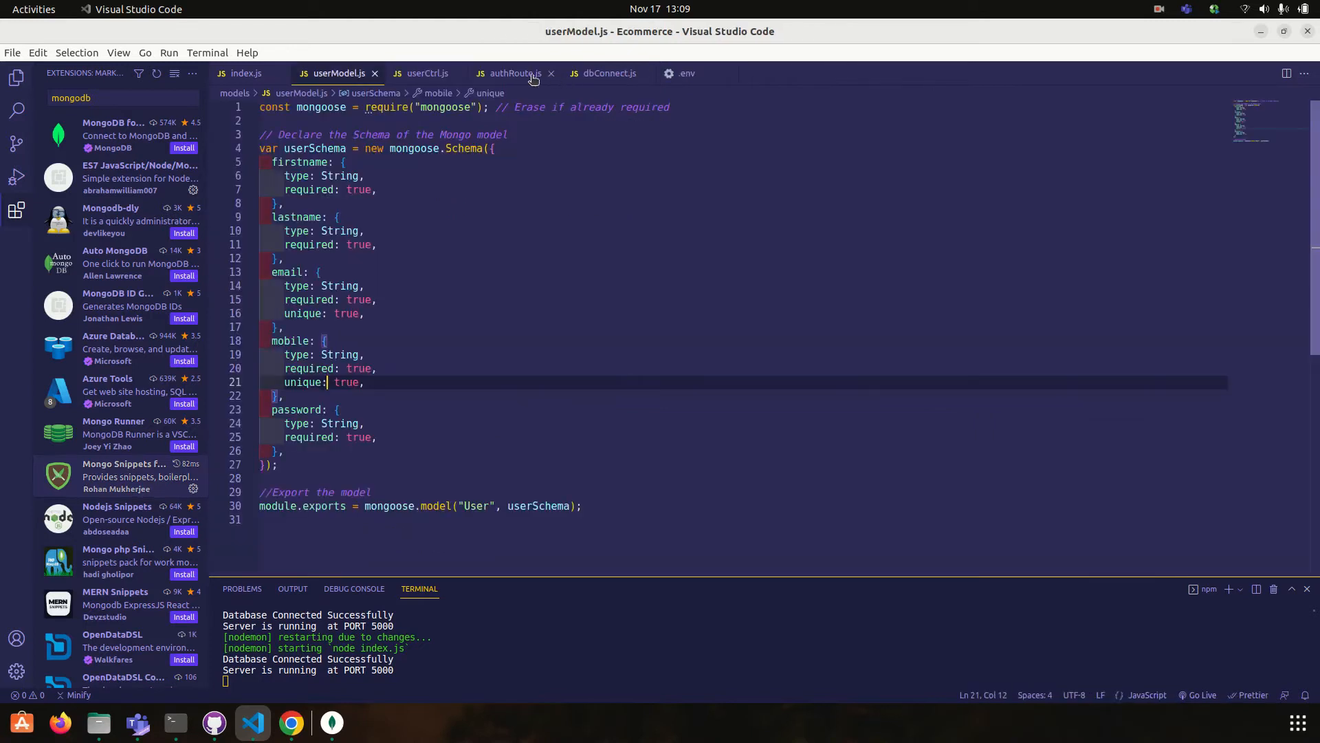
pyautogui.scroll(-3)
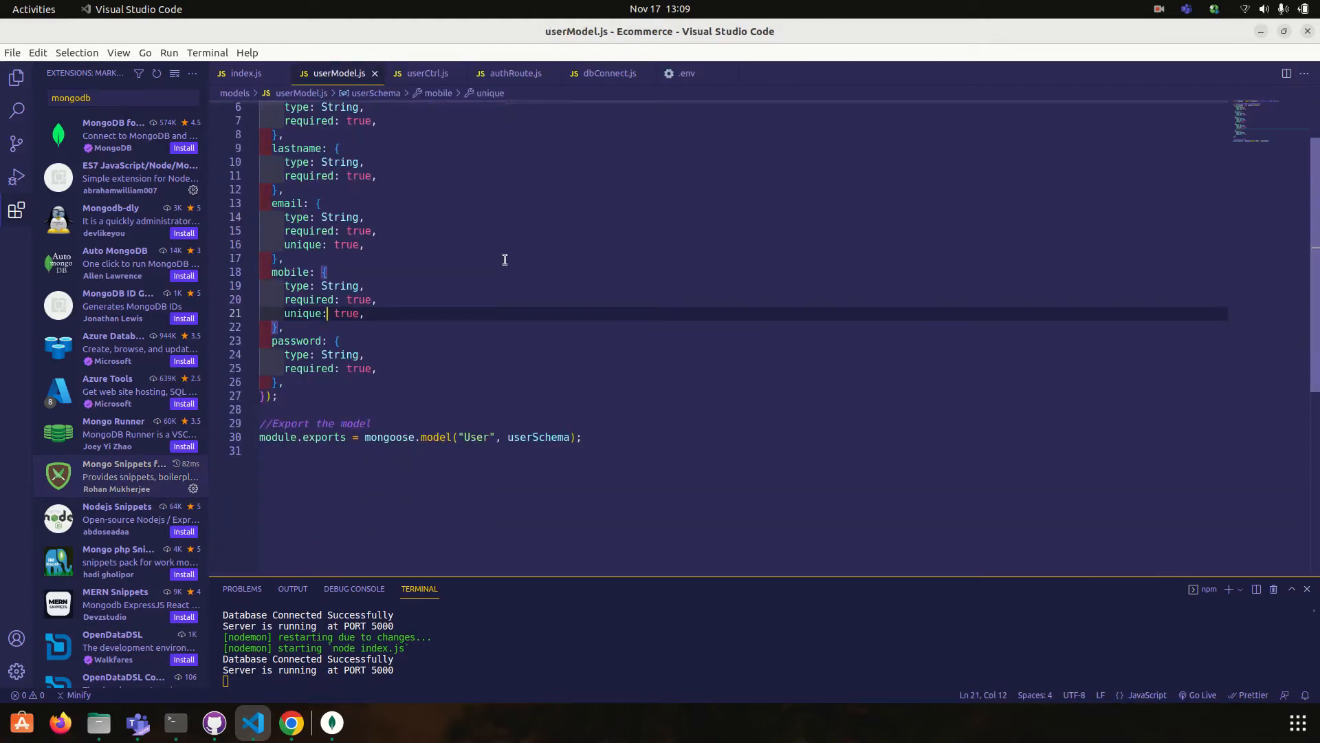
pyautogui.click(17, 78)
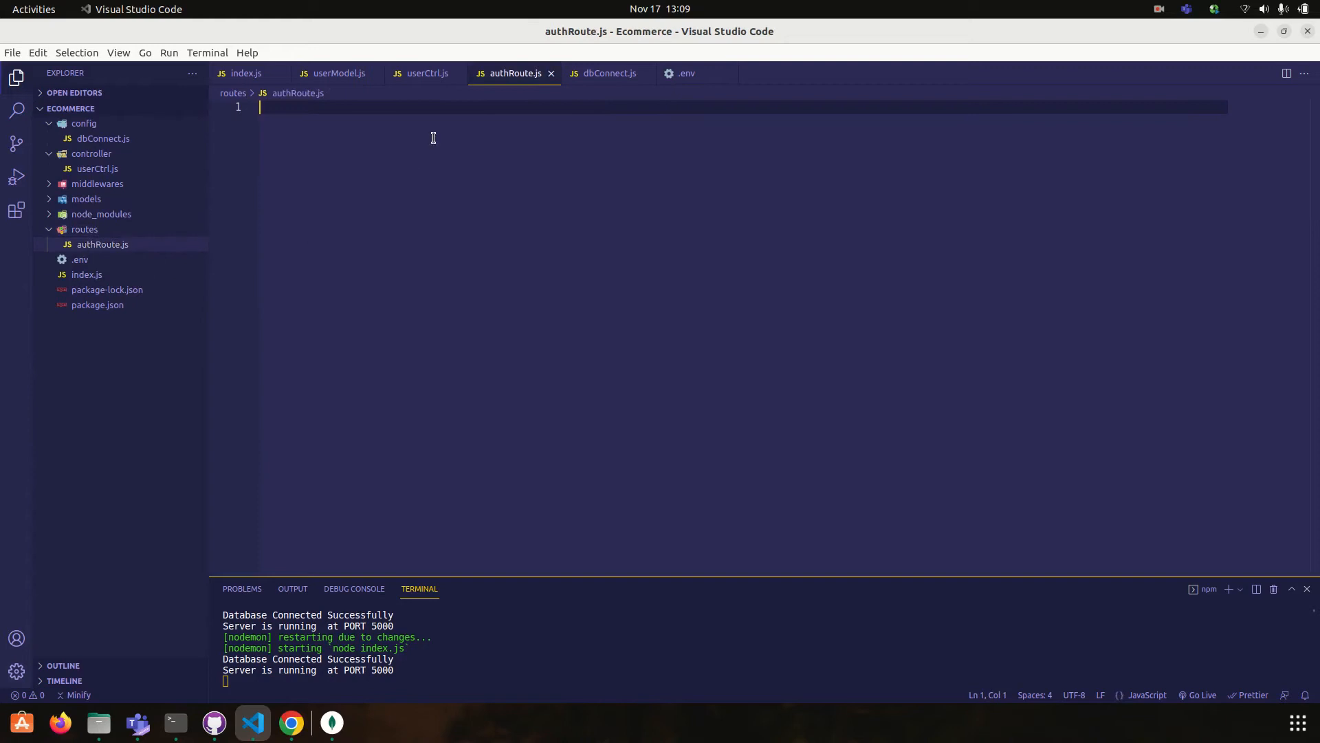
# - Write const express = require('express') and const router = express.Router() in authRoute.js, formatted
pyautogui.write('const')
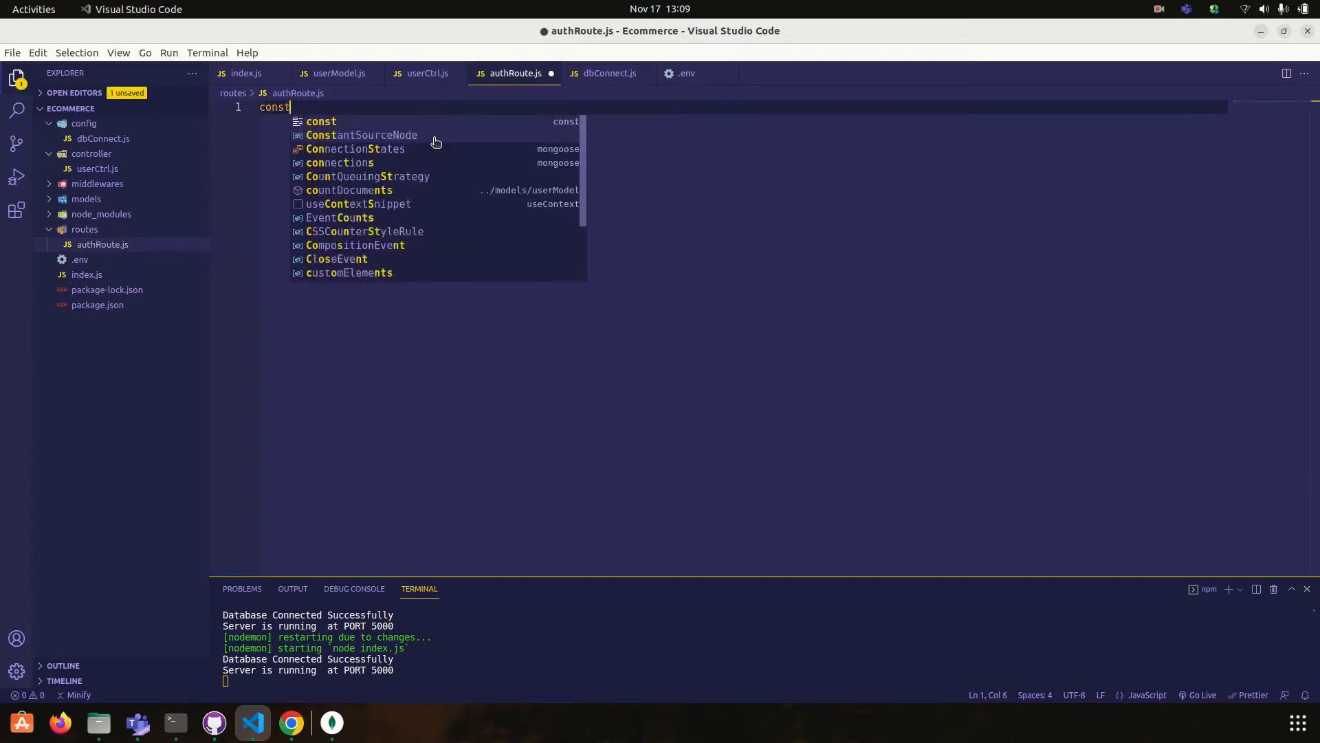
pyautogui.write('expre')
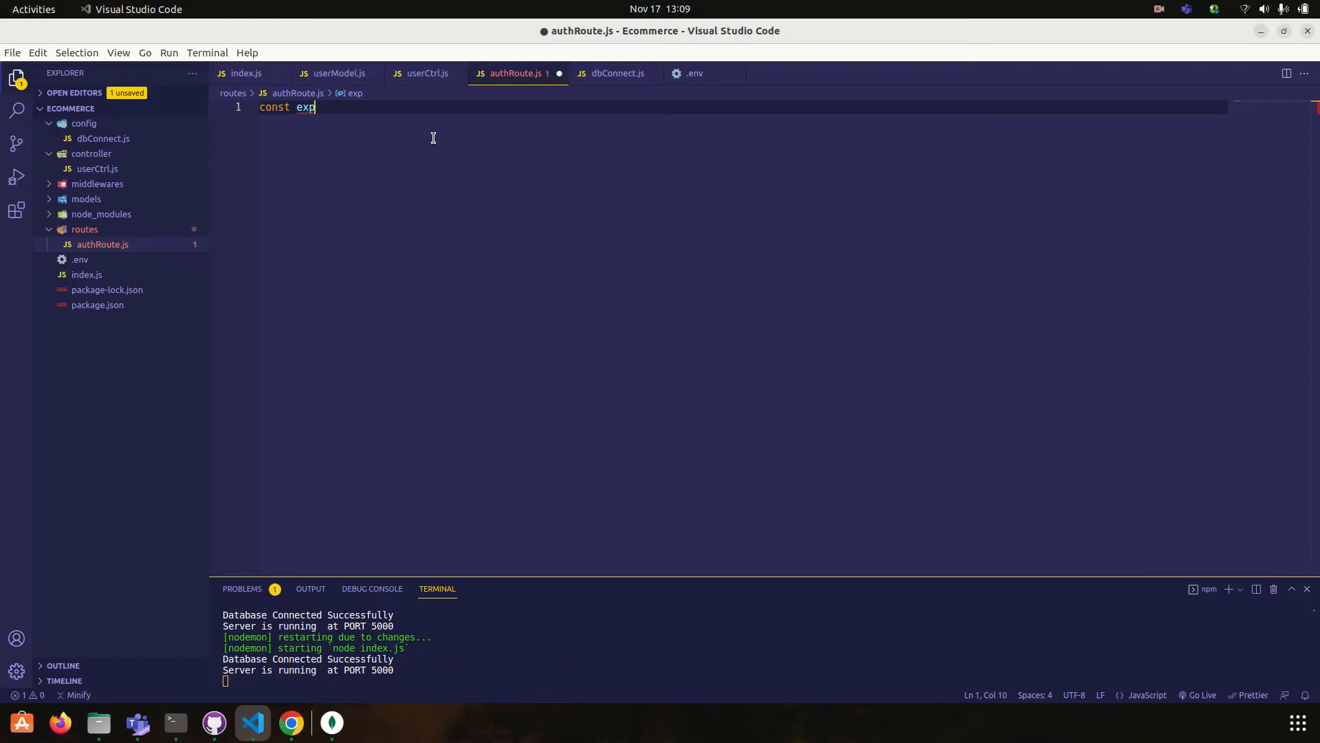
pyautogui.write('ress')
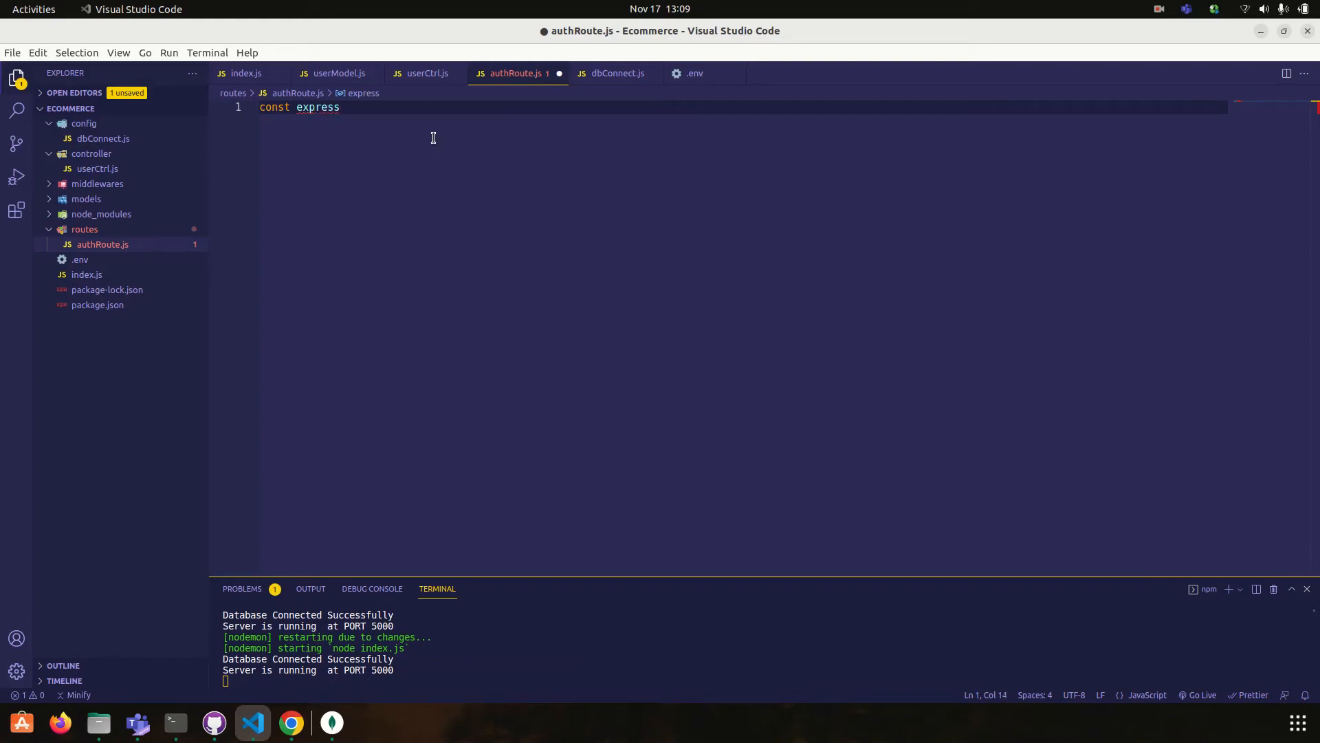
pyautogui.write("=require('ex")
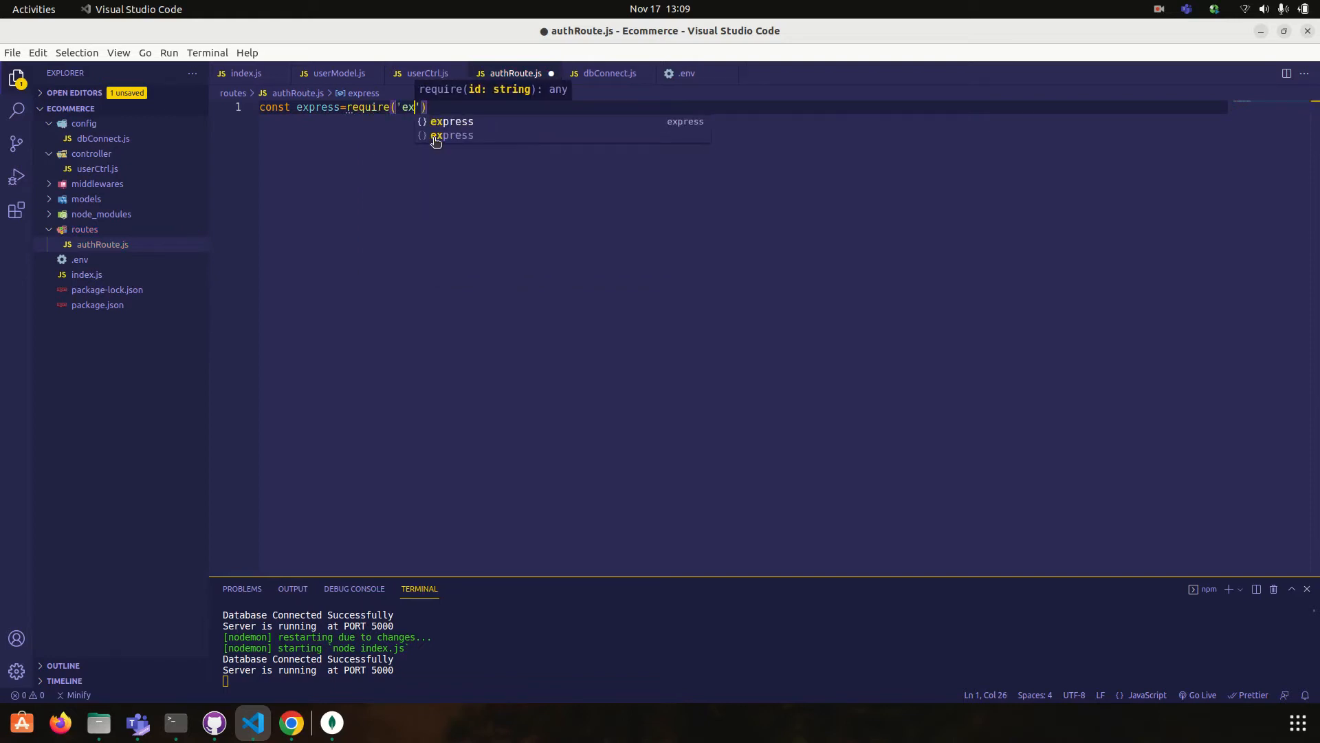
pyautogui.press('Enter')
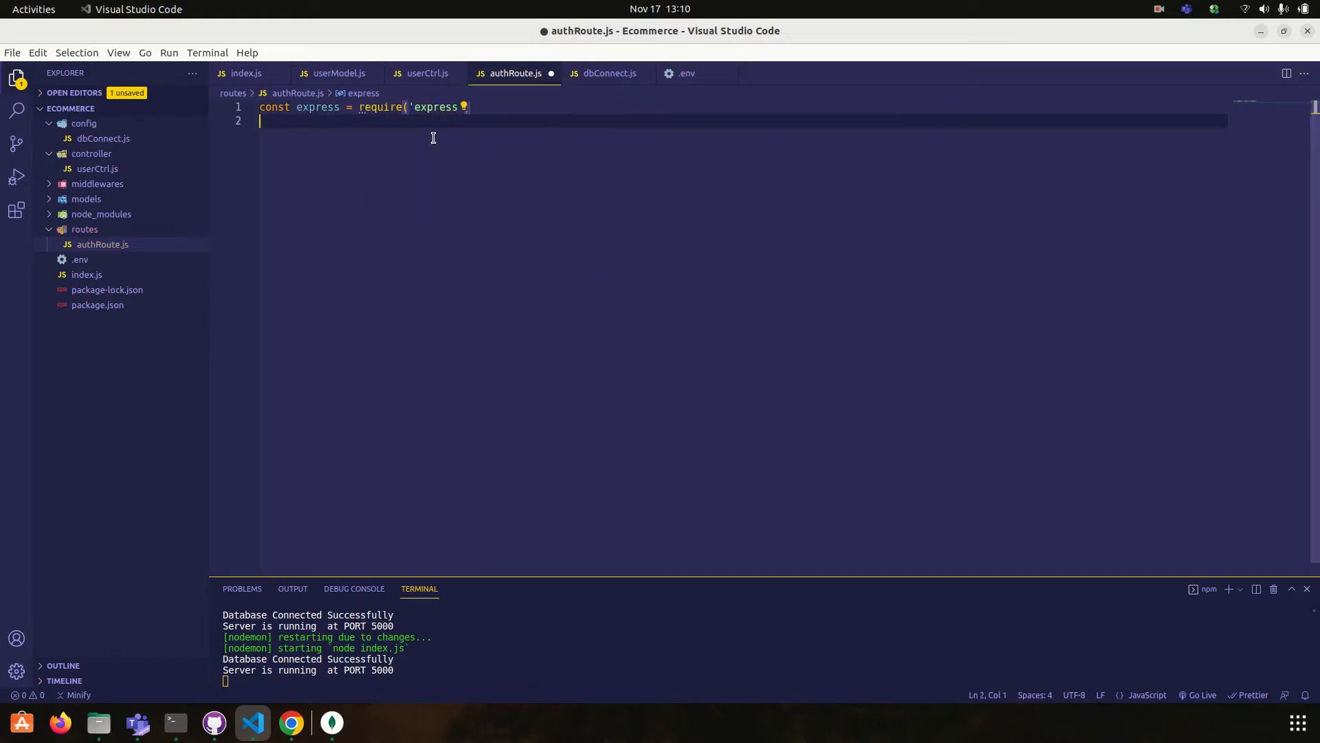
pyautogui.write('const')
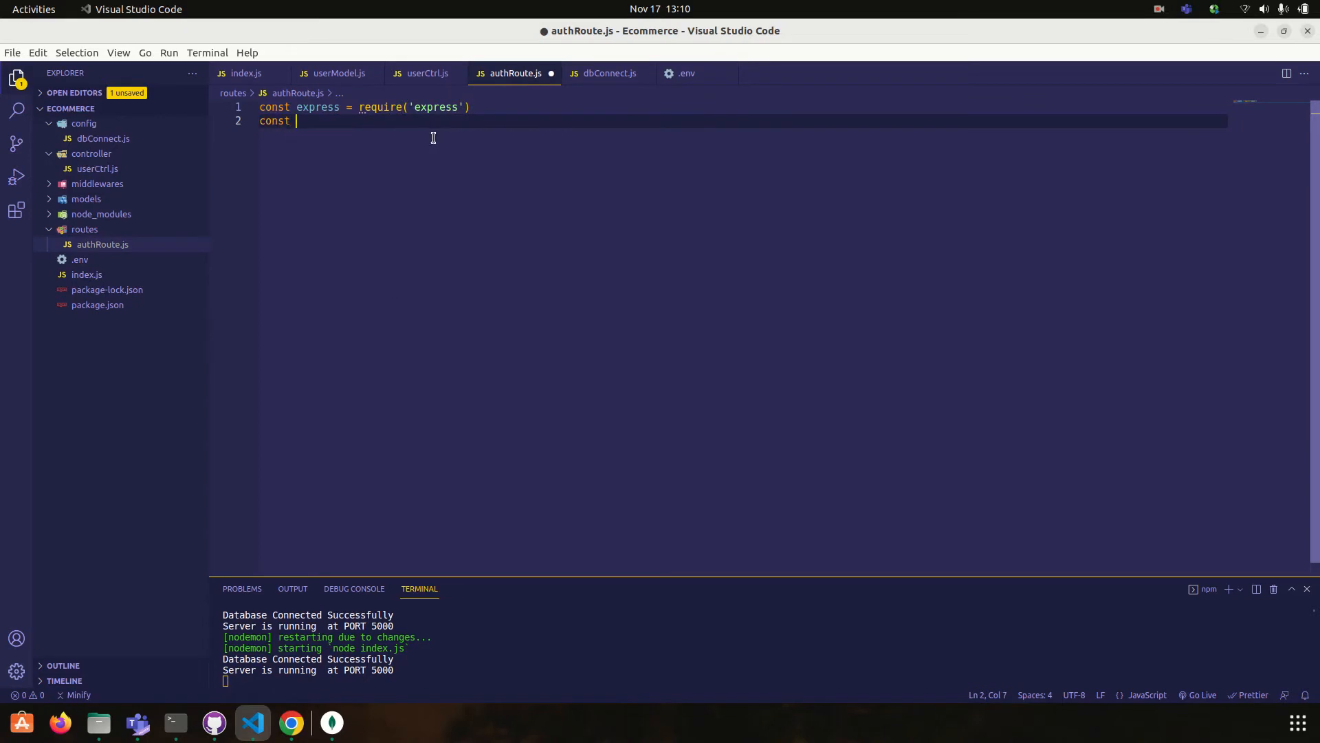
pyautogui.write('router')
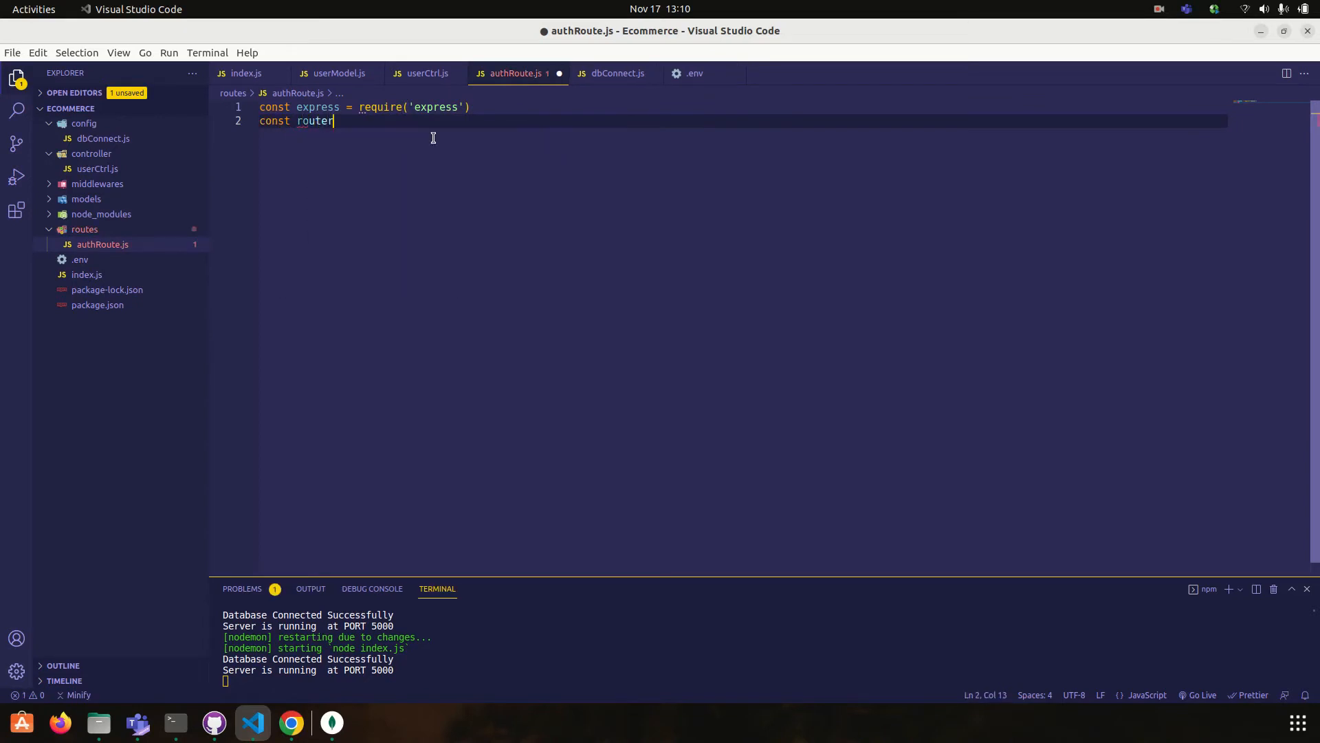
pyautogui.write('=expres')
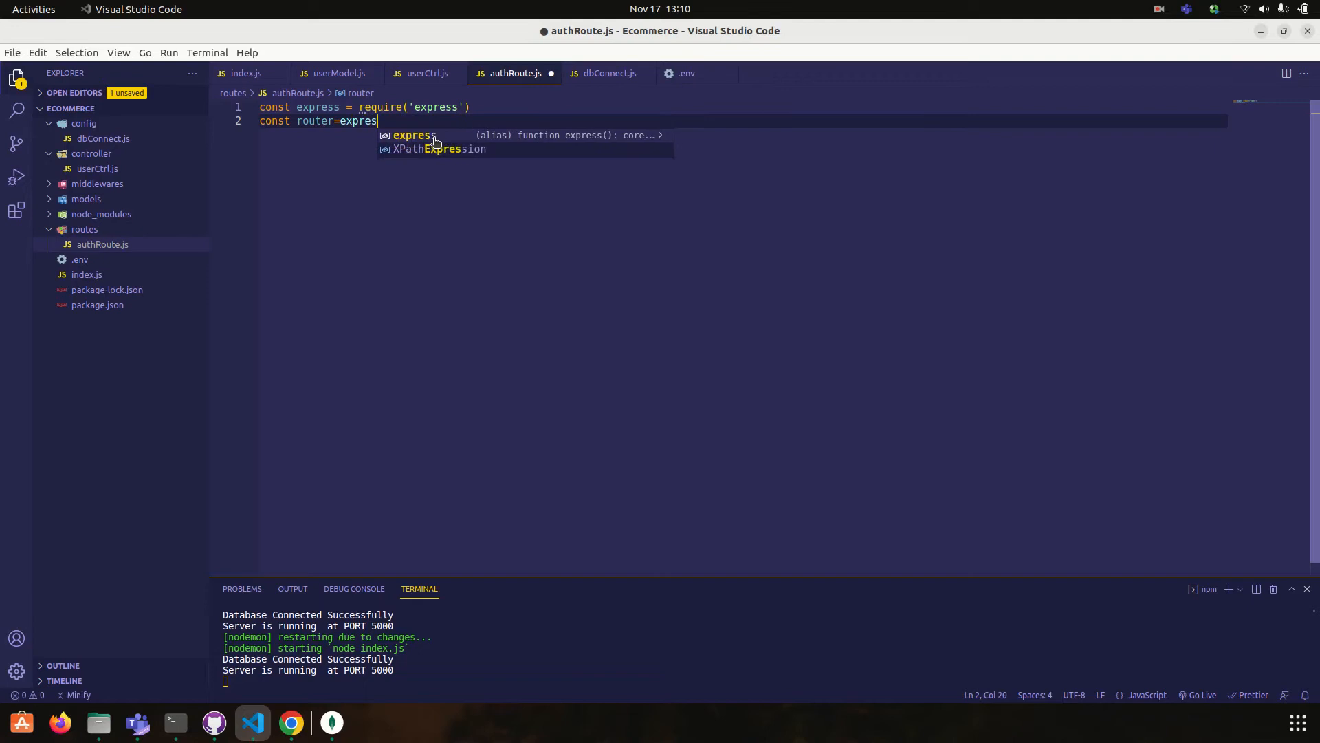
pyautogui.write('s.r')
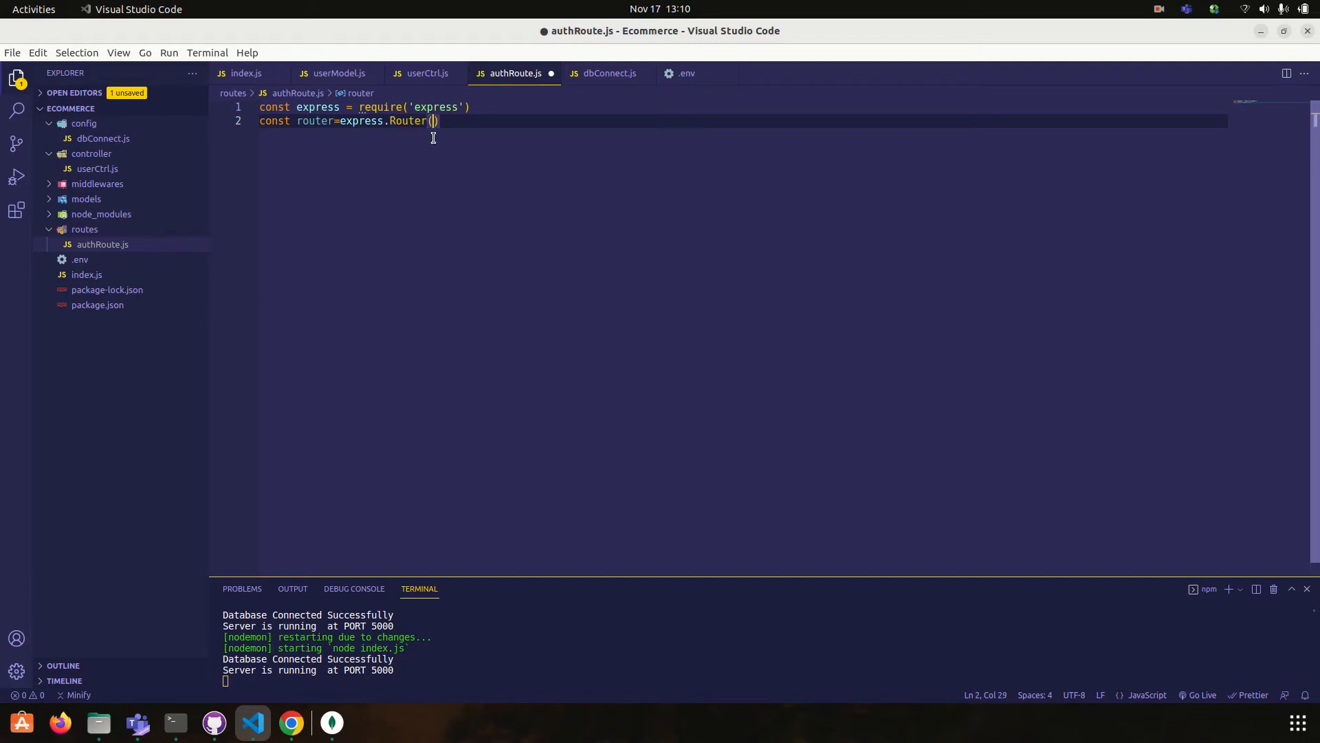
pyautogui.press('ctrl+s')
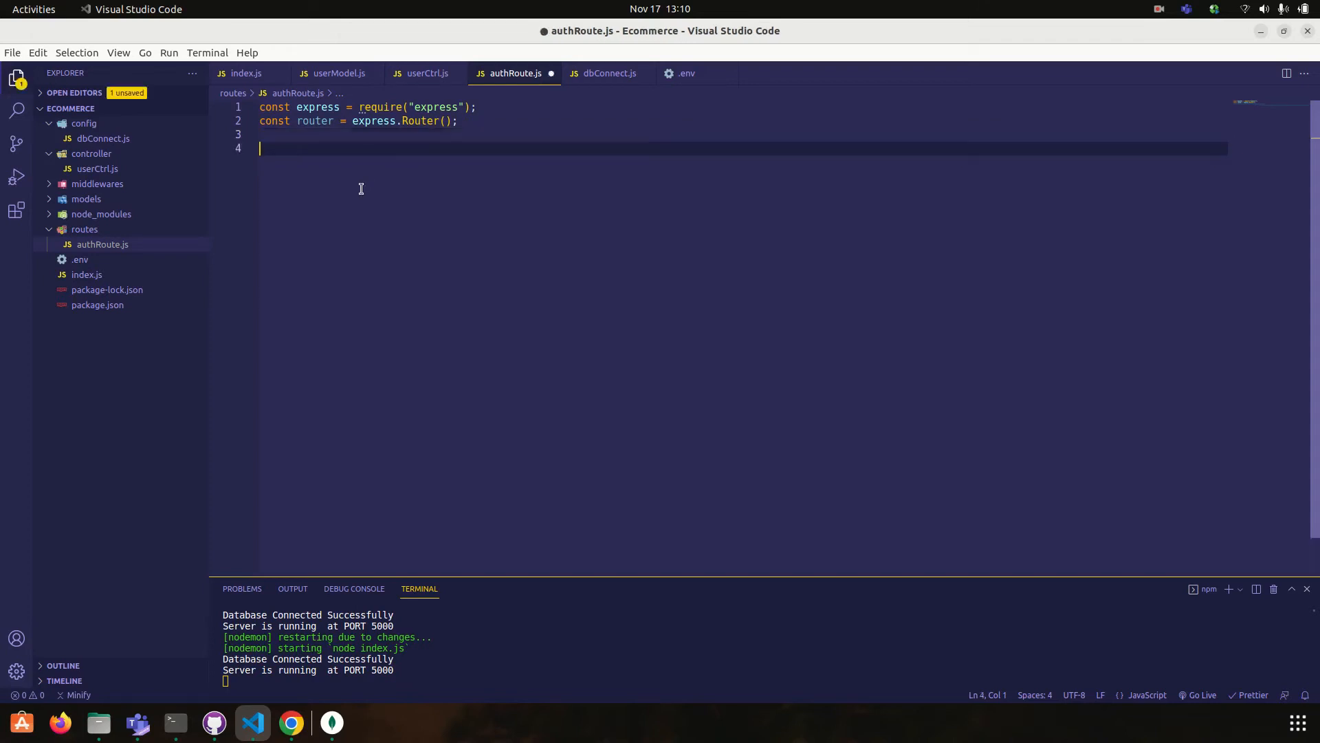
# - Add router.post('/register', registerUser) to authRoute.js
pyautogui.write('rou')
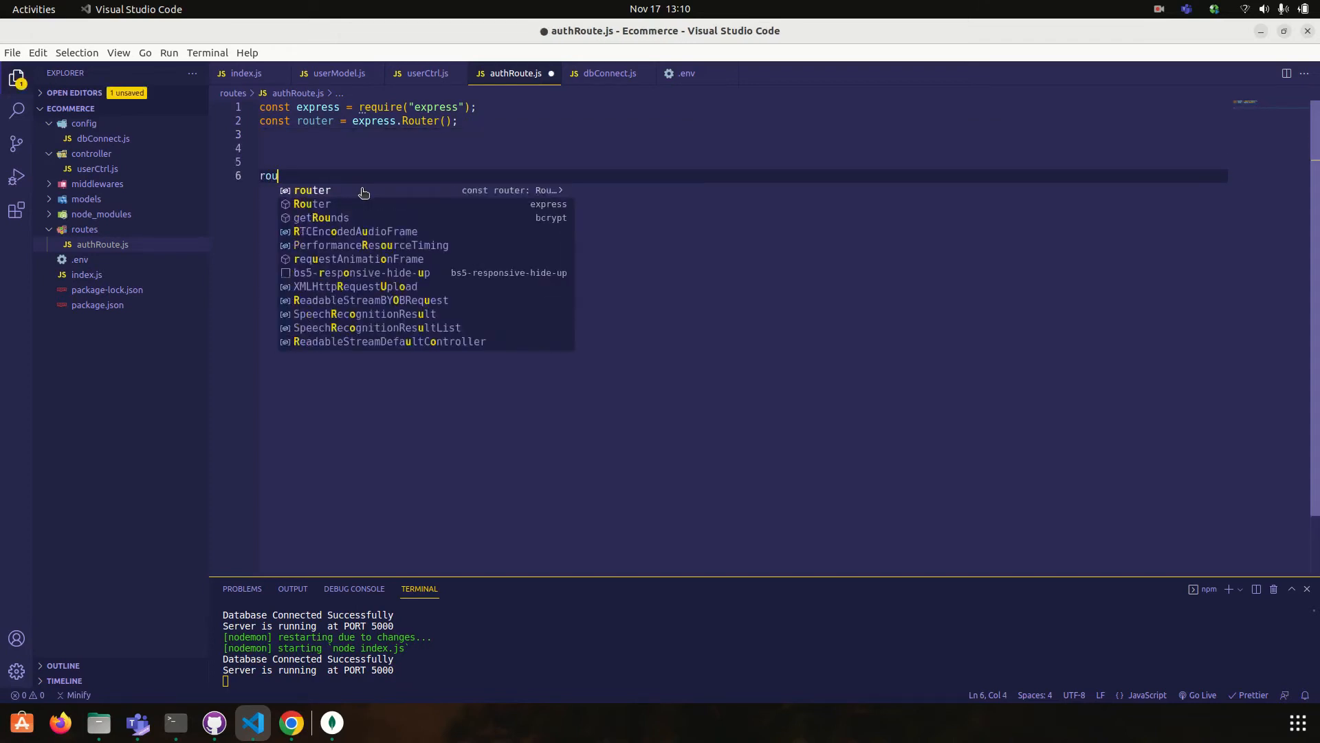
pyautogui.write('tr')
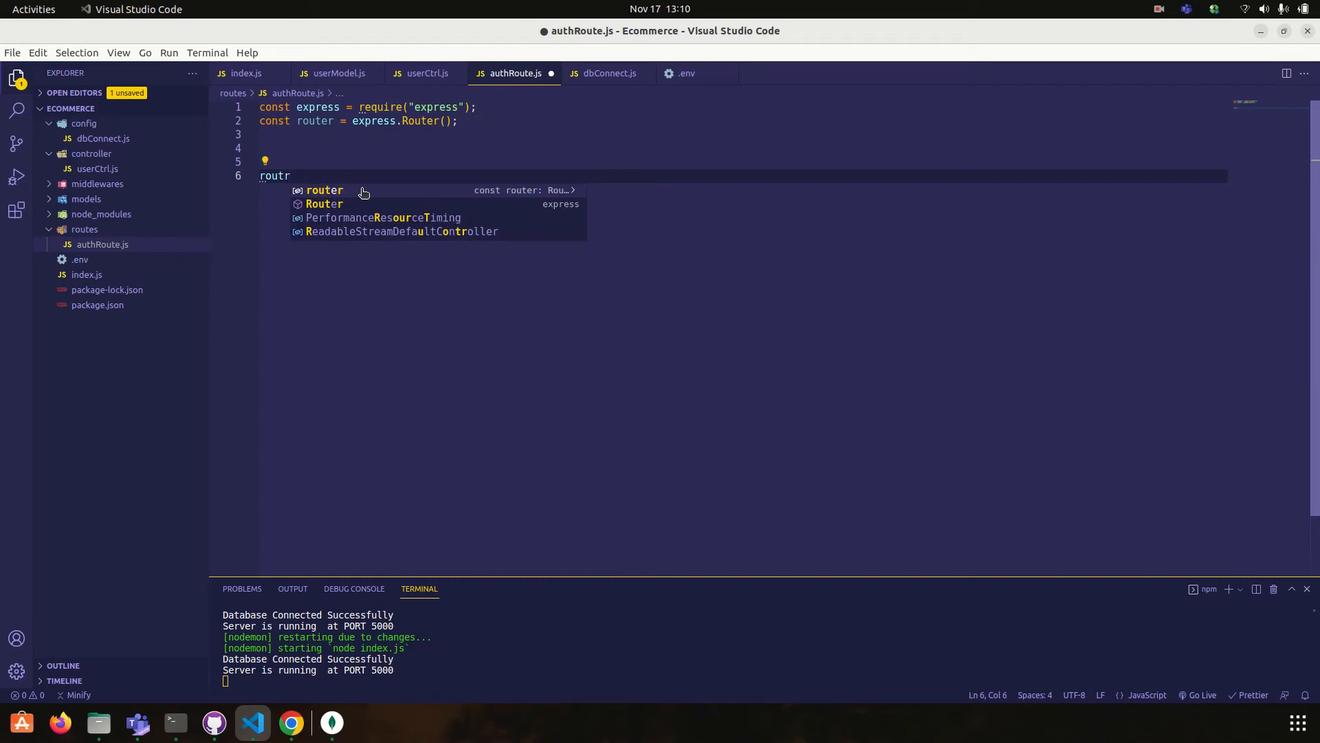
pyautogui.press('Backspace')
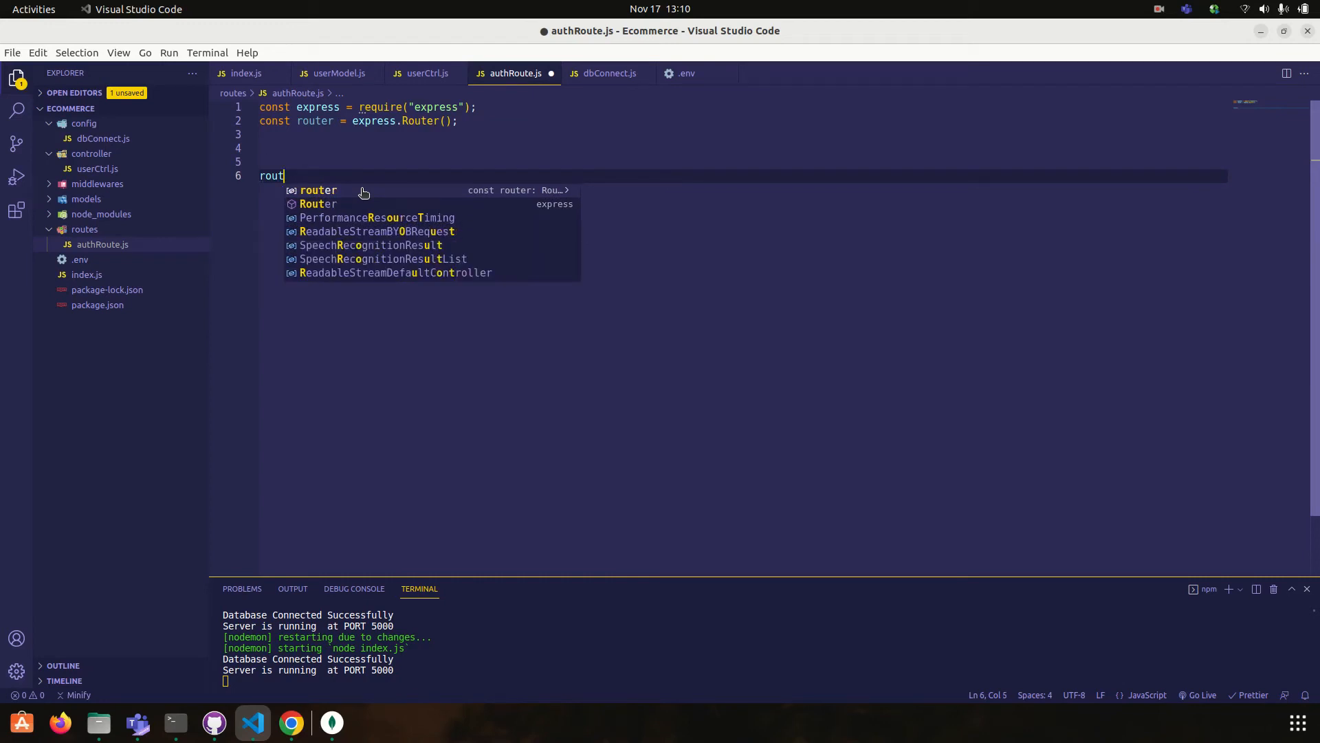
pyautogui.write('er')
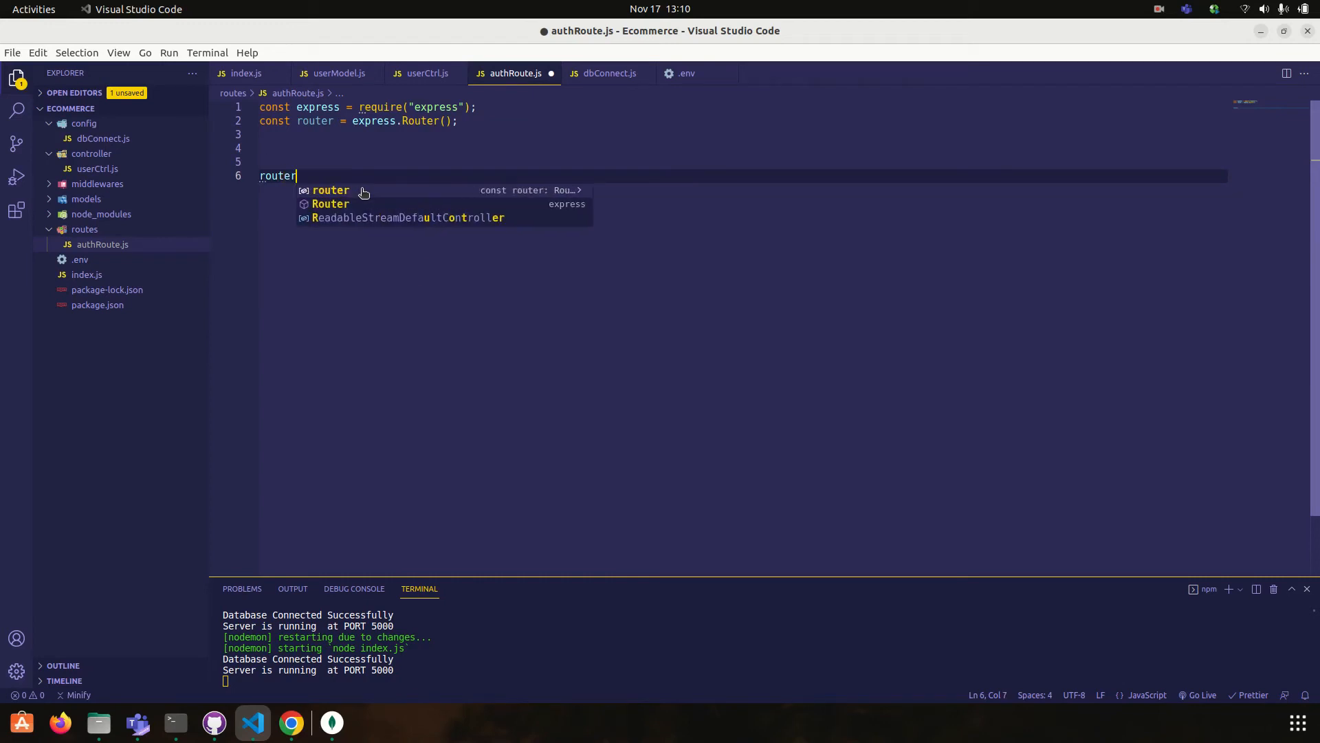
pyautogui.write('.post')
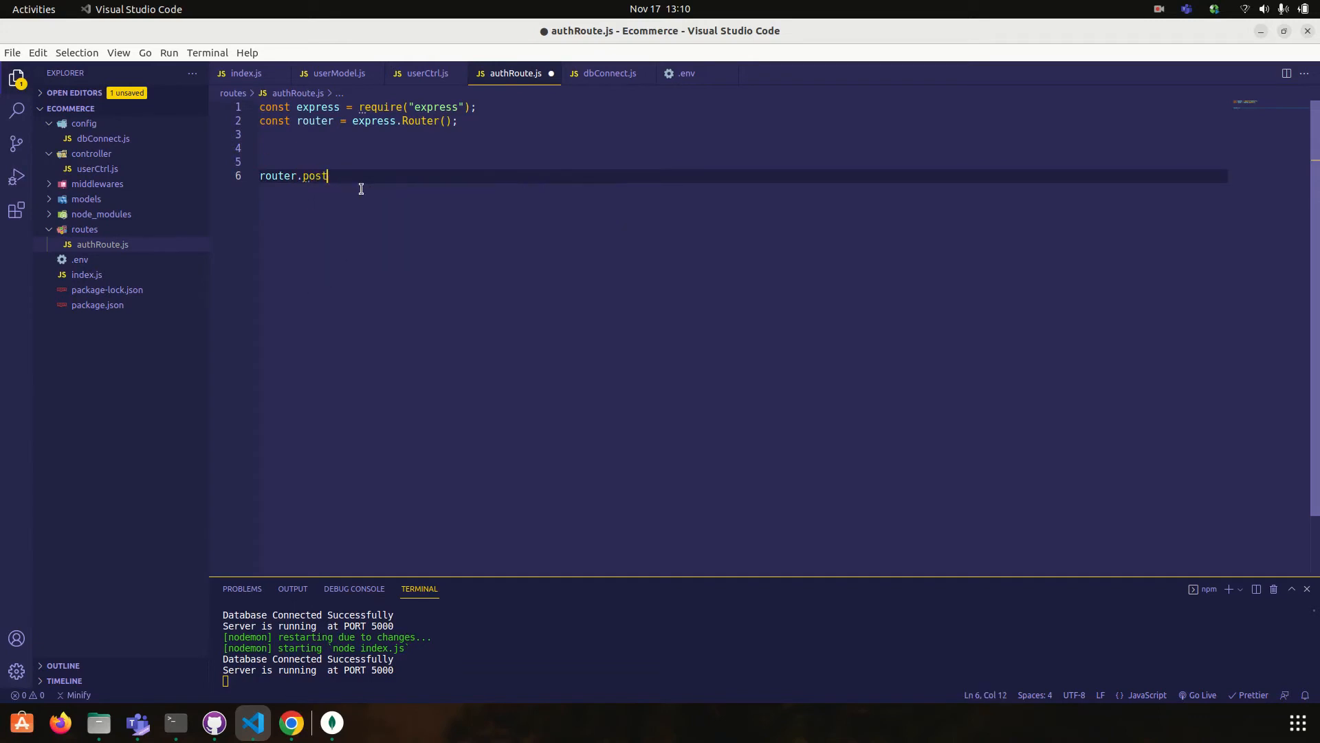
pyautogui.write("('')")
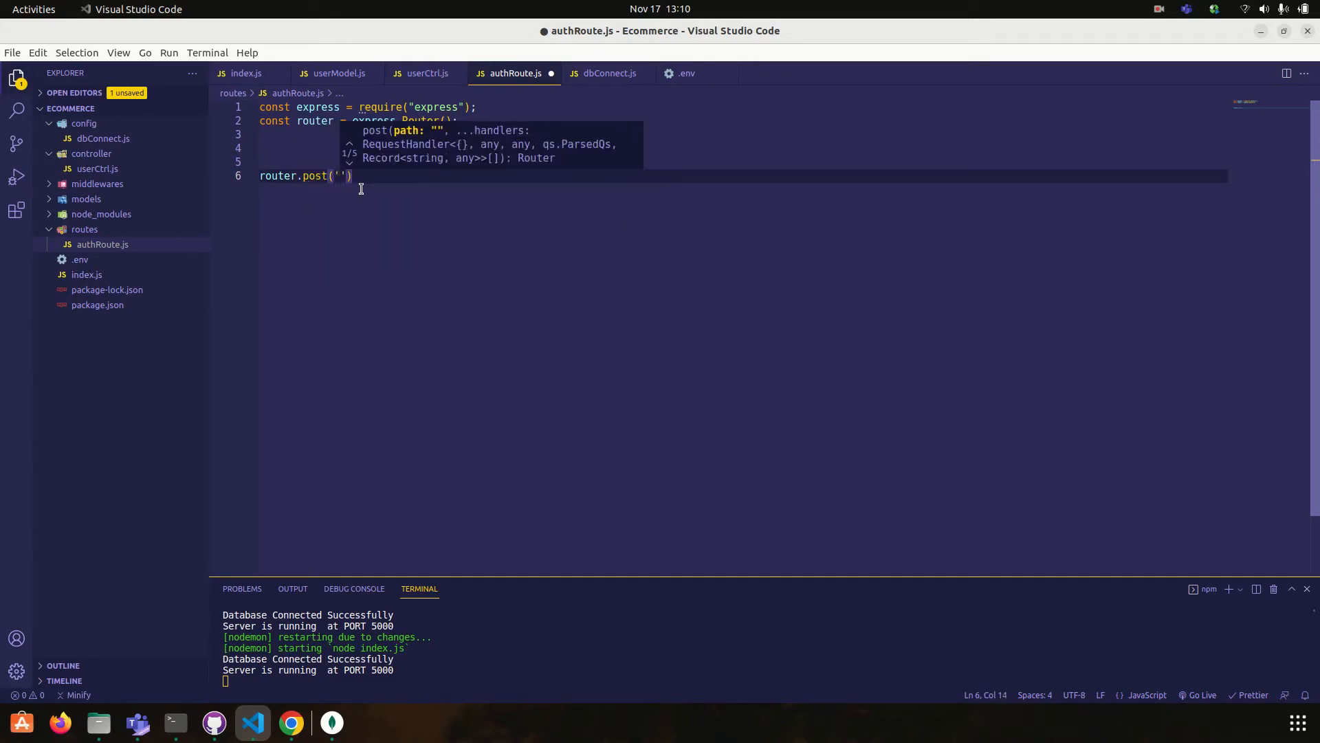
pyautogui.write('/reg')
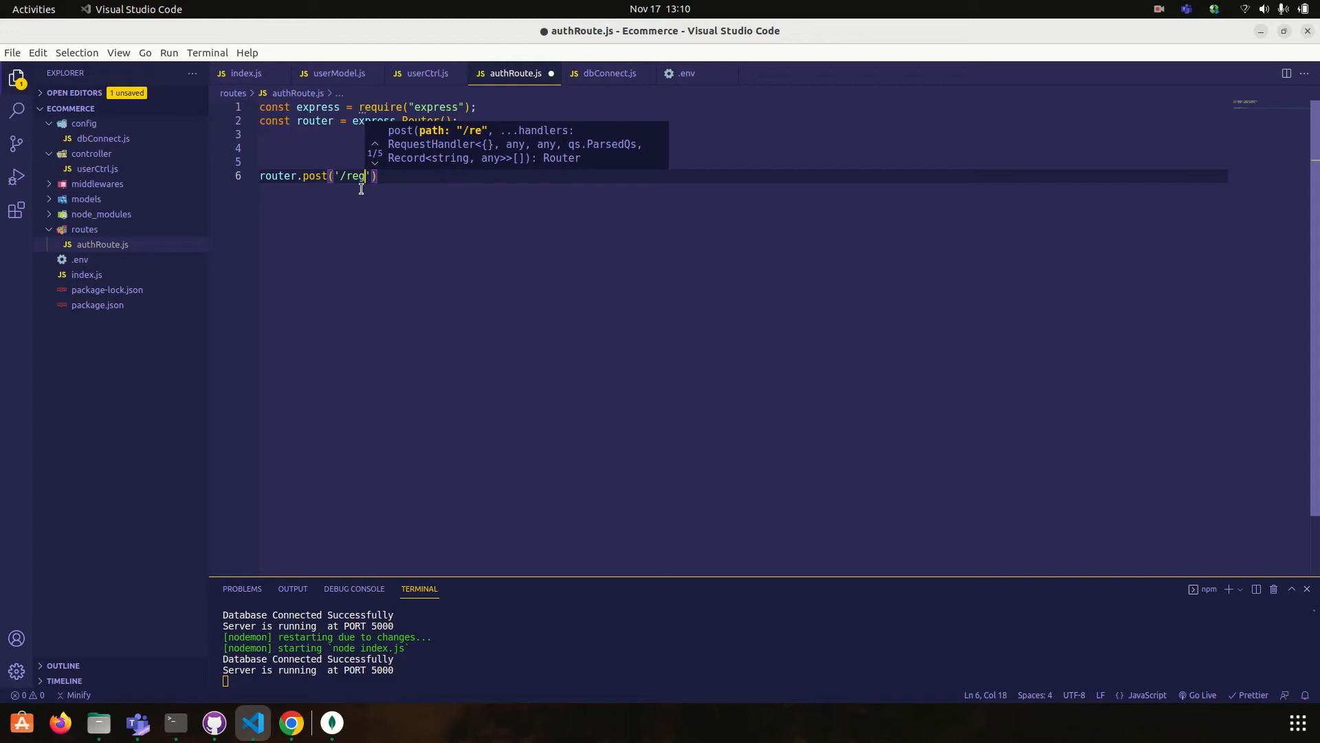
pyautogui.write("ister',")
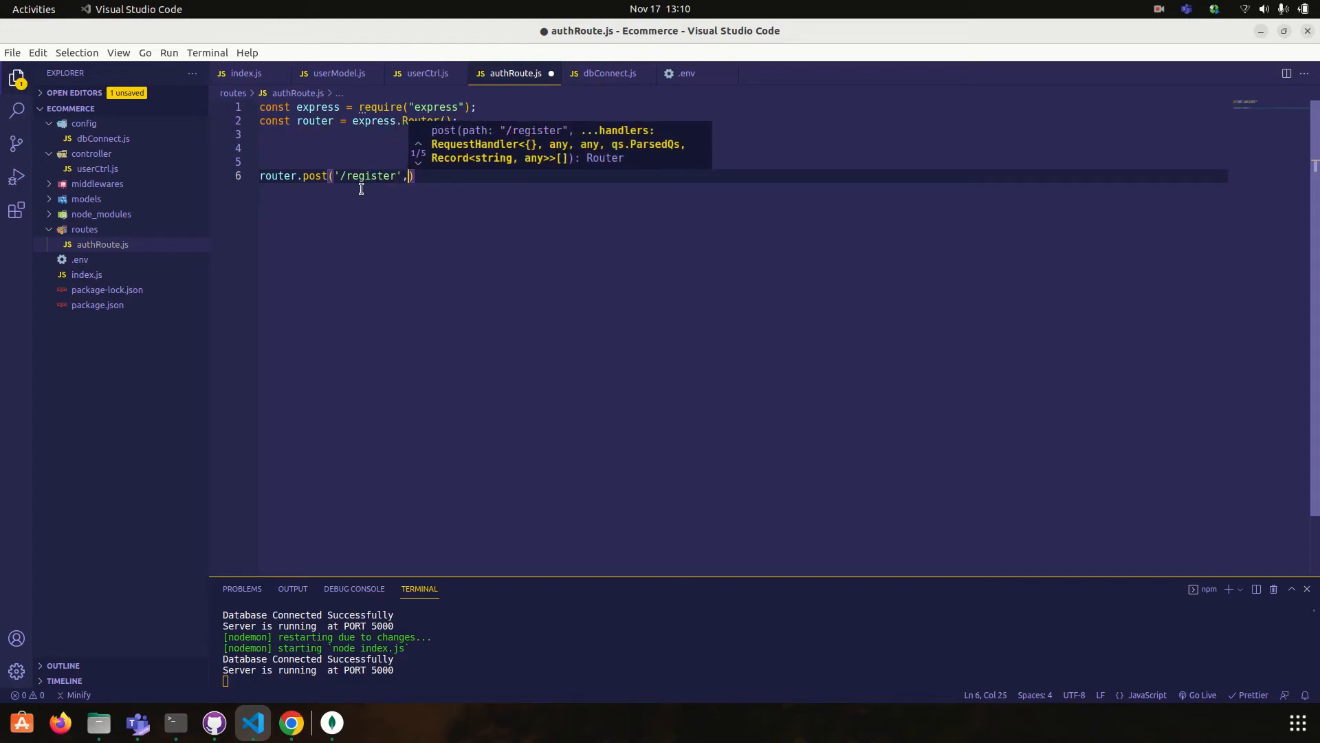
pyautogui.write('registe')
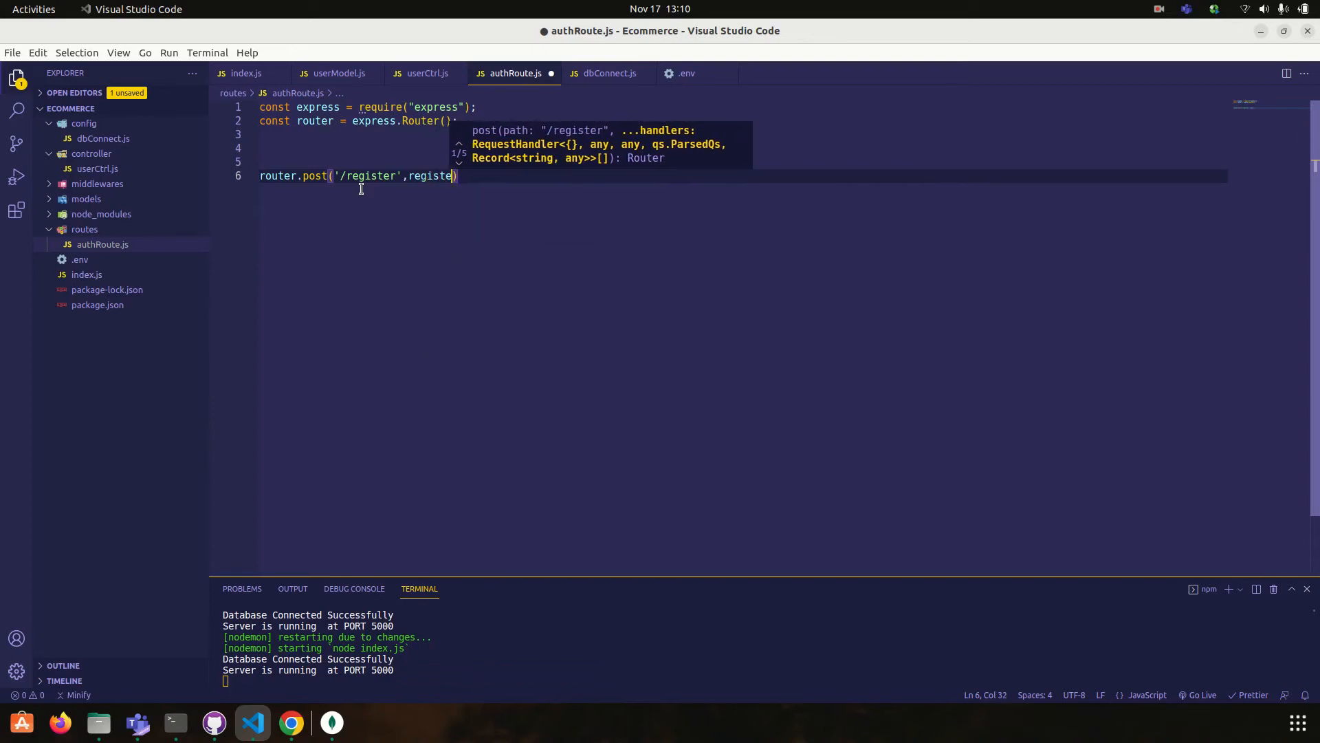
pyautogui.write('rUser')
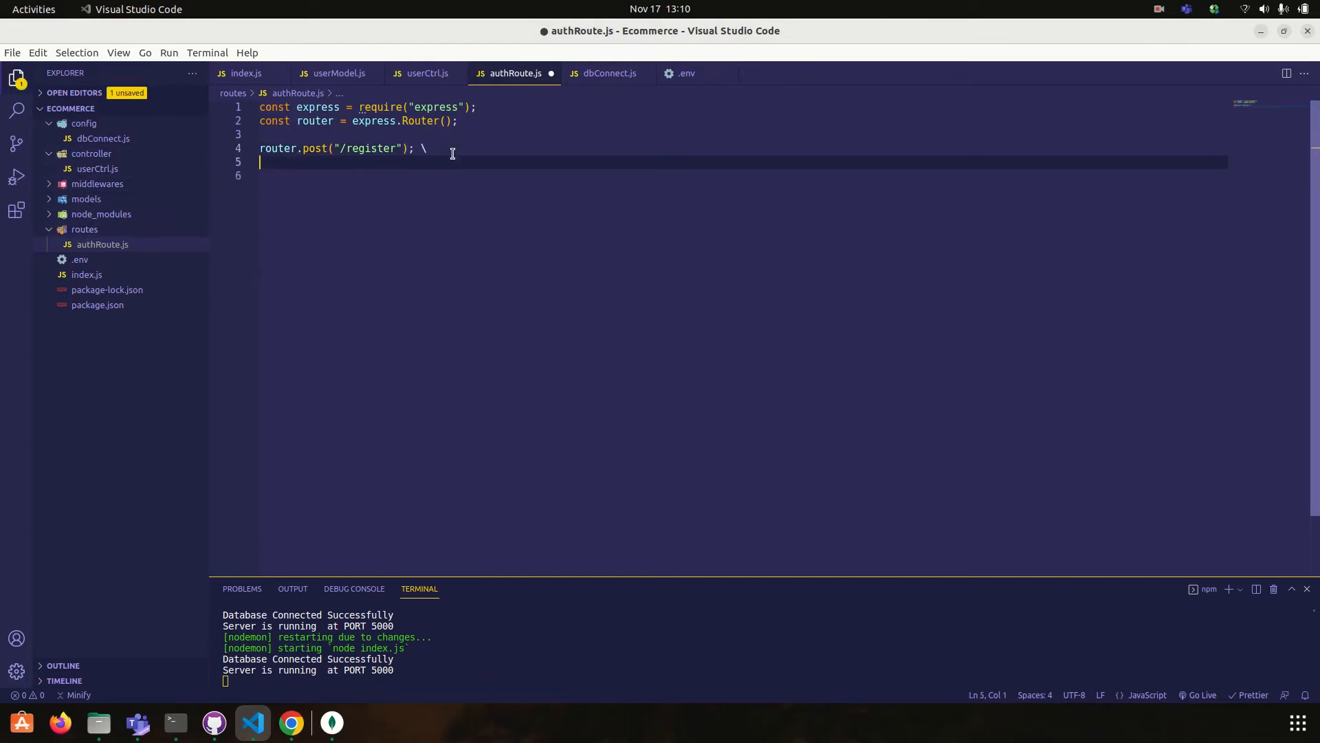
# - Export the router with module.exports = router
pyautogui.write('module.ex')
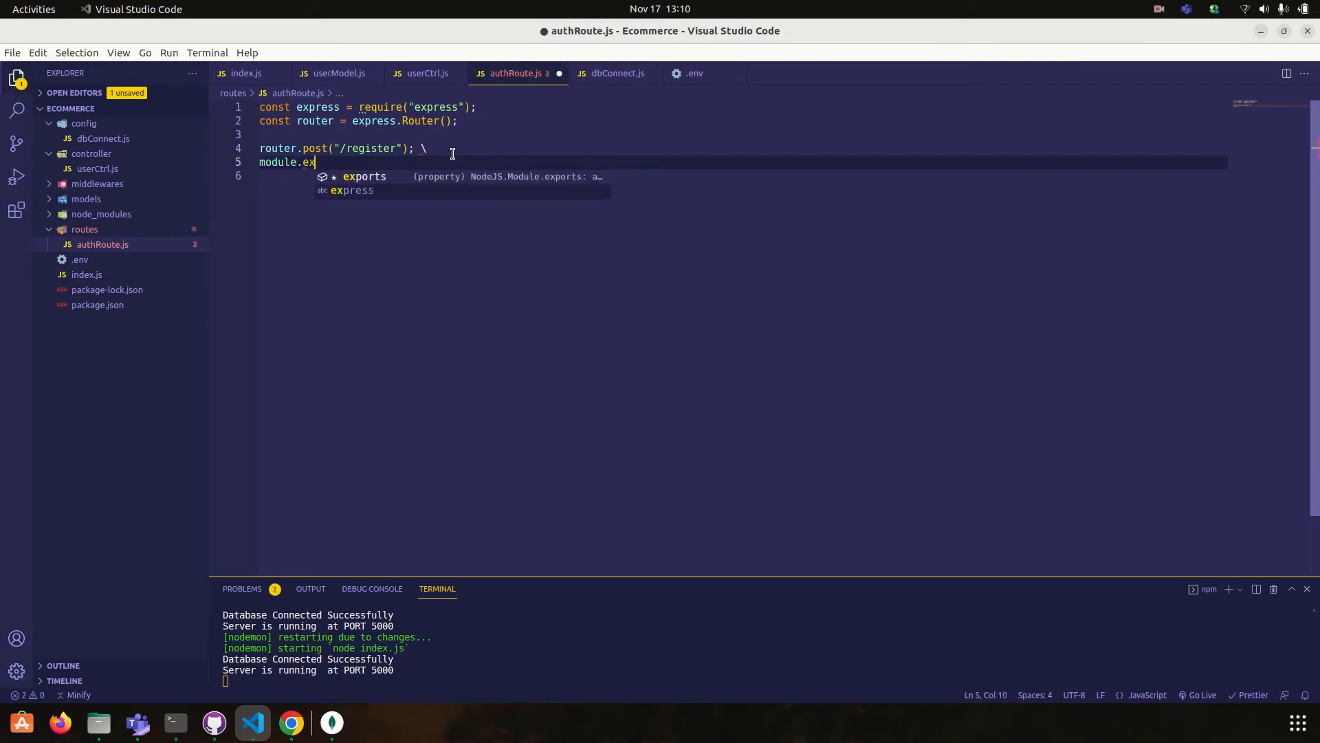
pyautogui.write('ports =')
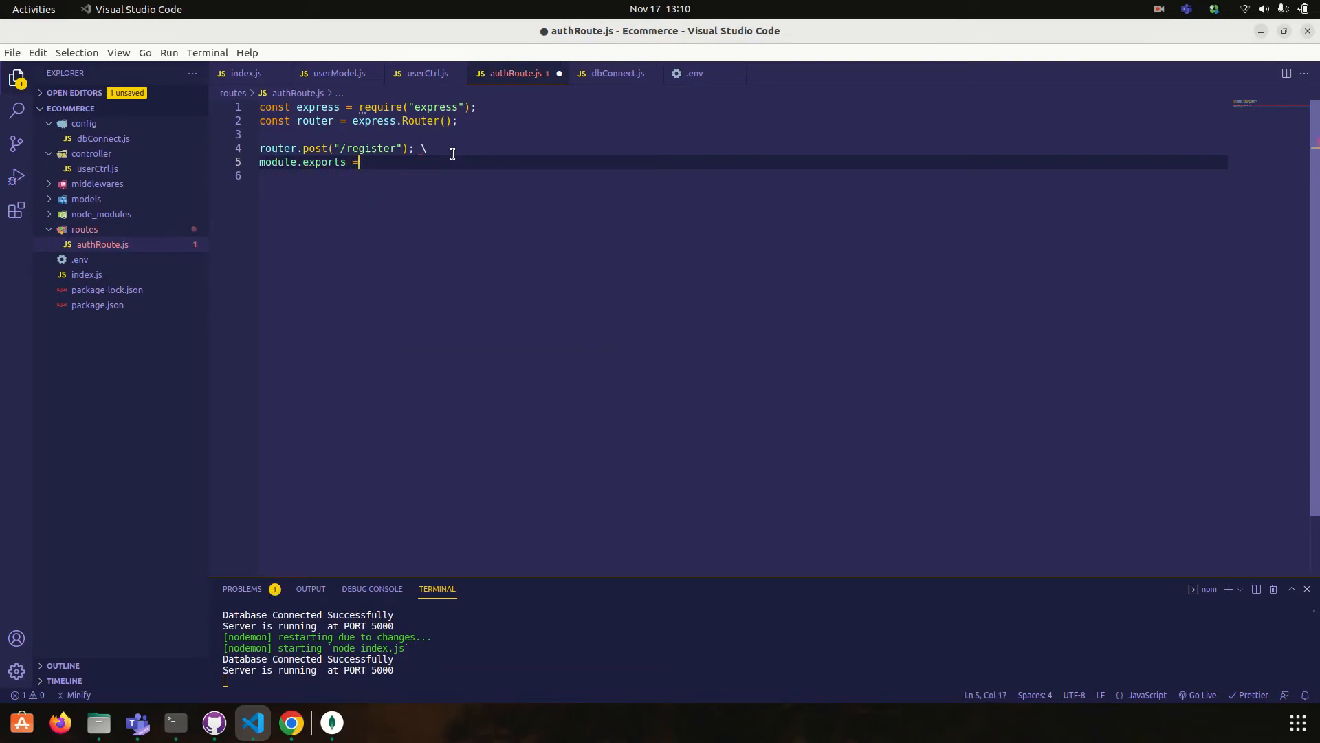
pyautogui.write('router;')
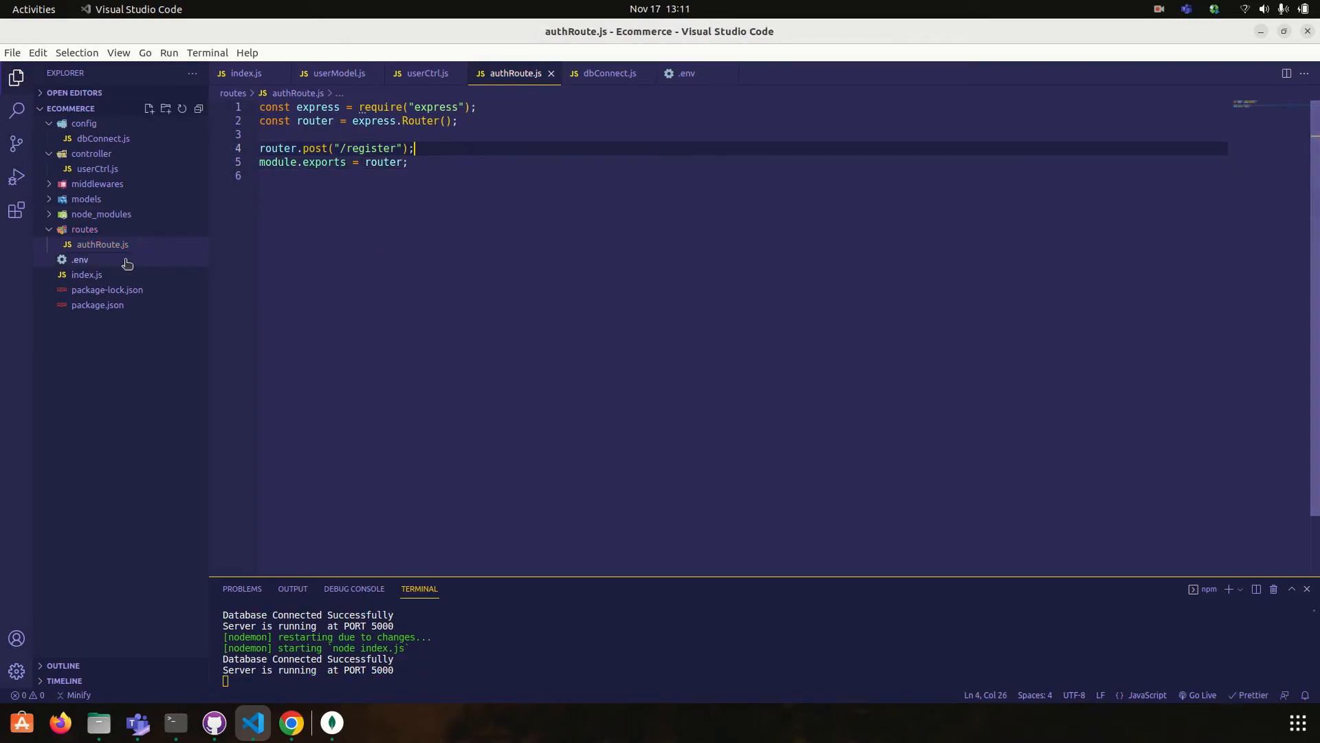
# - In index.js, start an app.use('/api/user', ...) line for the auth routes
pyautogui.click(86, 274)
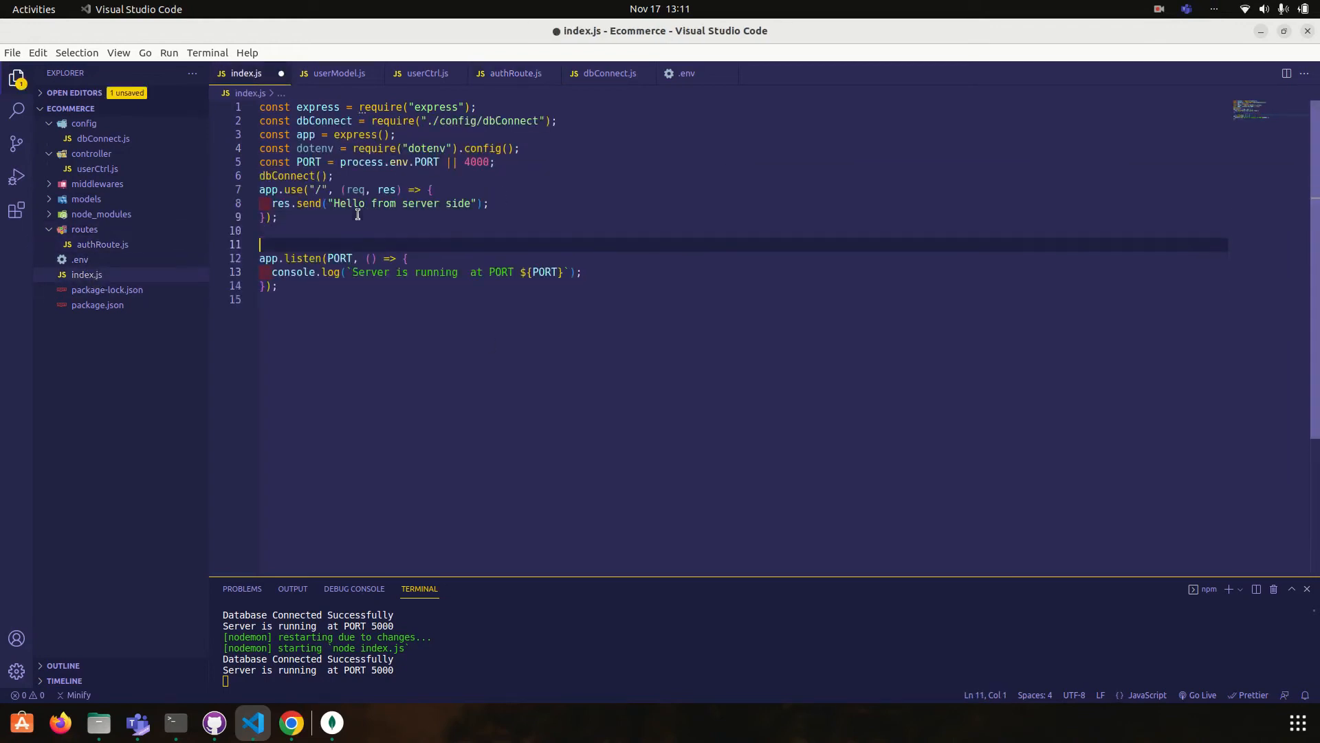
pyautogui.write("app.use('")
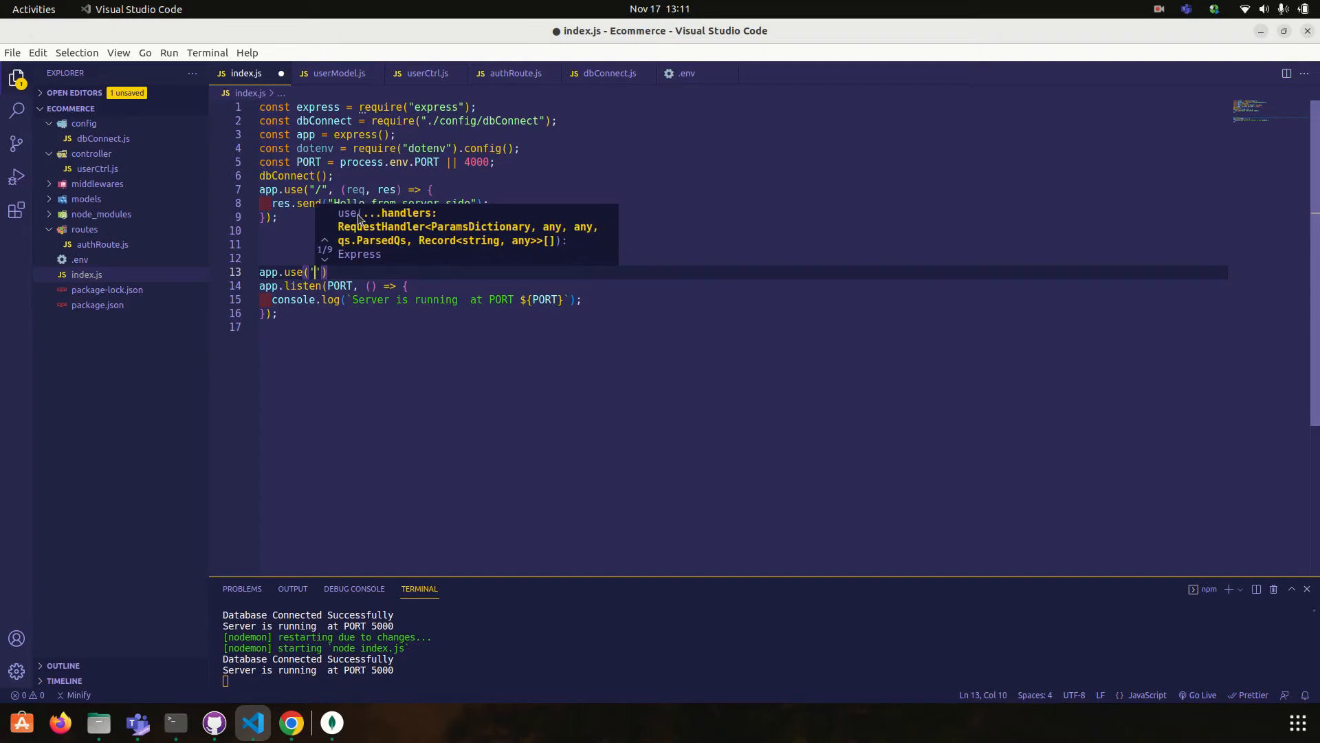
pyautogui.write('api/')
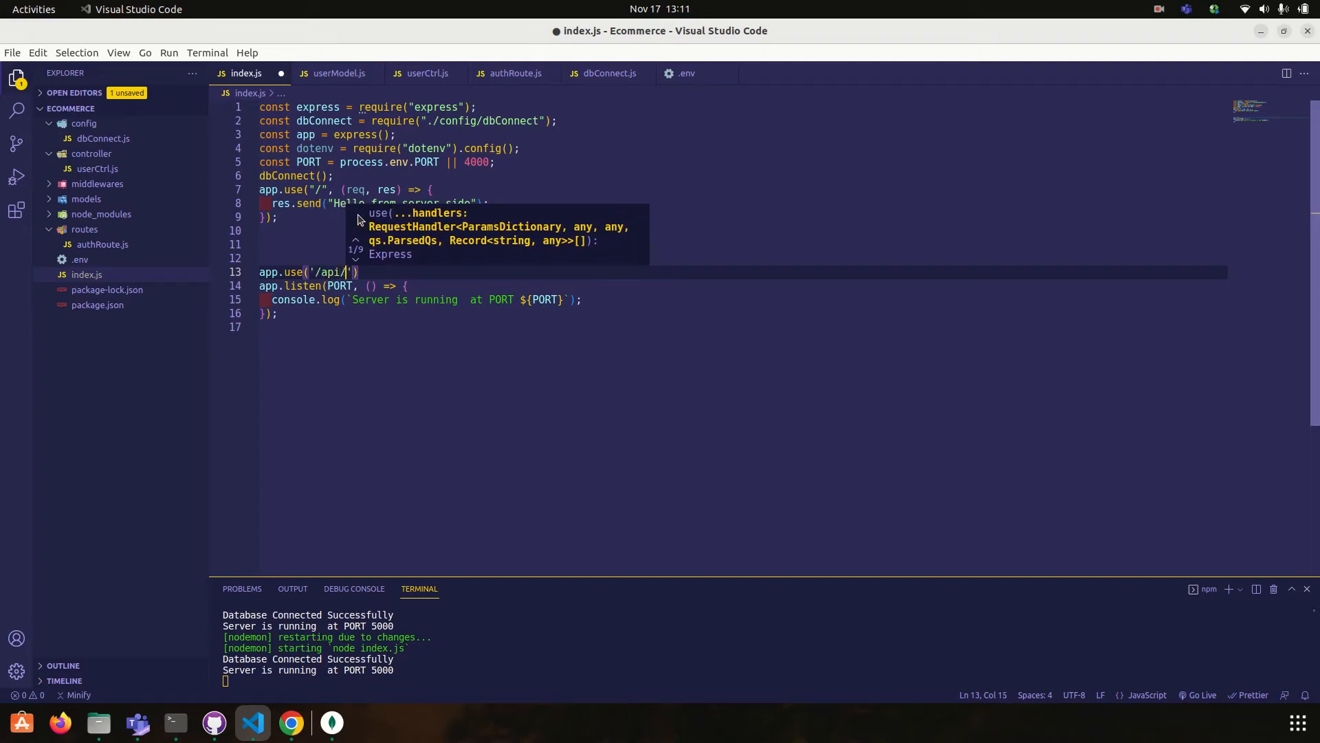
pyautogui.write('use')
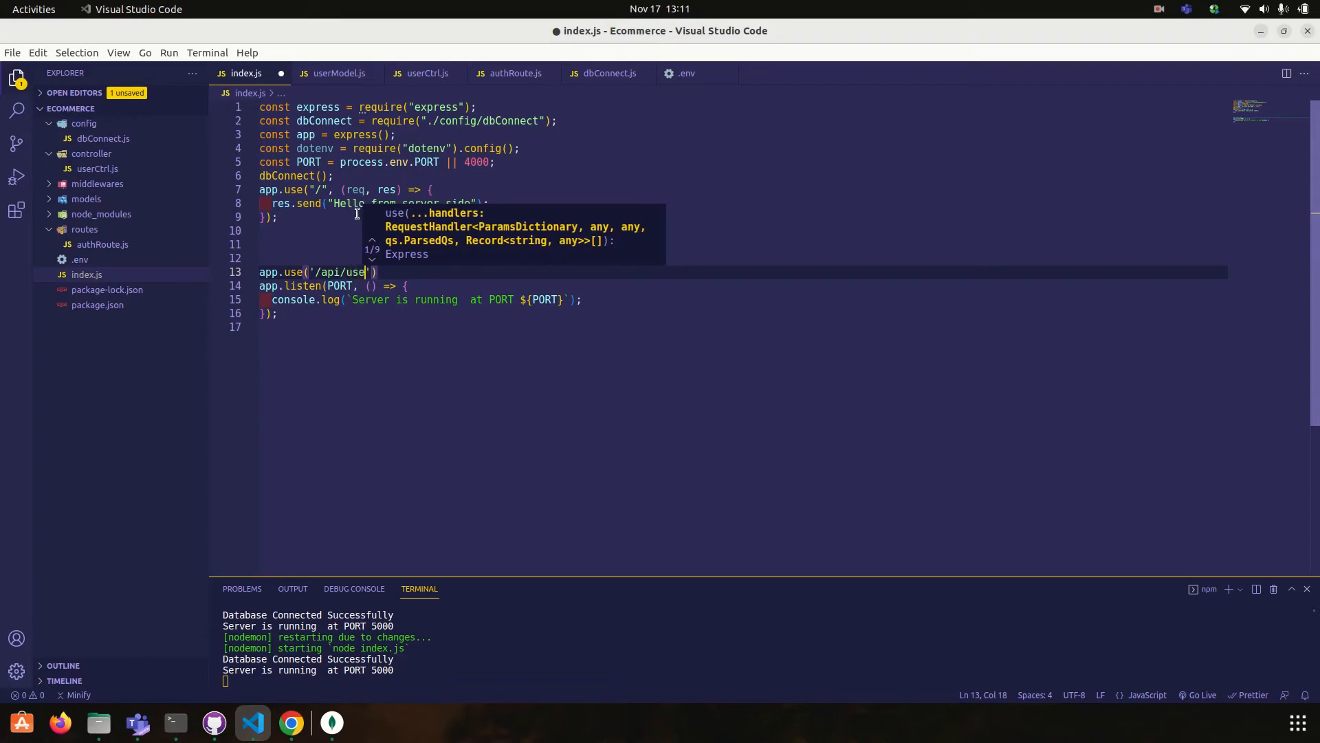
pyautogui.write('r')
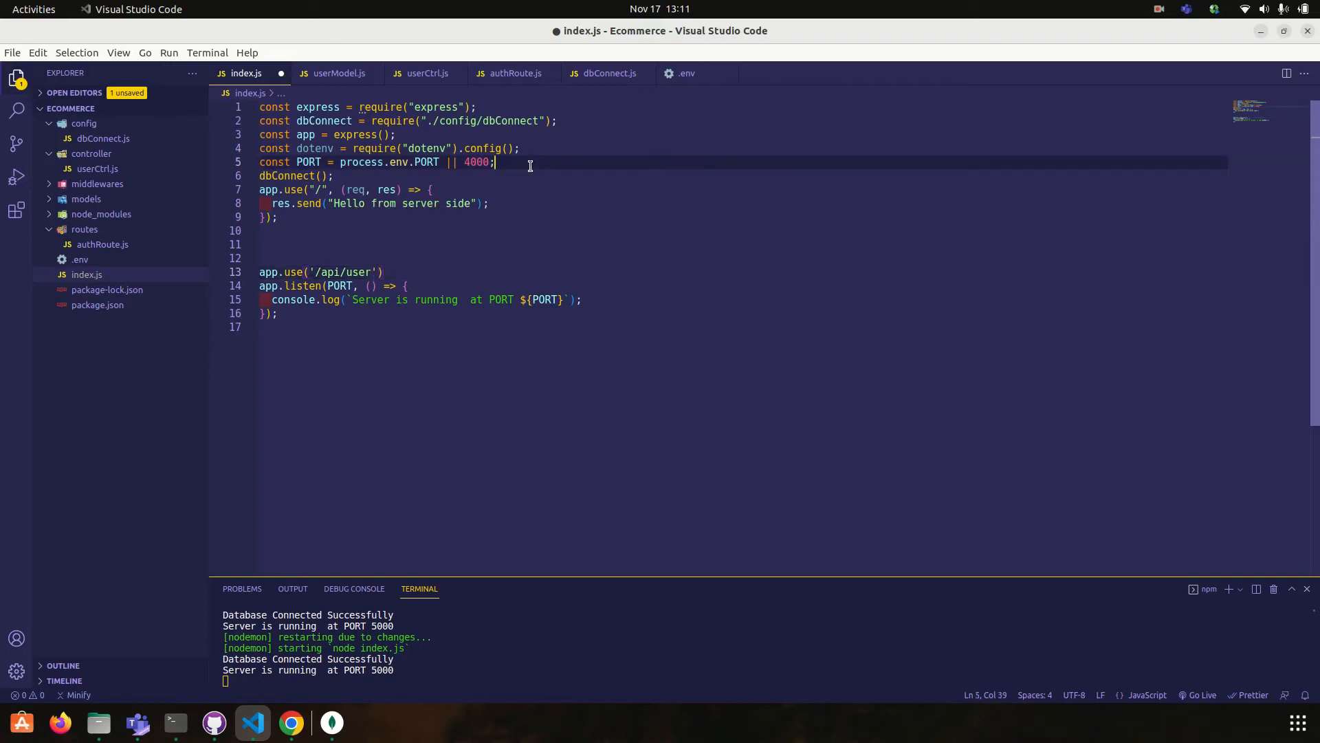
pyautogui.write('use')
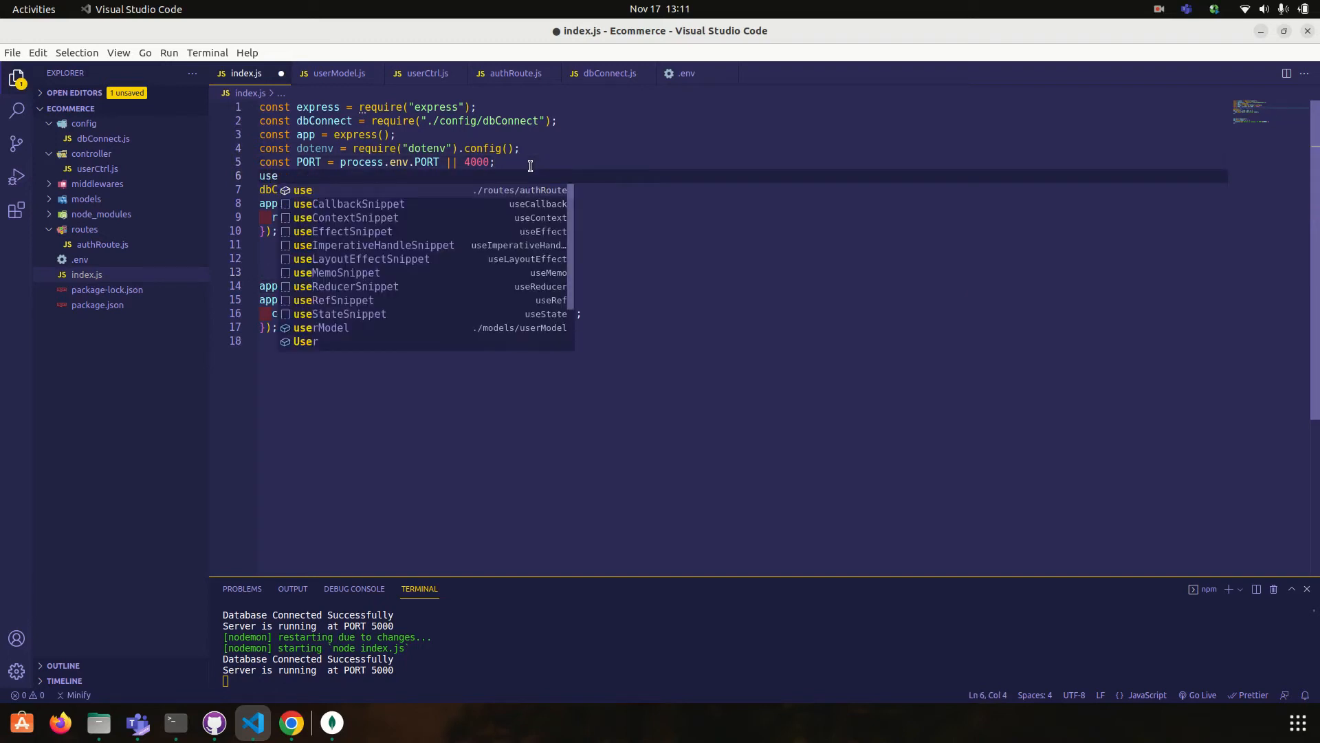
# - Import authRouter from ./routes/authRoute and mount it at /api/user
pyautogui.write('aut')
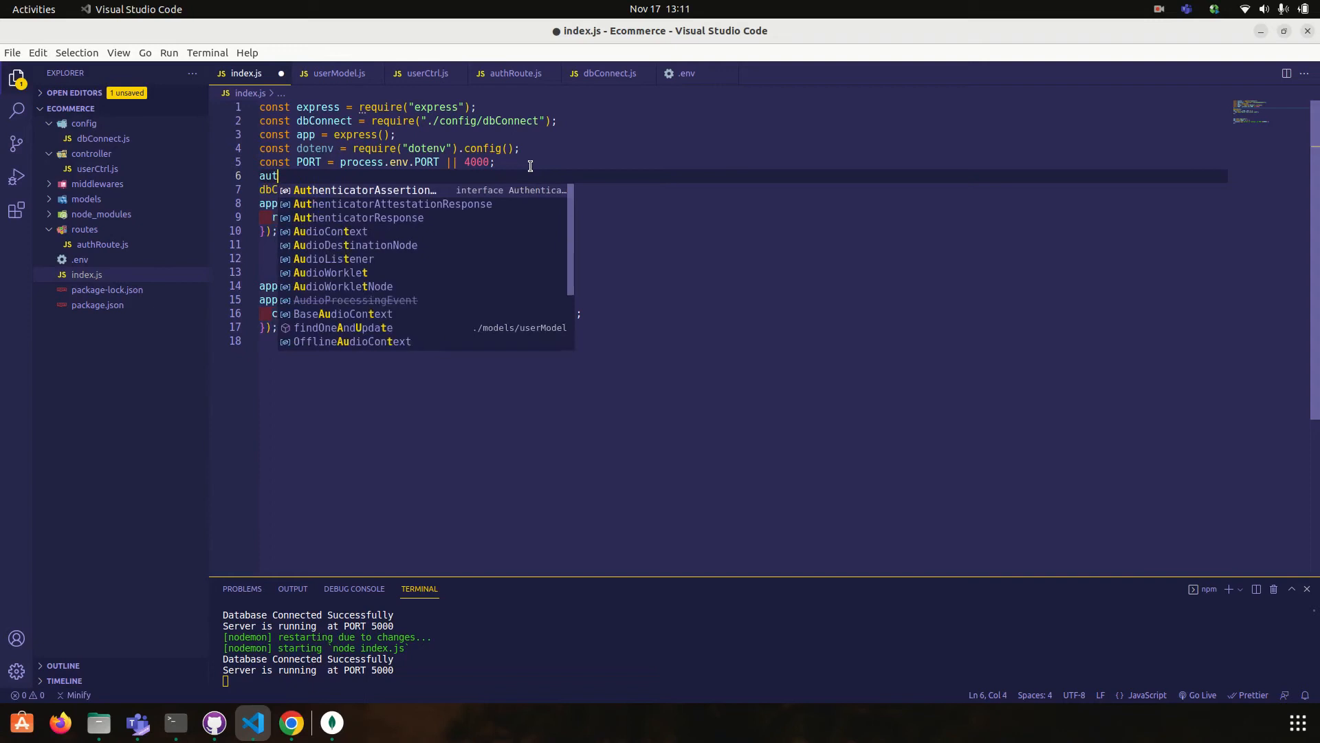
pyautogui.press('BackSpace')
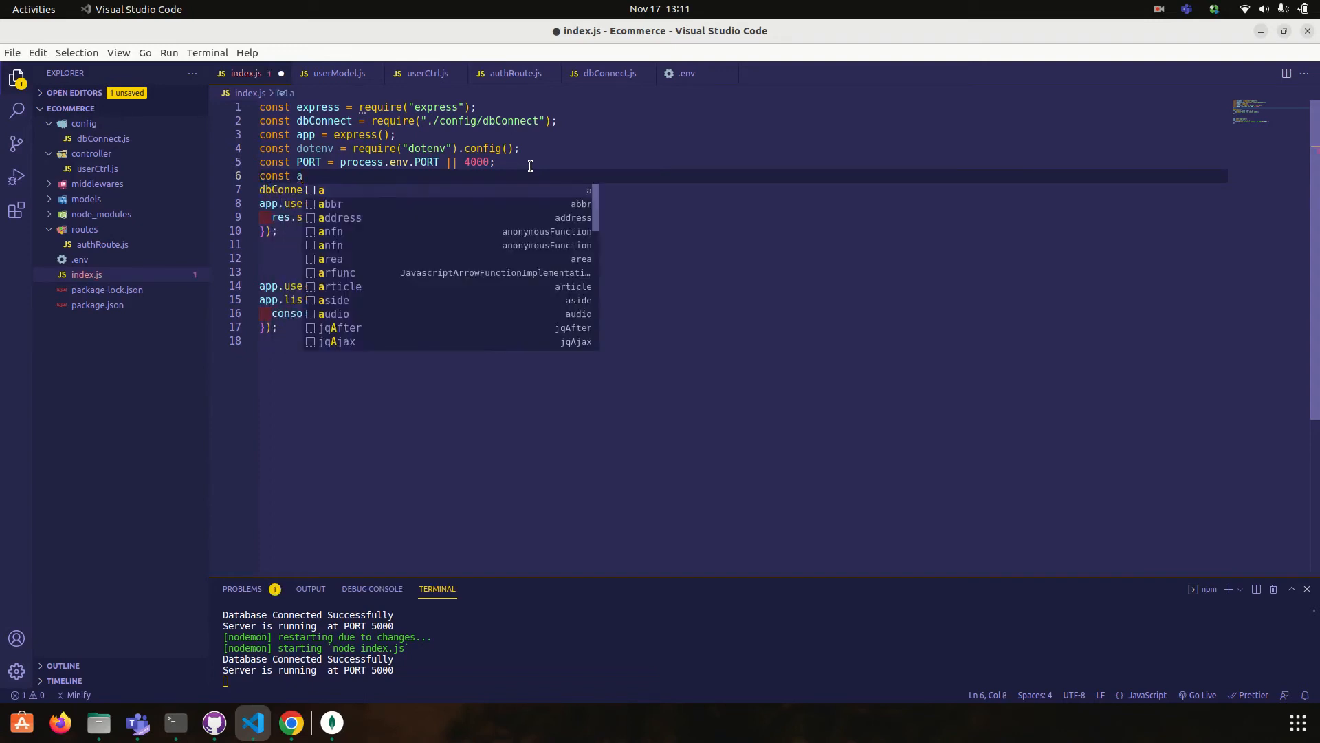
pyautogui.write('uthRou')
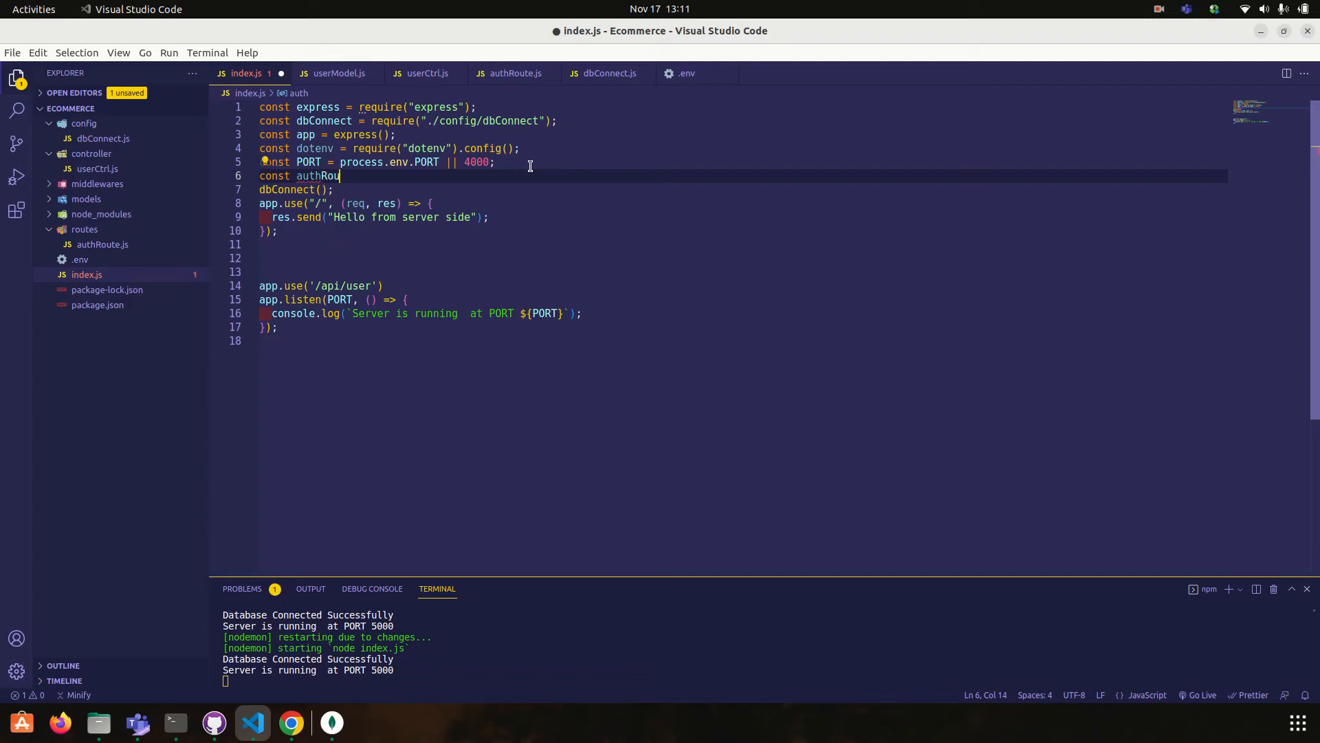
pyautogui.write('ter=')
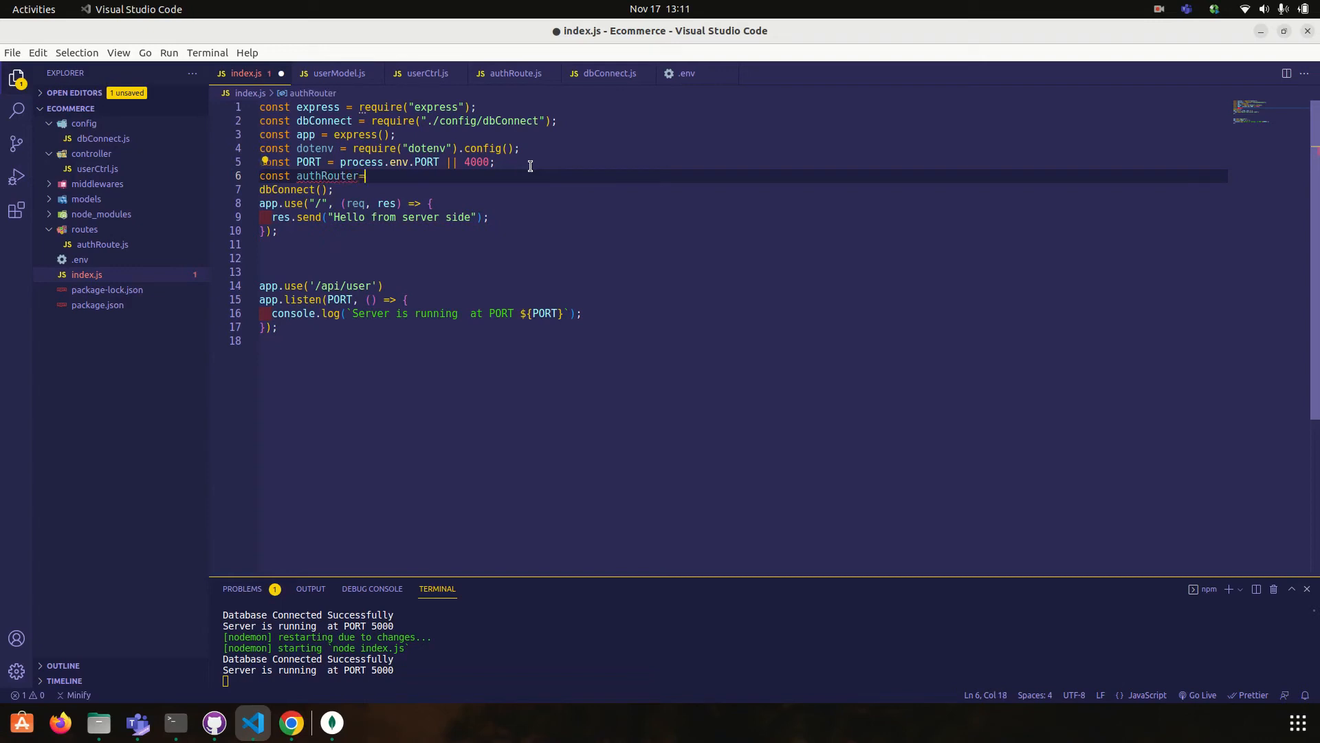
pyautogui.write("require('")
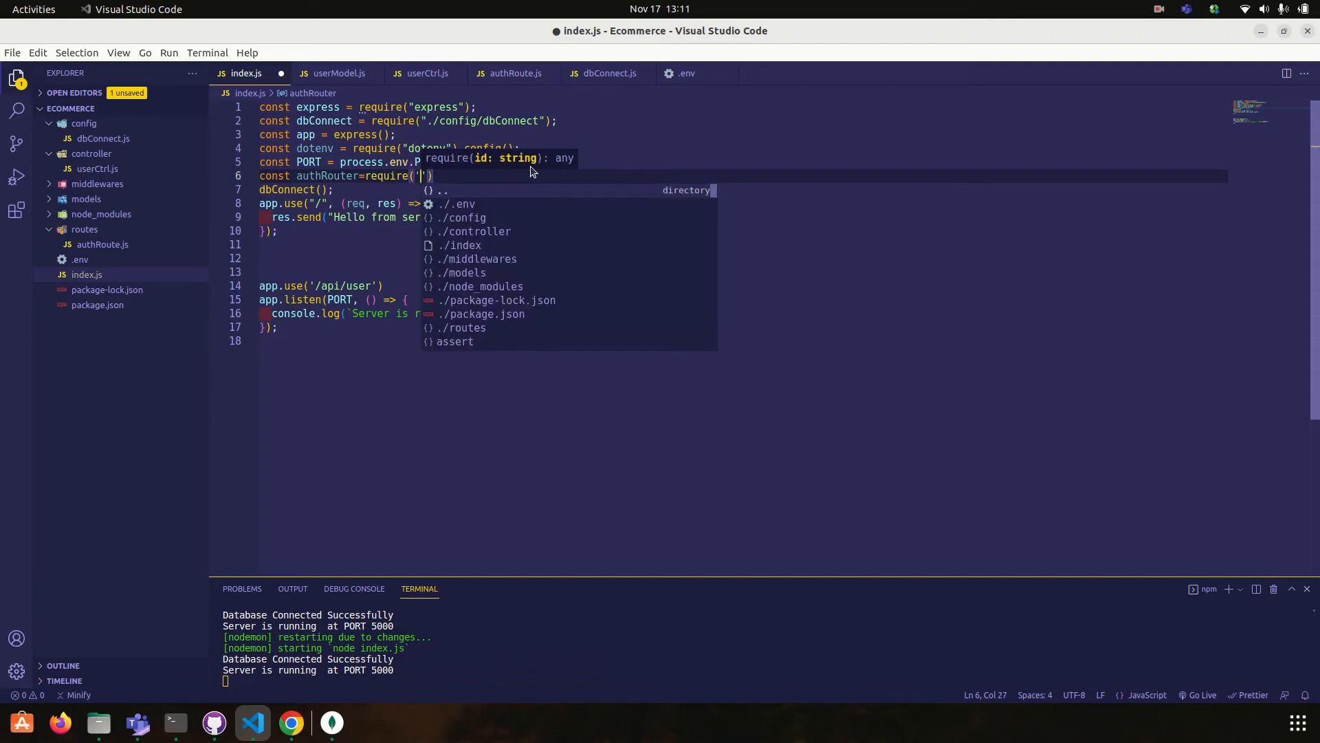
pyautogui.write('.')
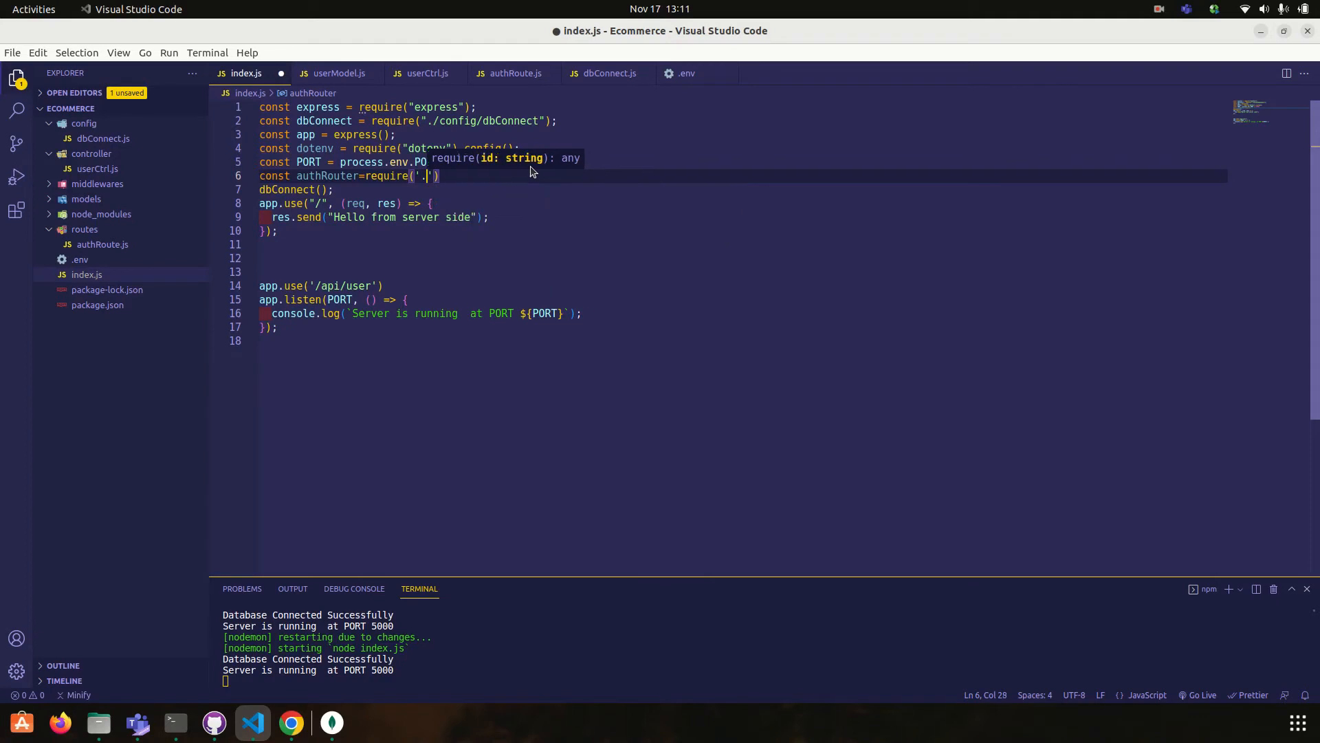
pyautogui.write('/routes/authRoute"')
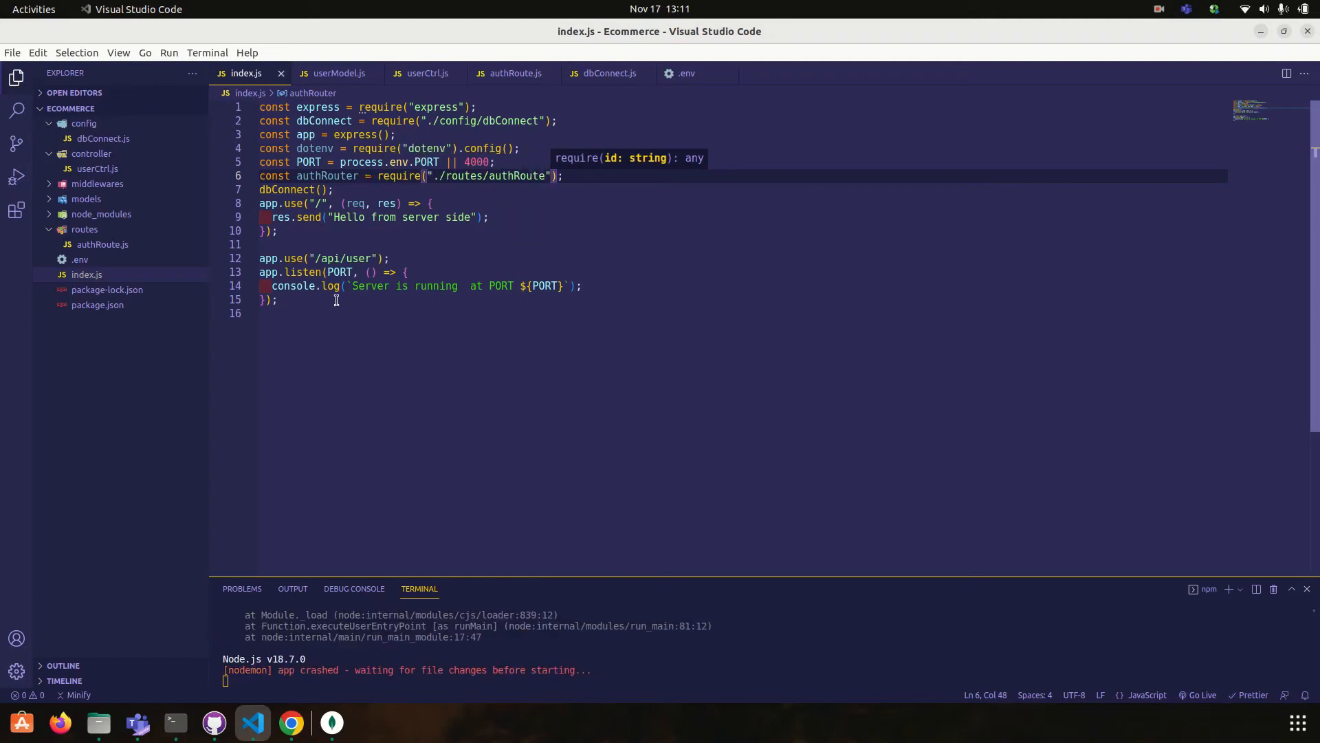
pyautogui.write(',')
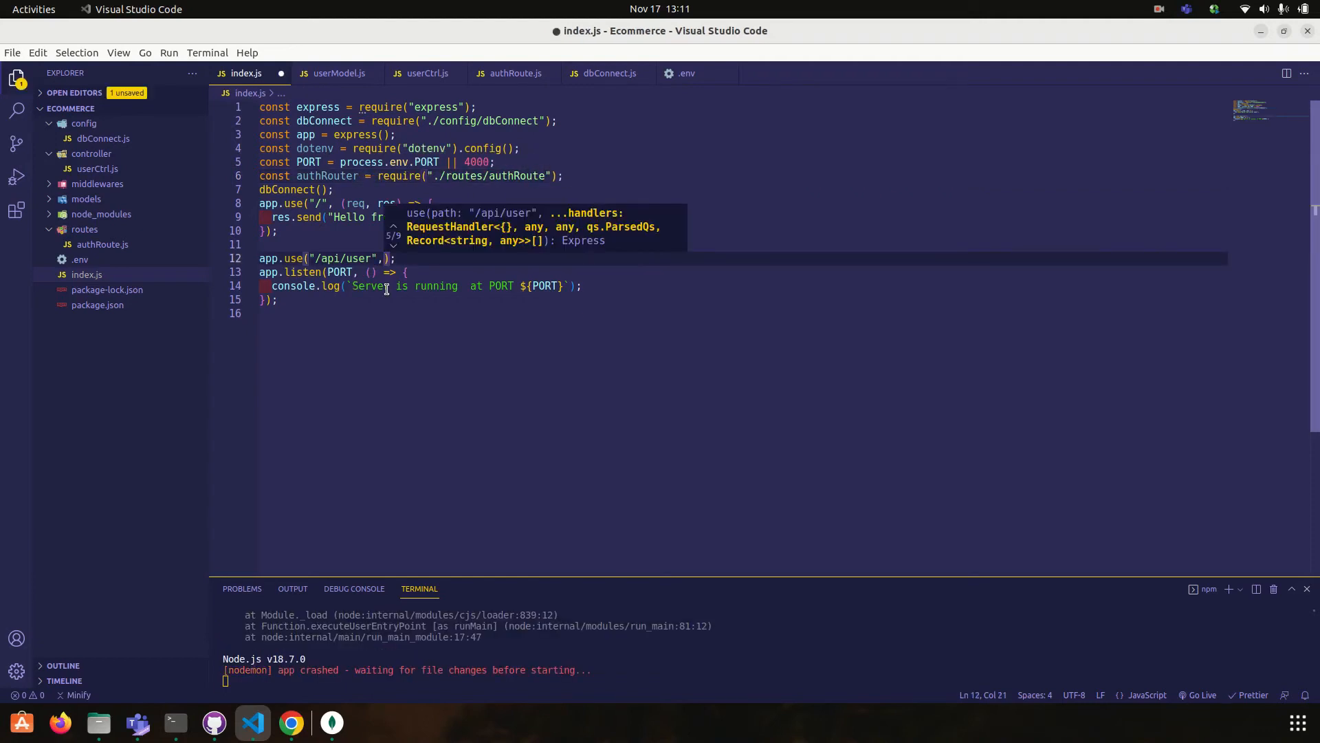
pyautogui.write('authRouter')
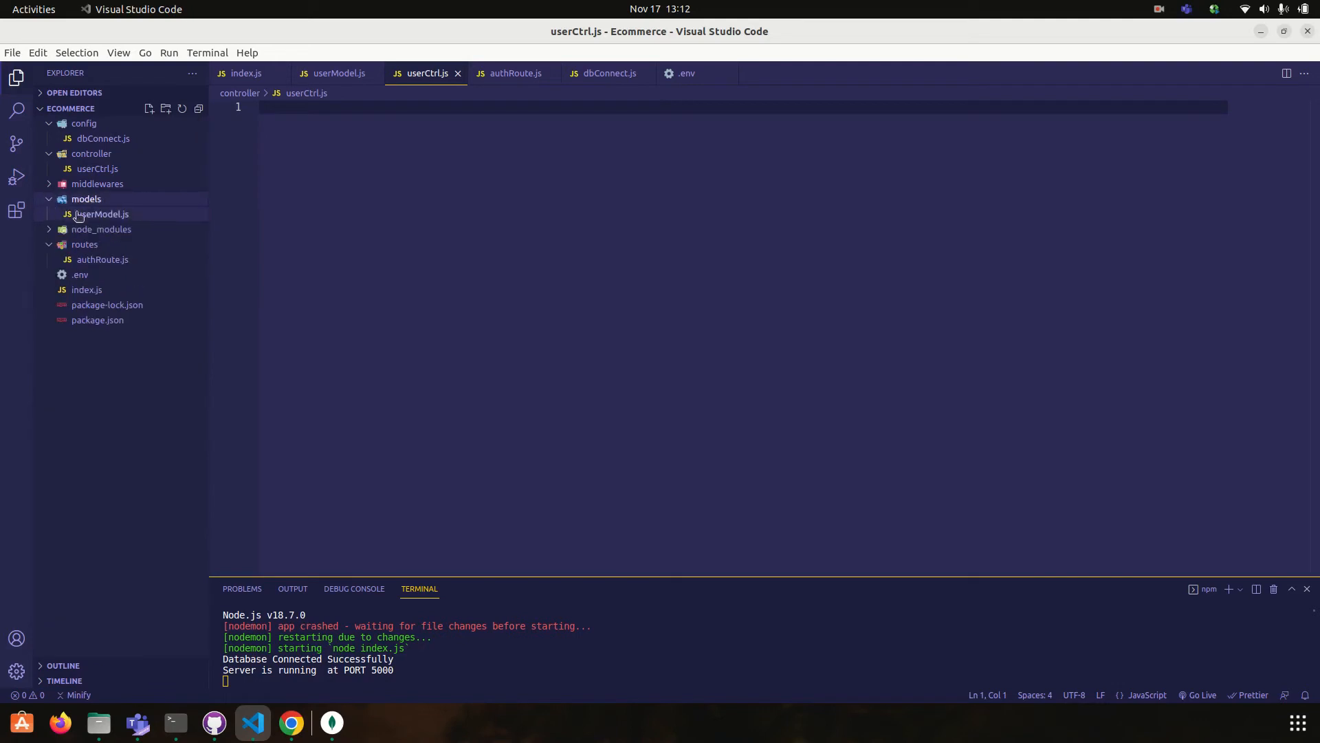
# - Import User with require('../models/userModel') at the top of userCtrl.js
pyautogui.write('const User')
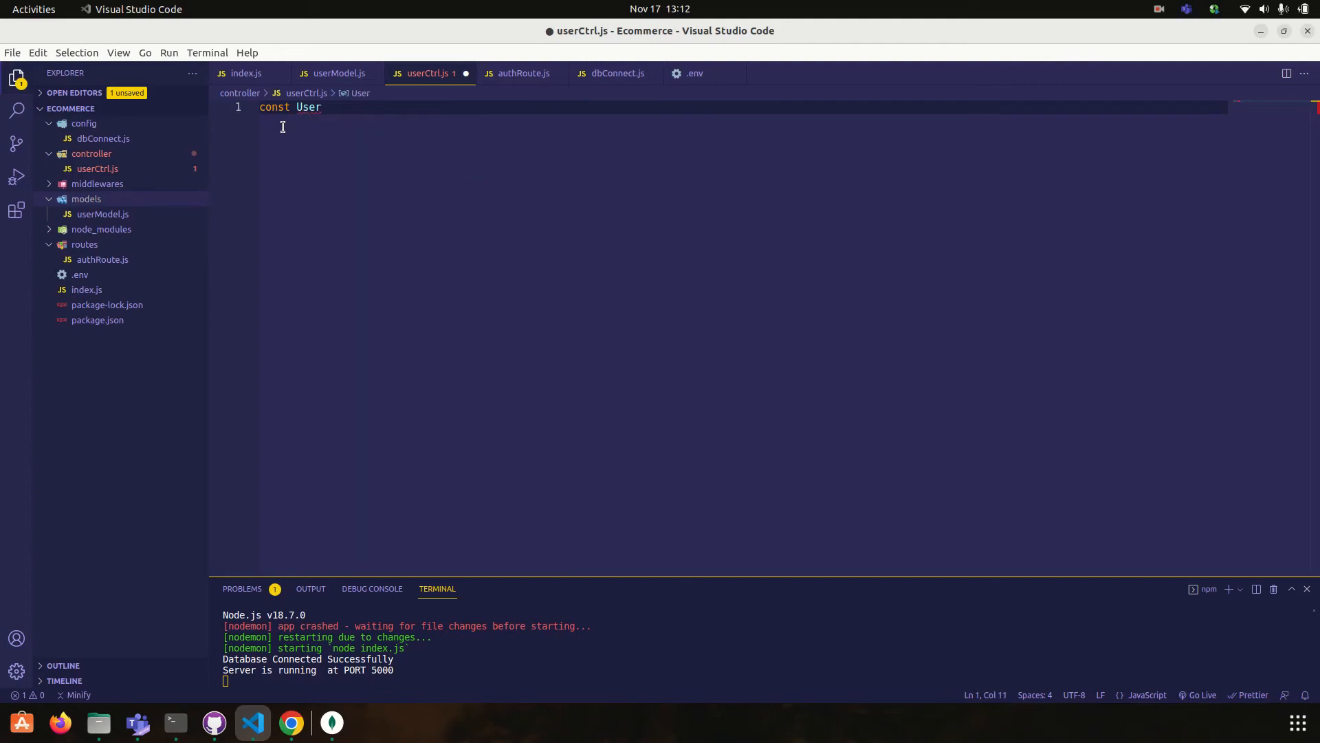
pyautogui.write("=require('")
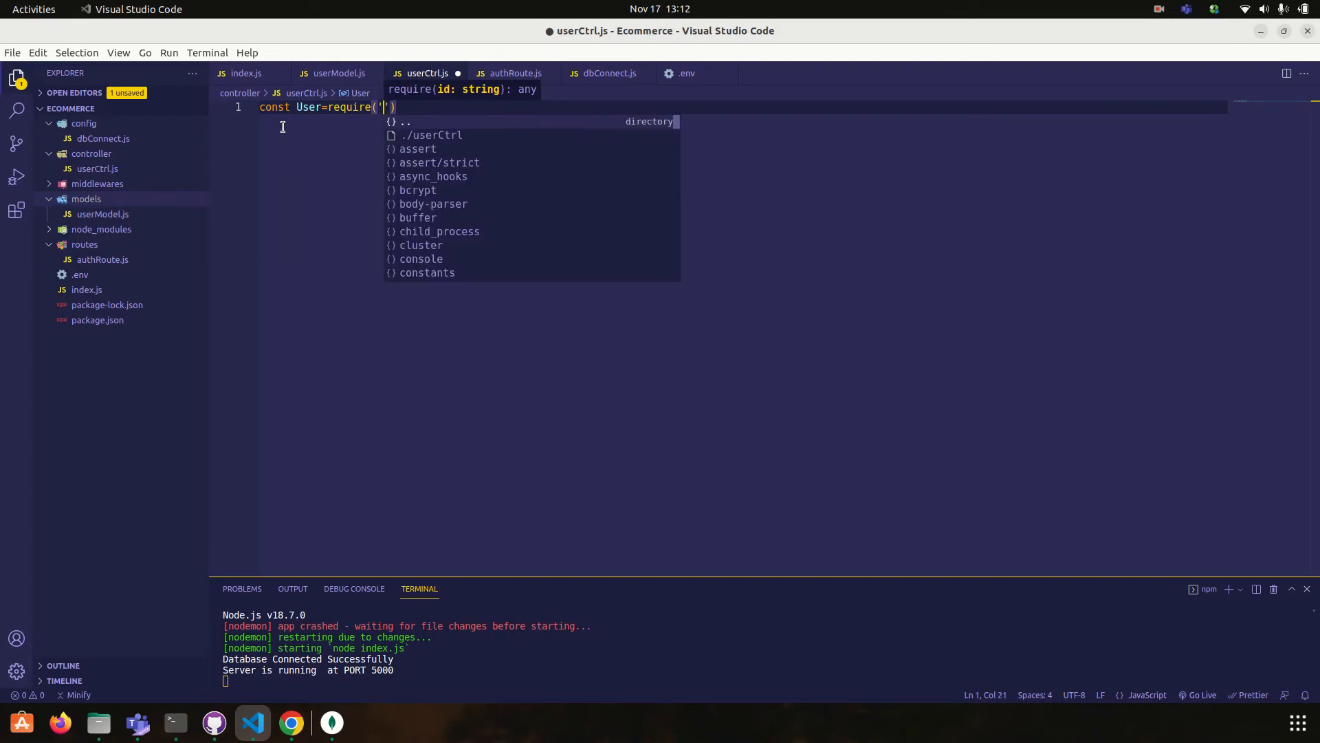
pyautogui.write('../')
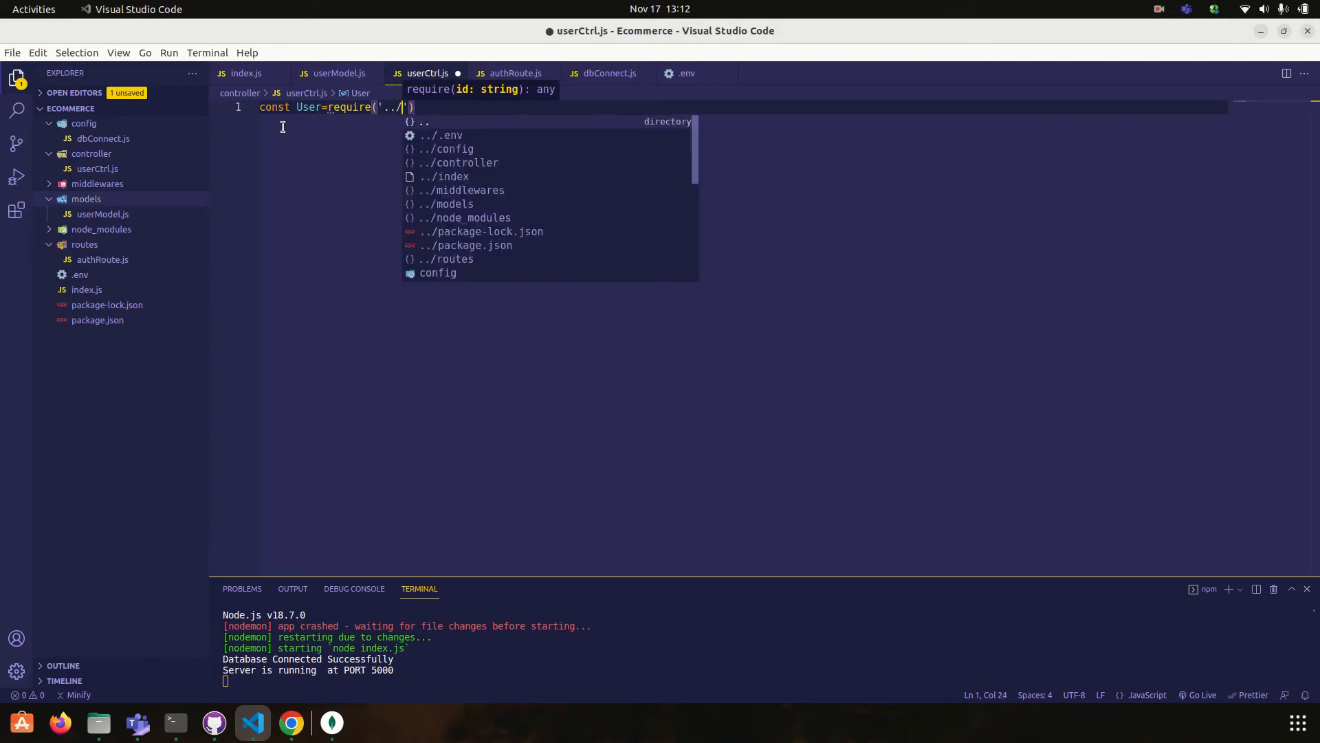
pyautogui.press('Down')
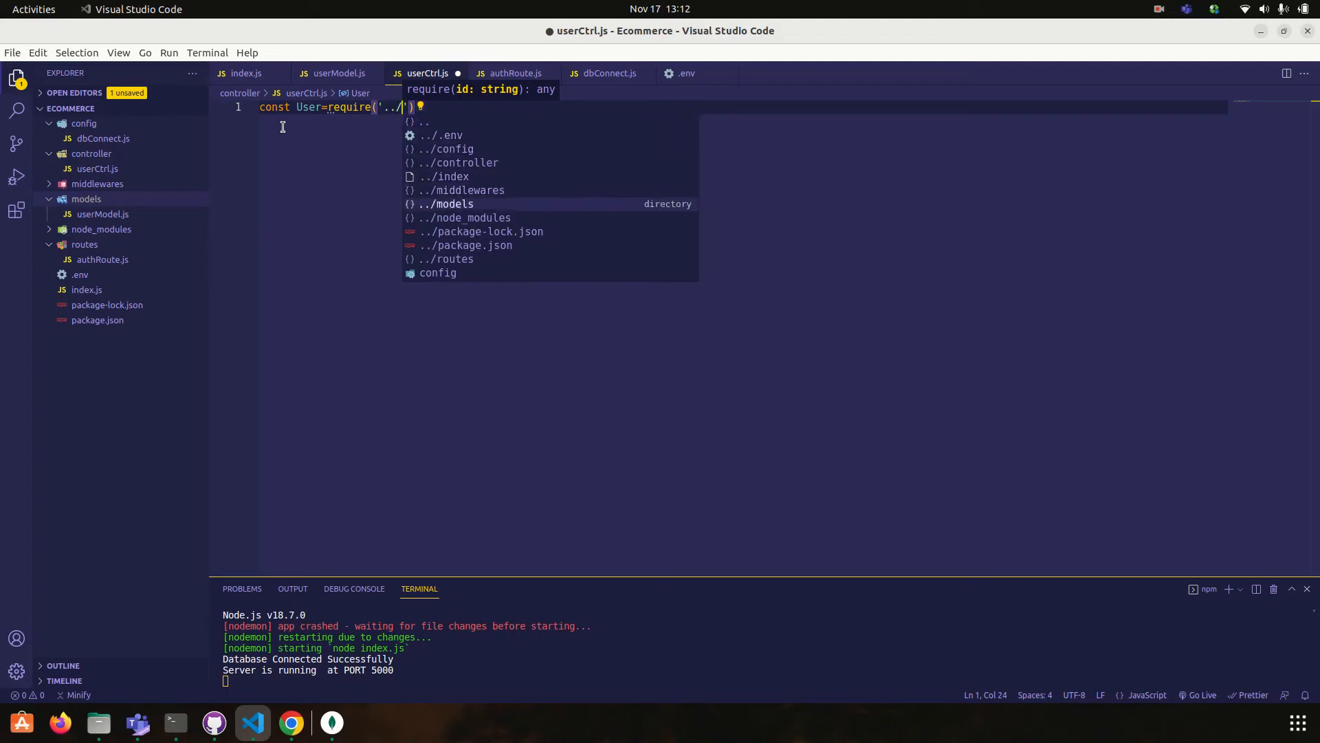
pyautogui.write('models/userModel"')
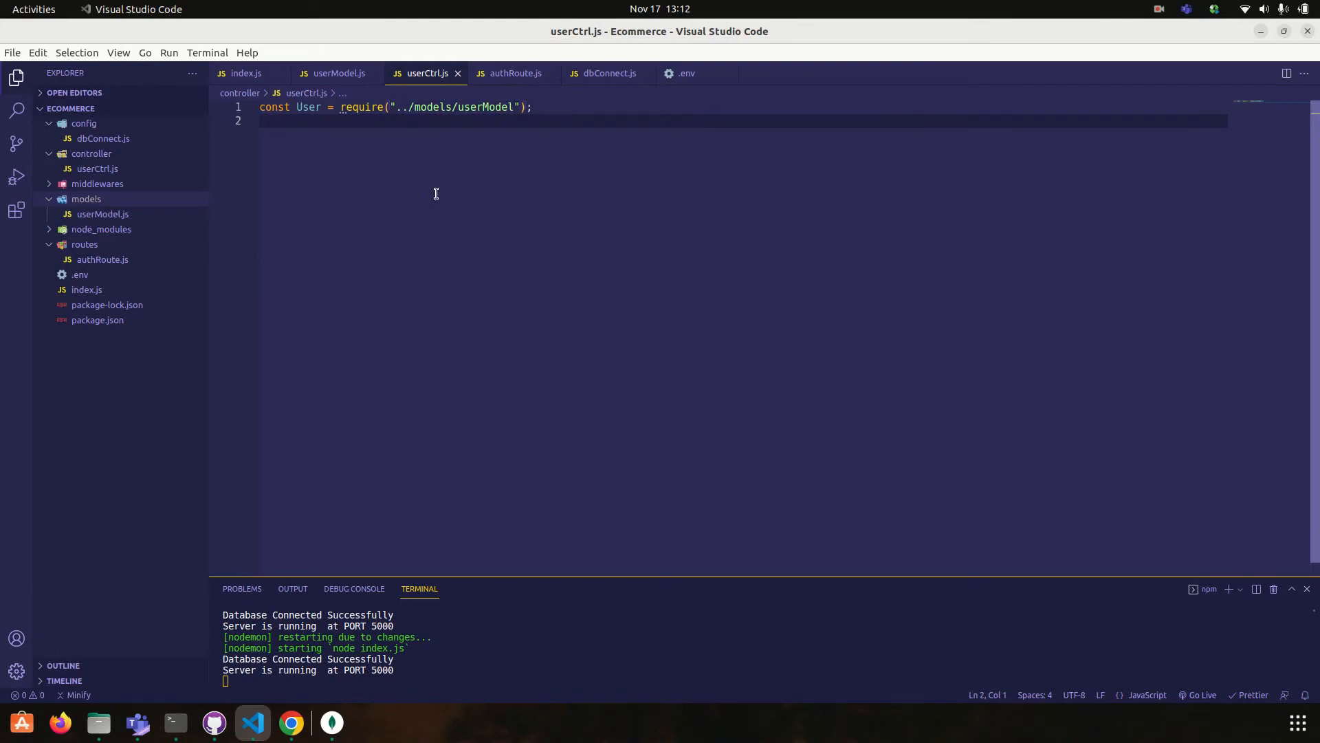
# - Declare an empty async arrow function createUser taking req and res
pyautogui.write('c')
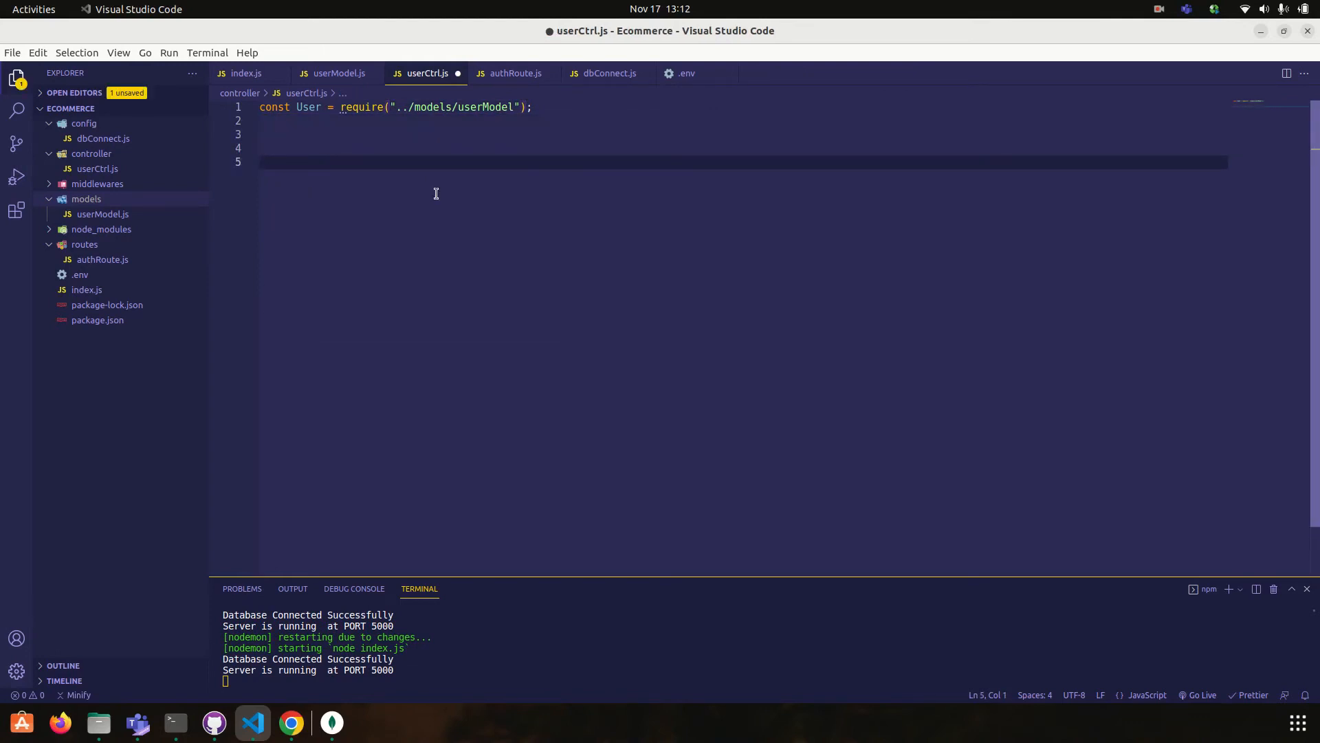
pyautogui.write('const')
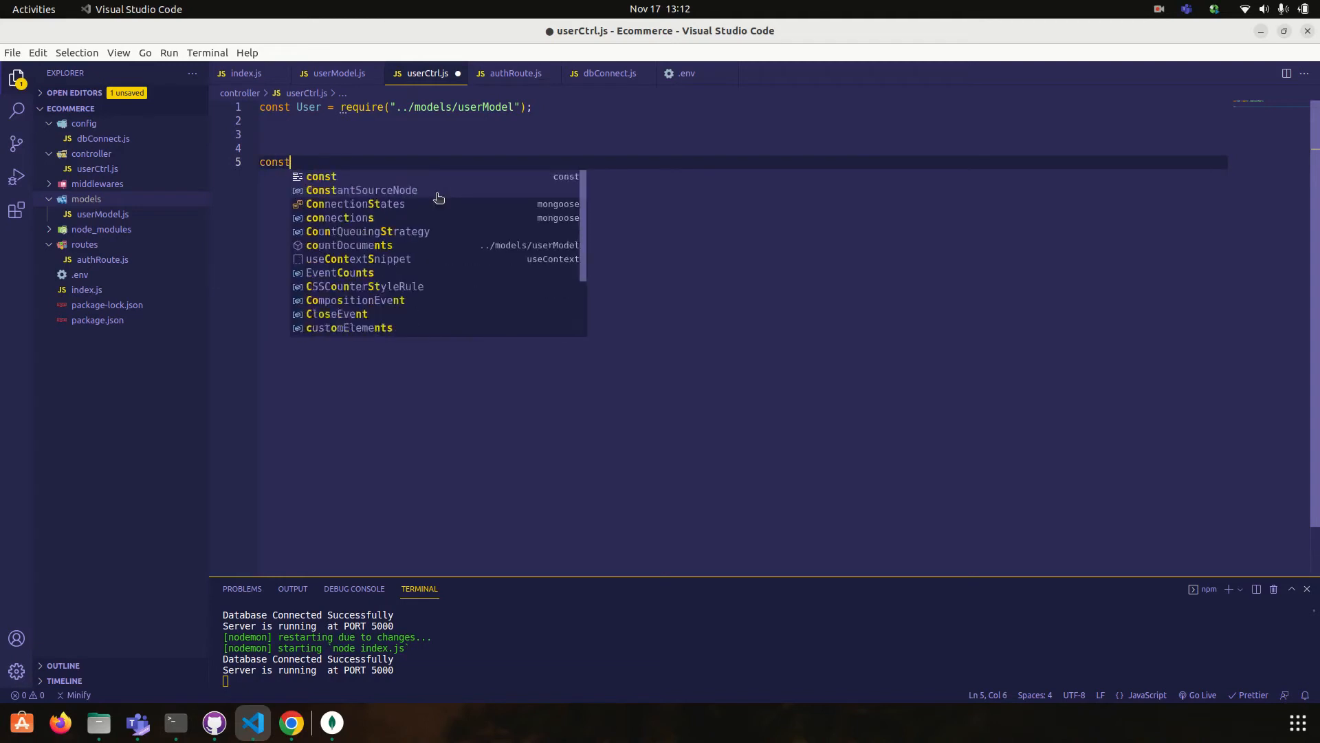
pyautogui.write('createUser')
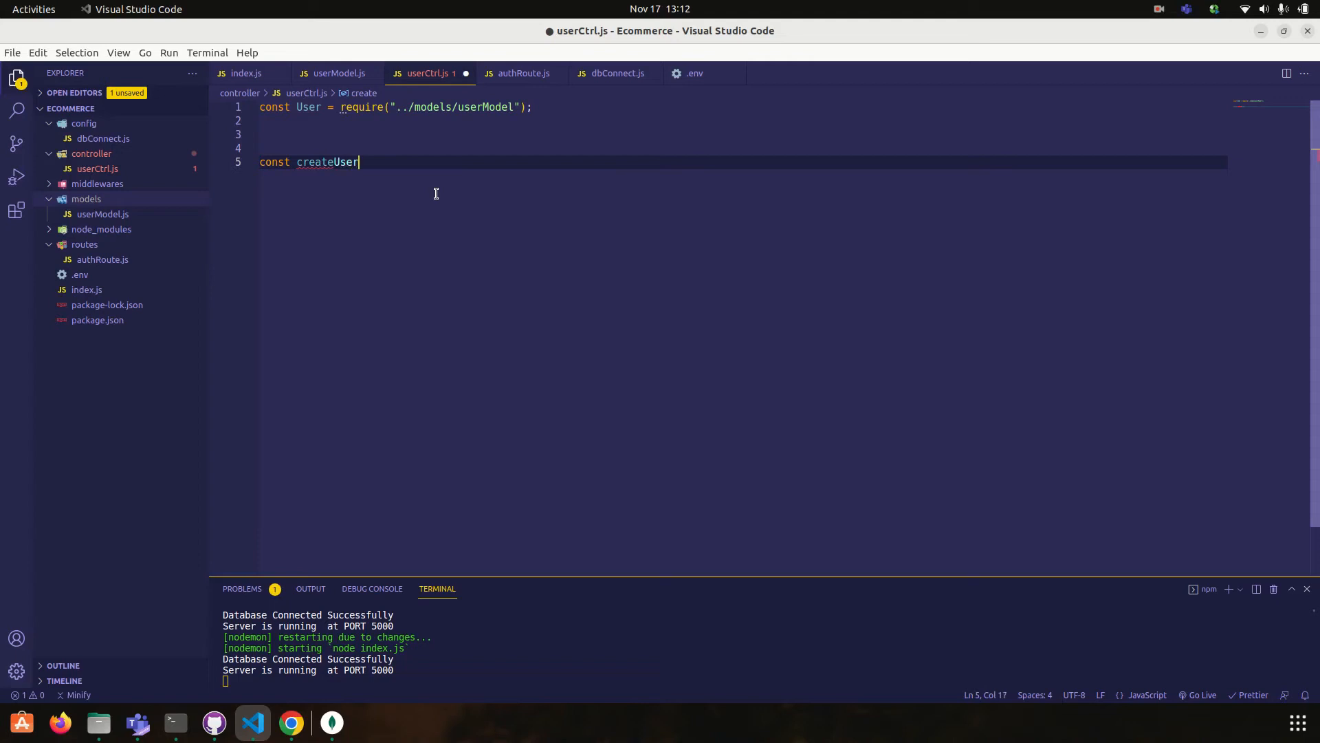
pyautogui.write('=')
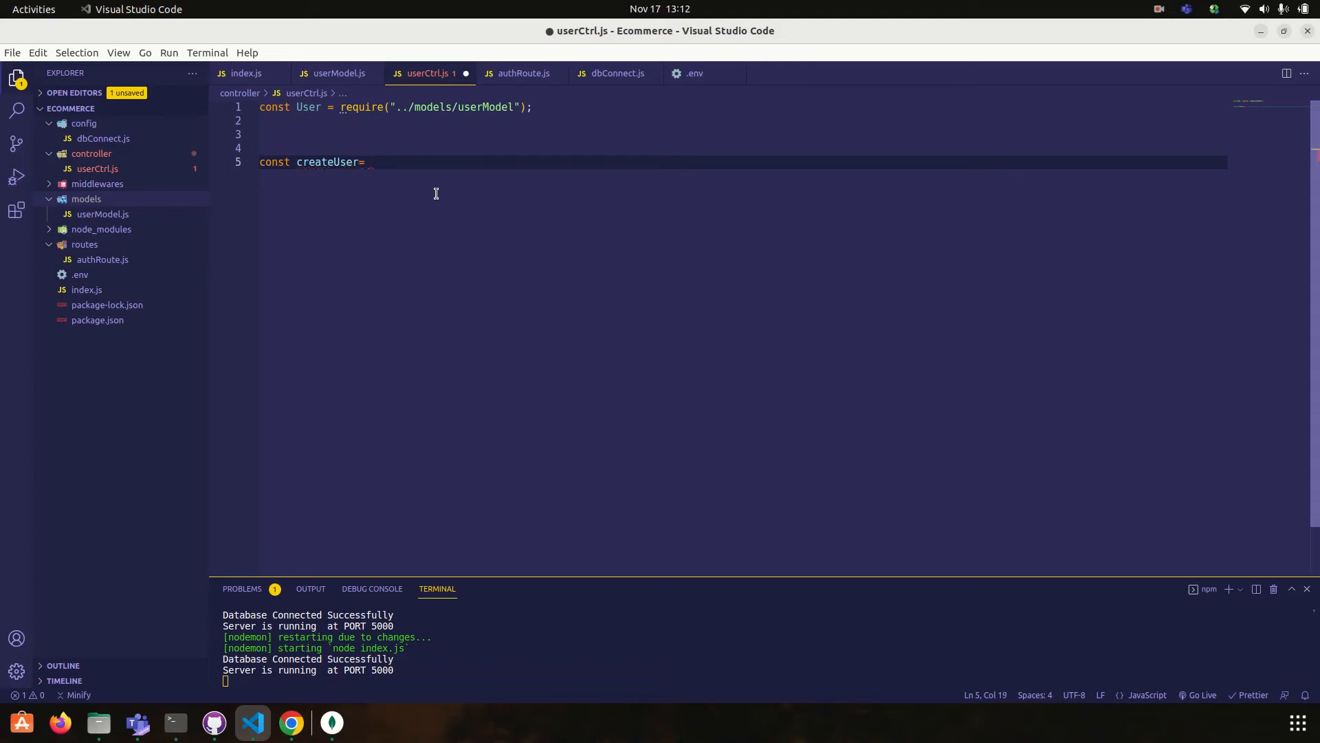
pyautogui.write('(req,re')
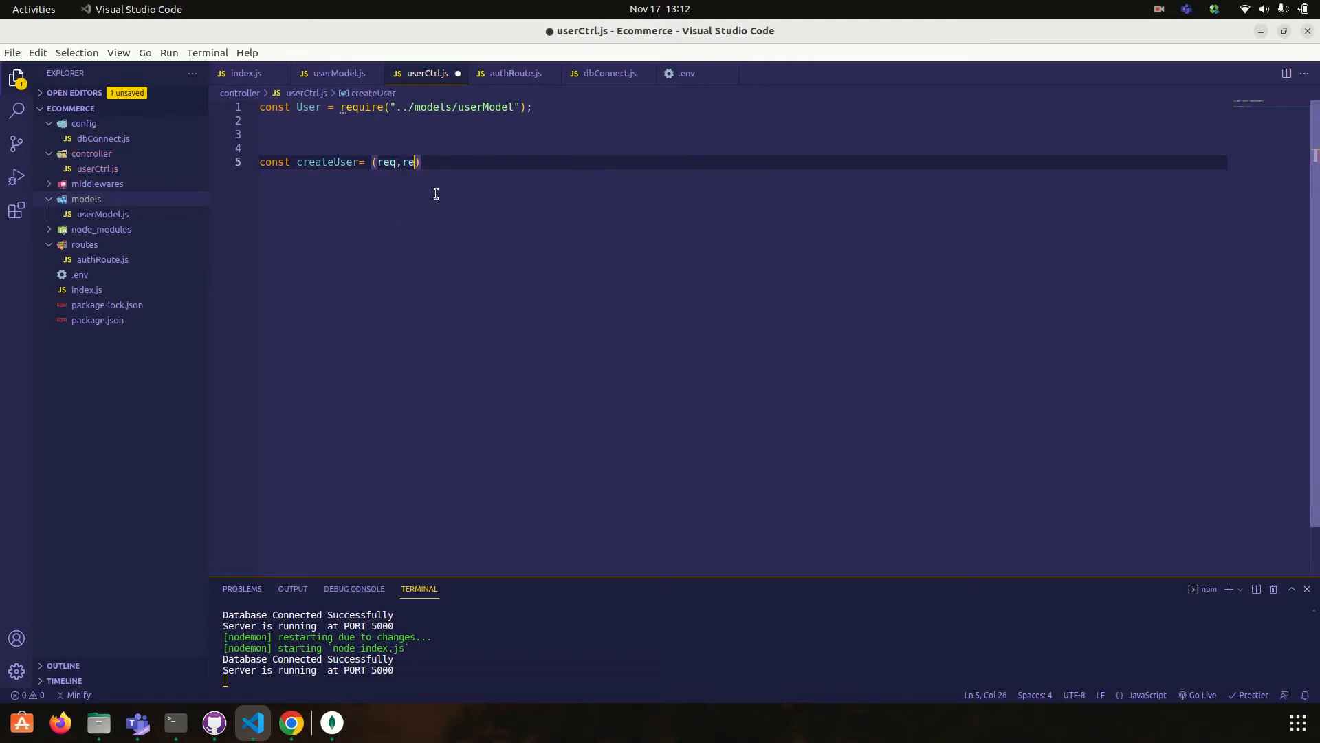
pyautogui.write('s)=')
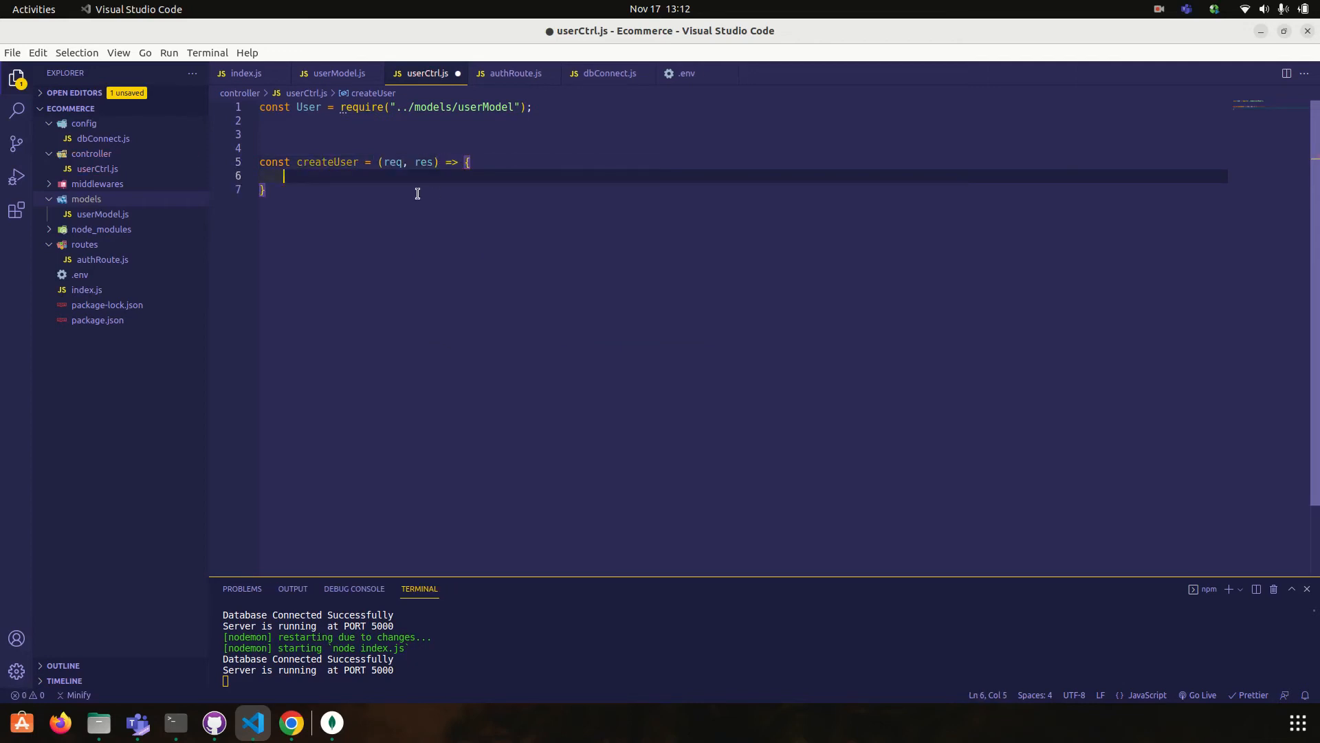
pyautogui.write('async')
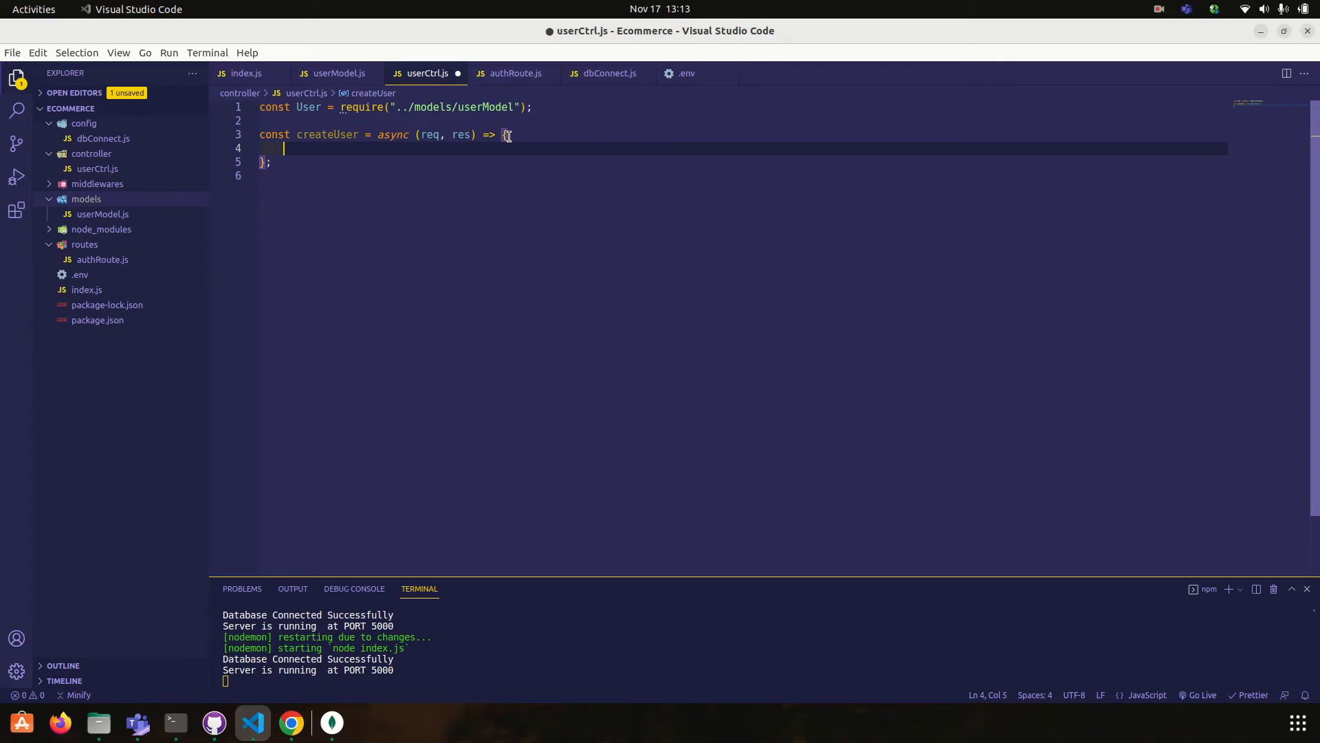
# - Inside createUser, read the email with const email = req.body.email
pyautogui.write('const email')
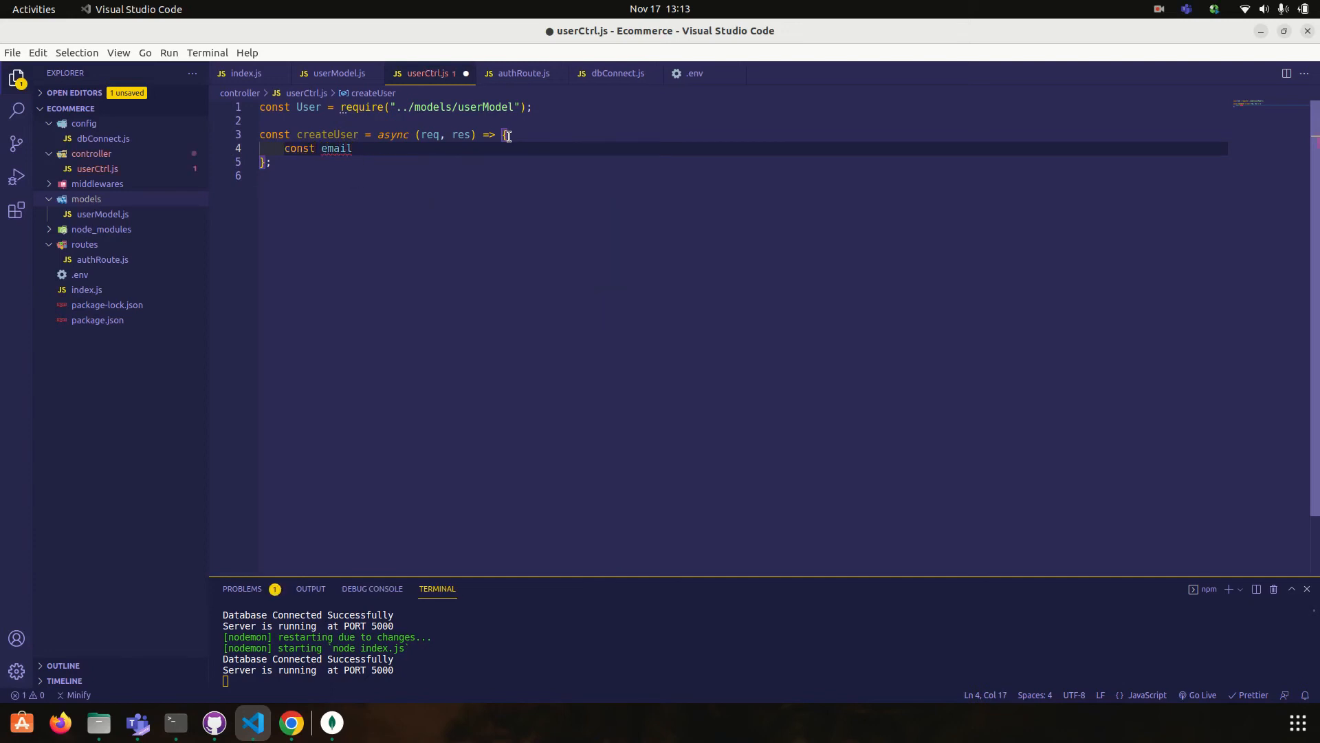
pyautogui.write('=req.')
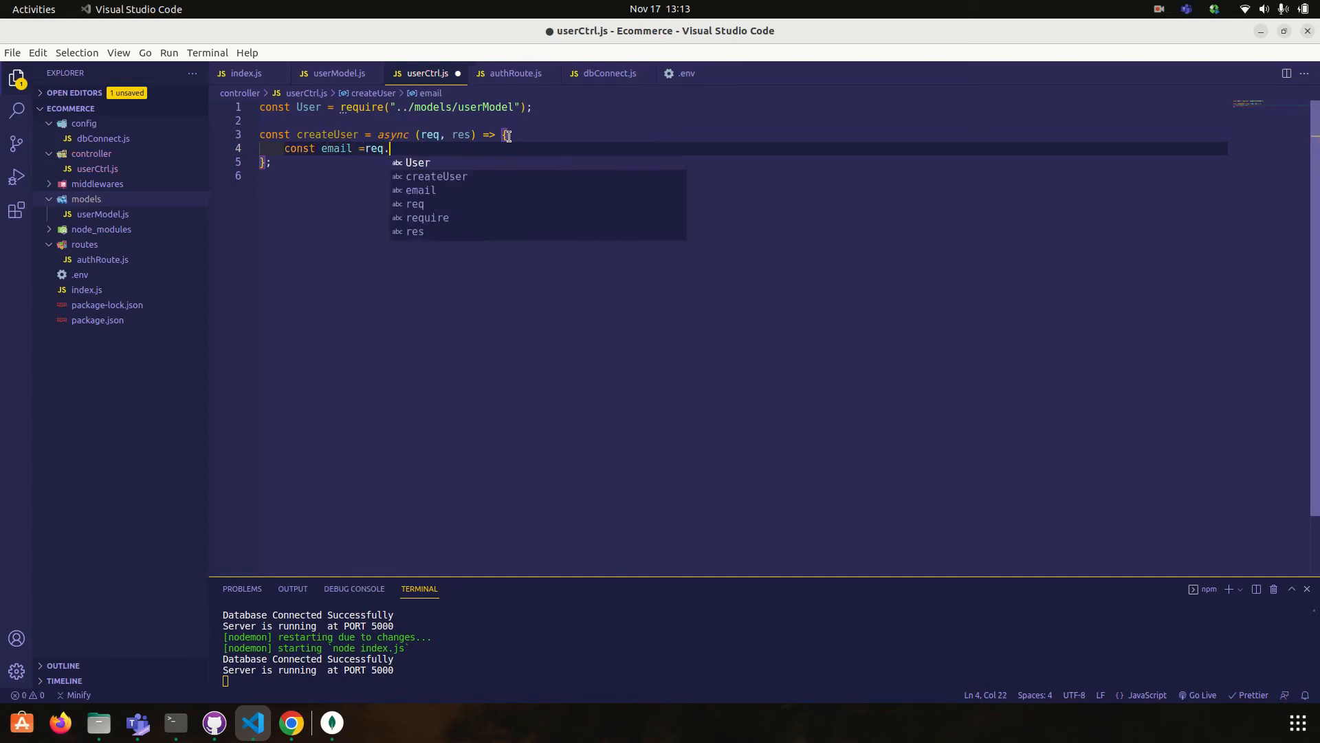
pyautogui.write('<body>')
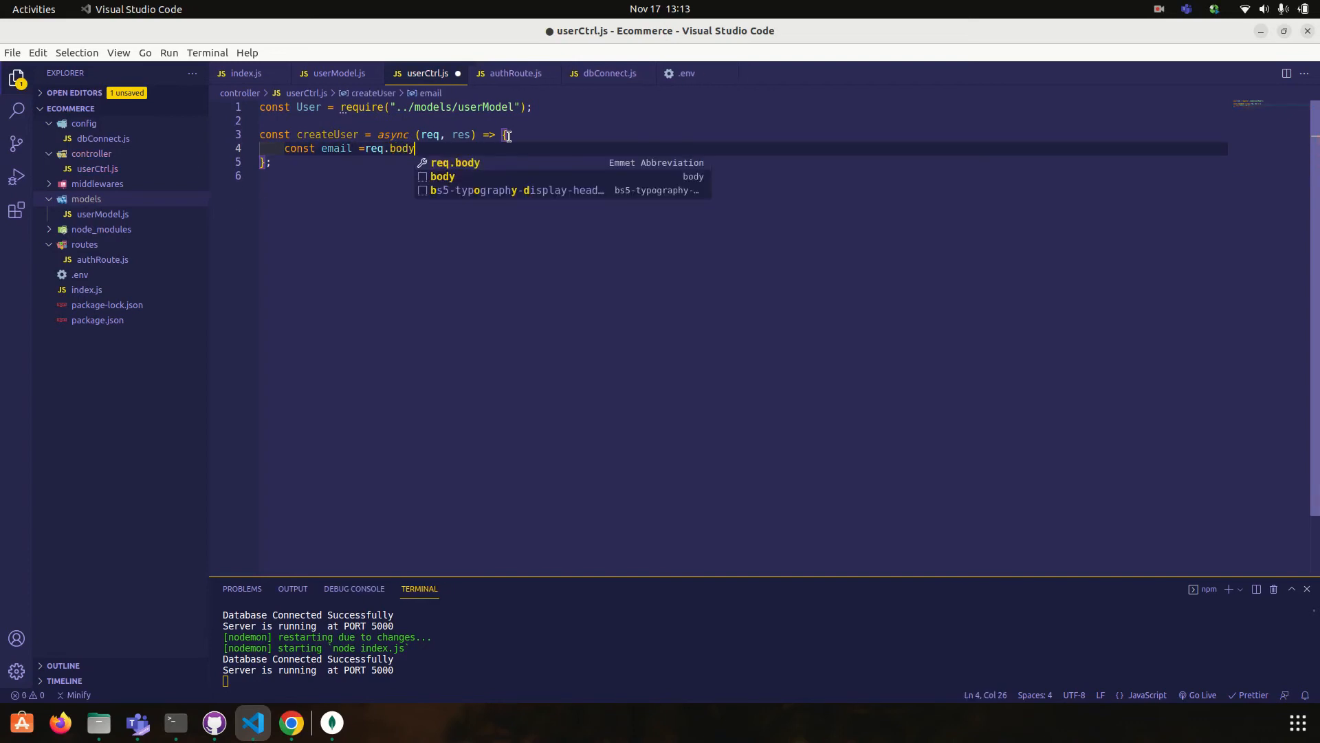
pyautogui.write('.email;')
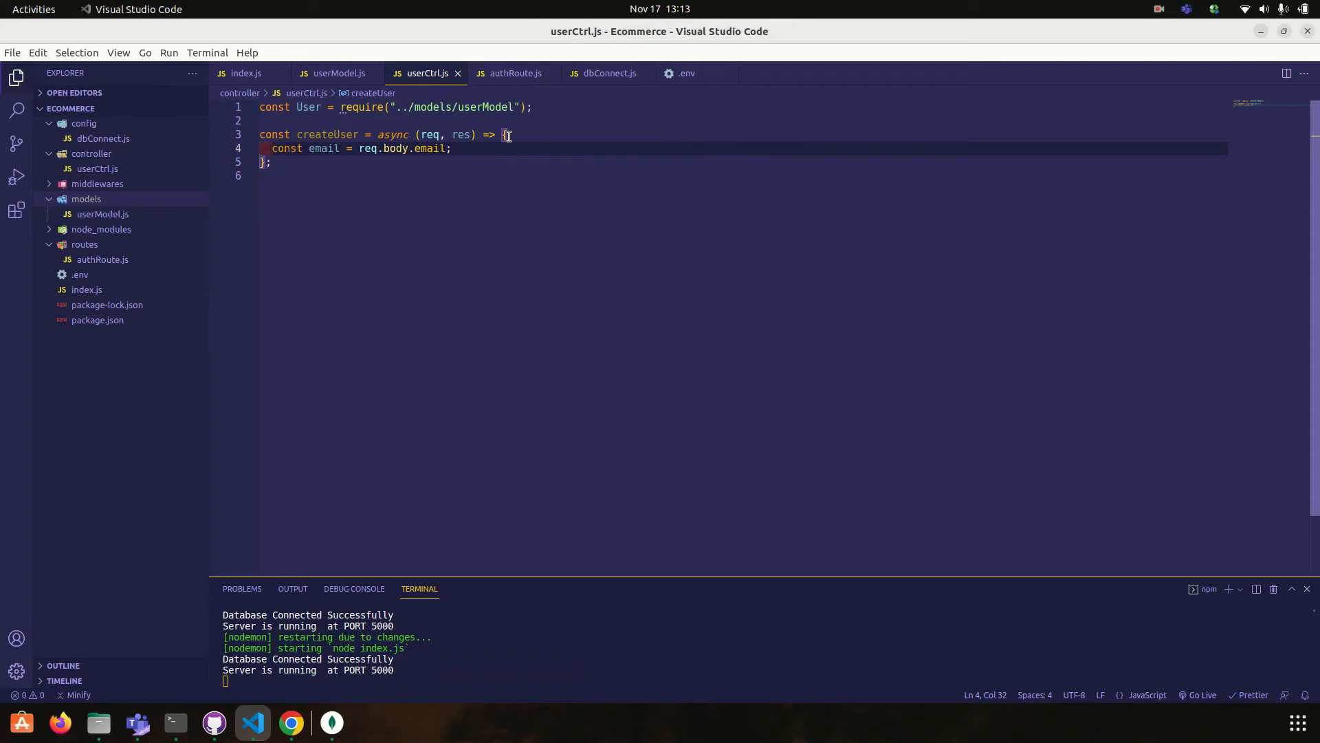
# - Add const findUser = await User.findOne(email) to look up an existing user
pyautogui.write('if')
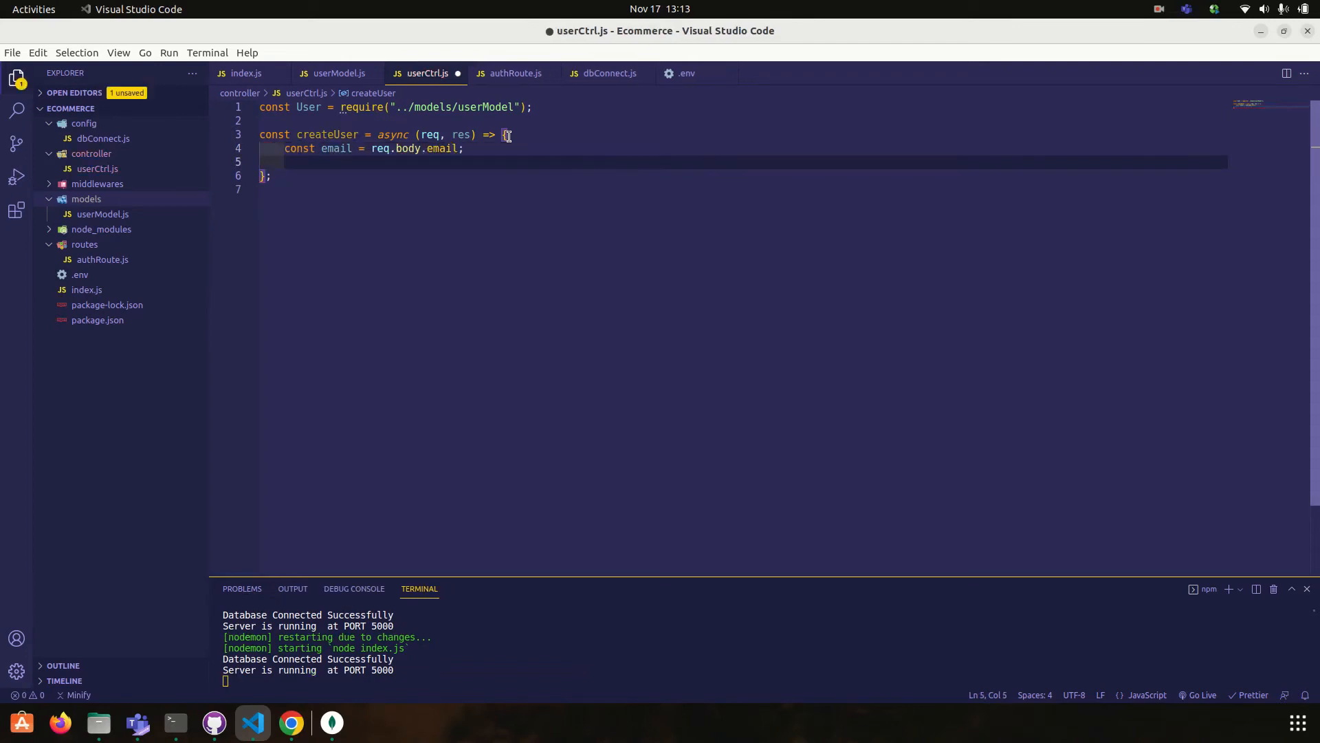
pyautogui.write('con')
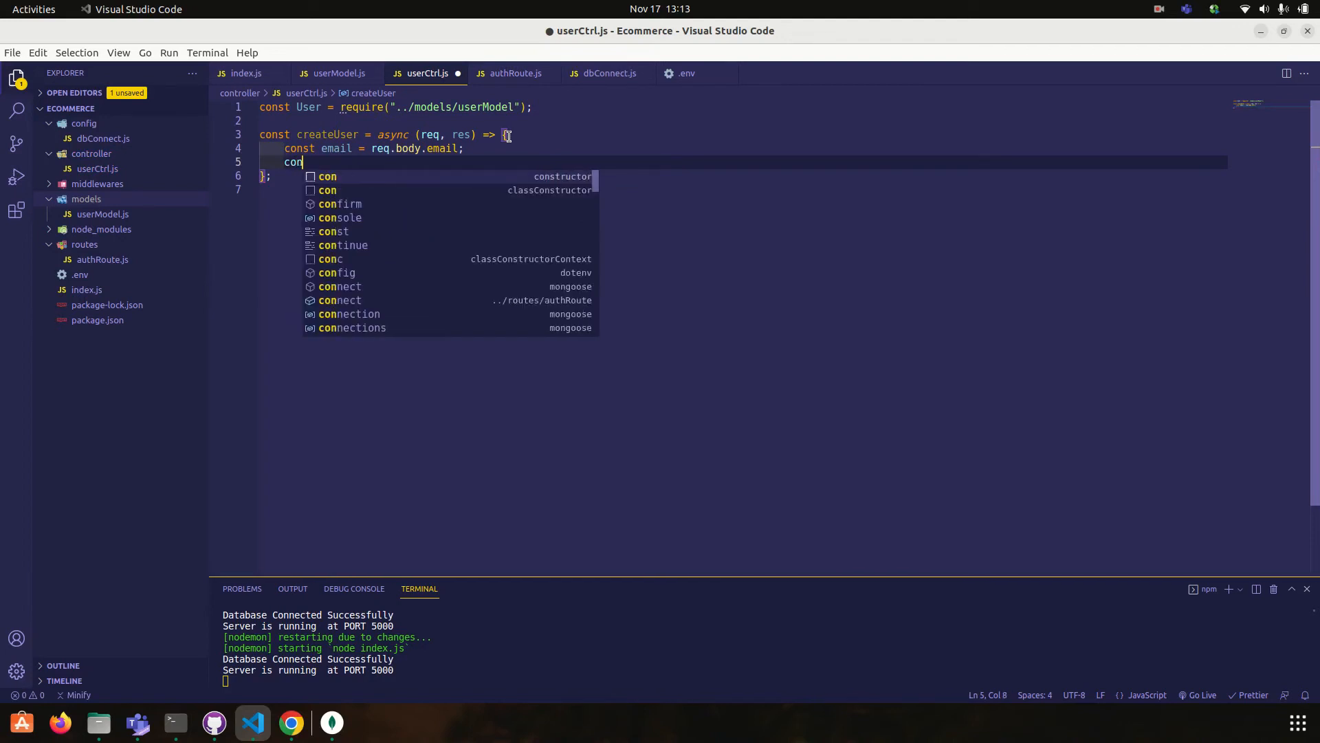
pyautogui.write('st fin')
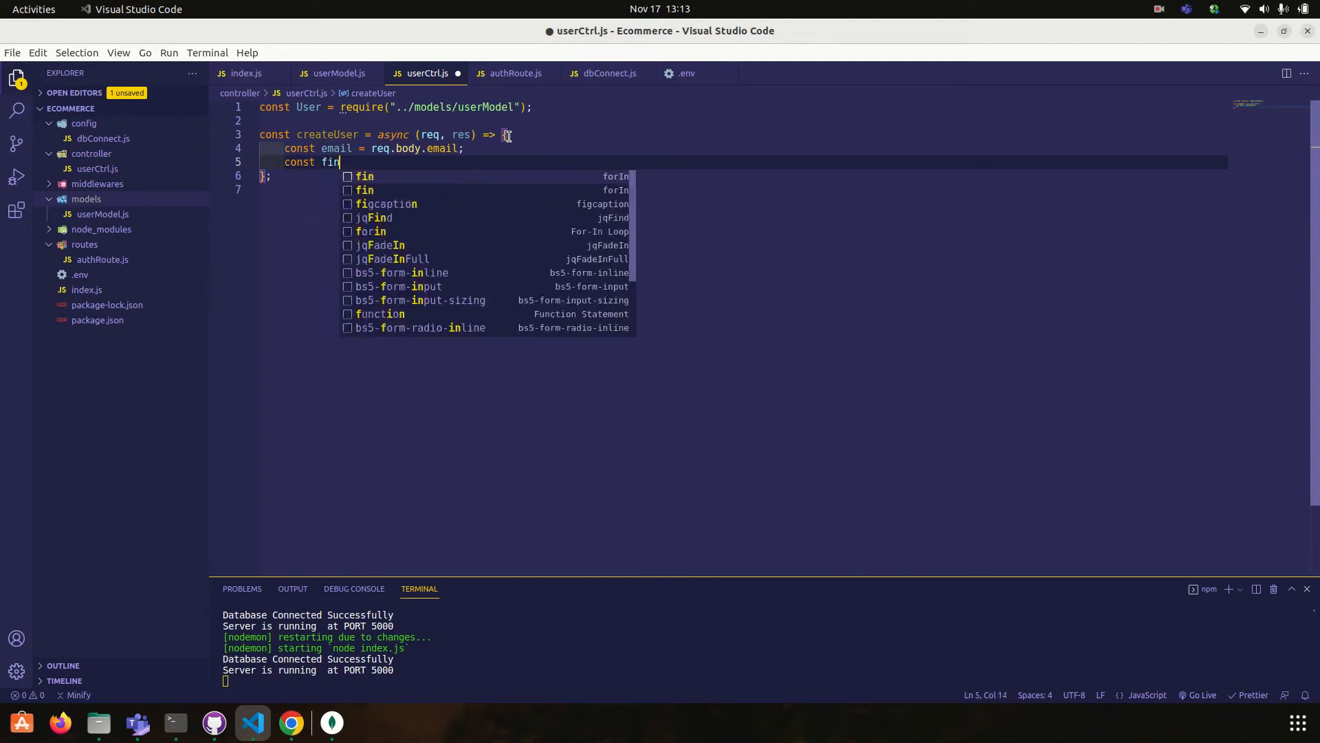
pyautogui.write('dUser')
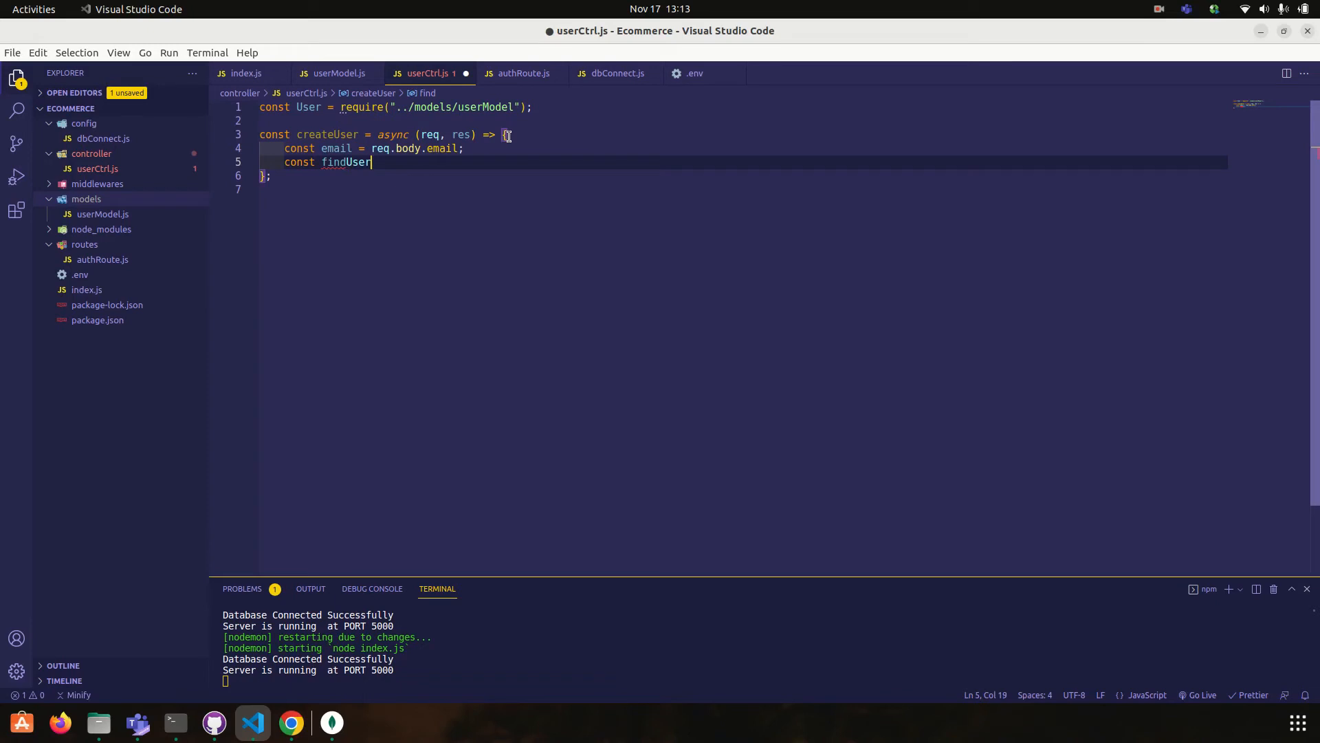
pyautogui.write('=await')
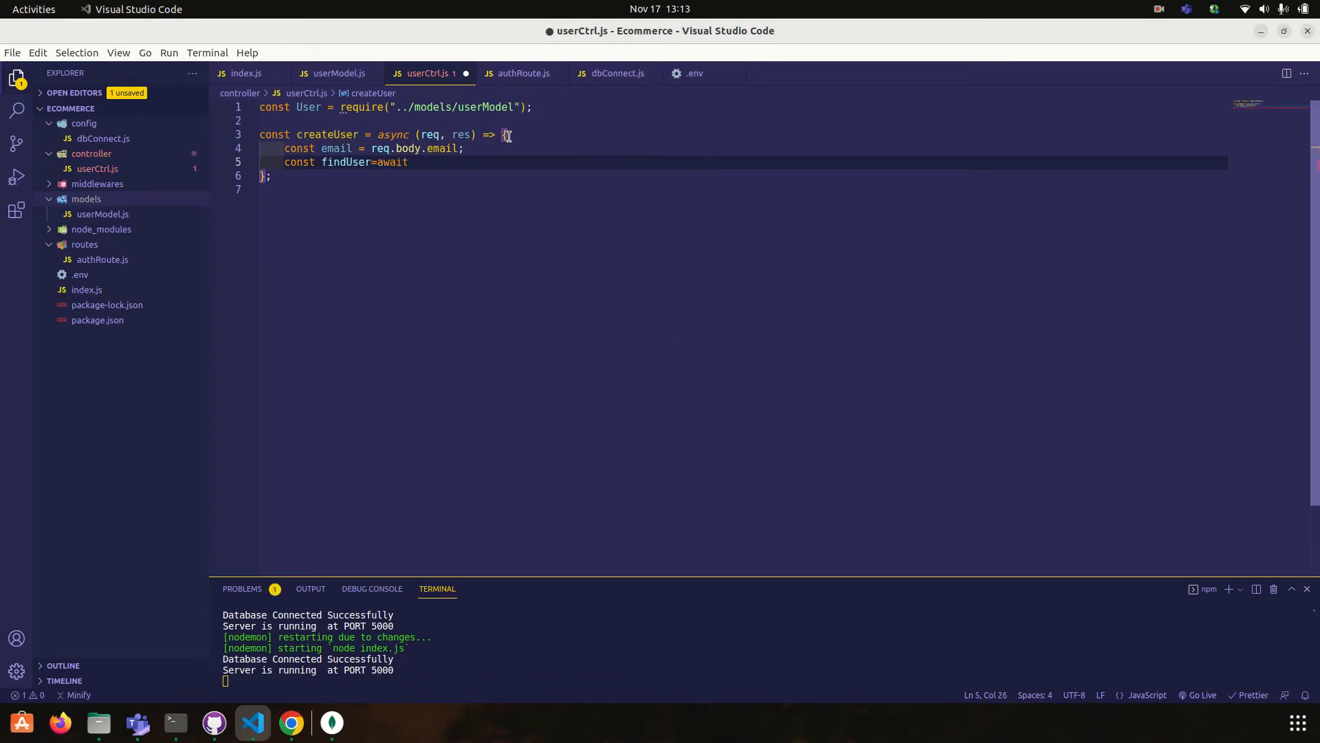
pyautogui.write('User')
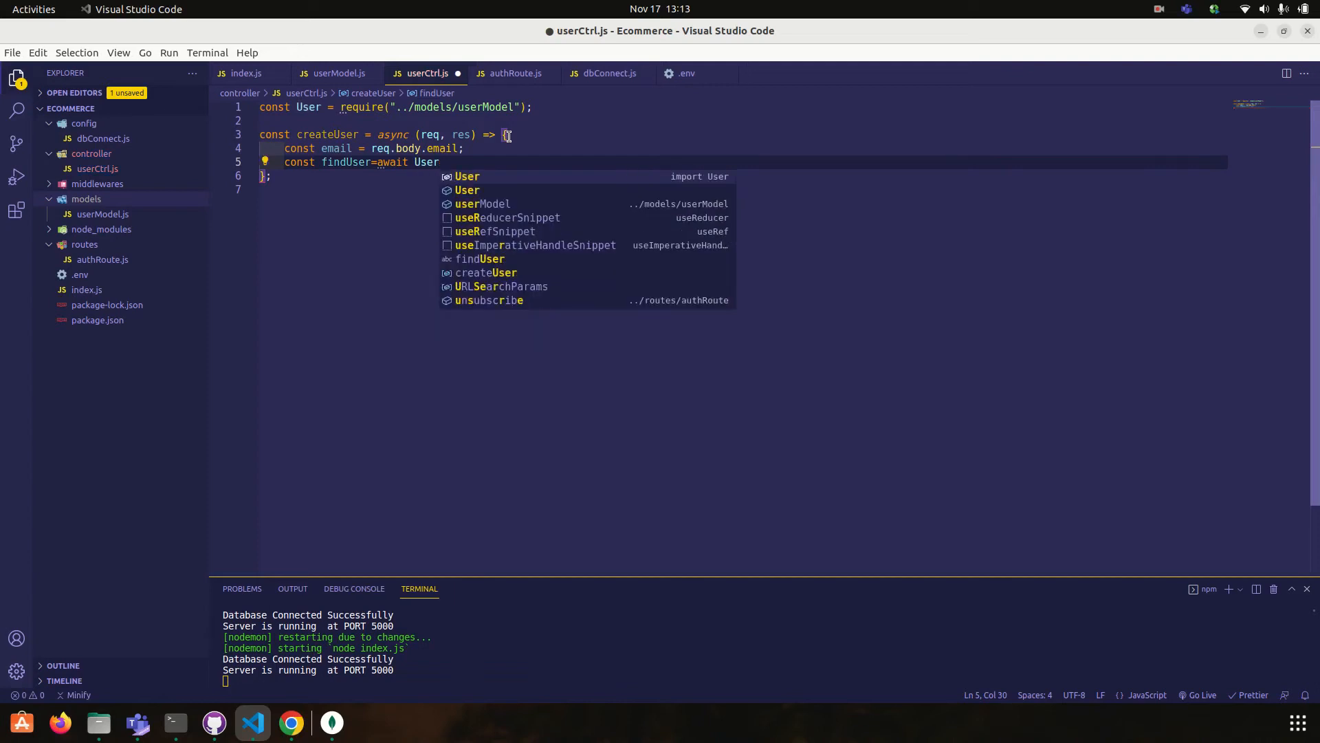
pyautogui.write('.find')
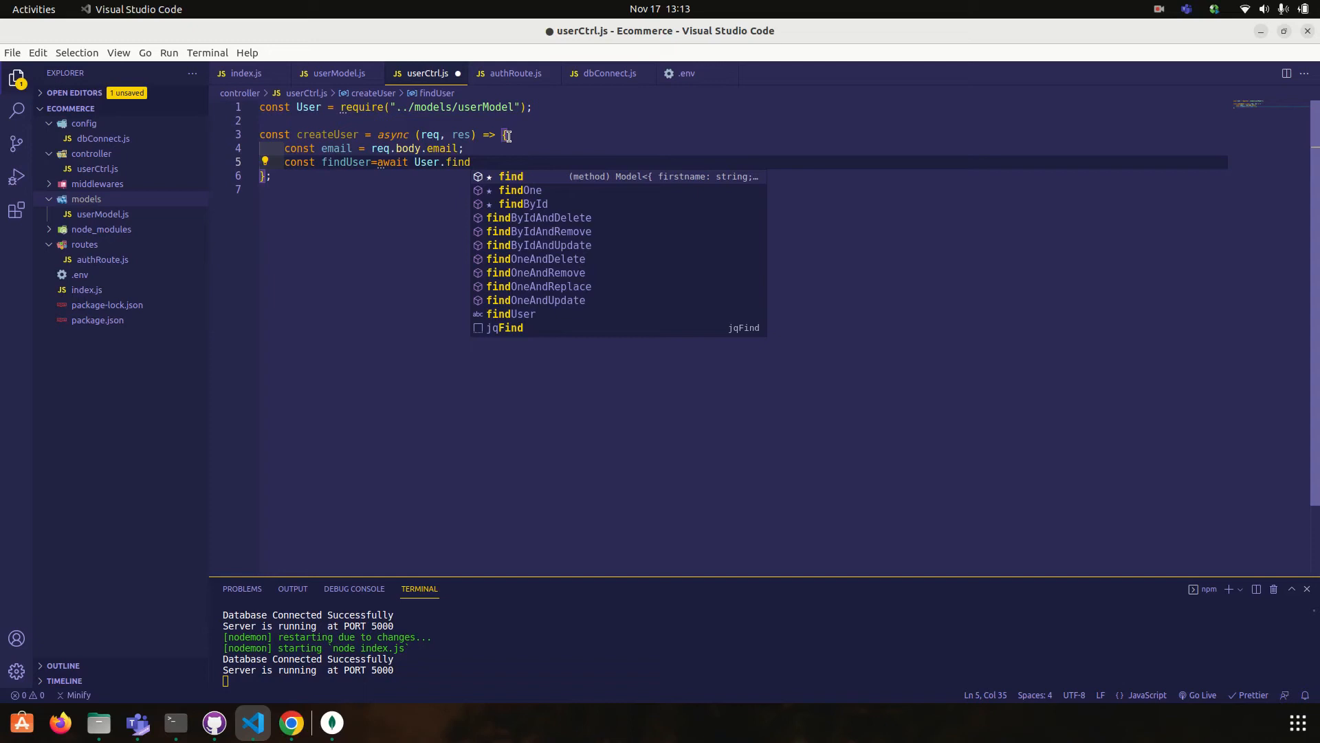
pyautogui.write('One')
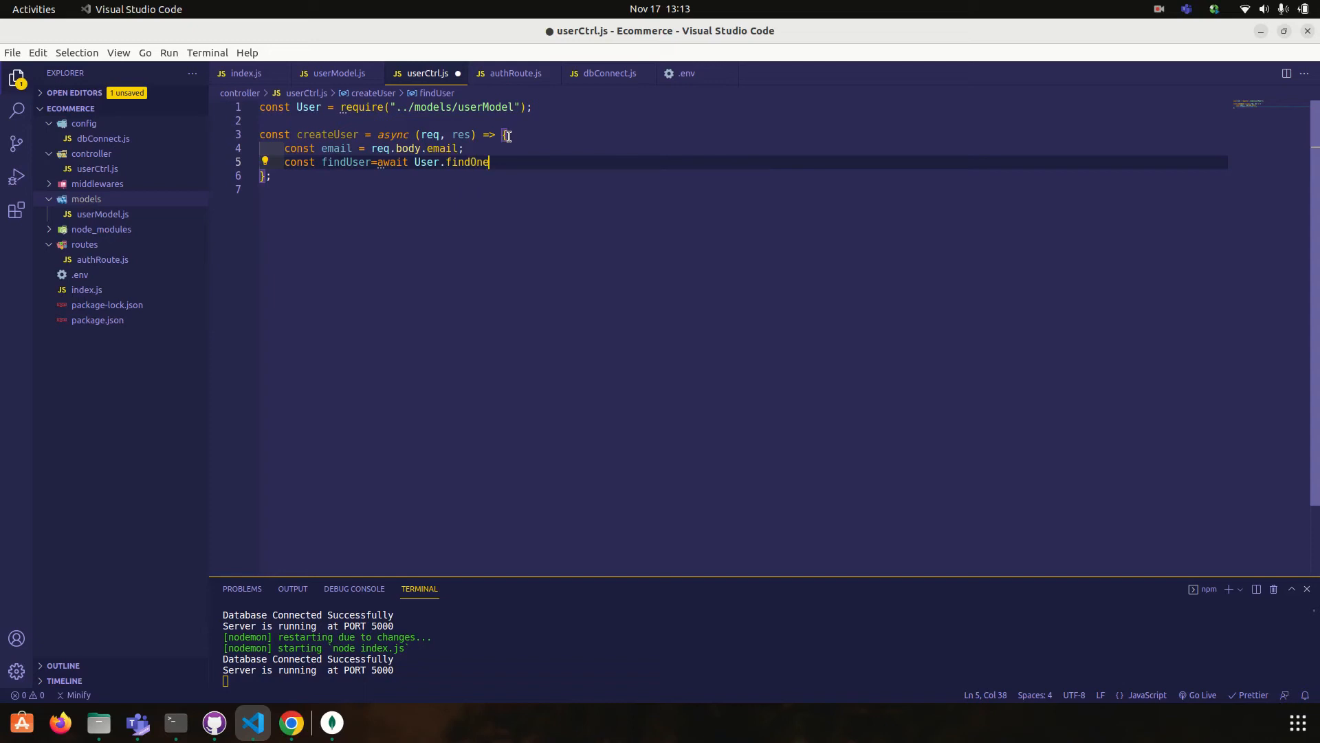
pyautogui.write("('')")
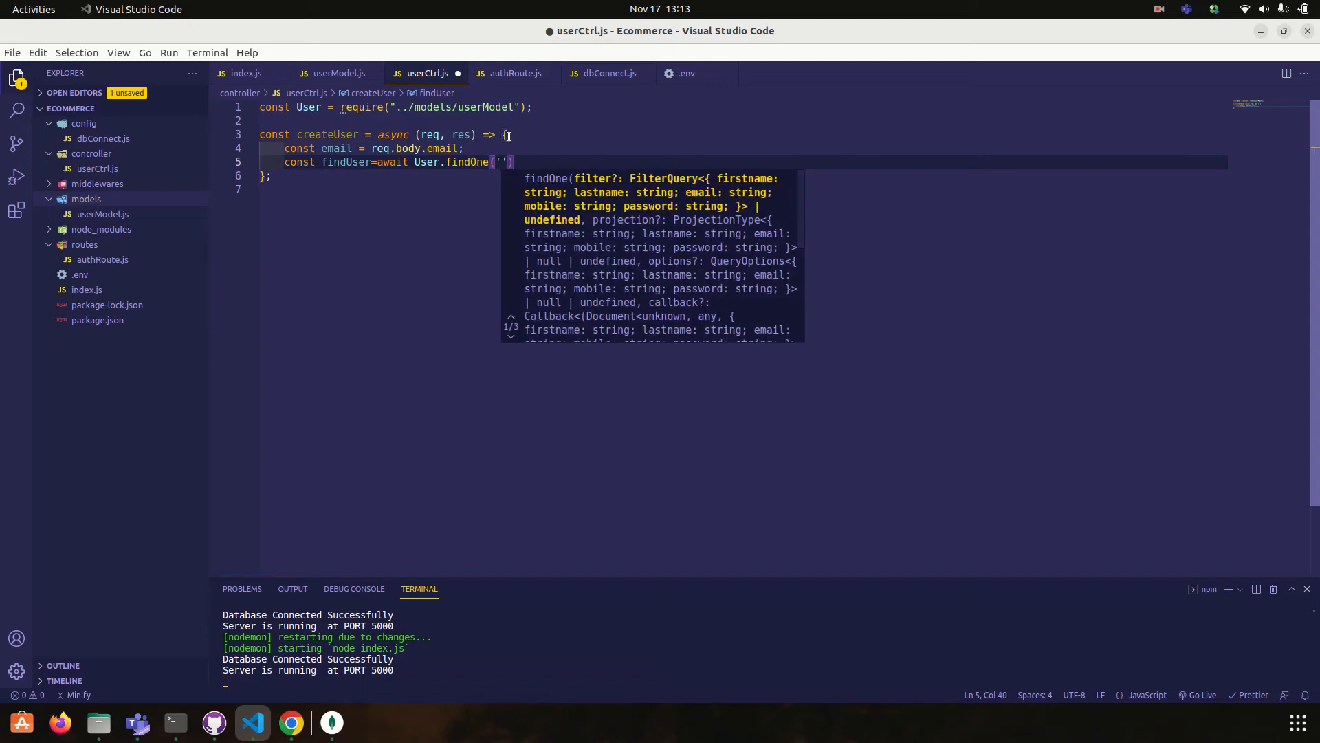
pyautogui.write('email')
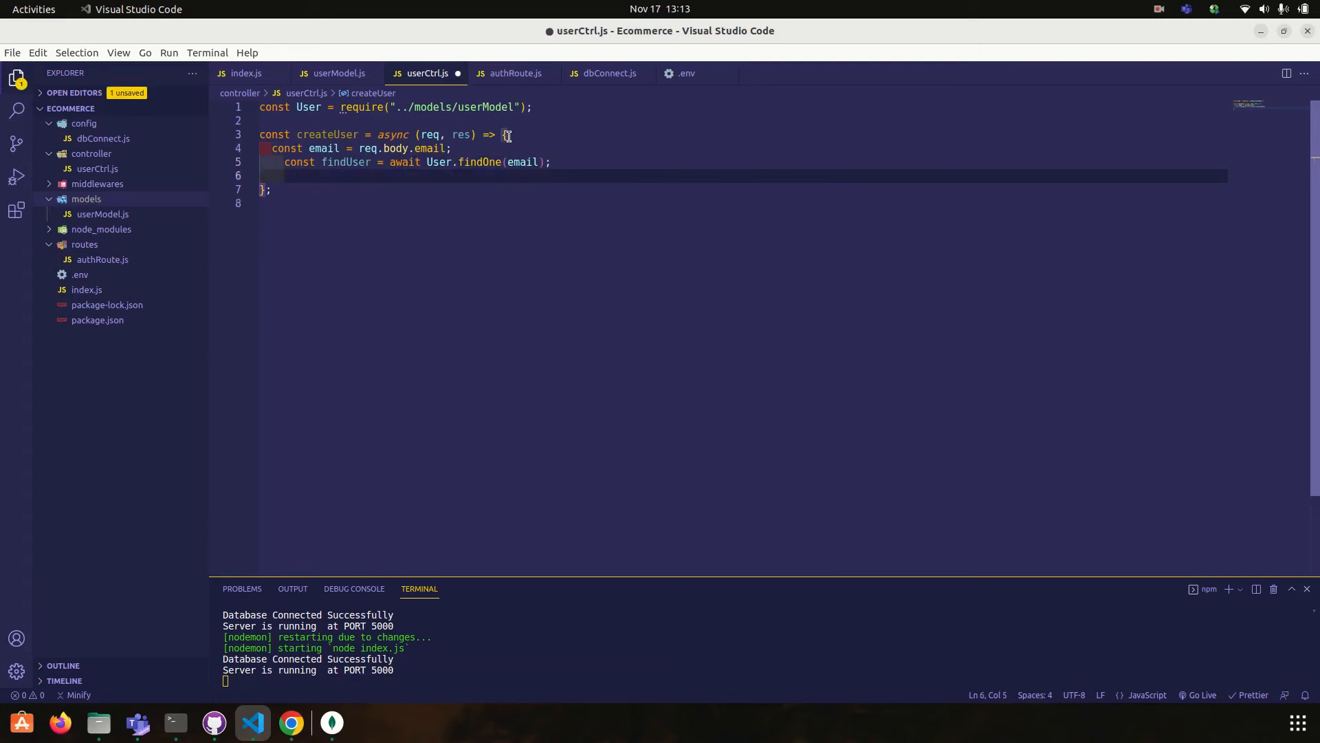
# - Open an if (!findUser) block with a 'Create a new User' comment
pyautogui.write('if(!')
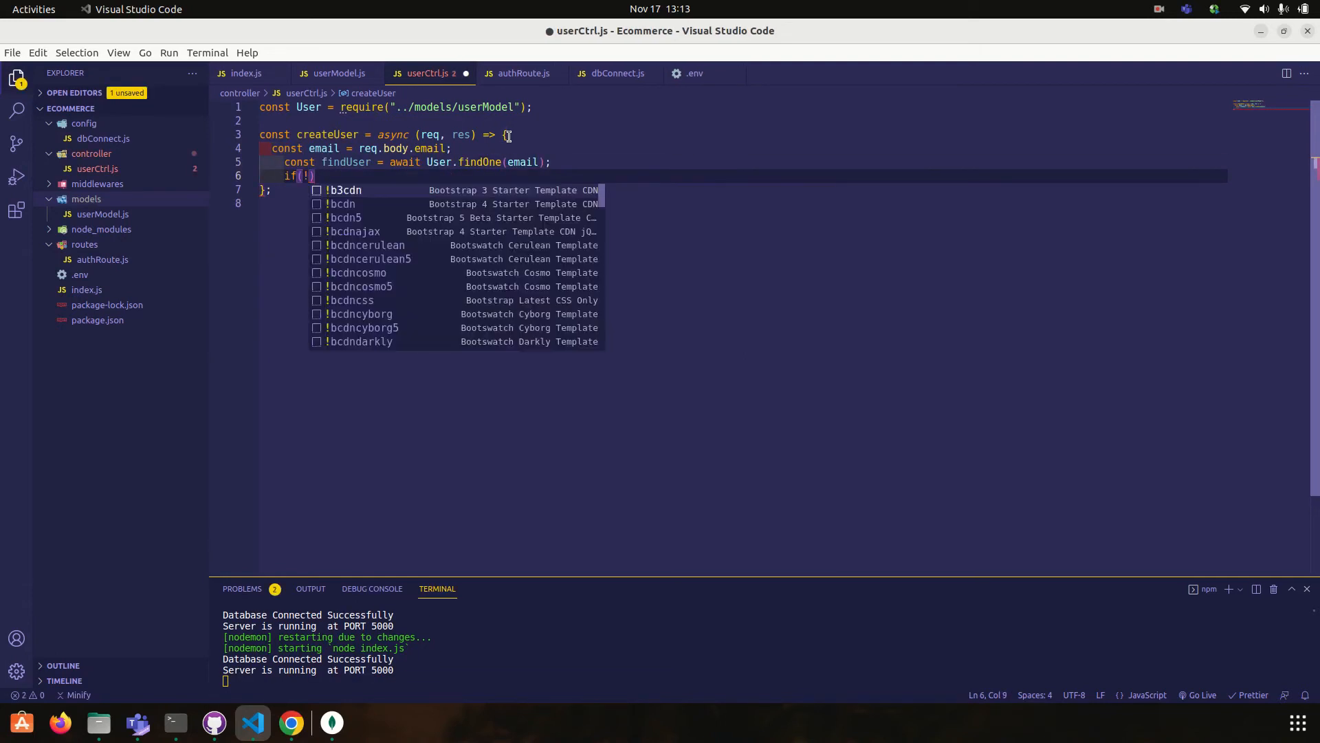
pyautogui.write('f')
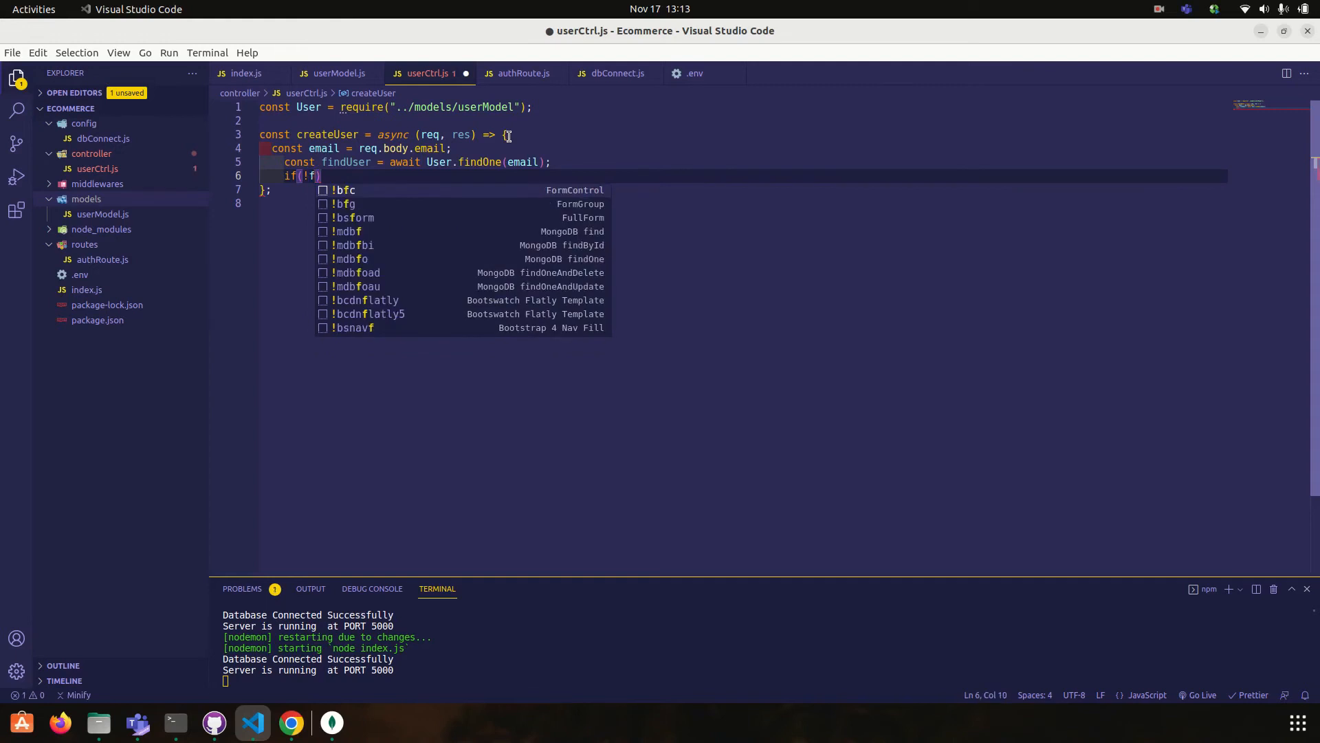
pyautogui.write('indUser')
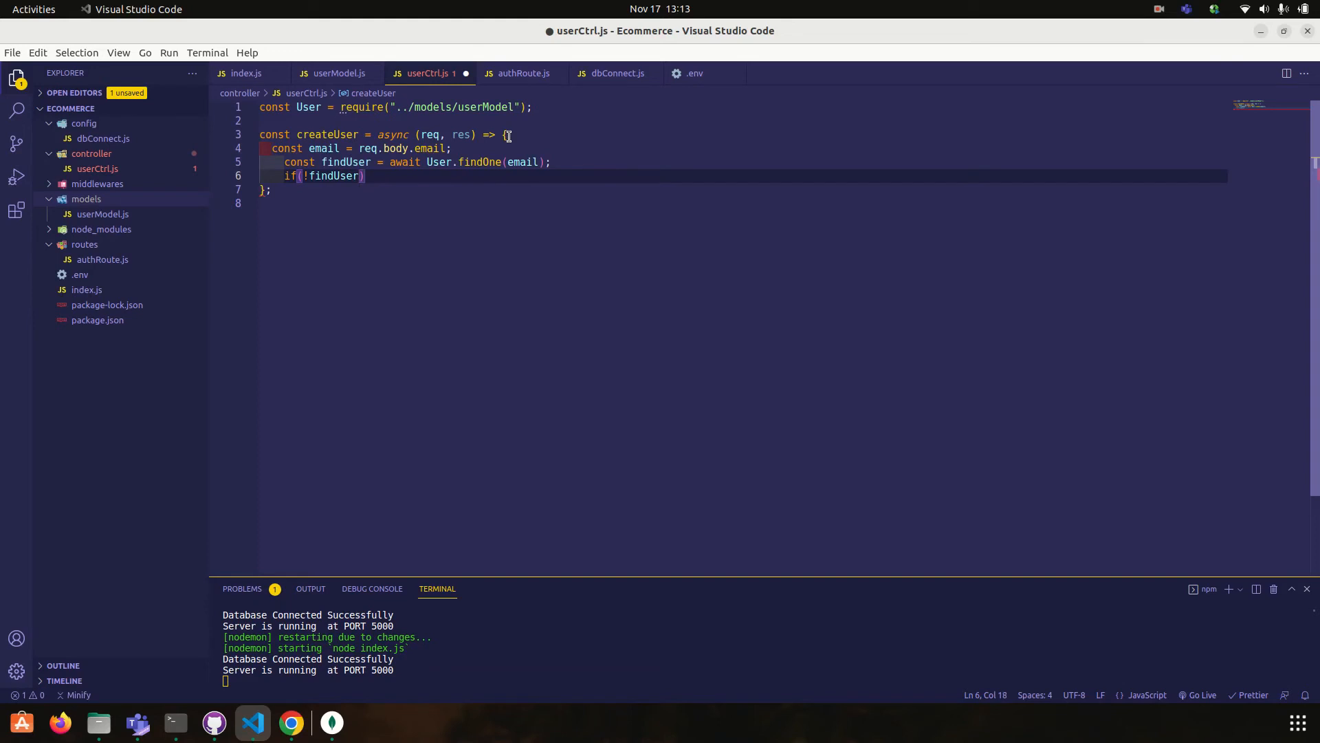
pyautogui.write('{')
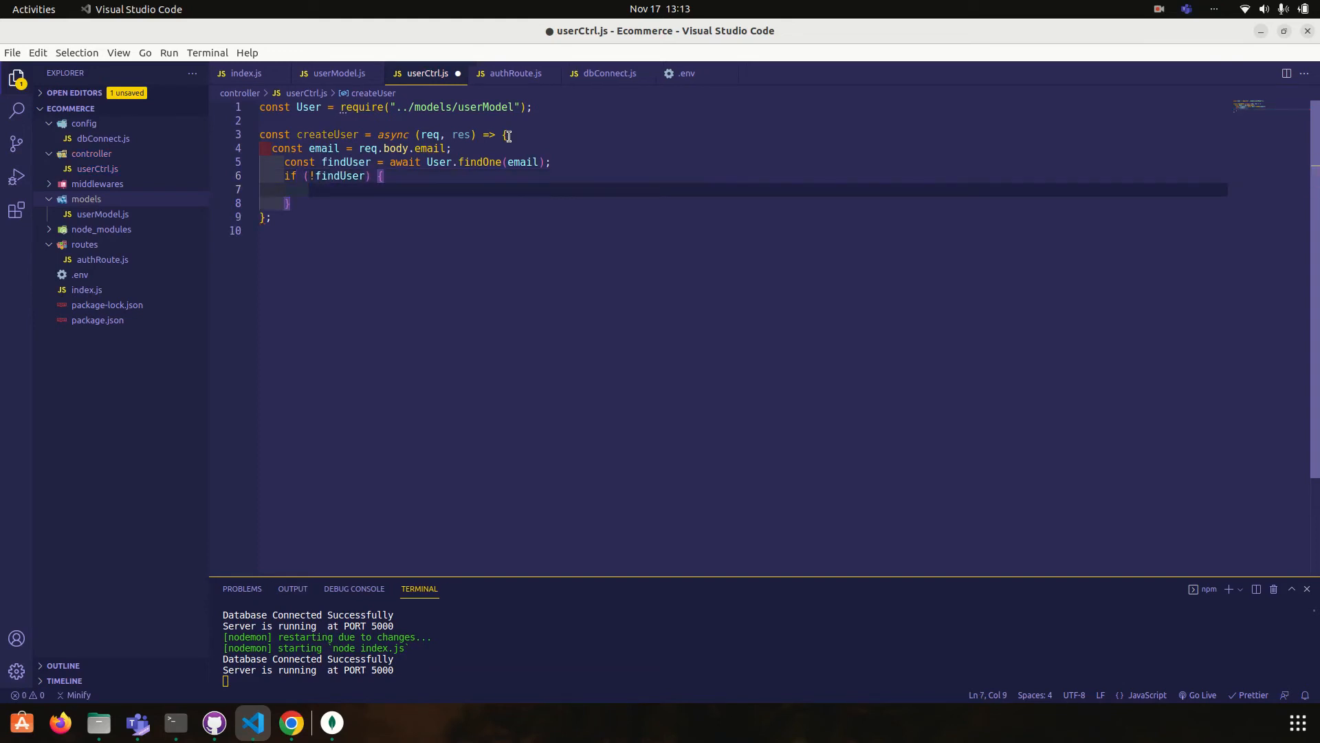
pyautogui.write('//')
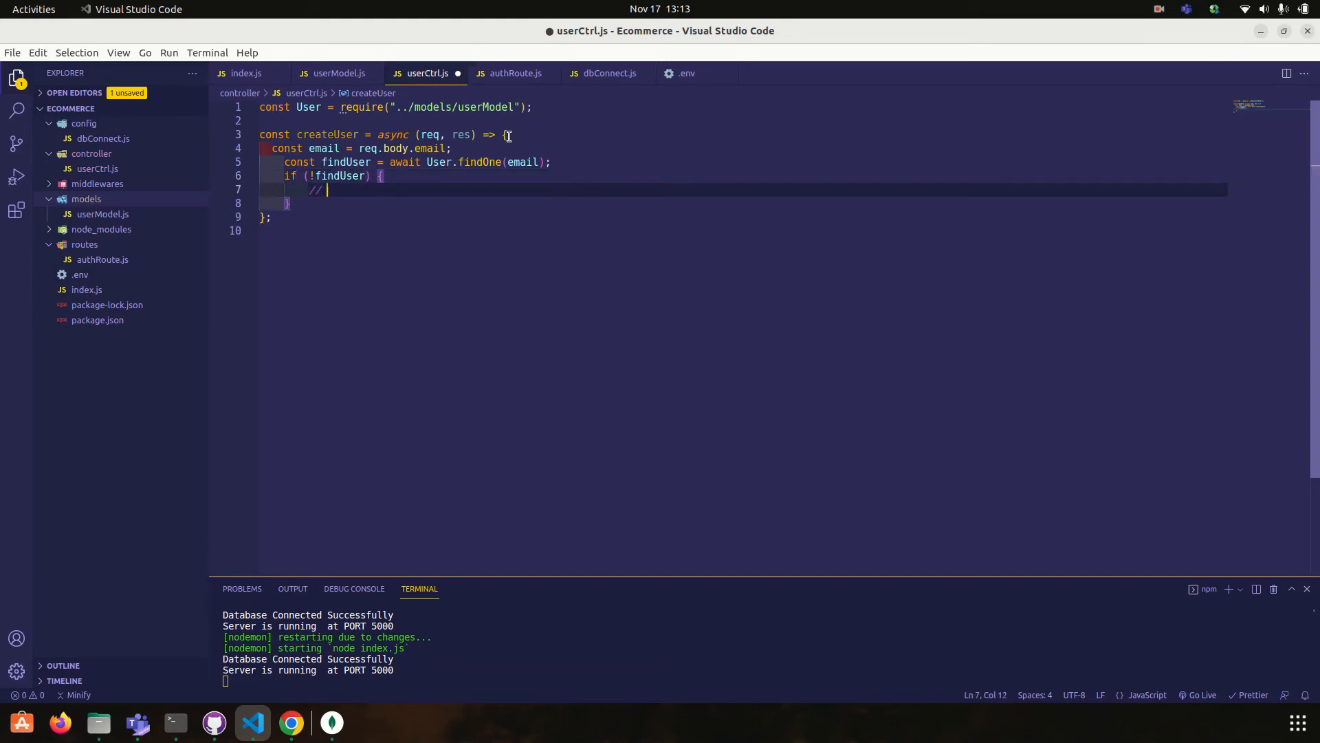
pyautogui.write('Ca')
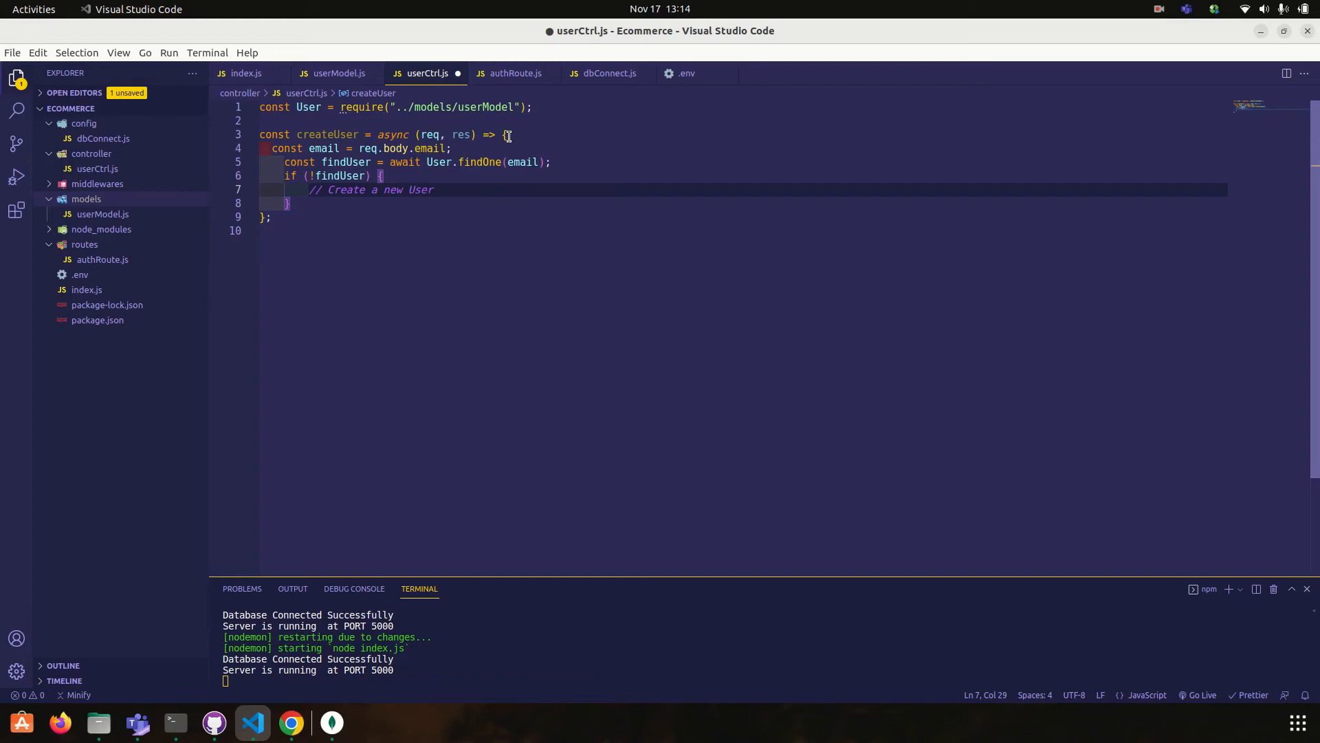
# - Add an else branch with a comment noting the user already exists
pyautogui.write('e')
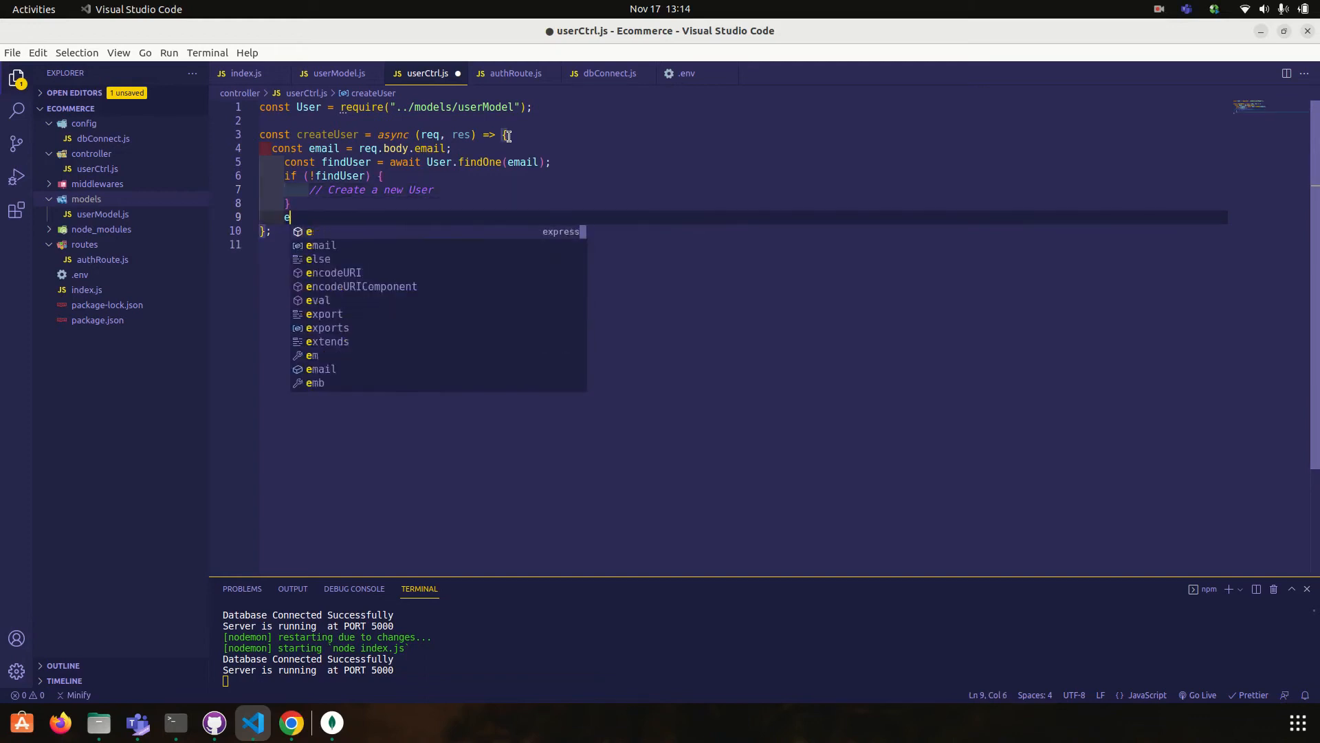
pyautogui.write('lse {')
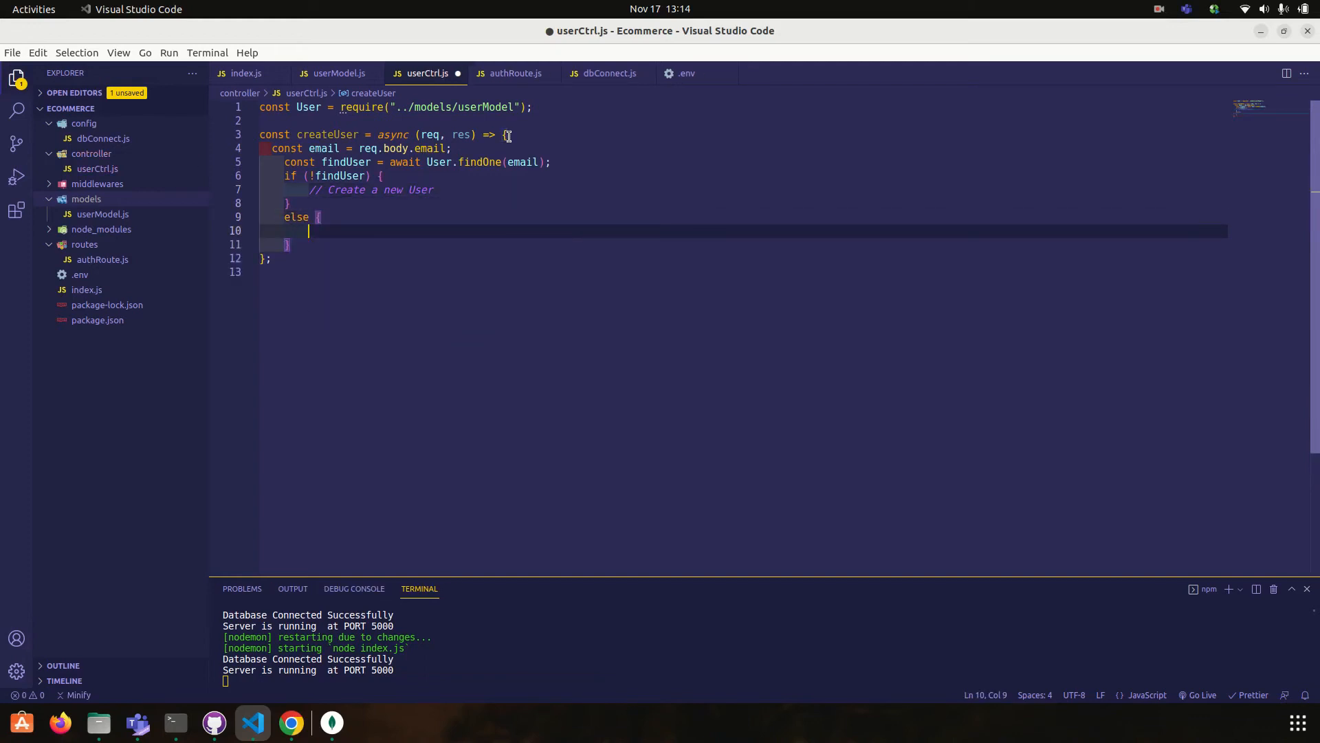
pyautogui.write('// User Already Exi')
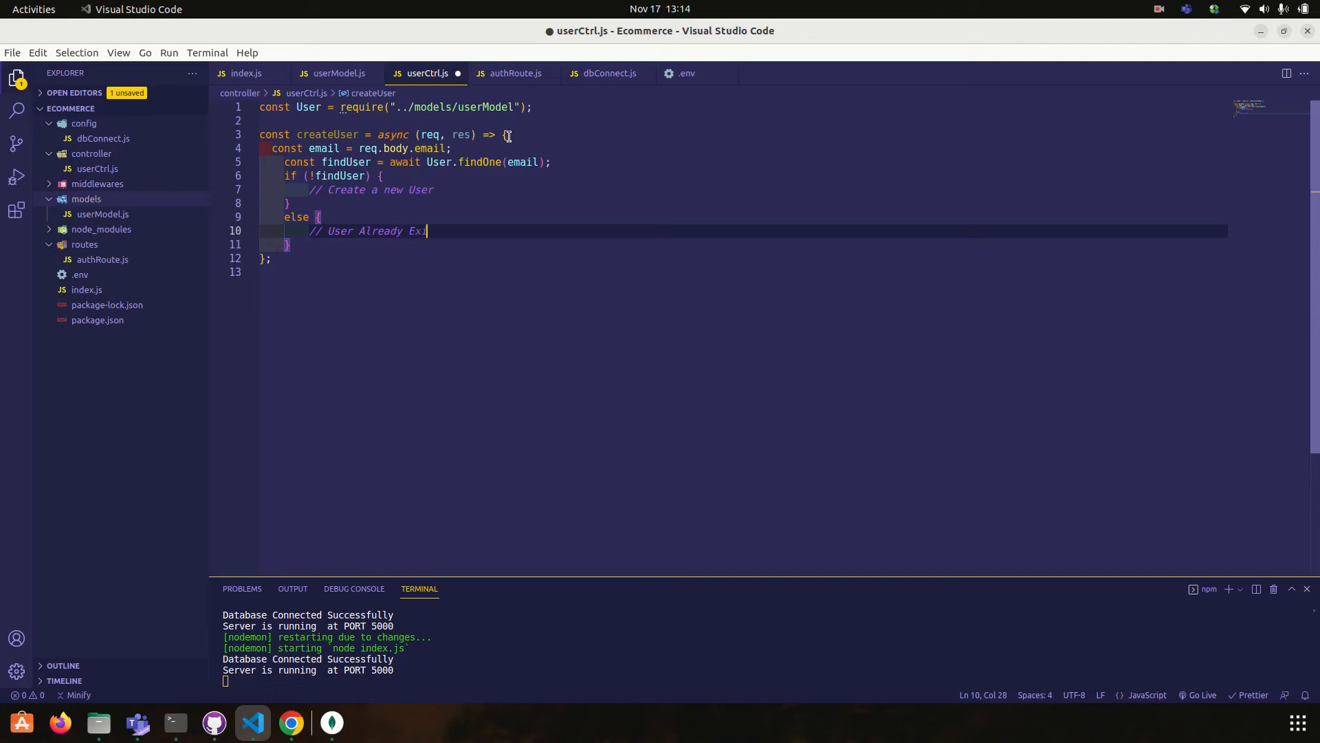
pyautogui.write('sts')
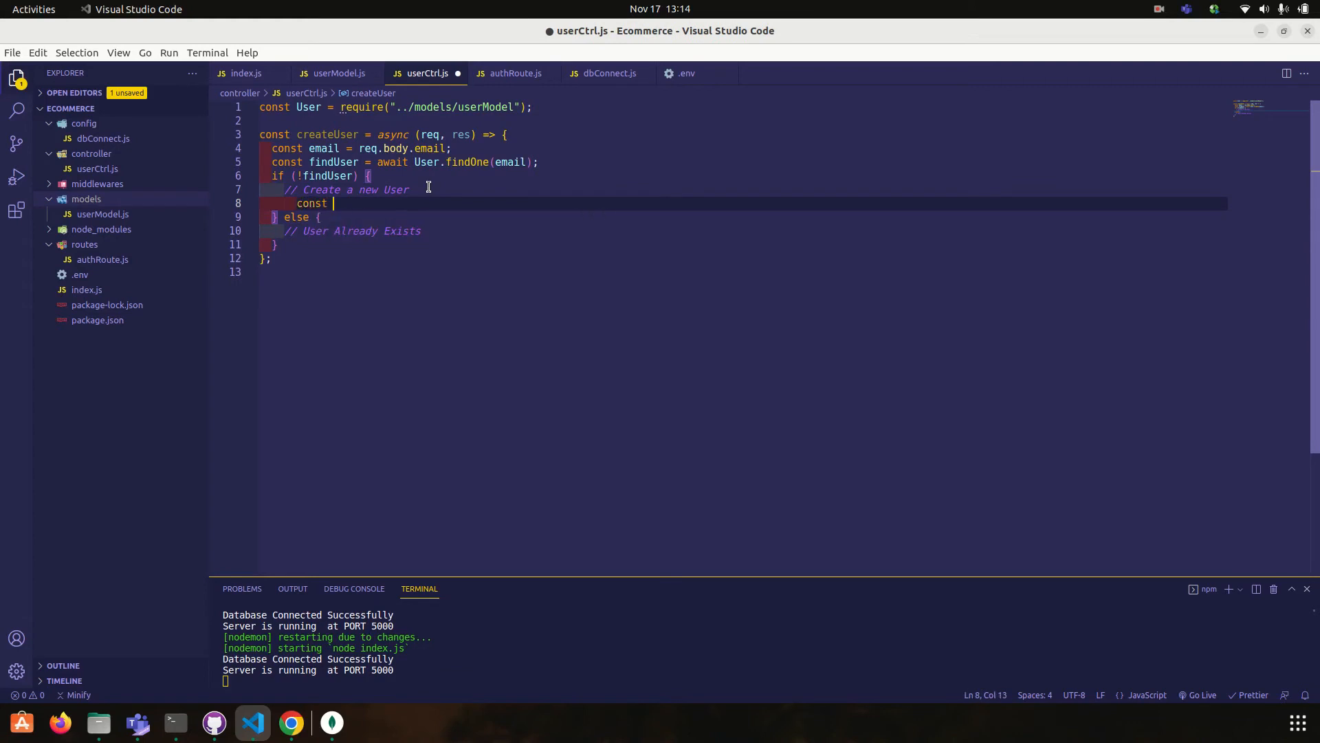
# - Create newUser with User.create(req.body) and return it via res.json(newUser)
pyautogui.write('newUser')
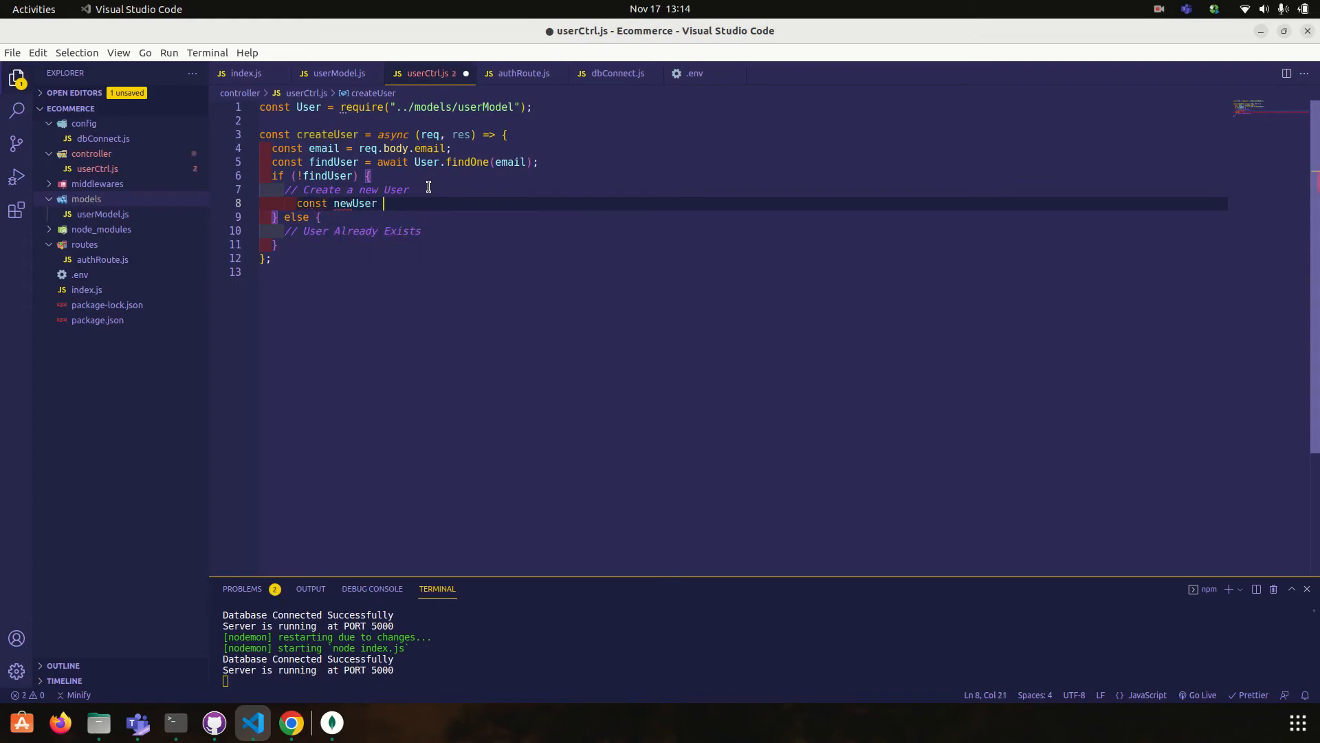
pyautogui.write('= USer.')
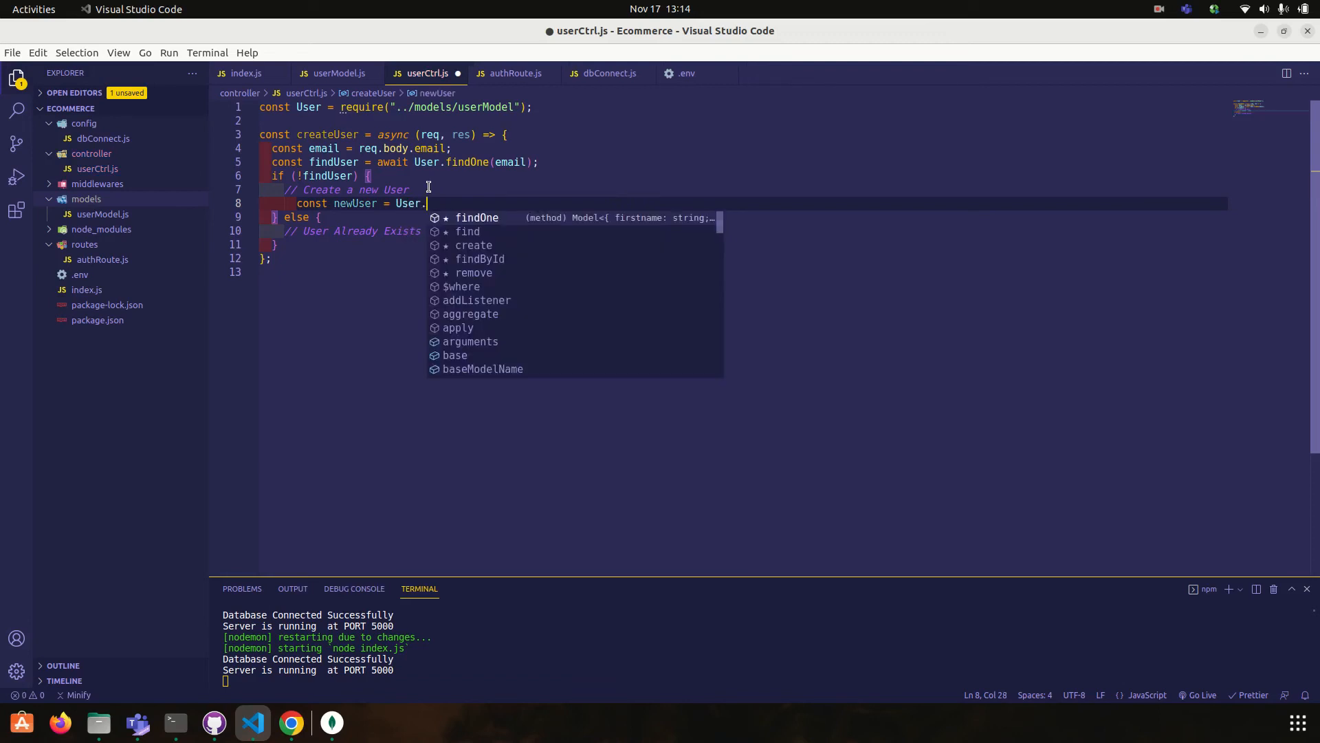
pyautogui.write('sa')
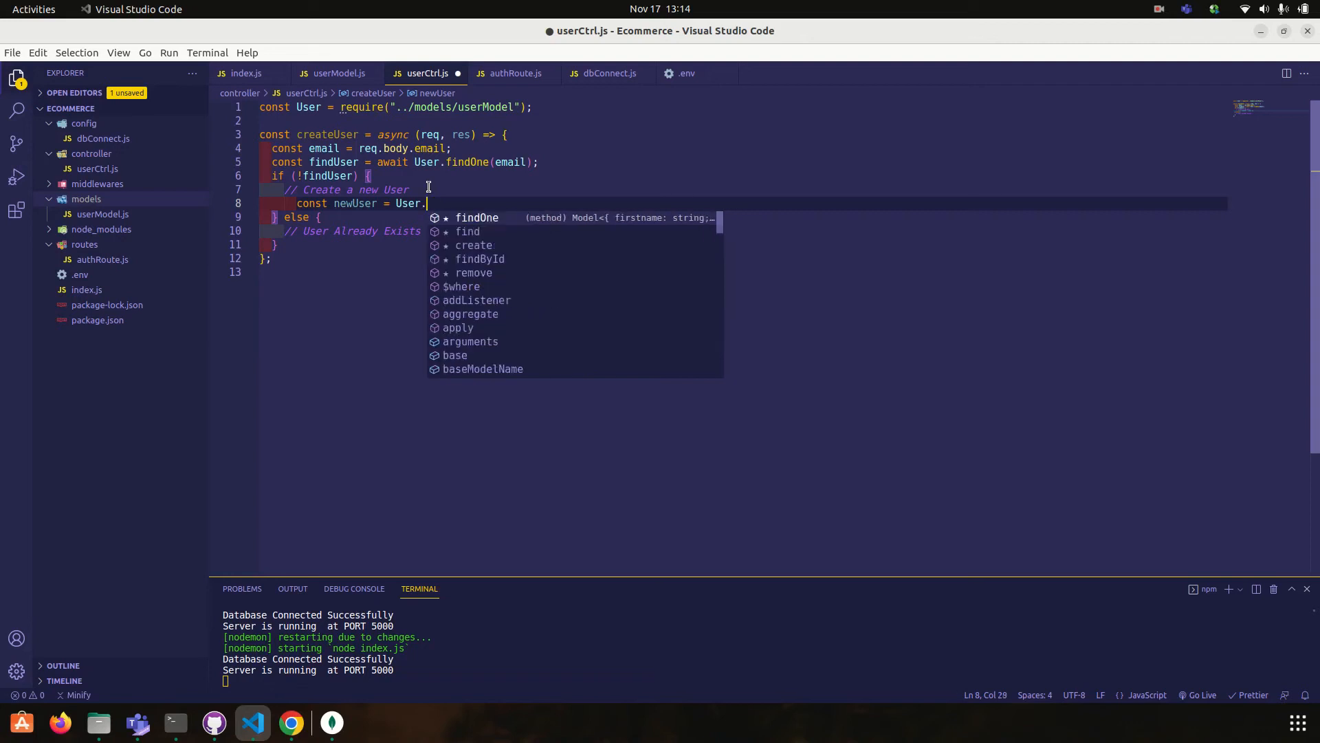
pyautogui.write('create')
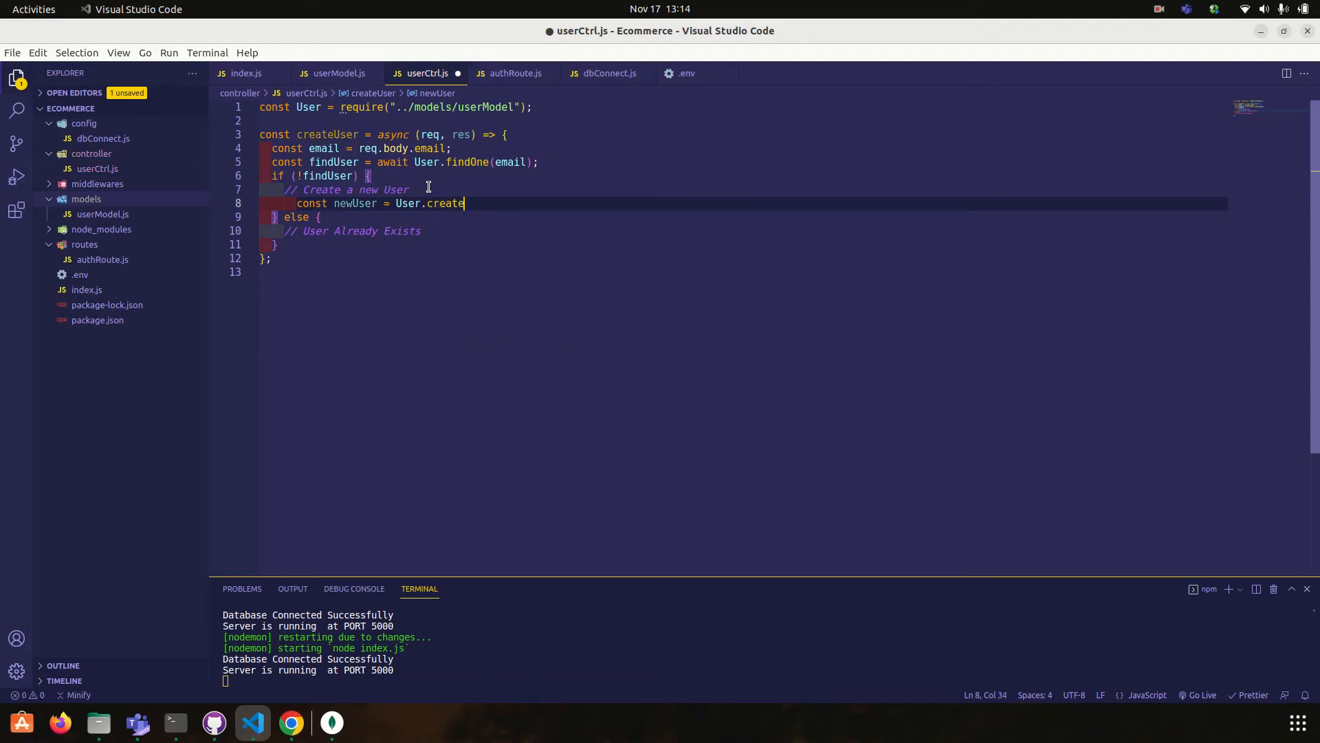
pyautogui.write('(req.b')
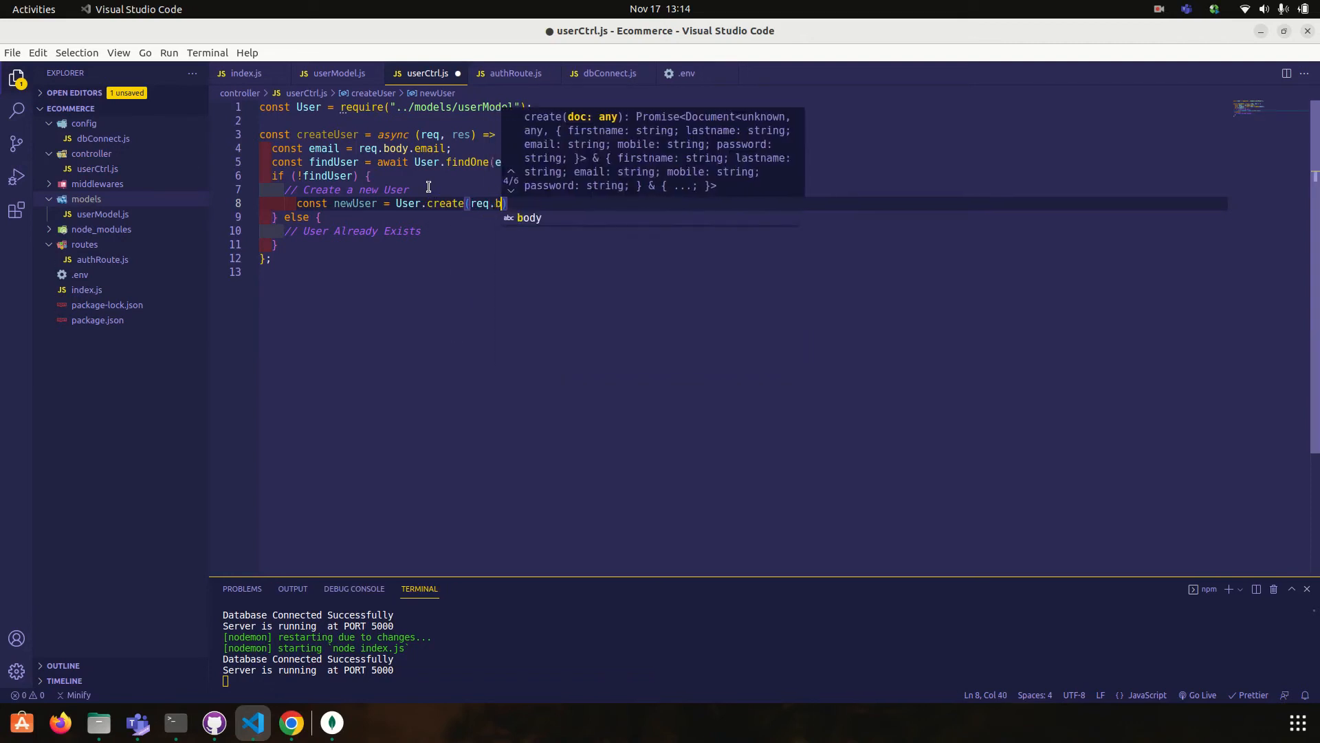
pyautogui.write('ody')
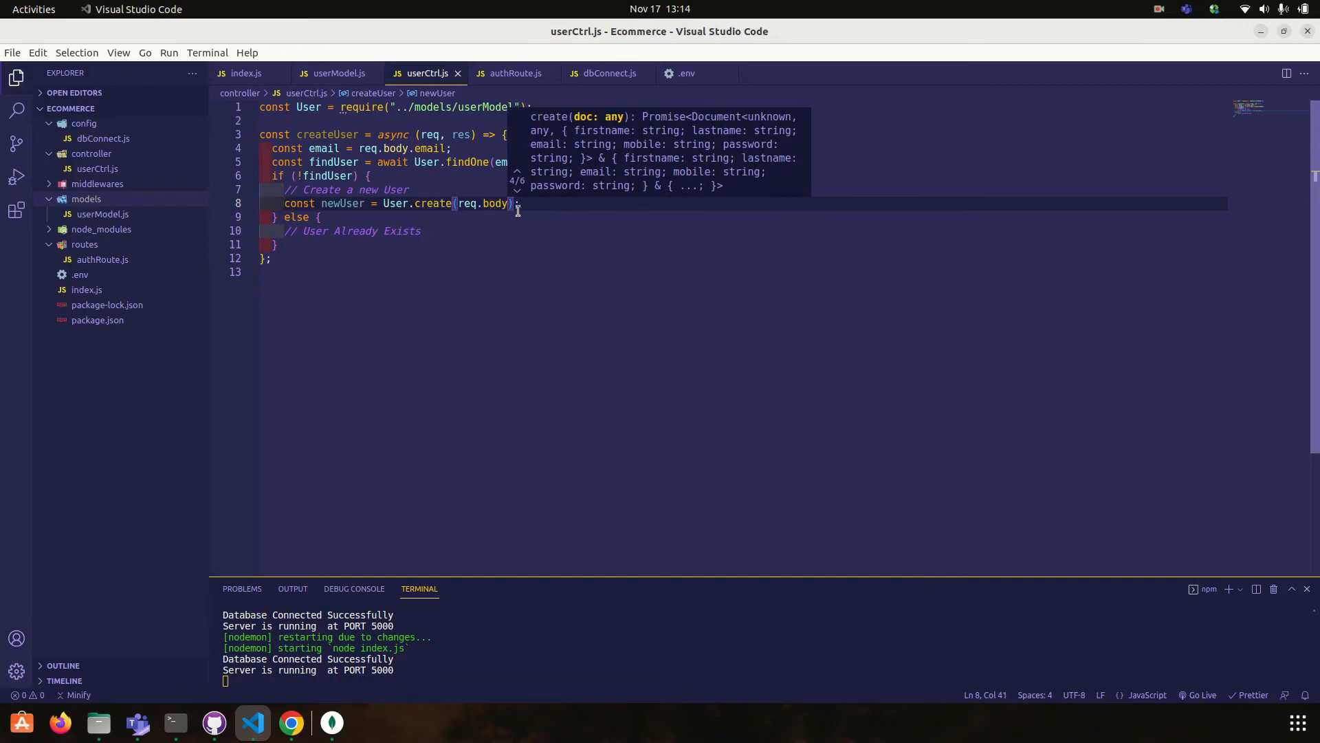
pyautogui.write('req')
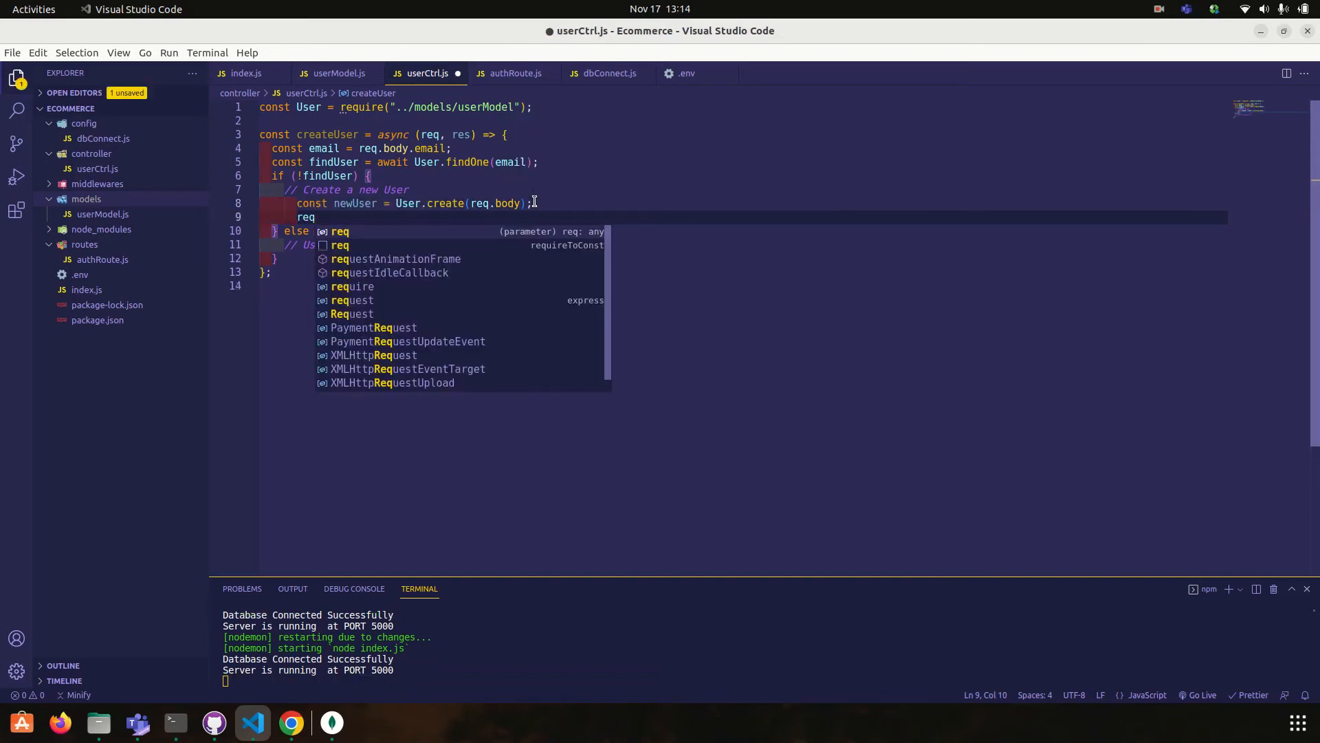
pyautogui.write('res.')
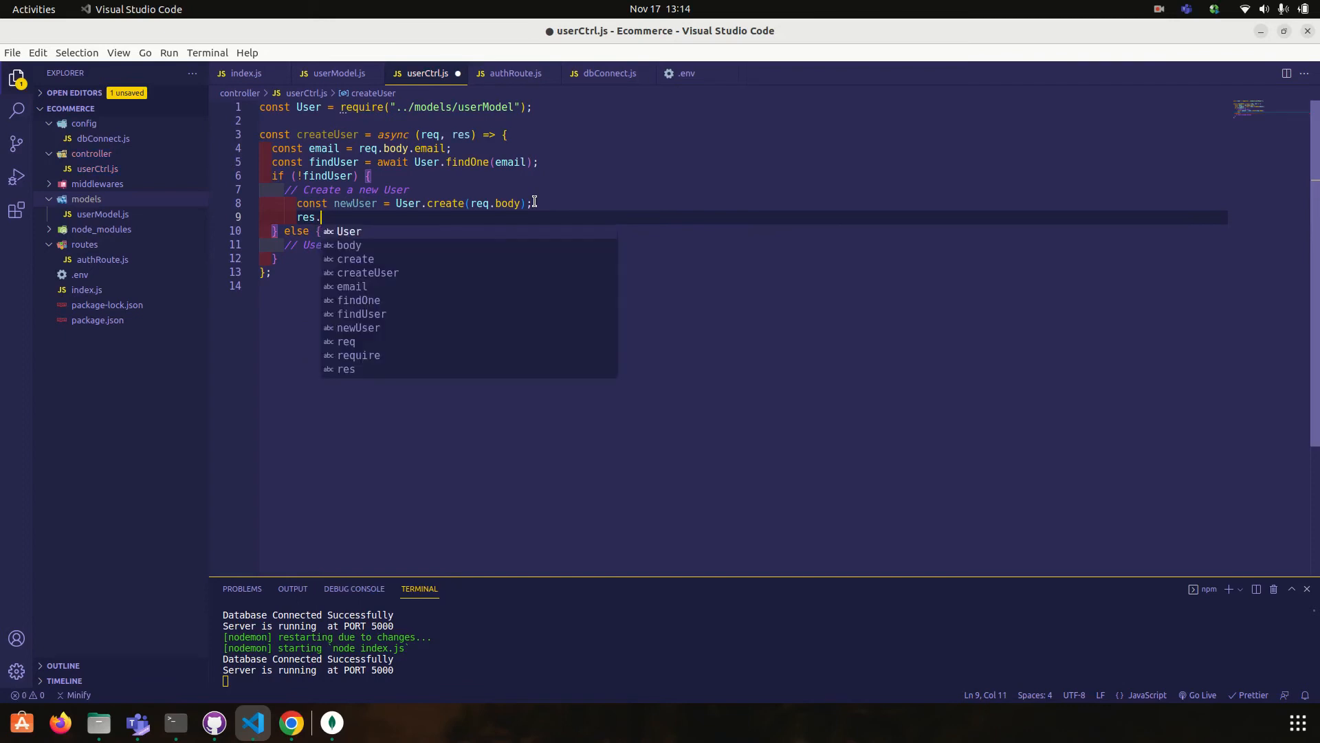
pyautogui.write('json(')
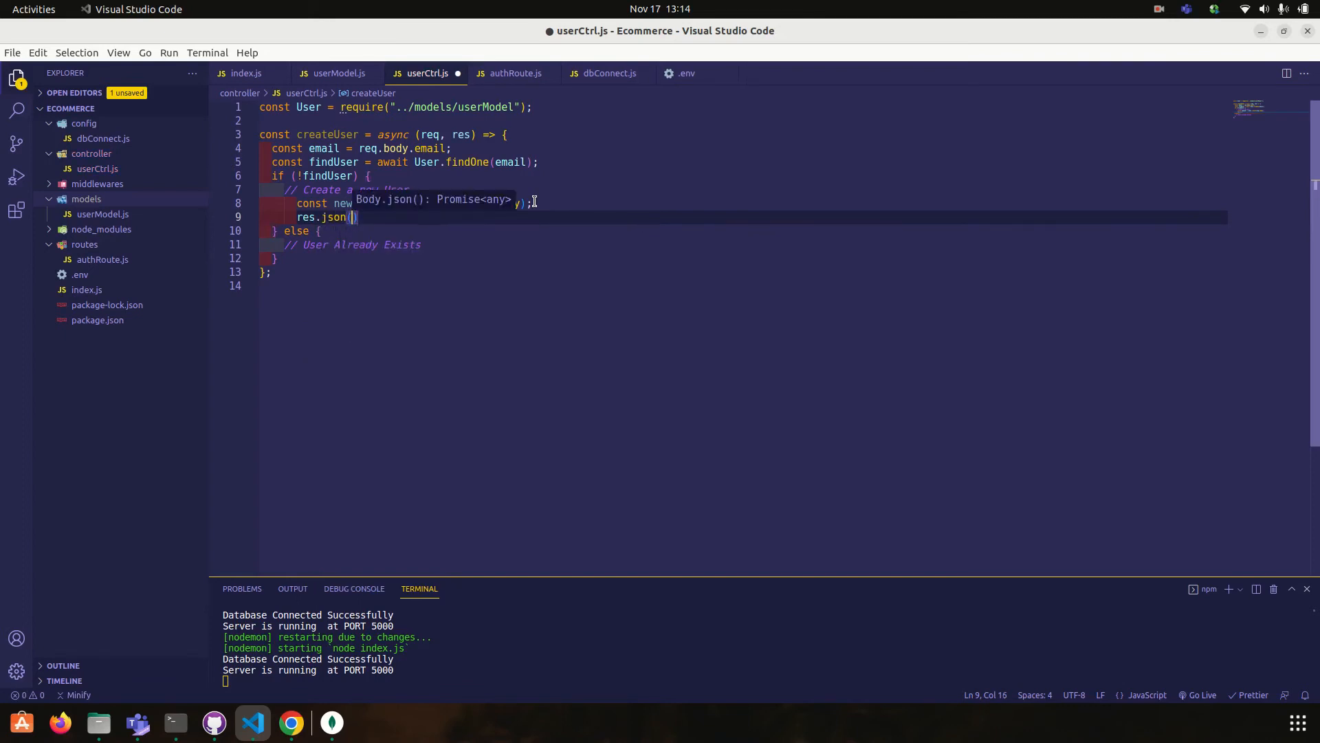
pyautogui.write('newUse')
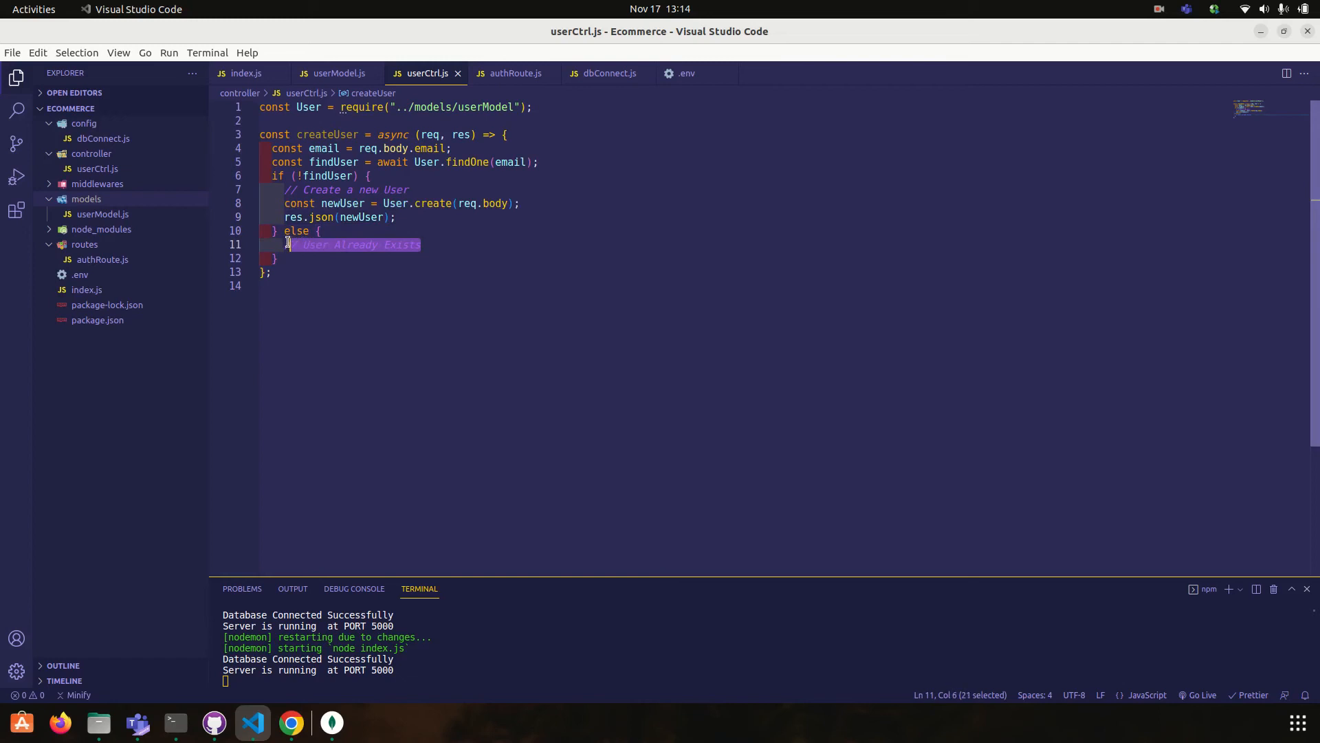
# - Replace the else comment with res.json({ msg: "User Already Exists", success: false })
pyautogui.write('res.json({')
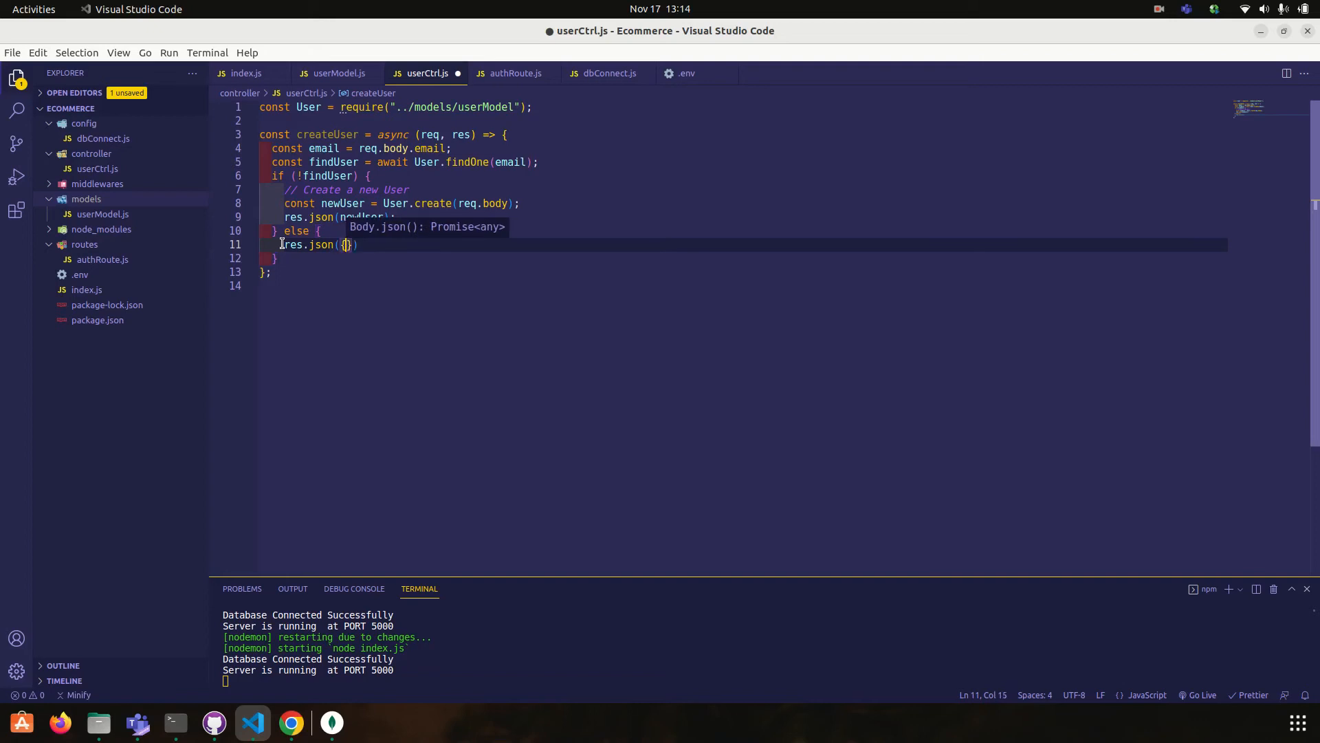
pyautogui.write('msg')
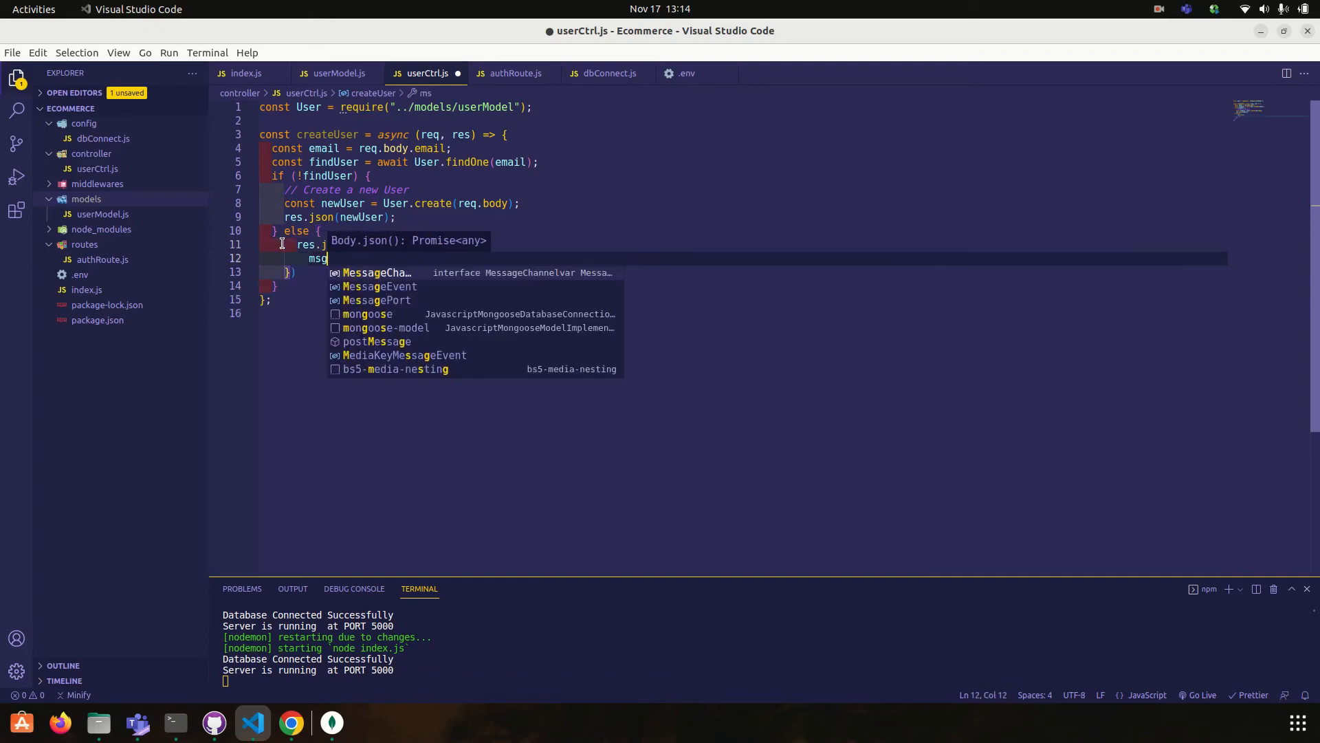
pyautogui.write(':""')
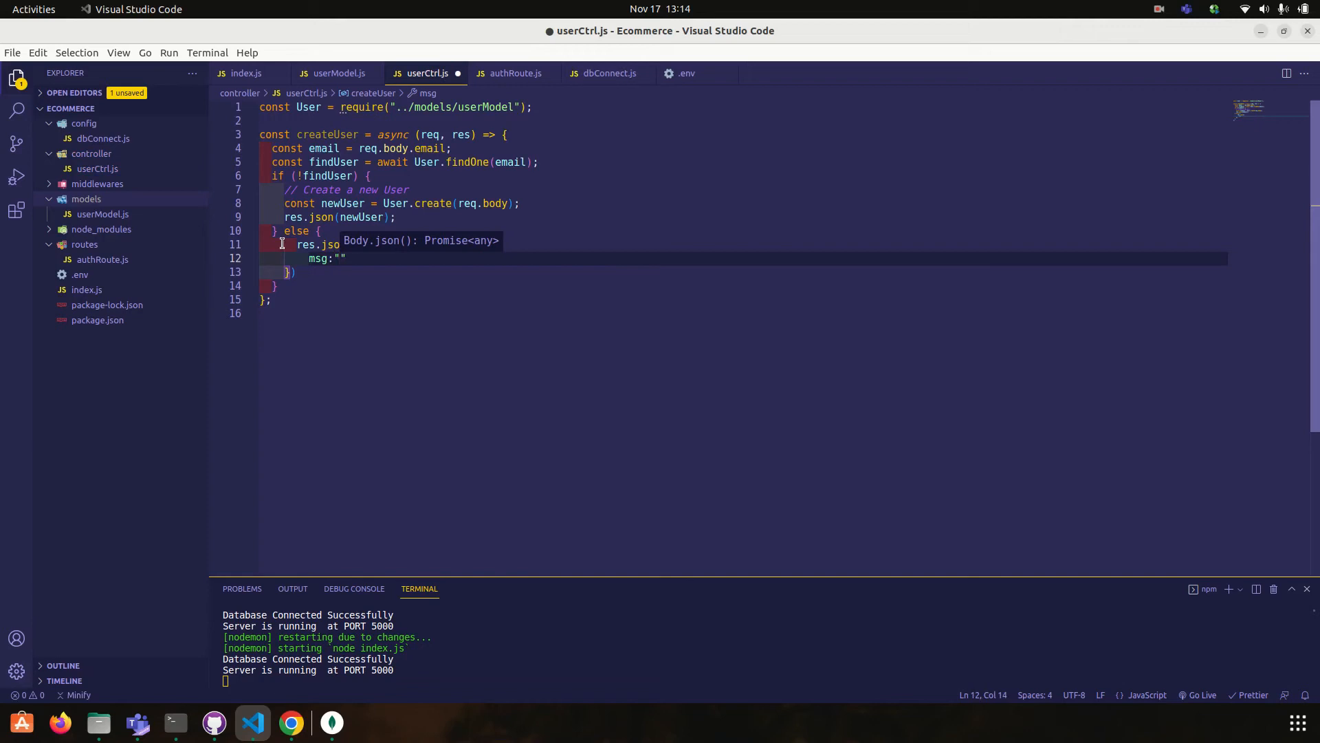
pyautogui.write('User Already Ex')
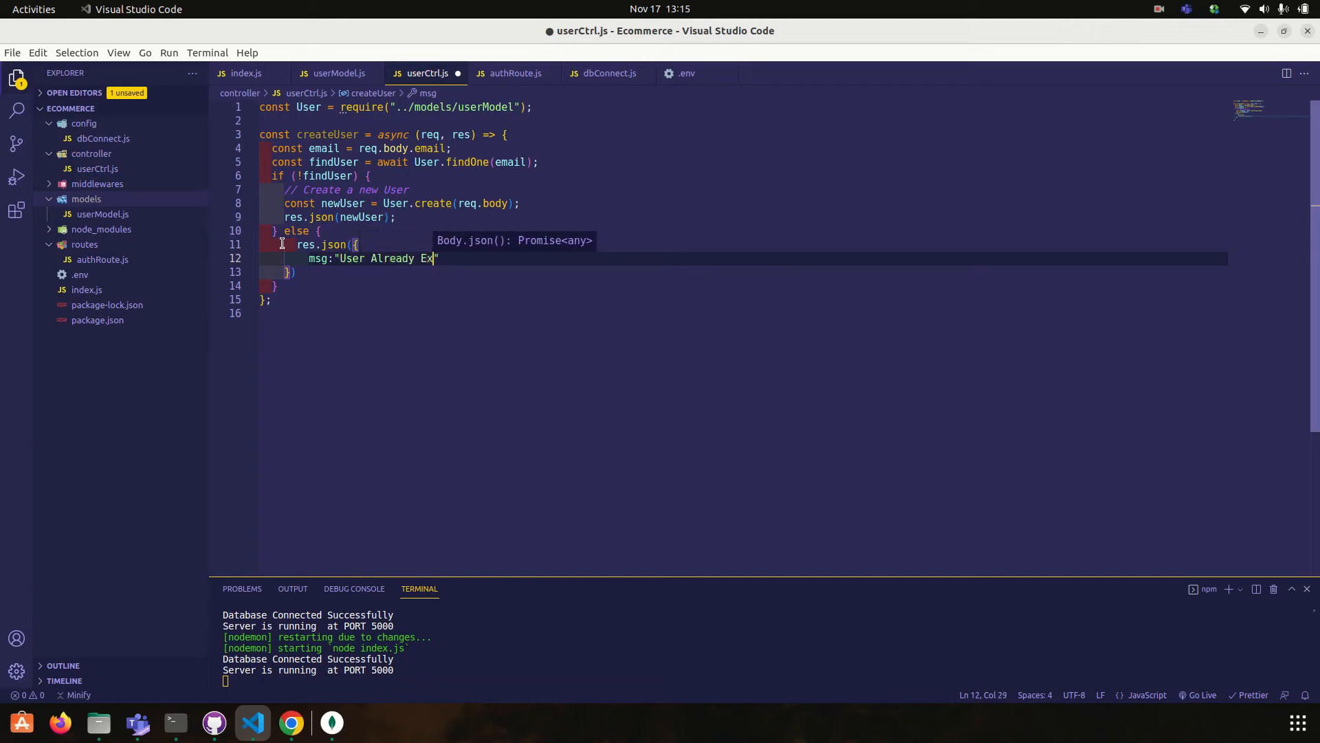
pyautogui.write('ists')
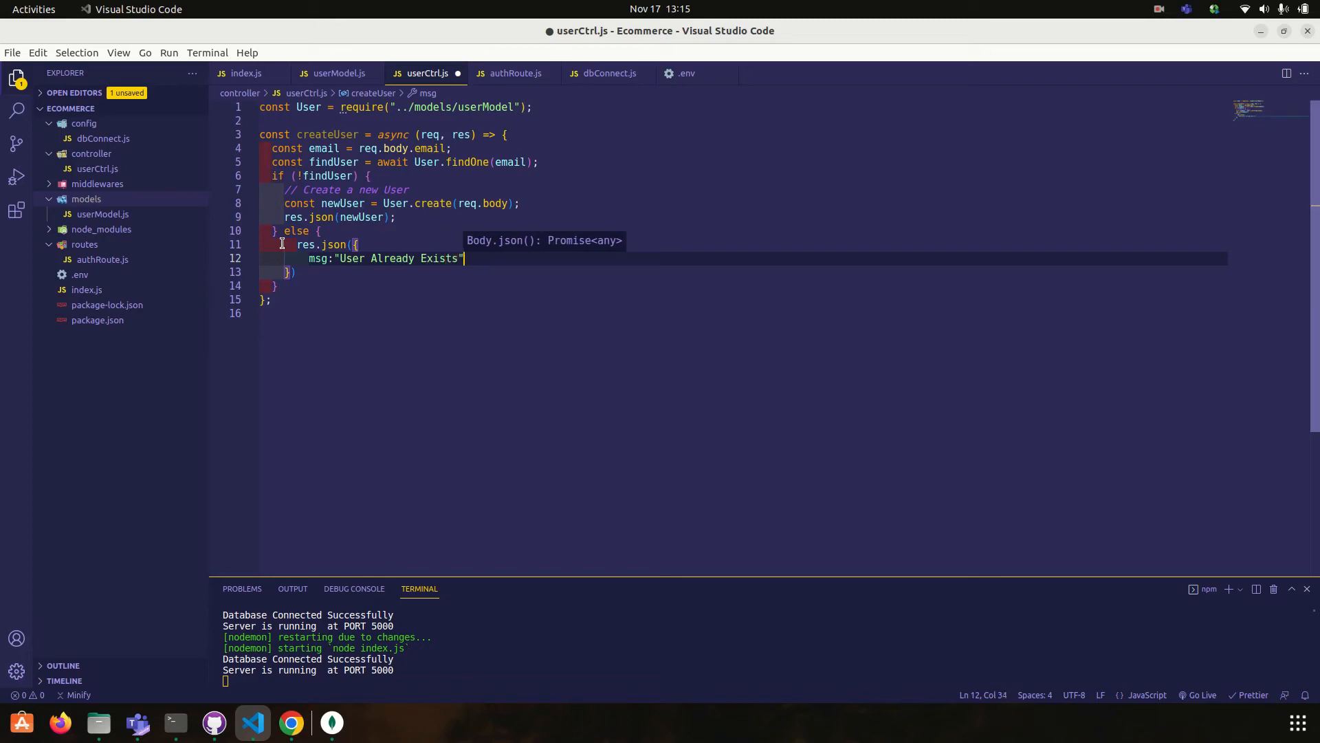
pyautogui.write('s')
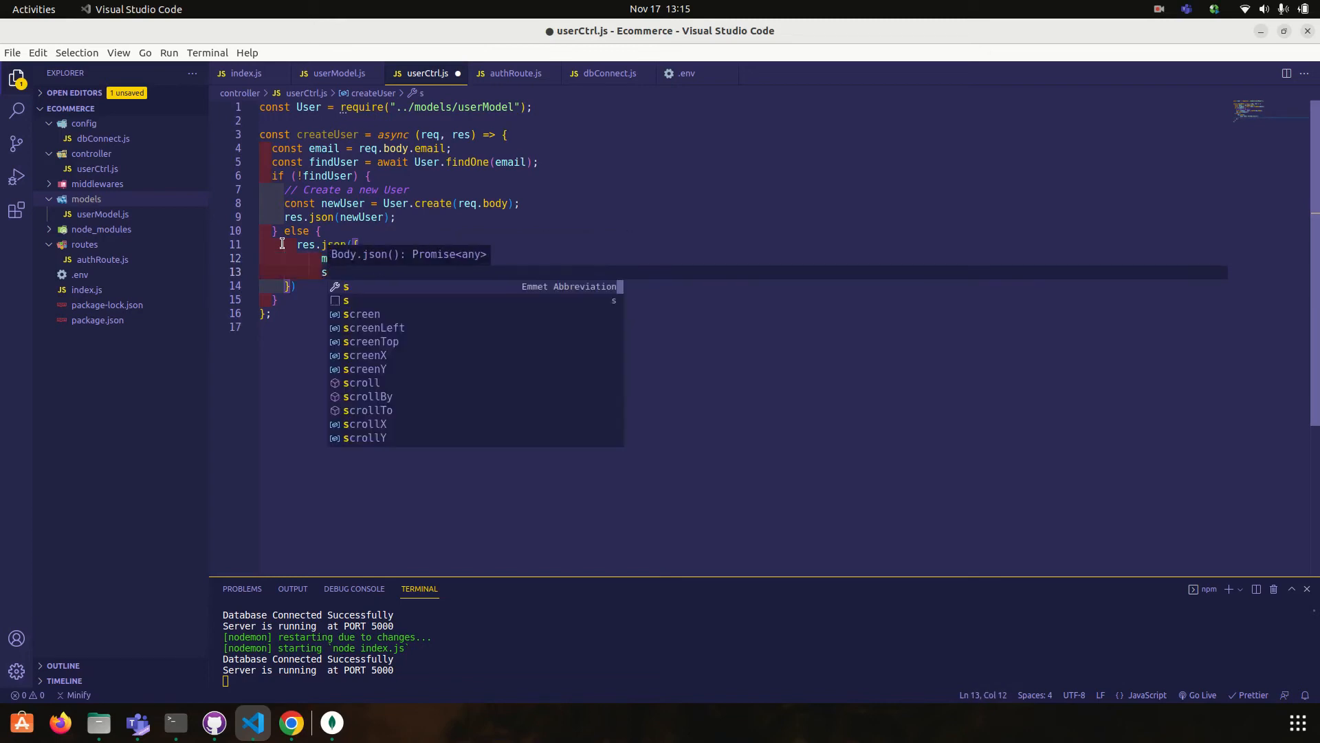
pyautogui.write('ta')
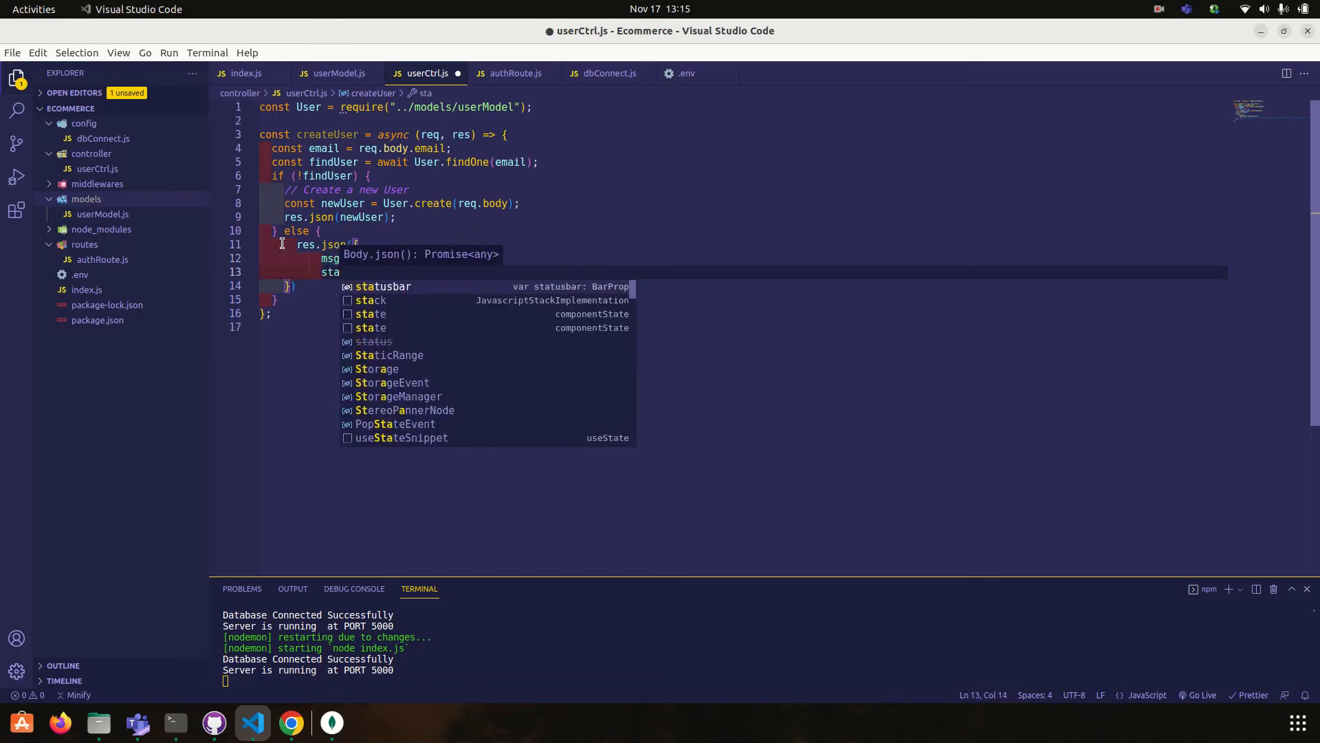
pyautogui.write('uccess: false,')
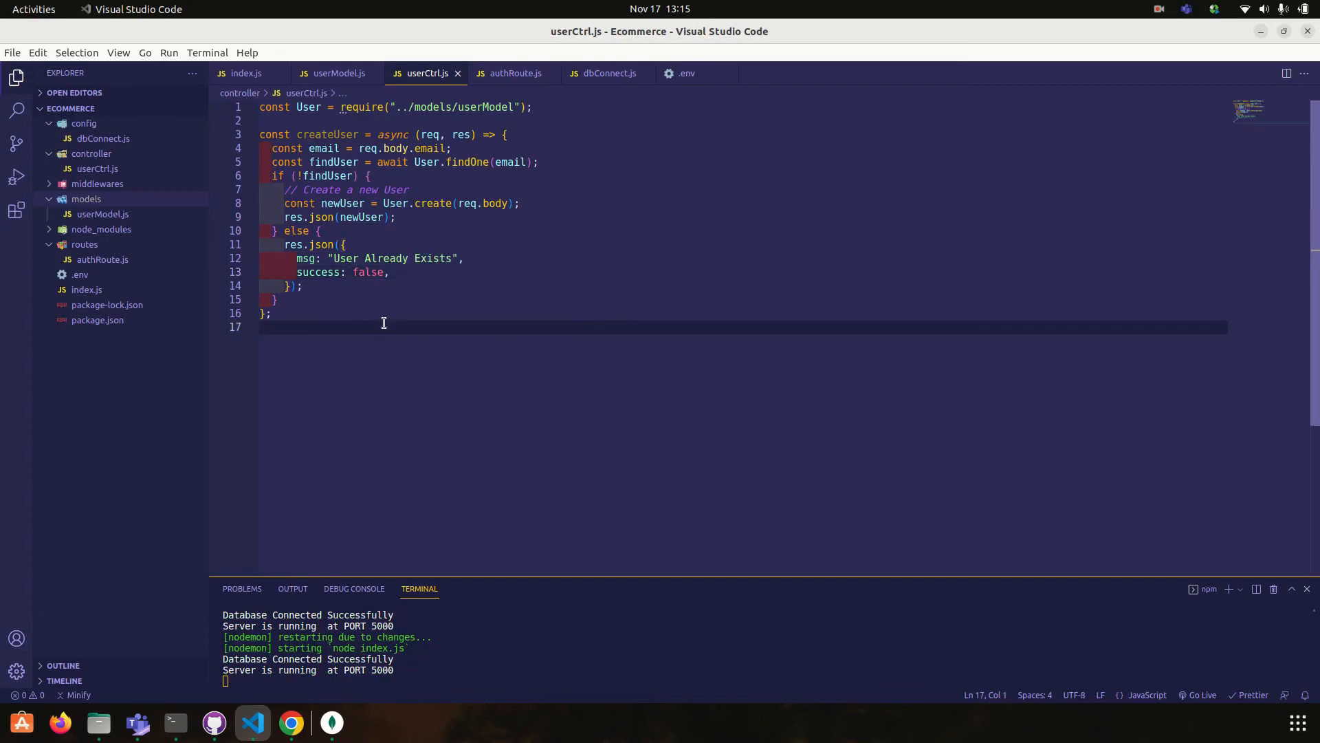
# - Add module.exports = { createUser } to userCtrl.js and return to authRoute.js
pyautogui.write('module.')
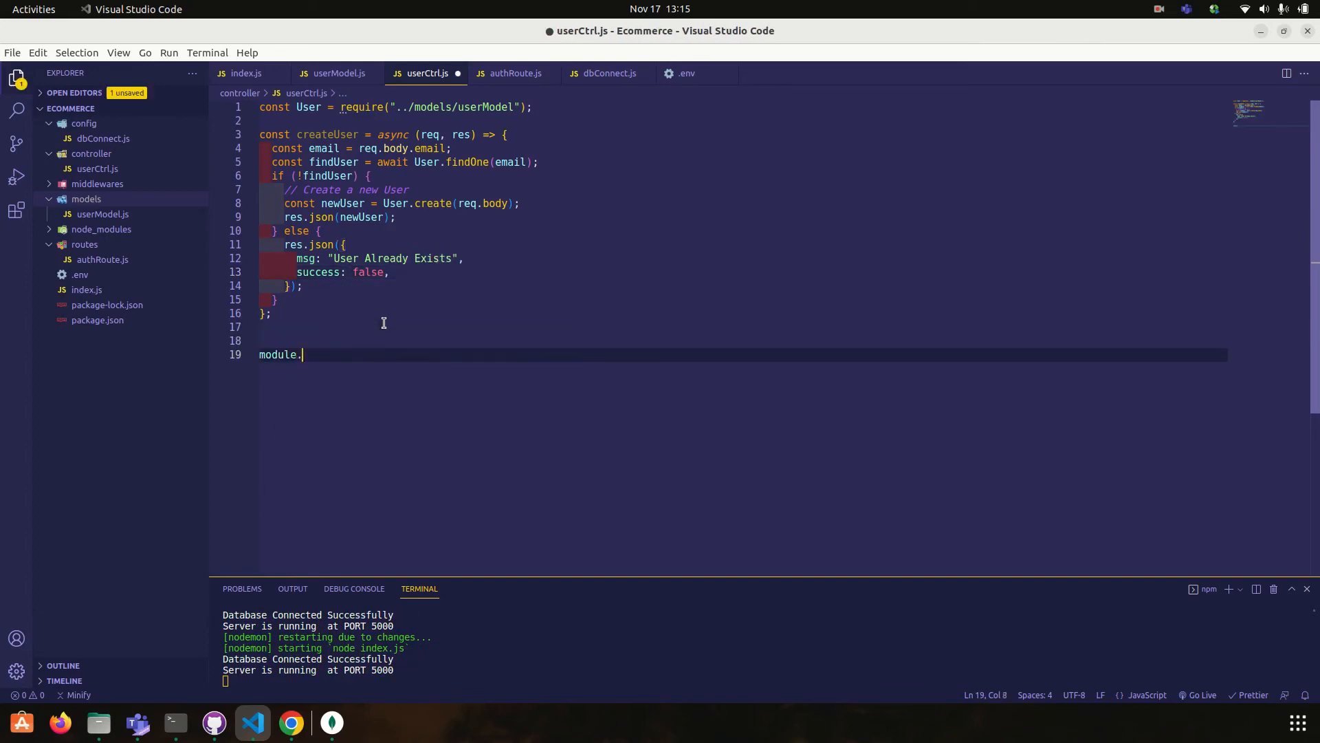
pyautogui.write('exports=')
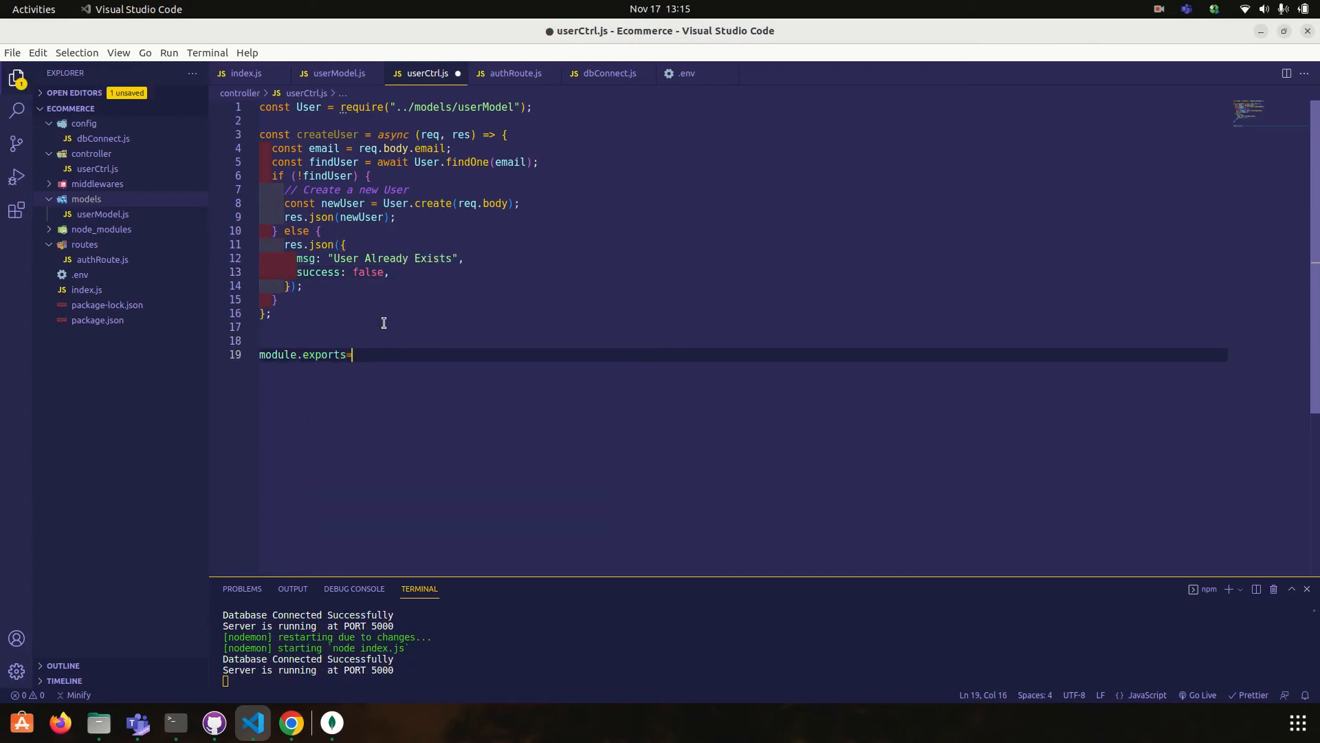
pyautogui.write('{}')
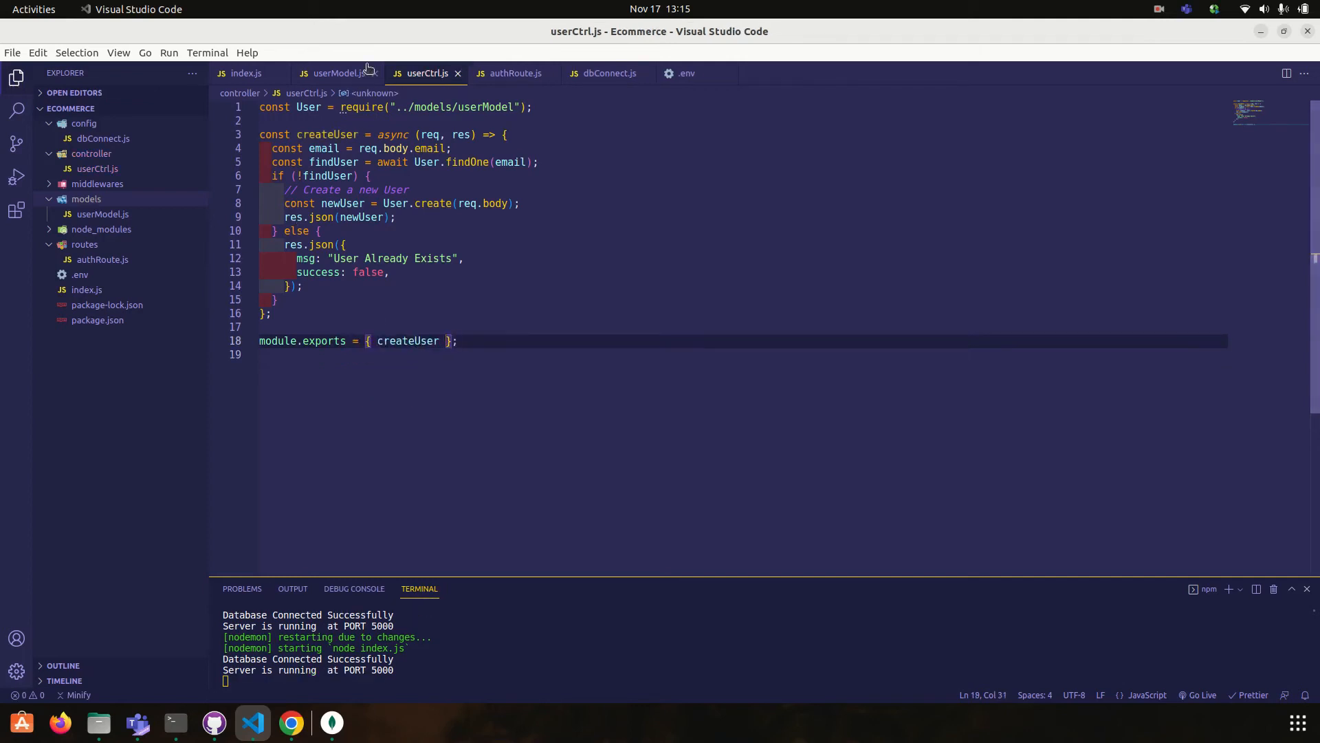
pyautogui.click(513, 74)
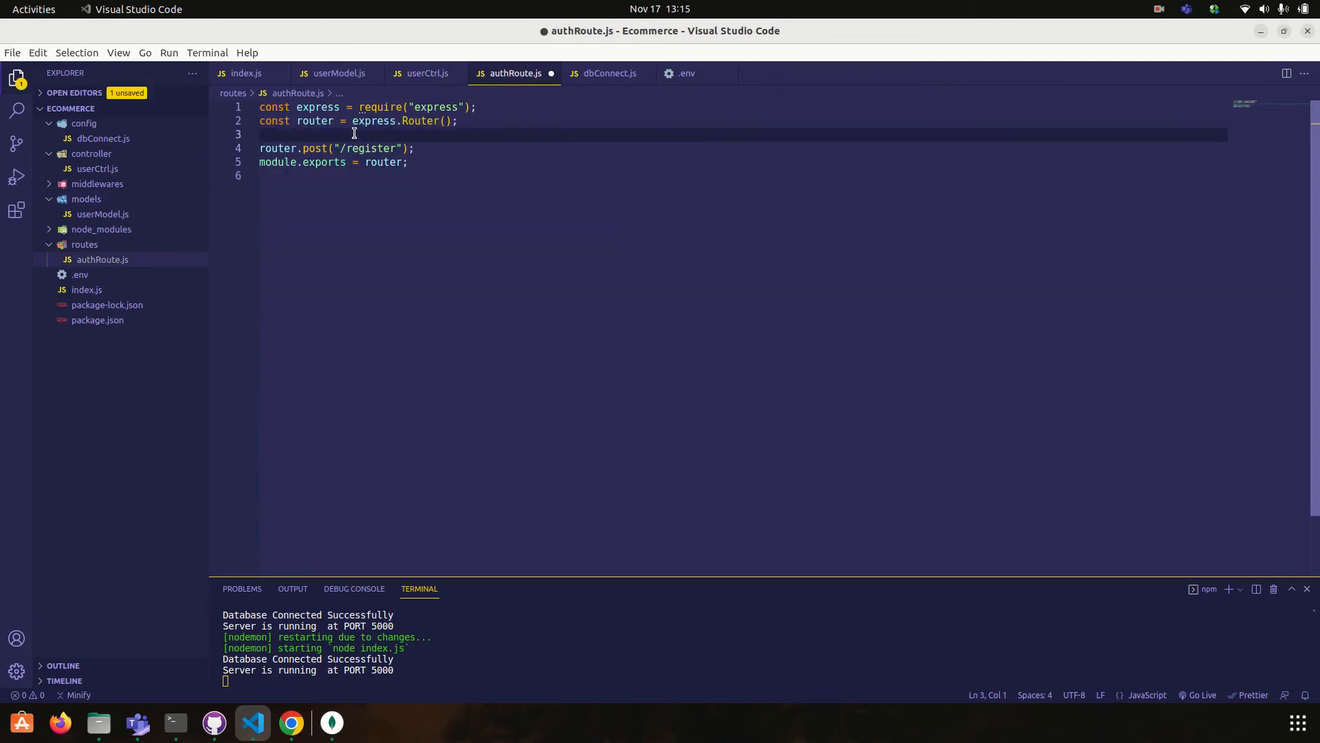
# - Import createUser from the user controller and pass it to router.post("/register")
pyautogui.write('cre')
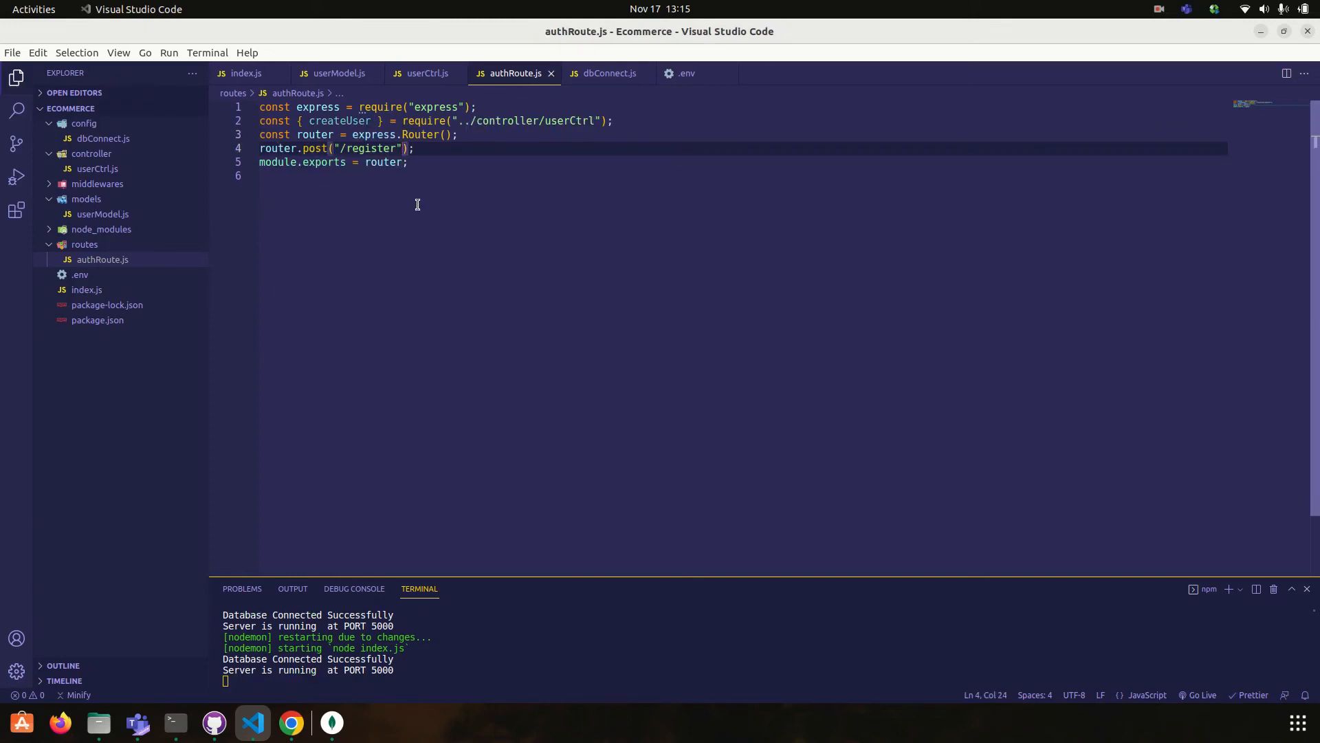
pyautogui.write(', createUser')
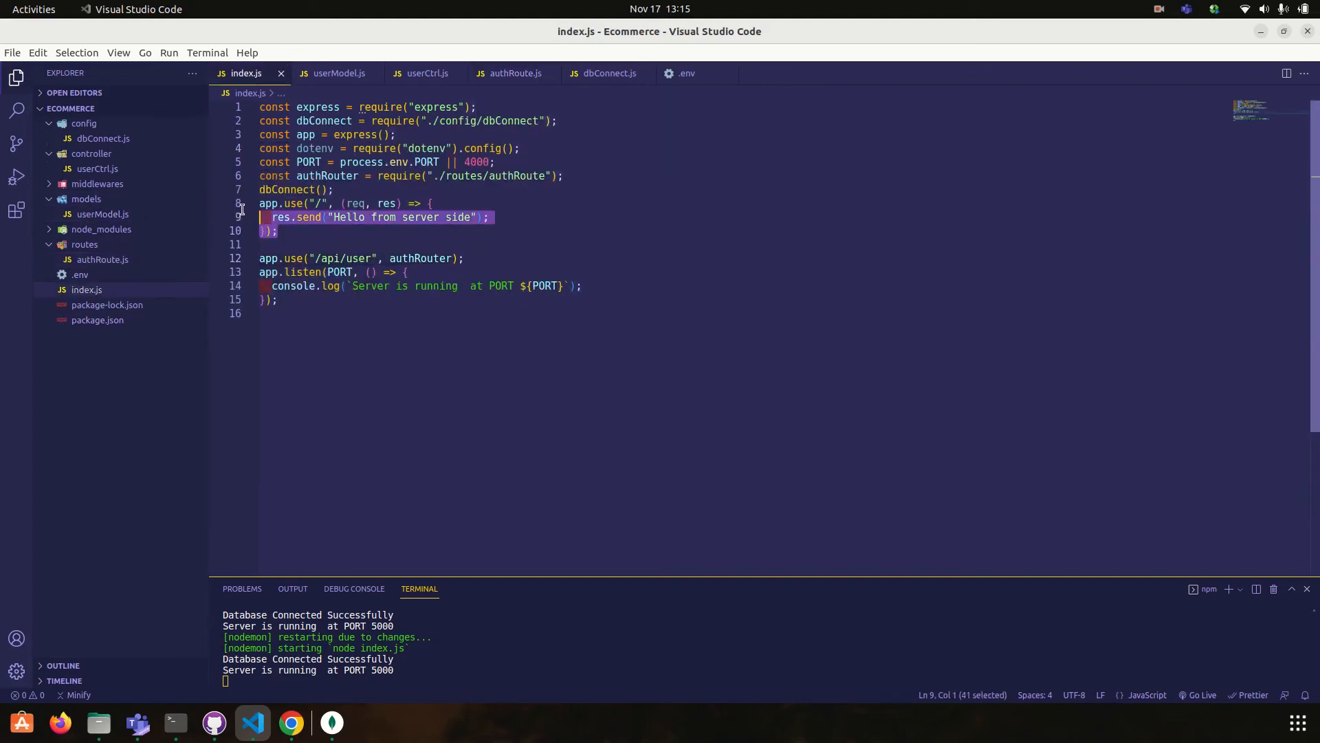
pyautogui.press('Delete')
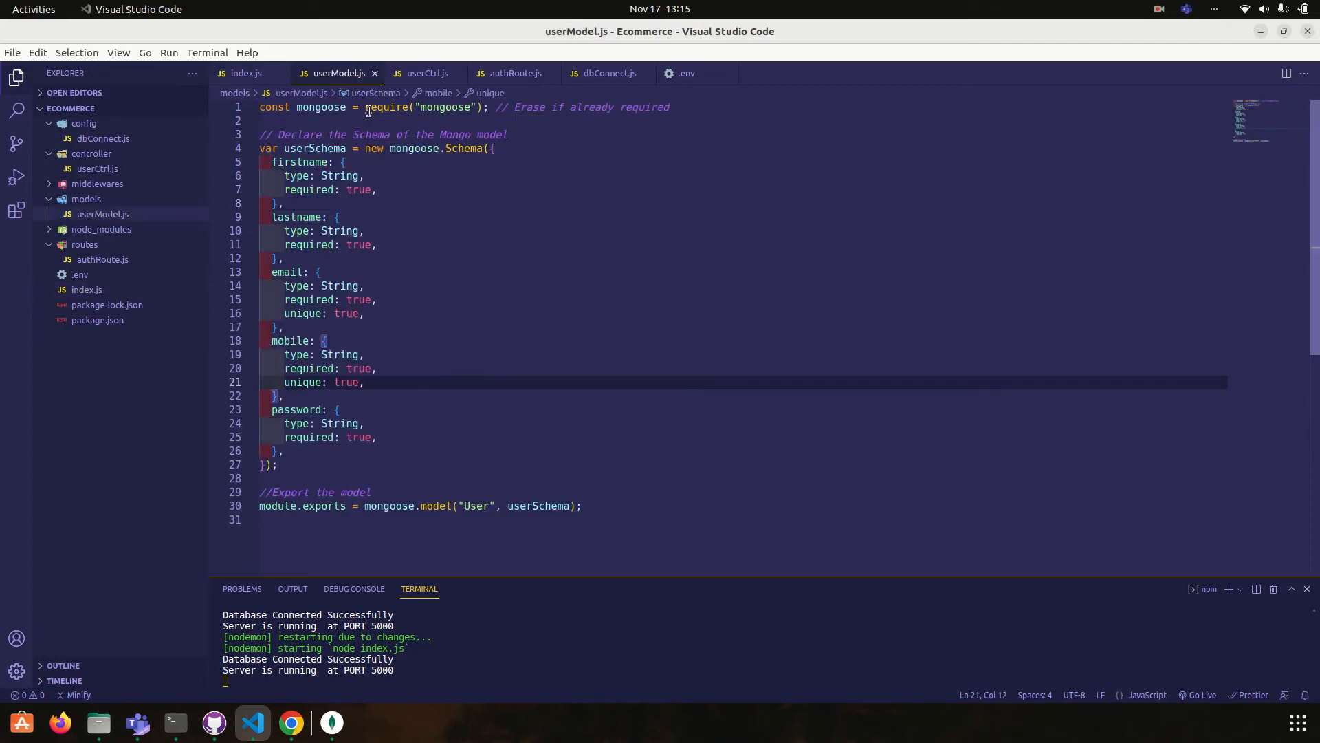
# - Review the controller, routes and database connection files, then launch Postman
pyautogui.click(424, 73)
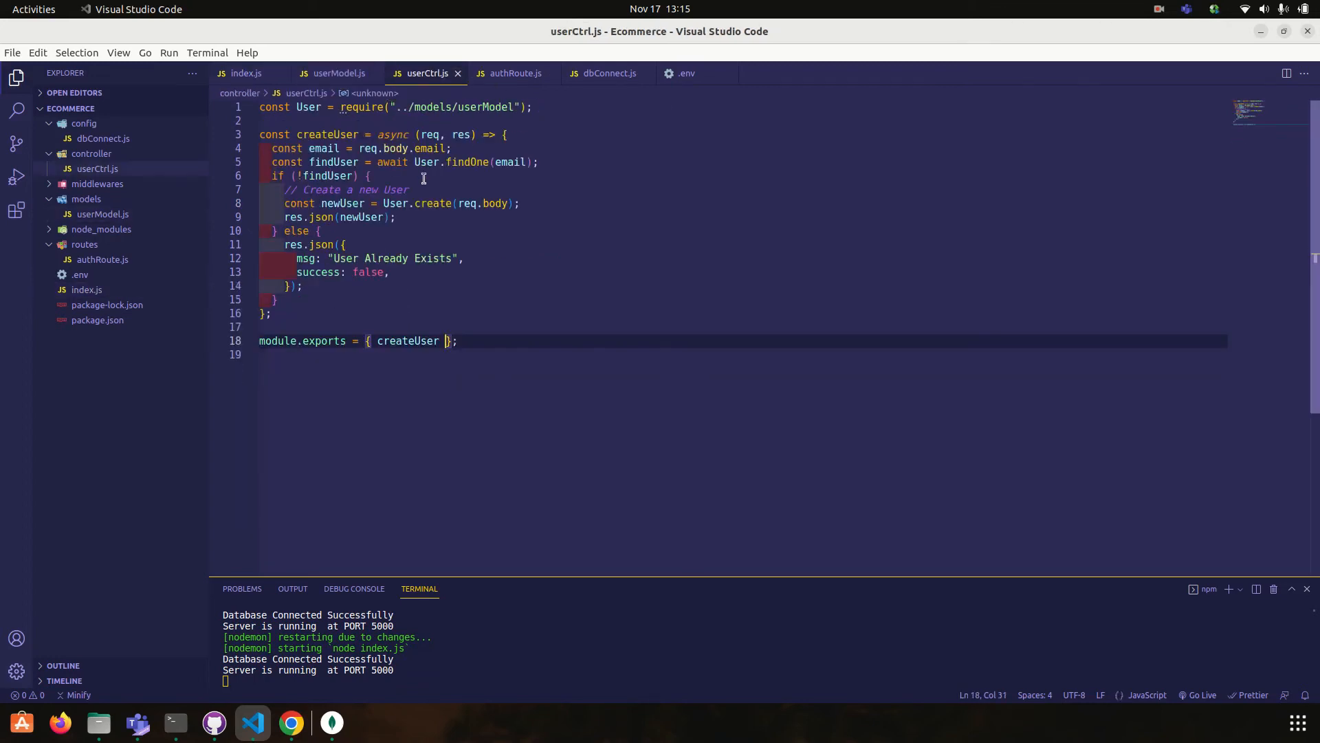
pyautogui.click(514, 74)
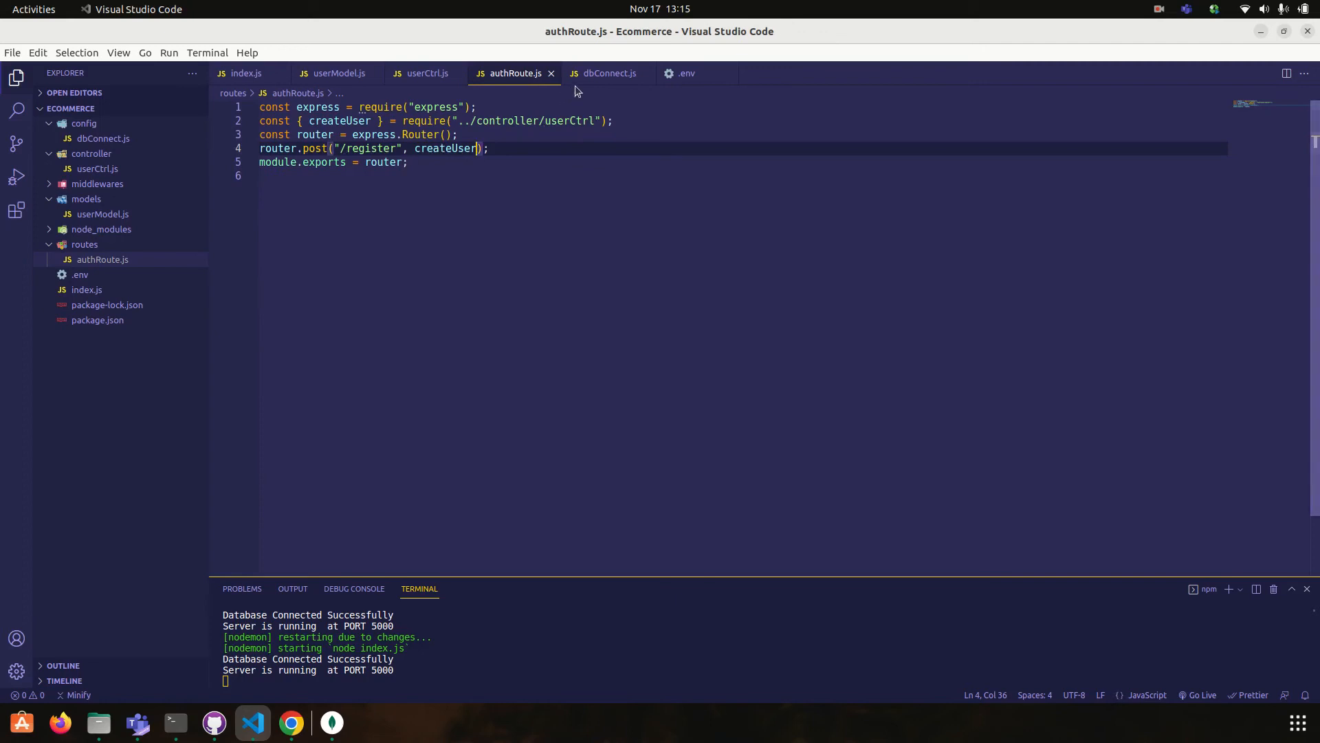
pyautogui.click(607, 73)
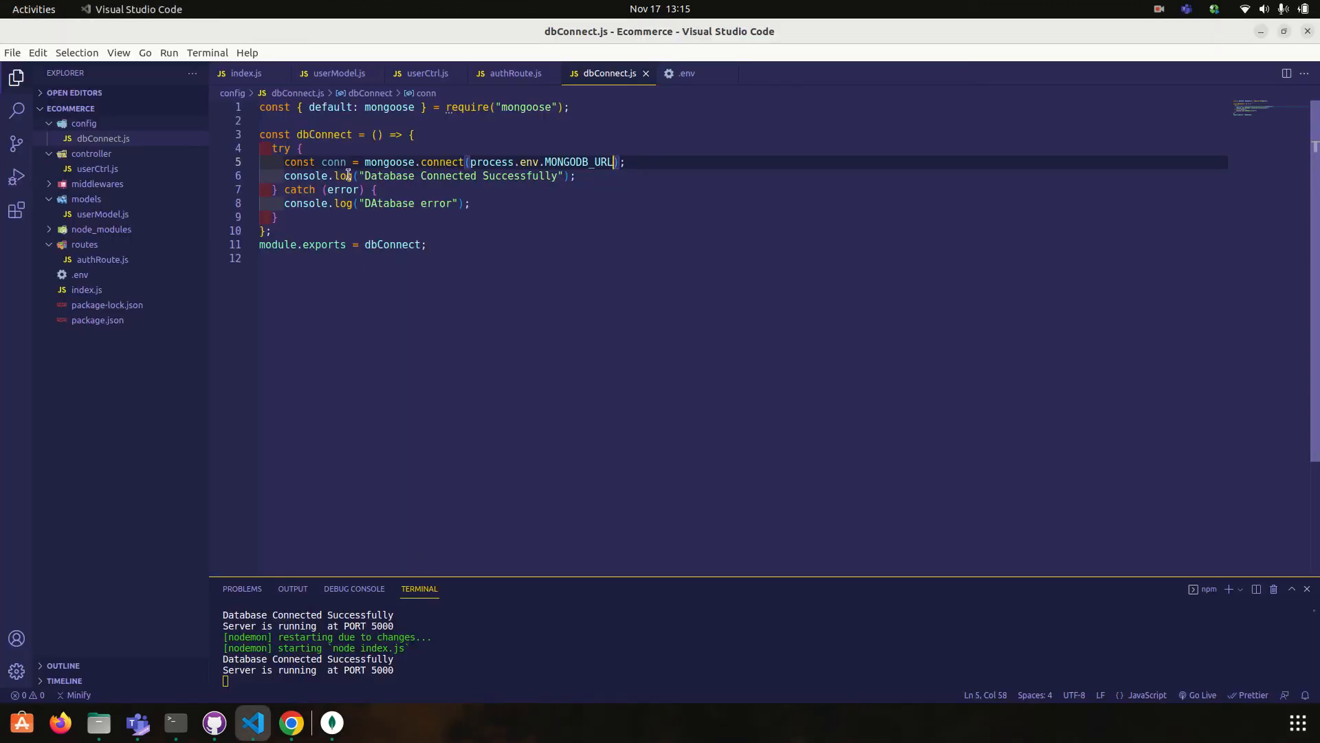
pyautogui.click(330, 723)
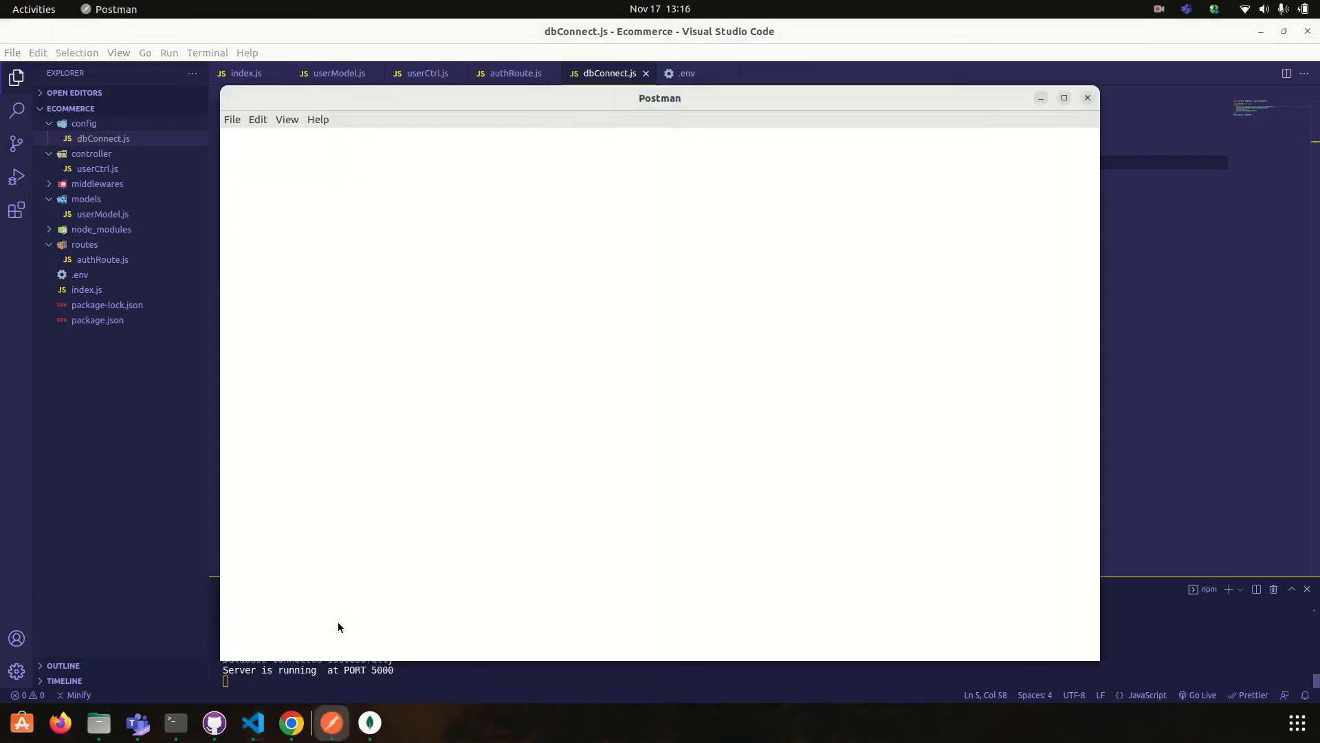
# - Maximize Postman, skip sign-in, and create a new collection in the Scratch Pad
pyautogui.click(1064, 98)
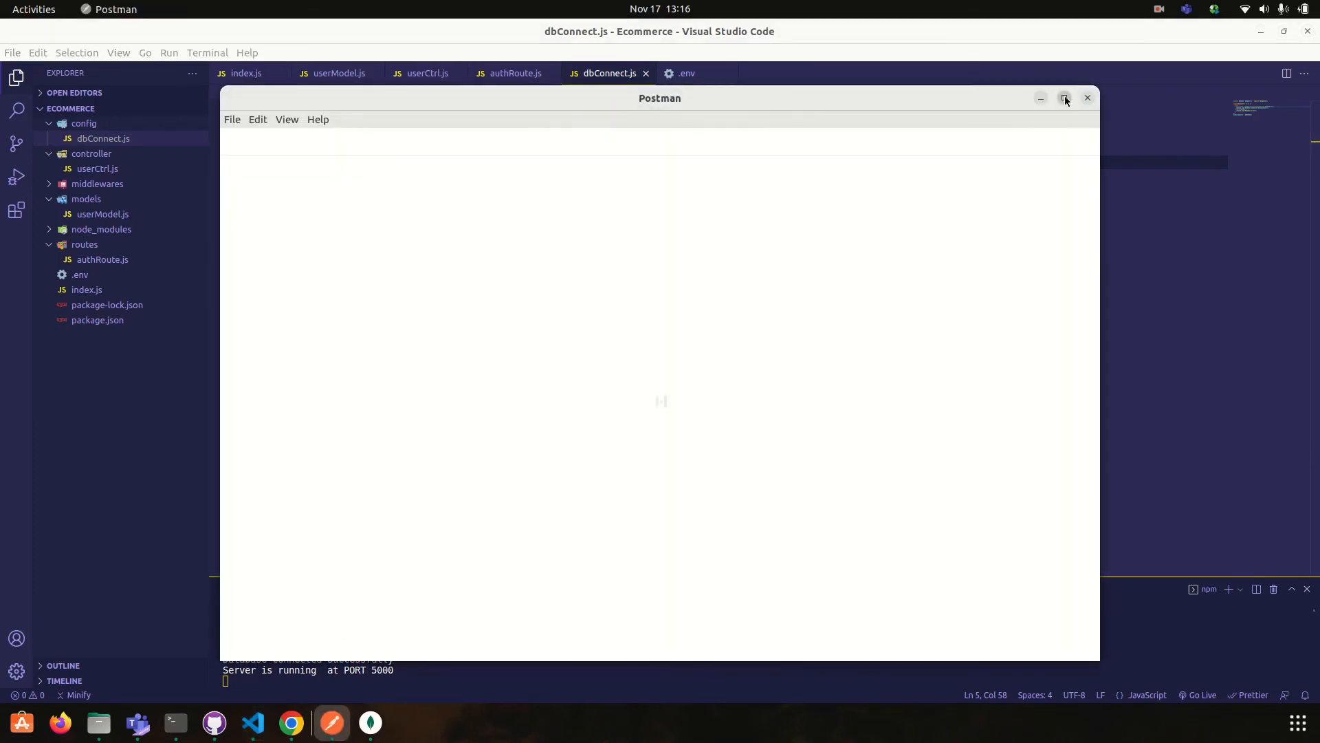
pyautogui.click(1064, 99)
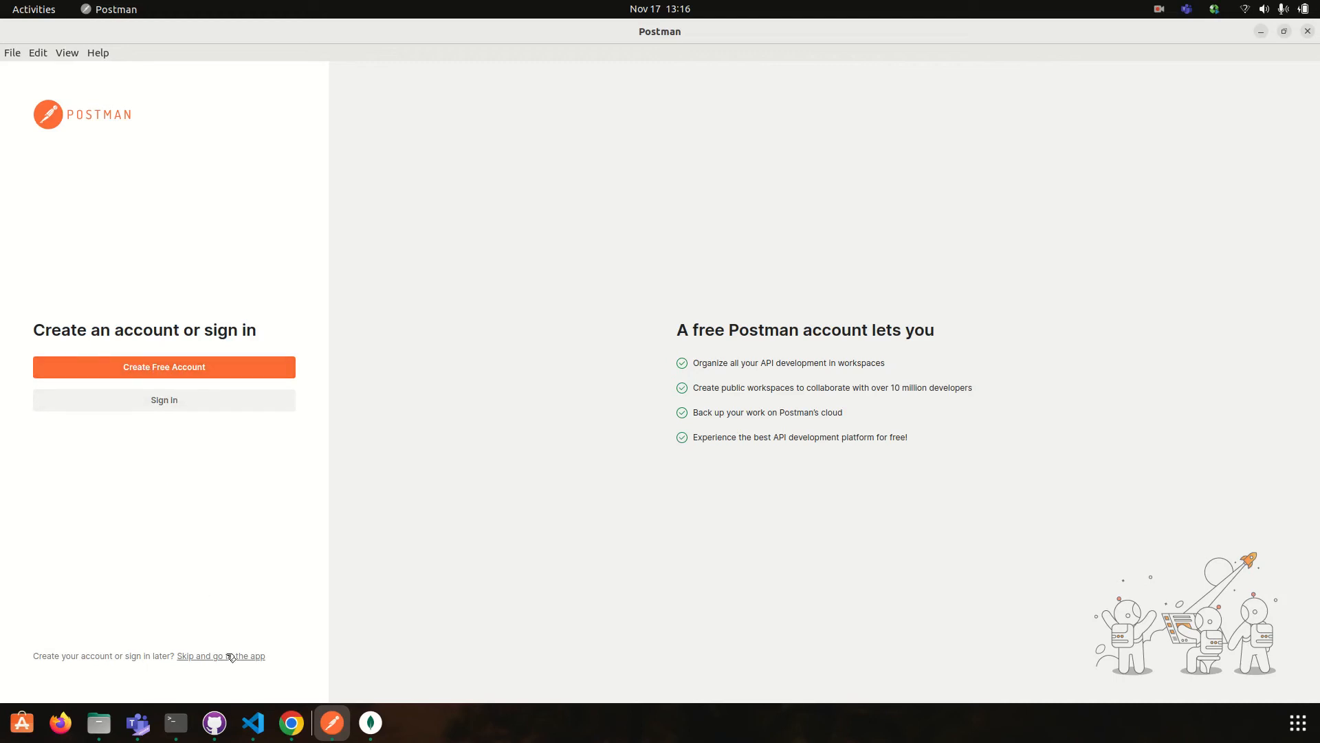
pyautogui.click(220, 656)
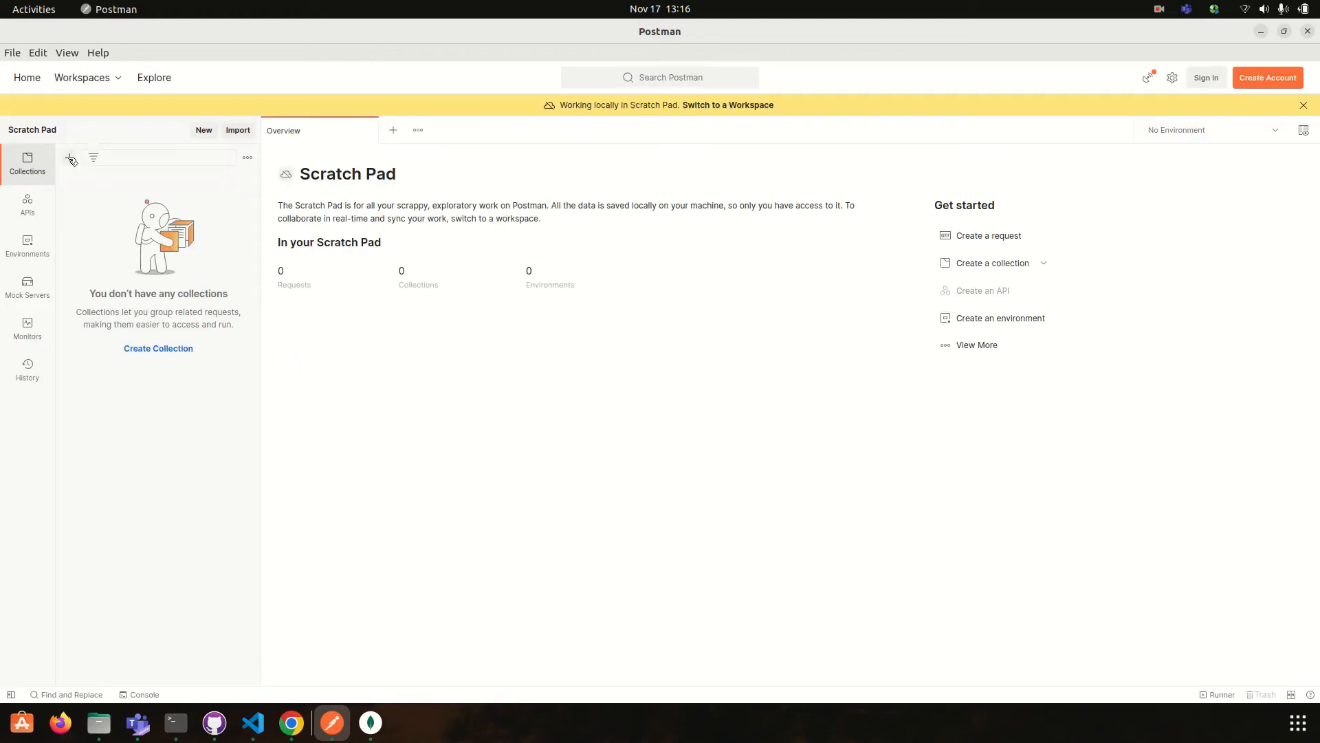
pyautogui.click(69, 158)
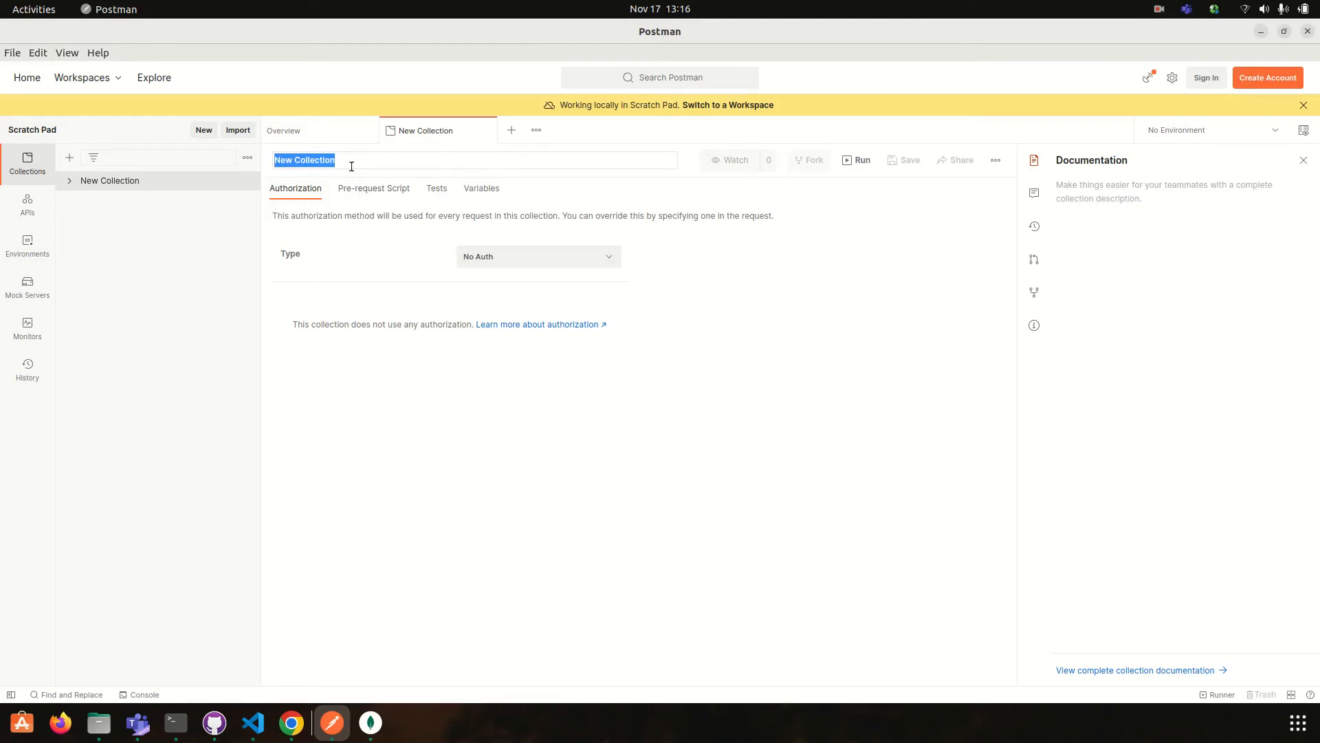
# - Rename the collection to Digitic and add a POST request named 'Register A User'
pyautogui.write('D')
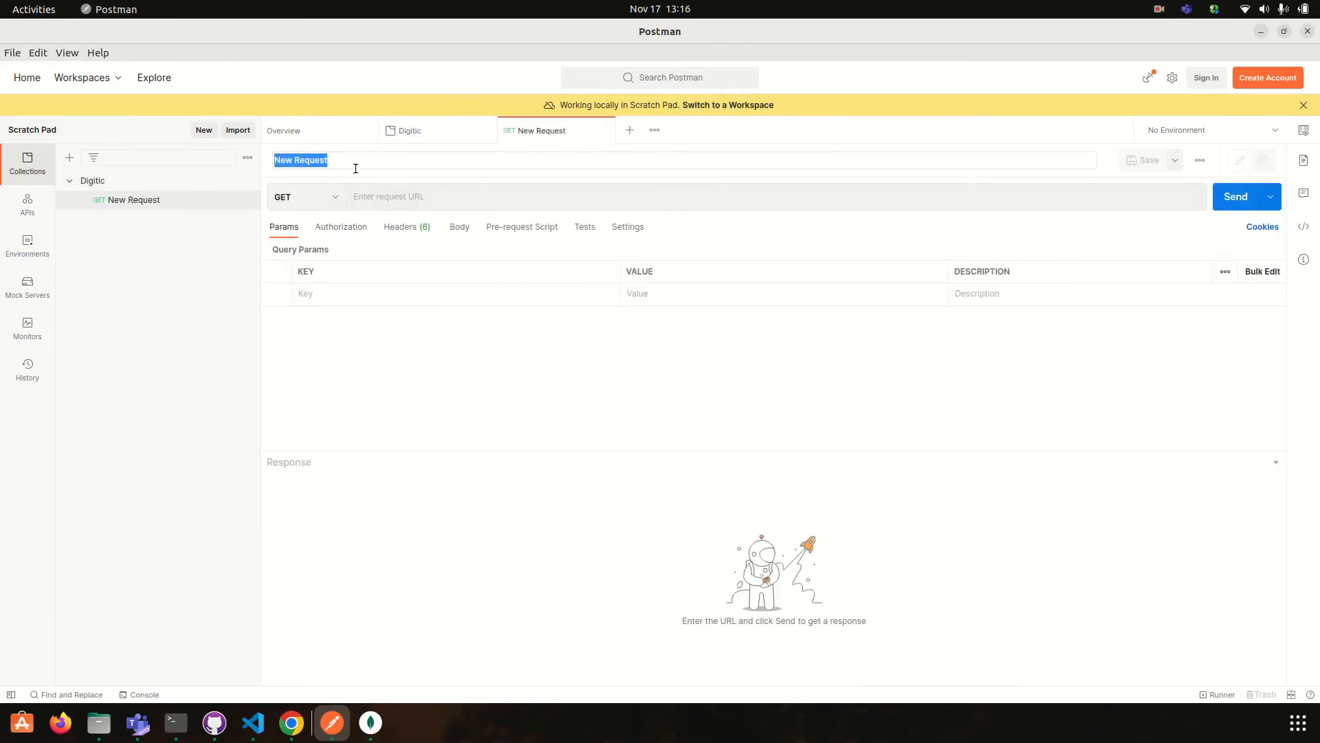
pyautogui.write('loca')
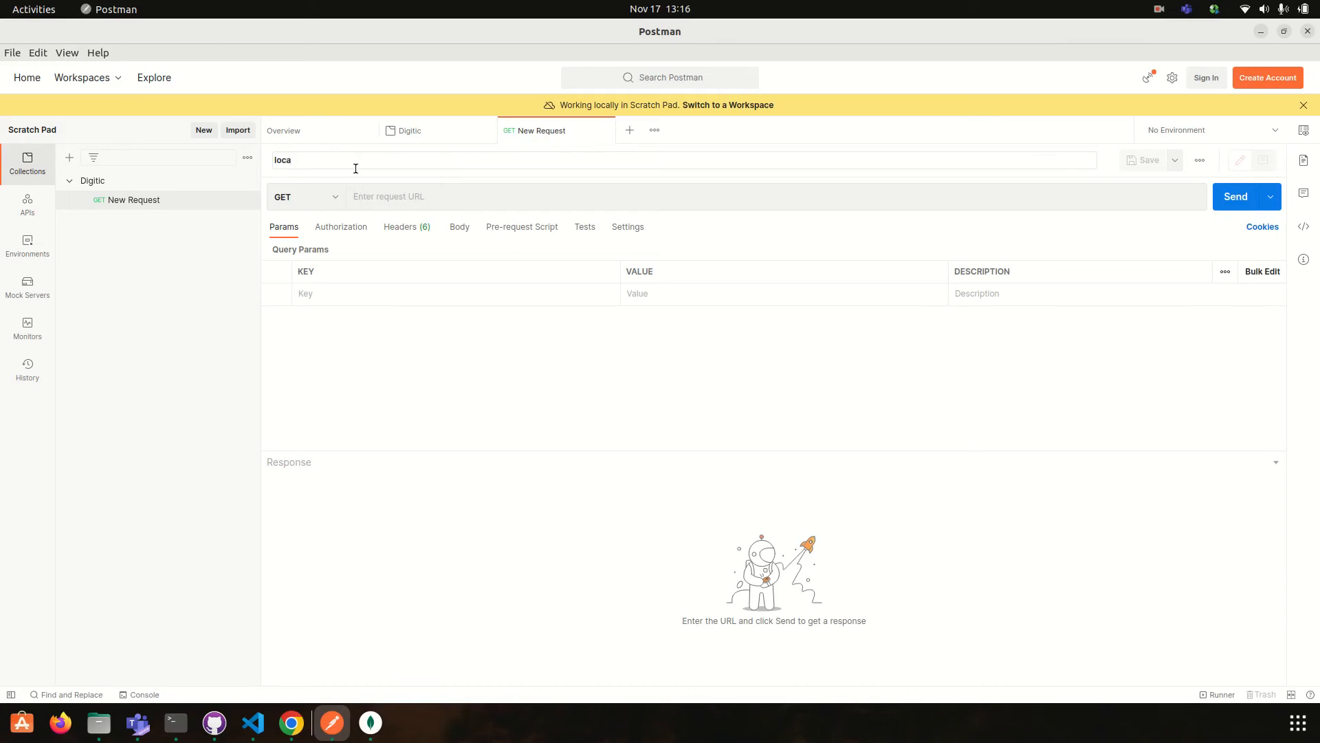
pyautogui.write('Register')
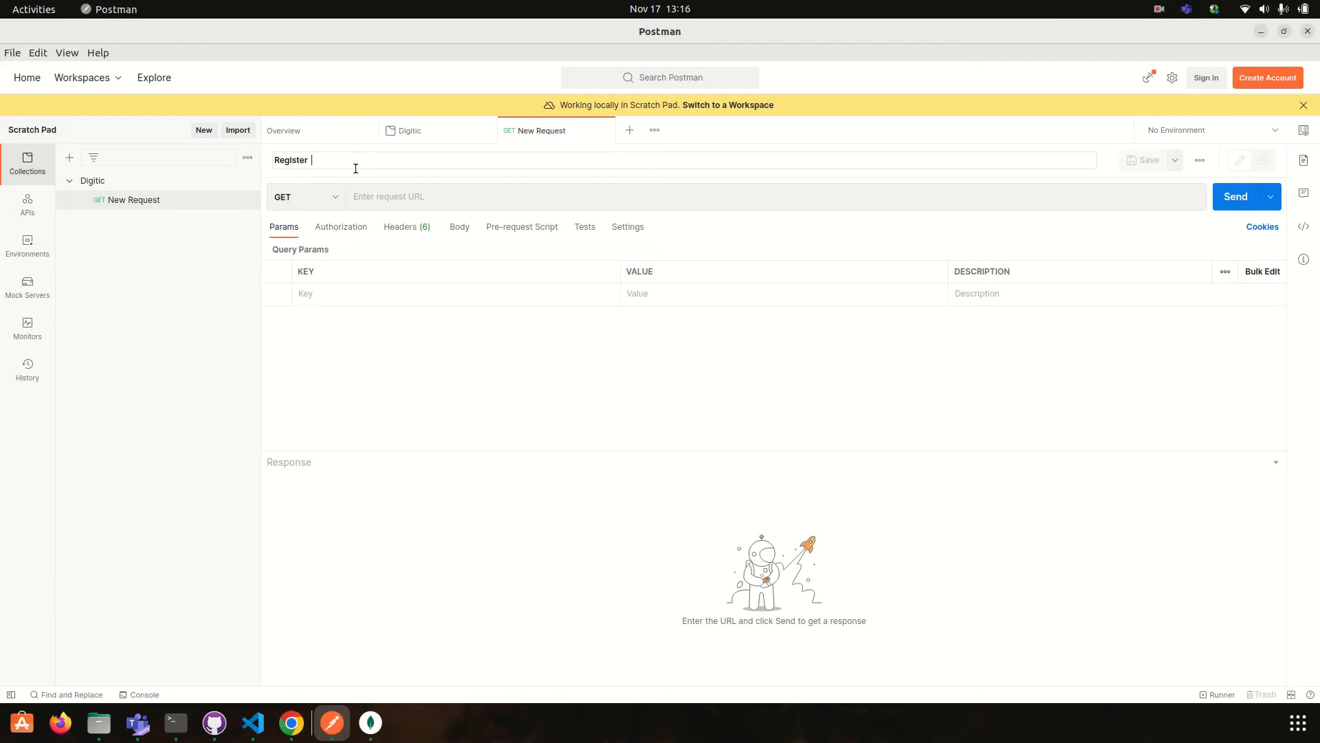
pyautogui.write('A User')
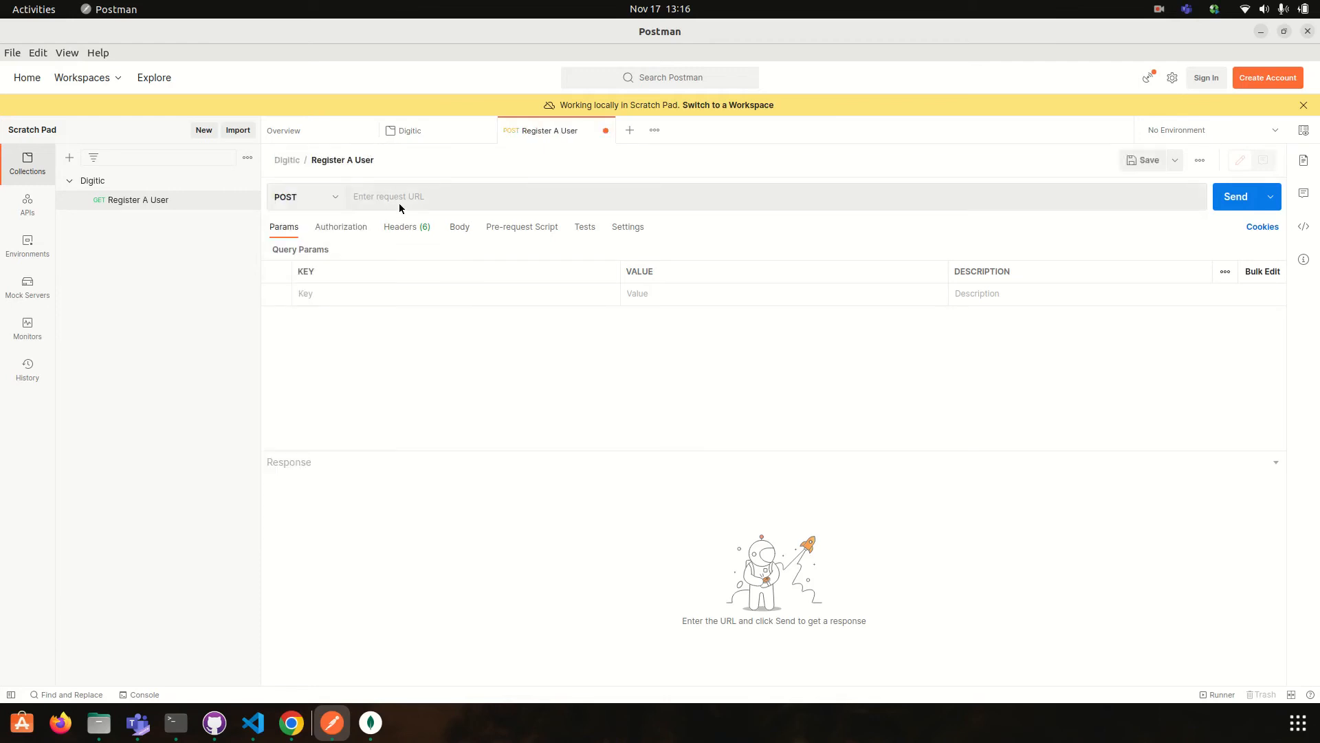
# - Set the request URL to localhost:5000/api/user/register
pyautogui.write('local')
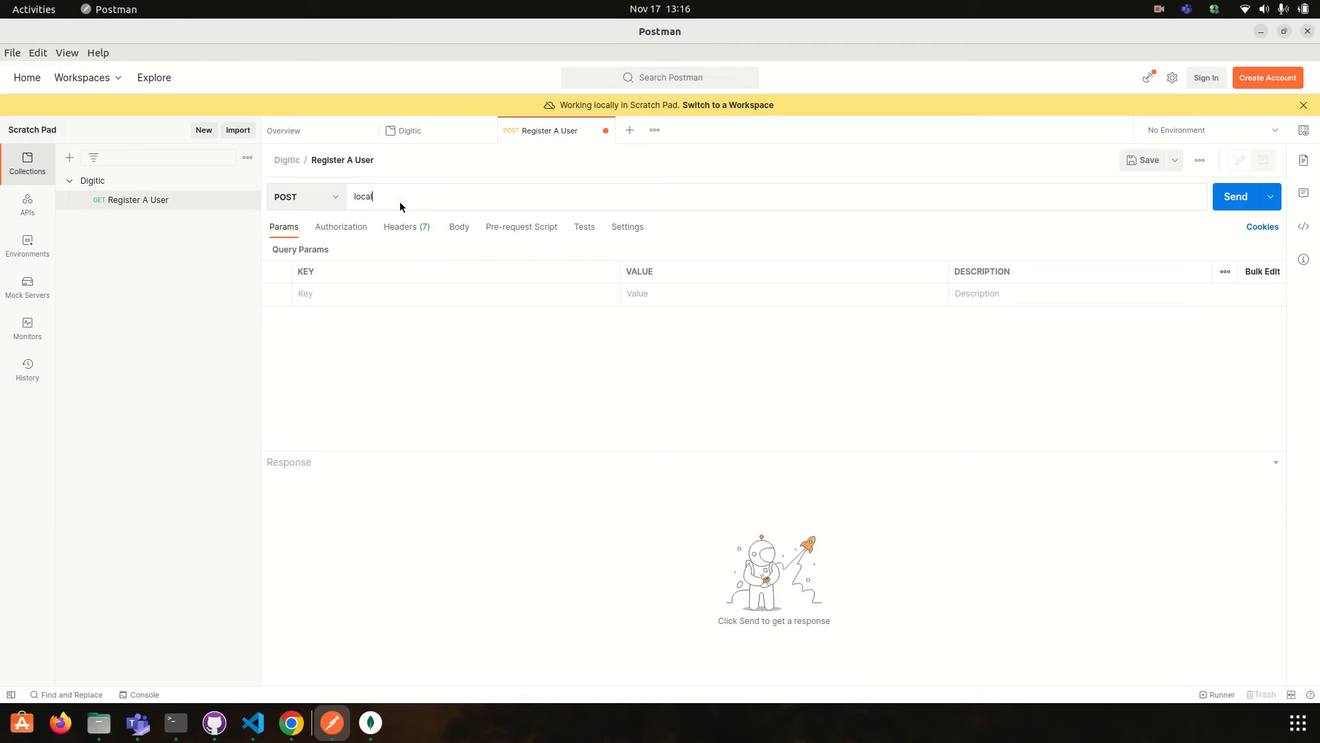
pyautogui.write('host:50')
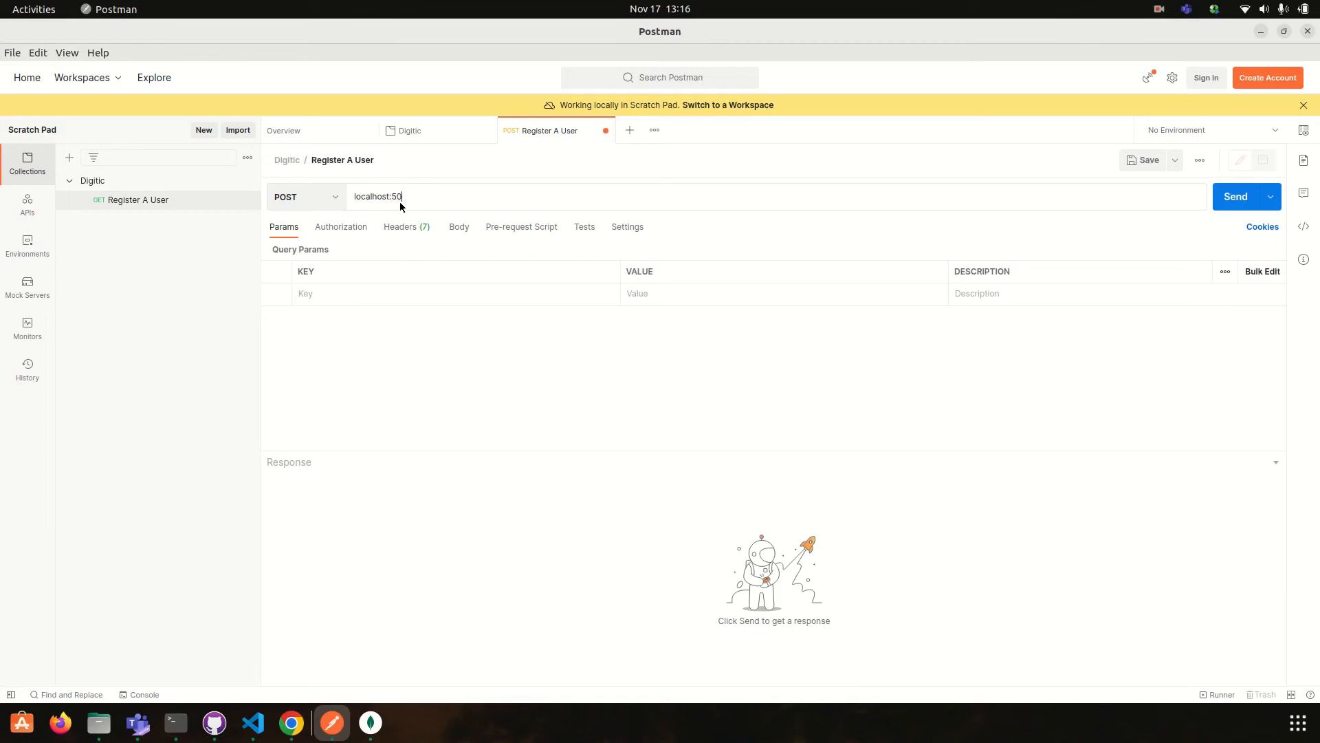
pyautogui.write('00/api/')
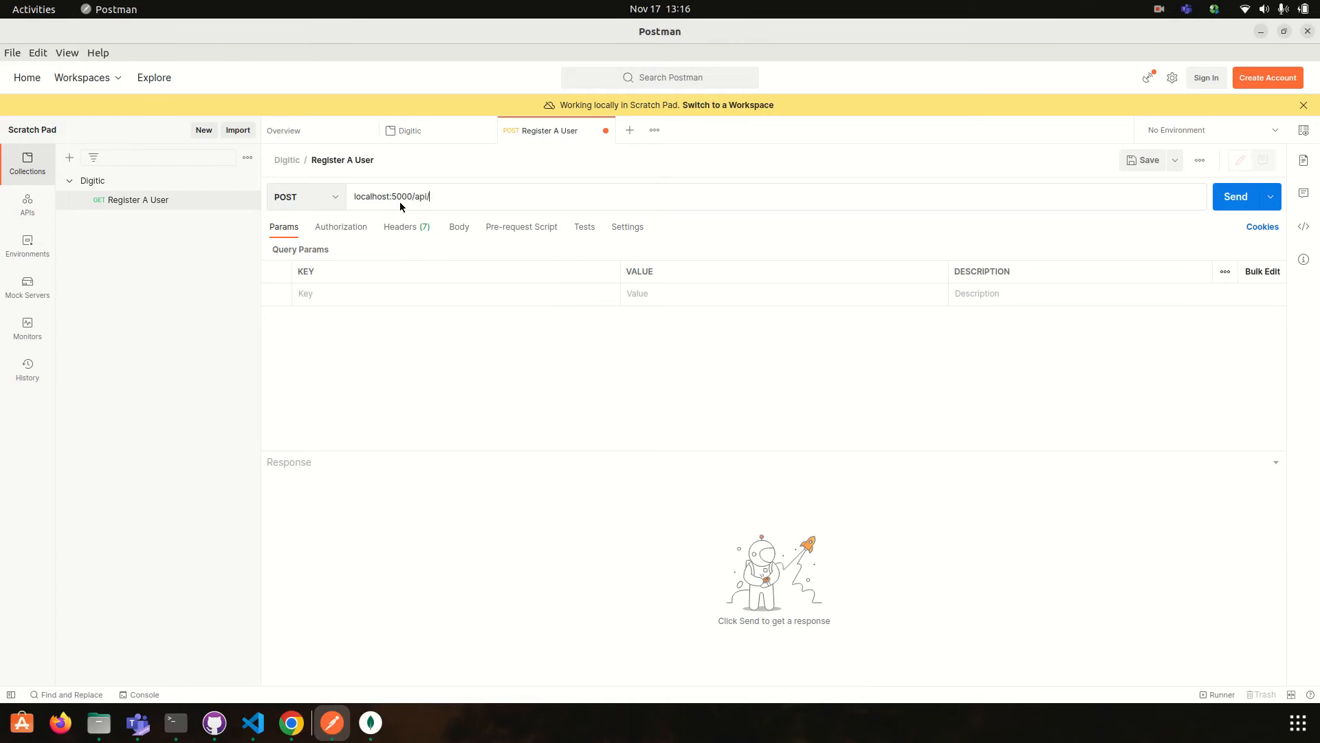
pyautogui.write('user')
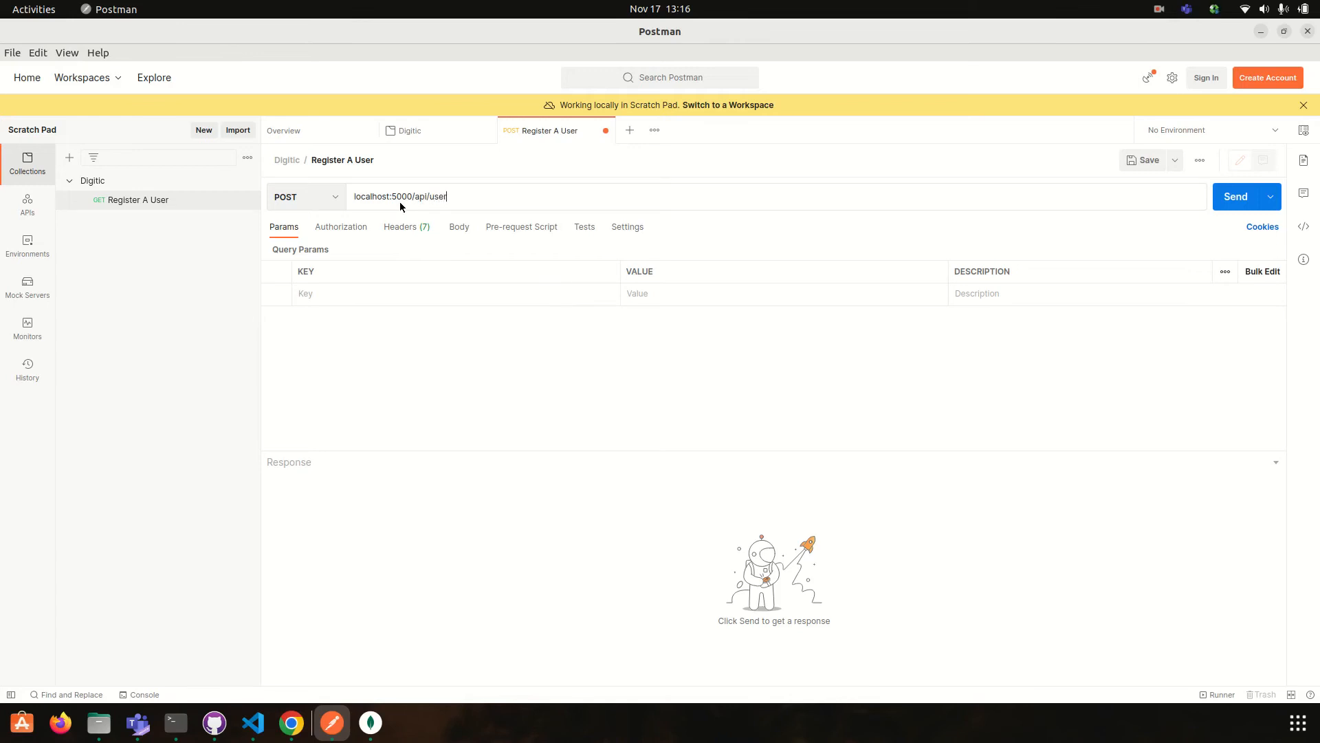
pyautogui.write('/reg')
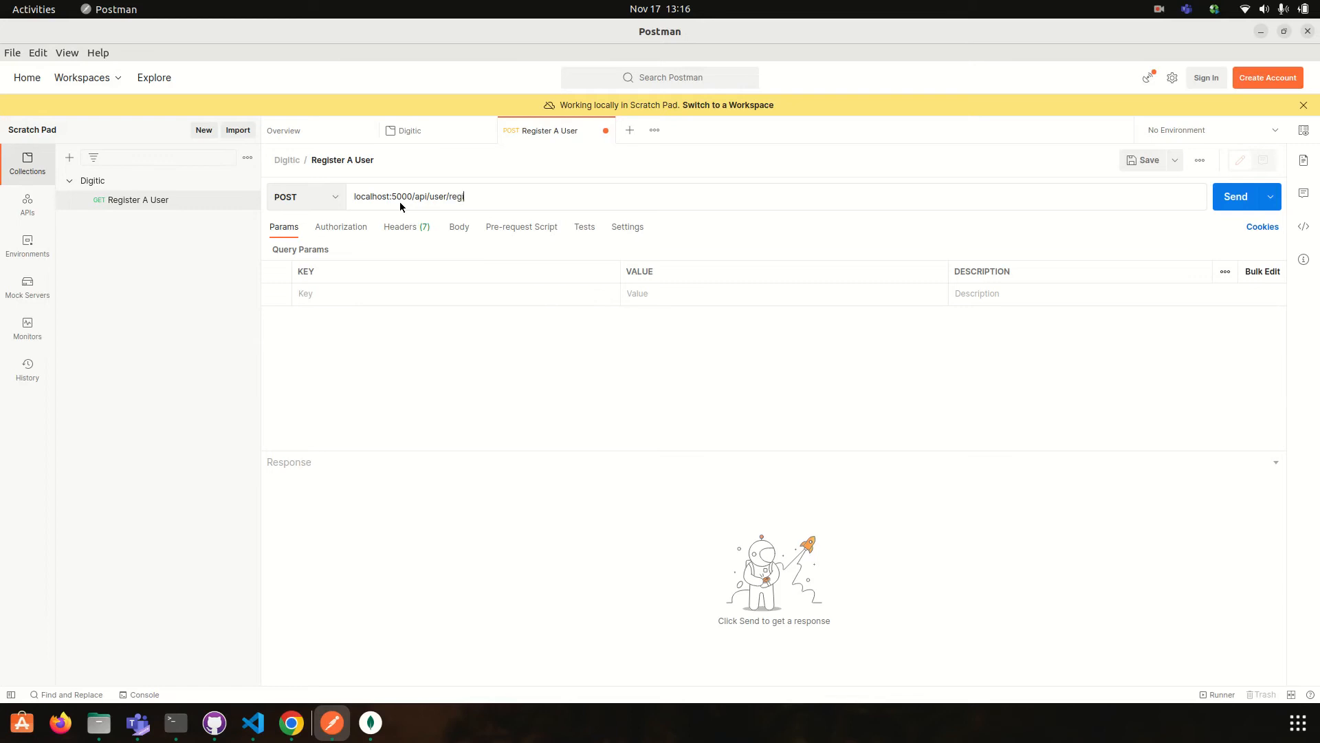
pyautogui.write('ister')
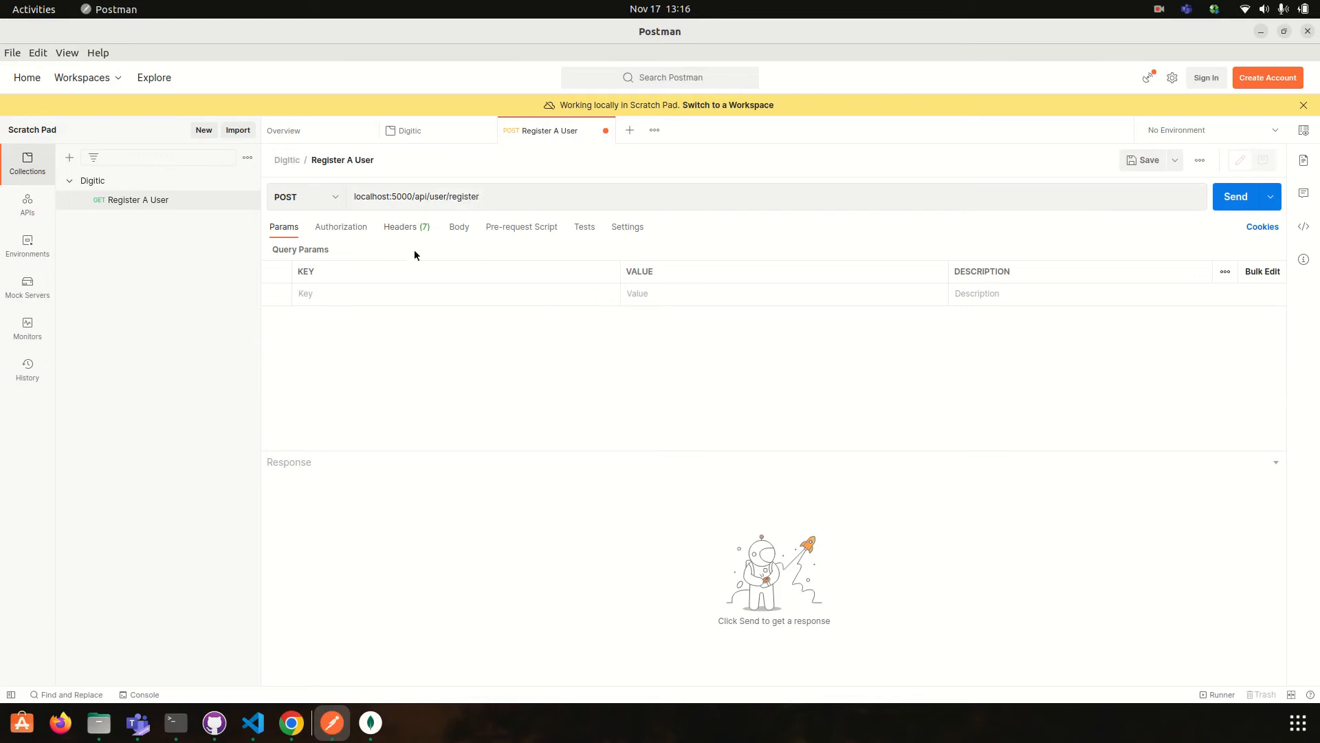
# - Give the request a raw JSON body containing empty braces {}
pyautogui.click(459, 227)
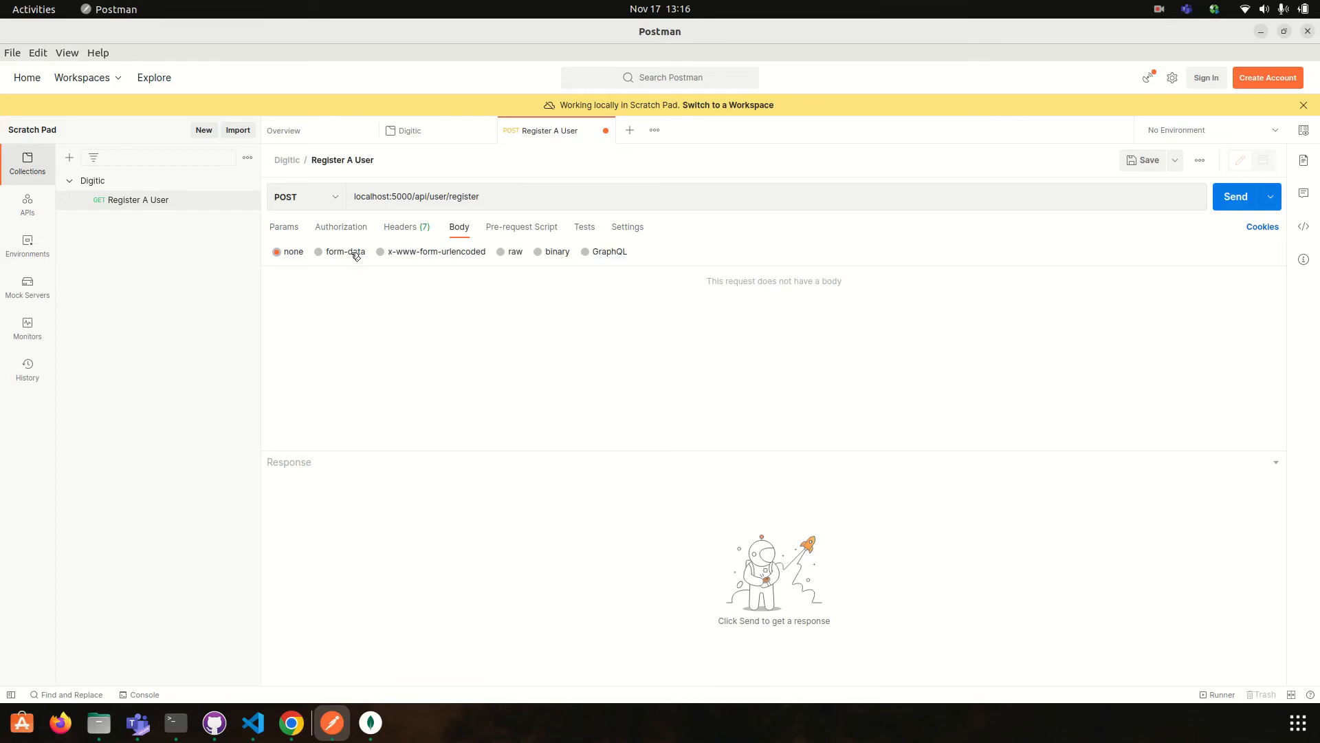
pyautogui.moveTo(523, 251)
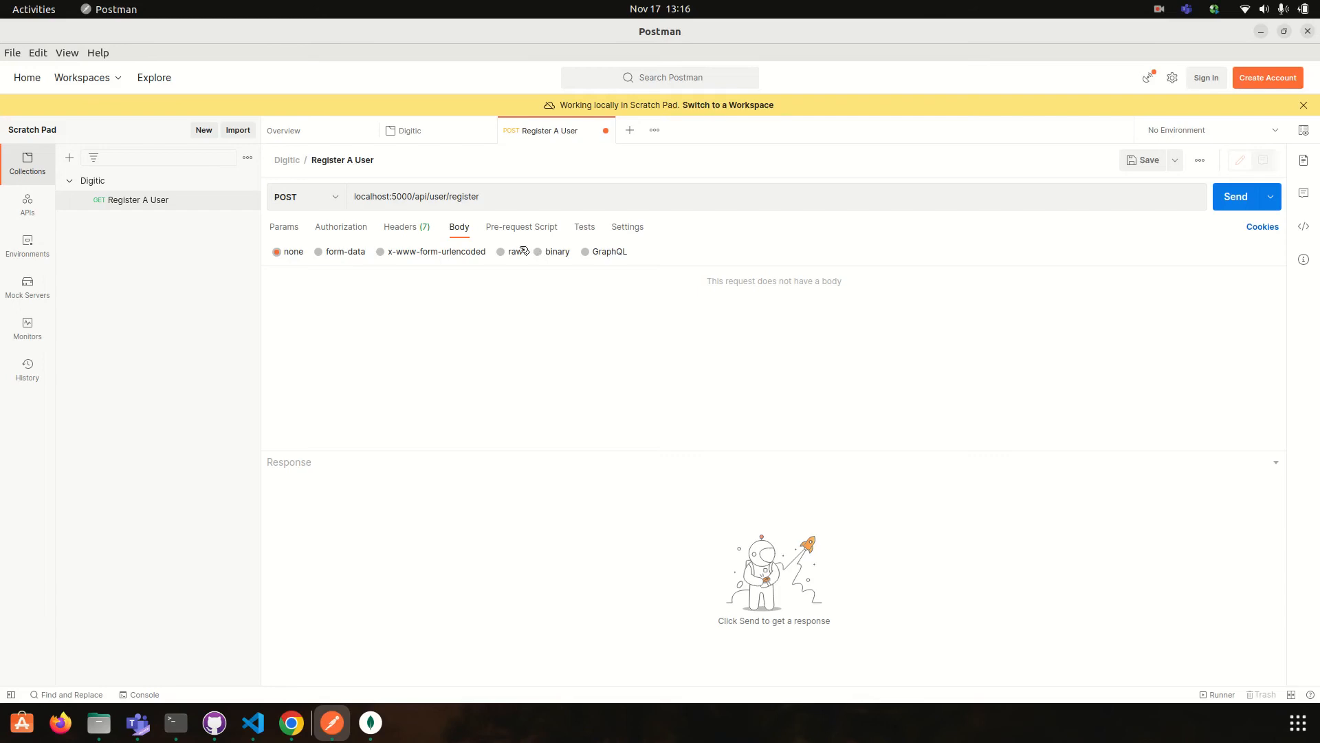
pyautogui.click(509, 251)
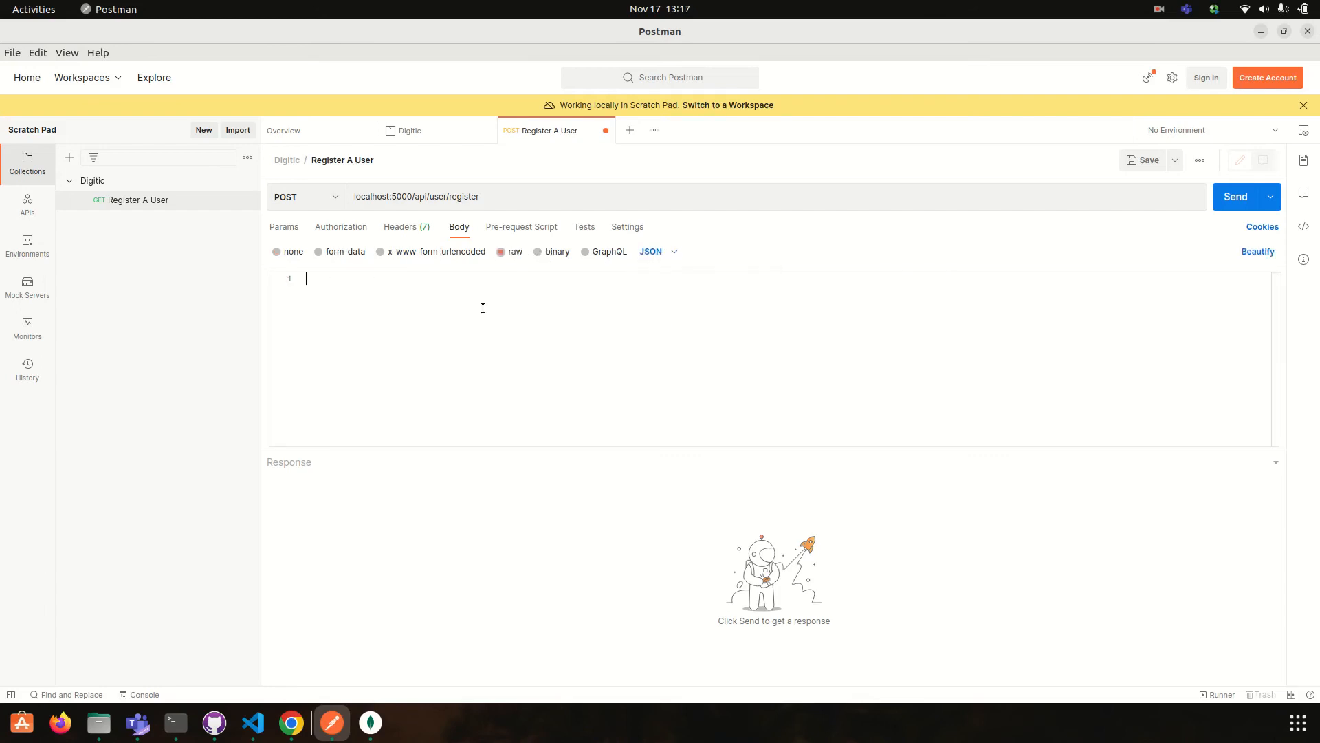
pyautogui.write('{}')
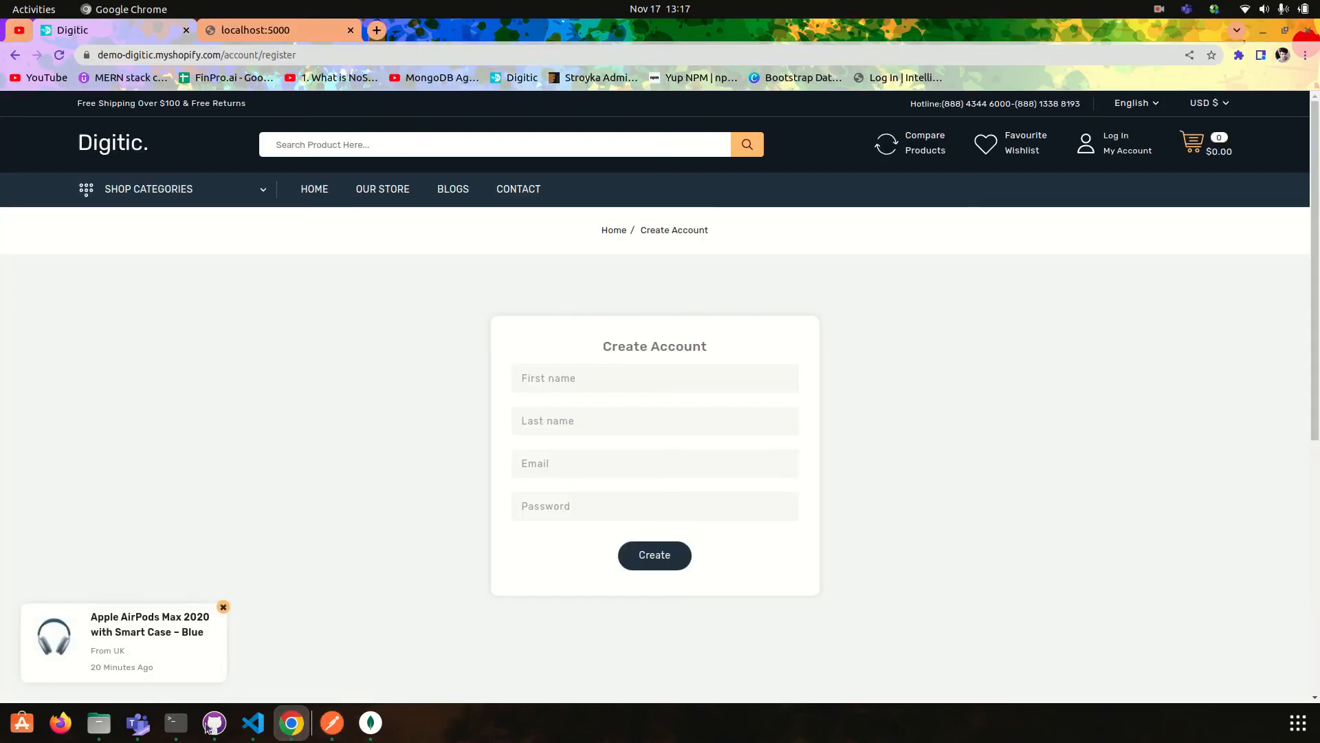
pyautogui.click(252, 728)
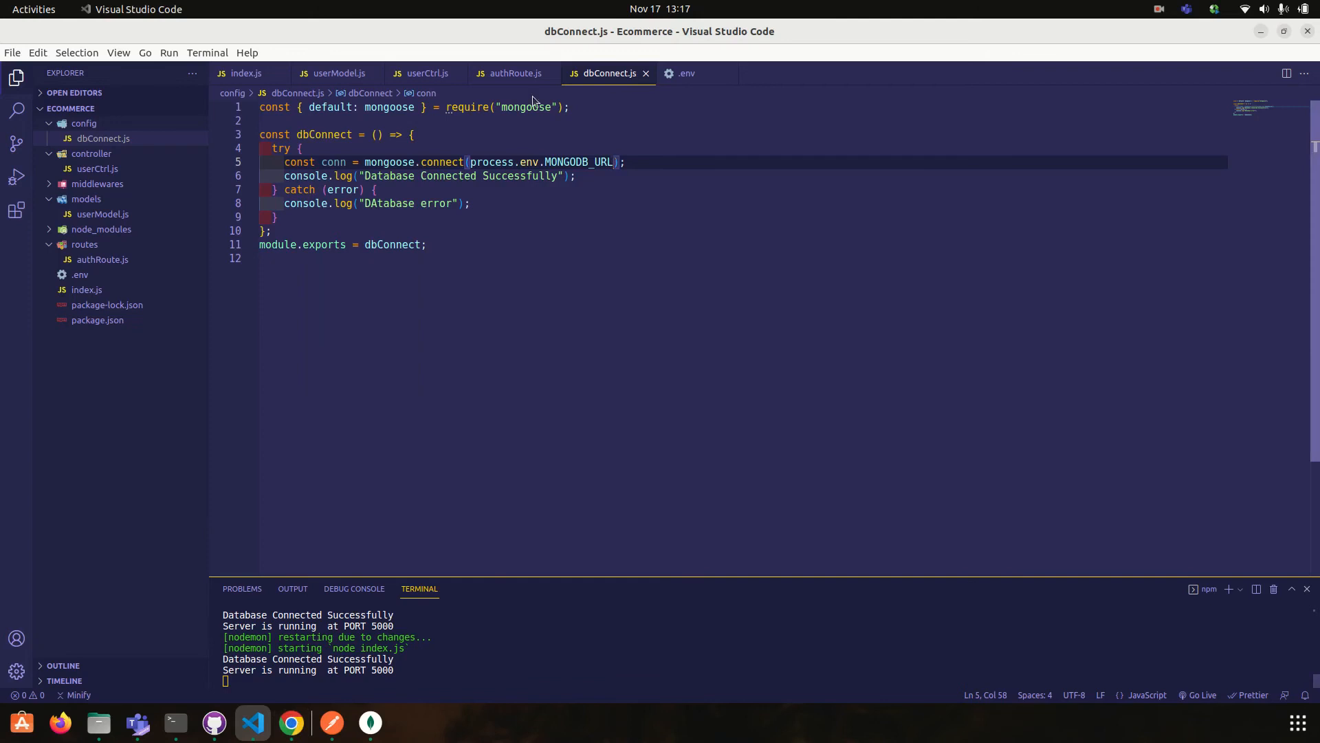
pyautogui.click(336, 74)
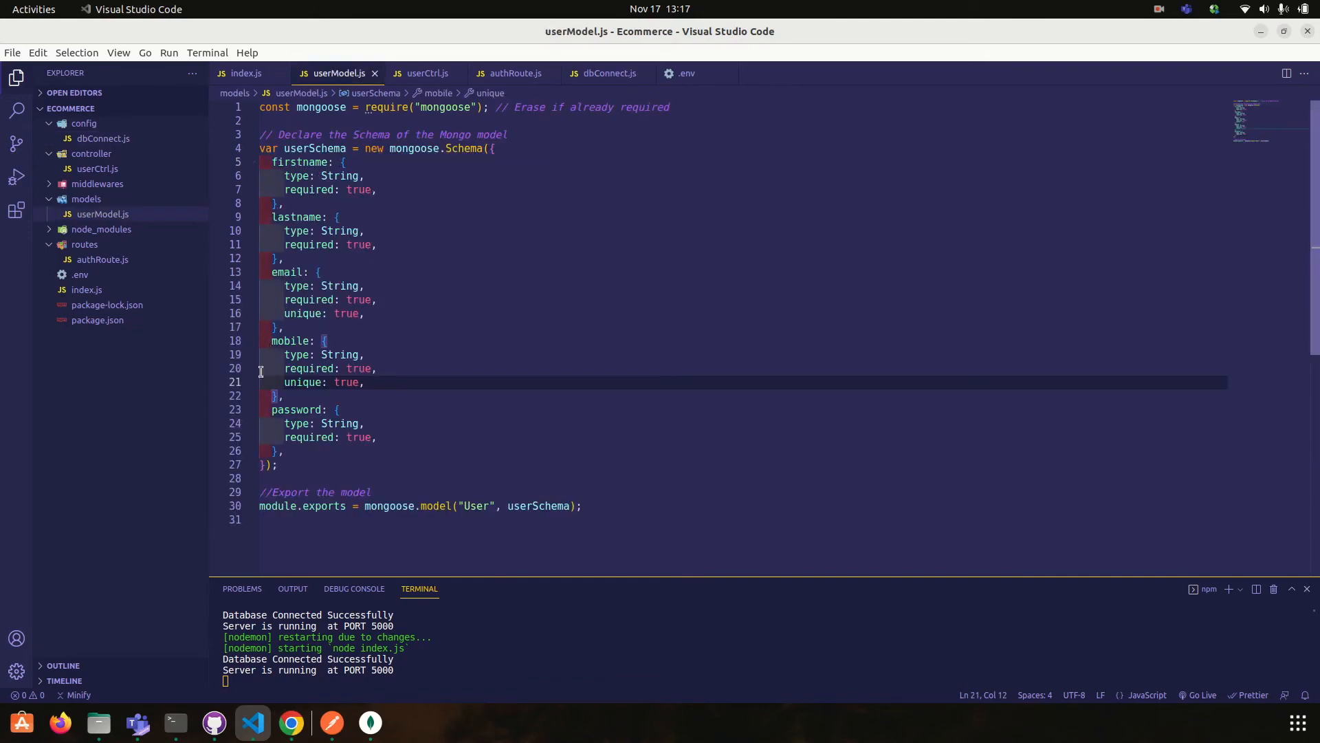
pyautogui.moveTo(252, 722)
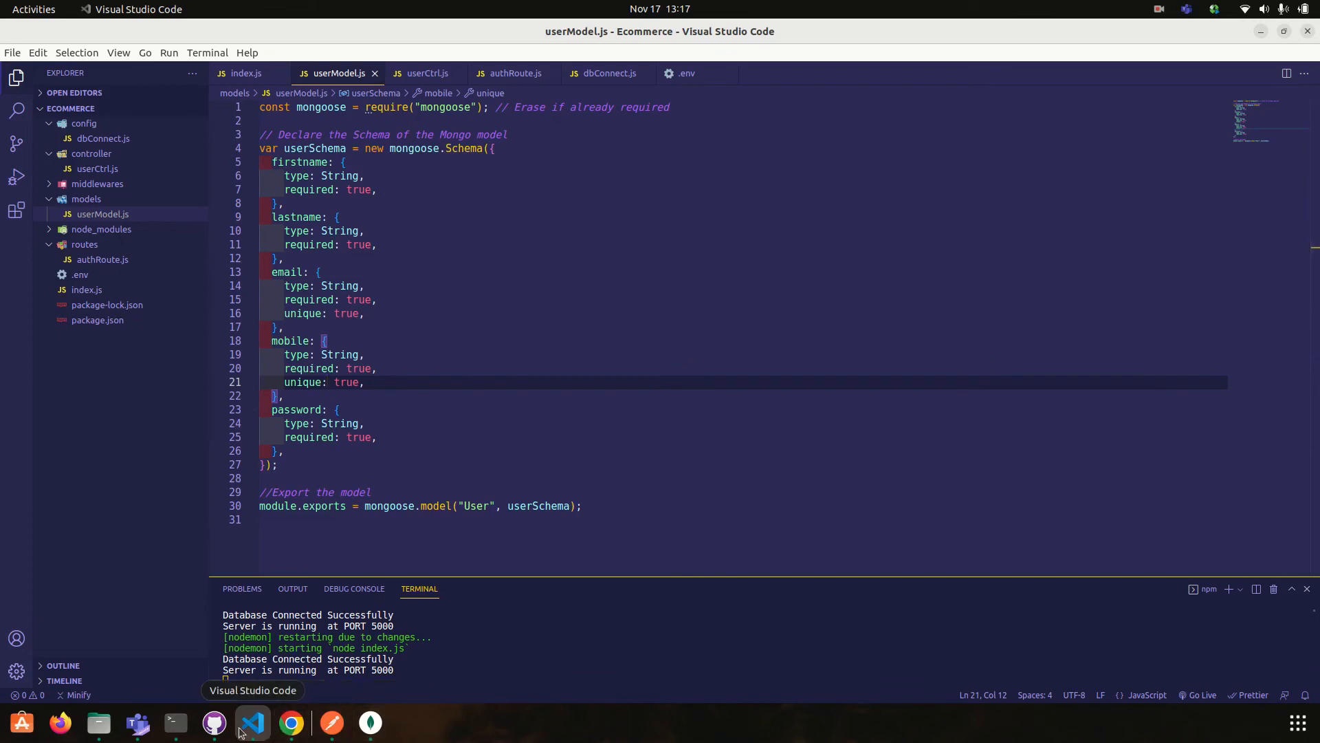
pyautogui.click(290, 729)
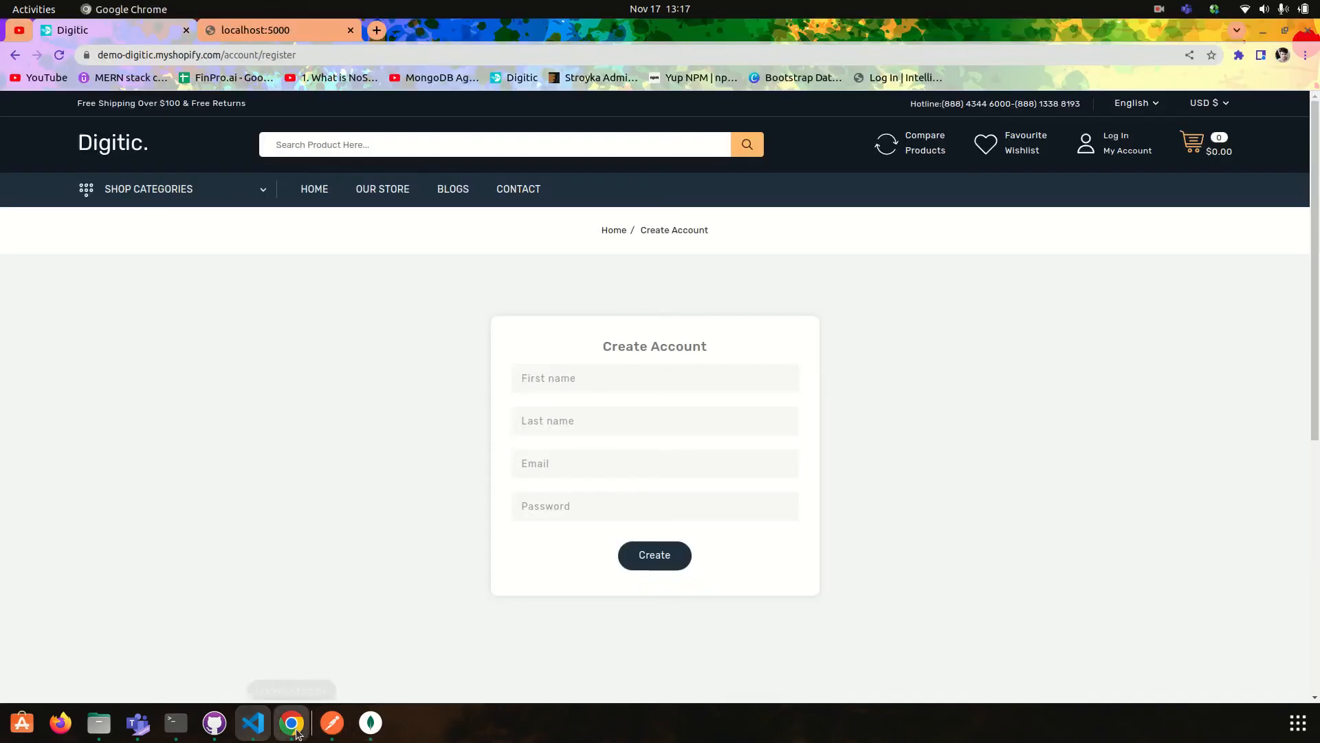
pyautogui.click(174, 728)
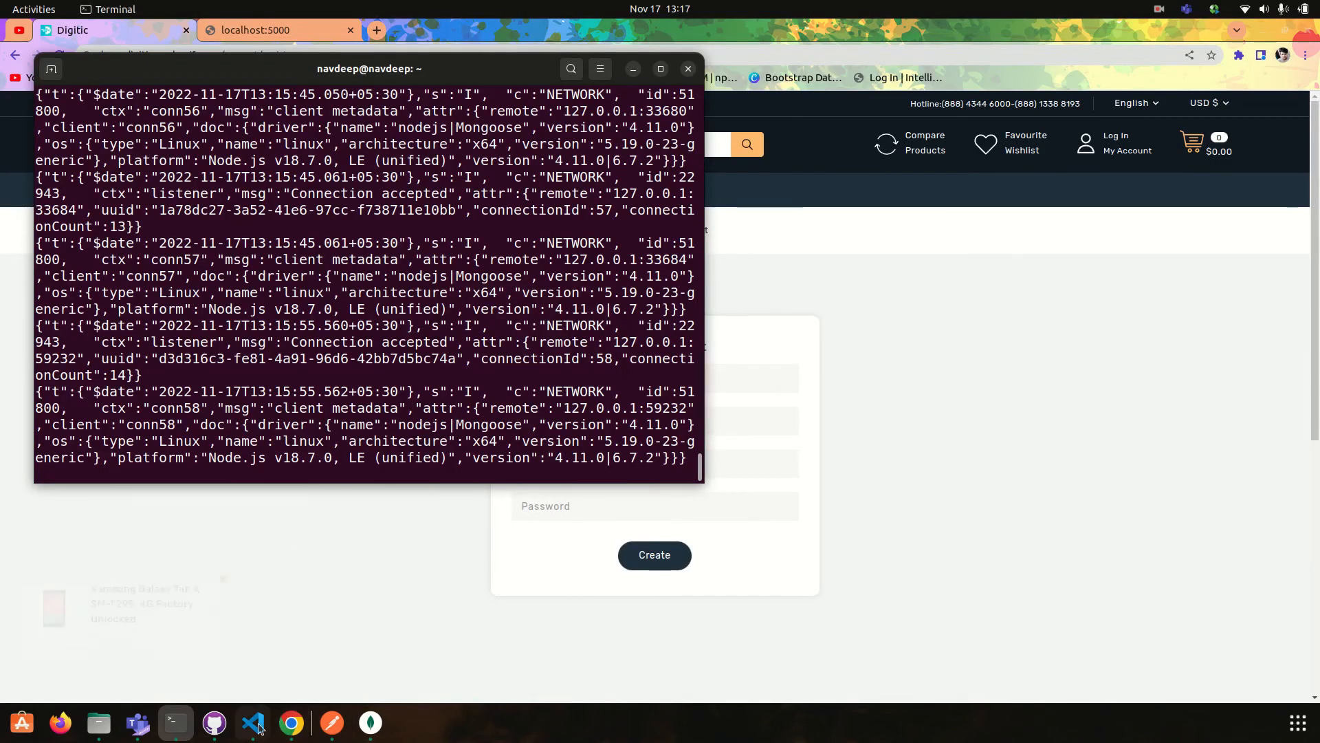
pyautogui.click(331, 729)
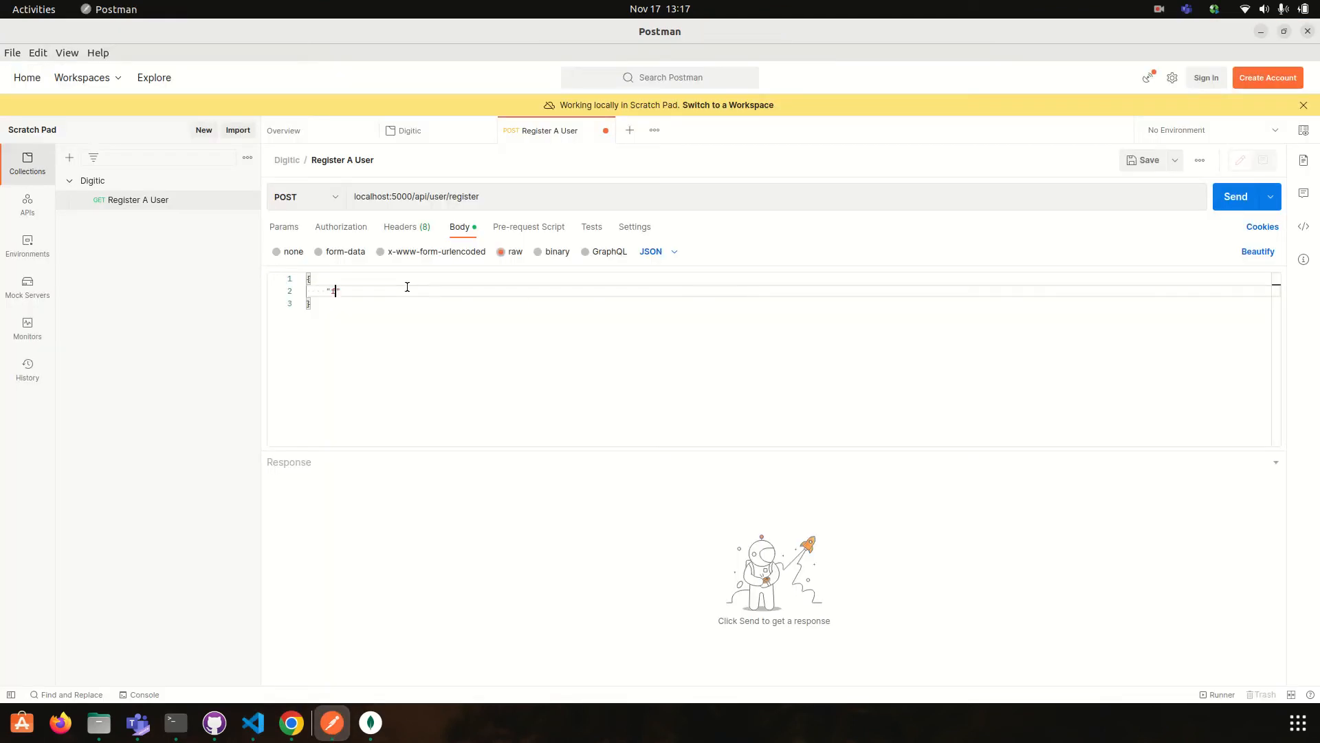
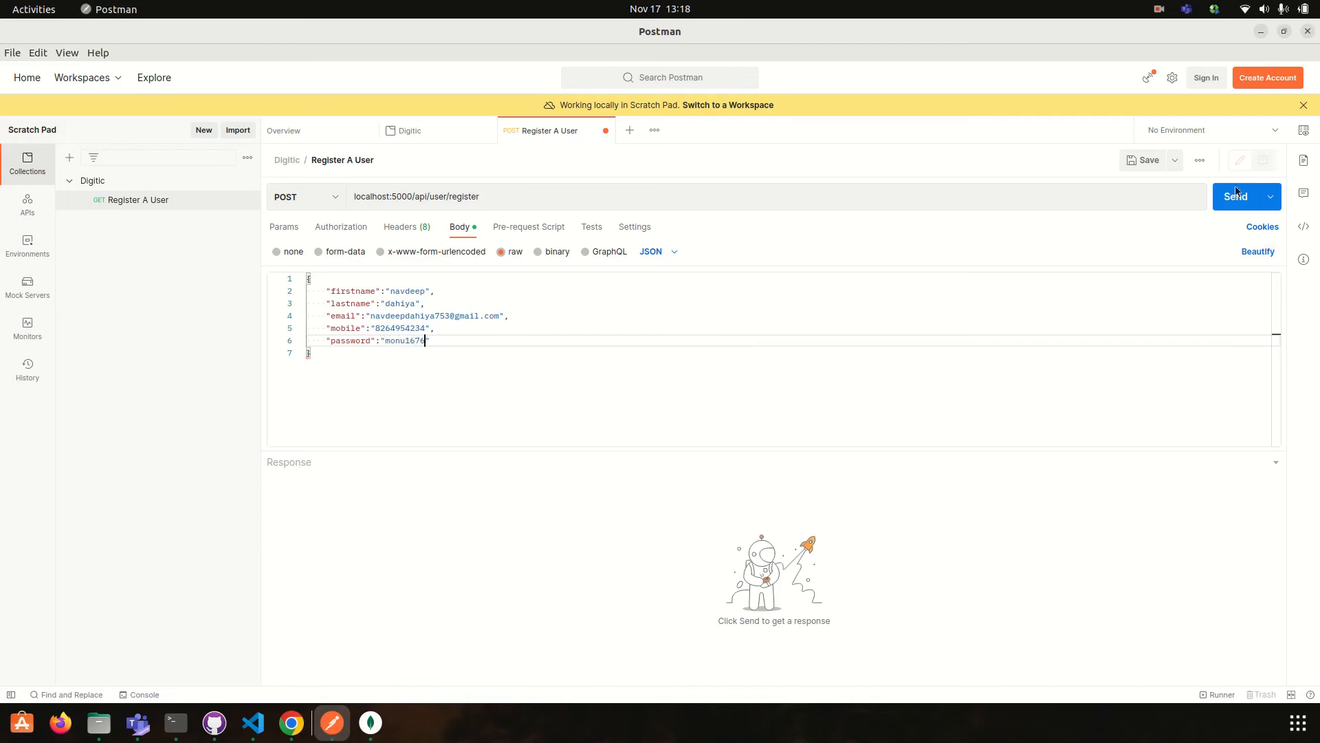
# - Add firstname, lastname and a gmail.com email to the JSON body
pyautogui.click(1235, 196)
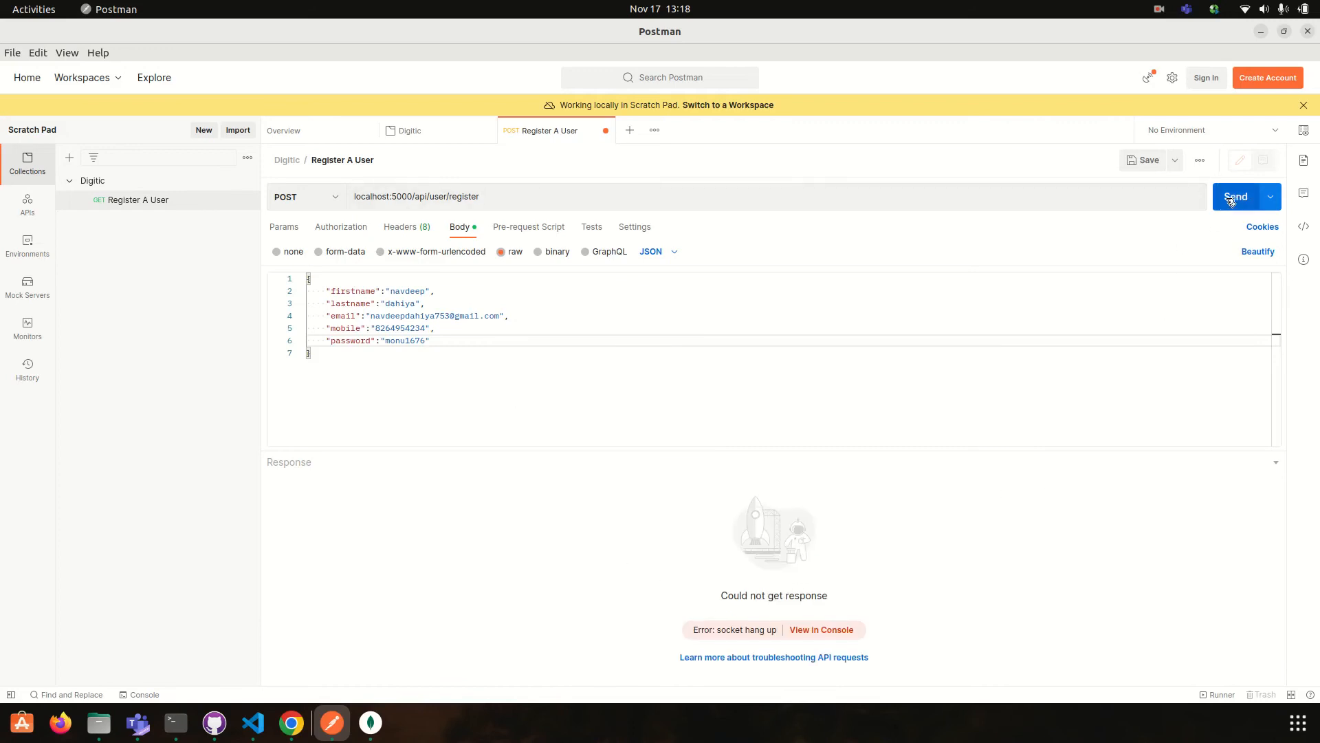
pyautogui.click(252, 721)
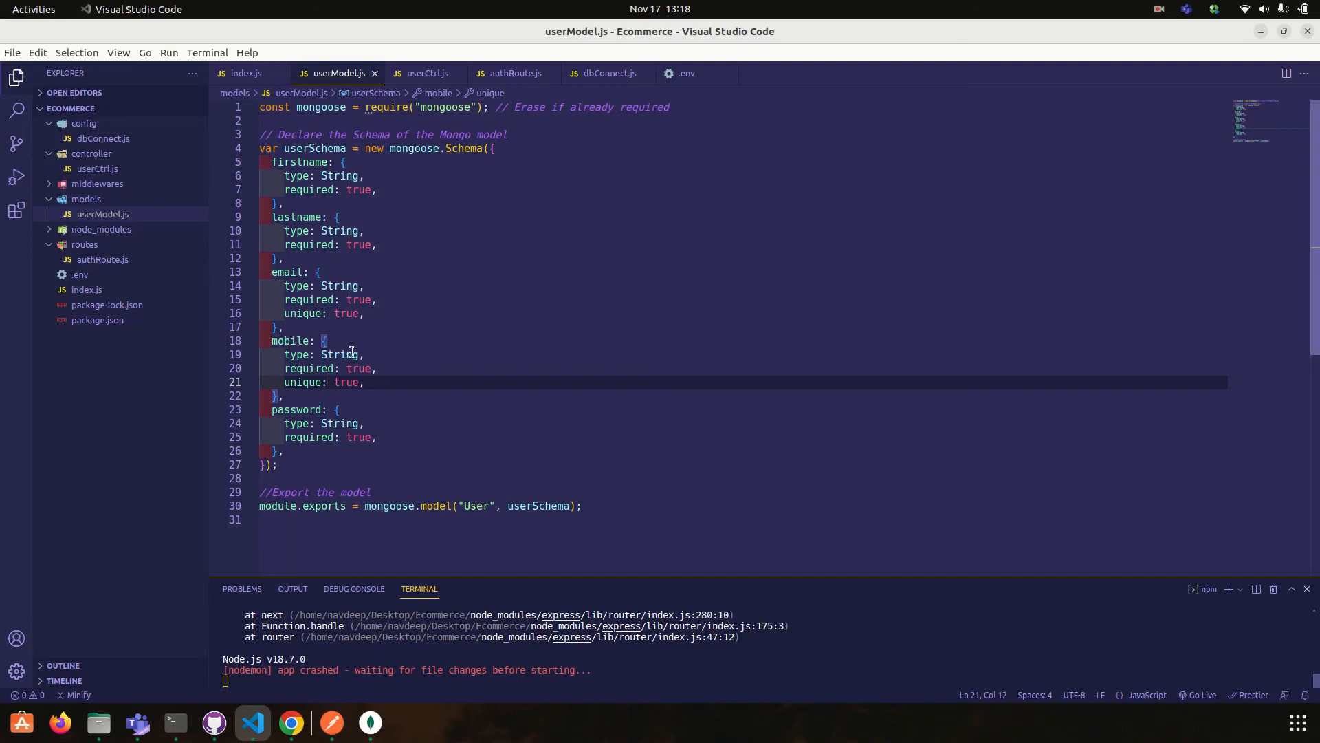
# - In index.js, require body-parser as bodyParser
pyautogui.click(245, 74)
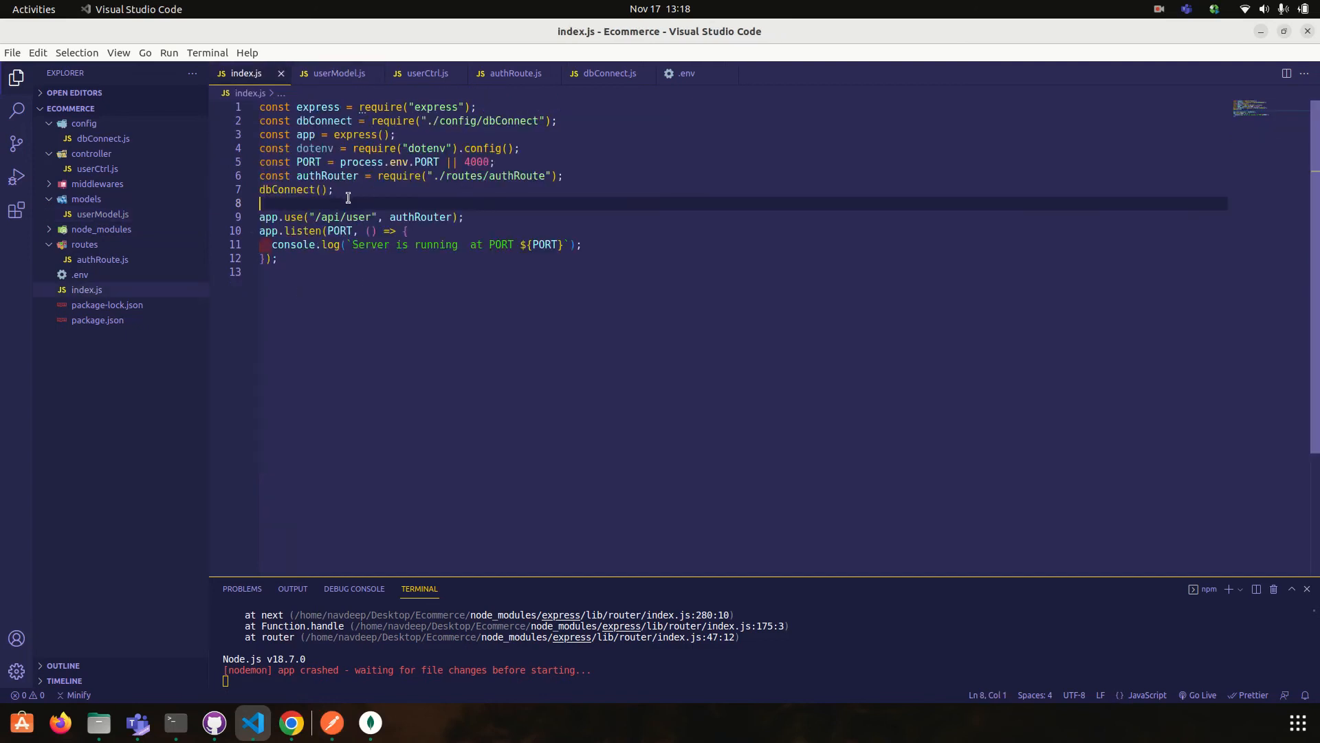
pyautogui.write('body')
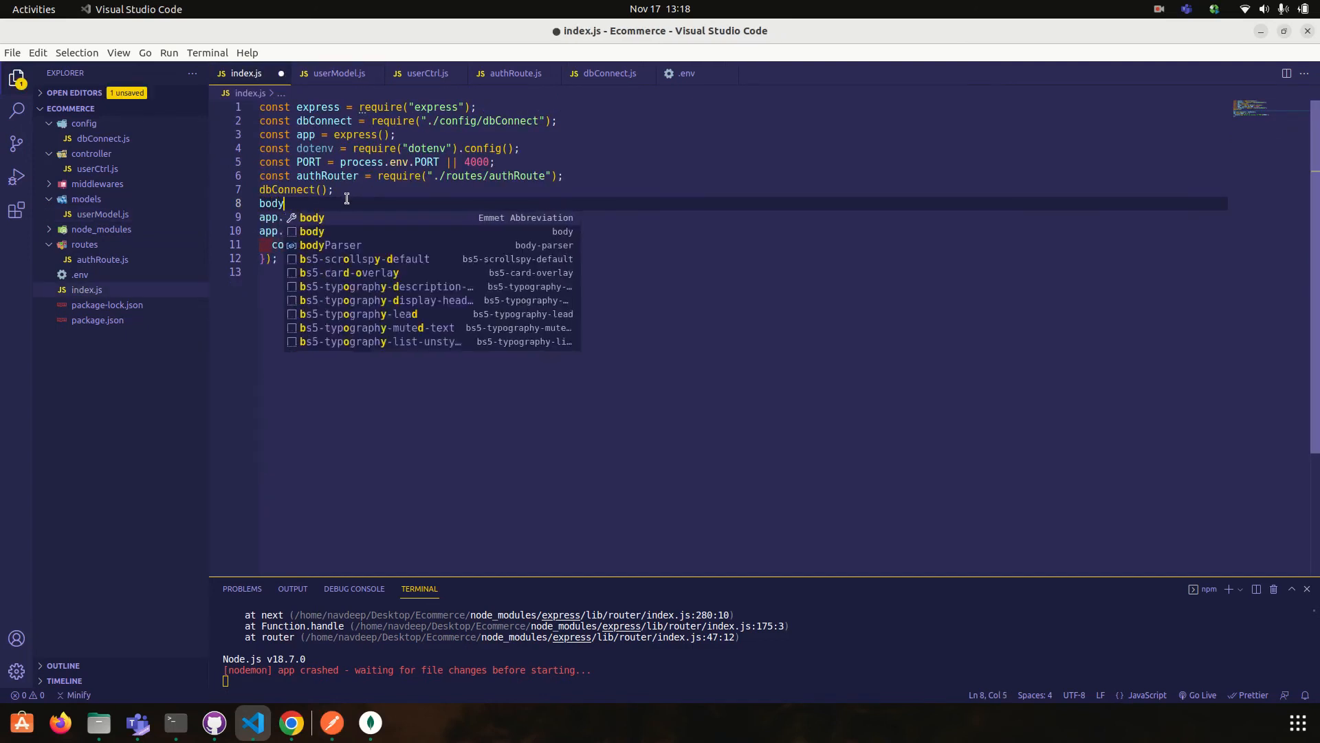
pyautogui.press('Tab')
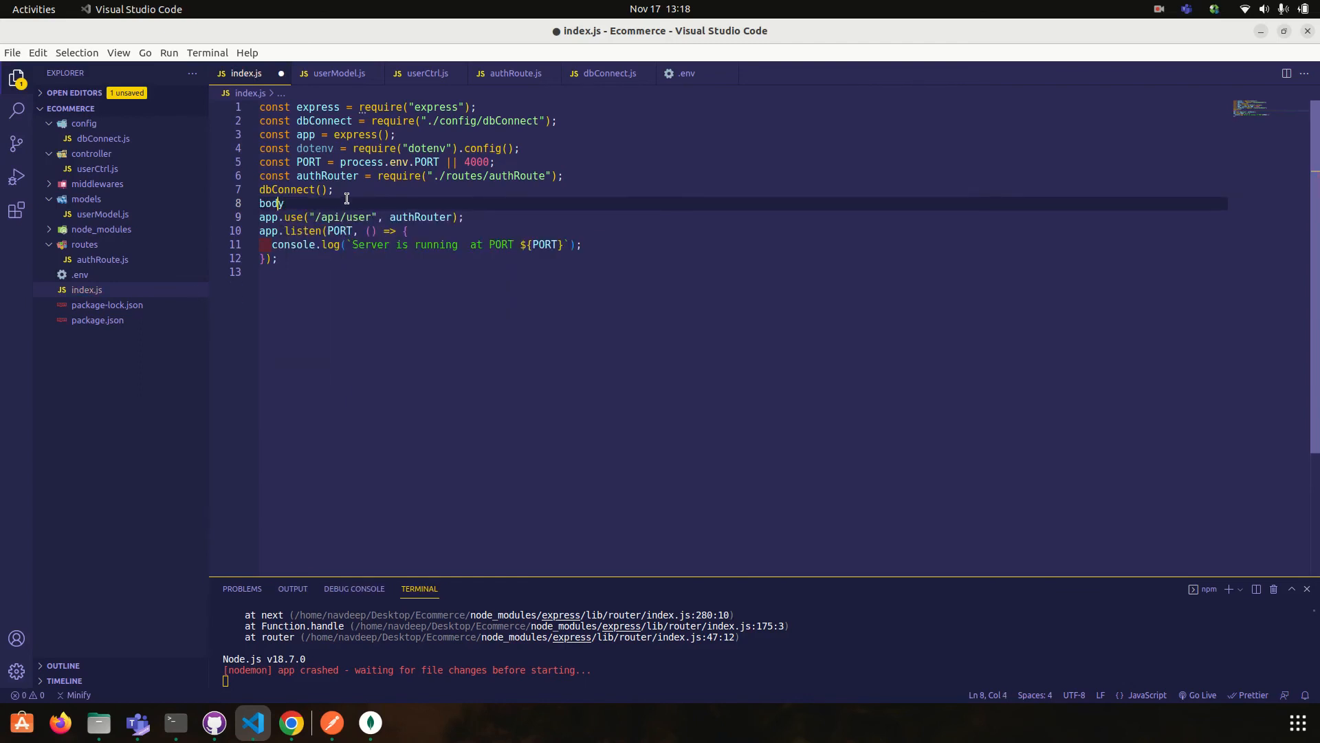
pyautogui.write('P')
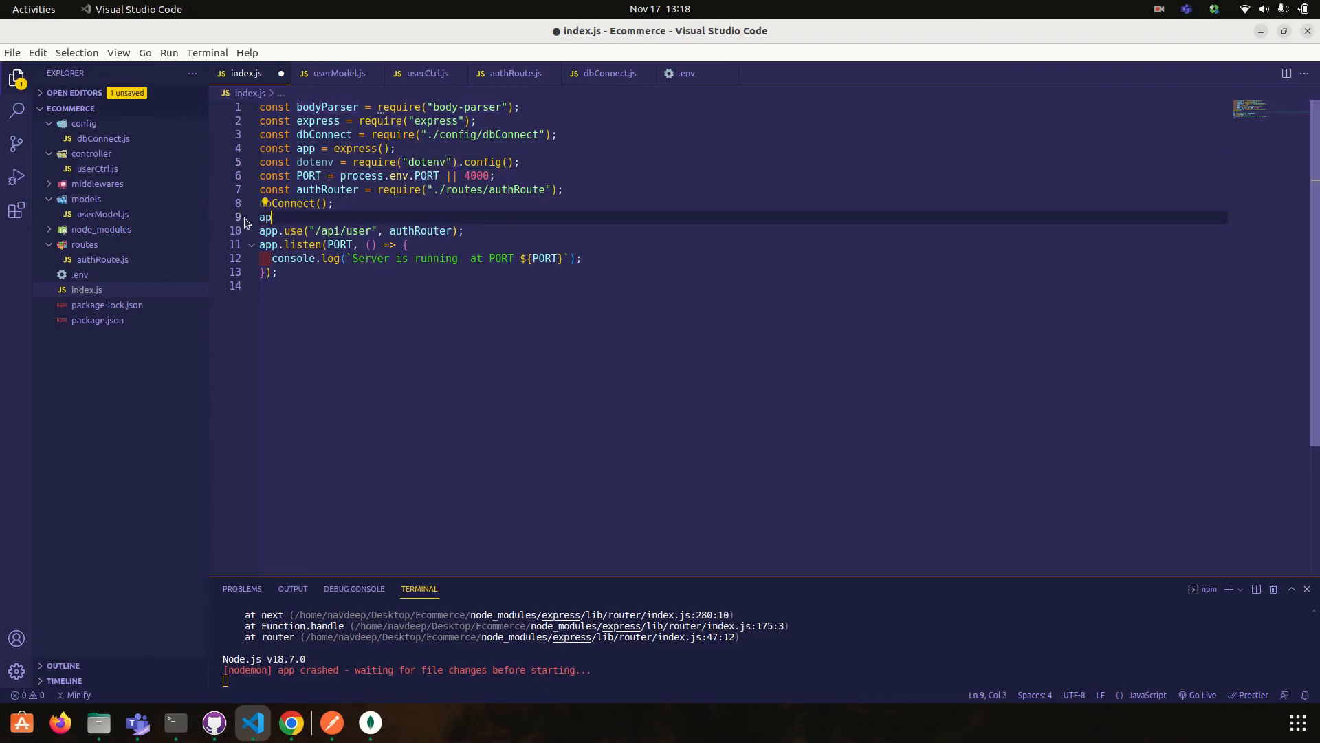
# - Add app.use(bodyParser.json()) and app.use(bodyParser.urlencoded({ extended: false }))
pyautogui.write('p.use')
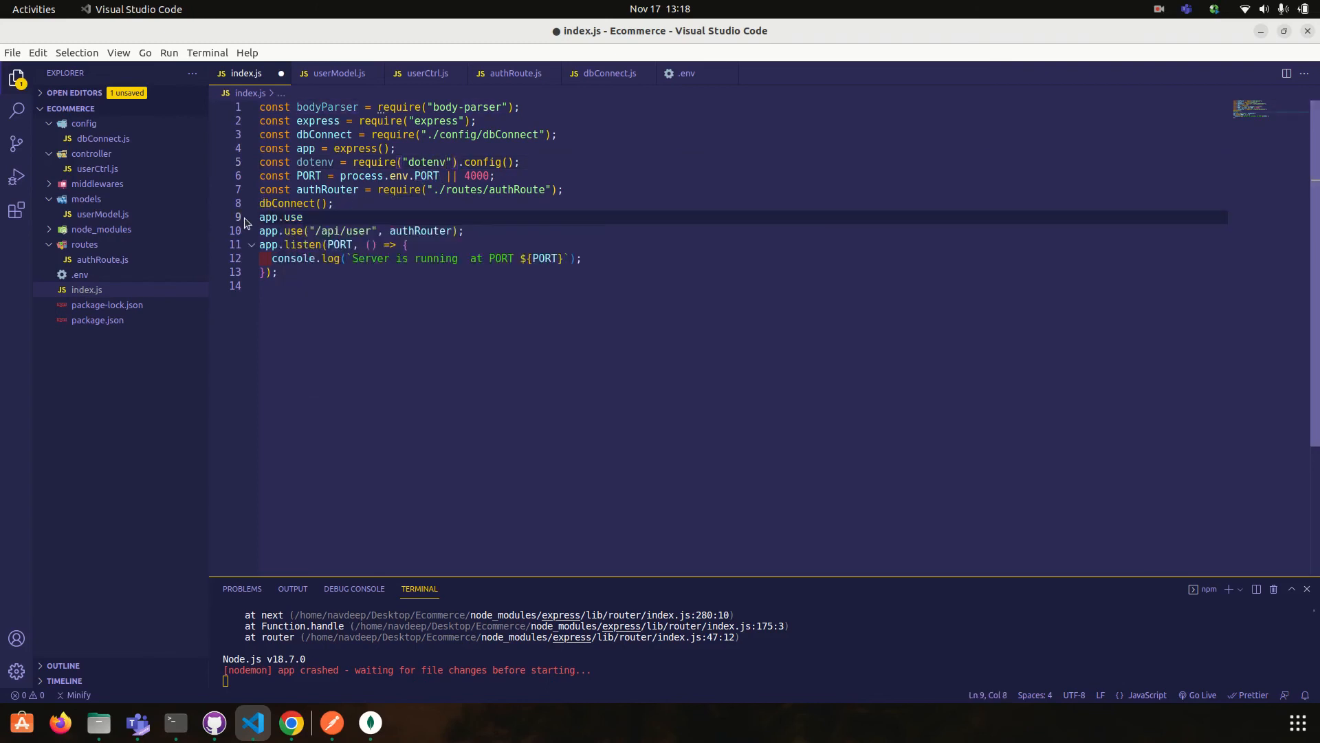
pyautogui.write('(bodyParser());')
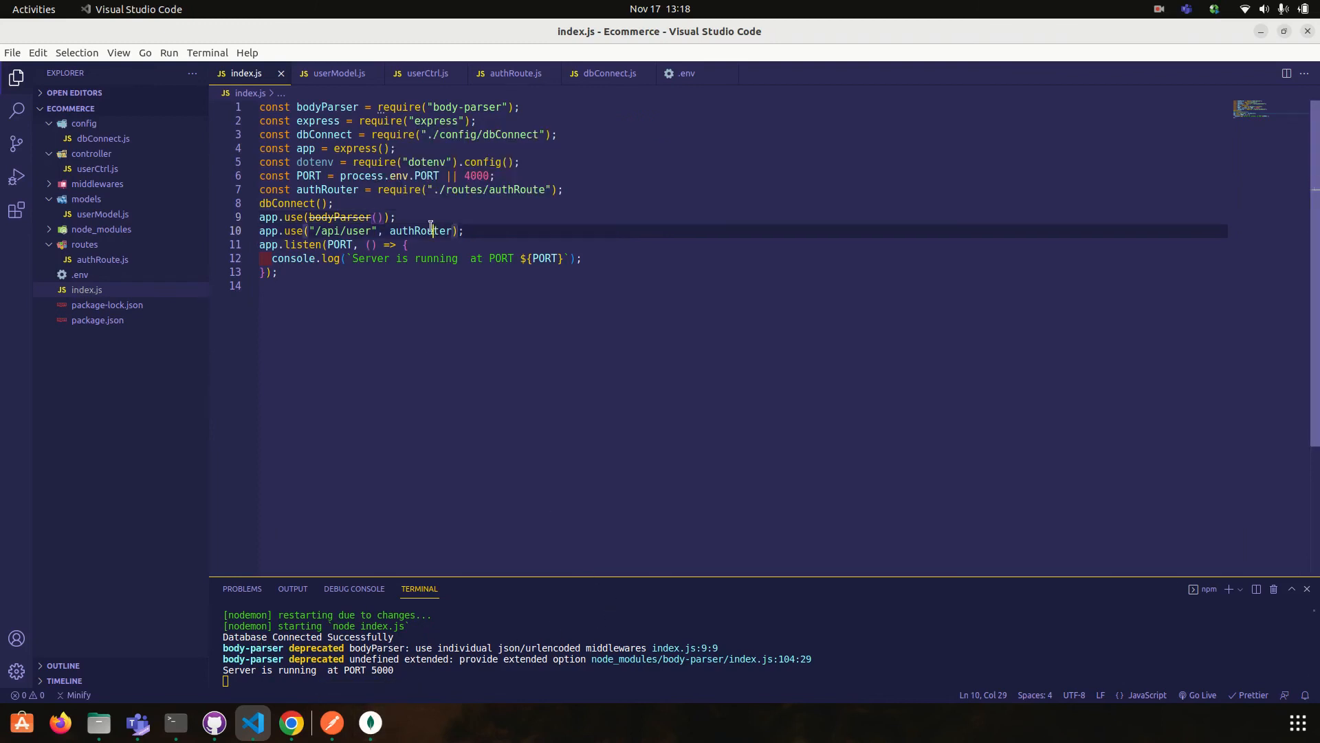
pyautogui.write('a')
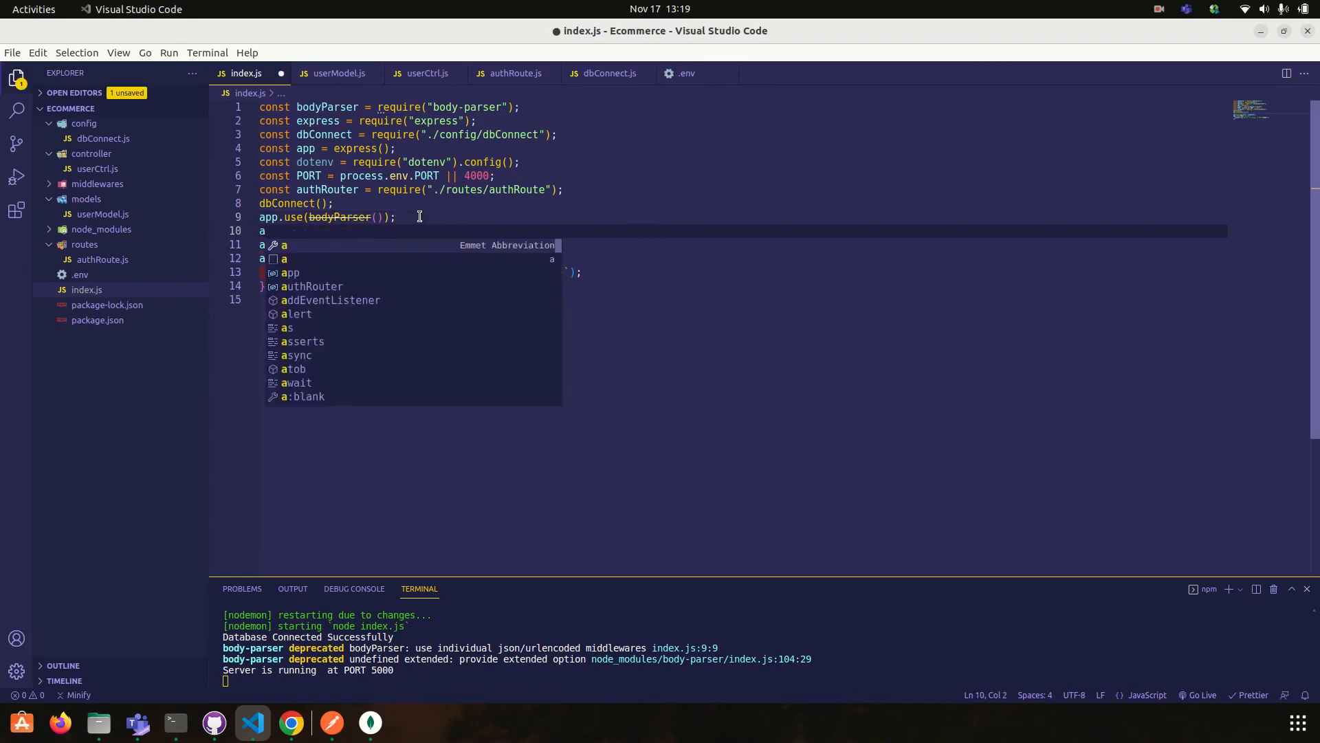
pyautogui.write('pp.use')
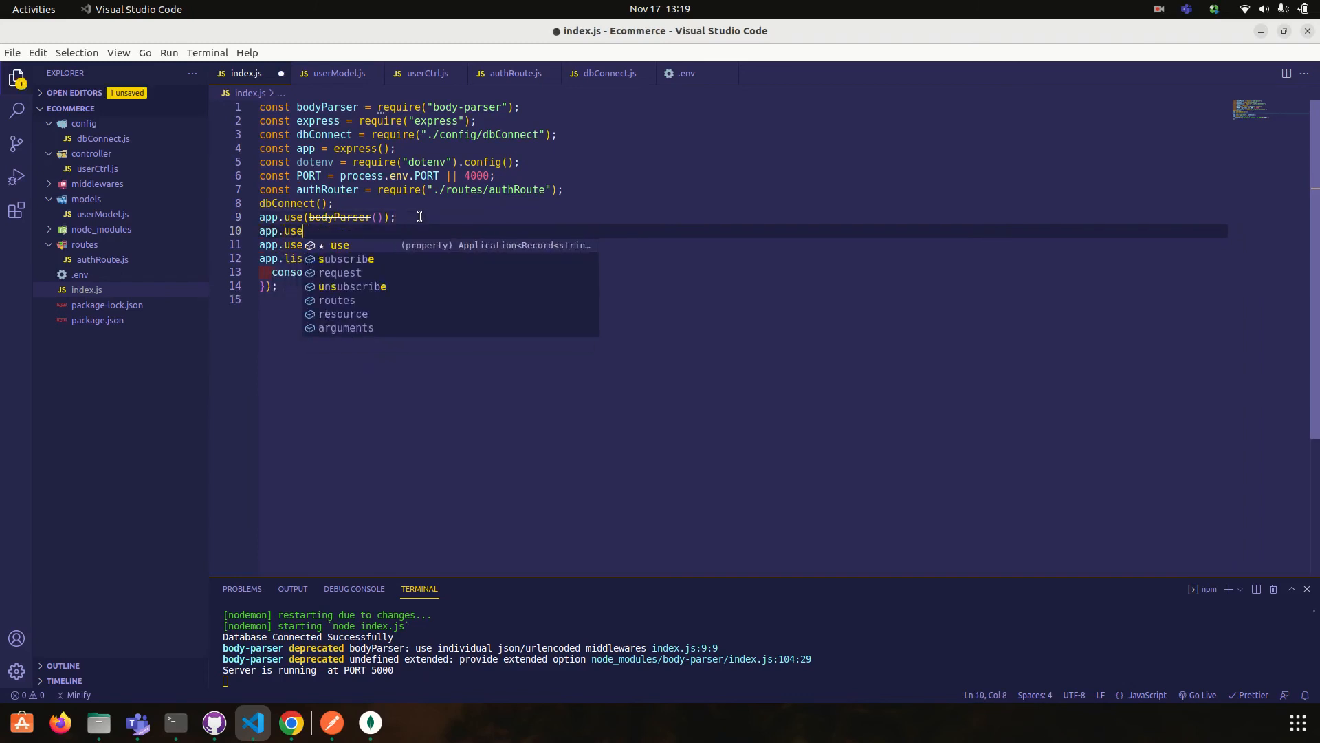
pyautogui.write('(bodyParser')
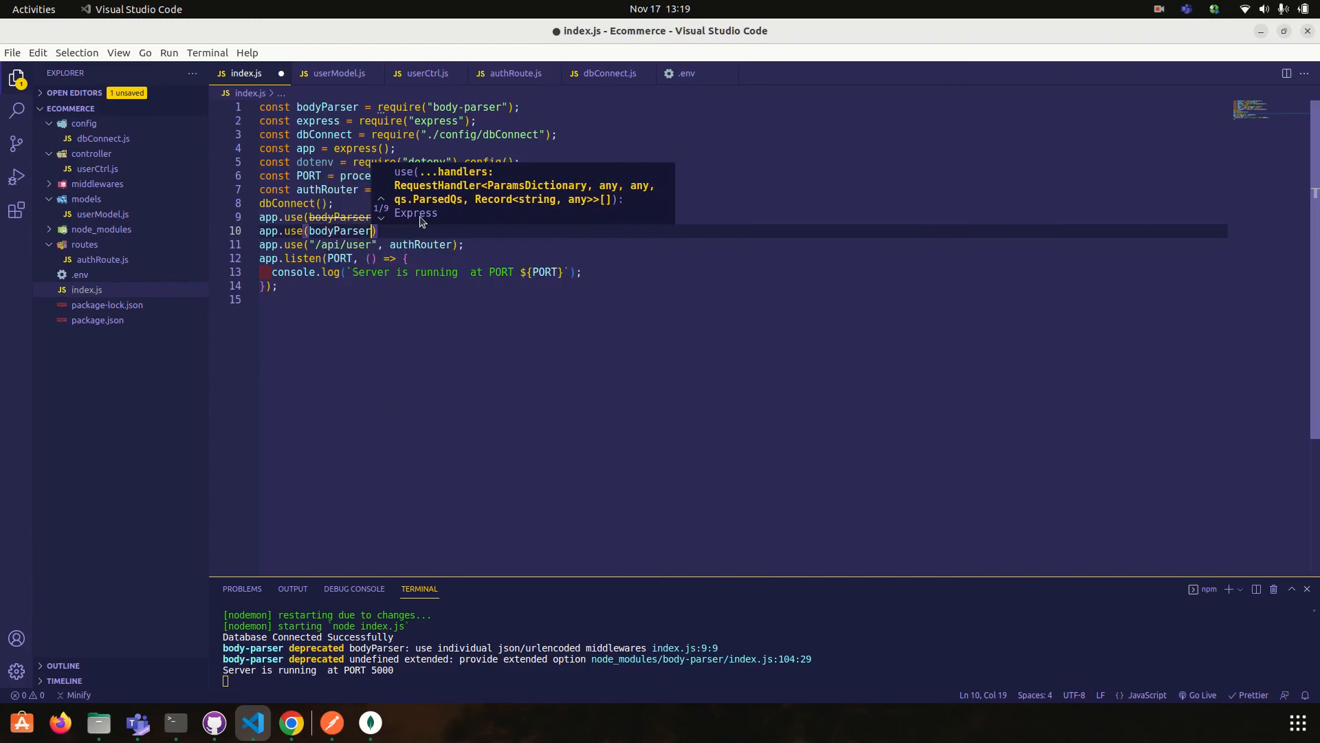
pyautogui.write('.')
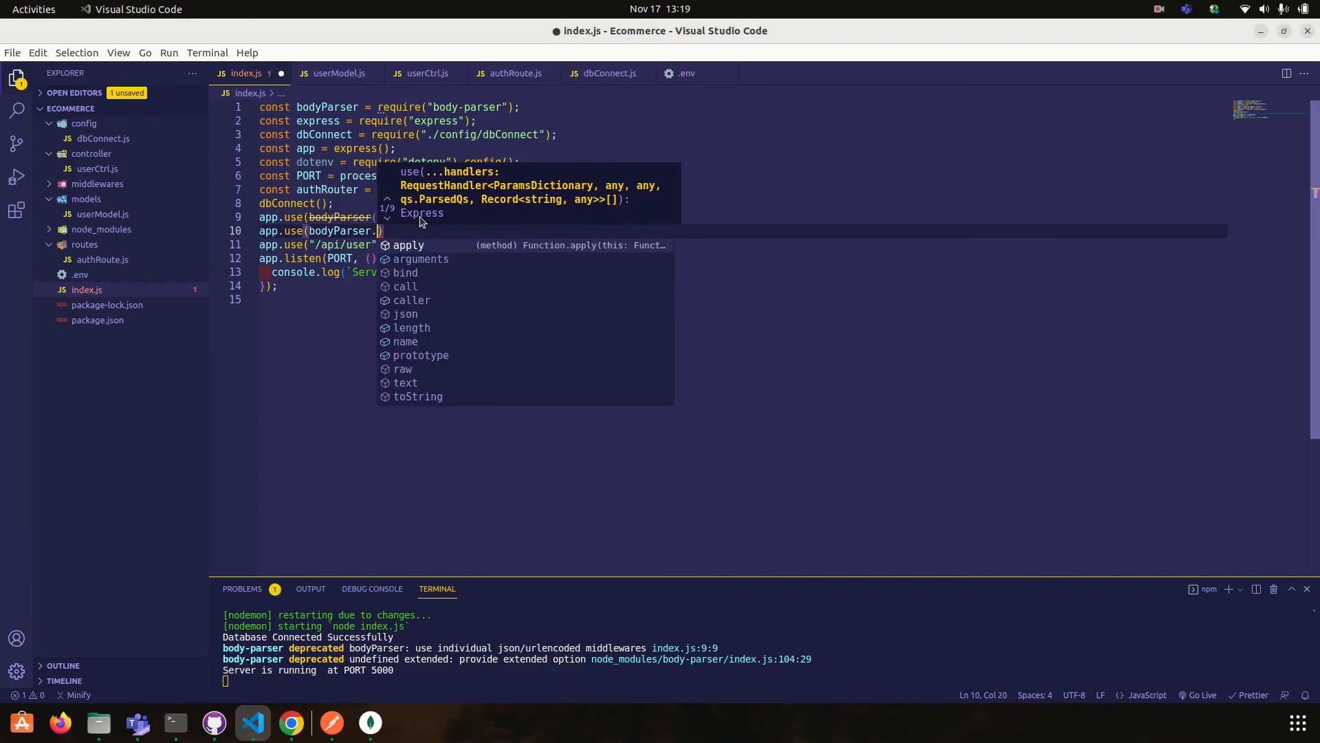
pyautogui.write('urlencoded(')
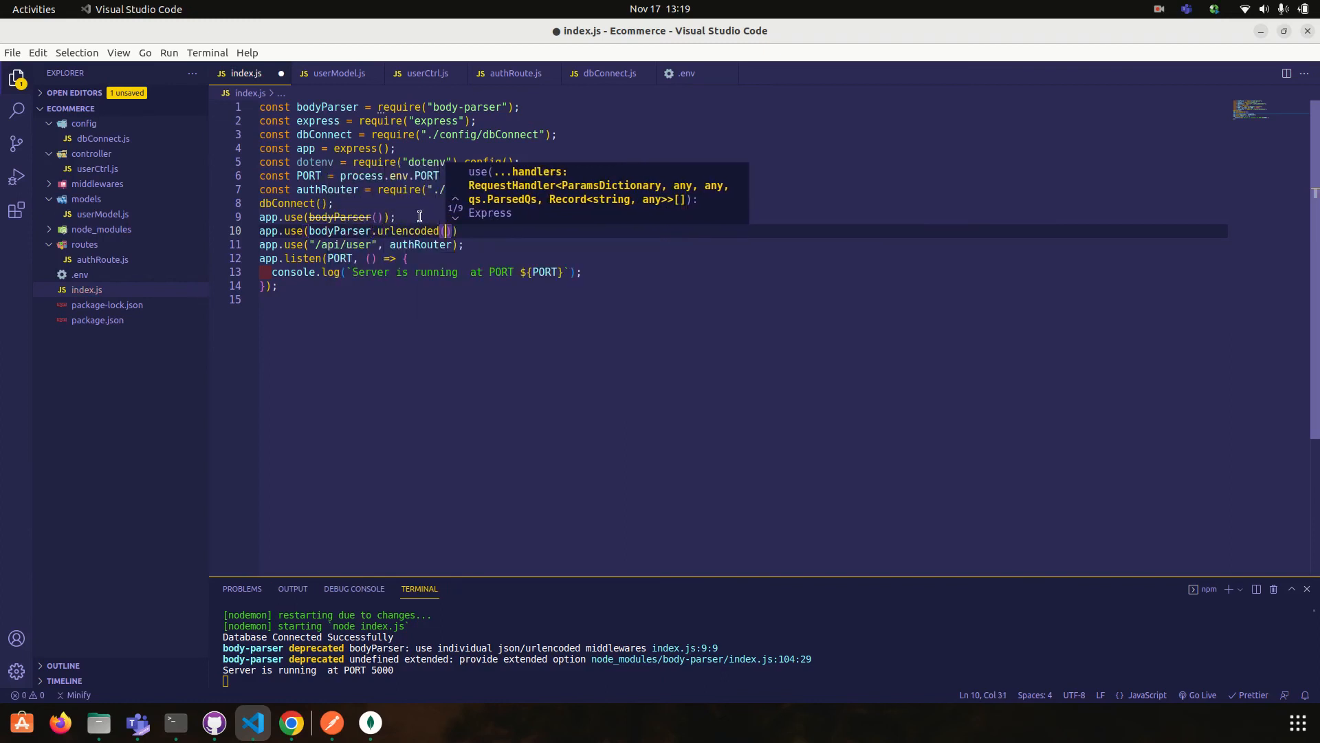
pyautogui.write('{ex')
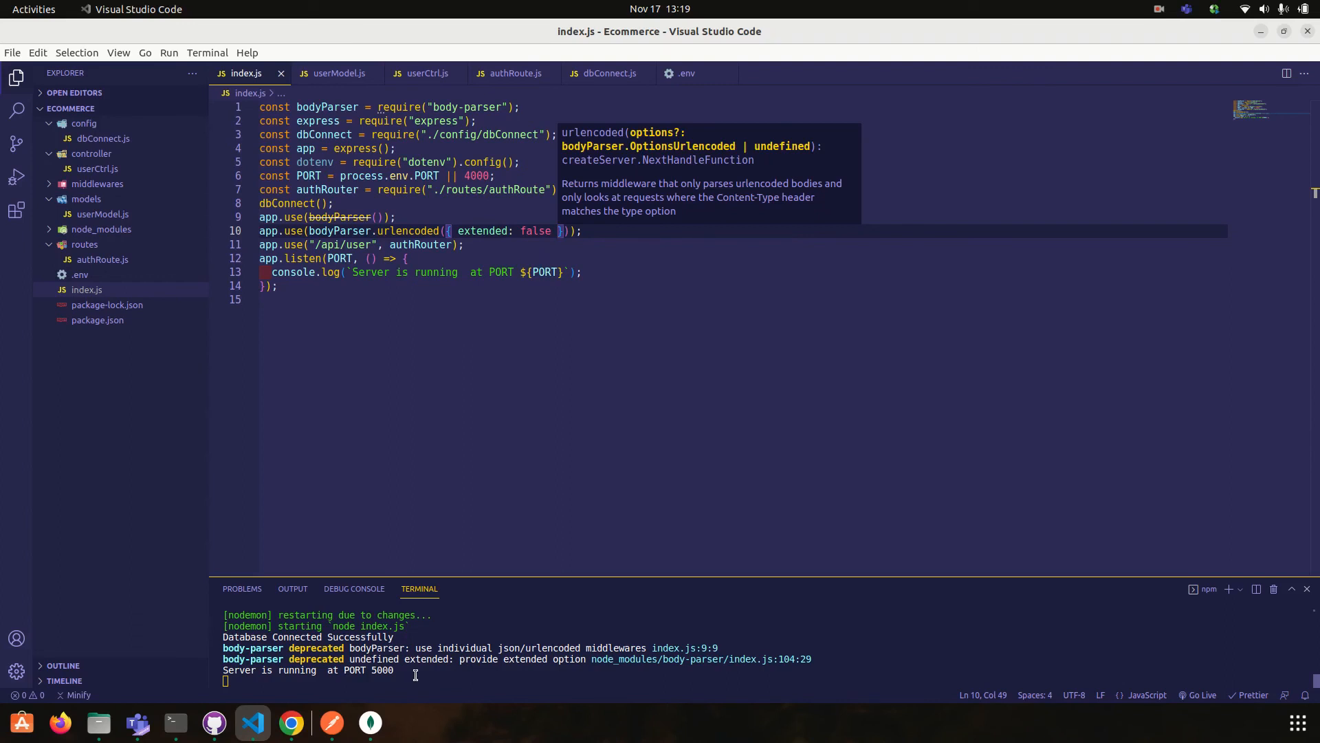
pyautogui.moveTo(600, 396)
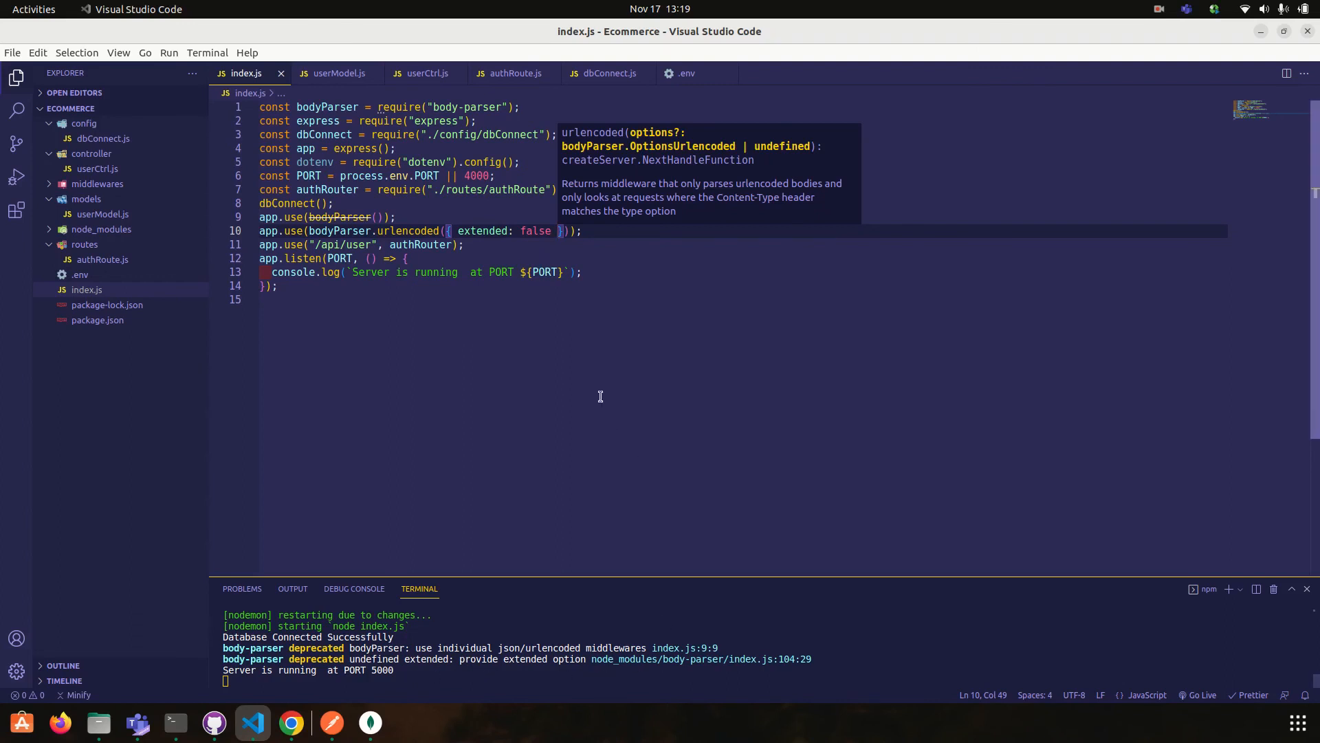
pyautogui.click(599, 299)
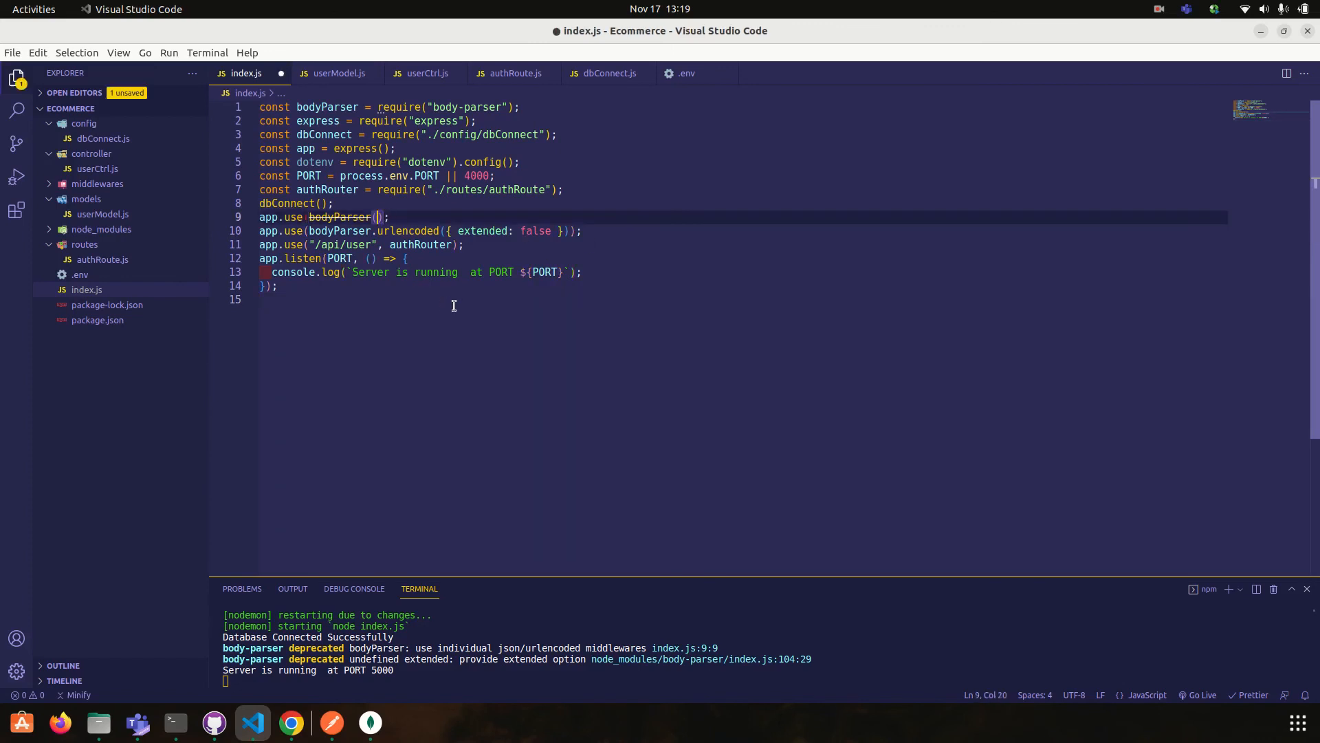
pyautogui.write('.json')
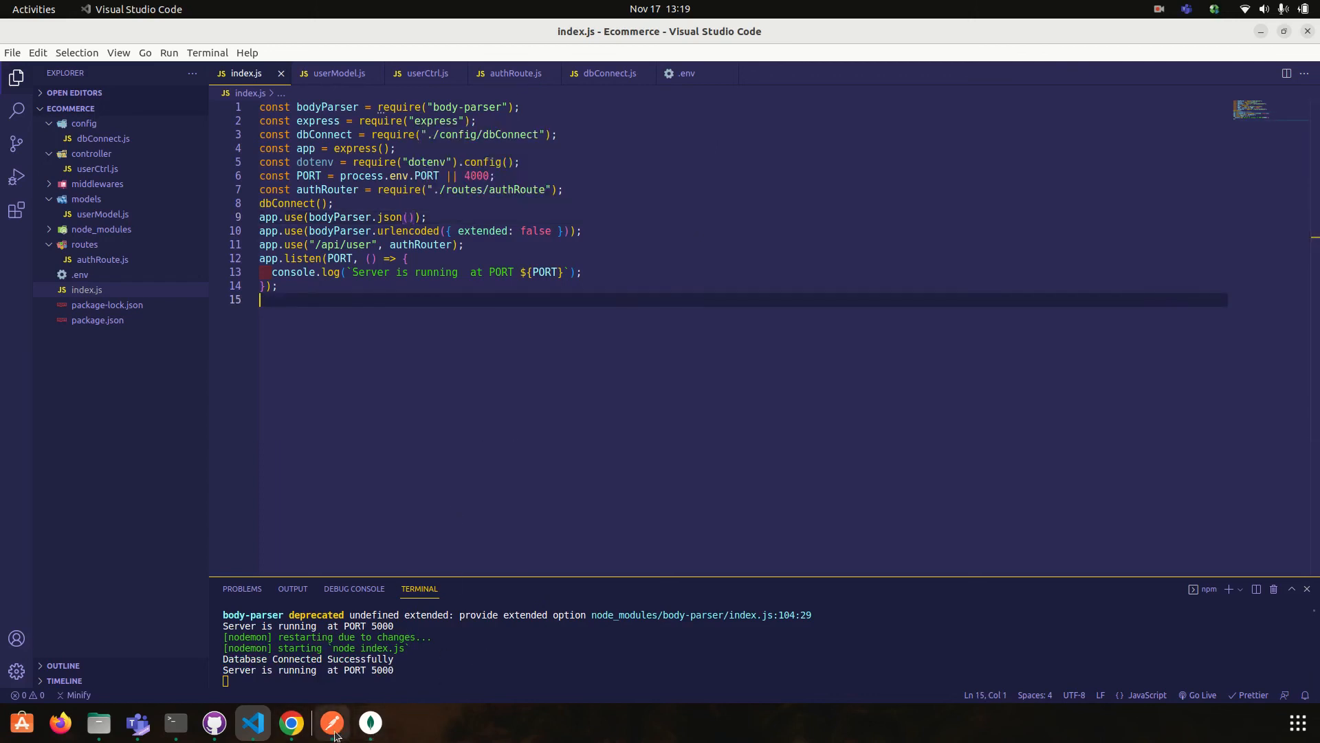
# - Resend Register A User from Postman, then check the server log in the editor
pyautogui.click(332, 729)
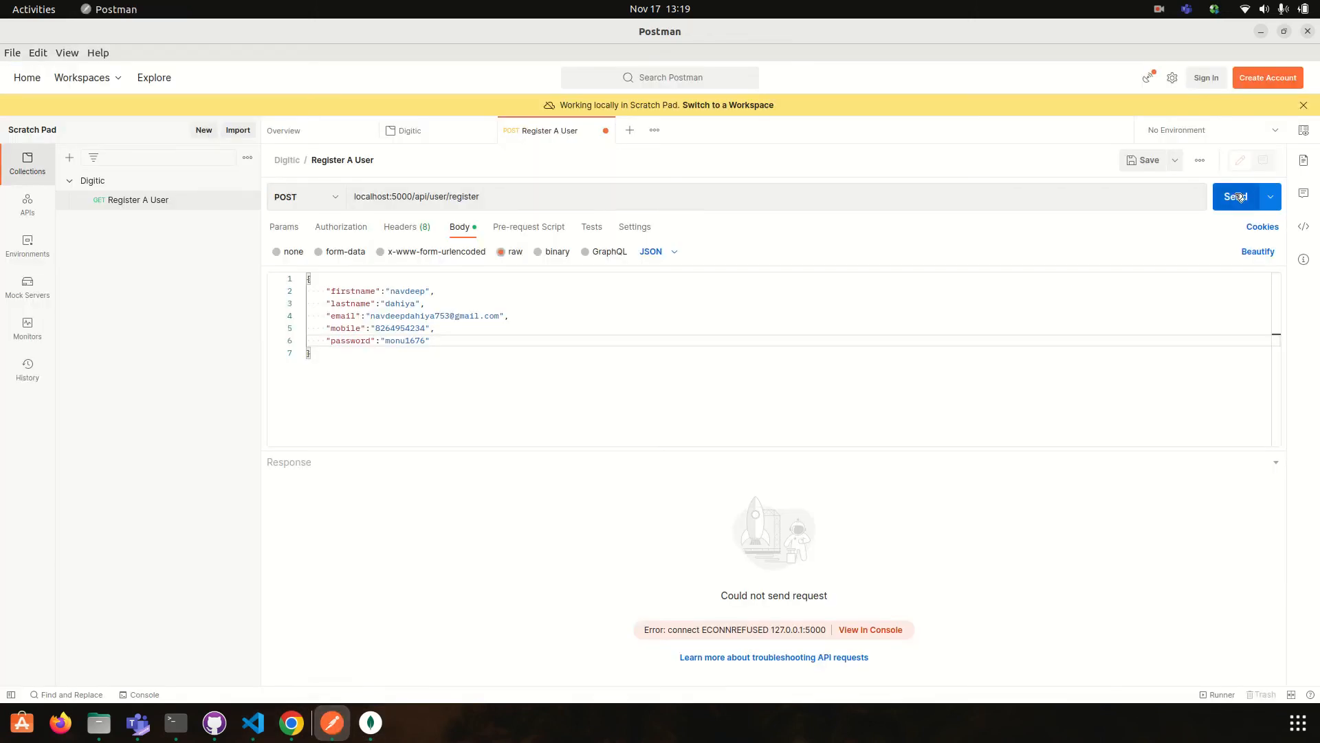
pyautogui.click(1235, 196)
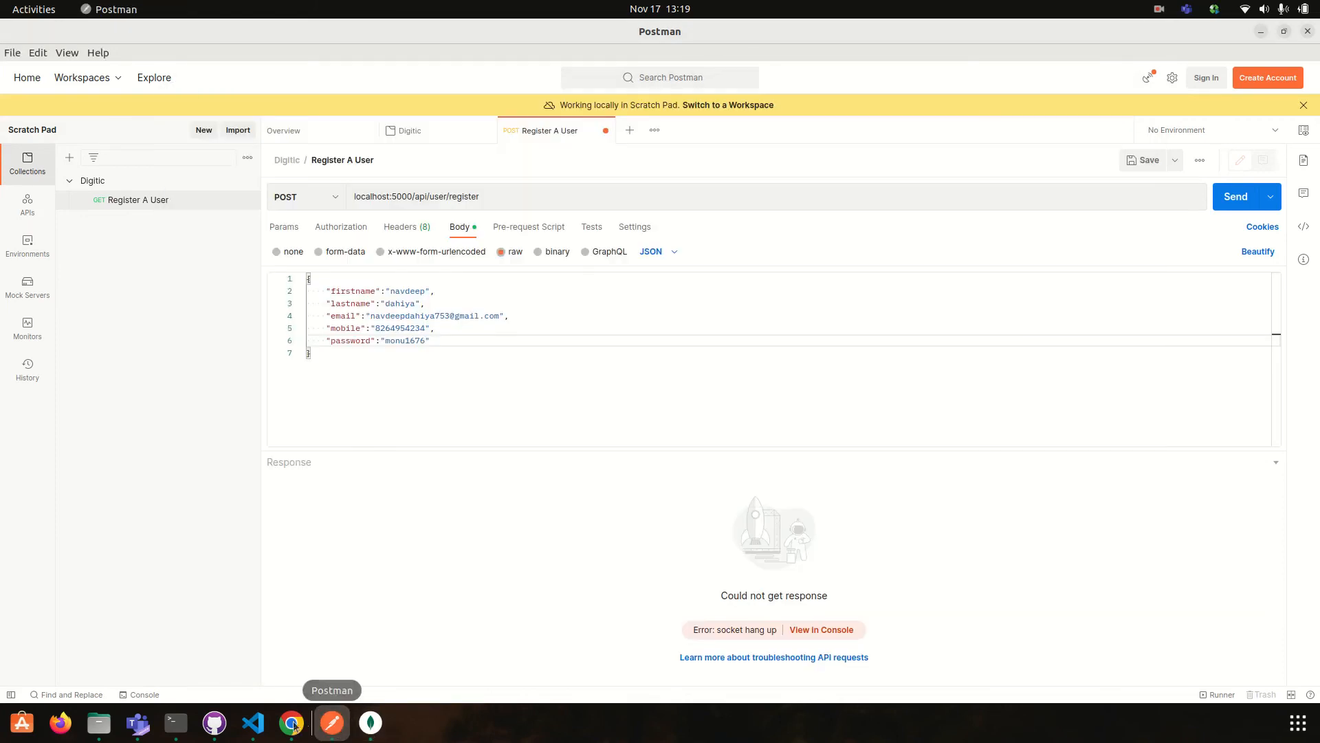
pyautogui.click(252, 723)
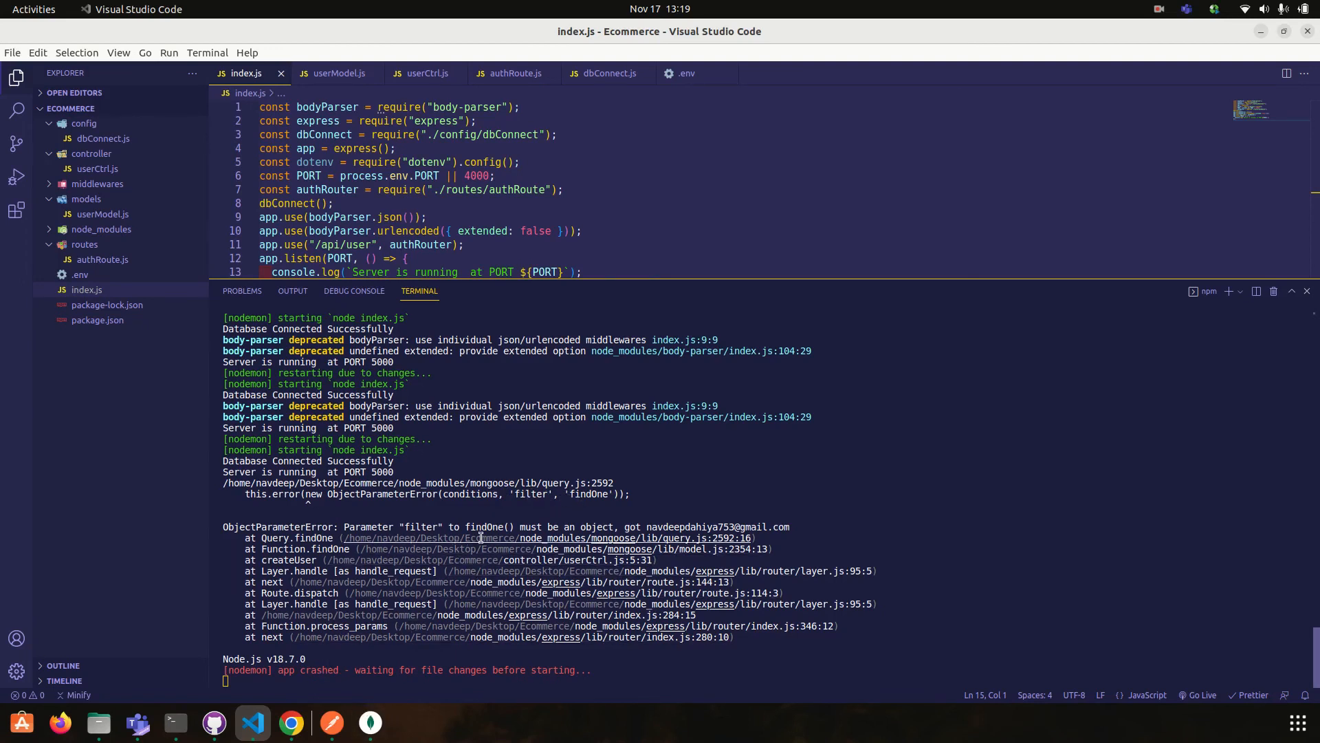
# - Check the failed request, then return to VS Code to read the ObjectParameterError trace
pyautogui.click(514, 73)
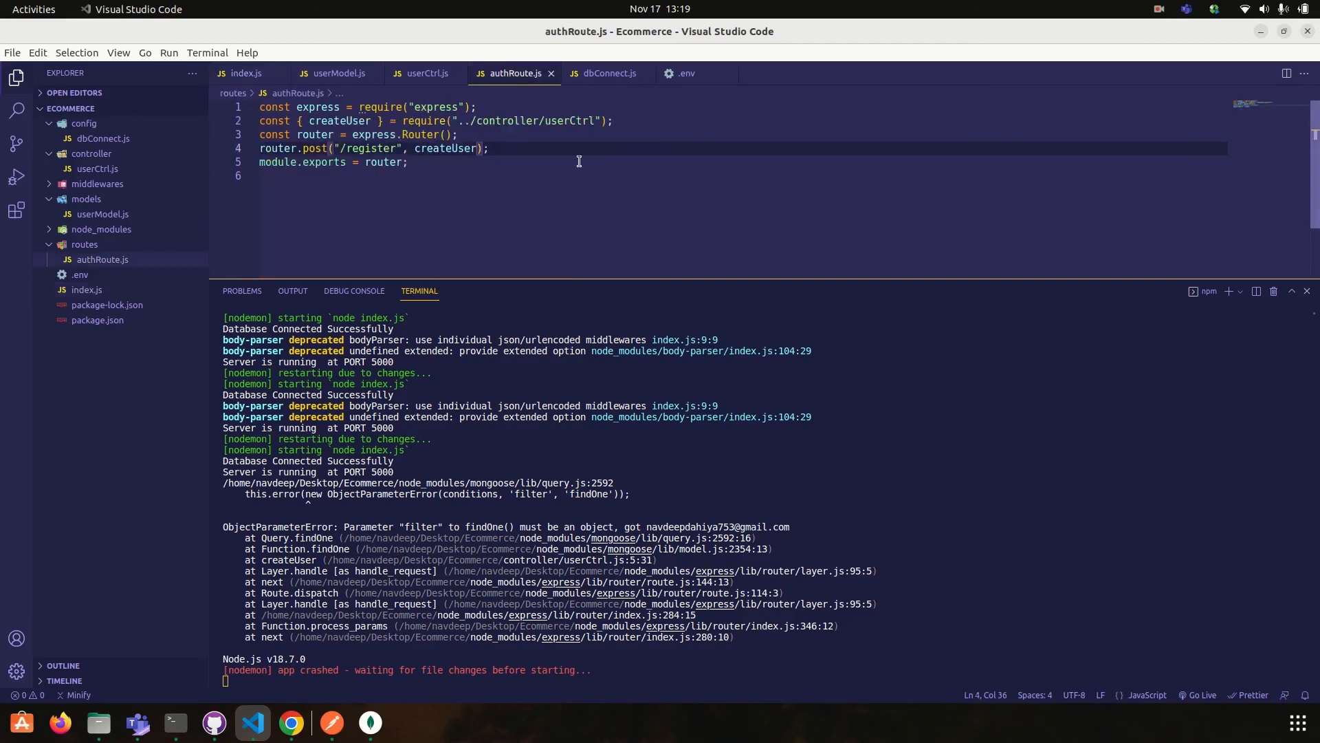
pyautogui.click(424, 73)
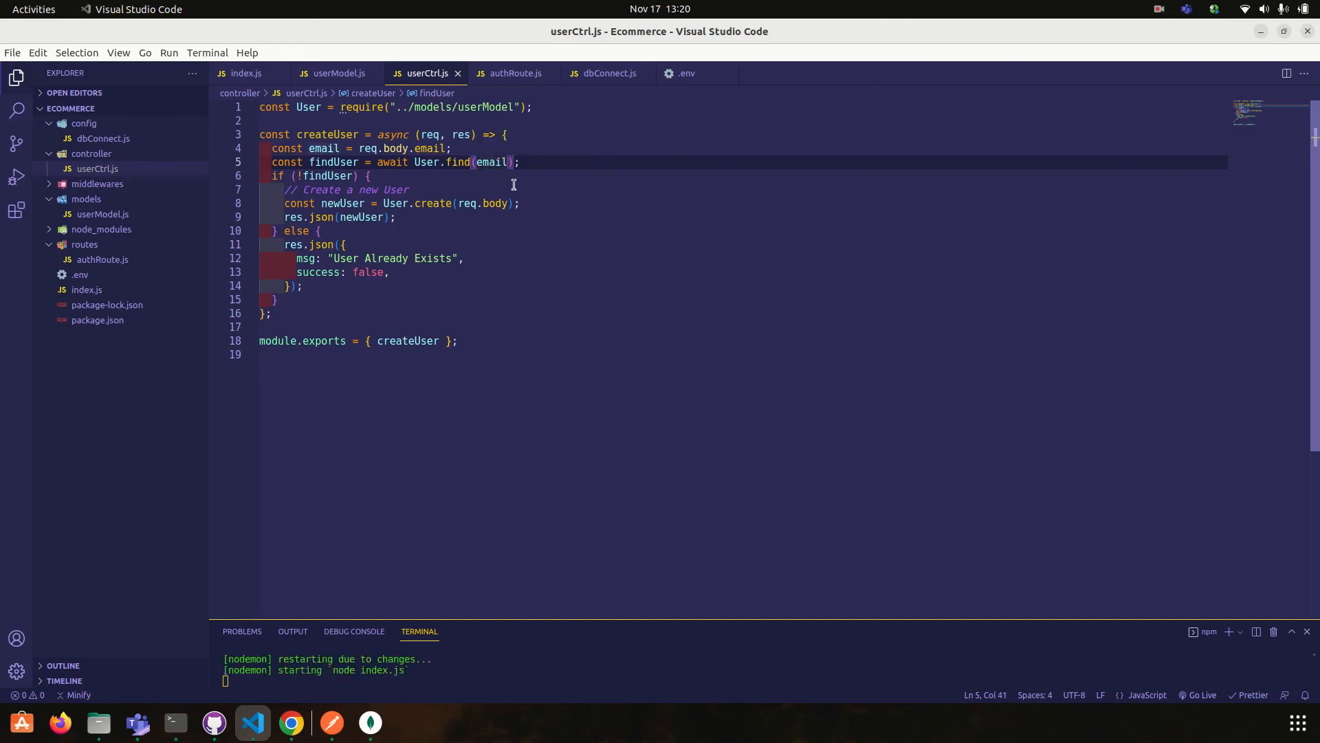
pyautogui.click(331, 723)
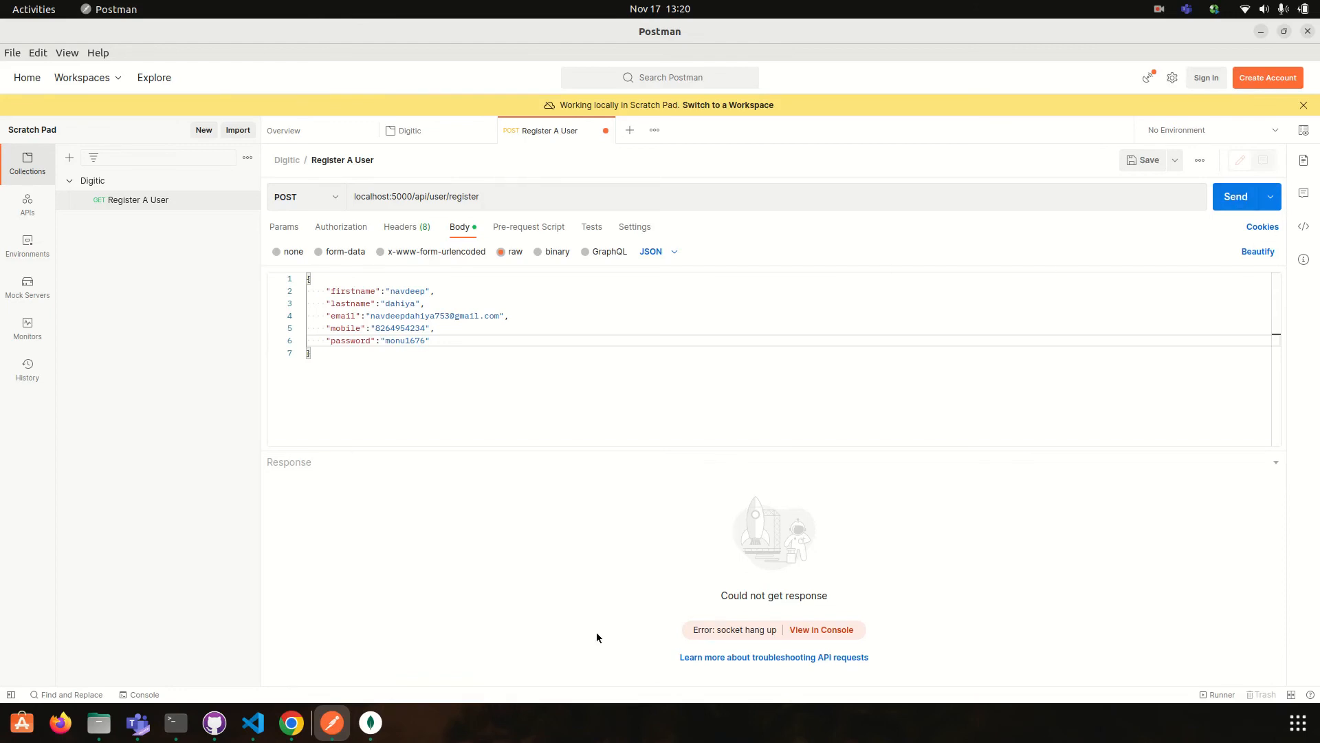
pyautogui.click(252, 723)
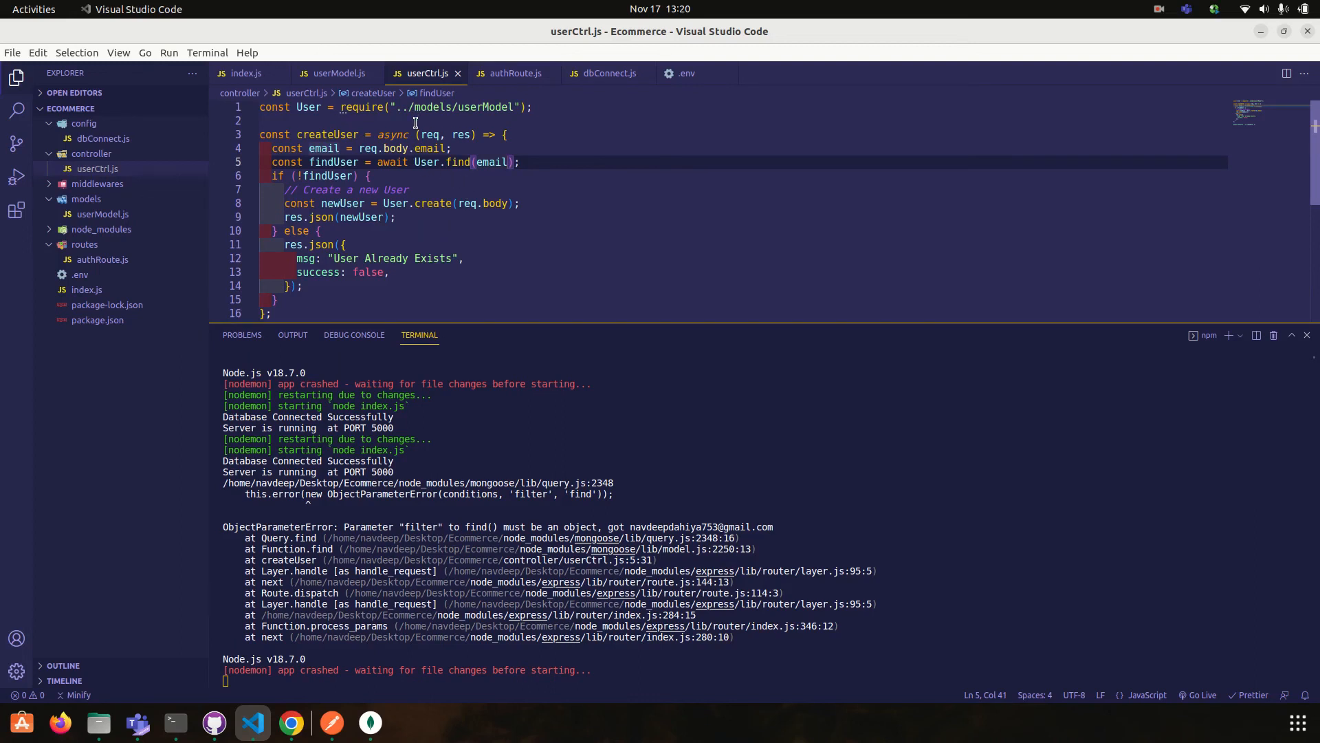
pyautogui.moveTo(486, 177)
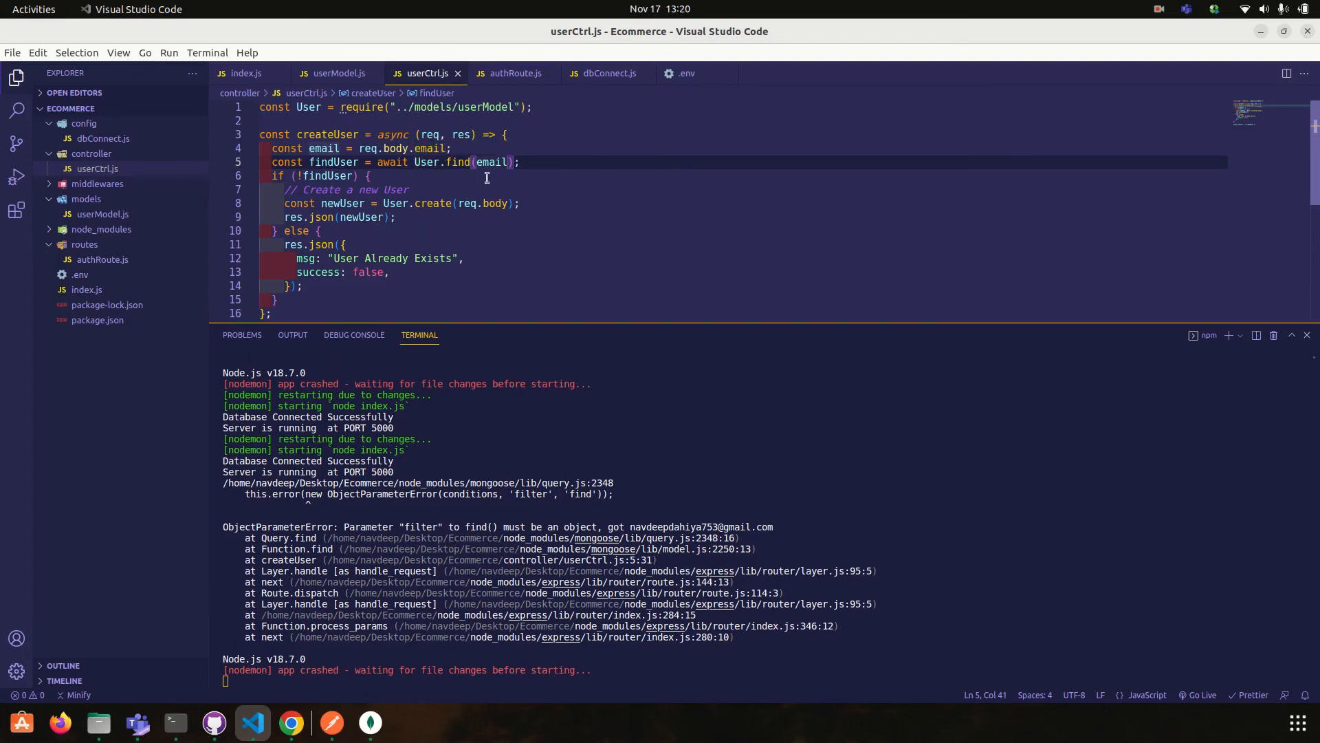
pyautogui.moveTo(540, 190)
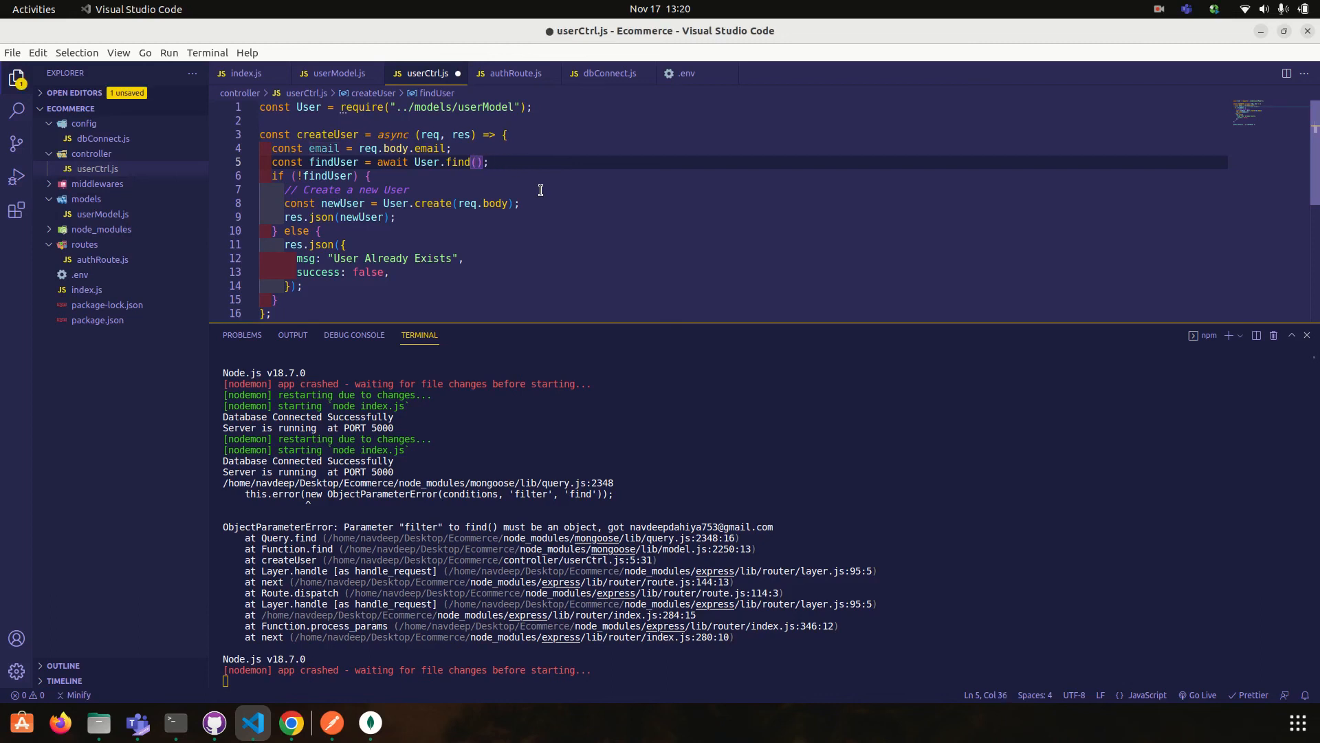
# - Change User.find(email) to User.find({ email: email }) in userCtrl.js and return to Postman
pyautogui.write('{email')
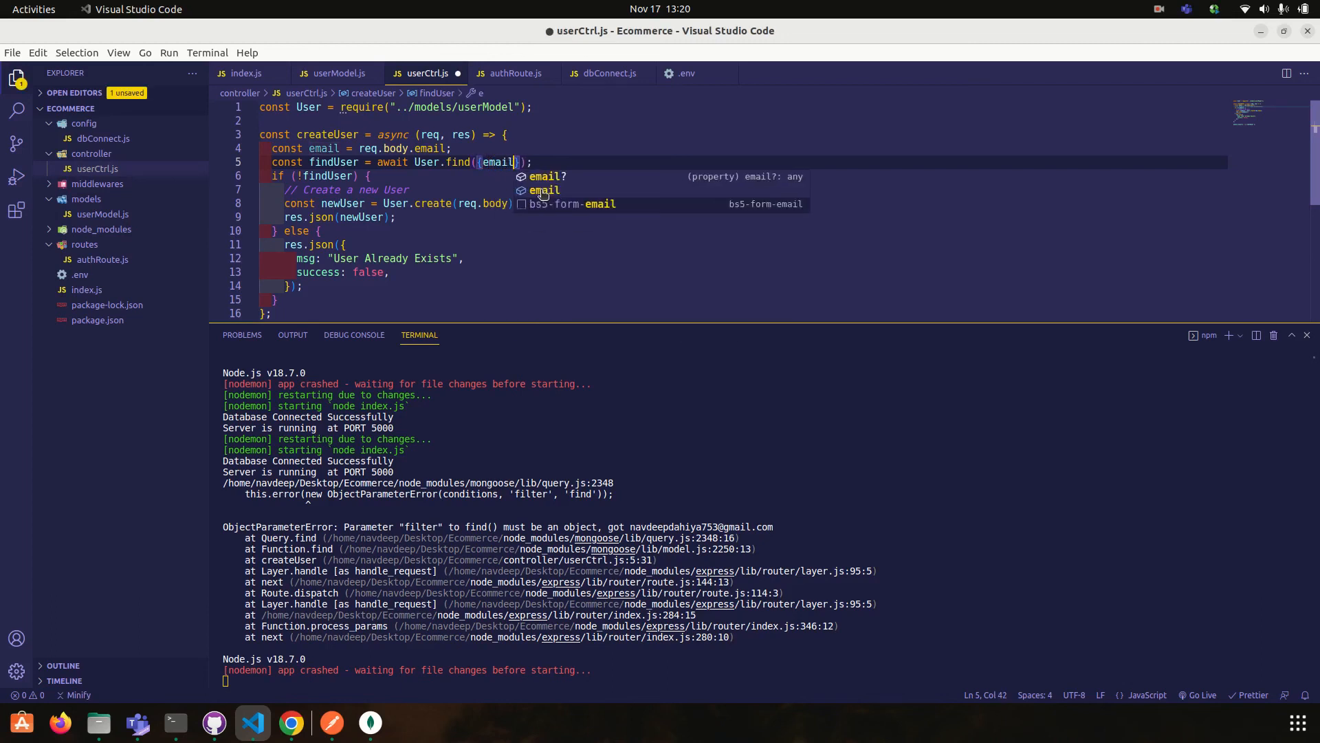
pyautogui.write(':em')
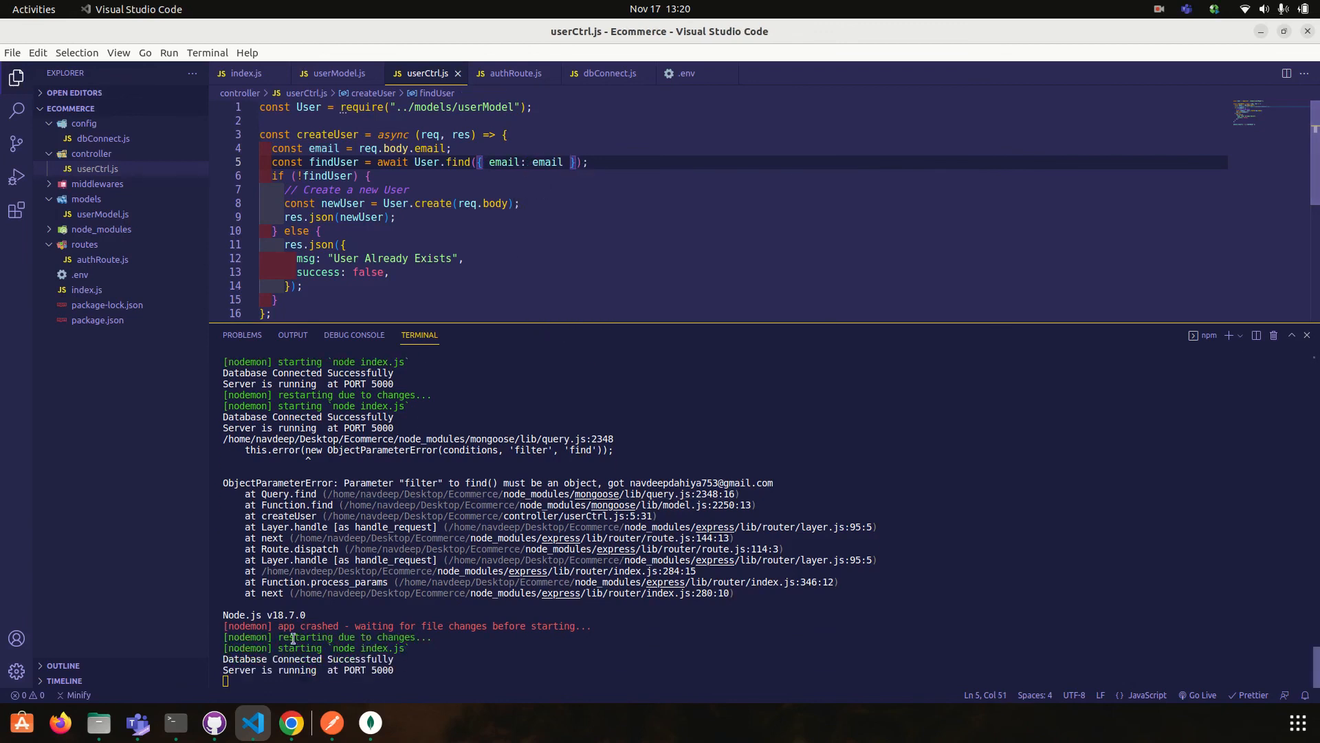
pyautogui.click(331, 721)
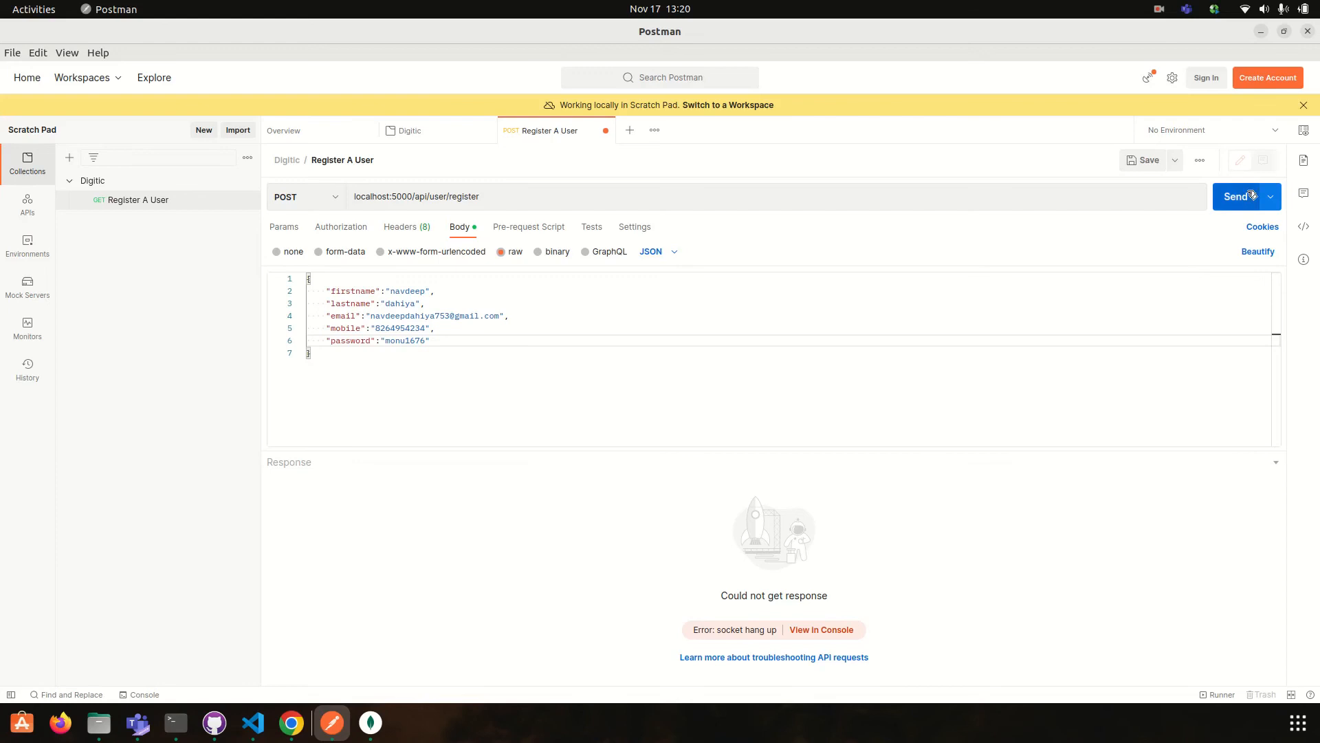
# - Resend Register A User, get 'User Already Exists', then bring up MongoDB Compass
pyautogui.click(1235, 196)
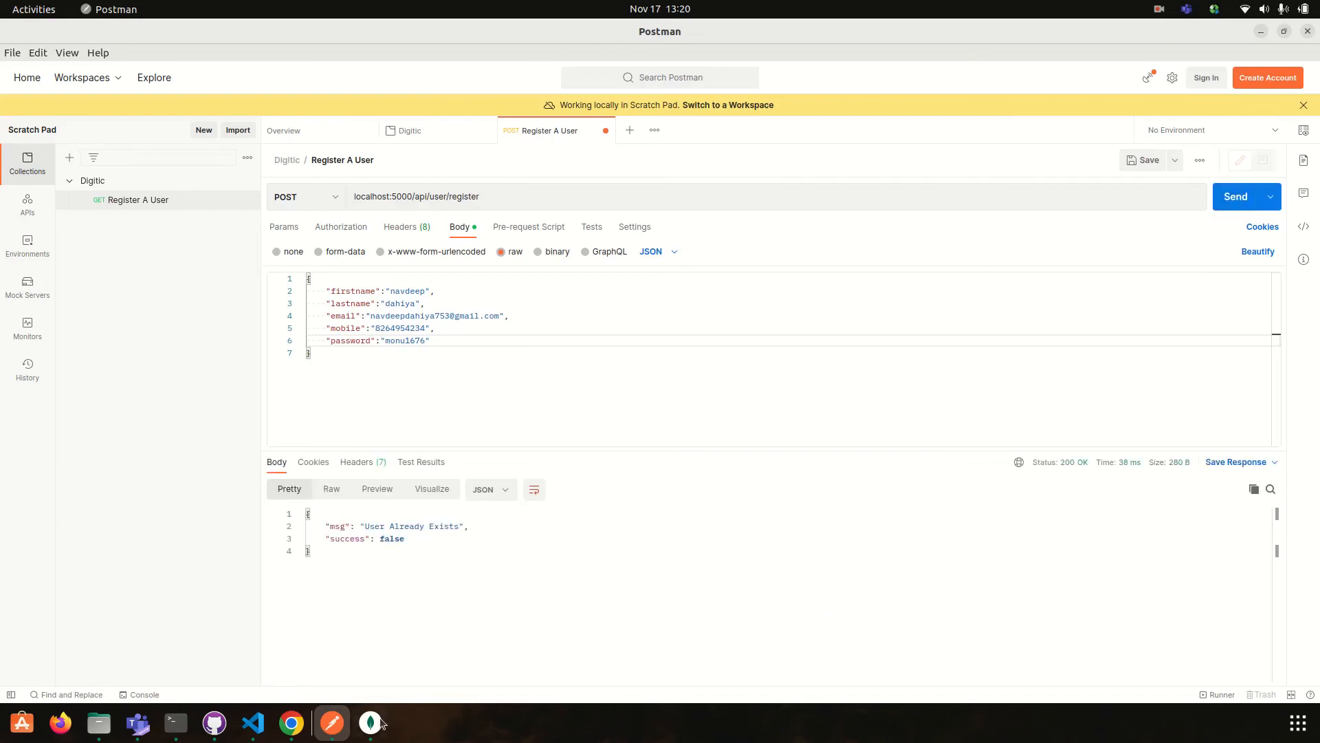
pyautogui.click(370, 723)
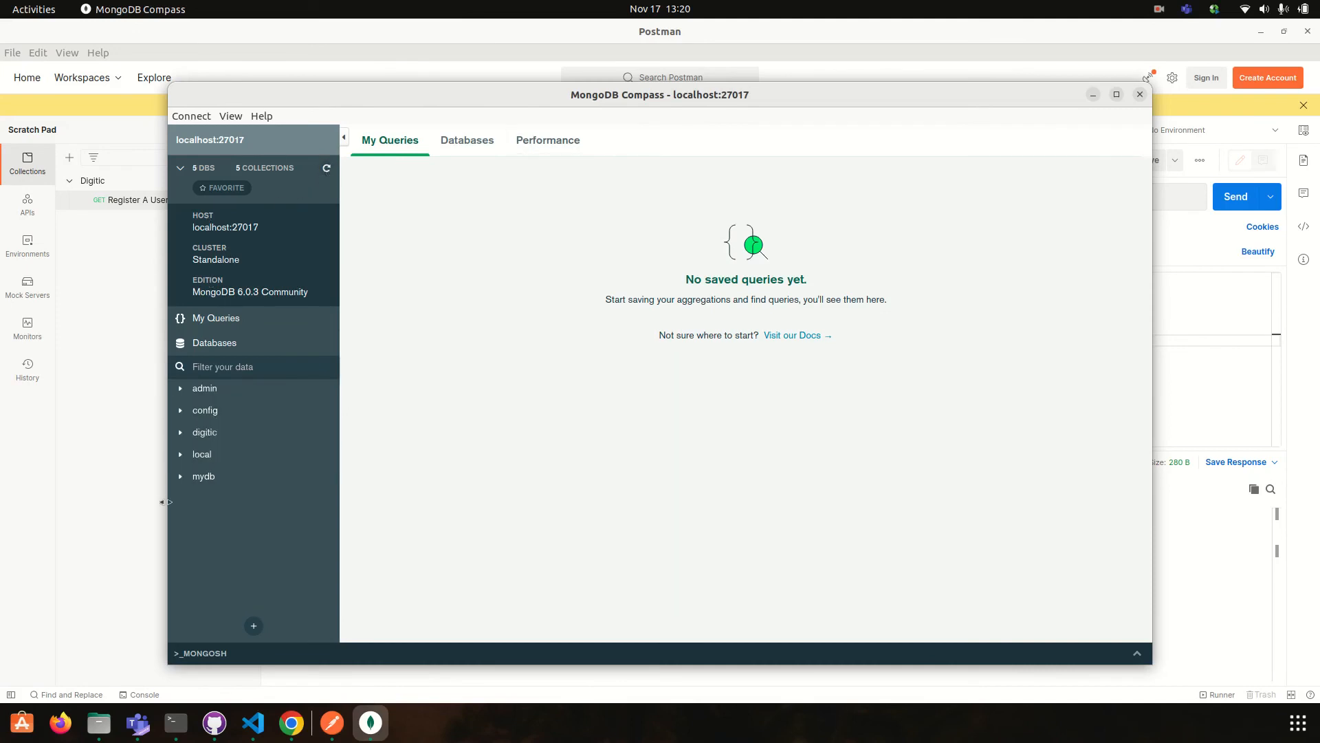
# - Open digitic.users in Compass, see zero documents, and go back to Postman
pyautogui.click(205, 432)
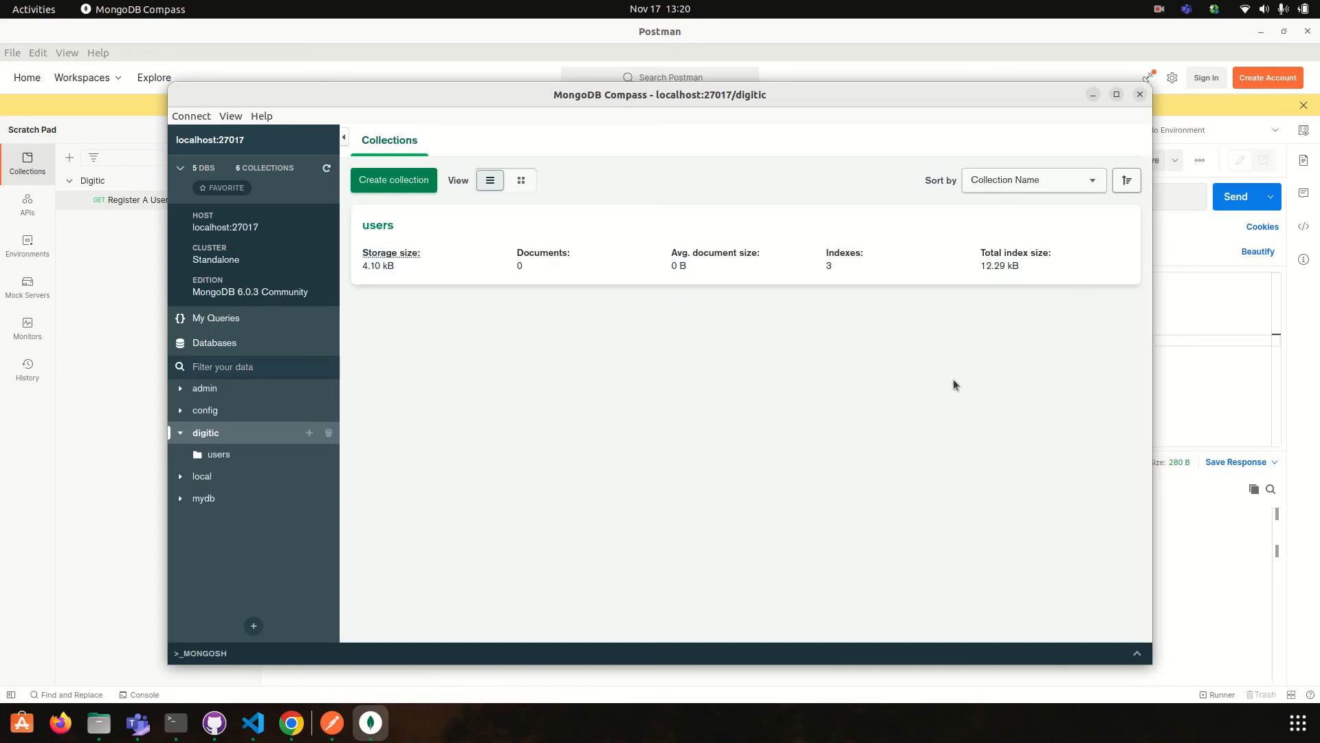
pyautogui.click(218, 454)
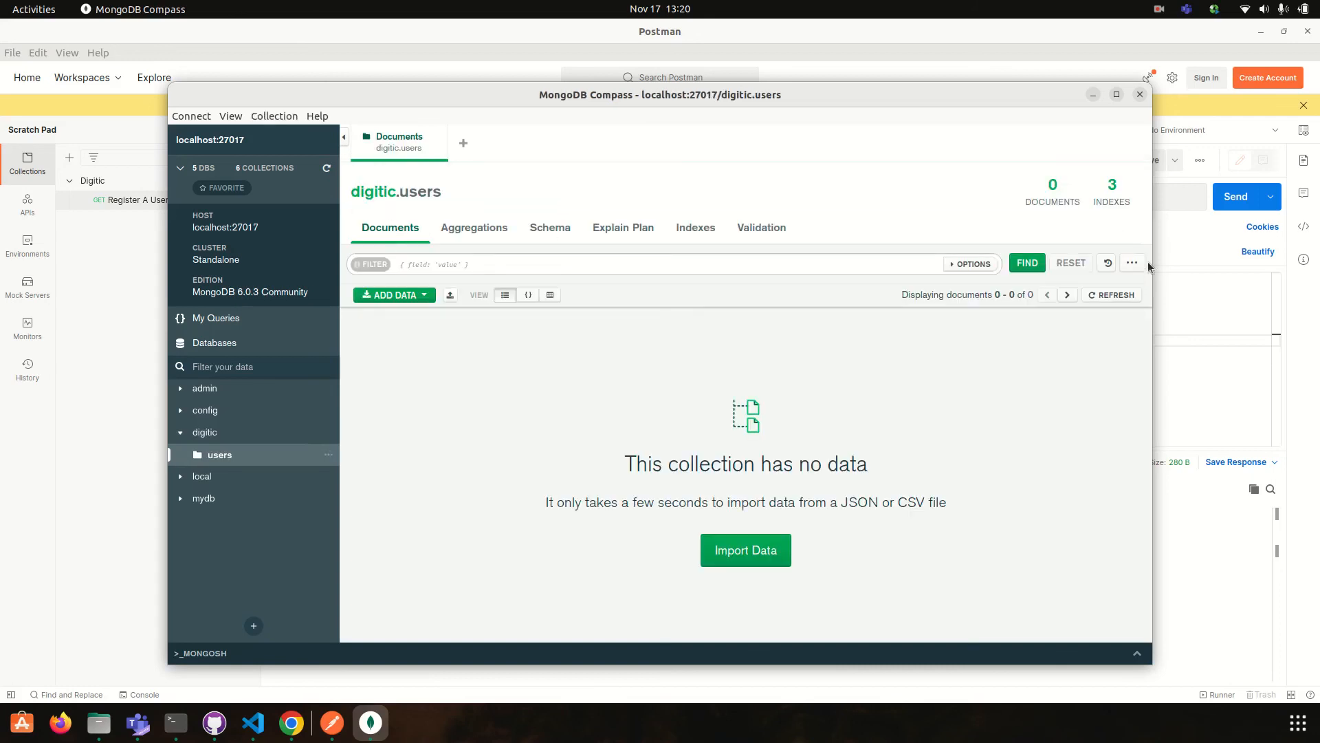
pyautogui.moveTo(329, 713)
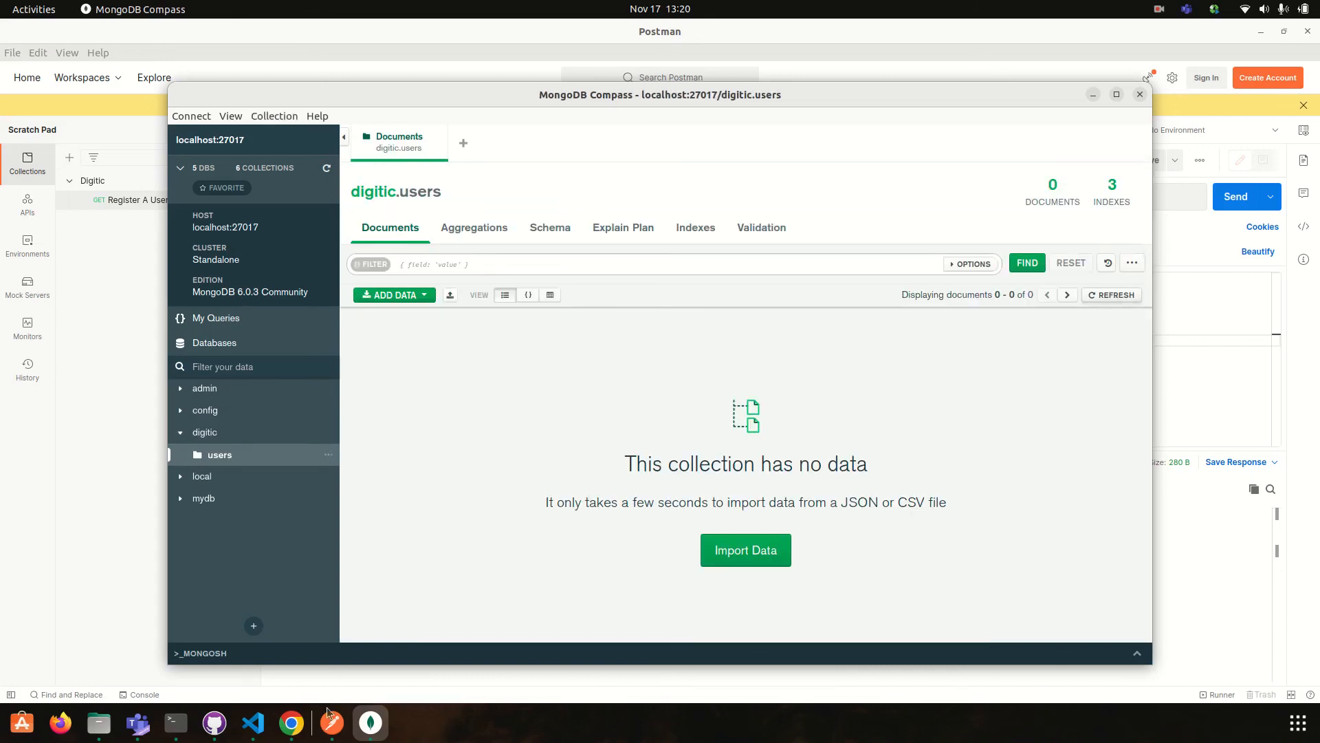
pyautogui.click(252, 723)
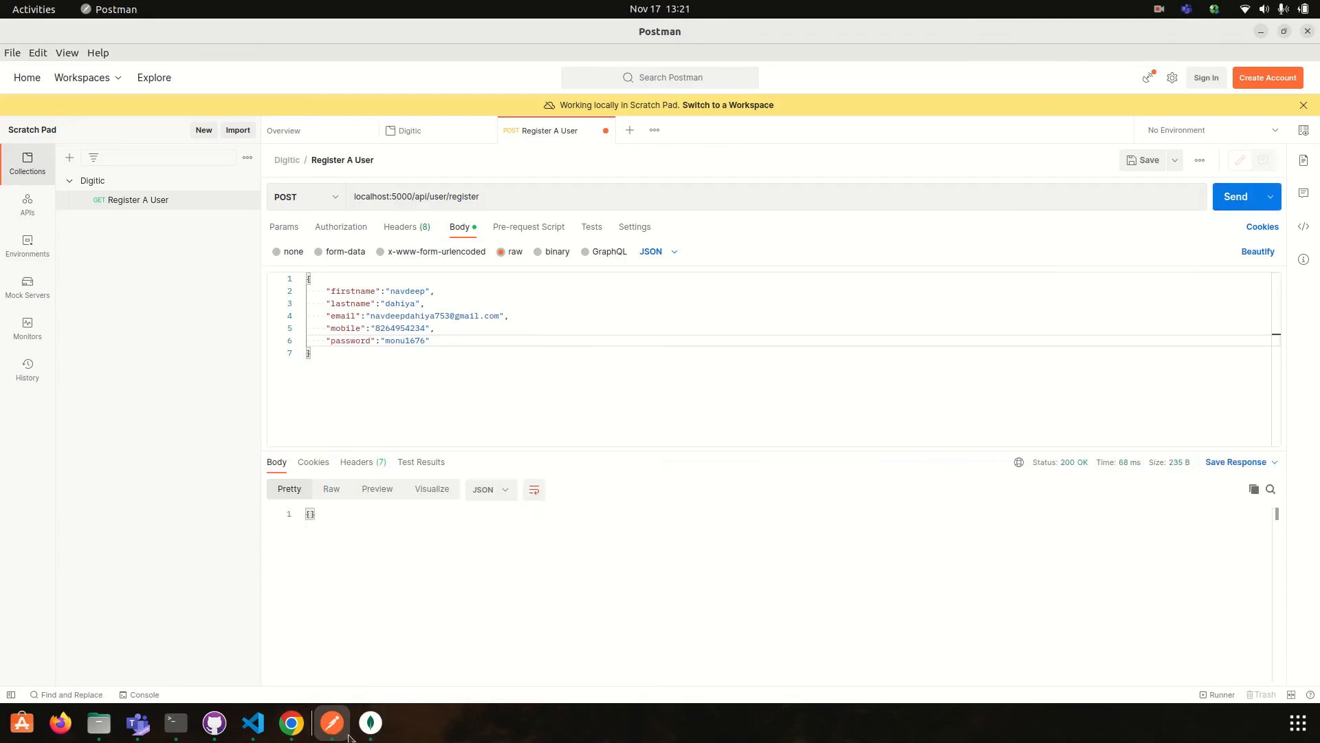
# - Refresh the users collection to find the saved user document, then remove it to retest
pyautogui.click(369, 723)
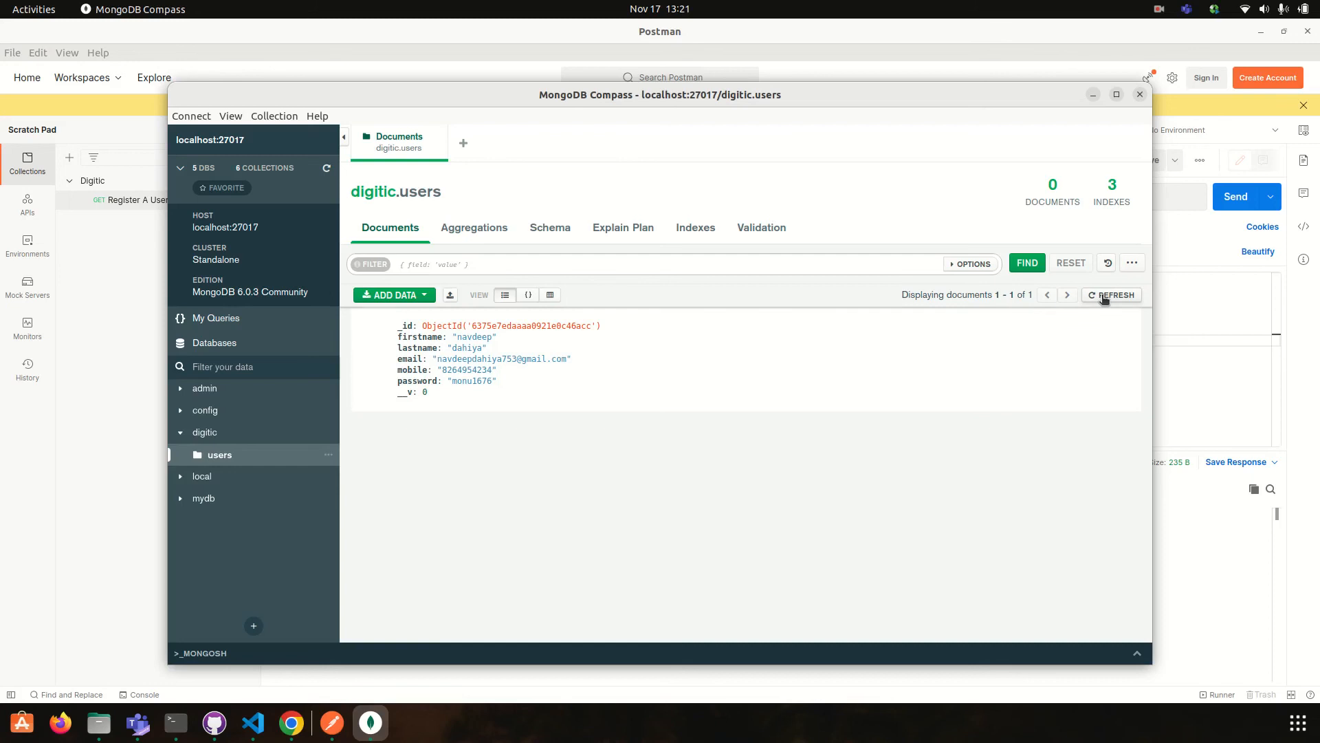
pyautogui.click(252, 723)
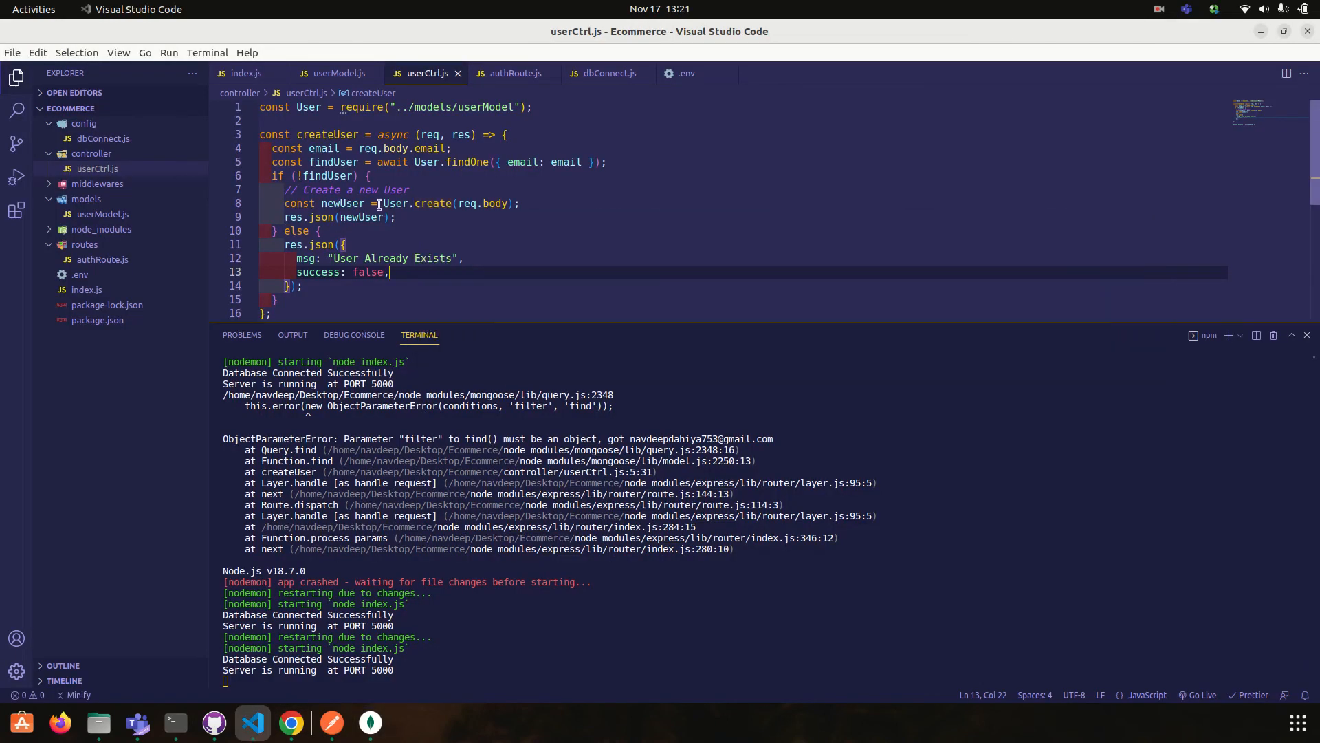
pyautogui.write('w')
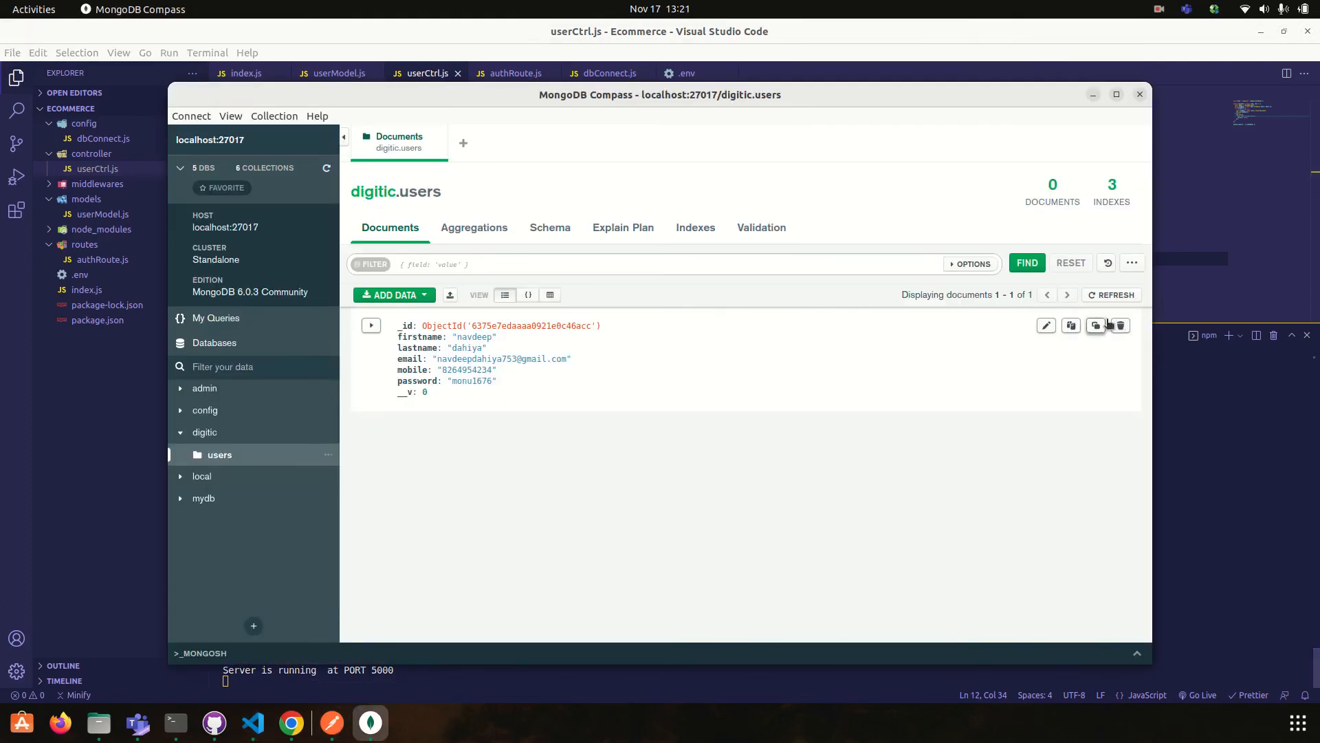
pyautogui.click(1121, 325)
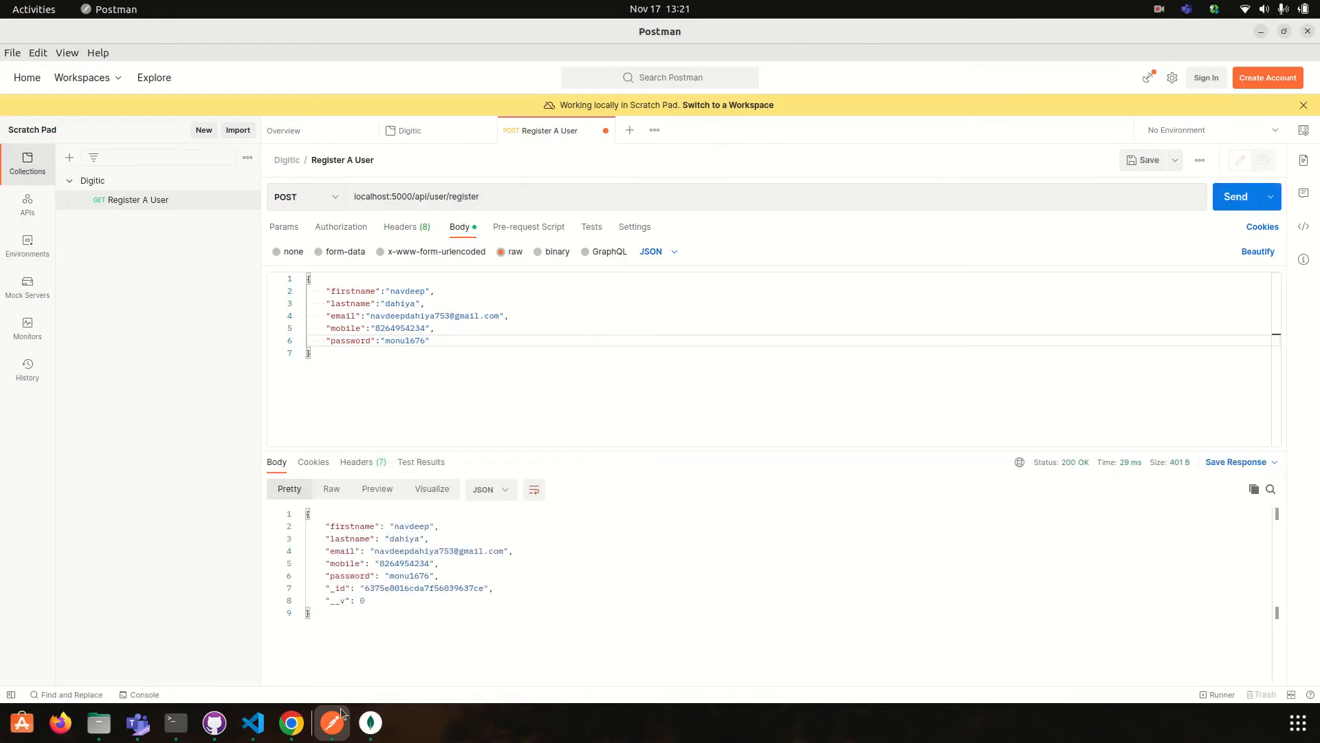
# - Bring Postman forward and resend the registration request to test duplicates
pyautogui.click(368, 727)
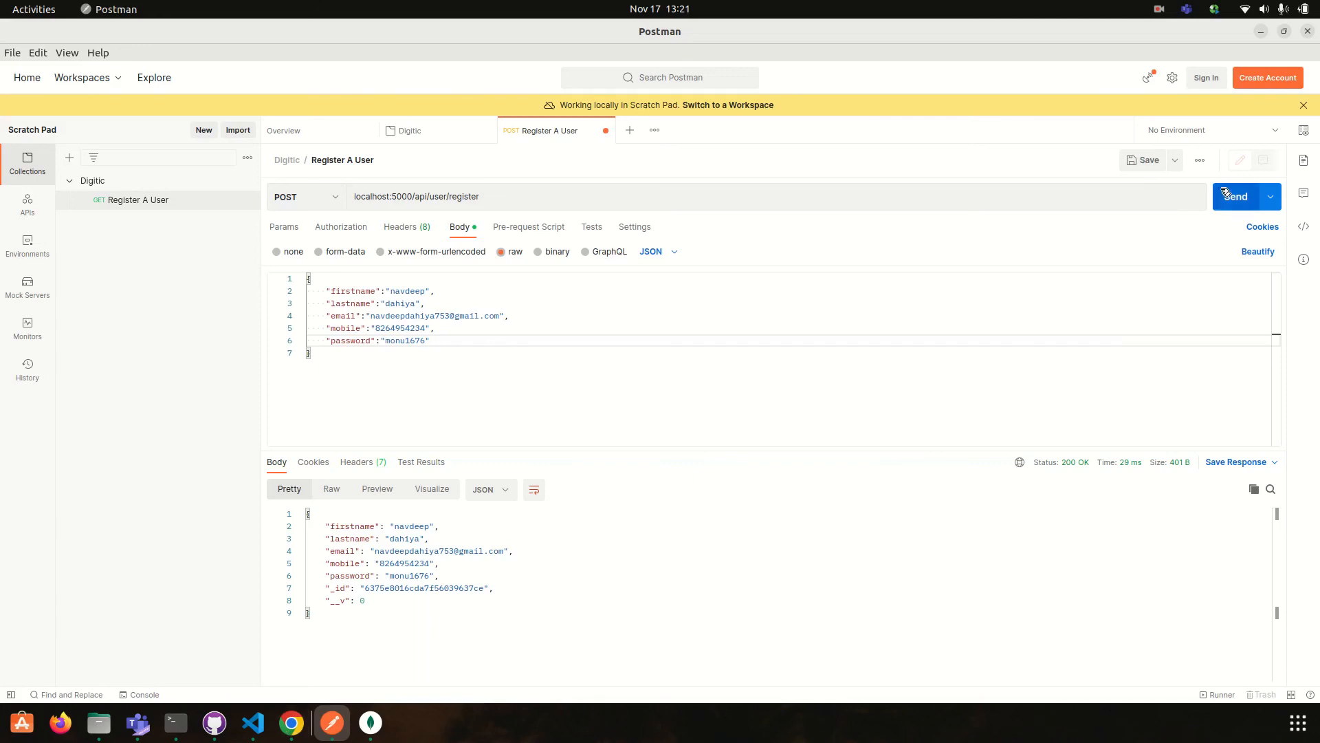
pyautogui.click(1235, 196)
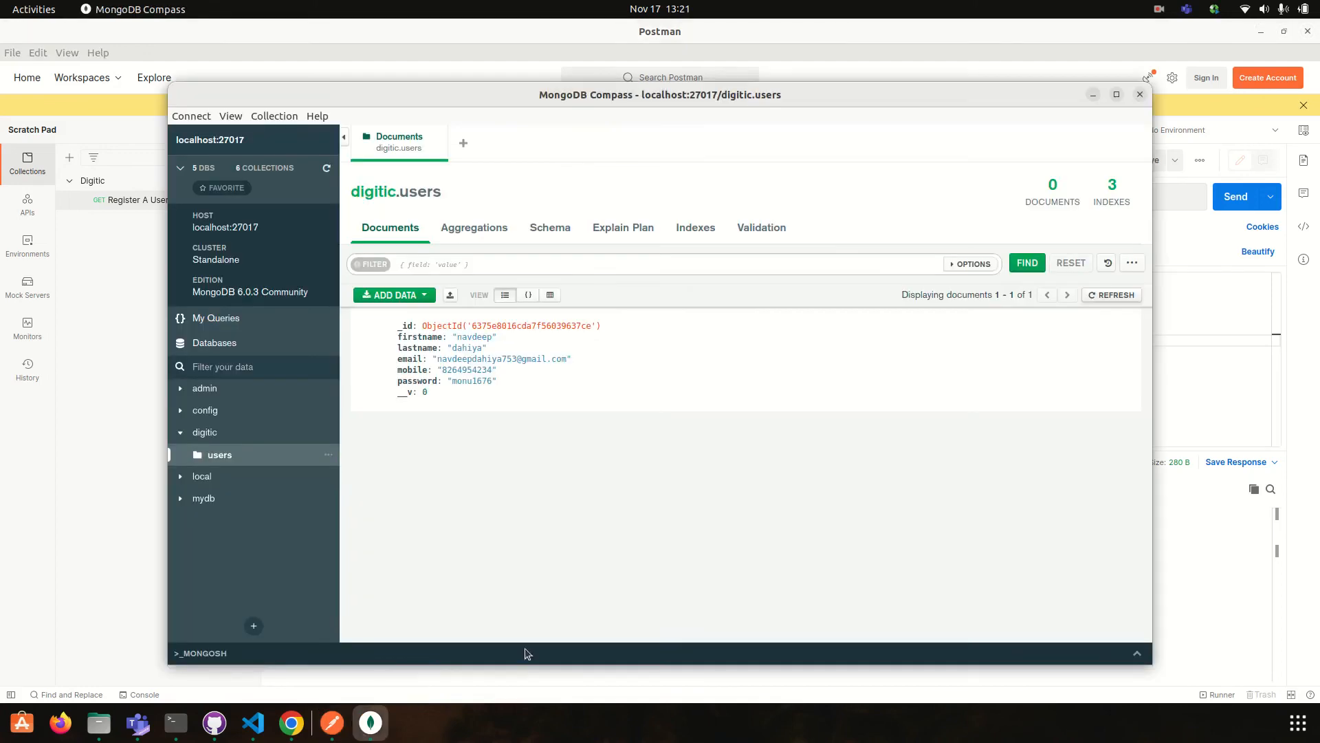
pyautogui.moveTo(664, 530)
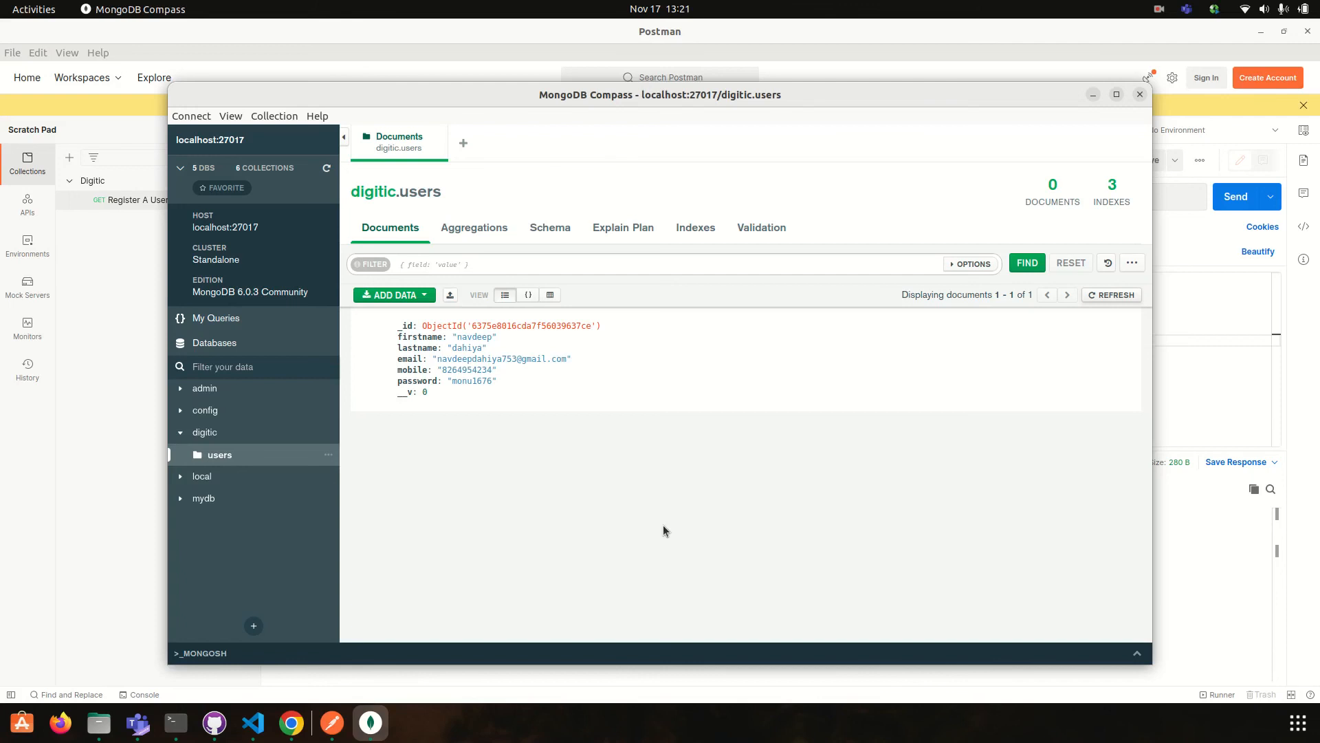
pyautogui.moveTo(214, 723)
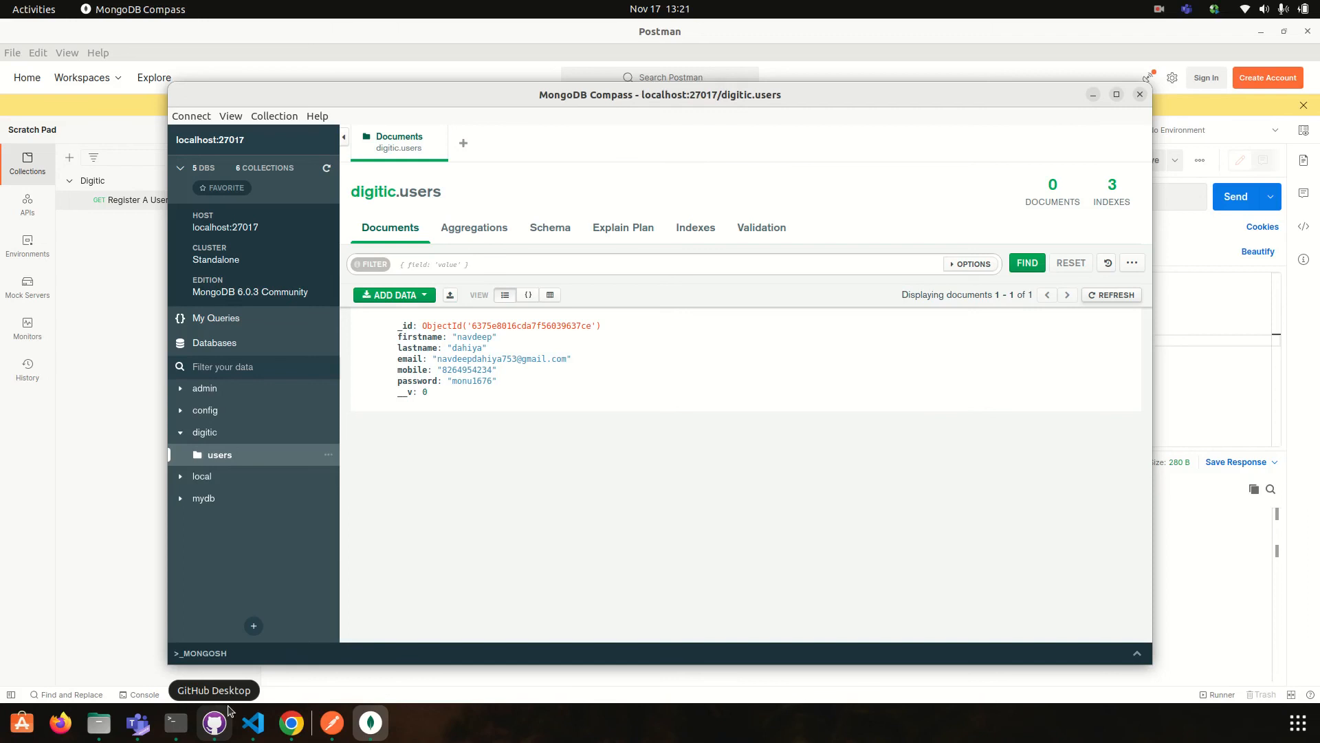
pyautogui.moveTo(655, 559)
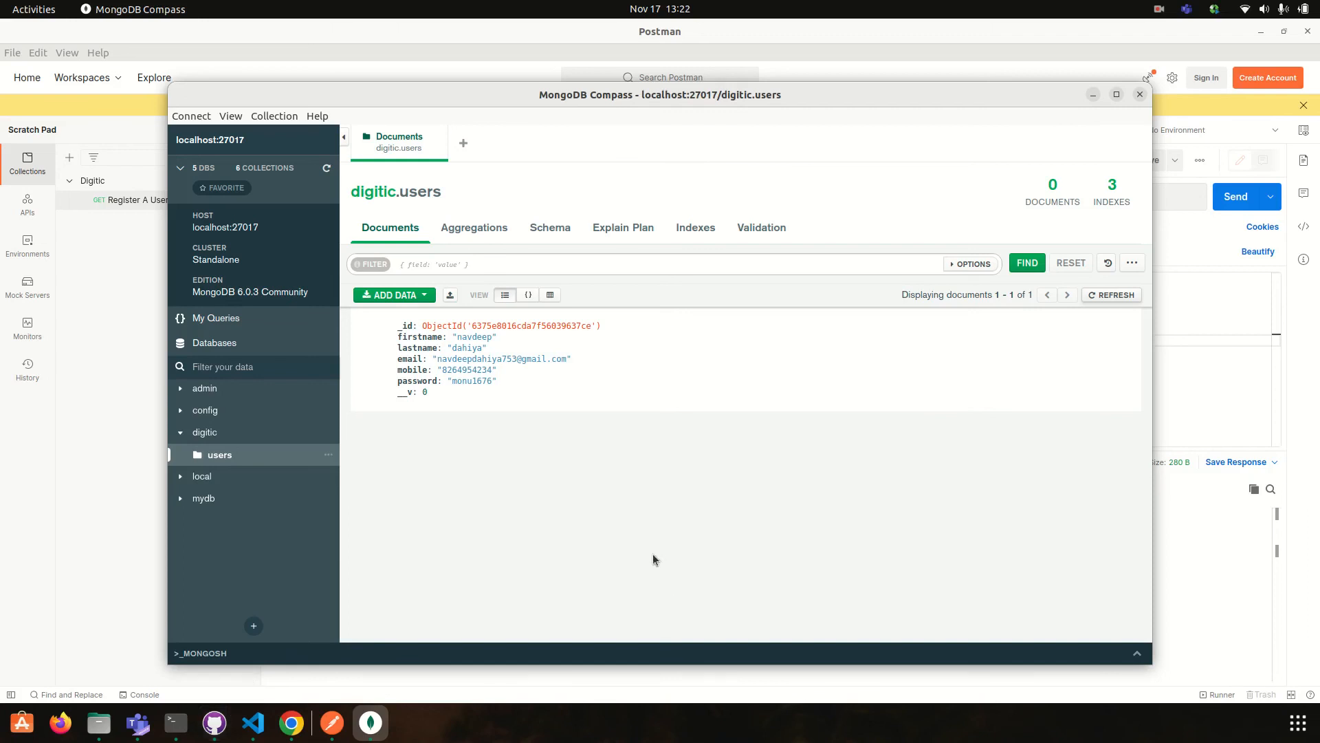
pyautogui.moveTo(625, 555)
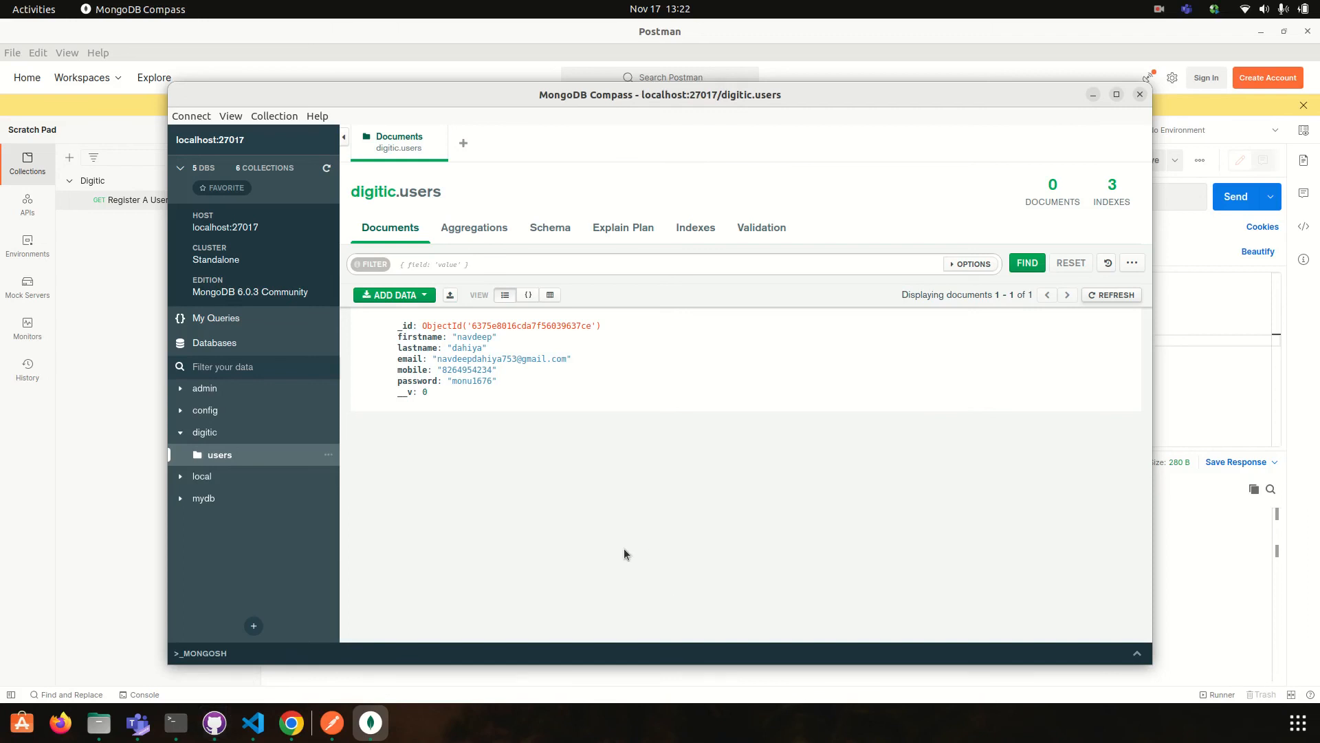